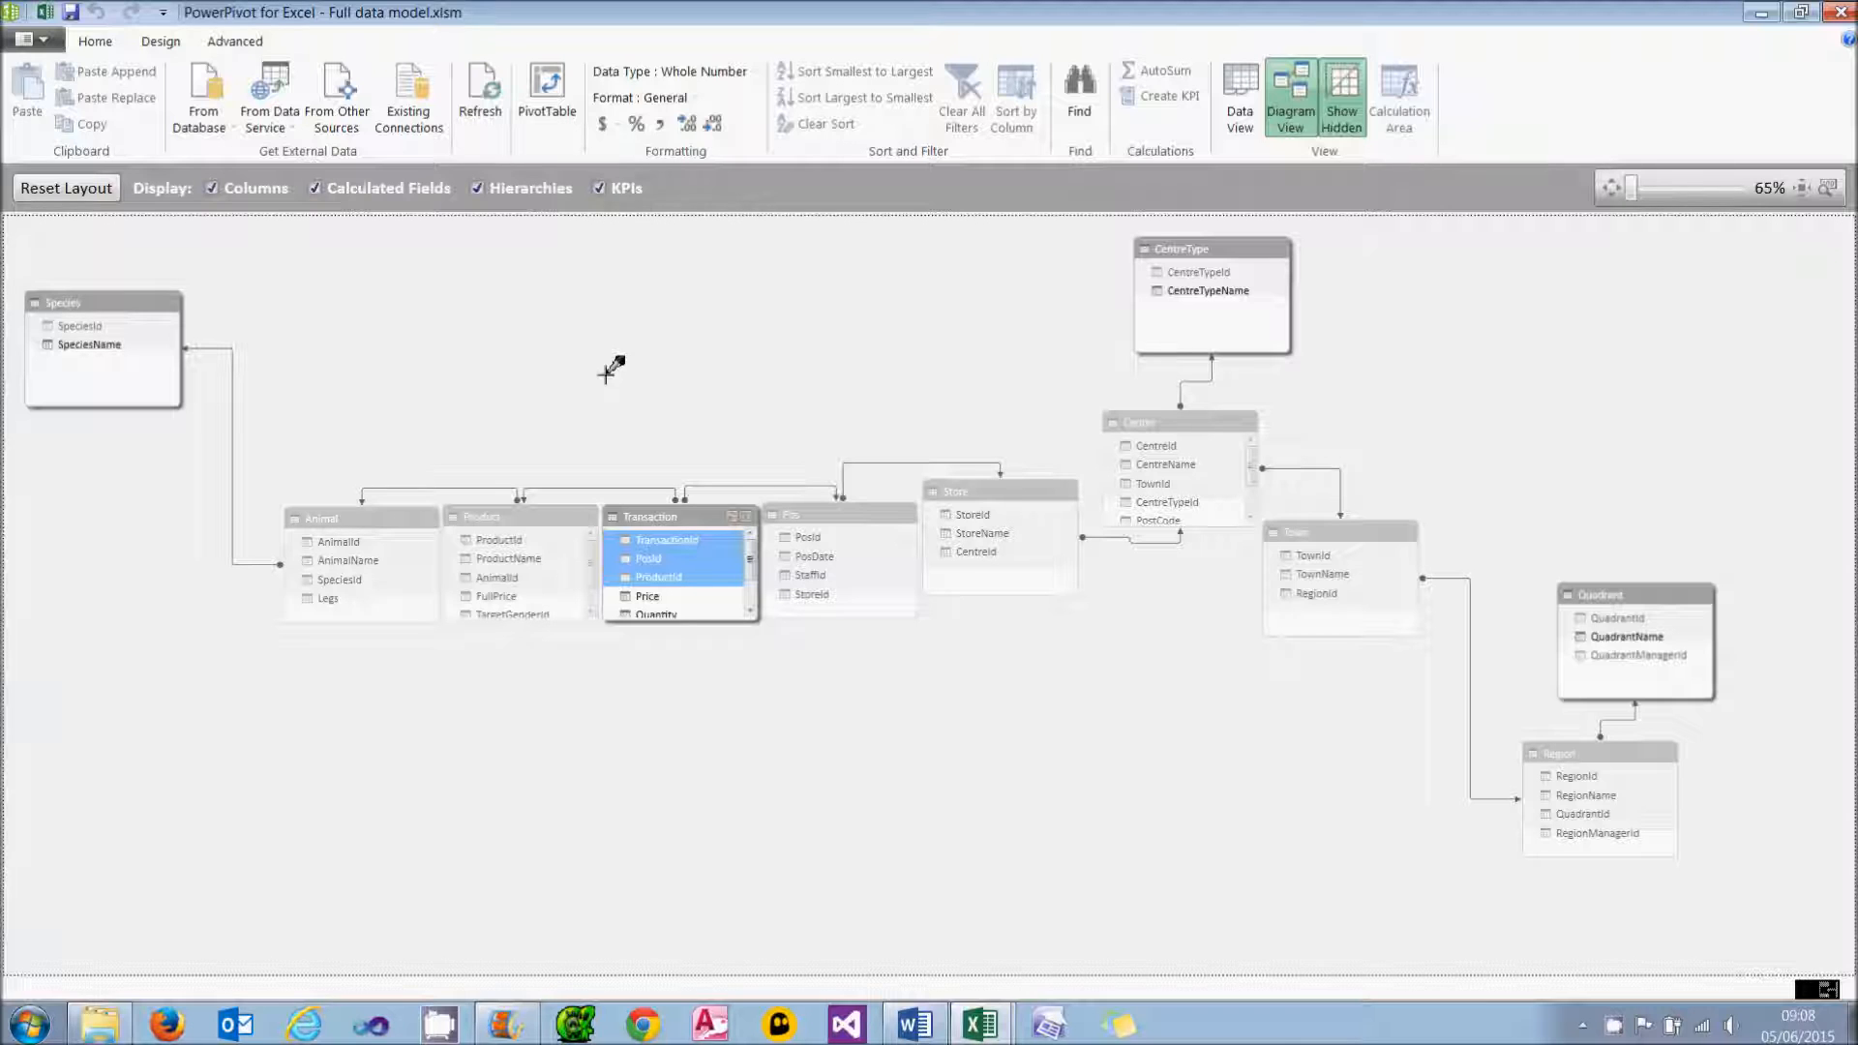
# Step: Switch from PowerPivot to the Excel pivot table sheet and show the Criteria sheet
pyautogui.click(980, 1024)
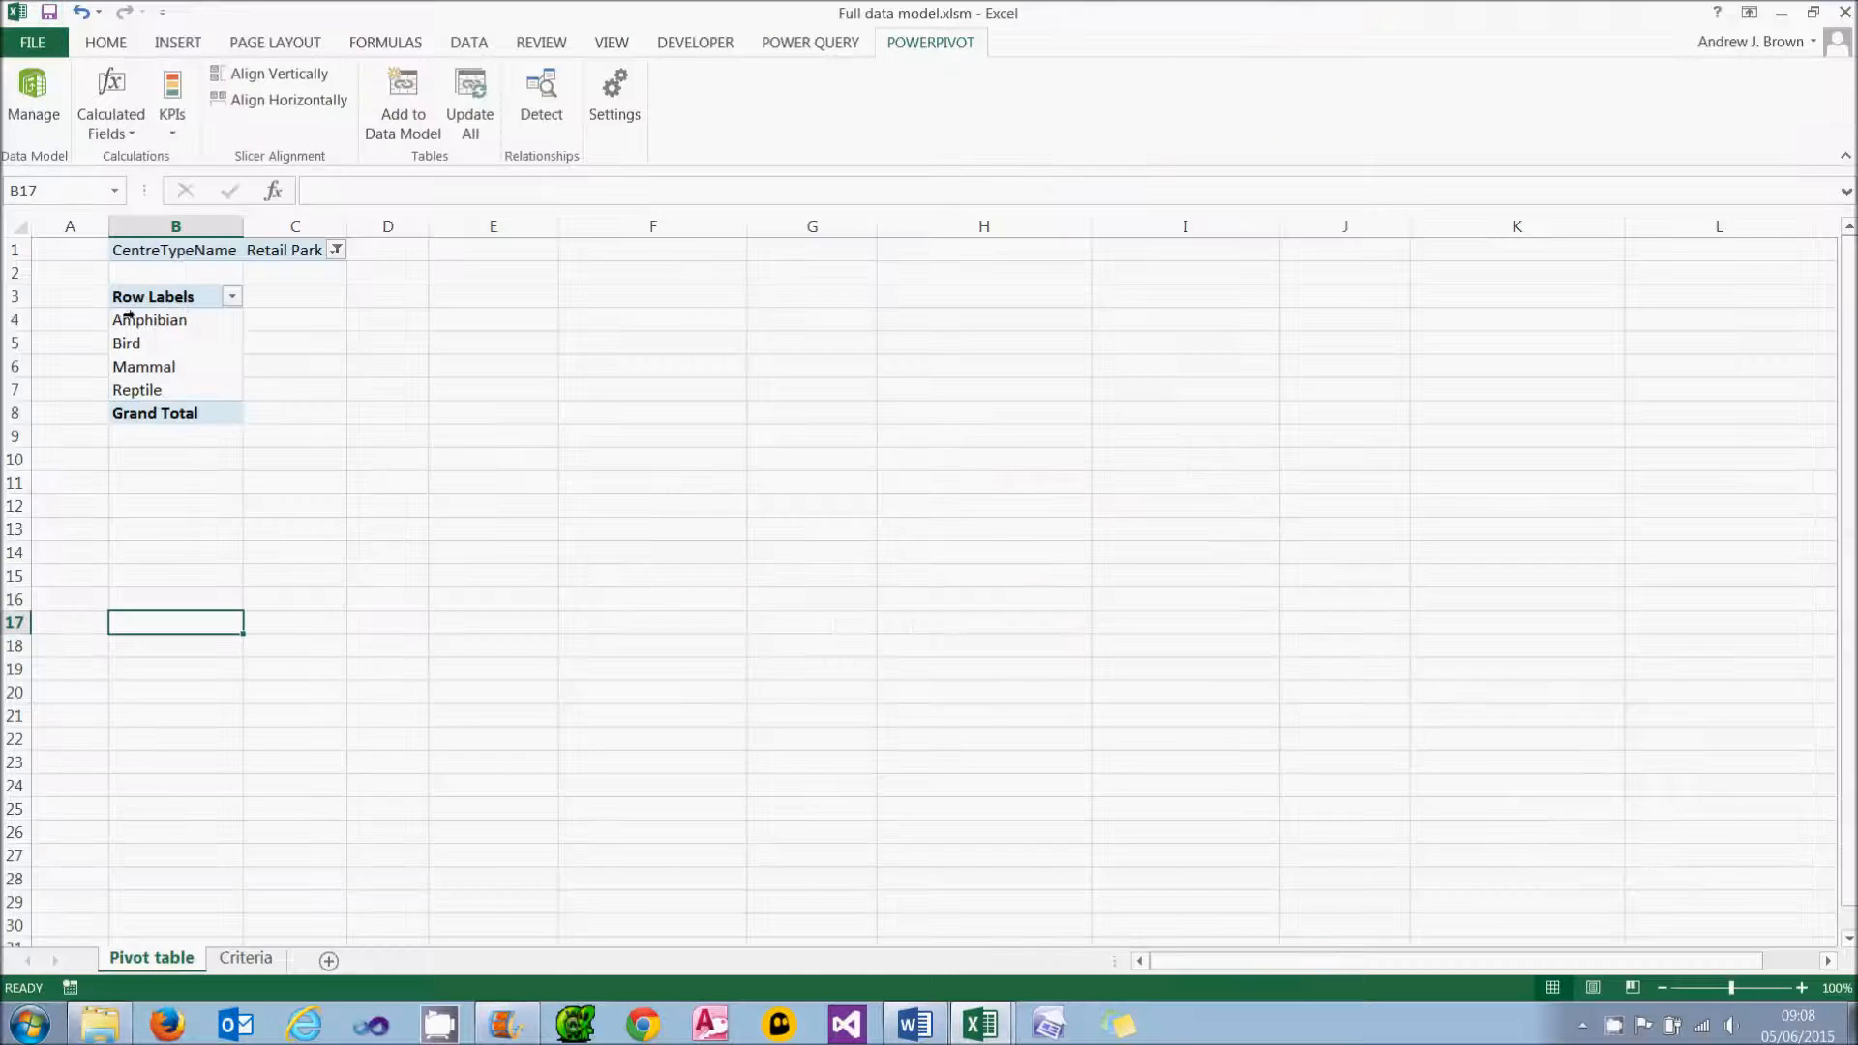
pyautogui.moveTo(180, 593)
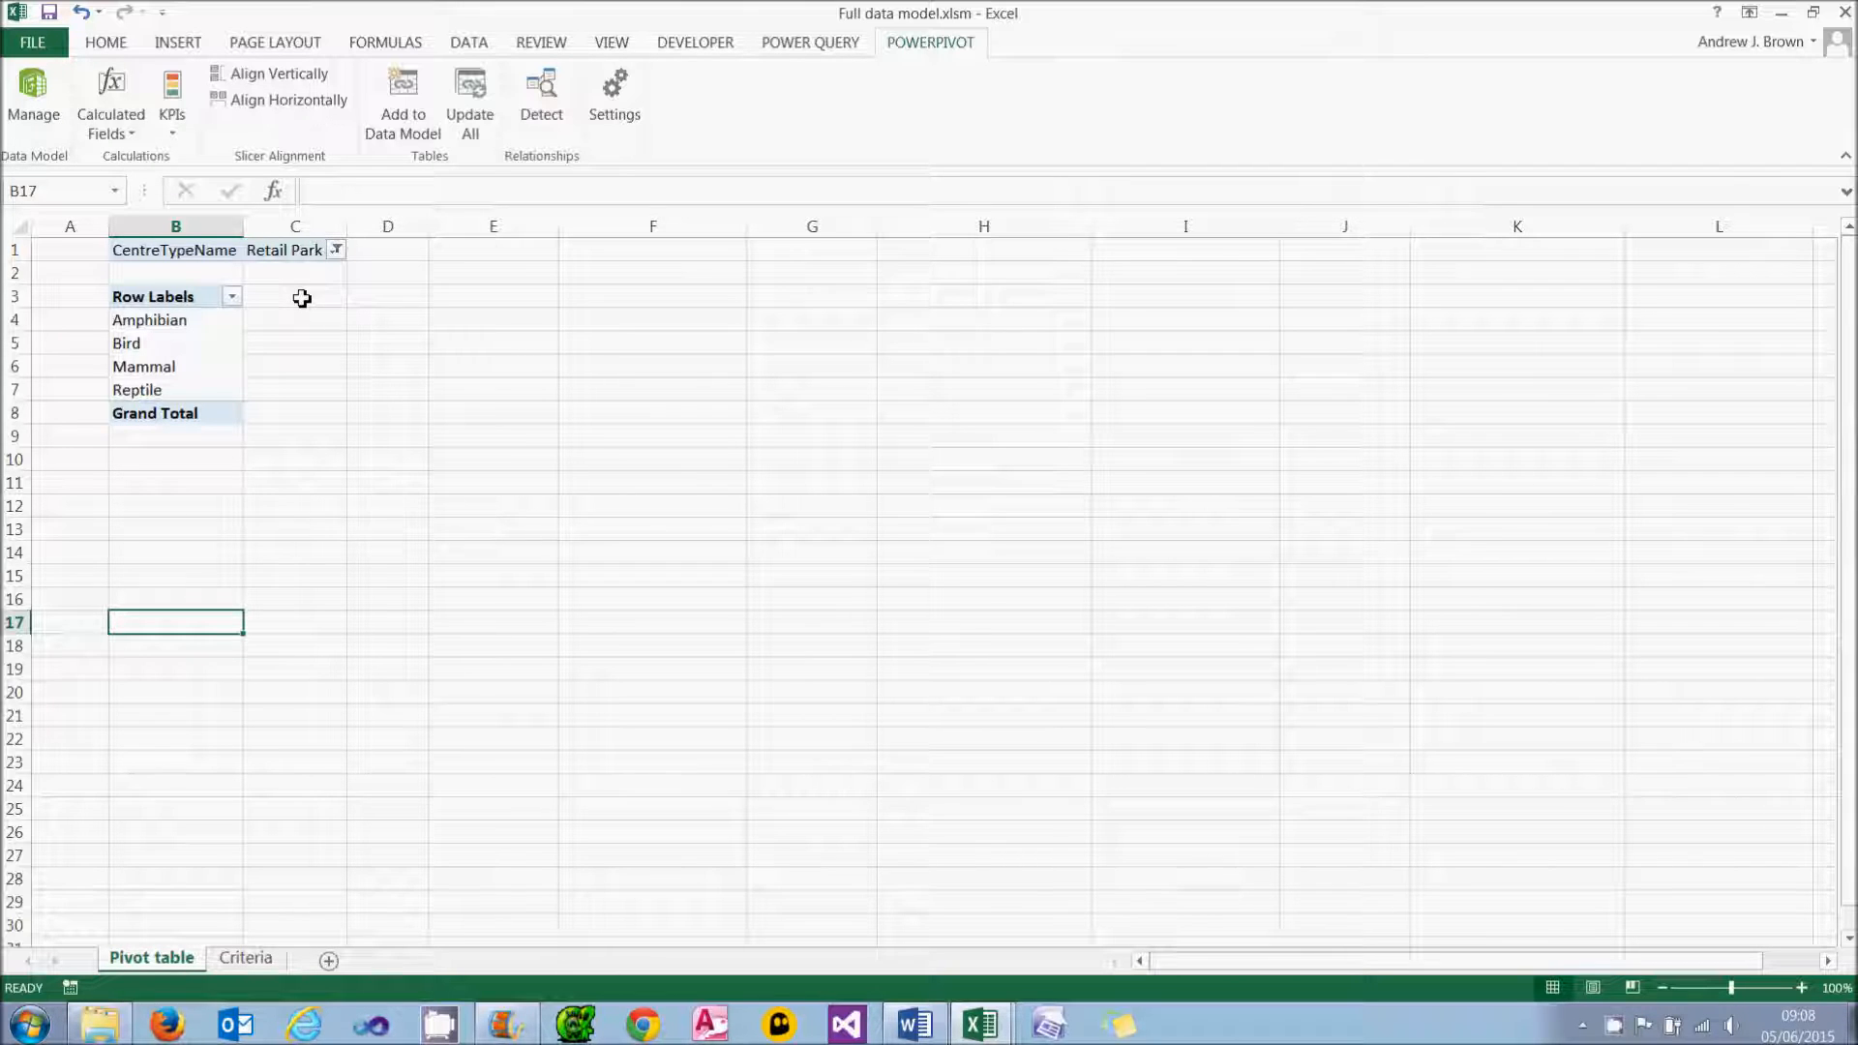
pyautogui.click(295, 296)
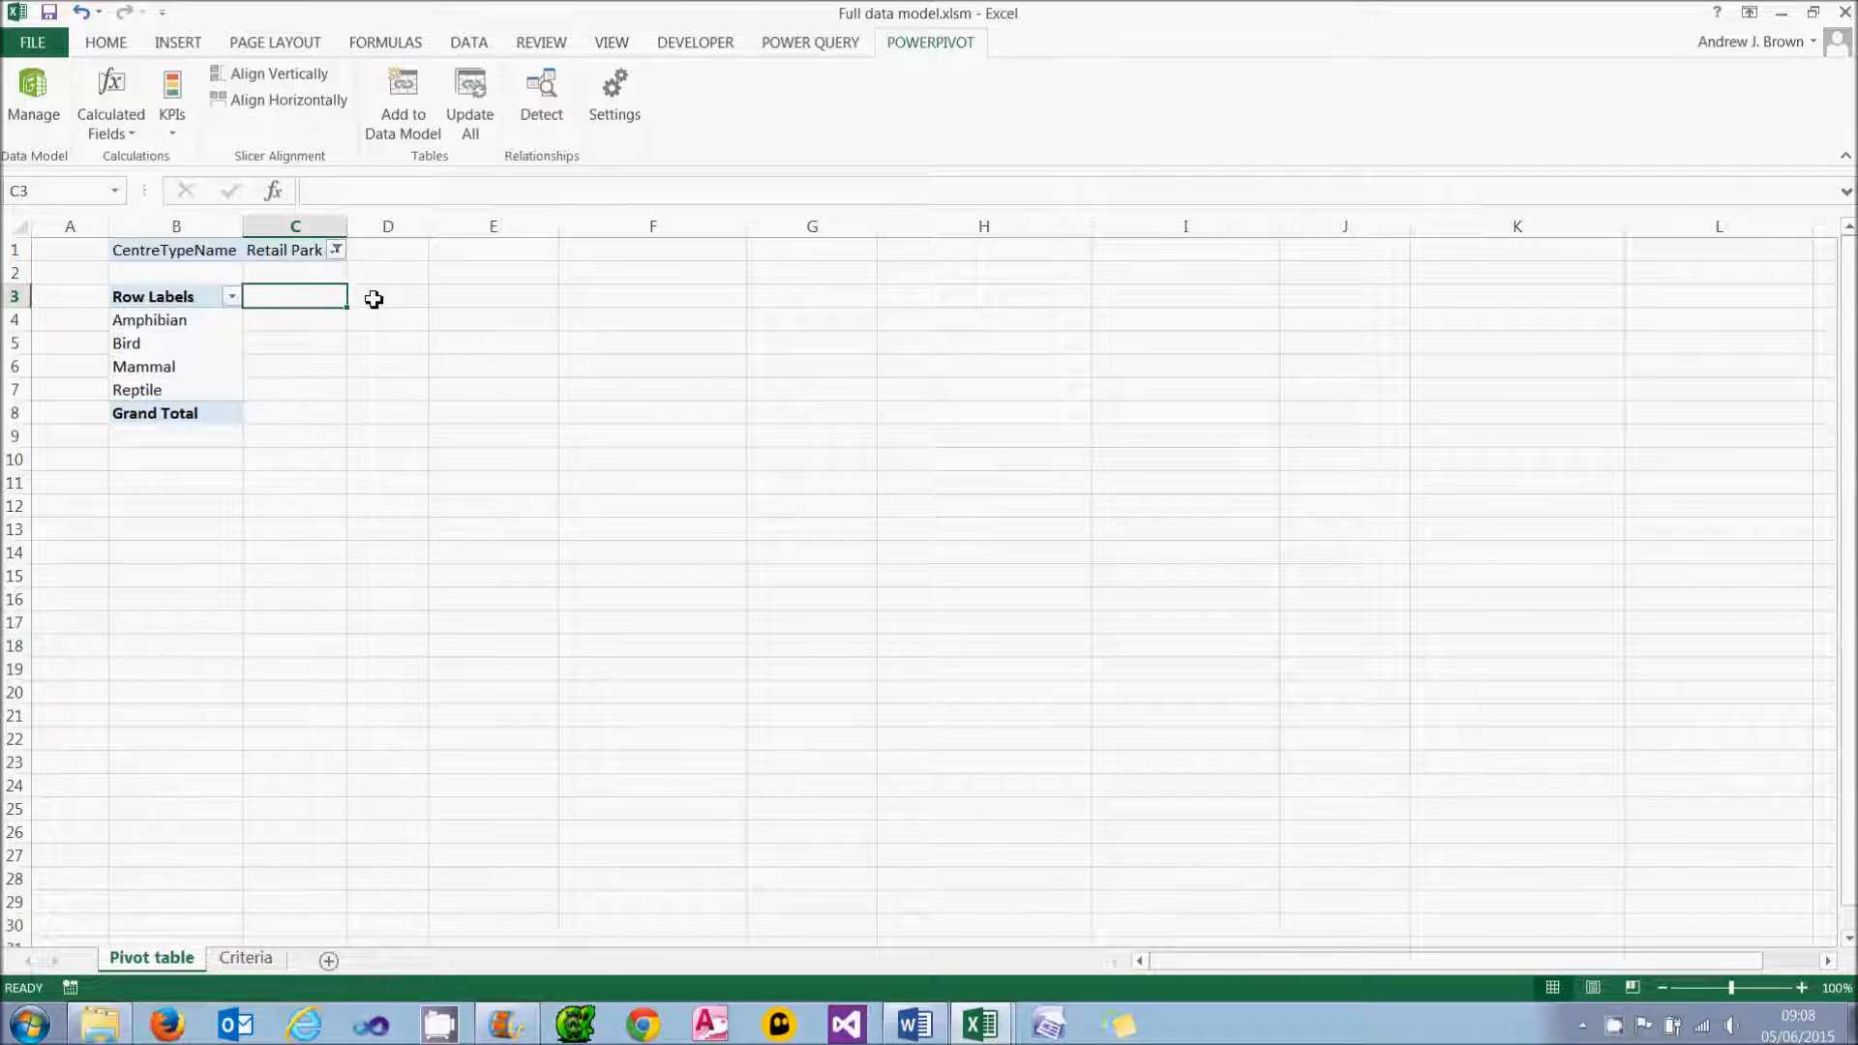
pyautogui.click(494, 294)
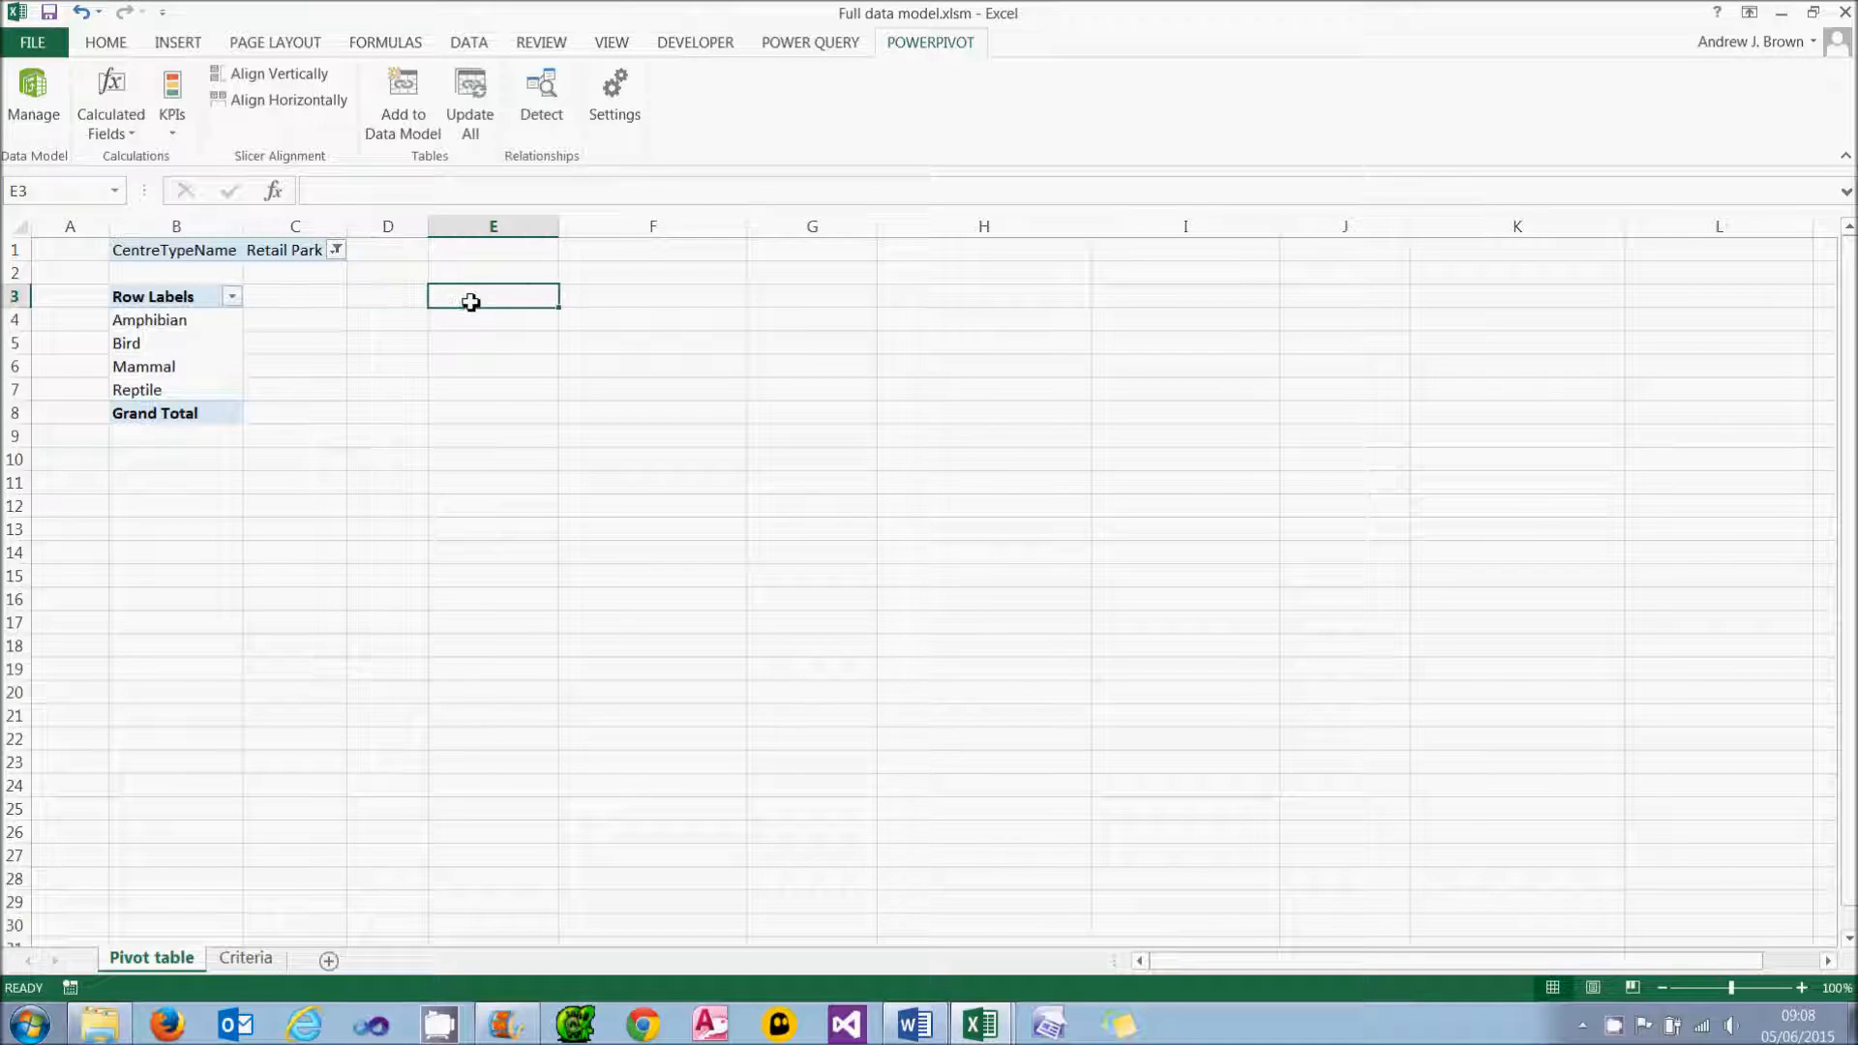
pyautogui.click(245, 959)
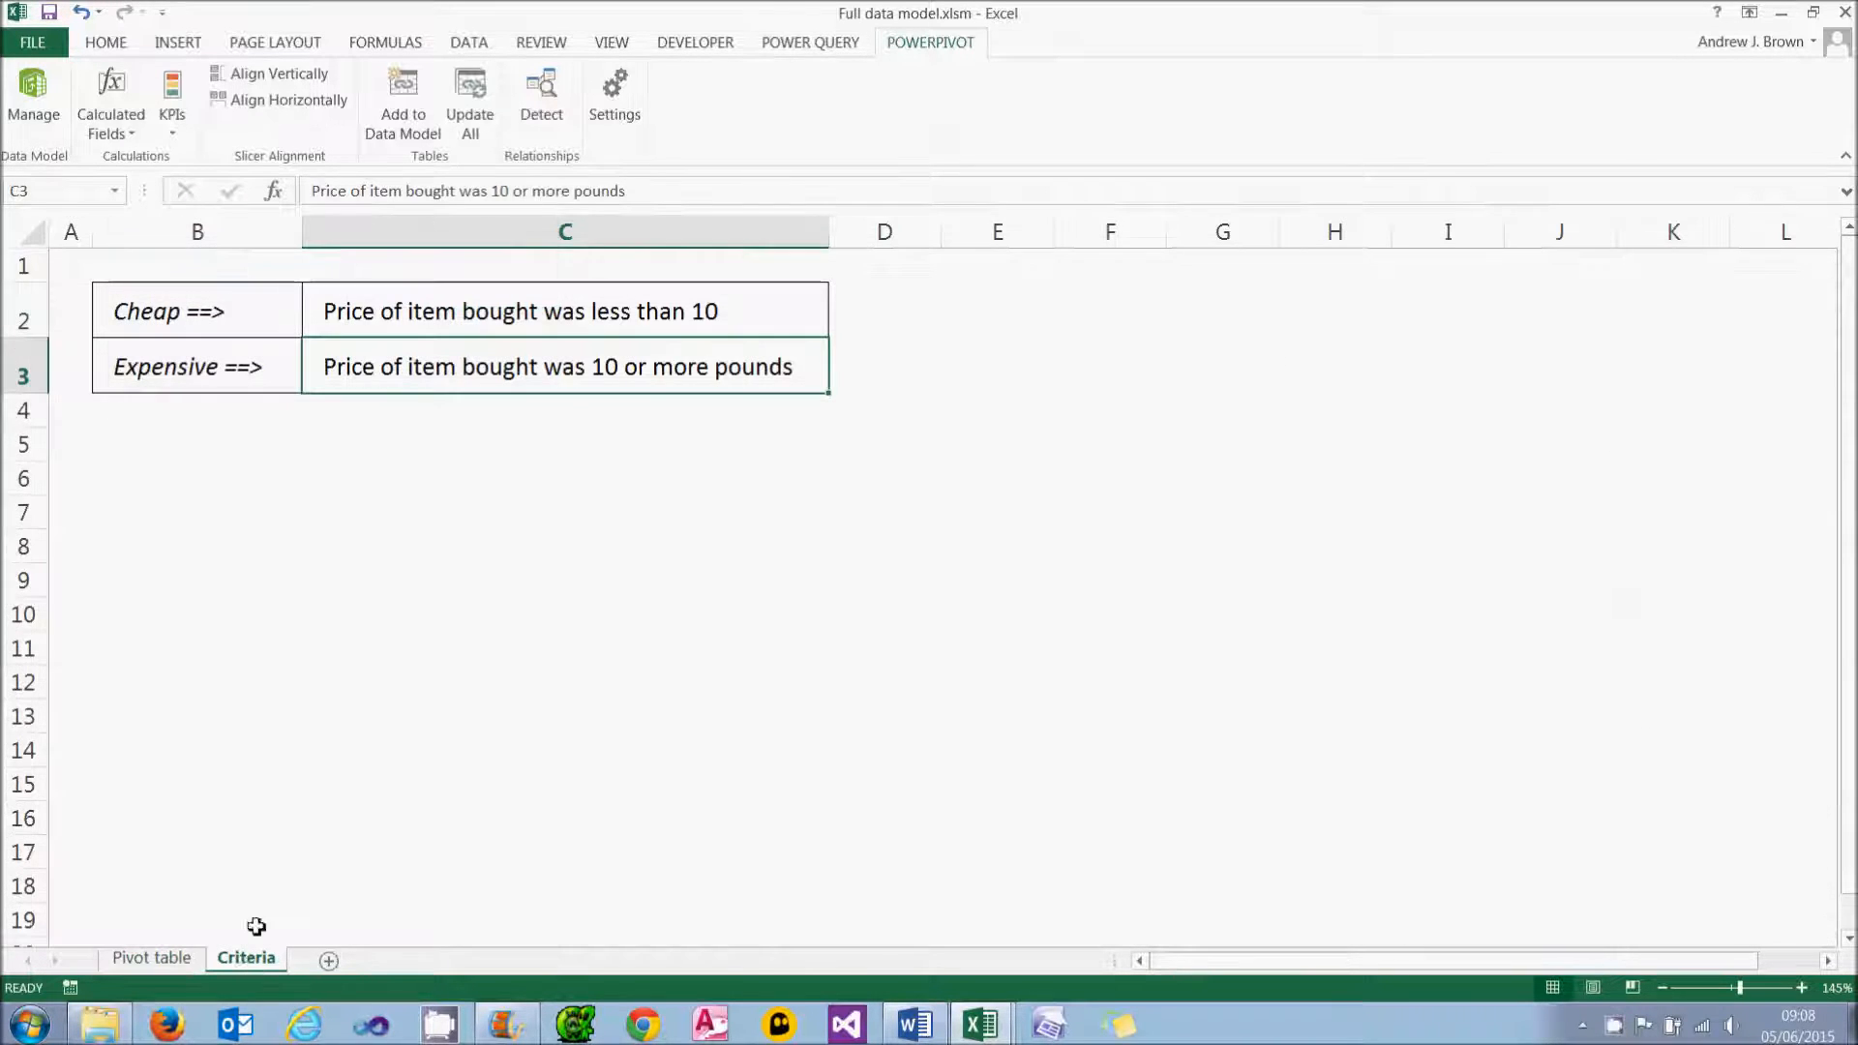
pyautogui.moveTo(310, 772)
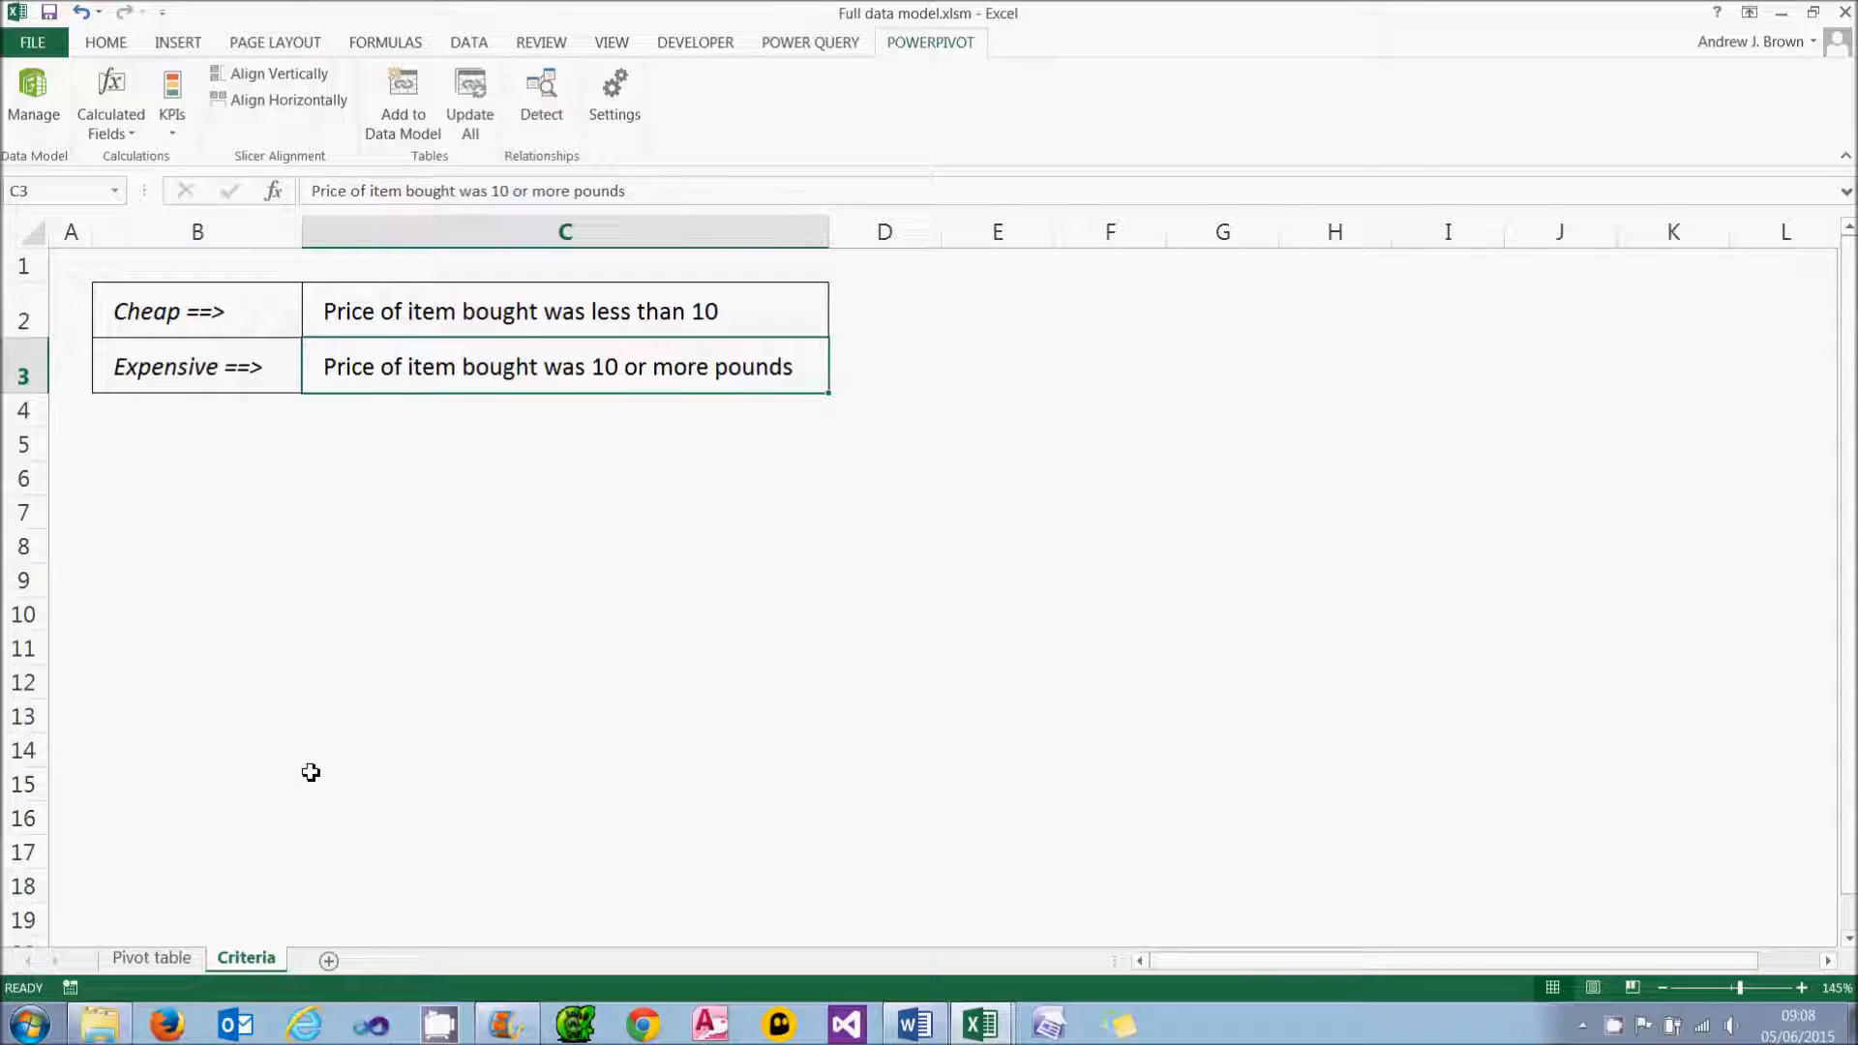
pyautogui.moveTo(193, 912)
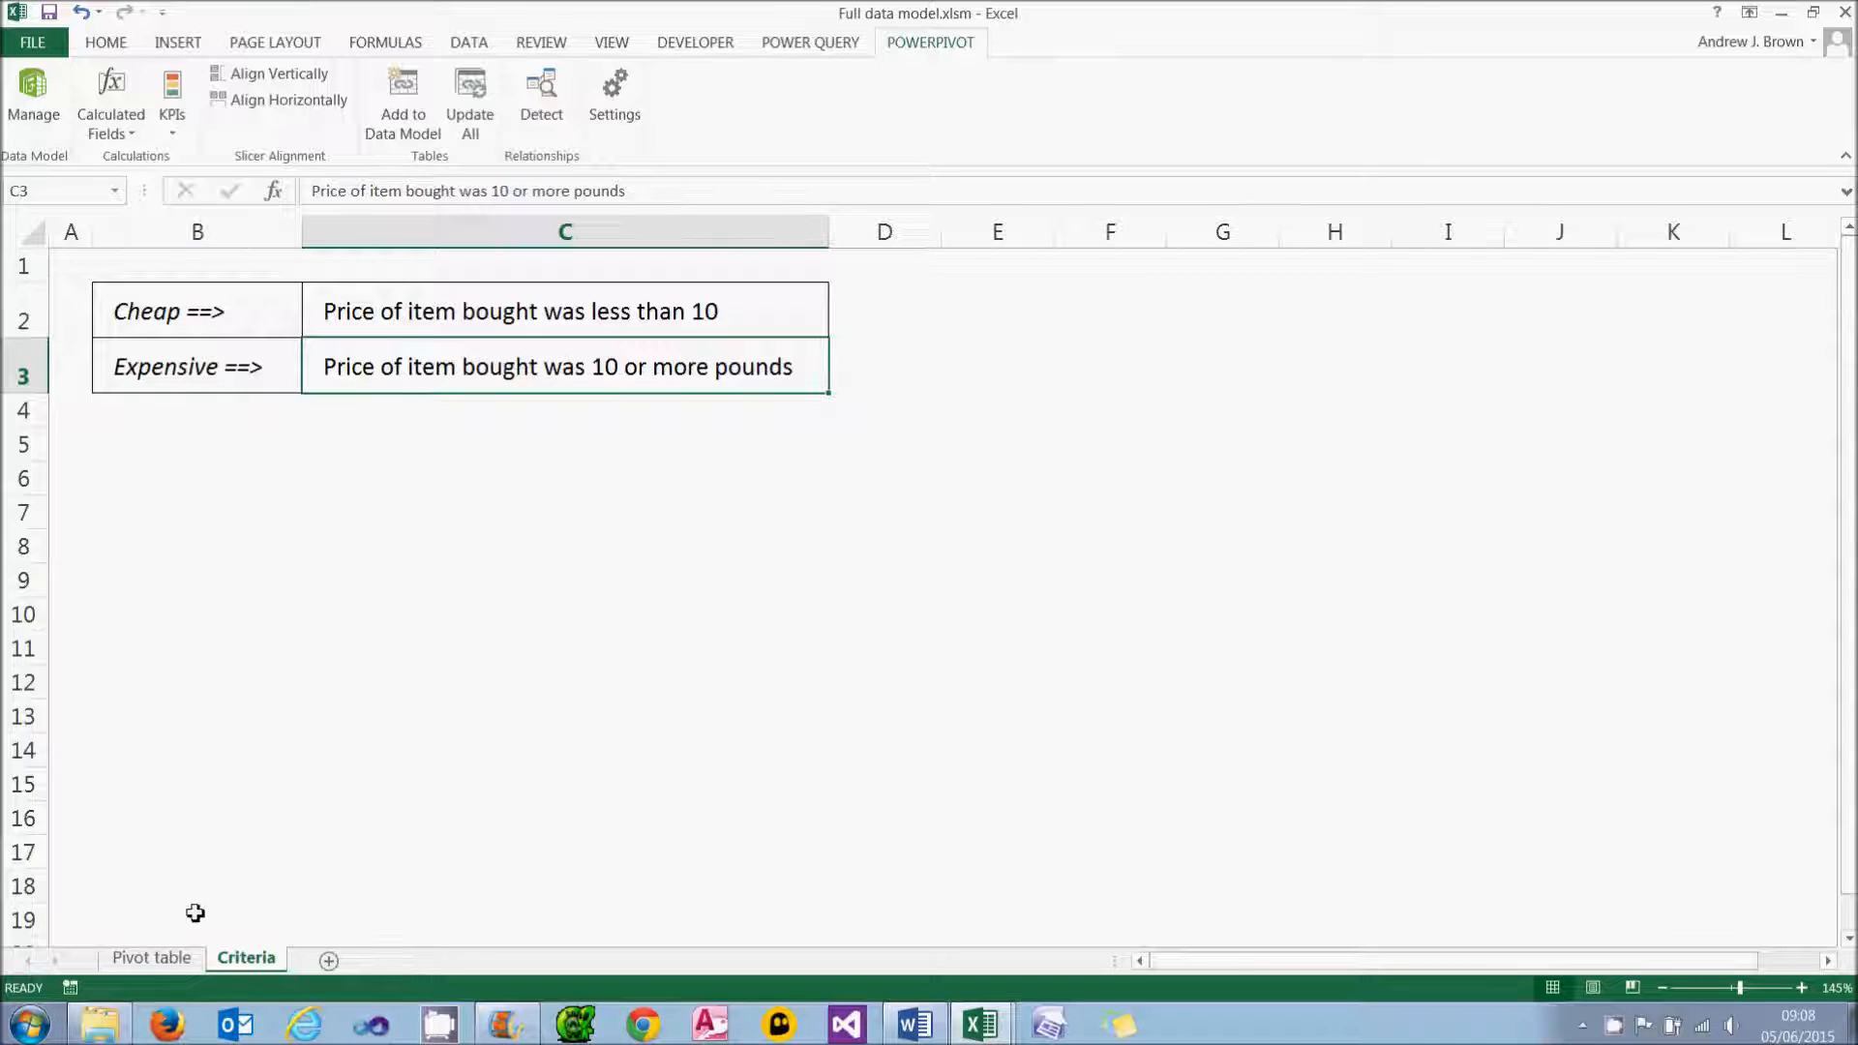
# Step: Show the Transaction table in Data View and review the CheapPurchases and ExpensivePurchases formulas
pyautogui.click(33, 100)
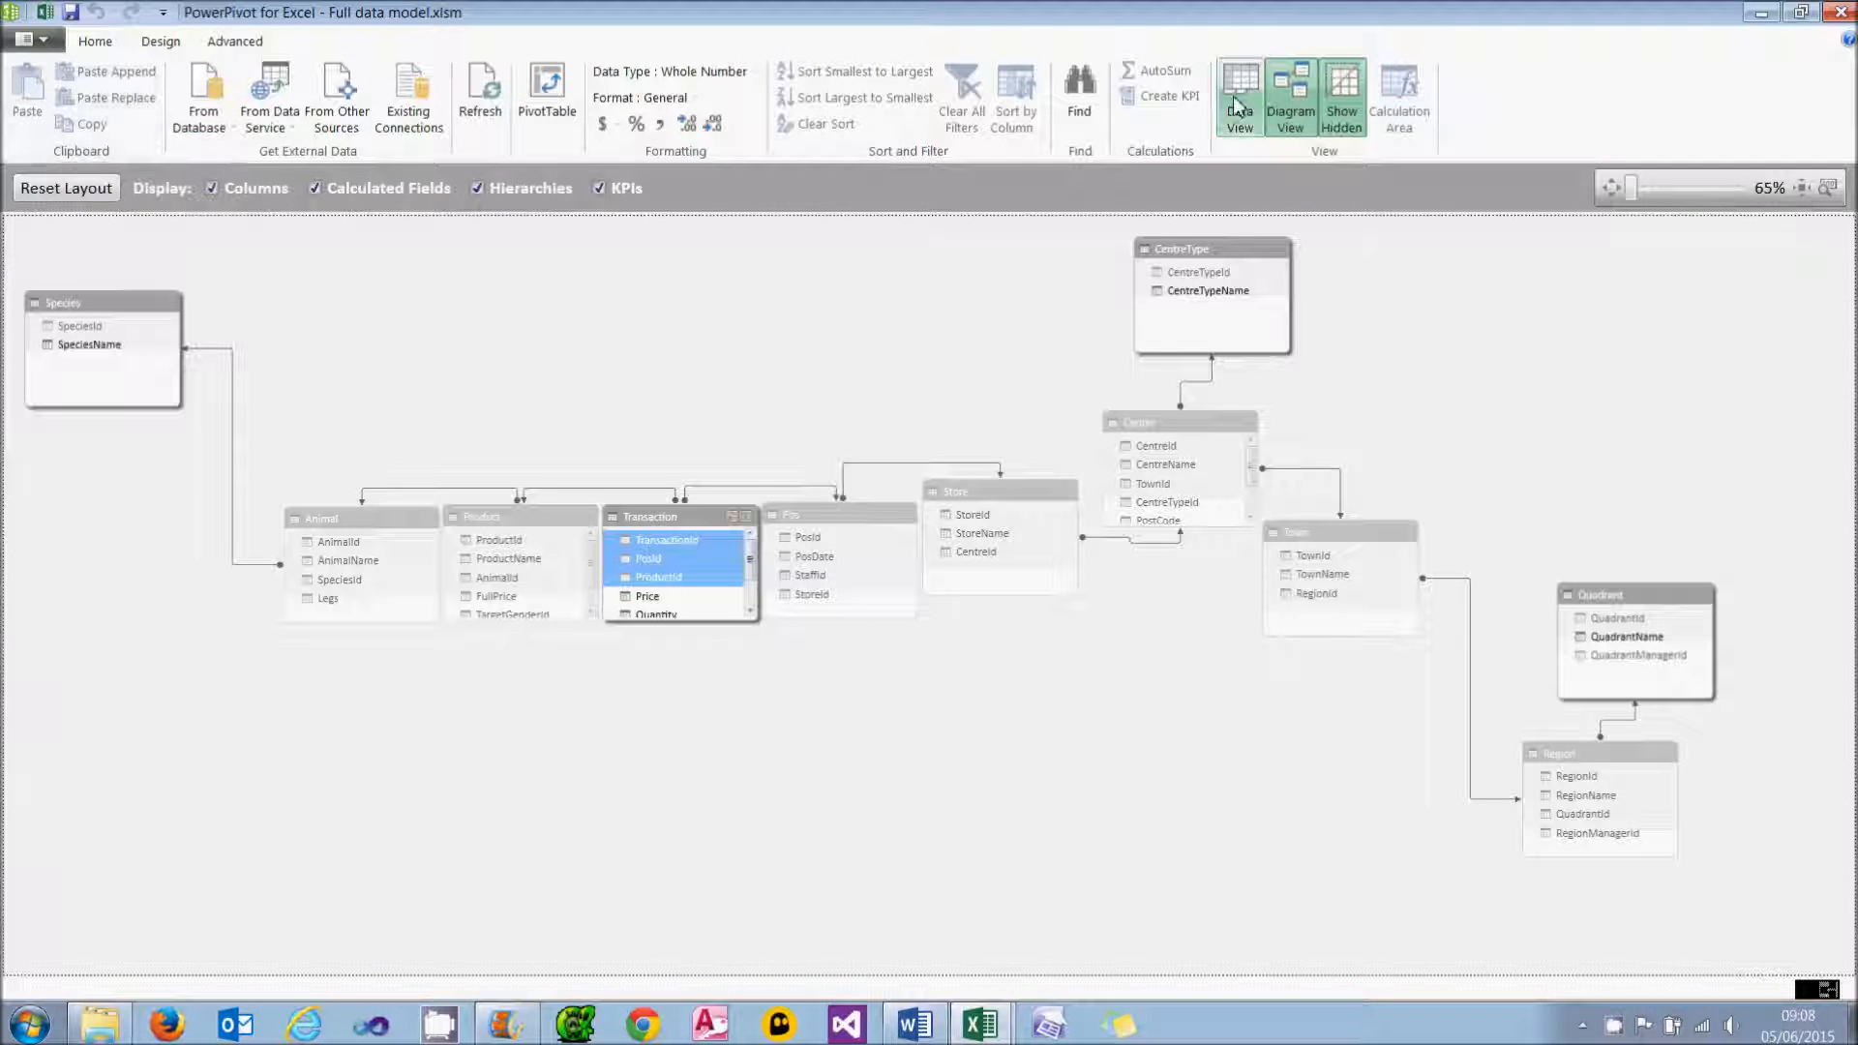
pyautogui.click(1278, 95)
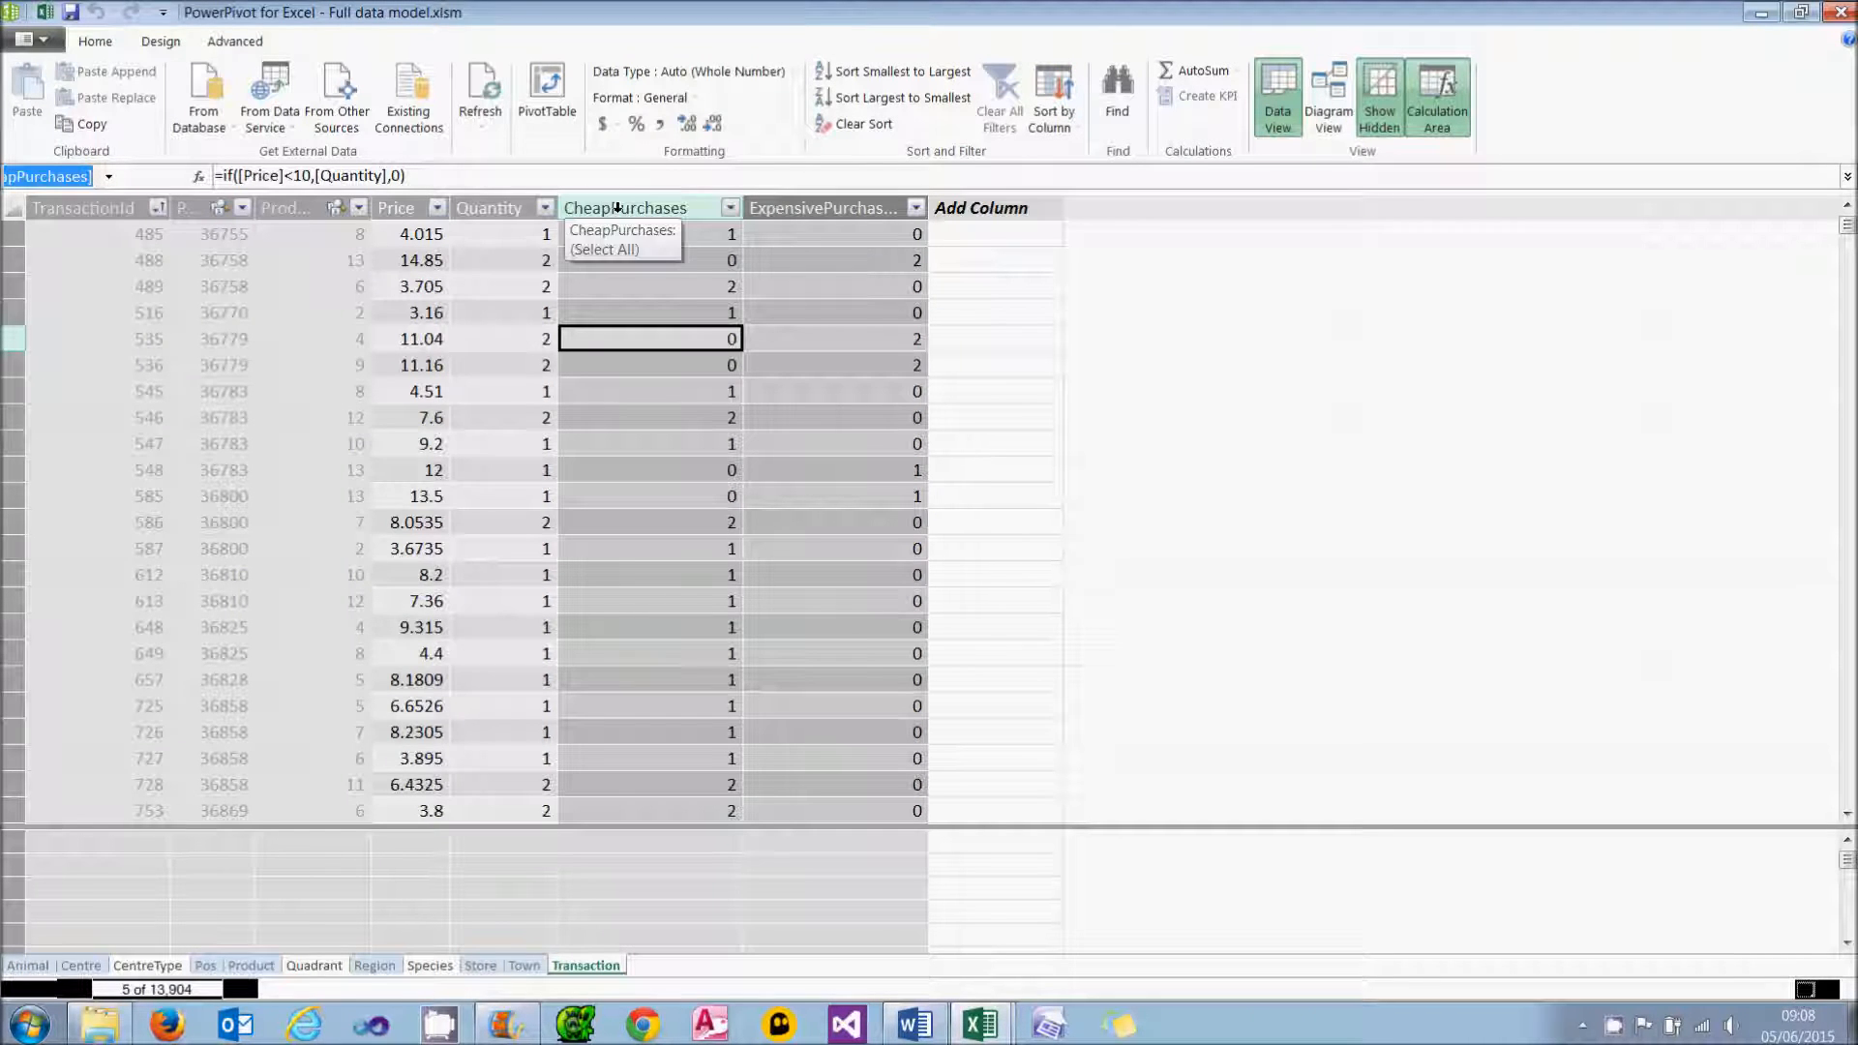
pyautogui.click(625, 207)
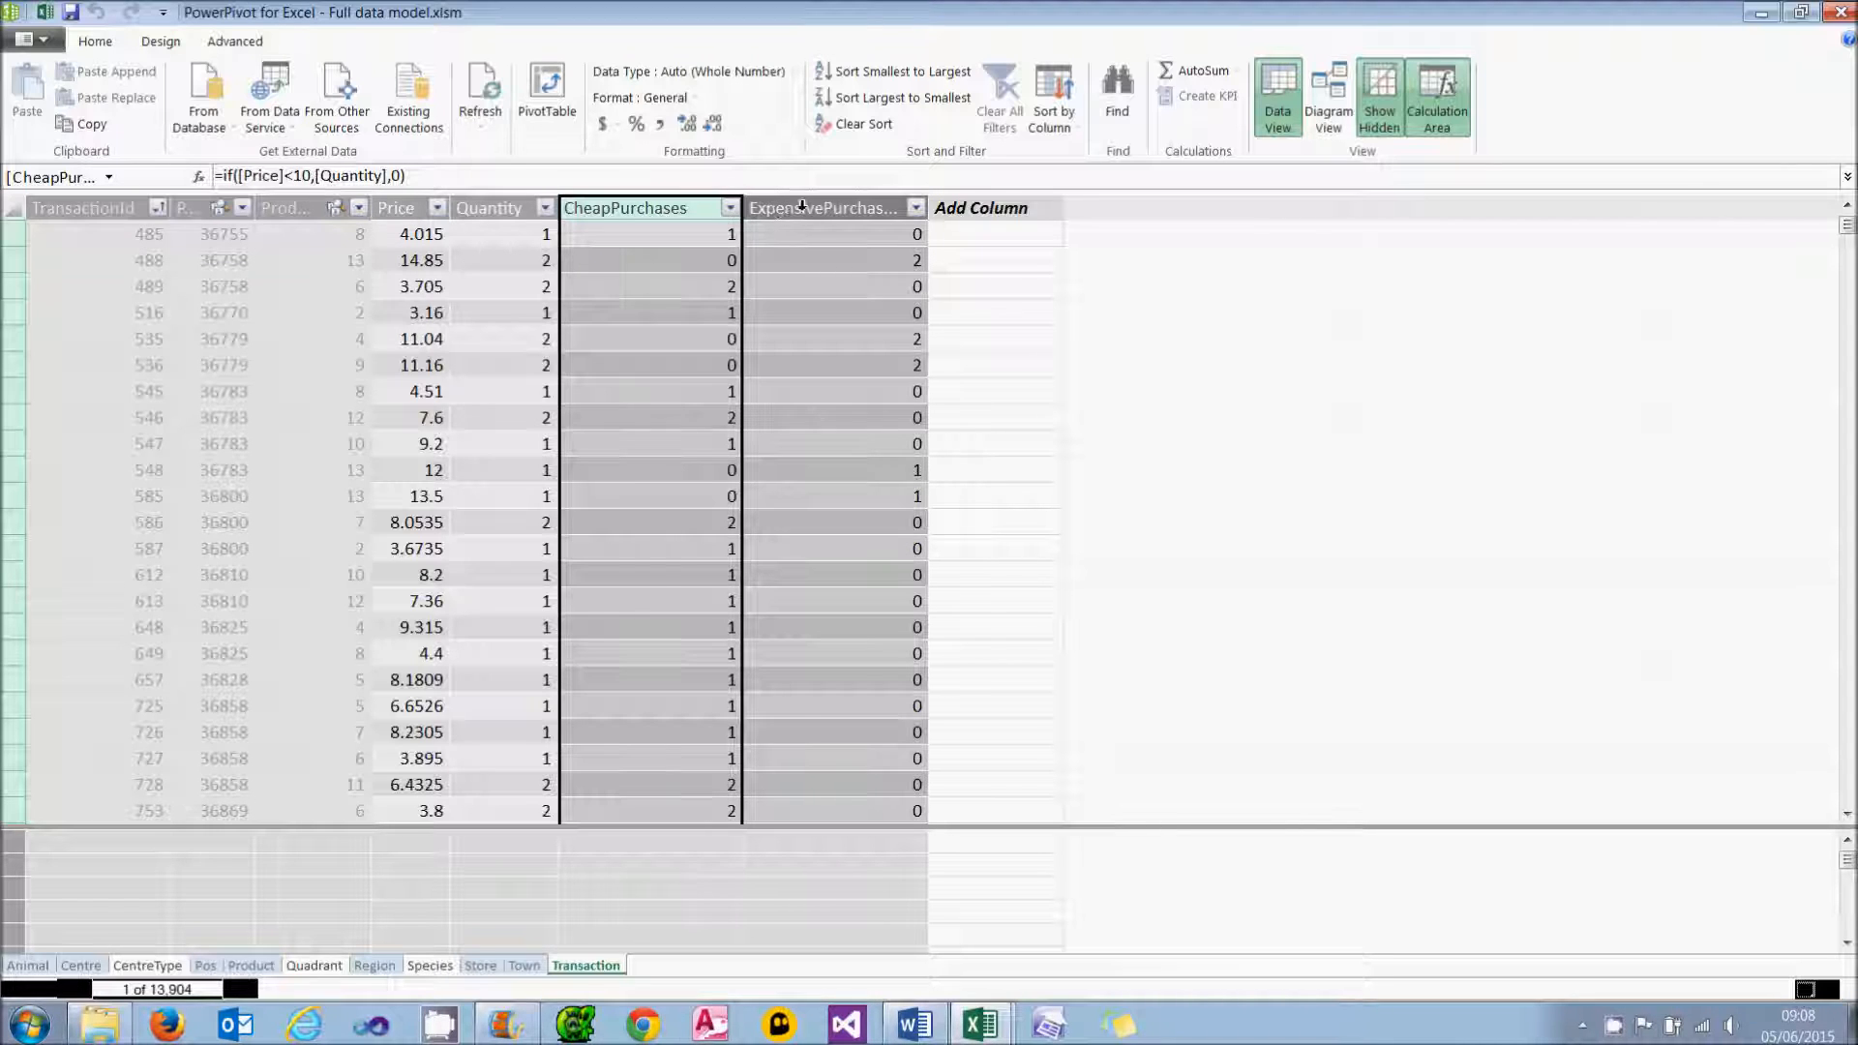
pyautogui.click(826, 207)
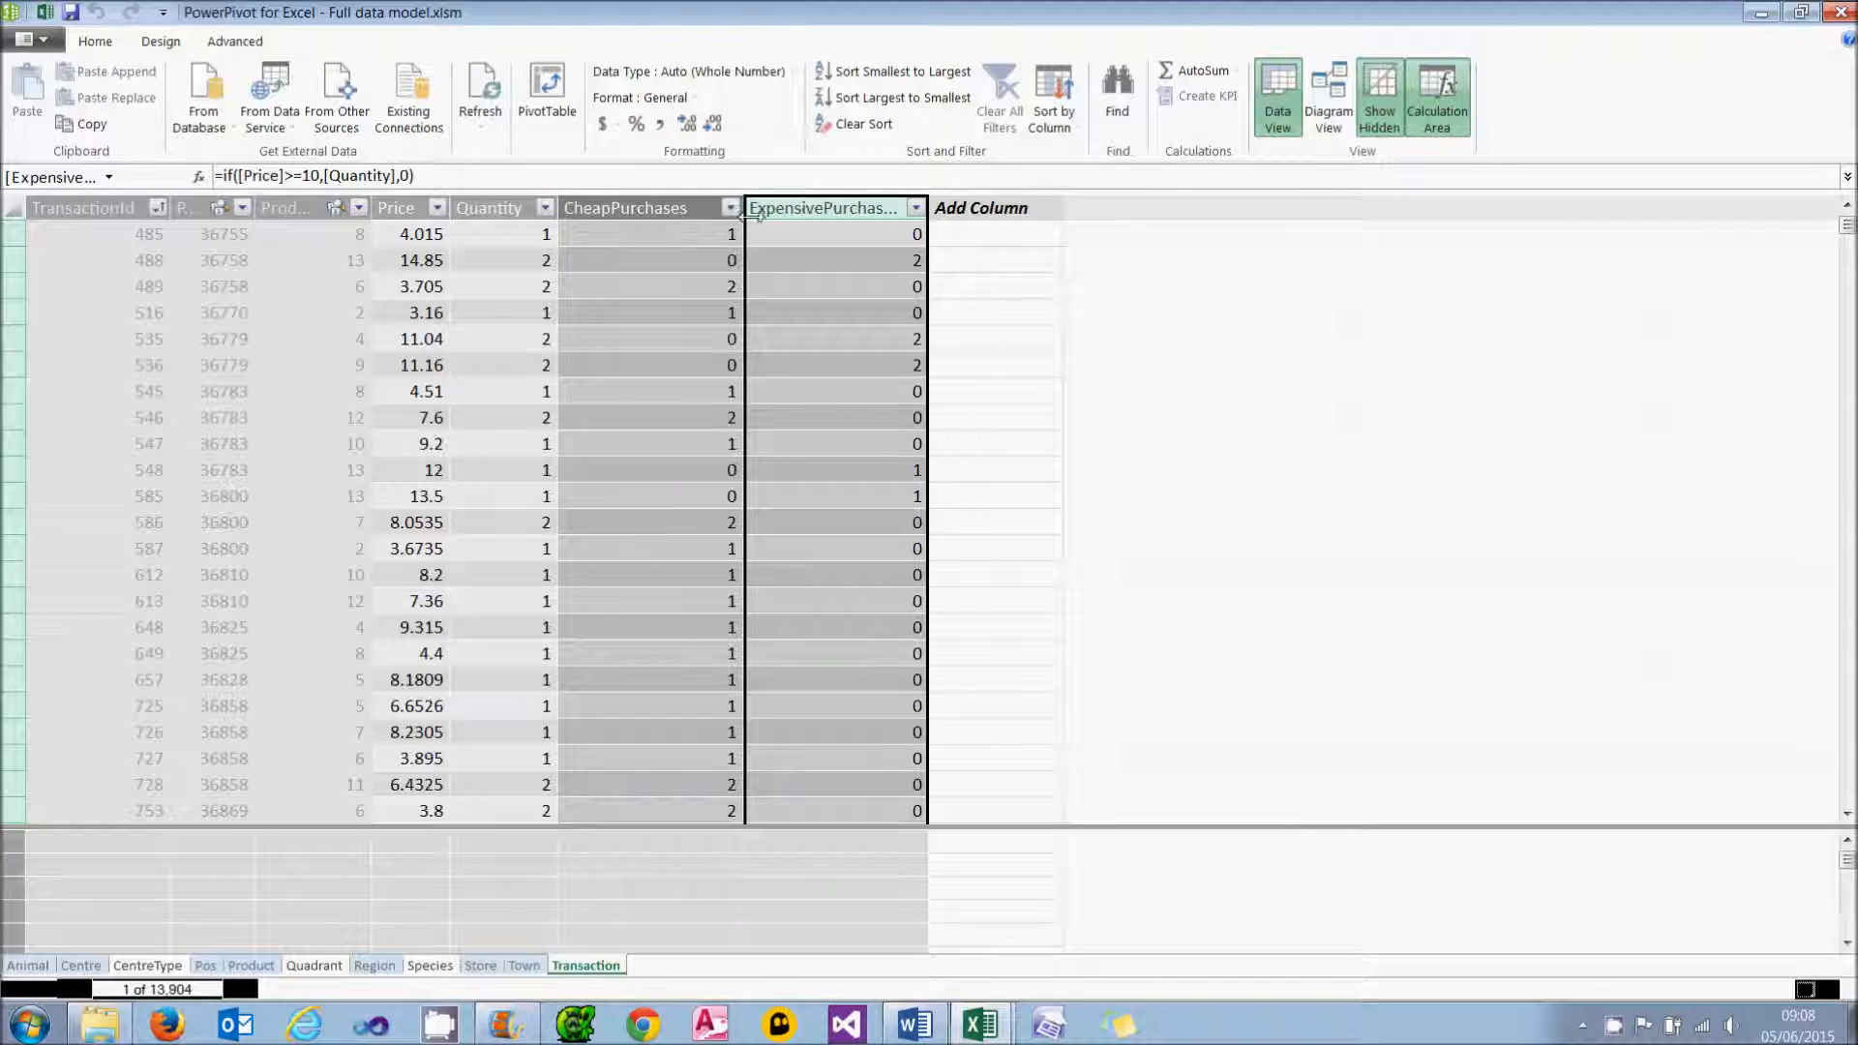
pyautogui.click(836, 235)
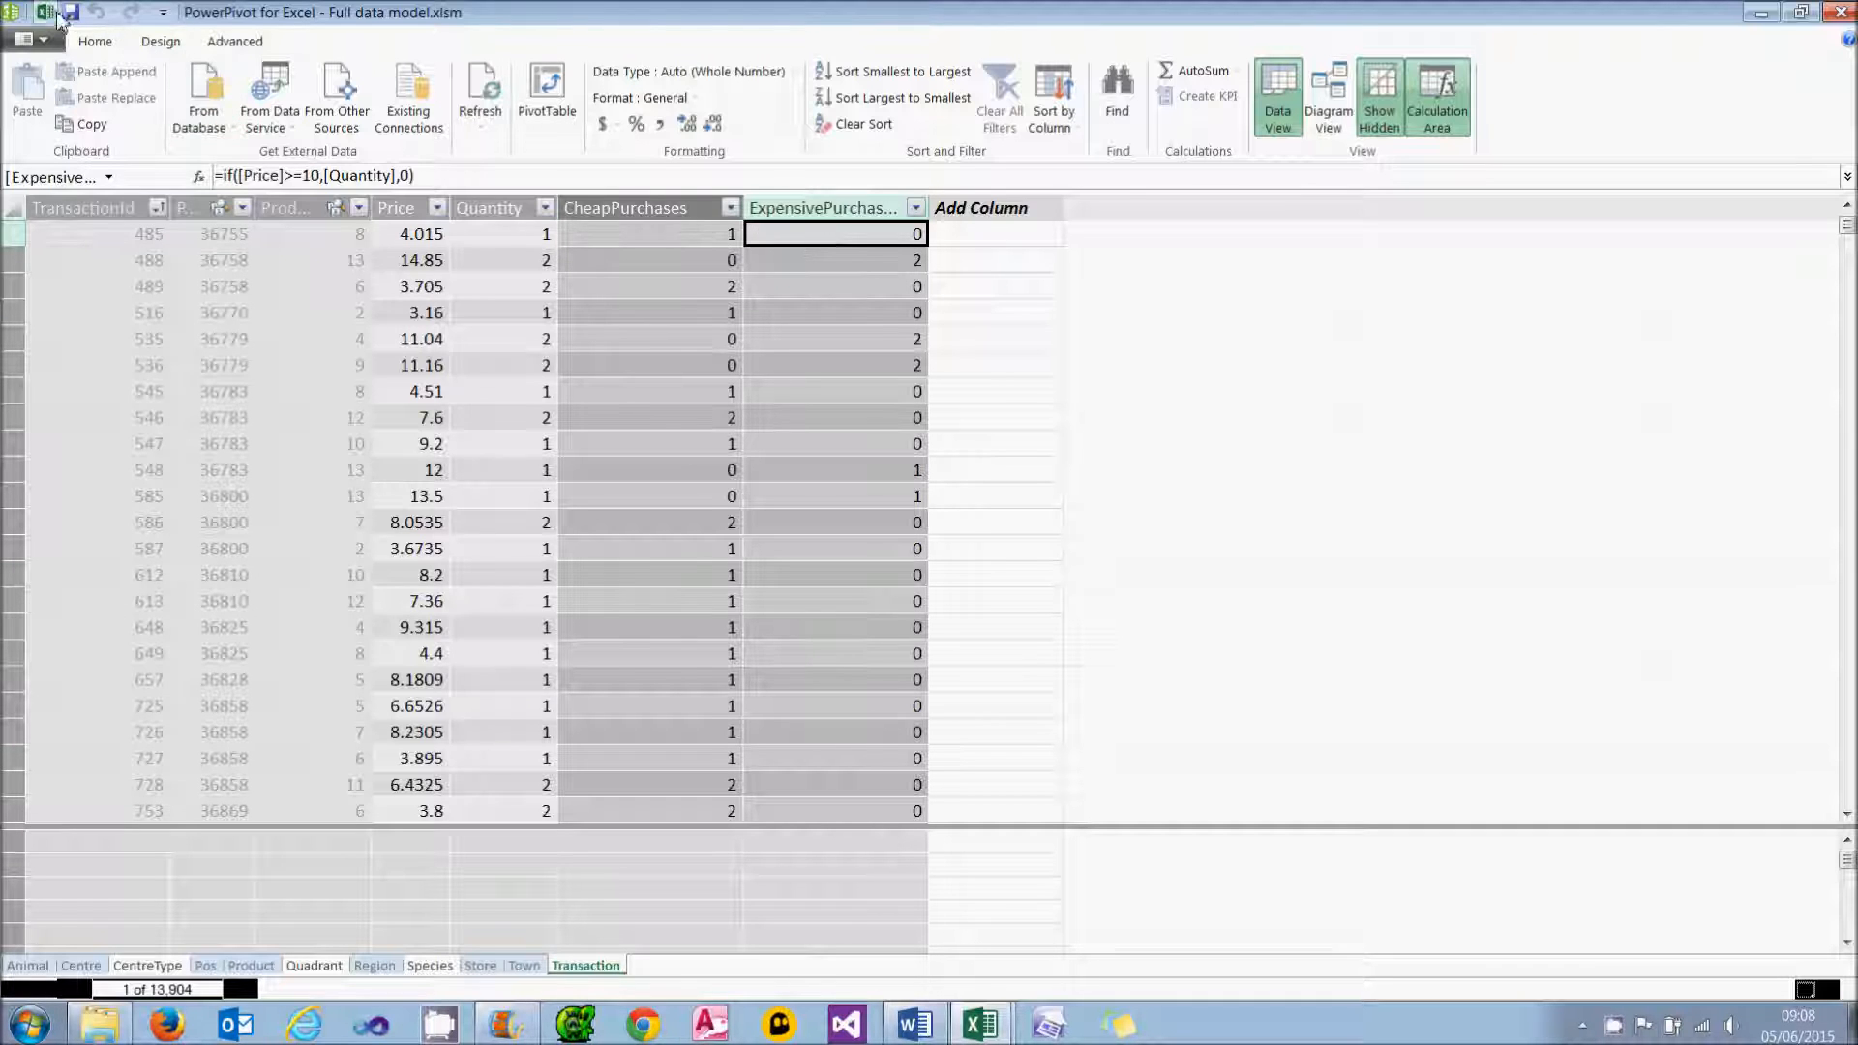
# Step: Back in Excel, add CheapPurchases, ExpensivePurchases and Quantity sums to the Retail Park pivot table
pyautogui.click(978, 1022)
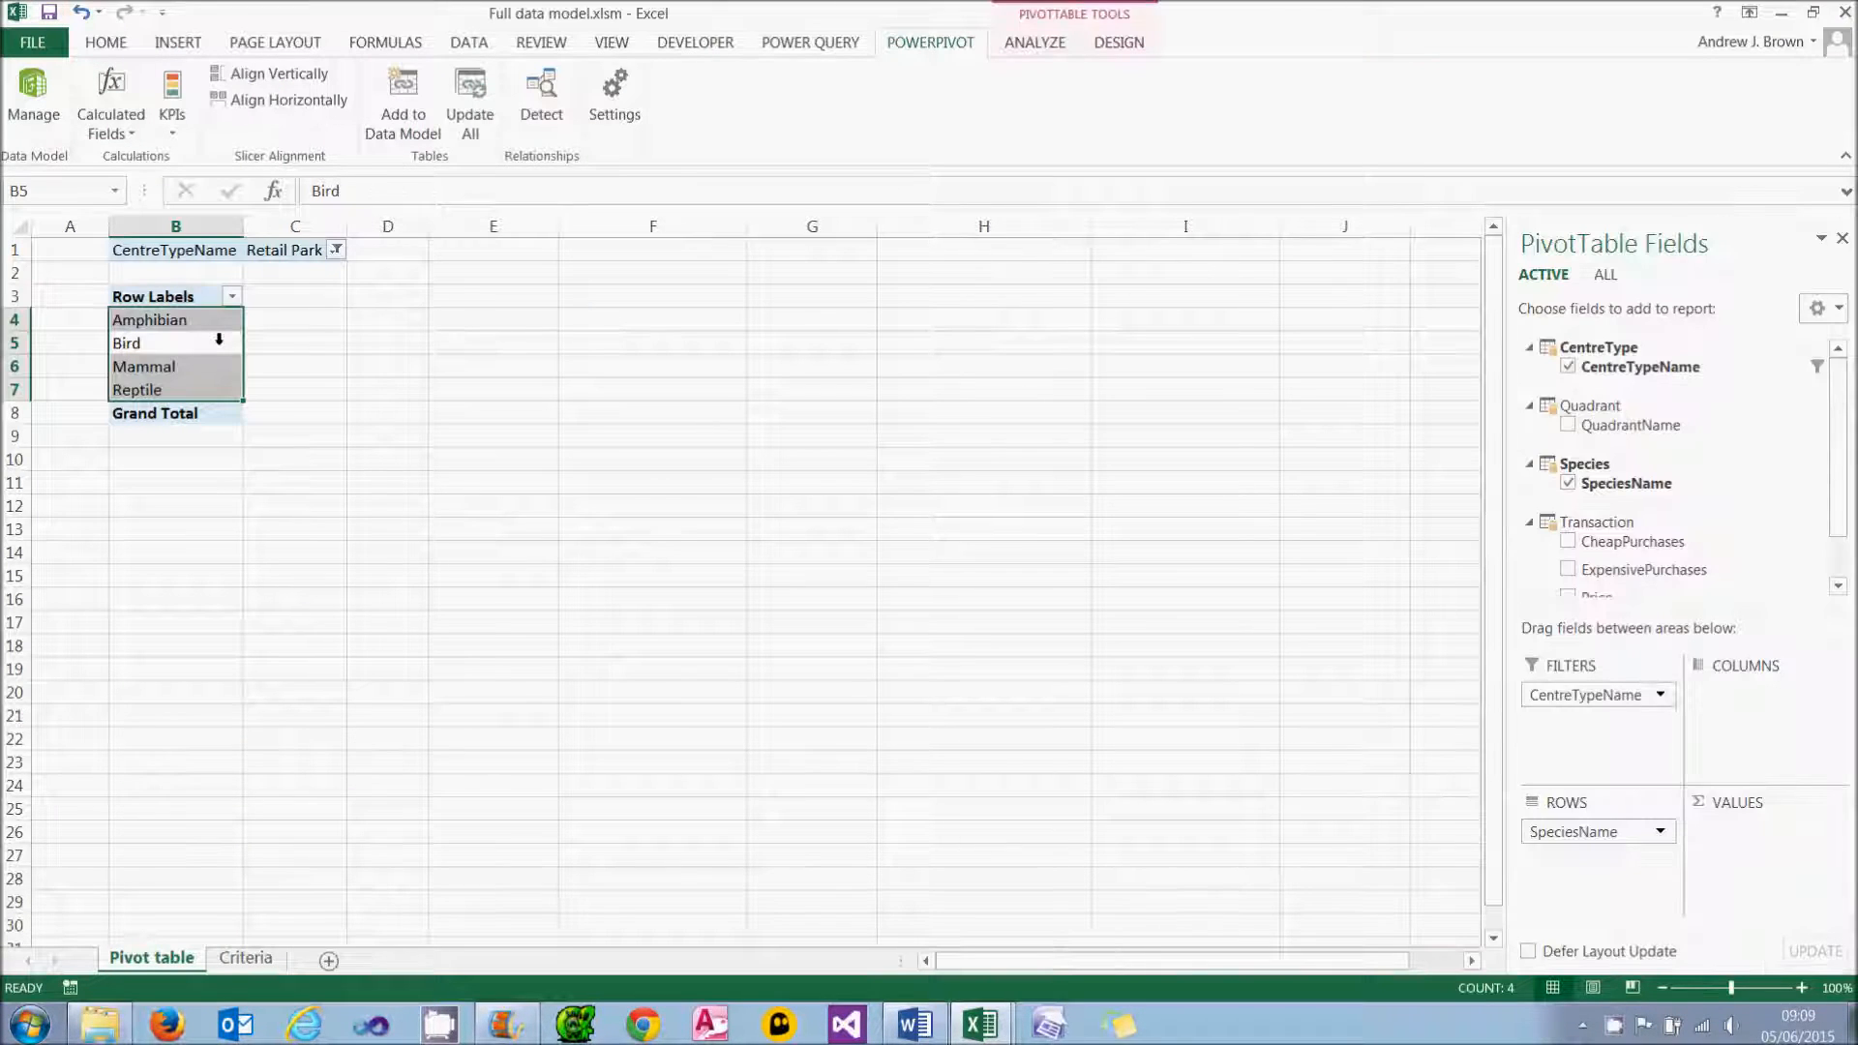
pyautogui.click(1566, 542)
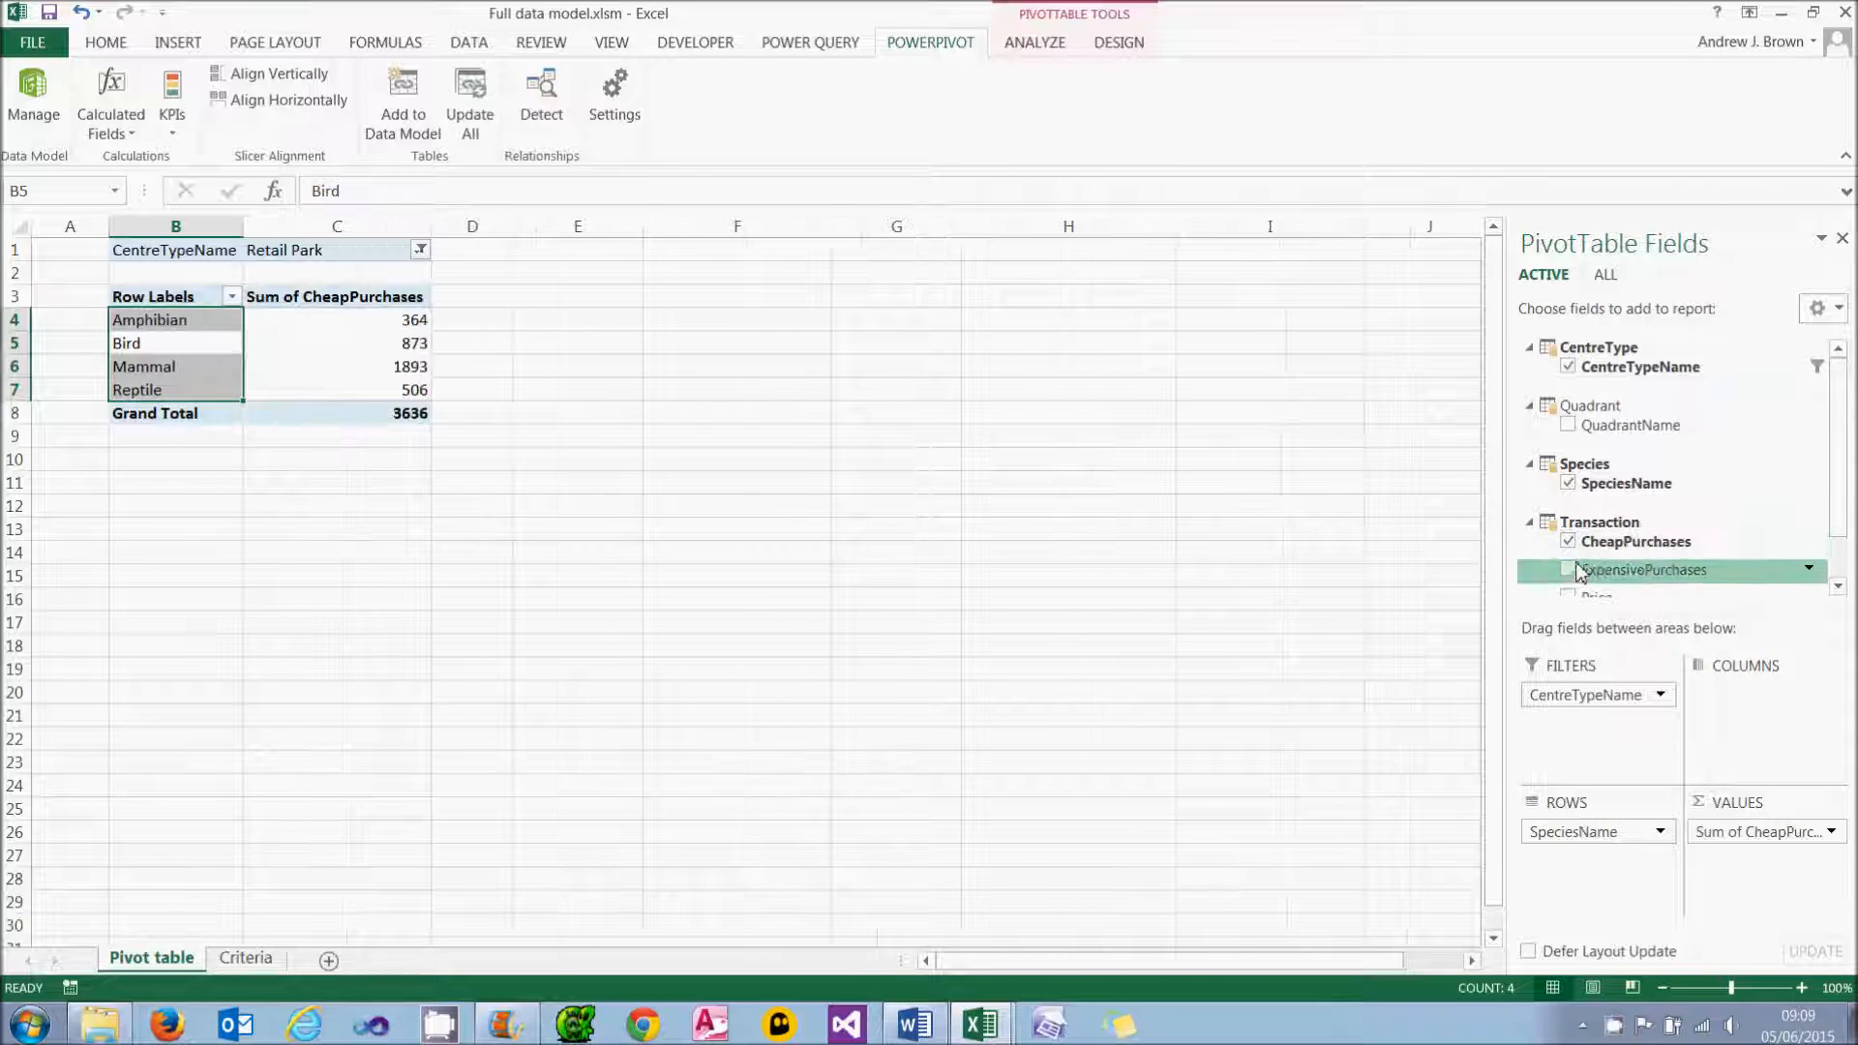
pyautogui.click(1569, 540)
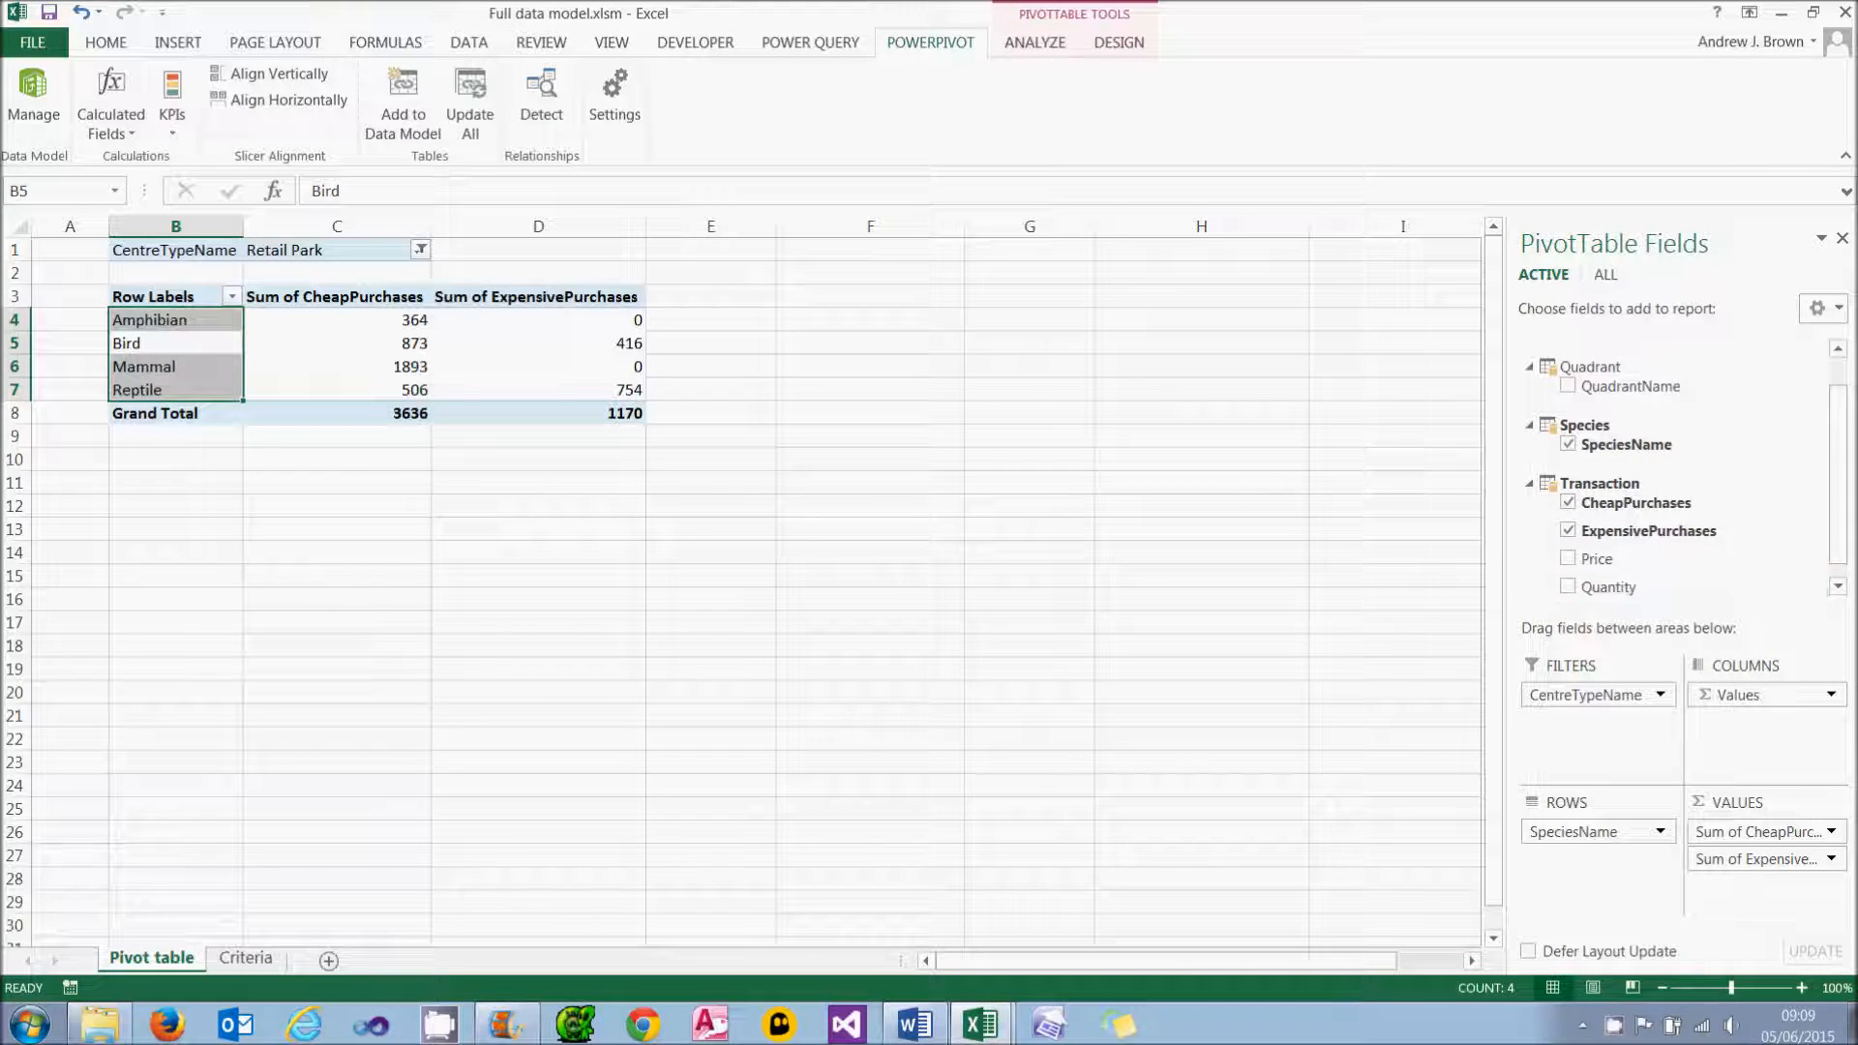
pyautogui.click(1570, 587)
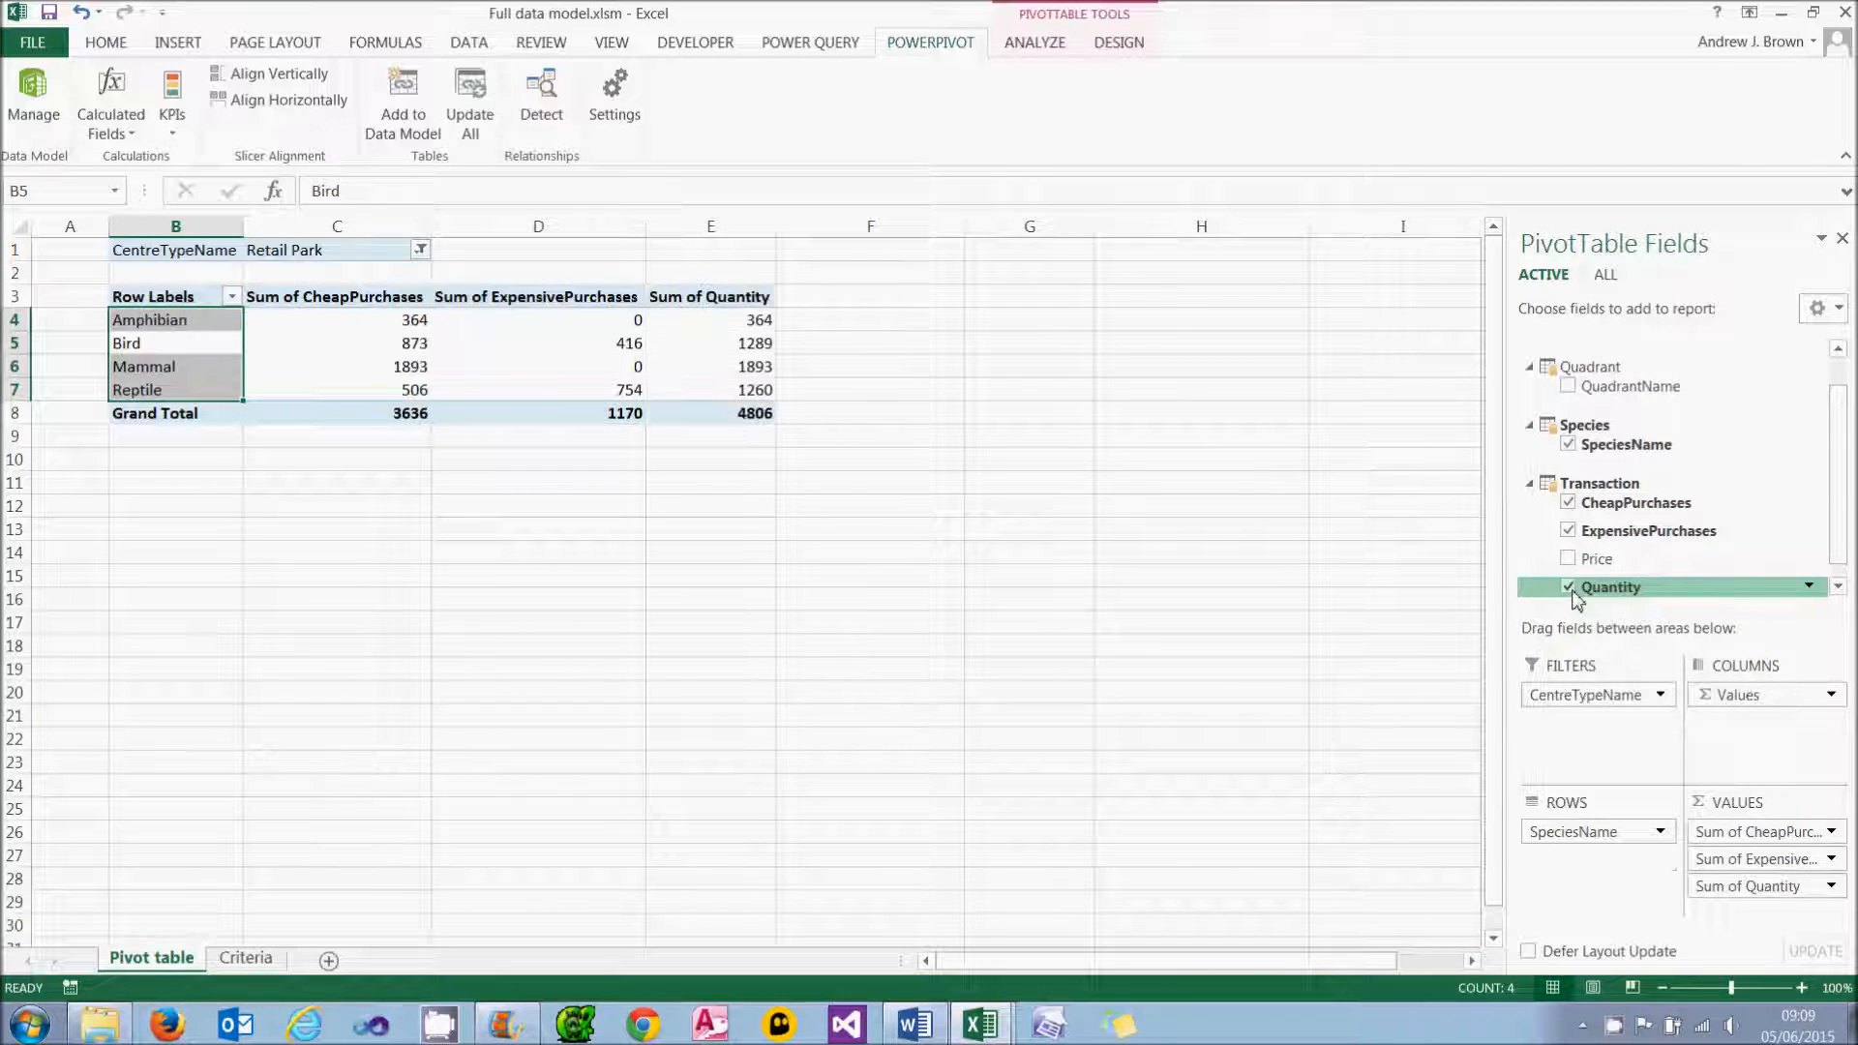
pyautogui.moveTo(856, 511)
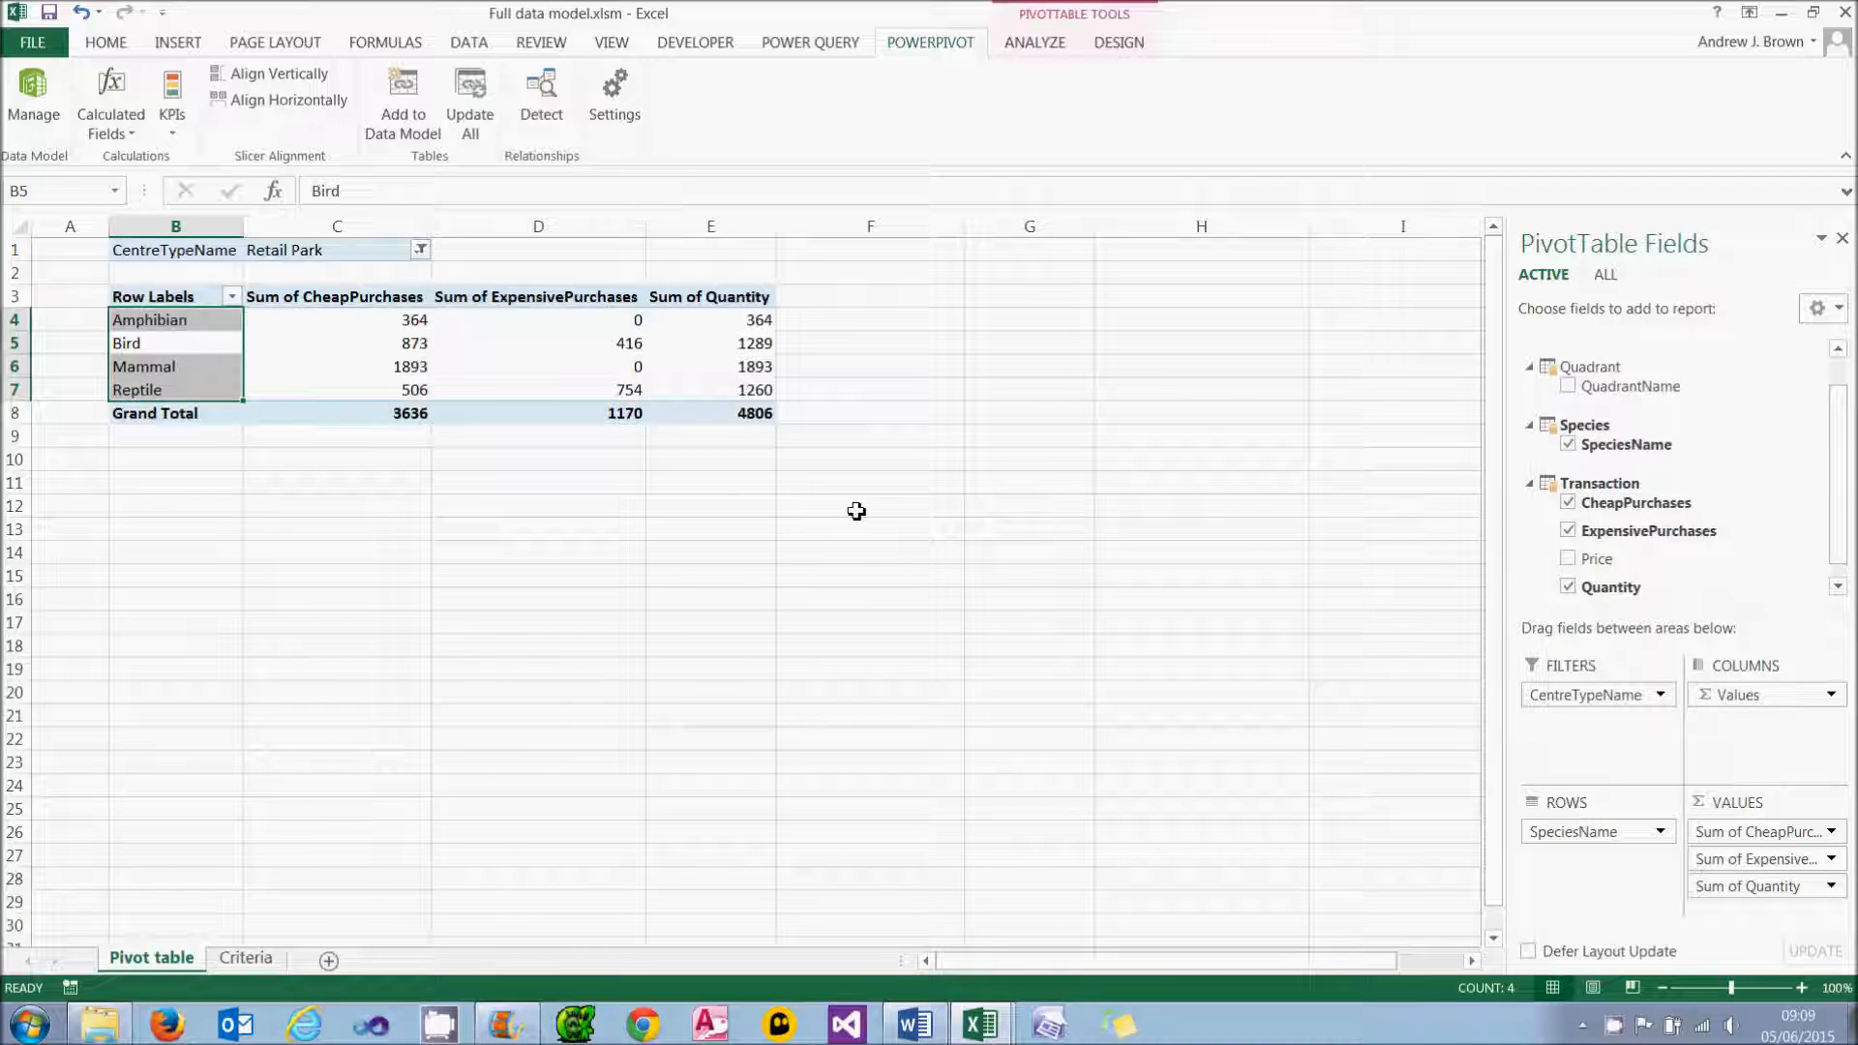
pyautogui.moveTo(291, 252)
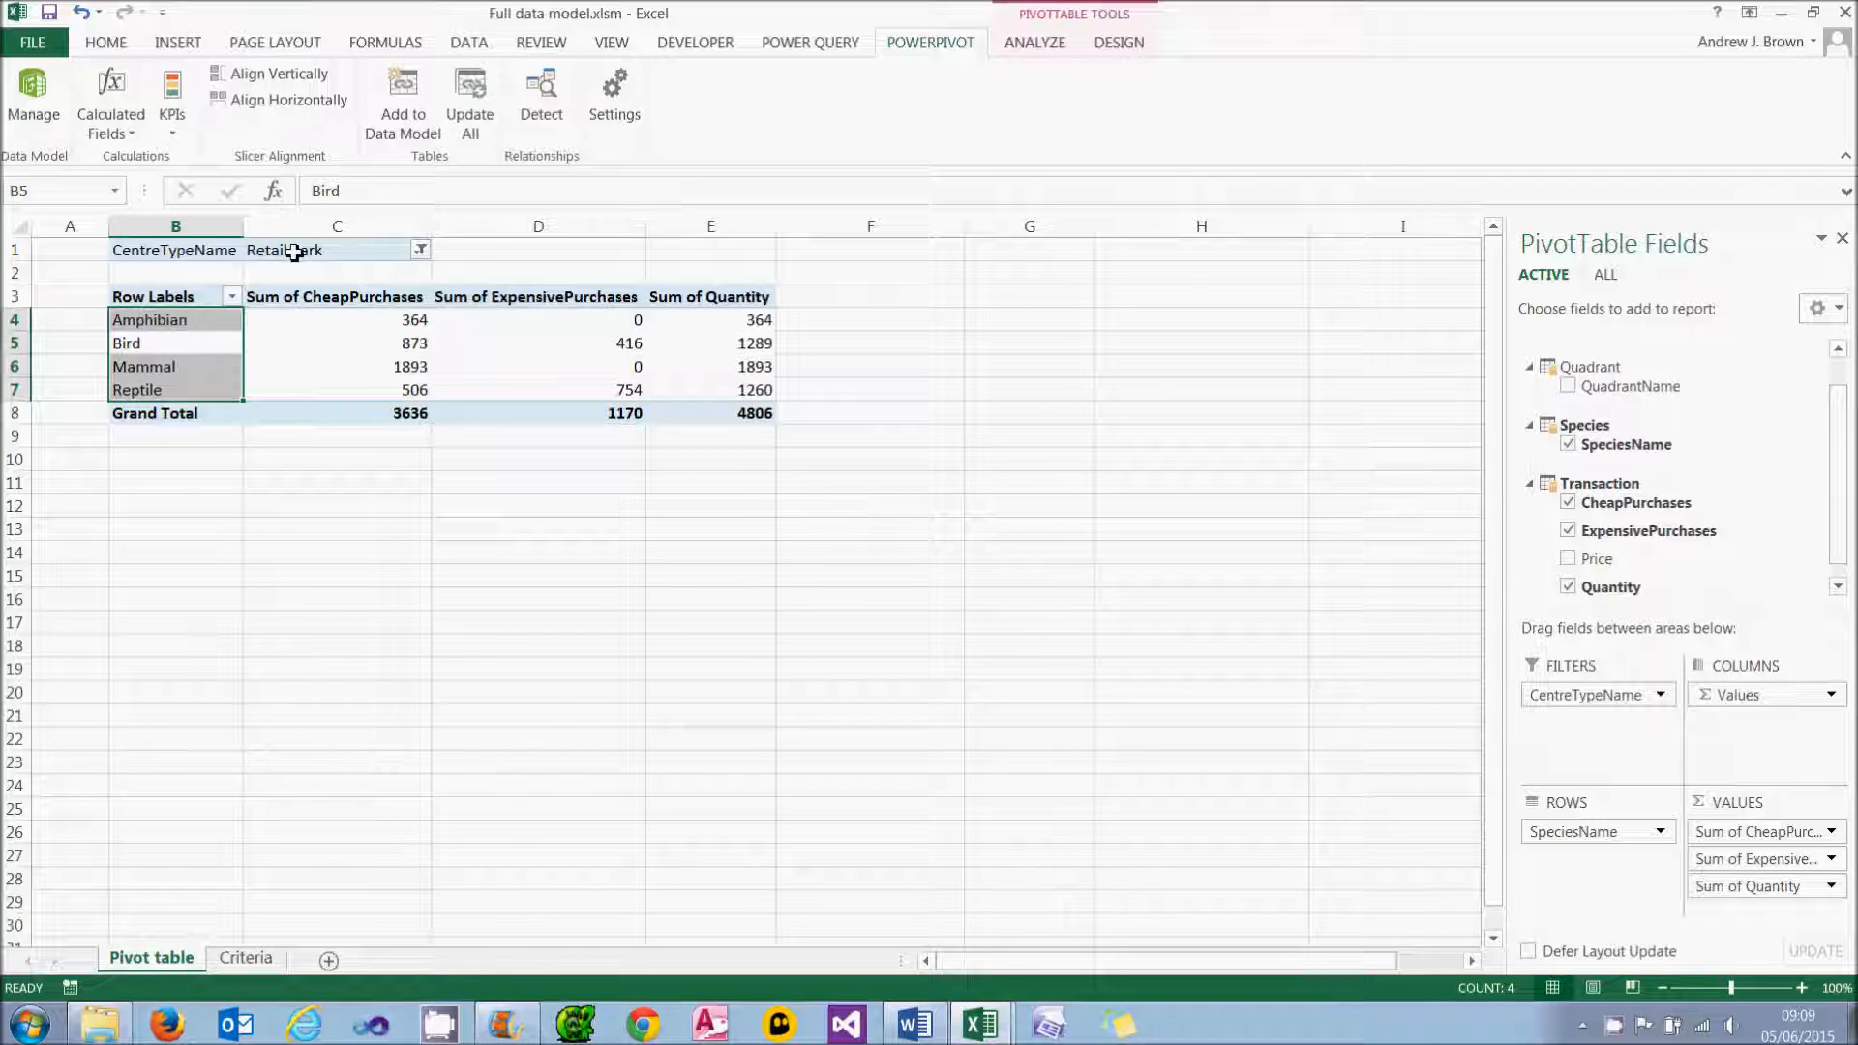
# Step: Check Bird's cheap, expensive and total quantity figures, then remove the value fields again
pyautogui.click(337, 342)
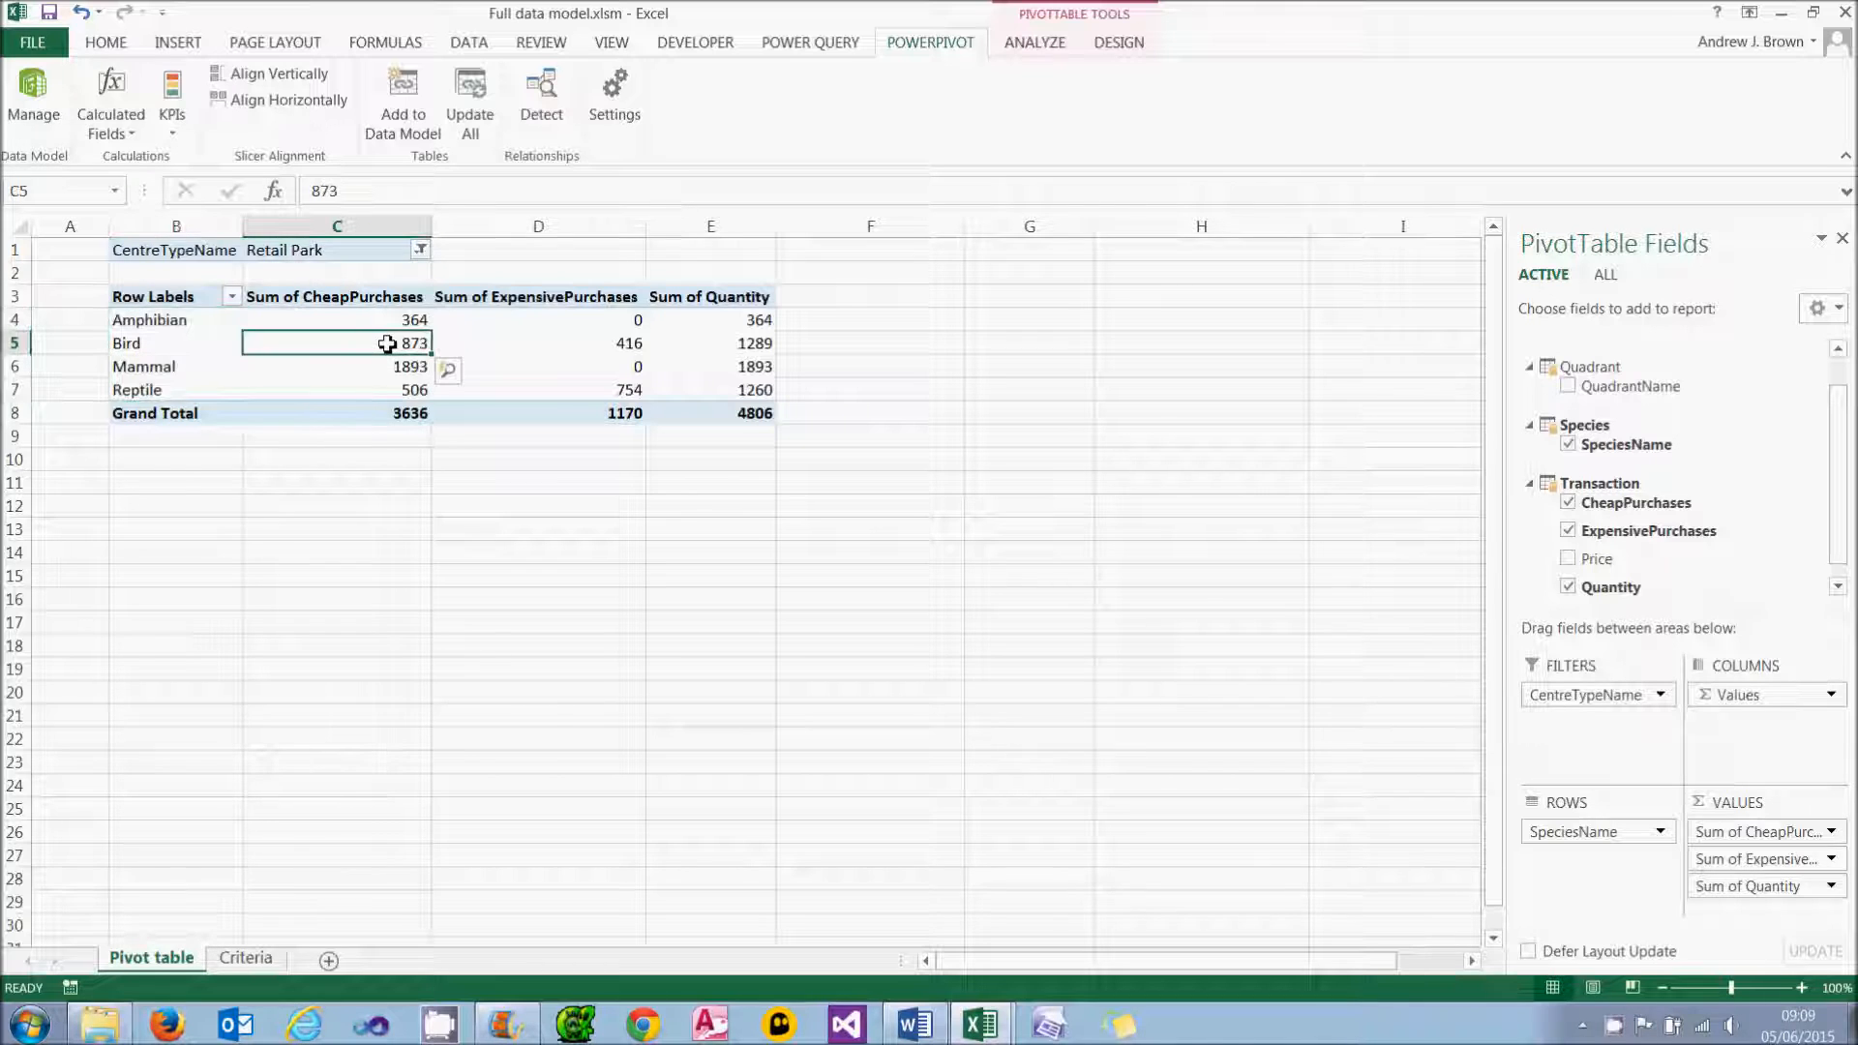
pyautogui.click(538, 343)
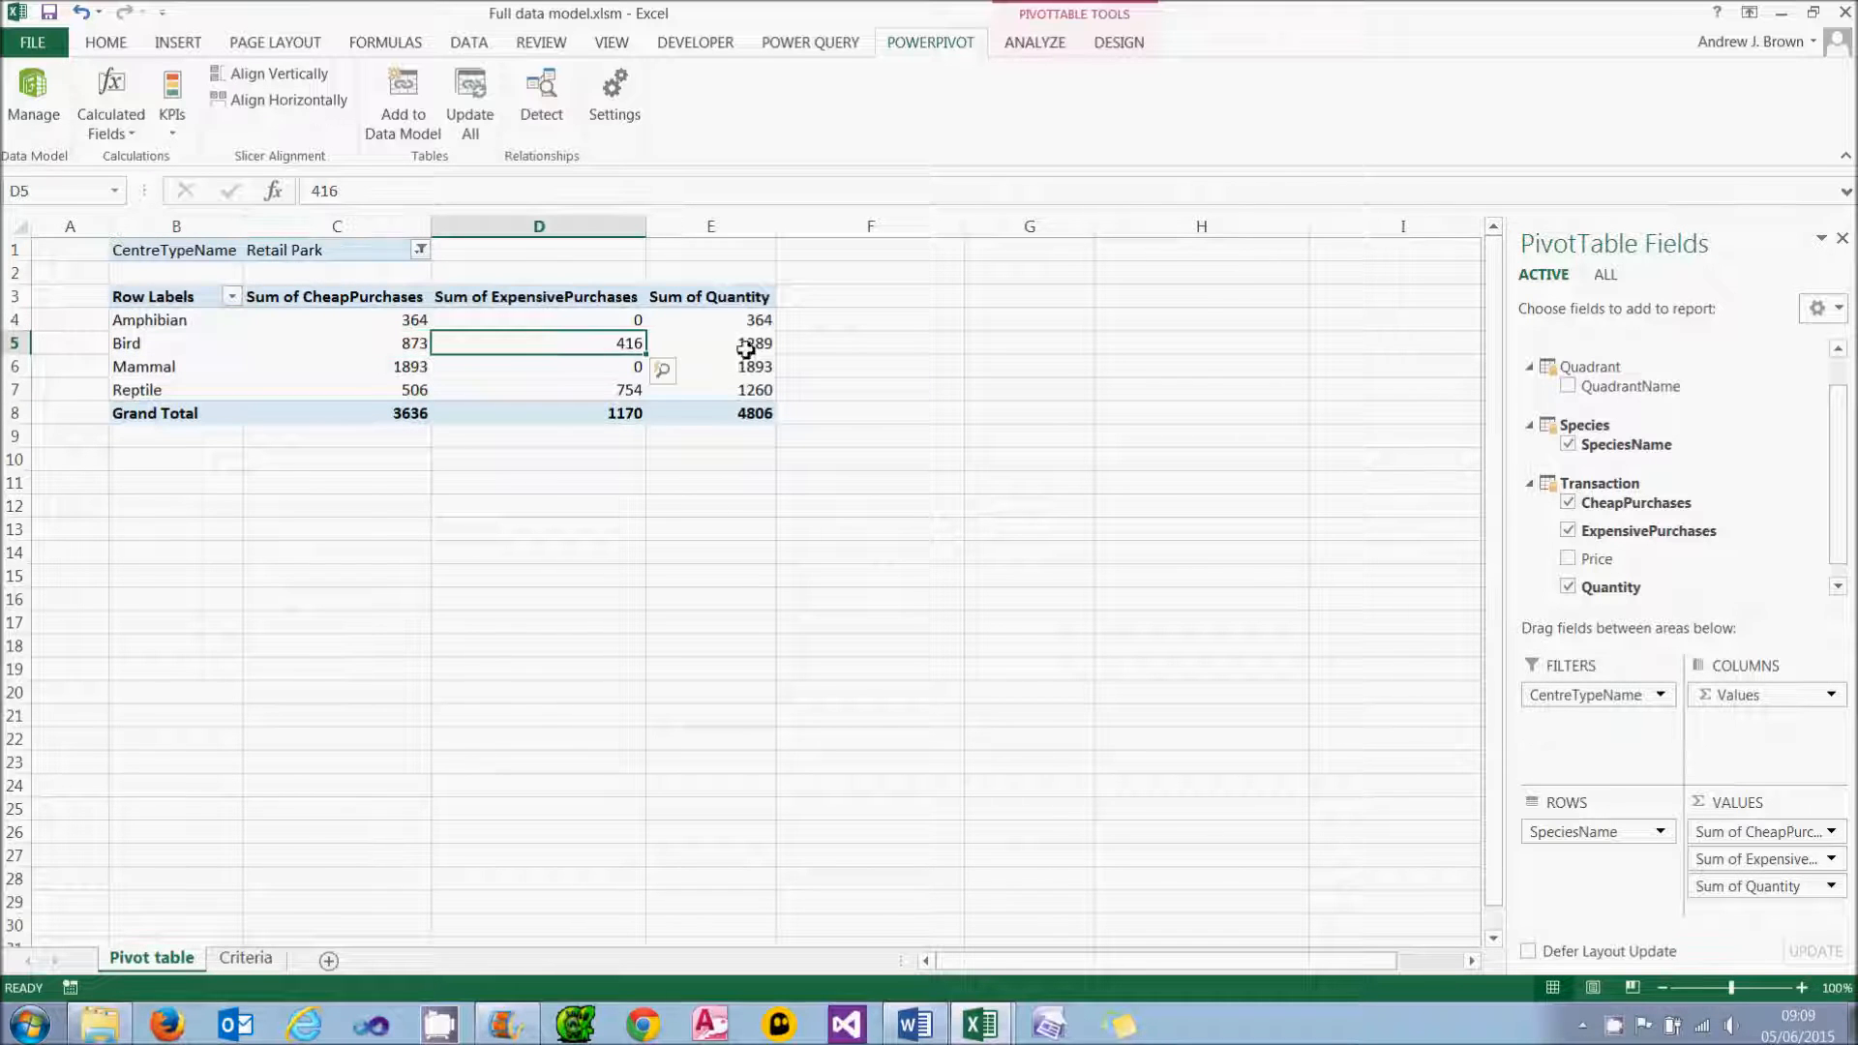
pyautogui.click(711, 343)
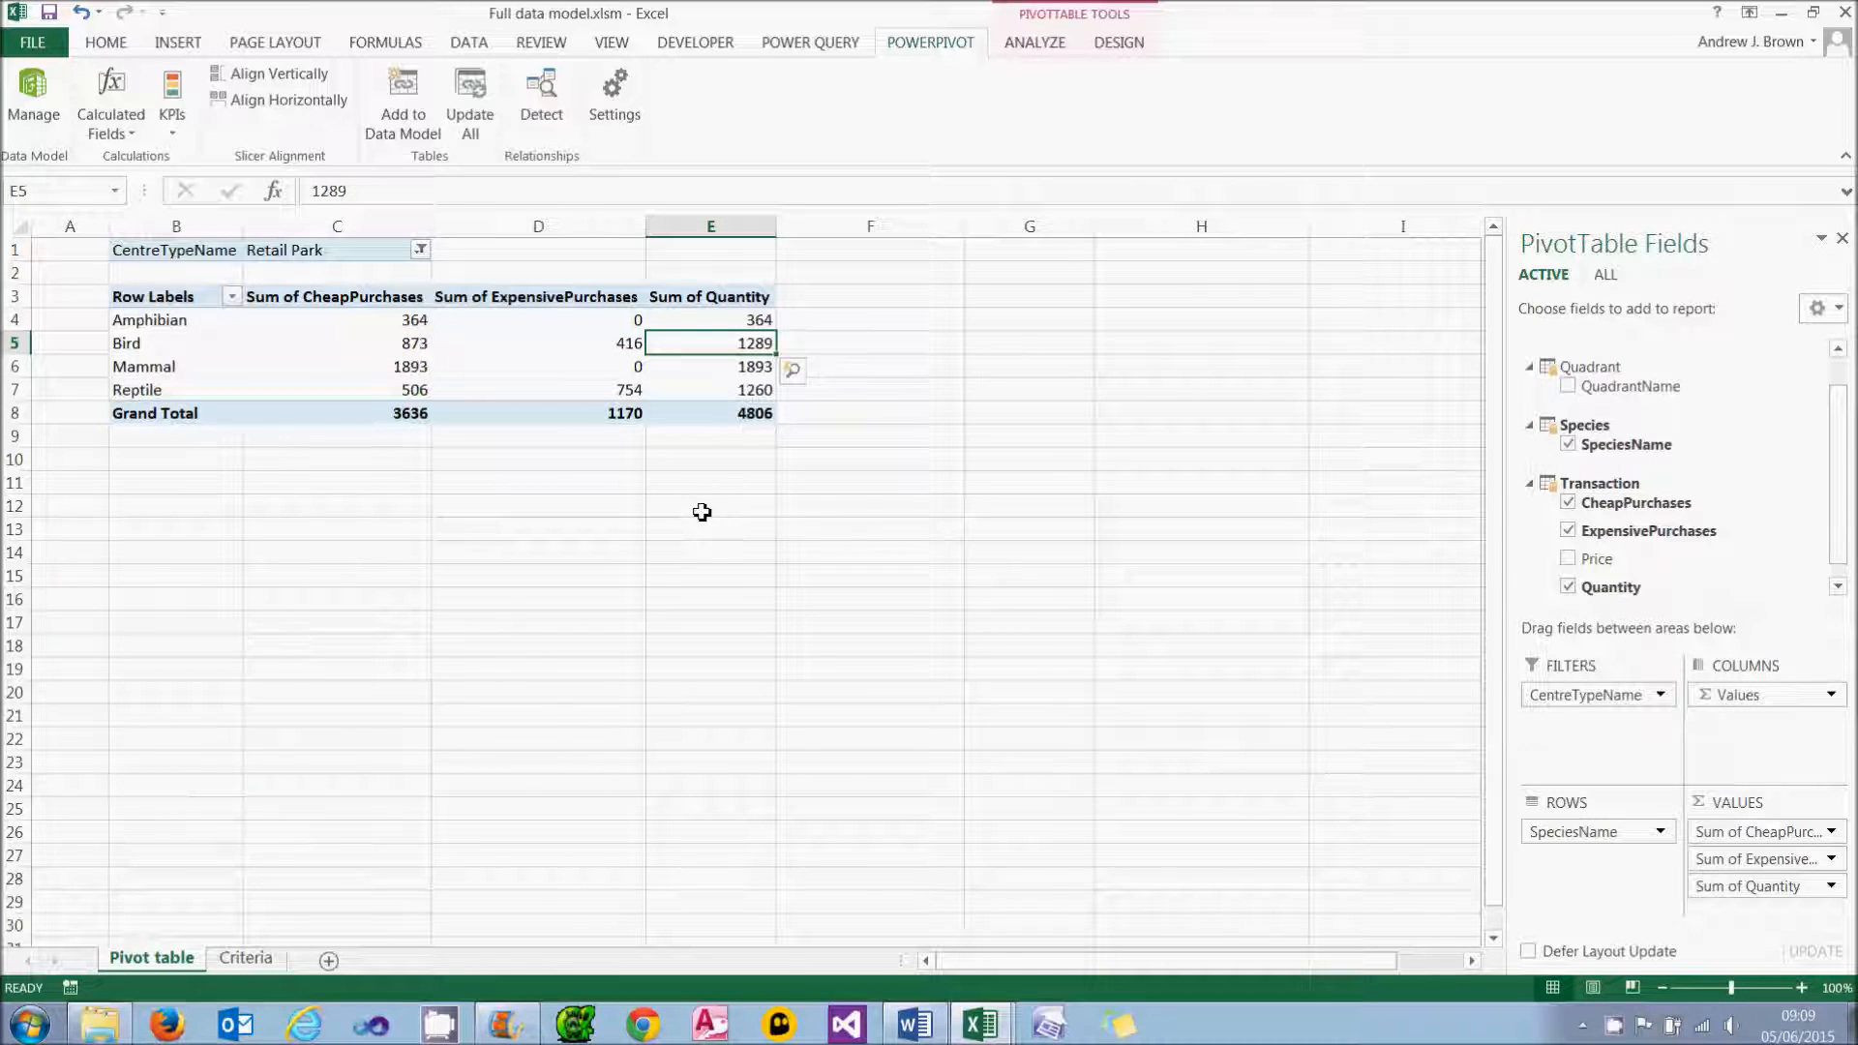
pyautogui.moveTo(1257, 816)
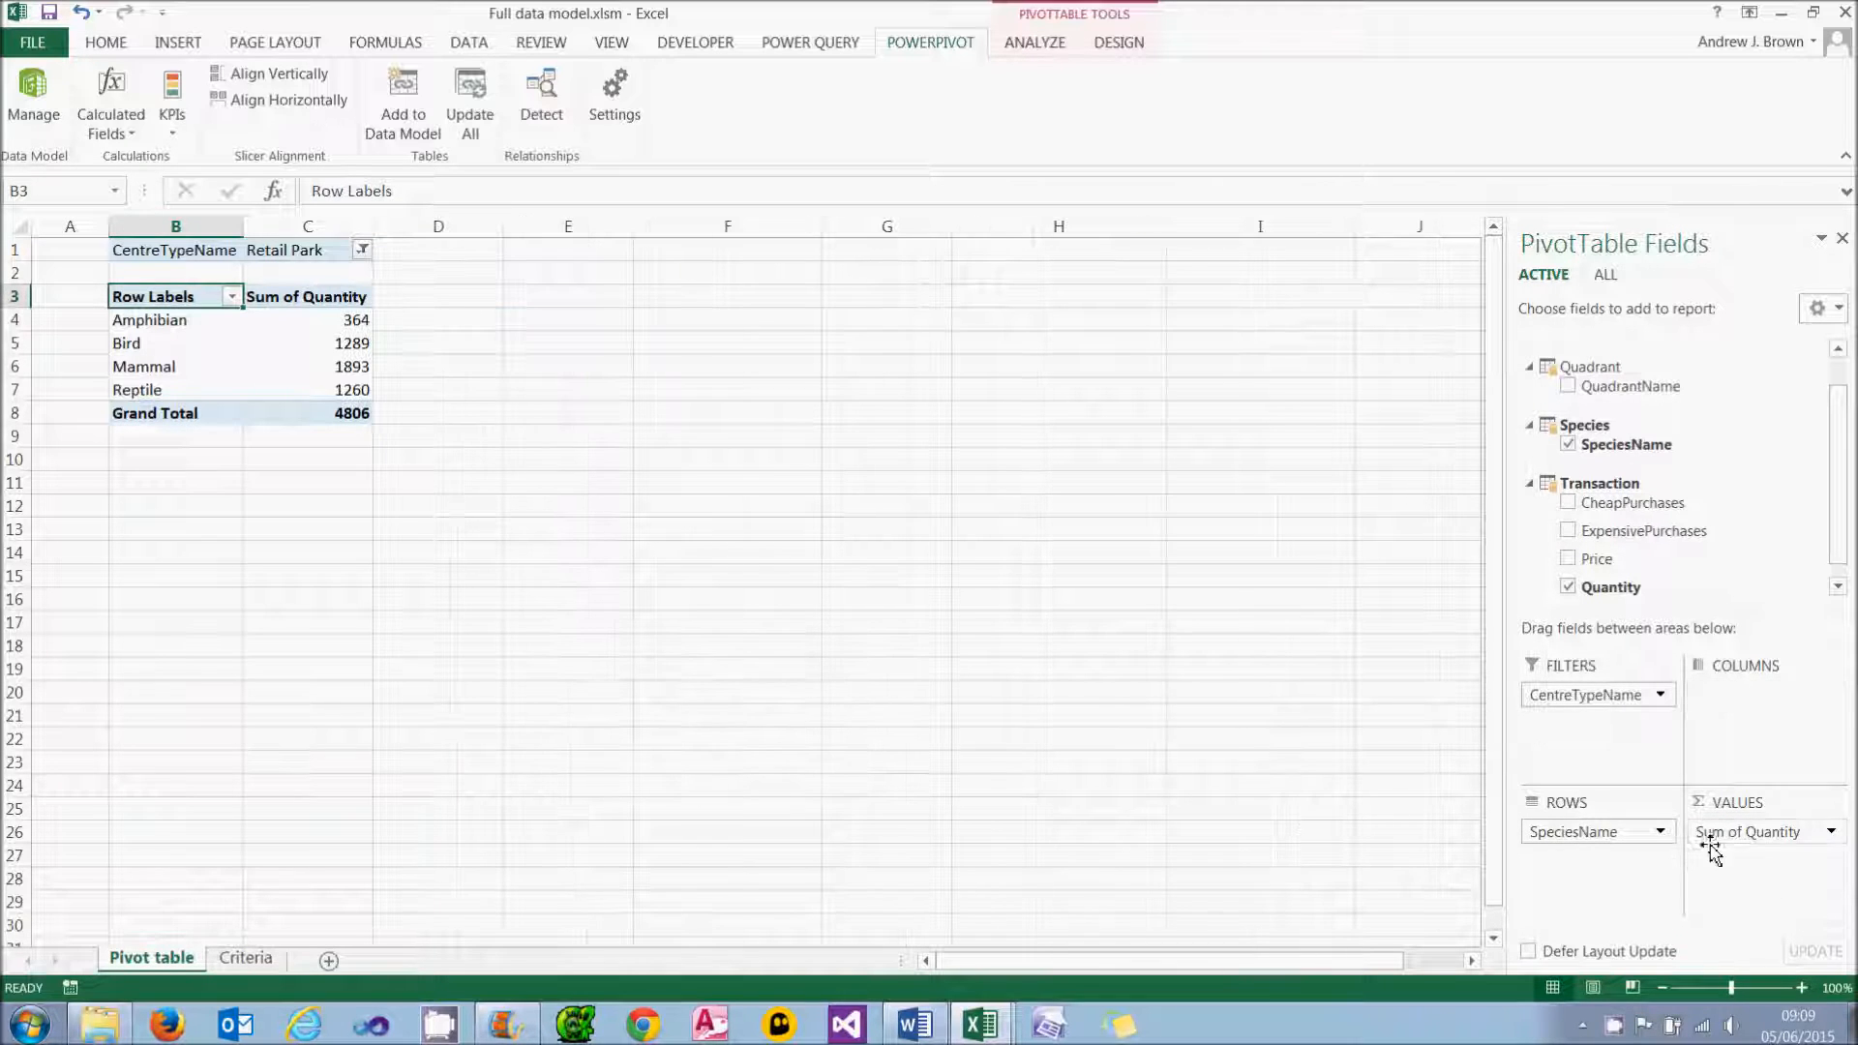
pyautogui.click(1568, 587)
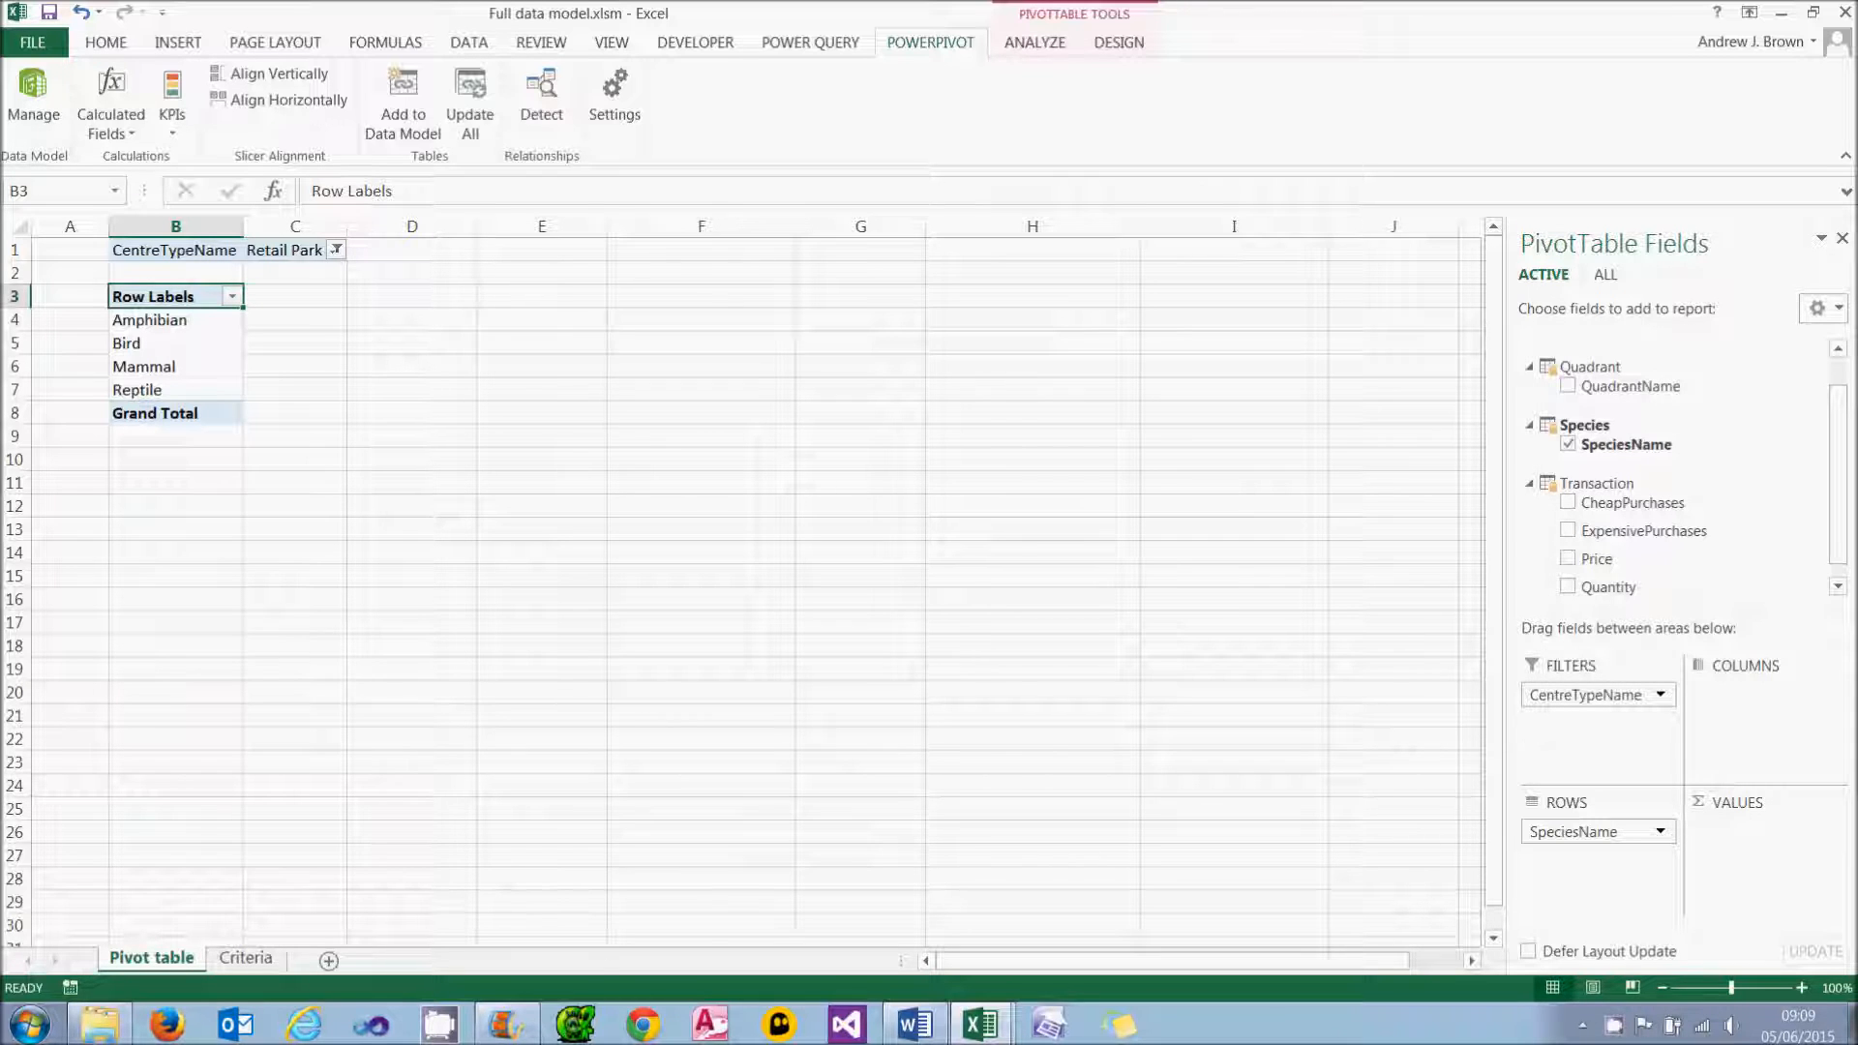
pyautogui.moveTo(110, 95)
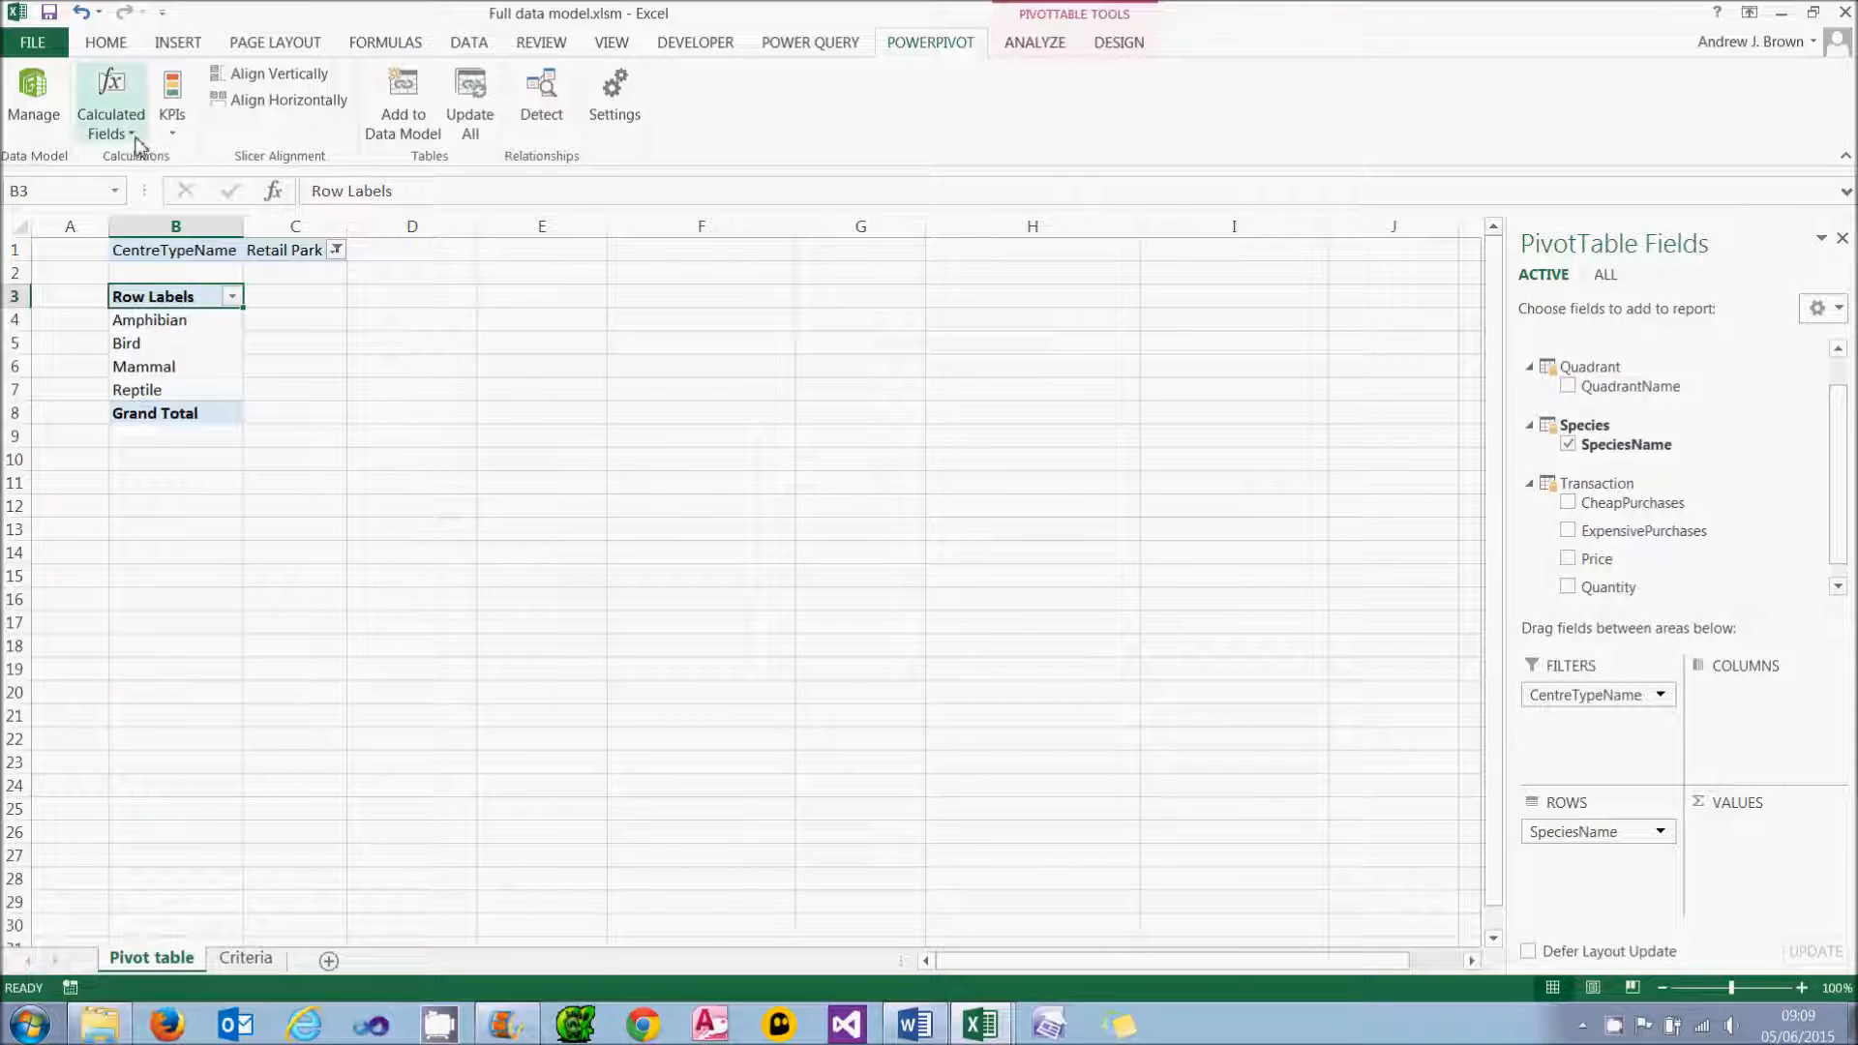
# Step: Start a Transaction calculated field named Cheap with =sumx(filter('Transaction',[Price]<10),
pyautogui.click(110, 106)
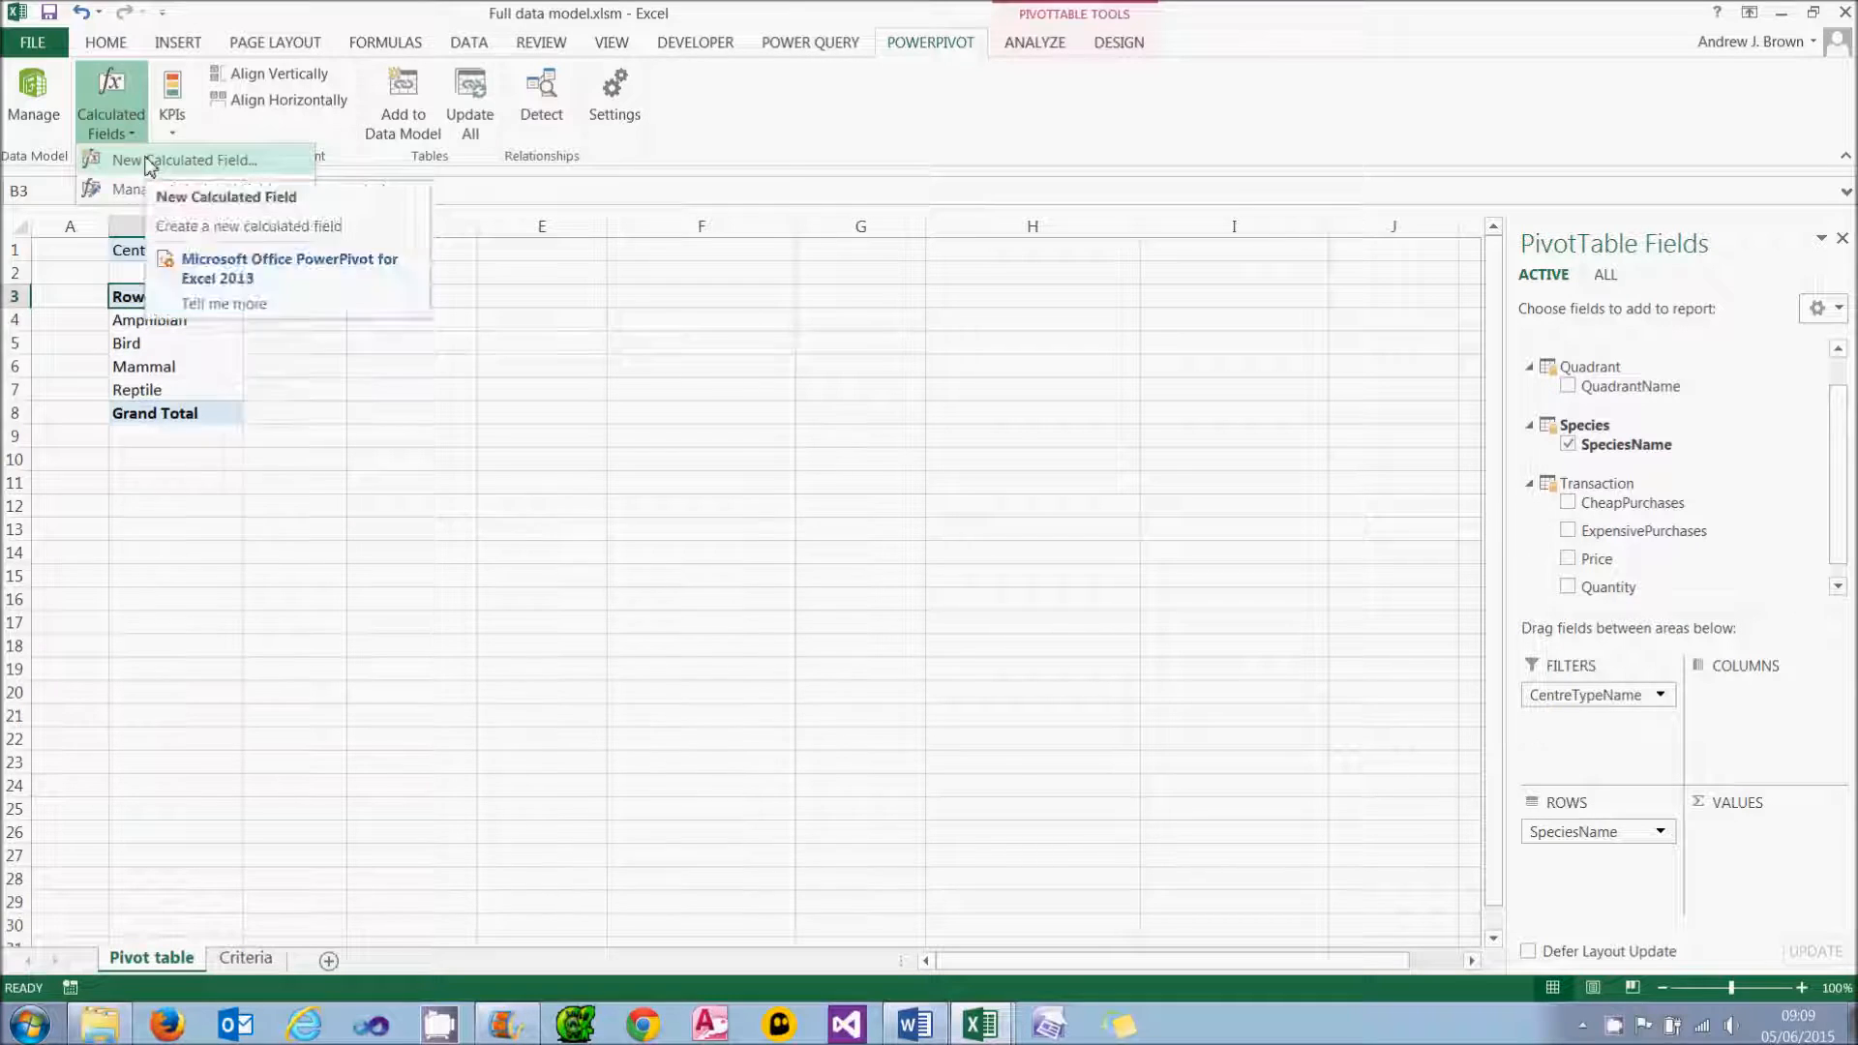
pyautogui.click(194, 161)
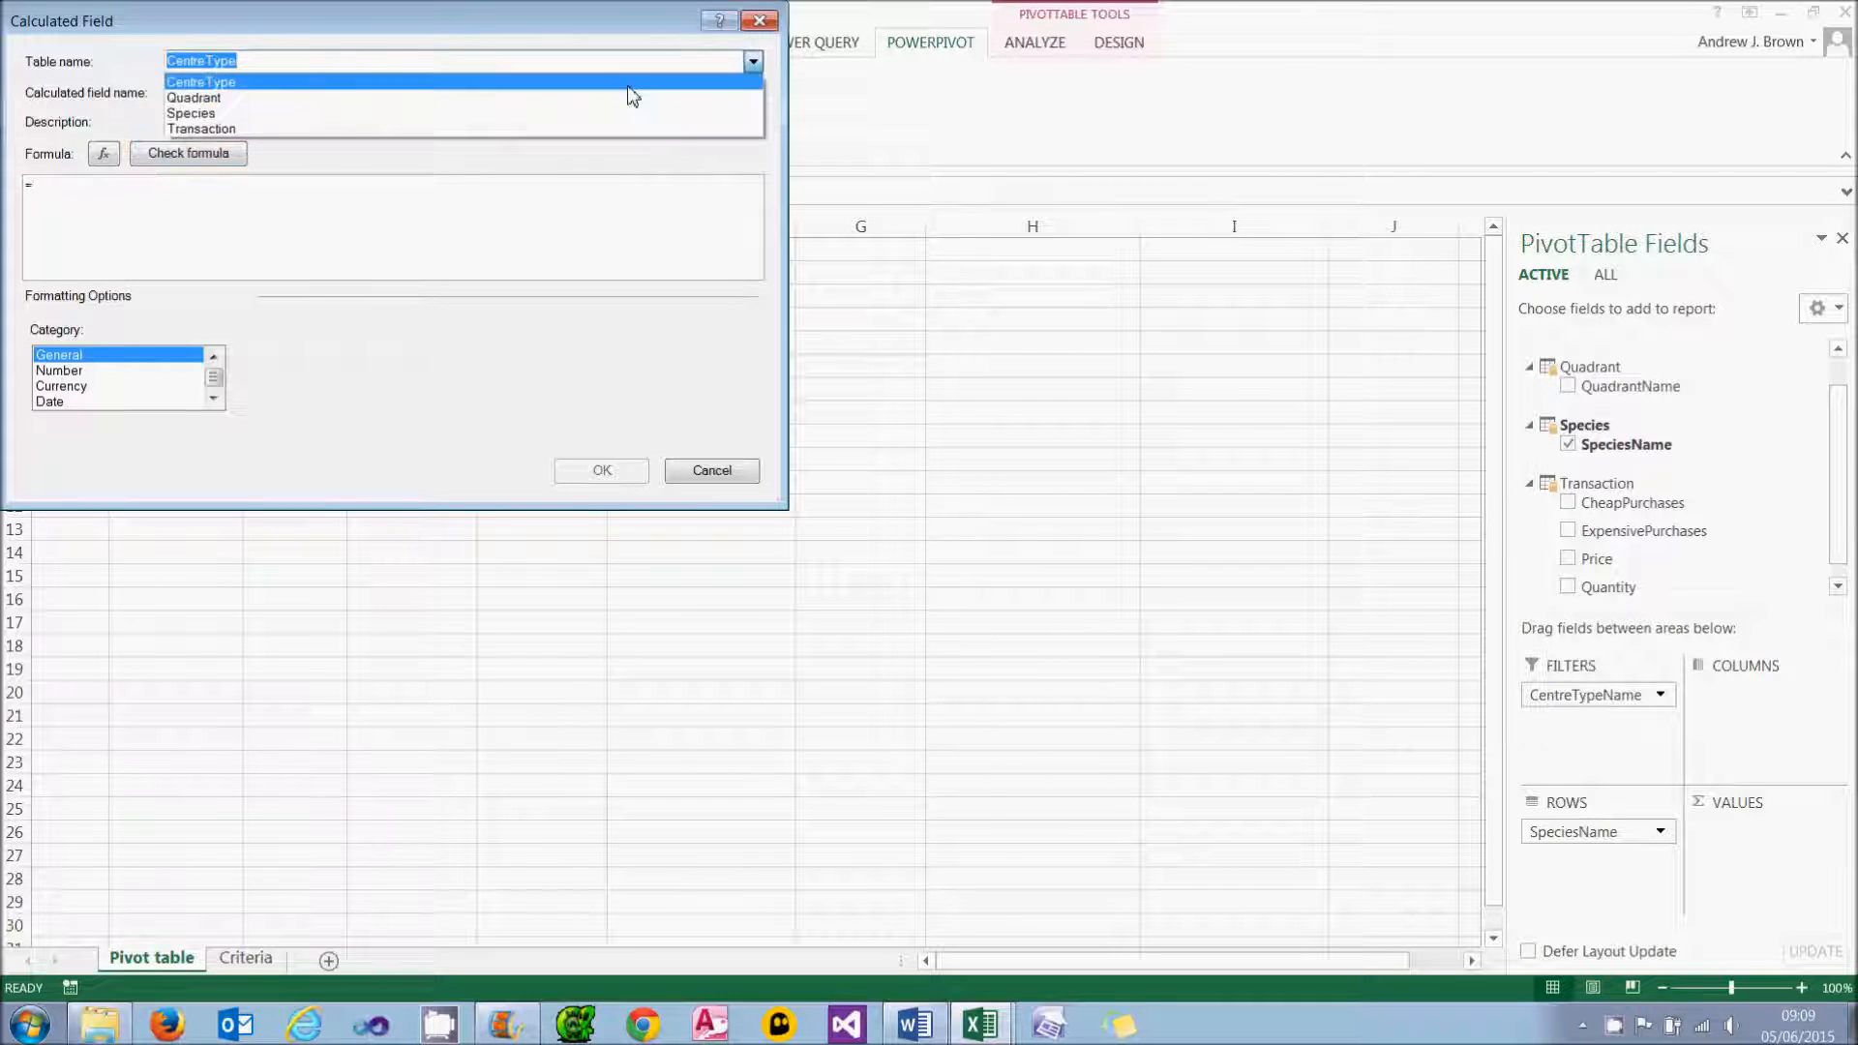
pyautogui.click(202, 127)
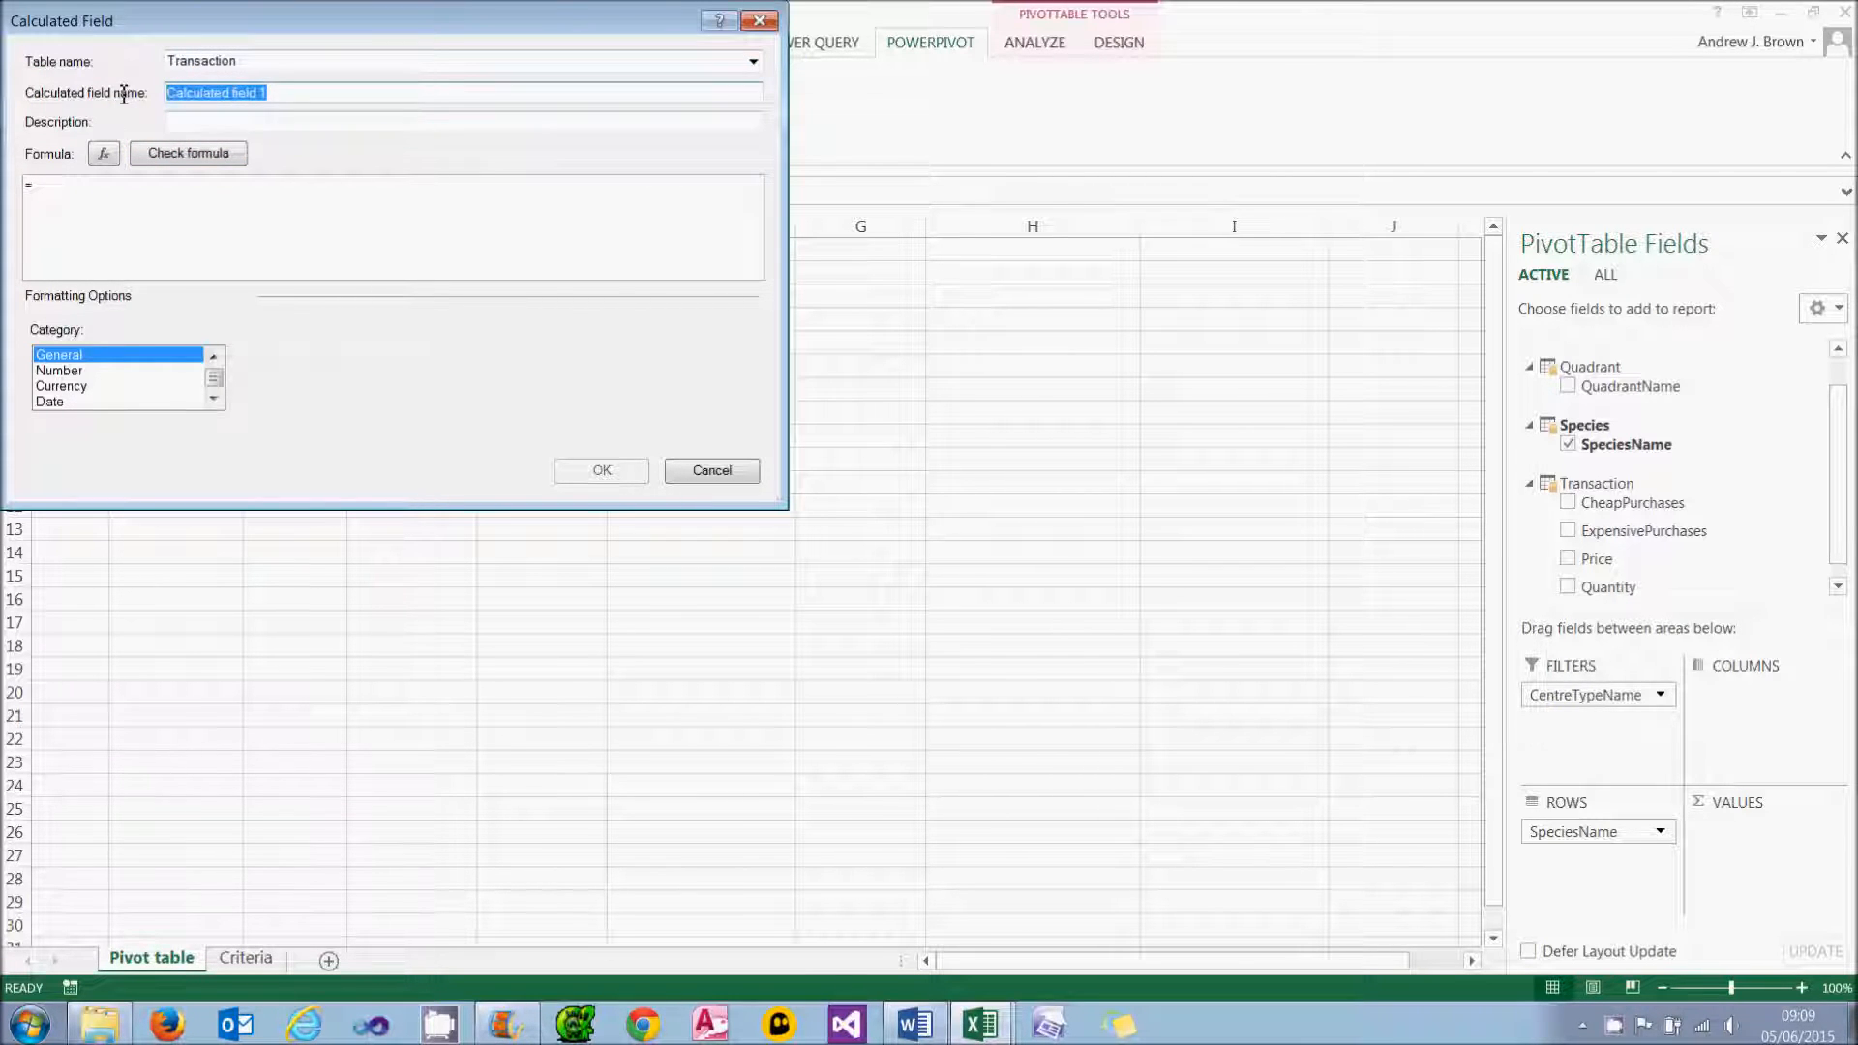
pyautogui.write('Cheap')
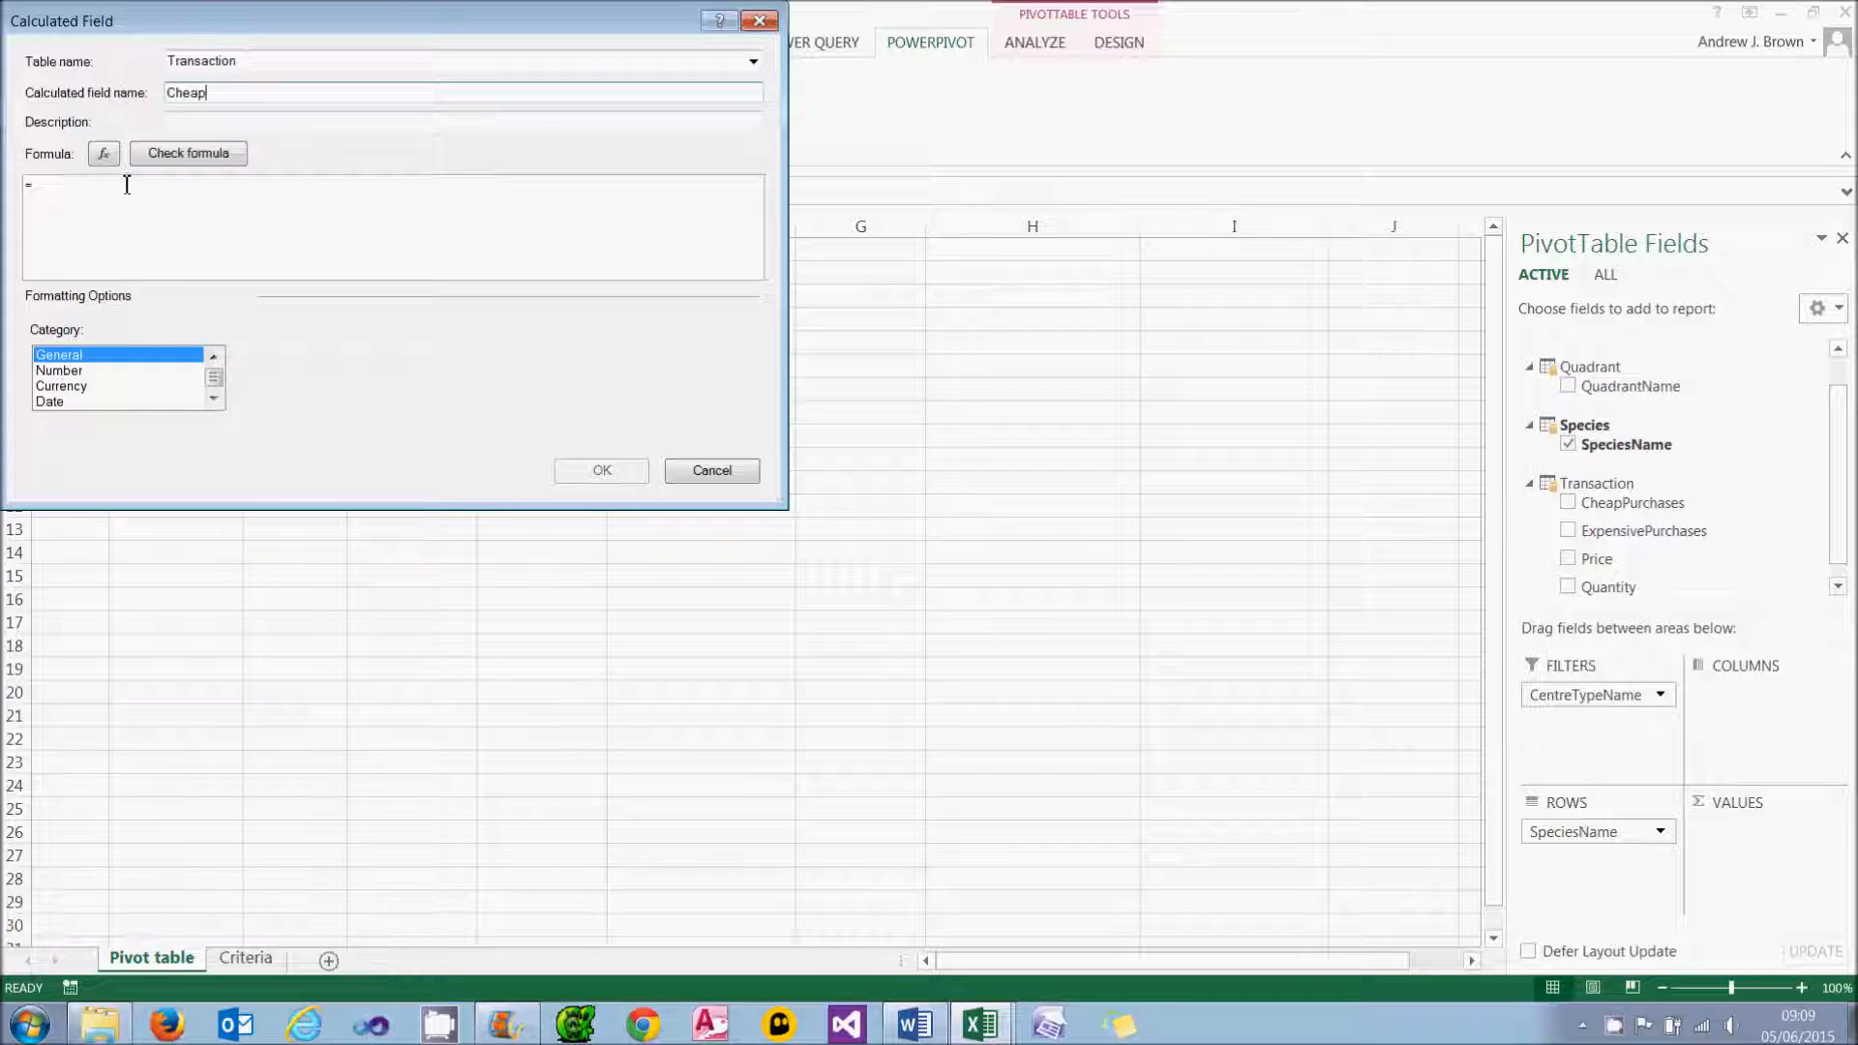
pyautogui.write('sumx(')
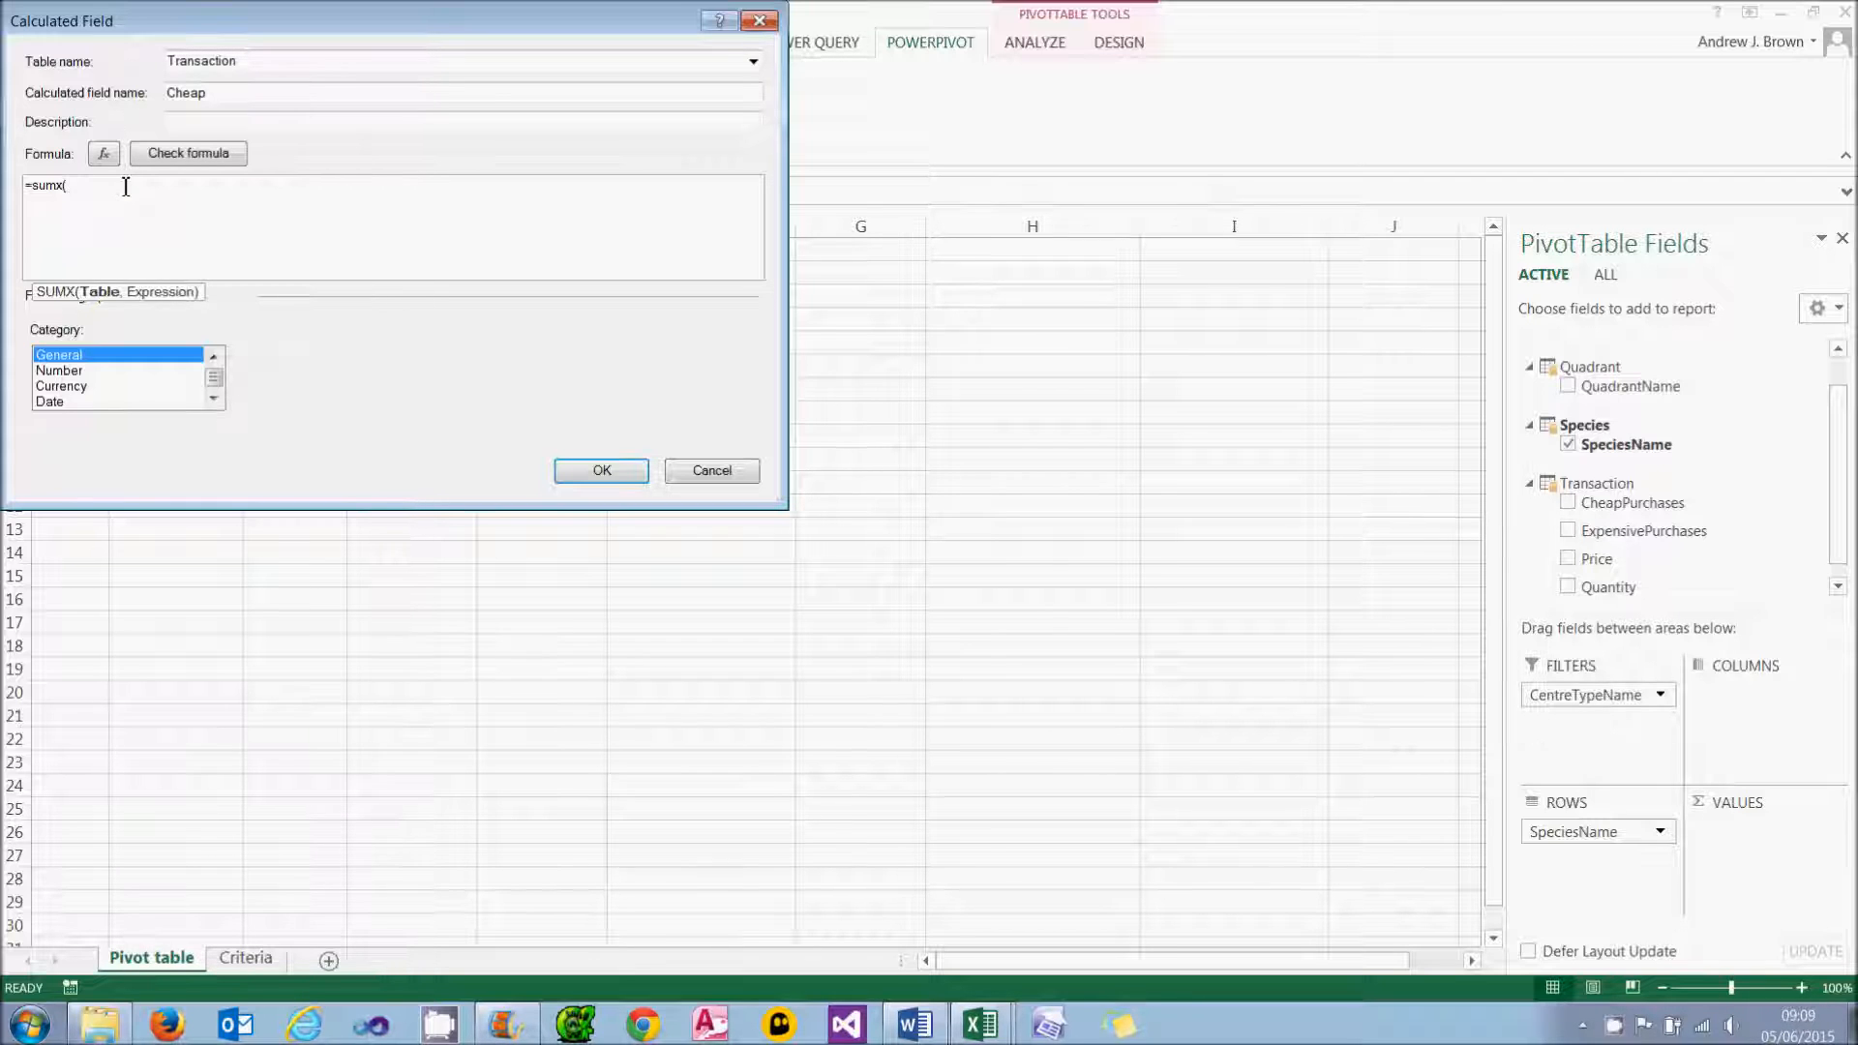
pyautogui.write('filter(')
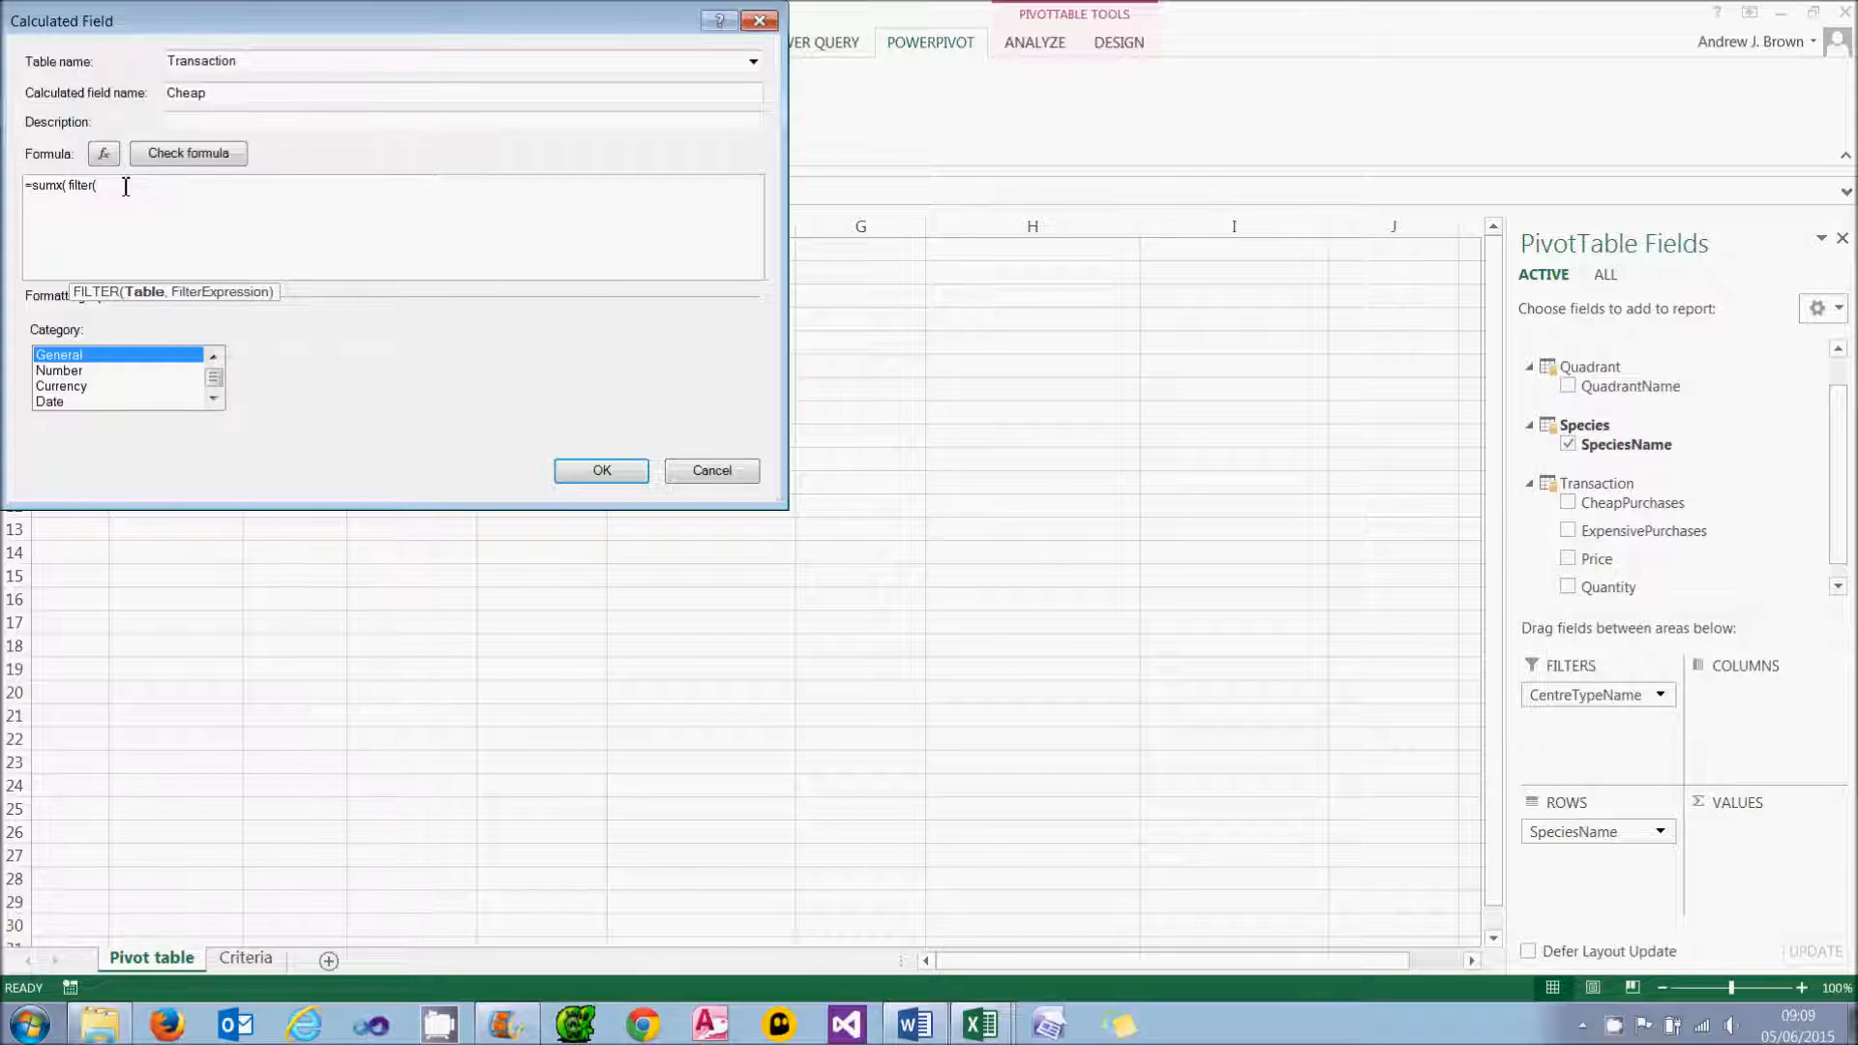
pyautogui.write('tr')
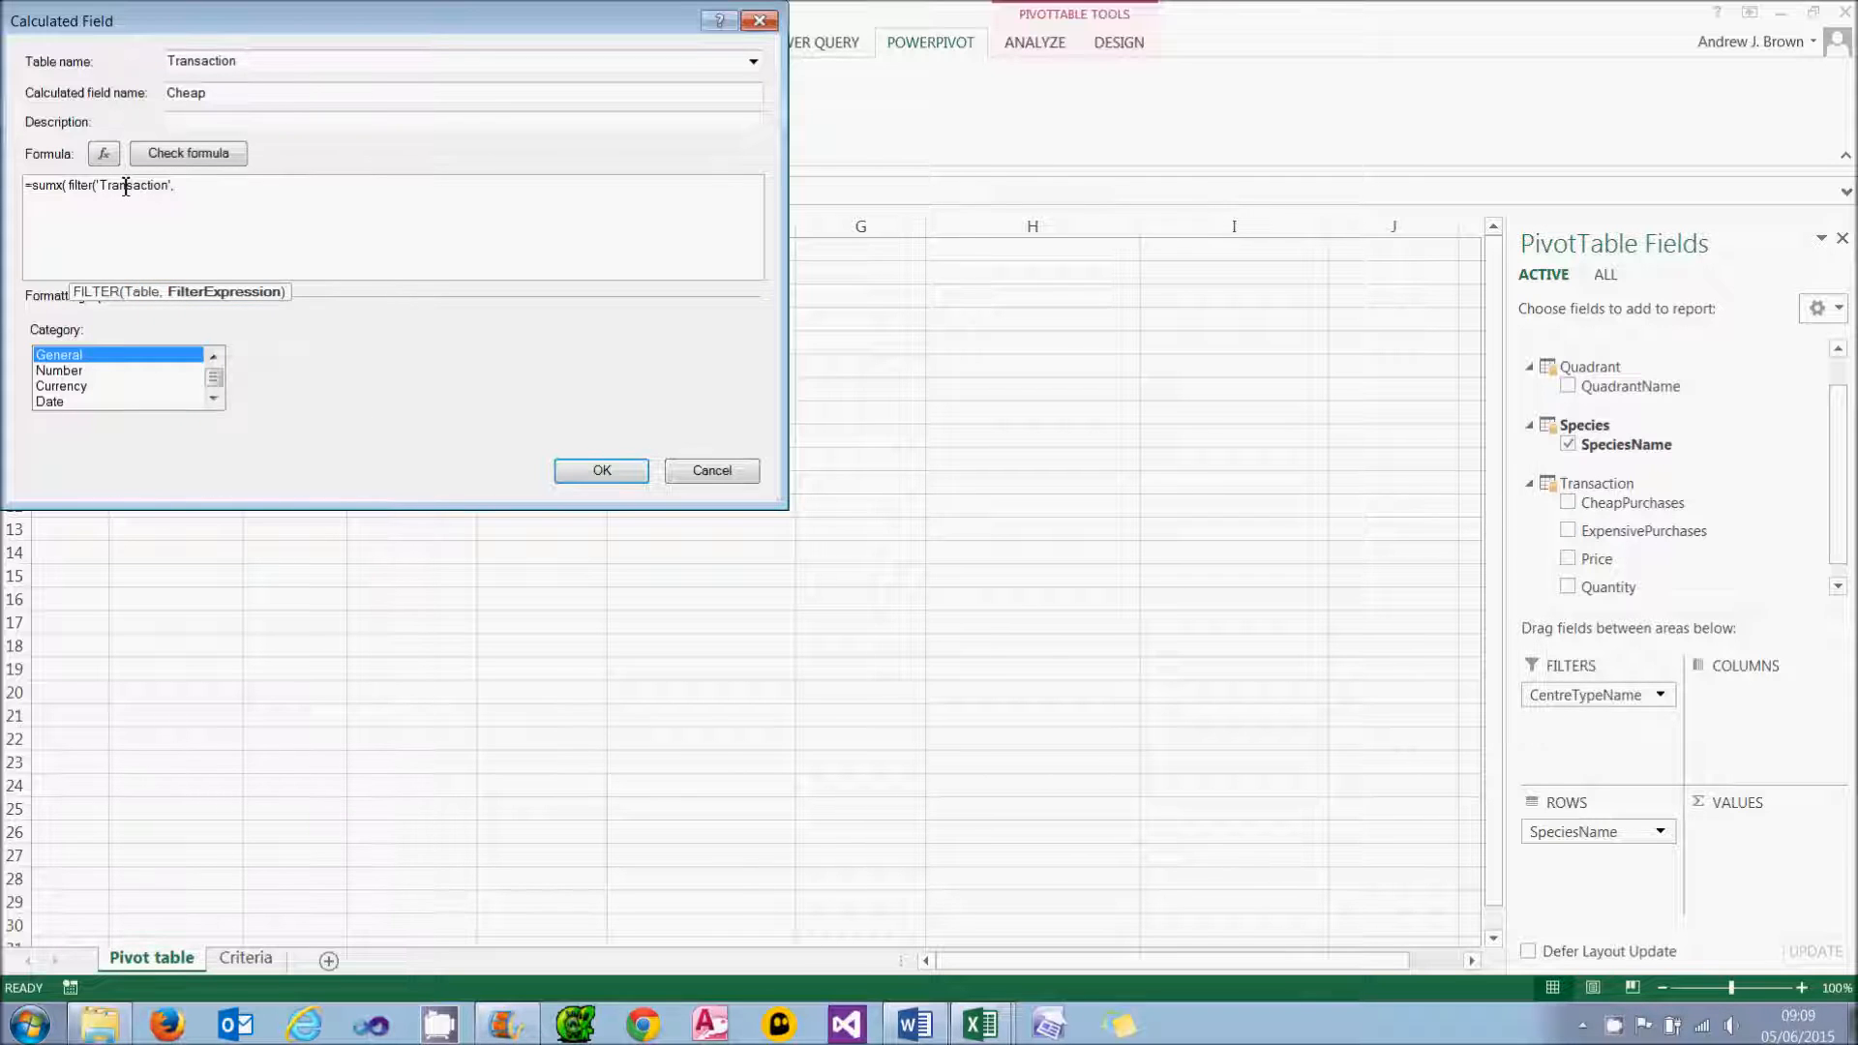
pyautogui.write(',')
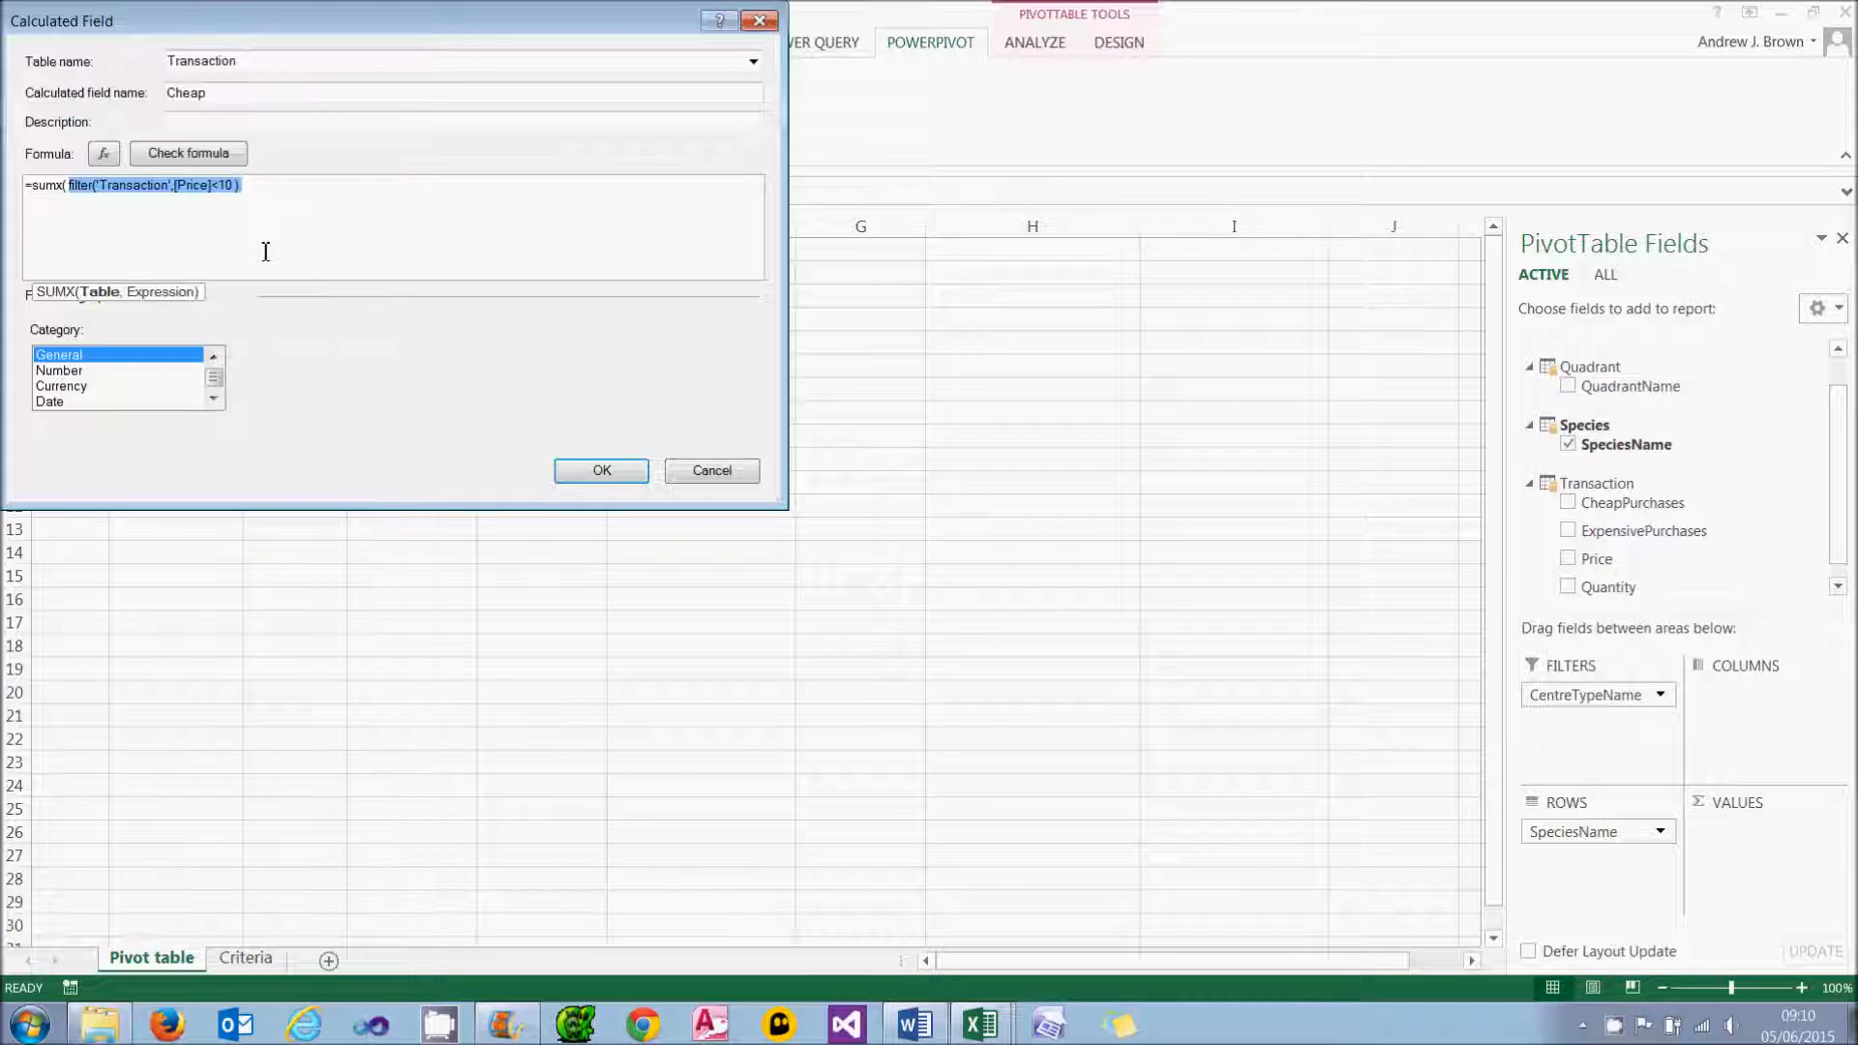
# Step: Complete the Cheap formula with [Quantity], check it, and format as Number with thousands separators
pyautogui.click(280, 186)
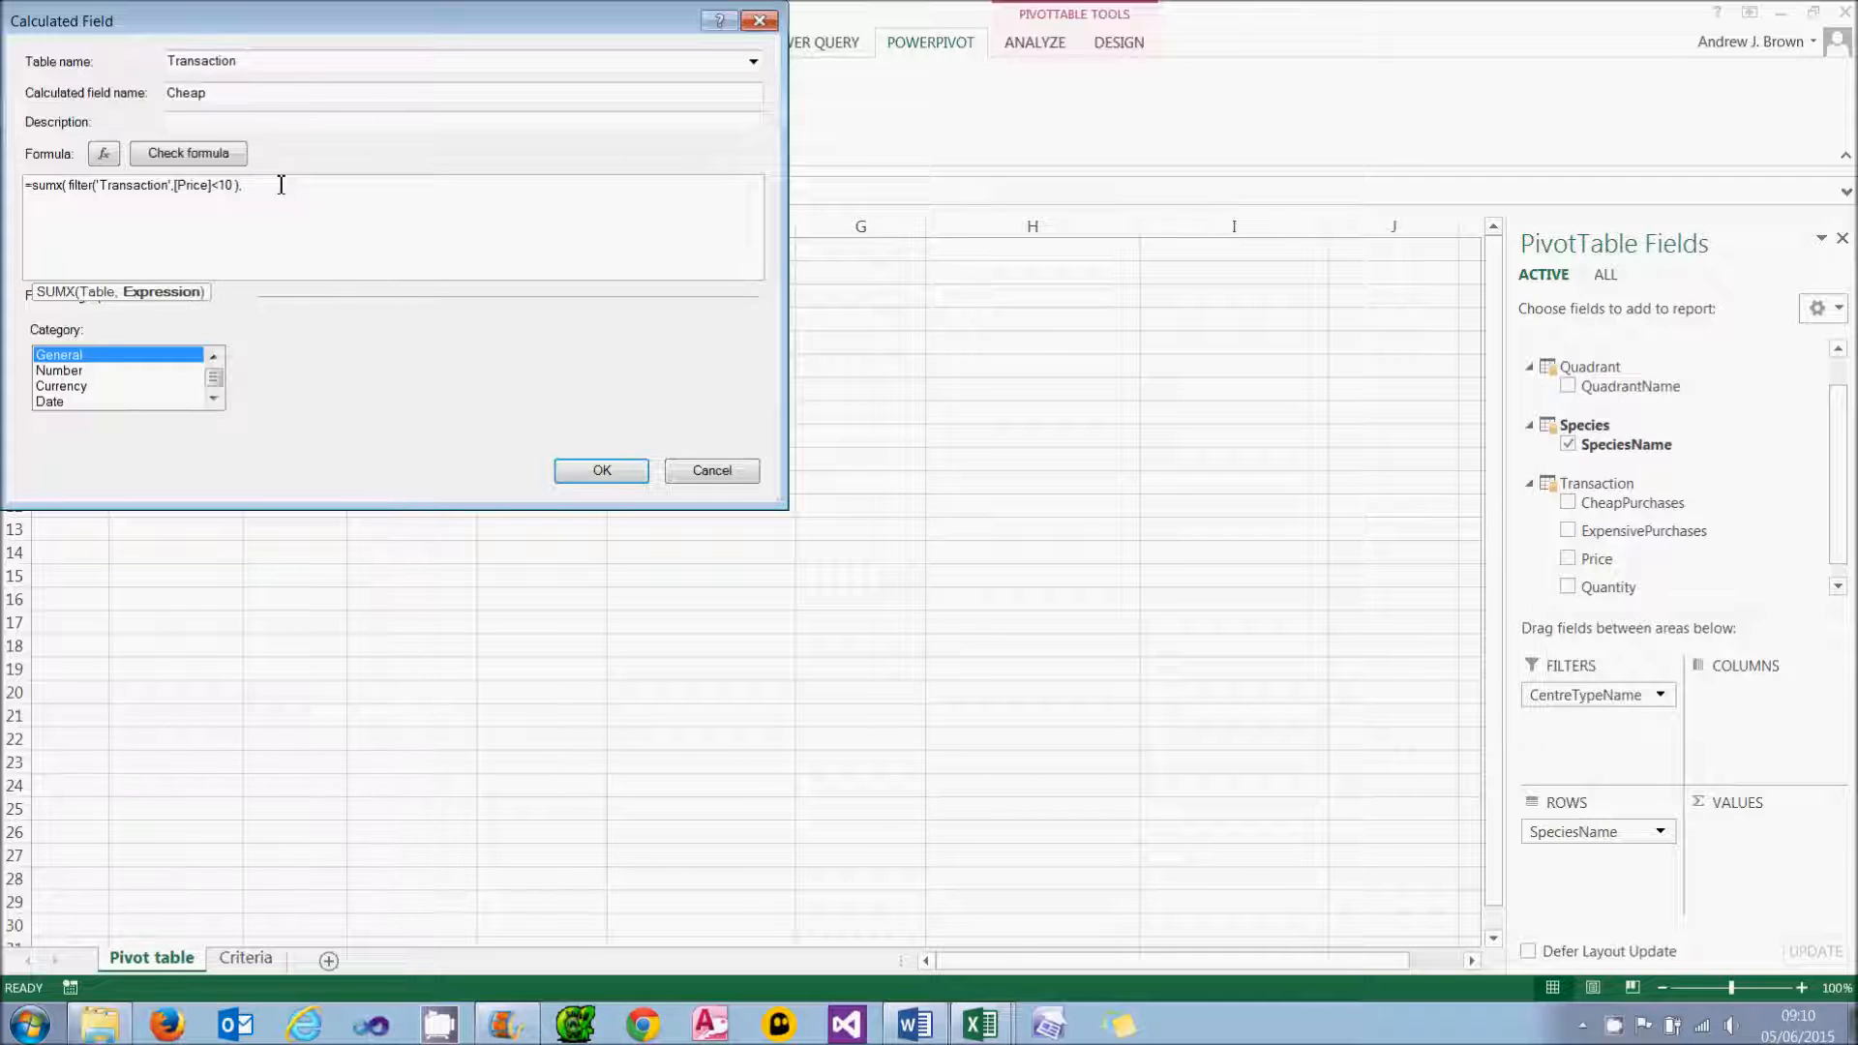
pyautogui.write('[Quantity]')
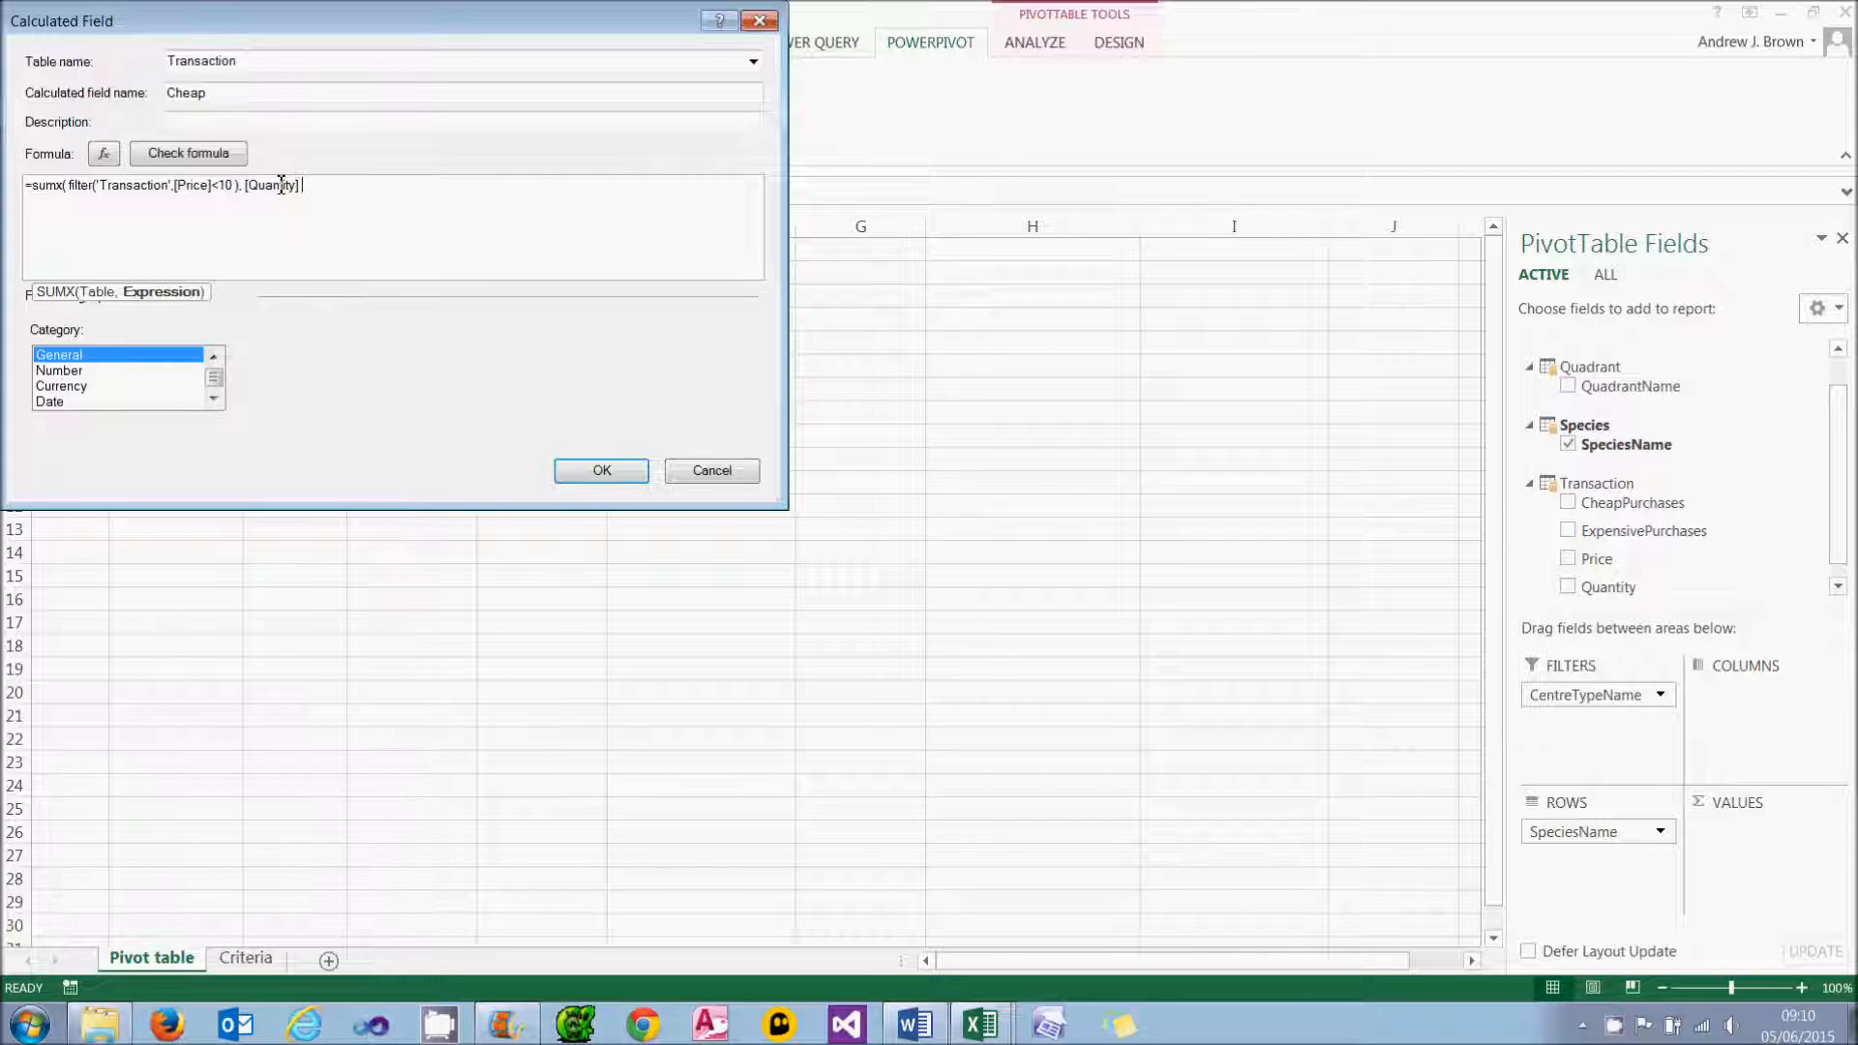
pyautogui.click(188, 153)
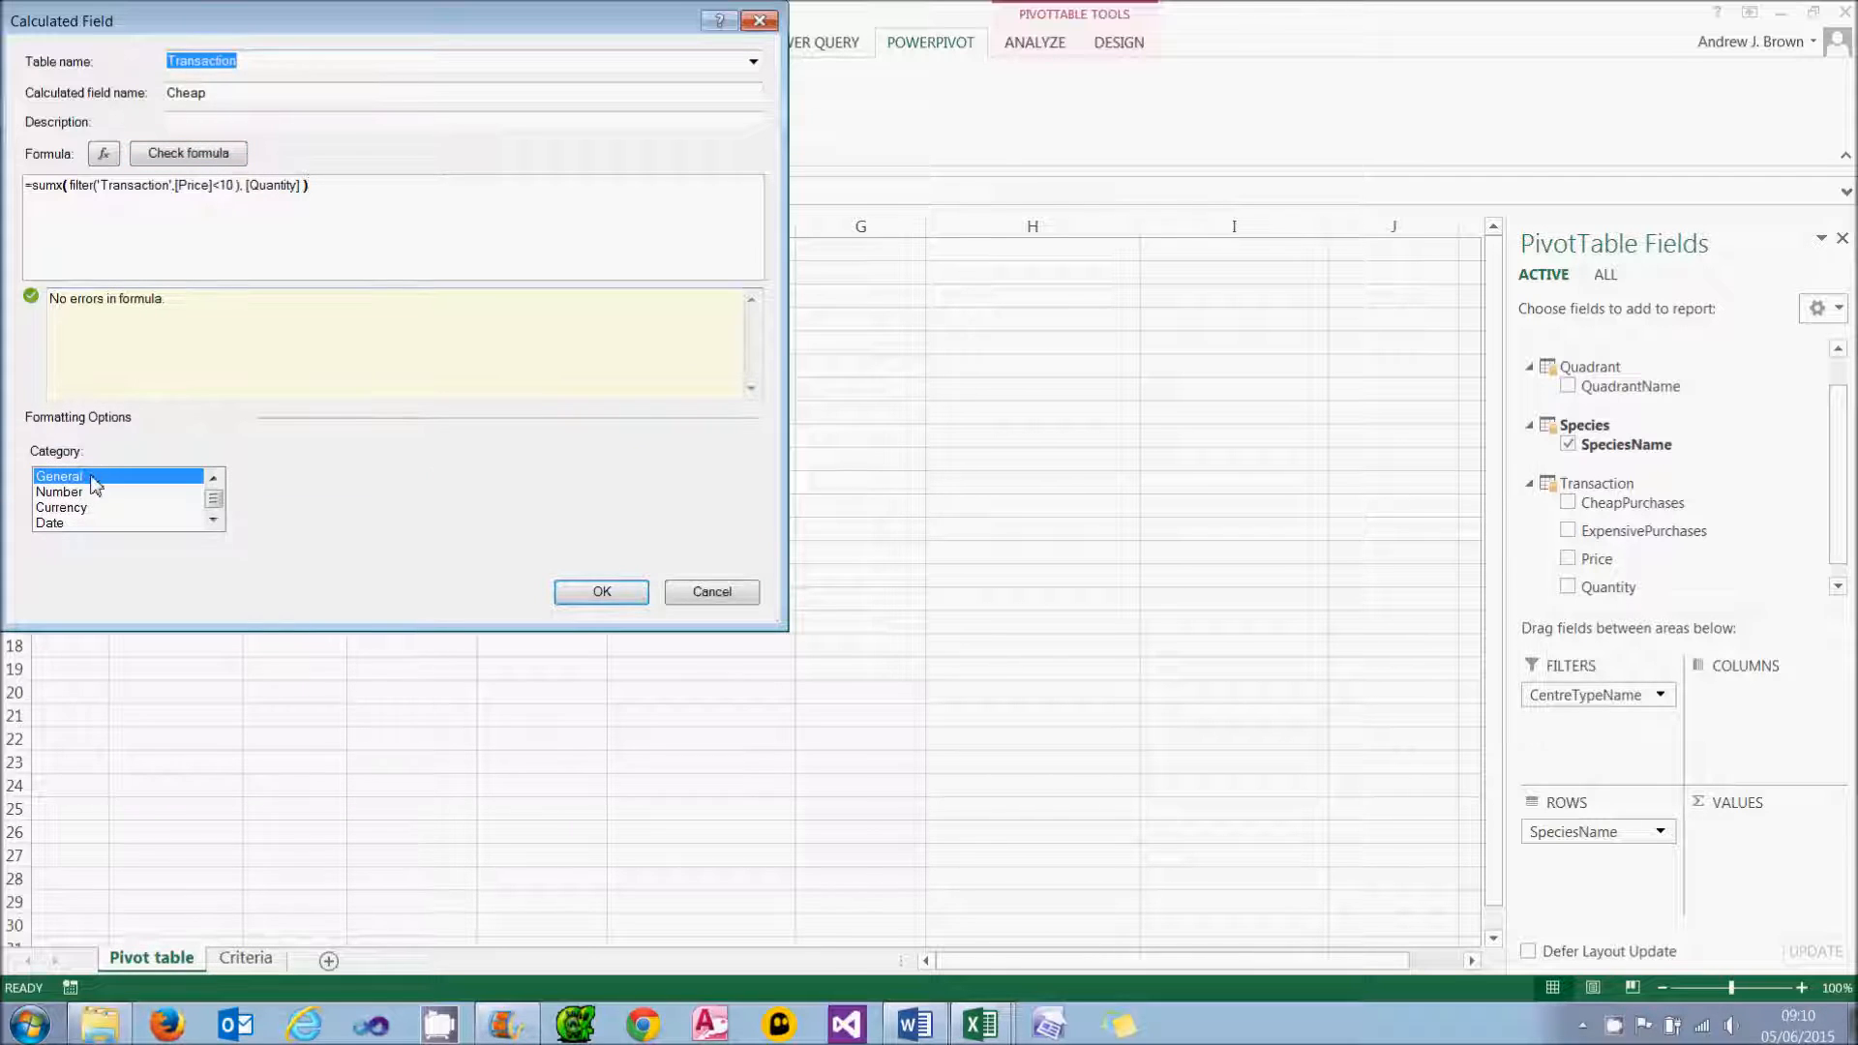
pyautogui.click(58, 492)
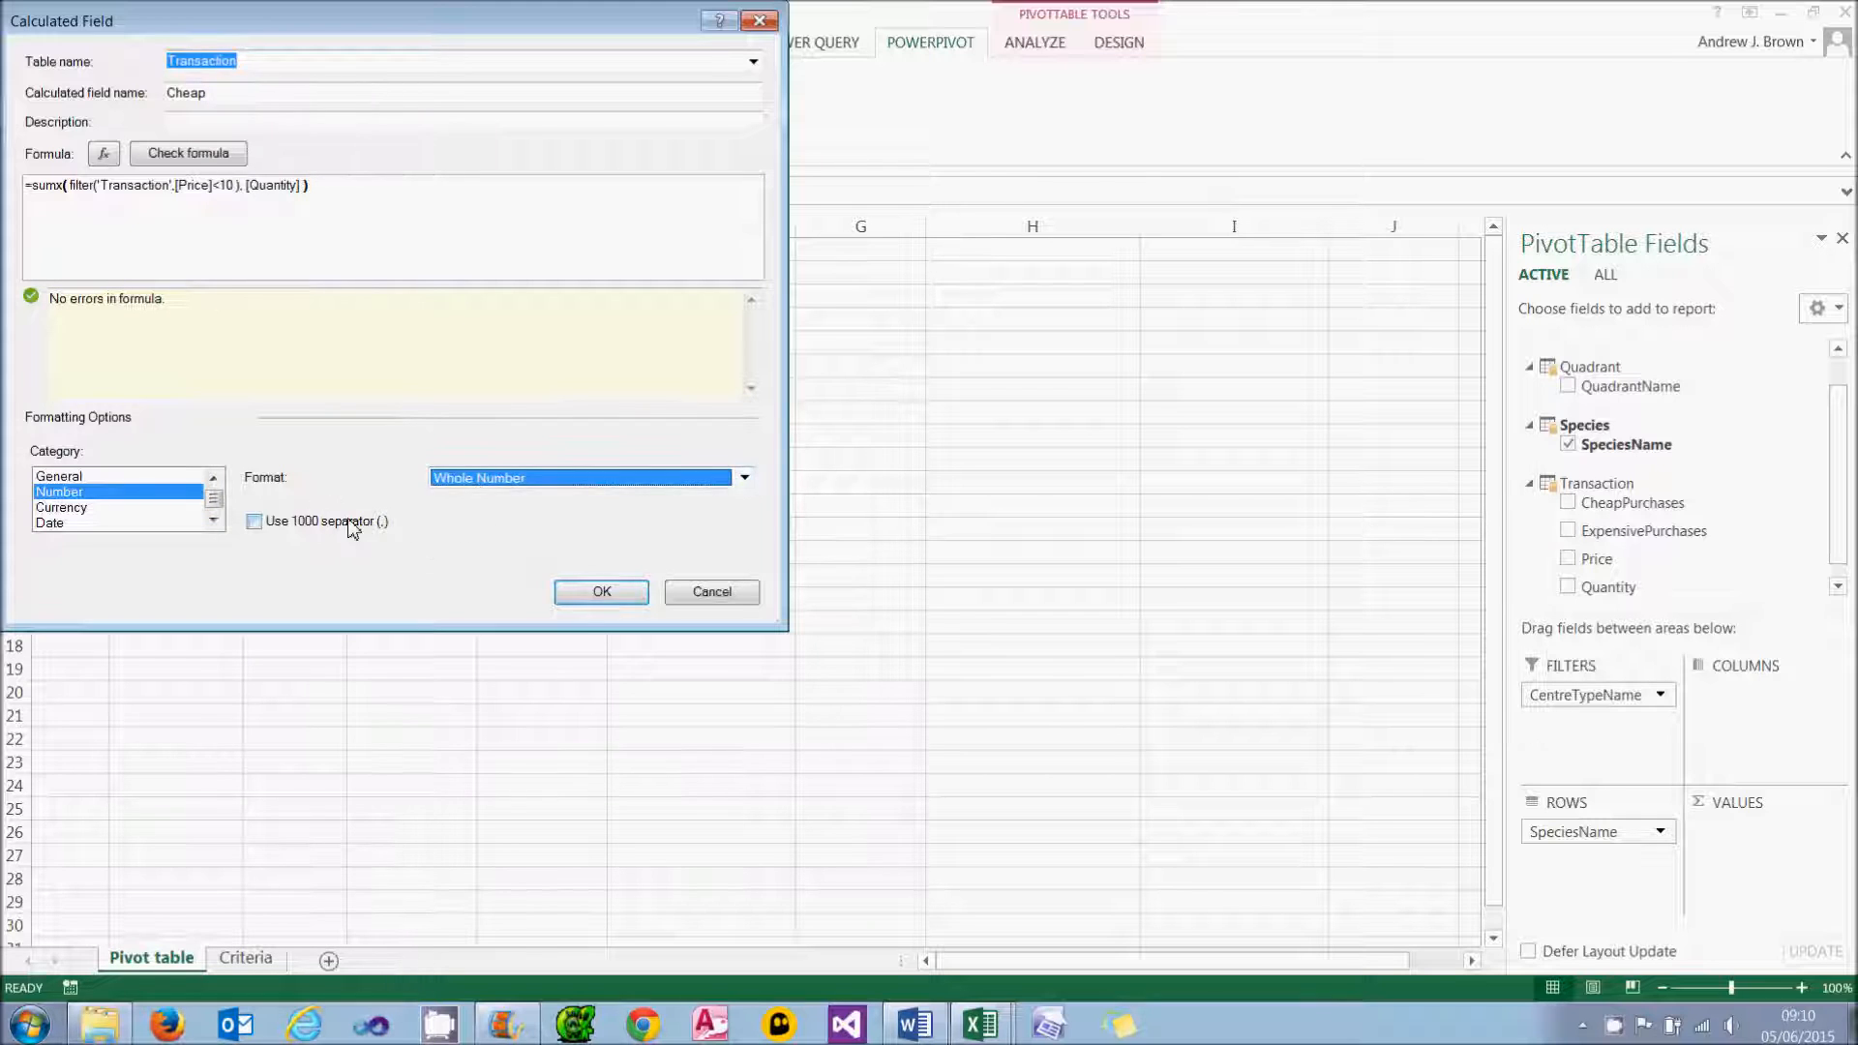
pyautogui.click(600, 592)
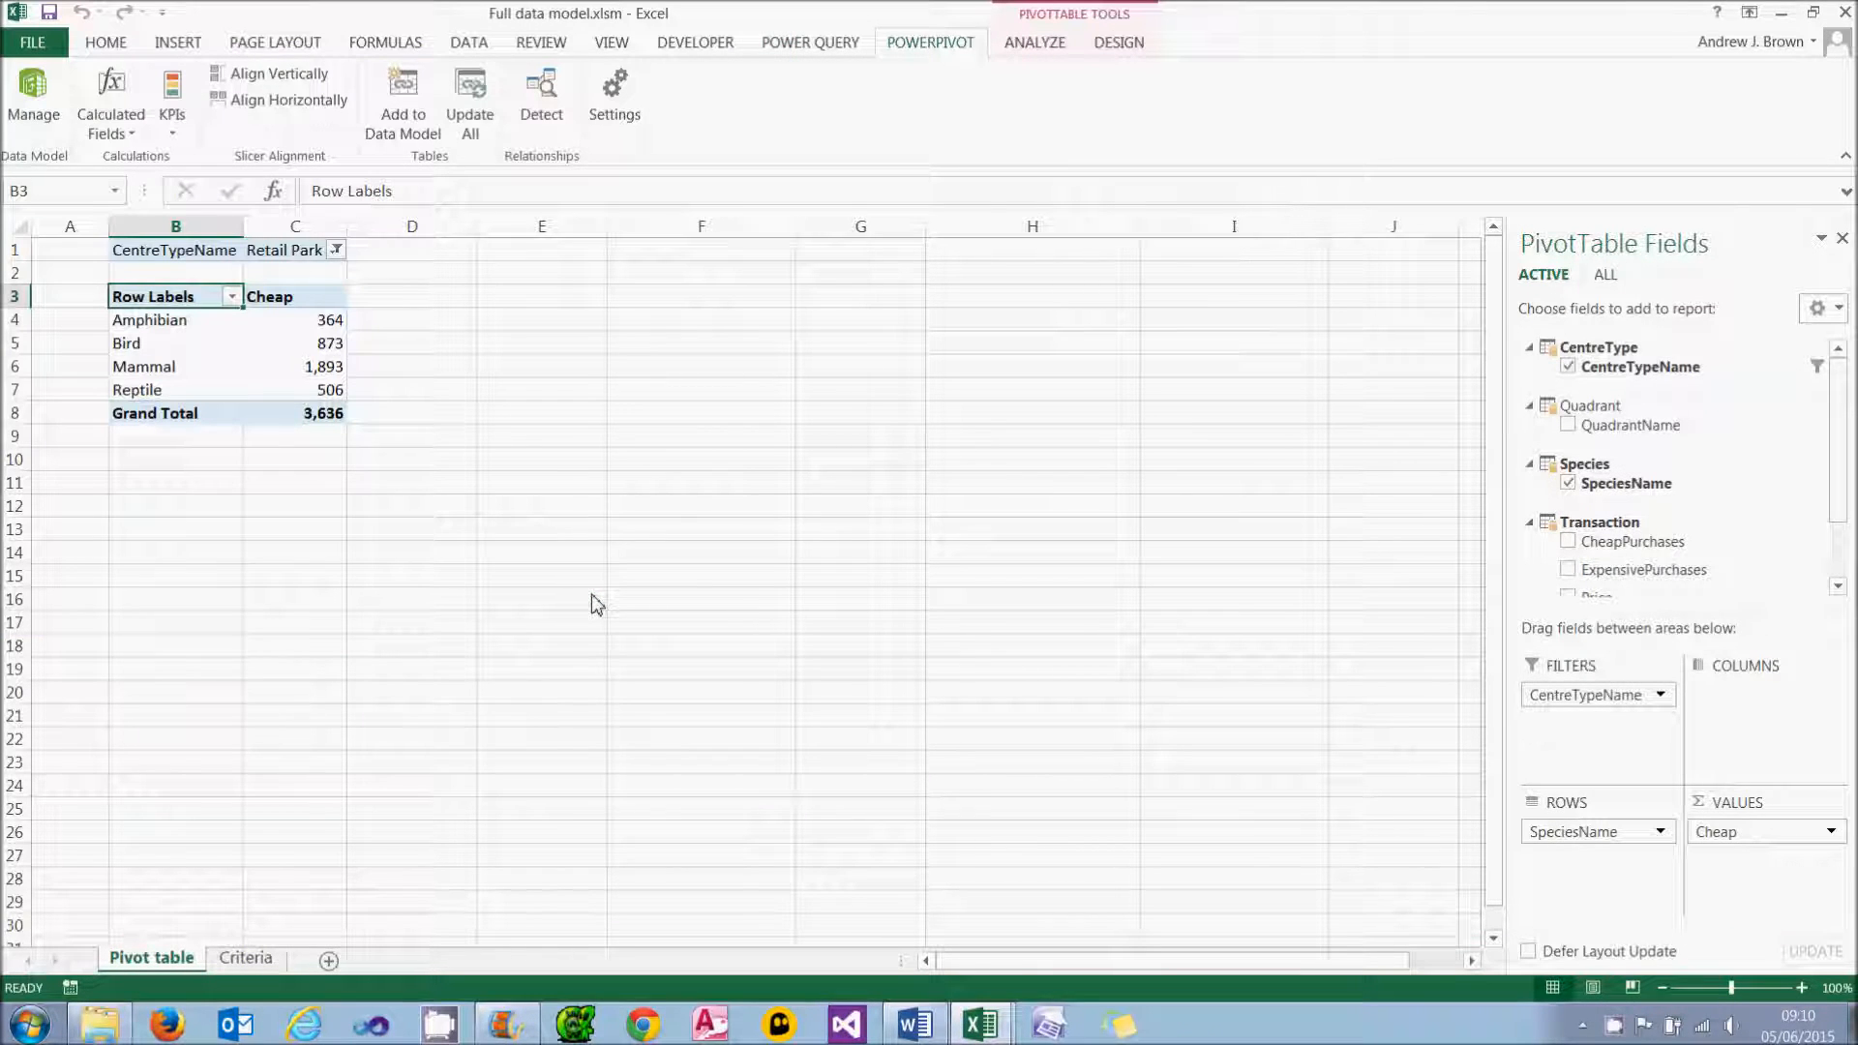
pyautogui.moveTo(110, 101)
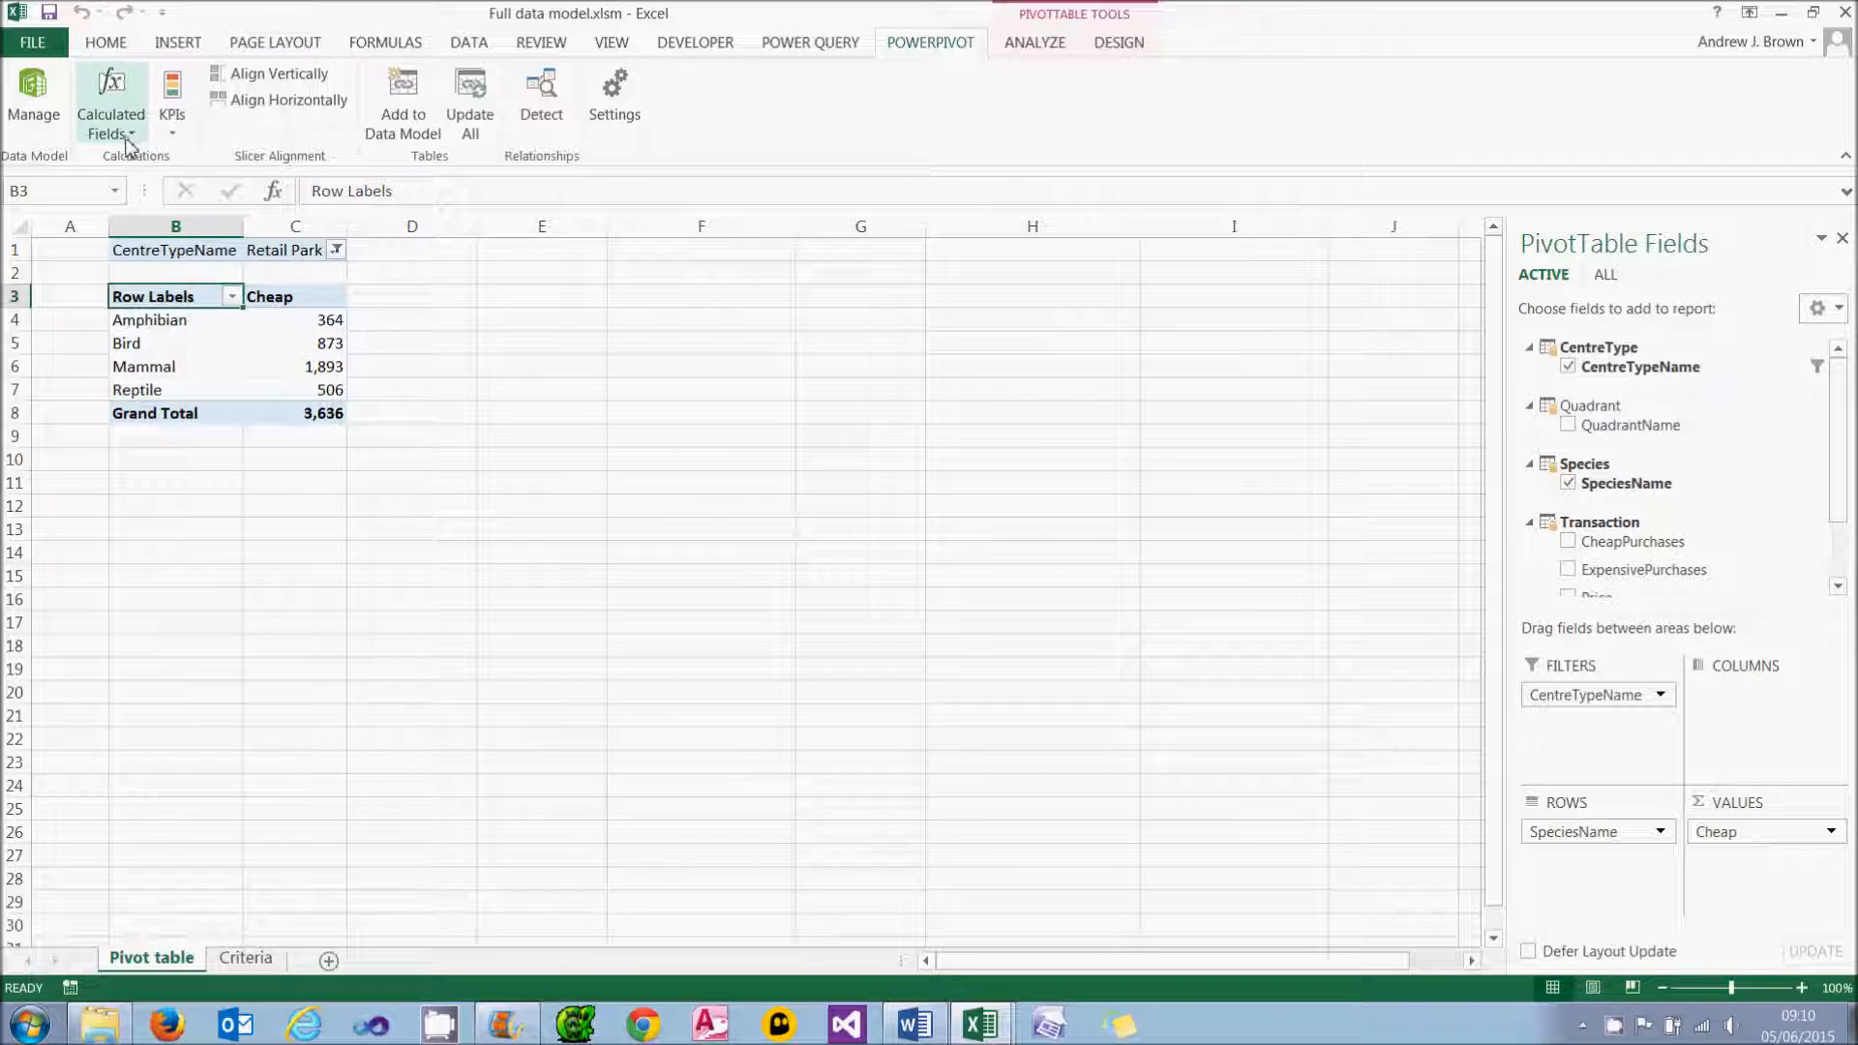
# Step: Create an Expensive calculated field =sumx(filter('Transaction',[Price]>=10),[Quantity]) and confirm it
pyautogui.click(108, 104)
pyautogui.write('Expe')
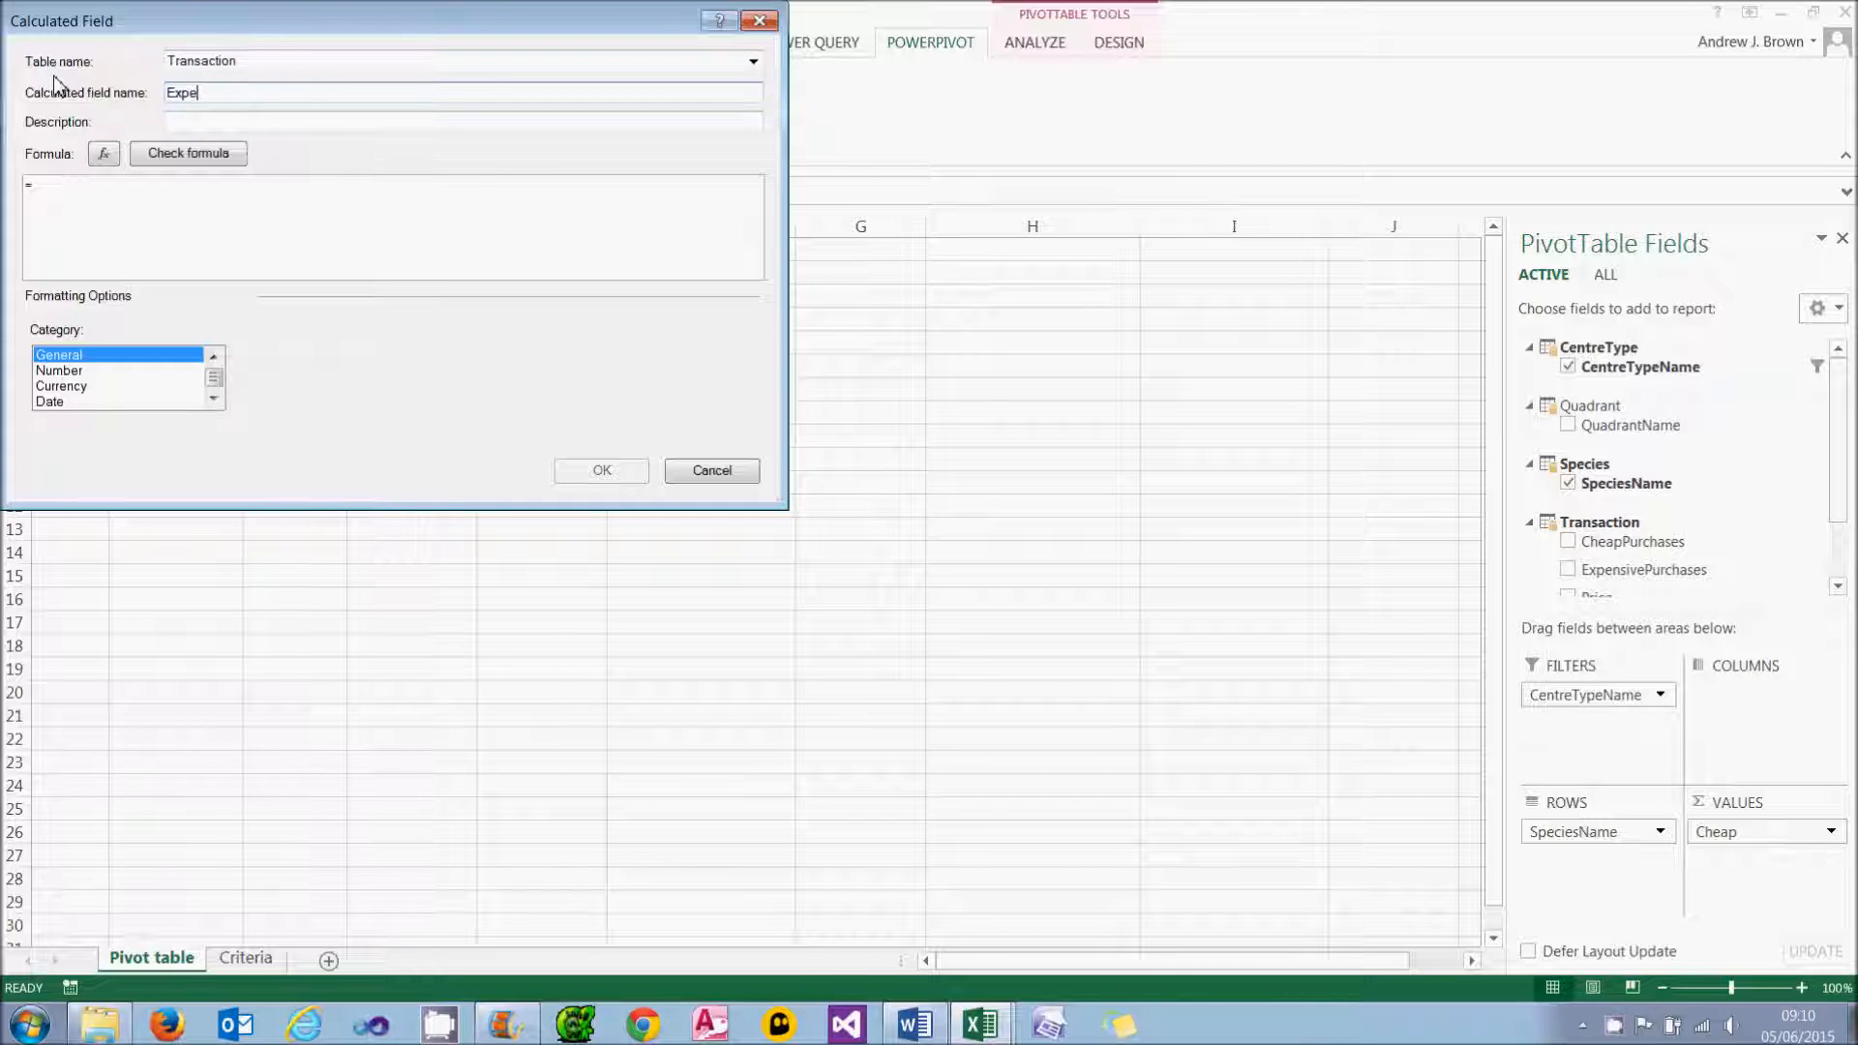
pyautogui.write('nsive')
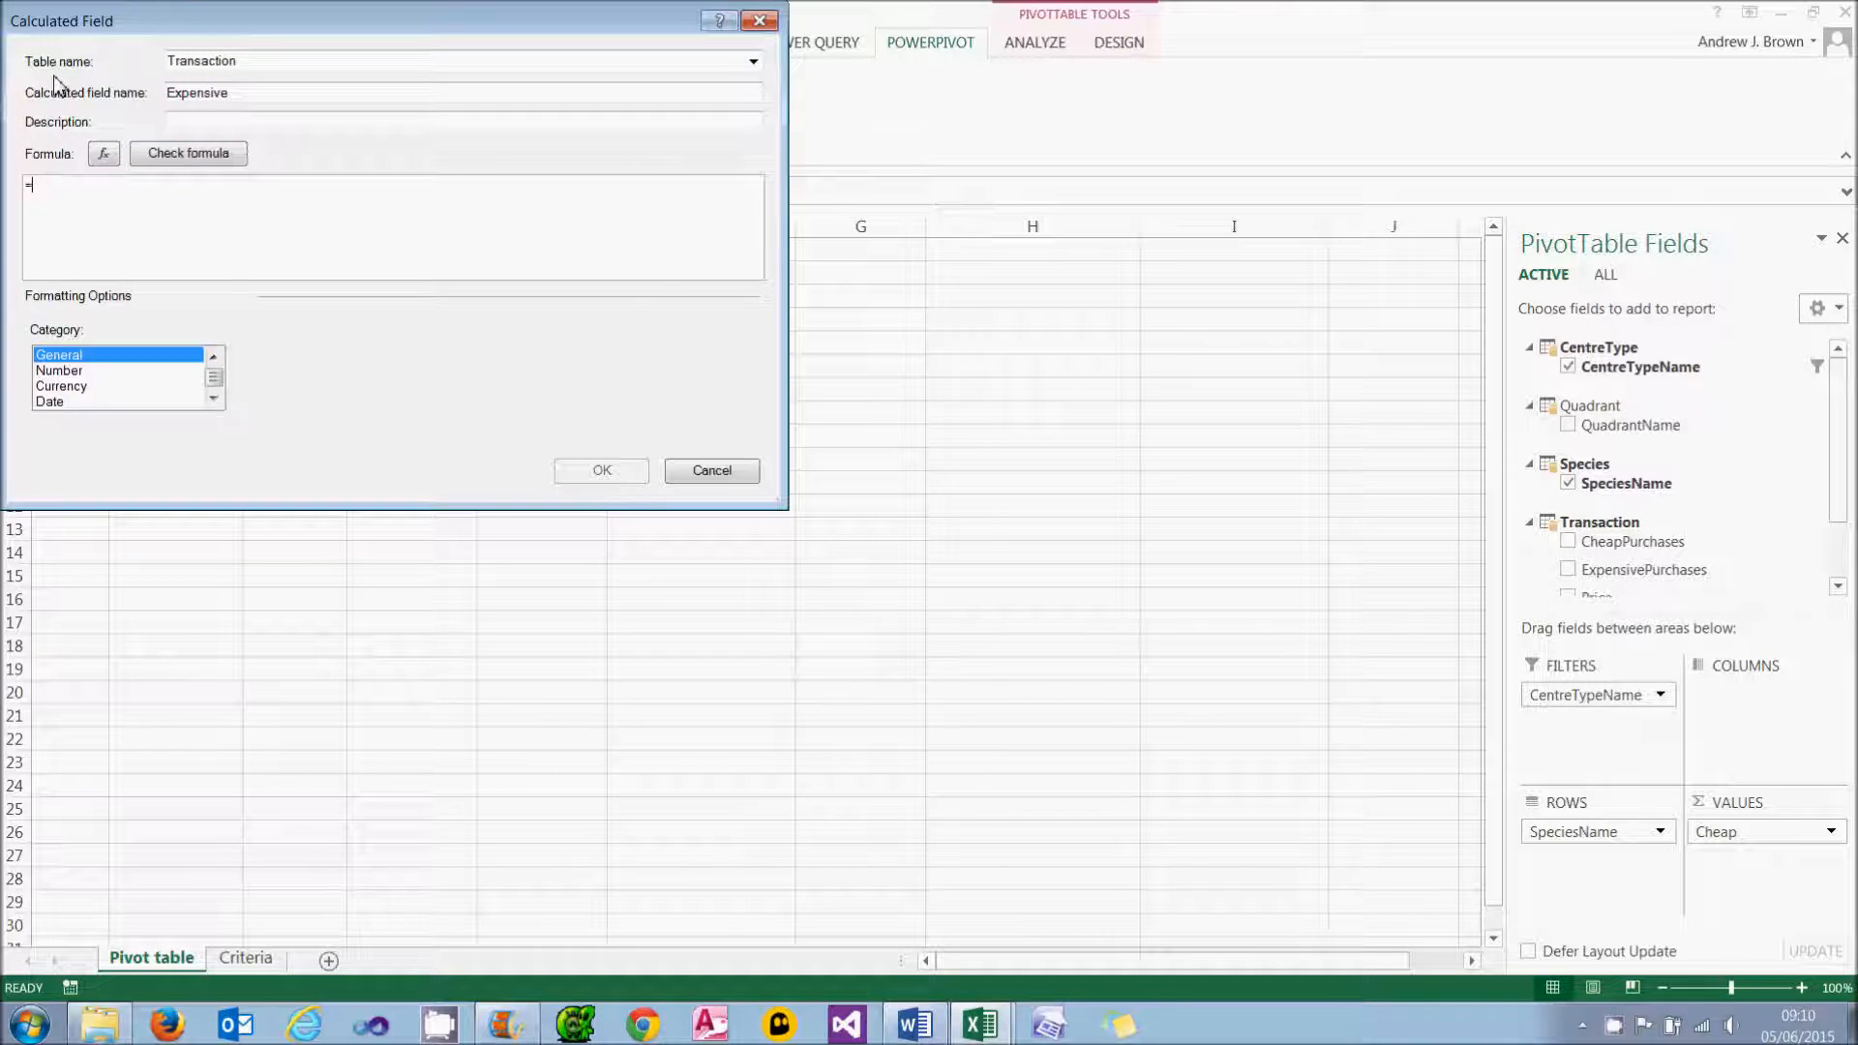
pyautogui.write('sumx( filte')
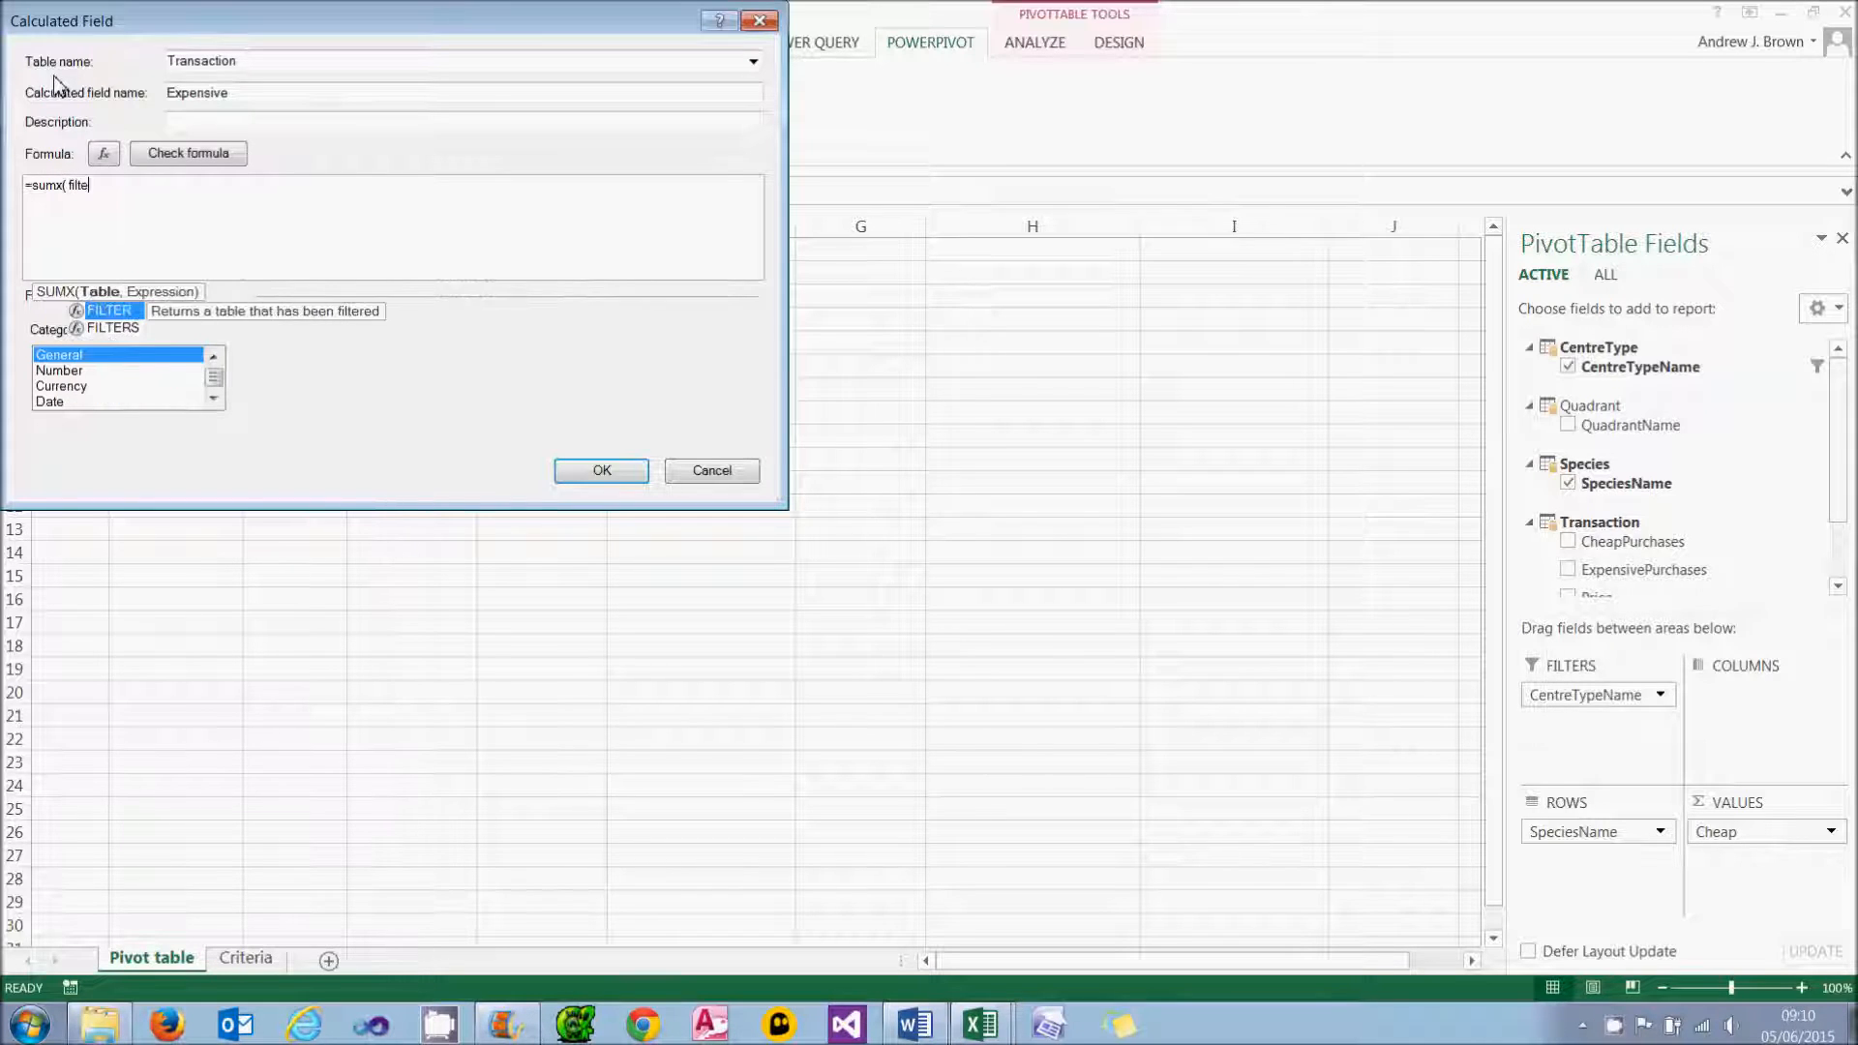
pyautogui.write("r('Transaction',")
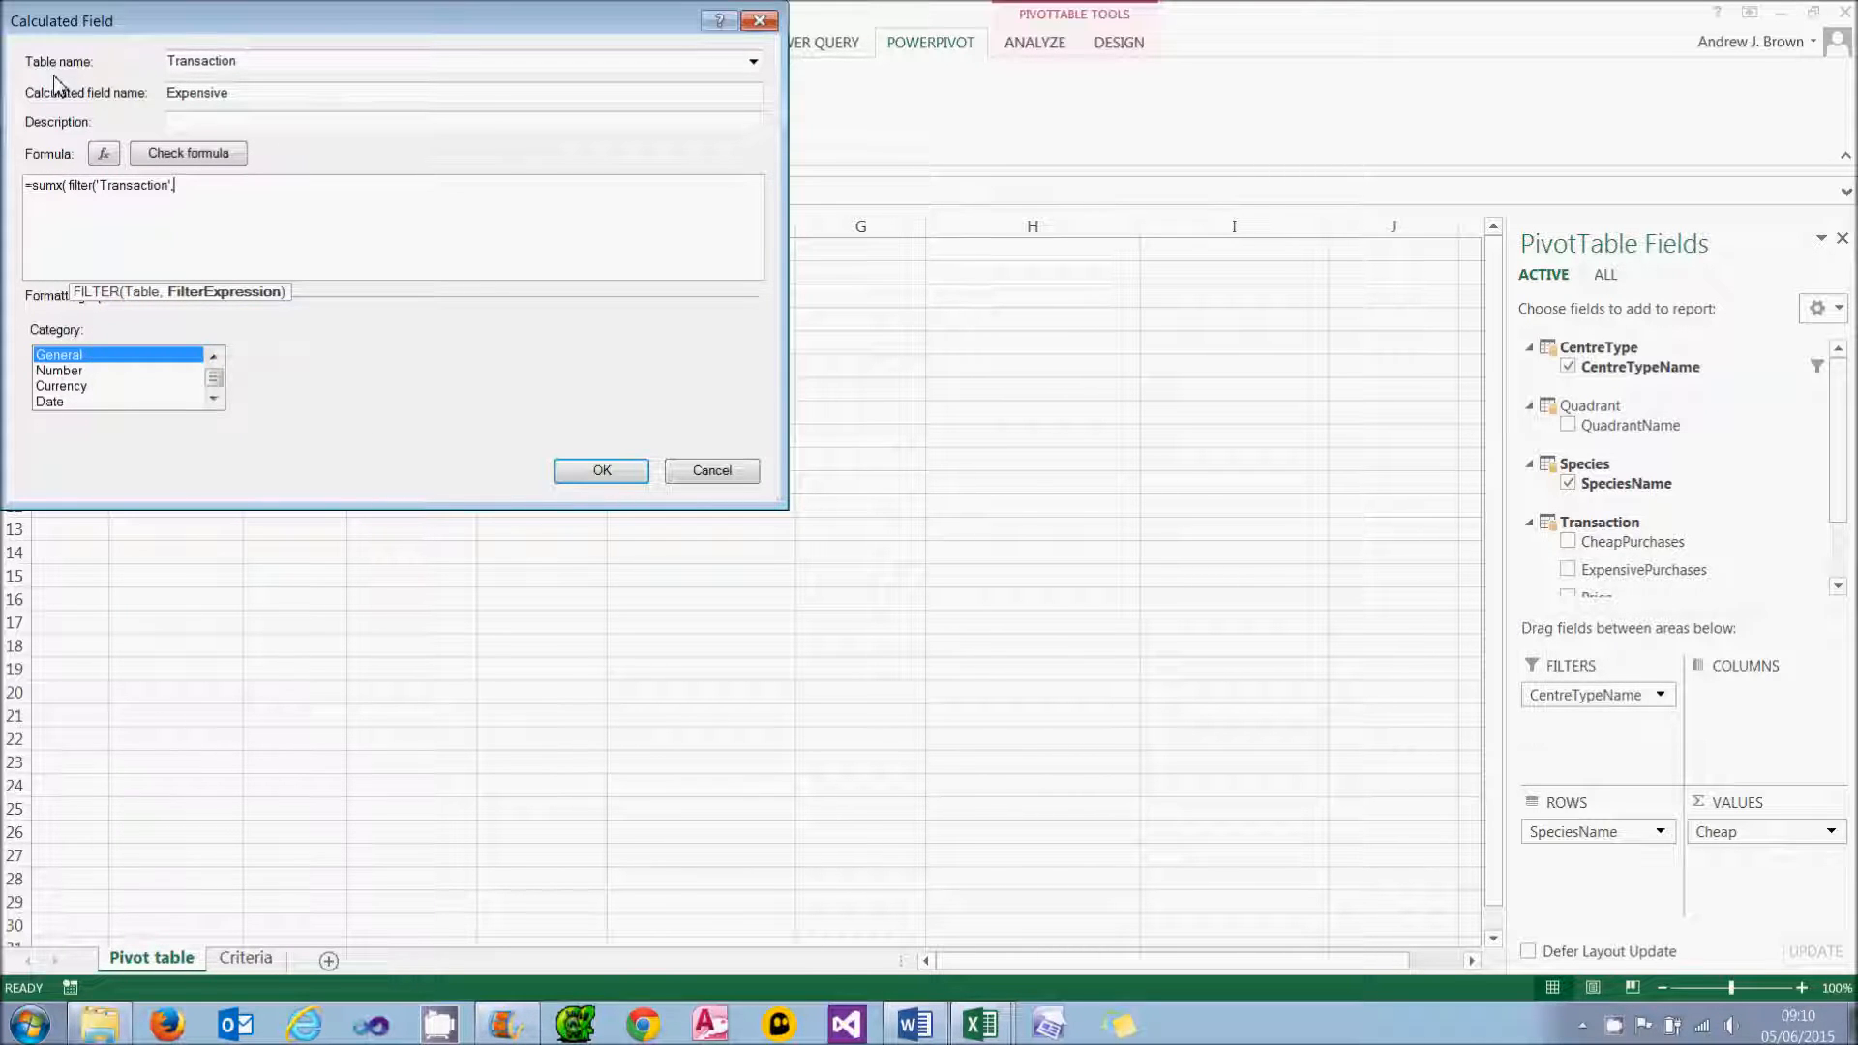
pyautogui.write('[pr')
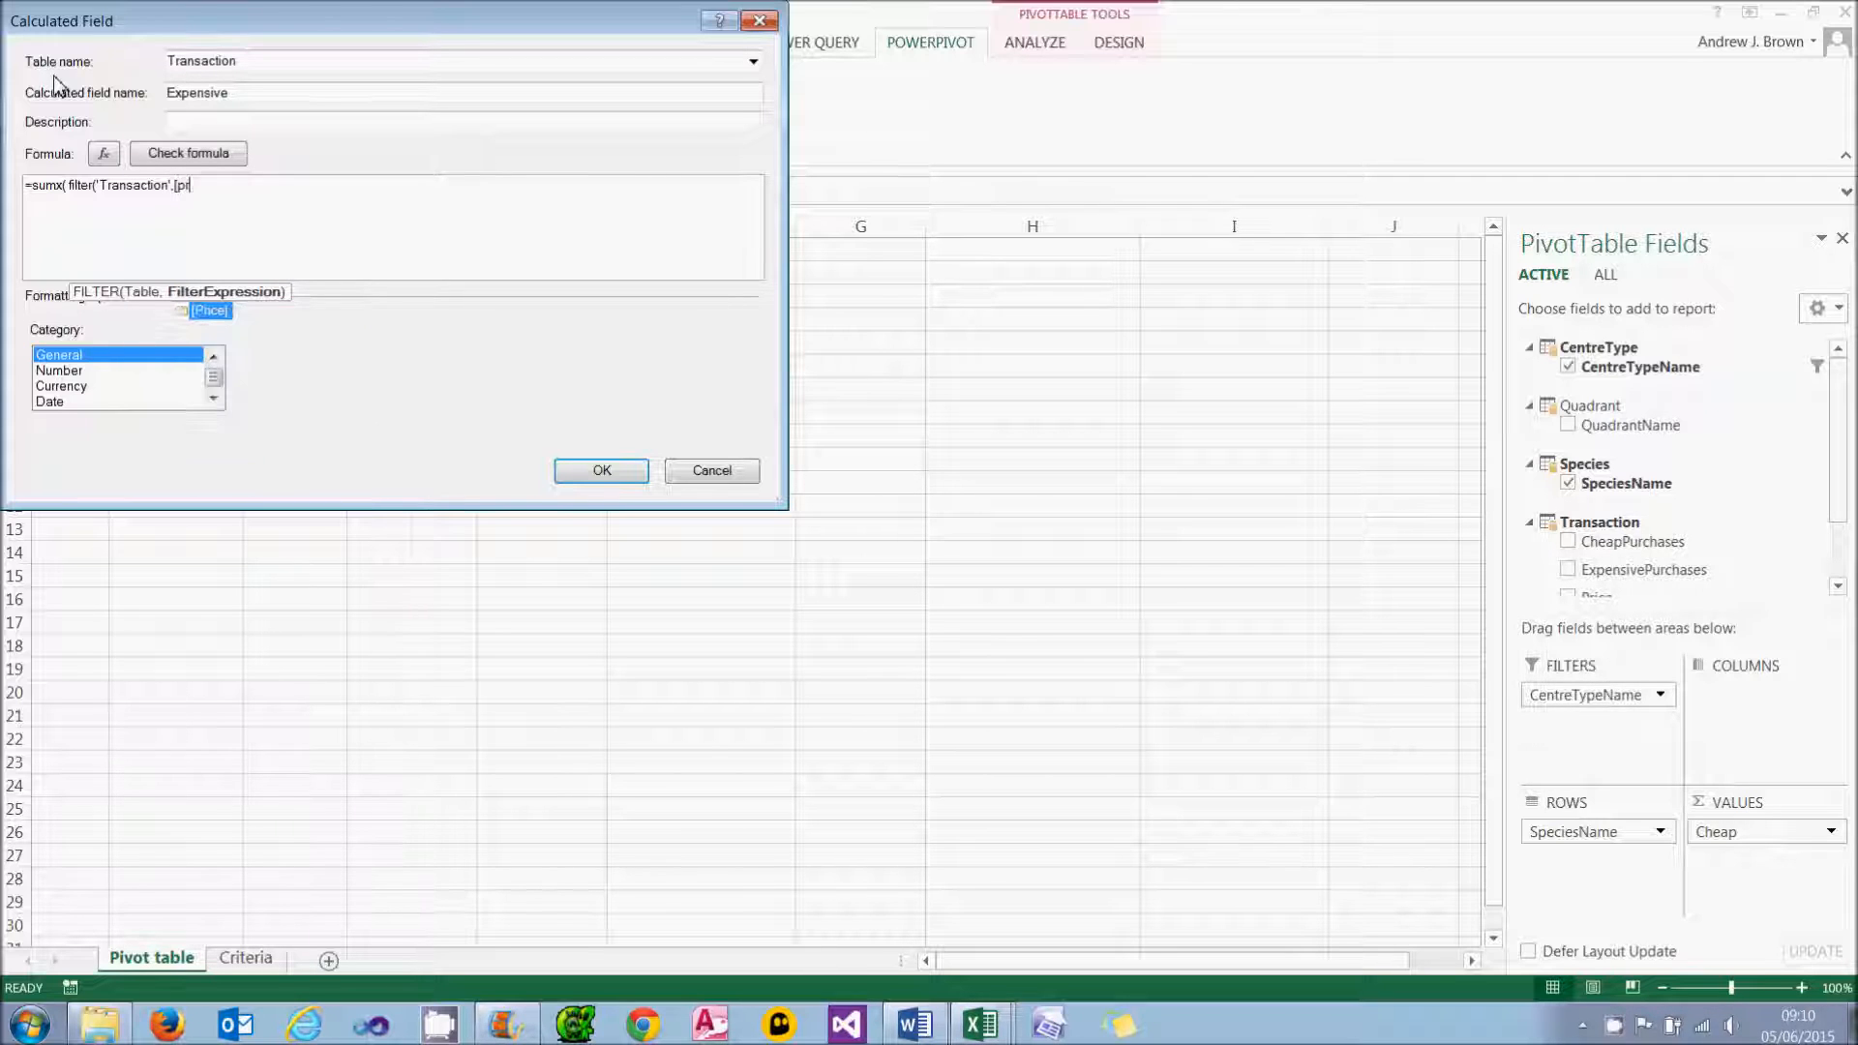
pyautogui.write('Price]>')
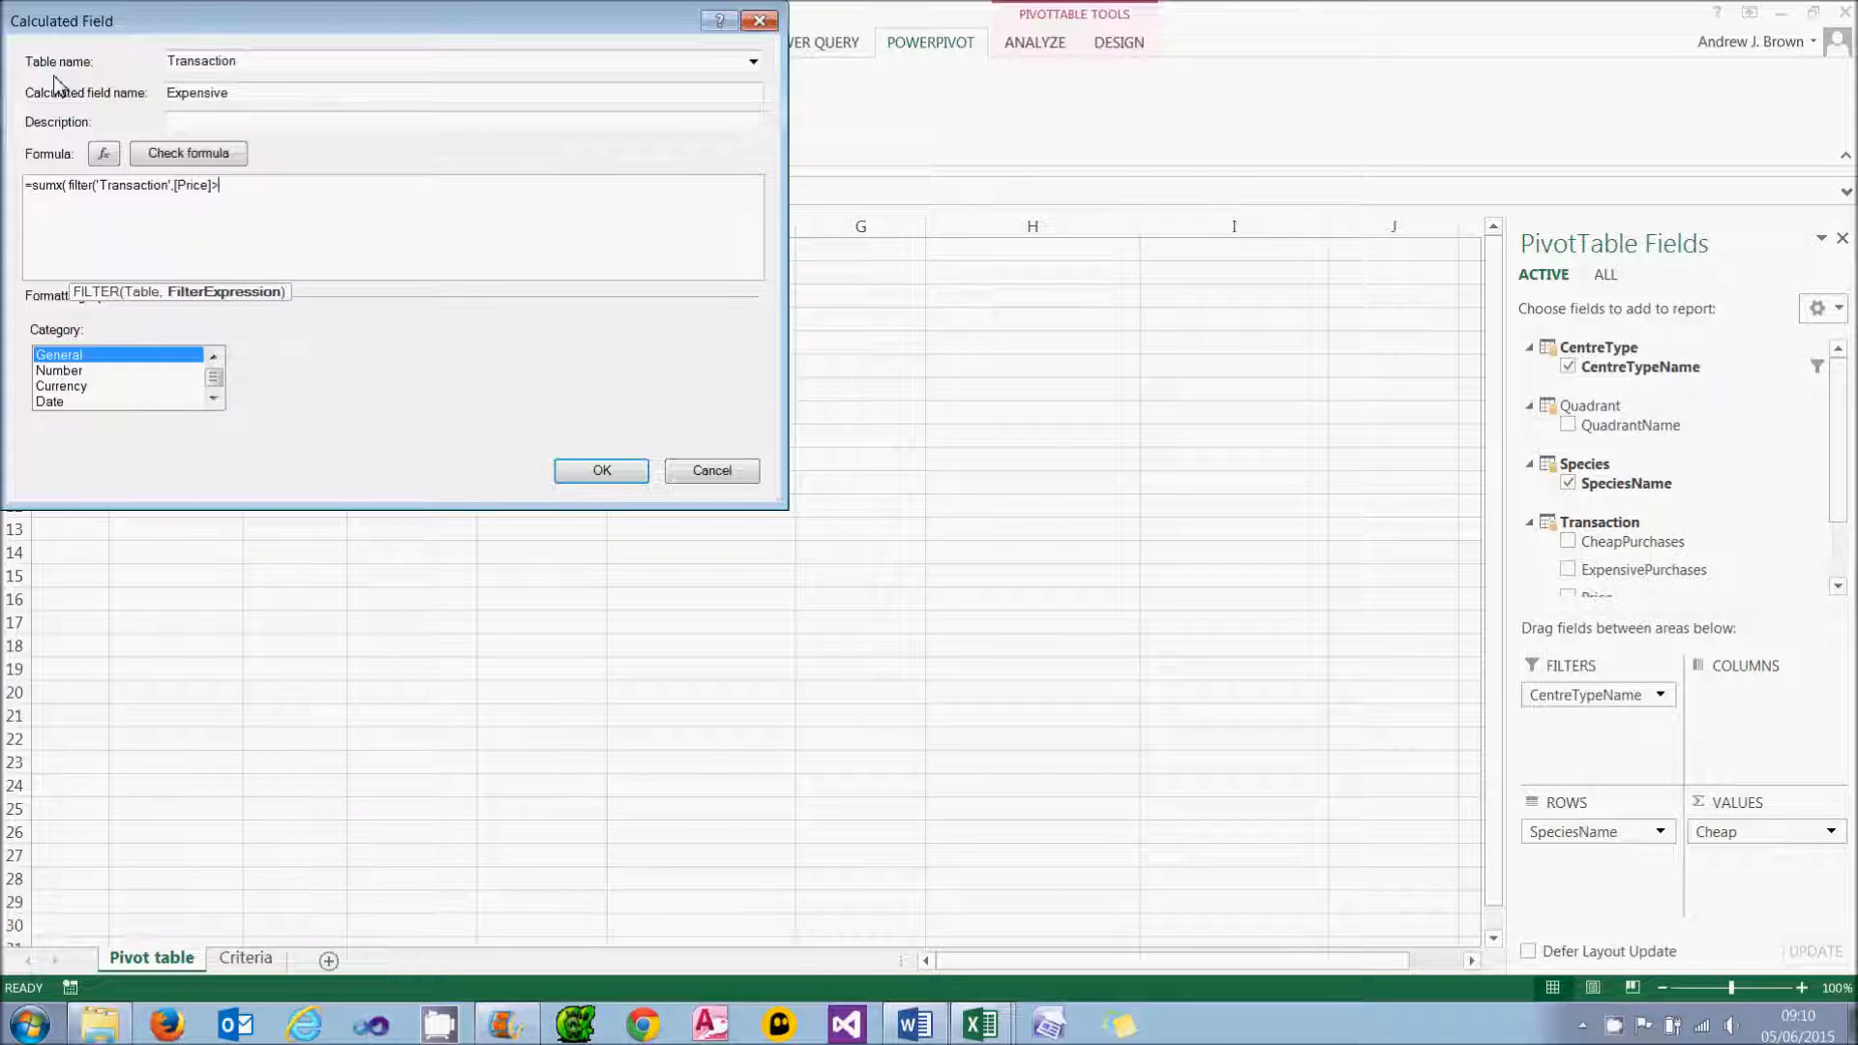
pyautogui.write('=10)')
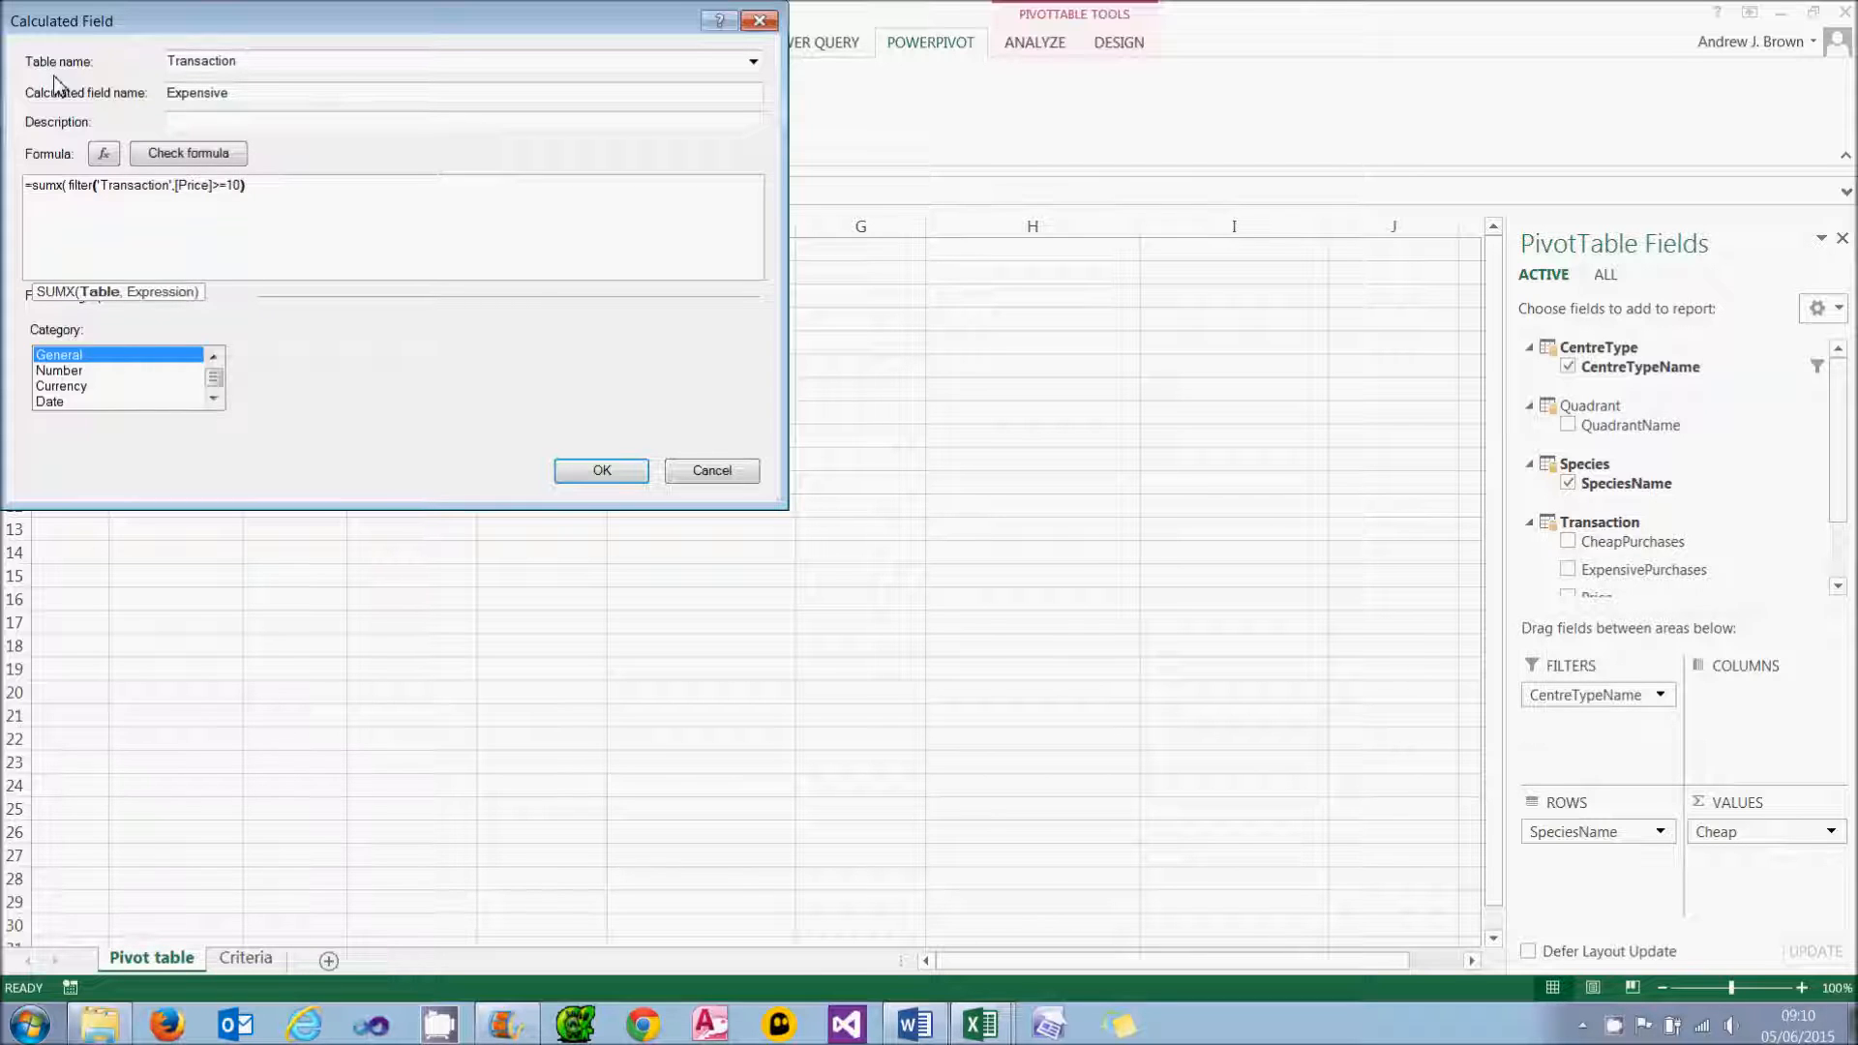
pyautogui.write(', [q')
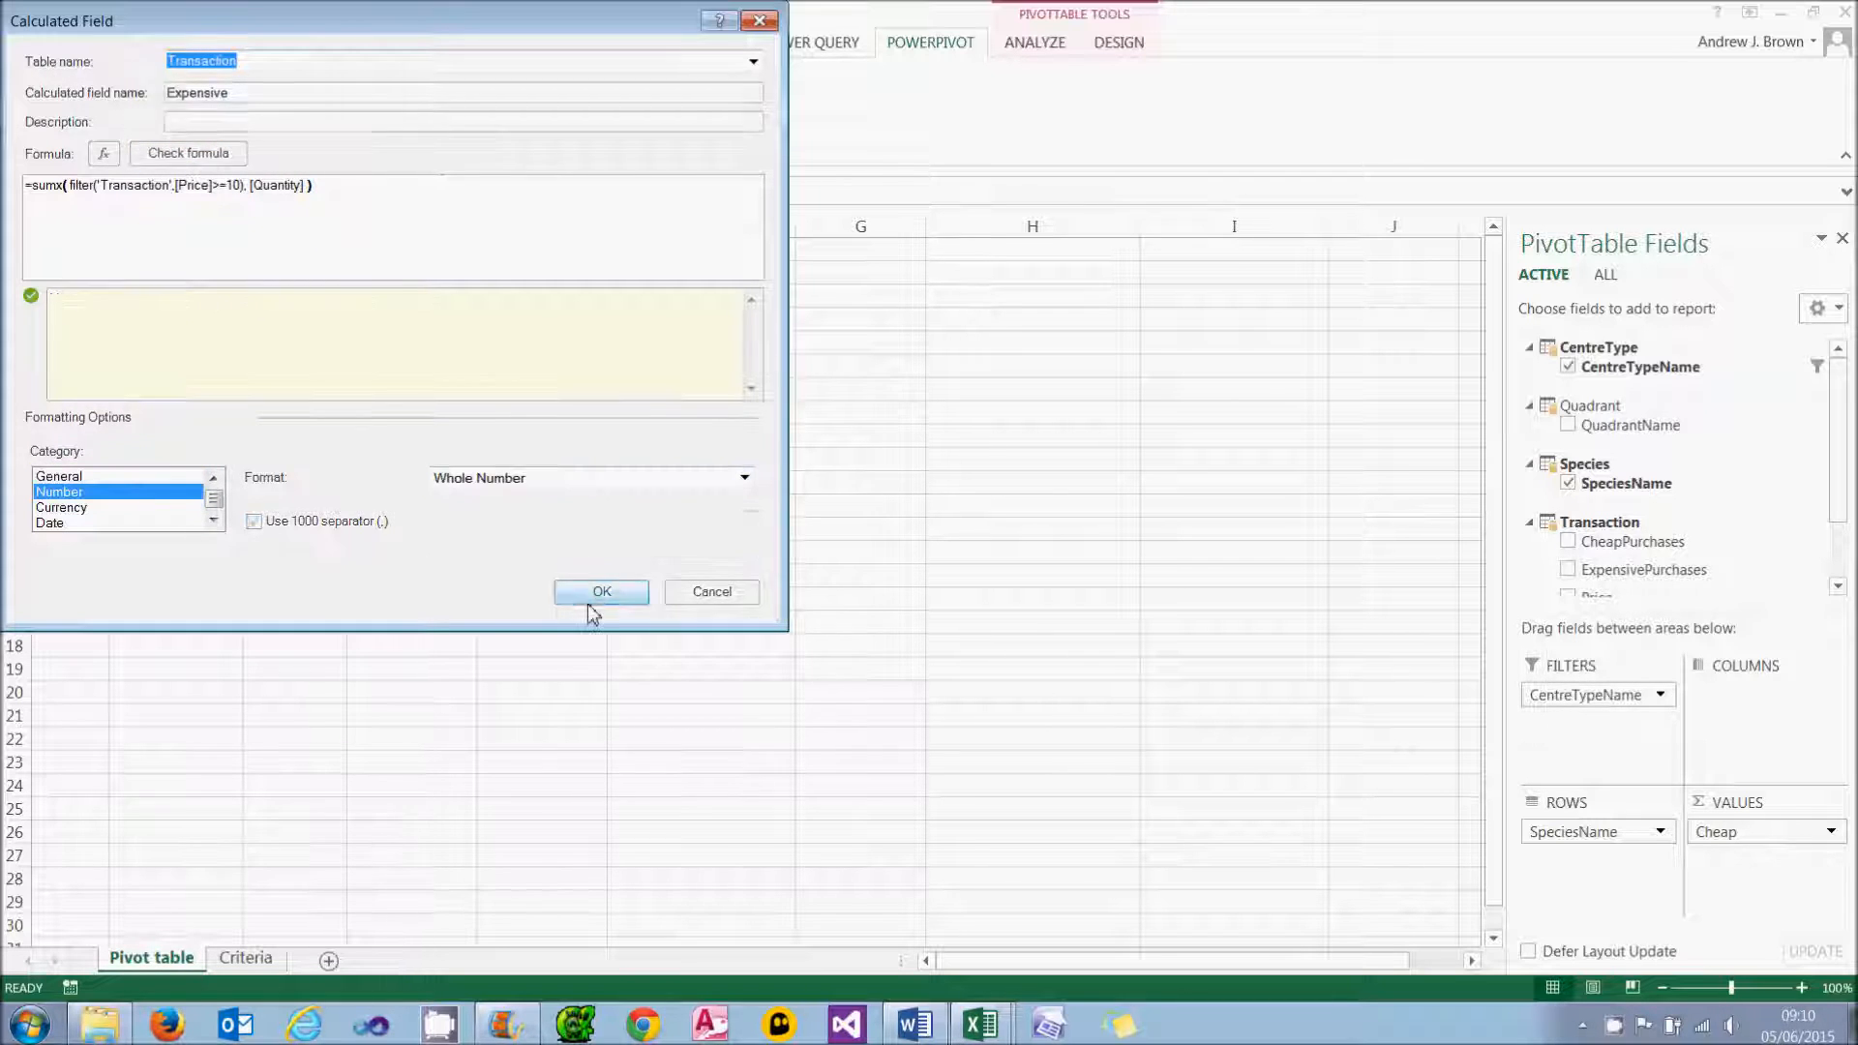
pyautogui.click(600, 592)
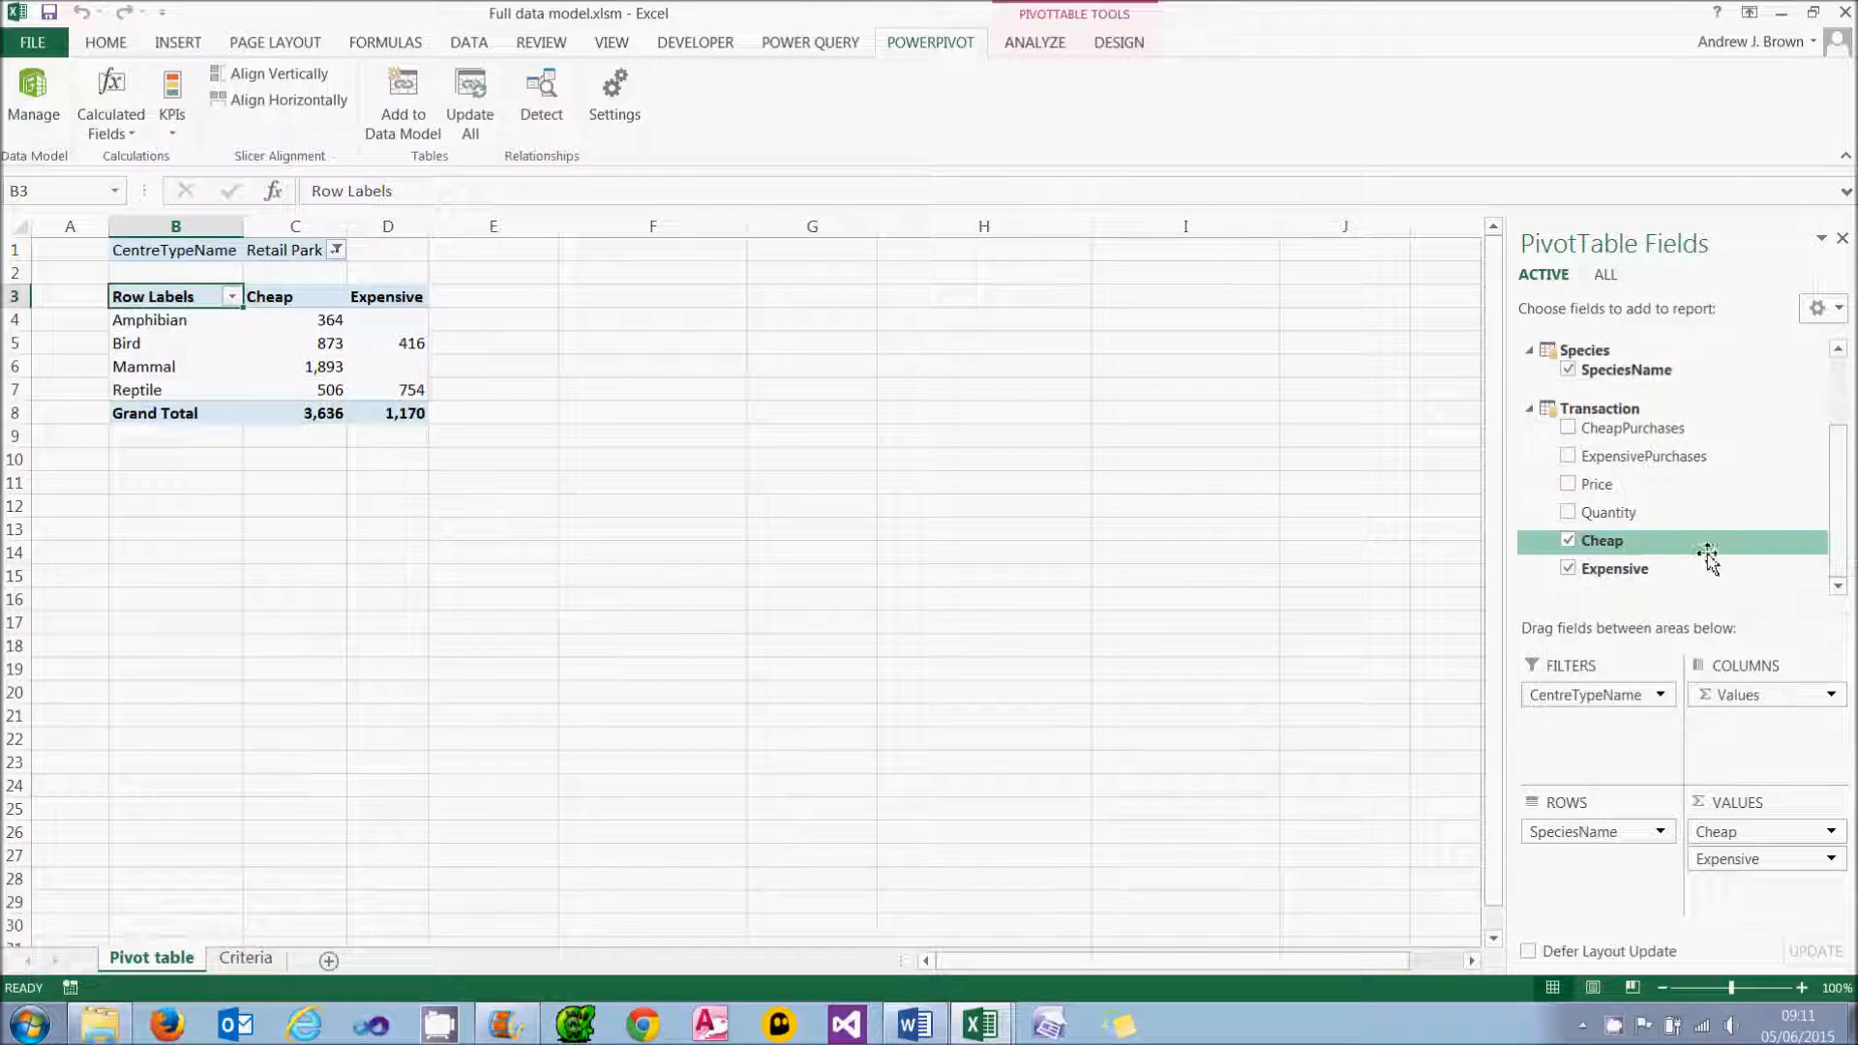
# Step: Add total Quantity to the pivot table beside Cheap and Expensive
pyautogui.click(1570, 511)
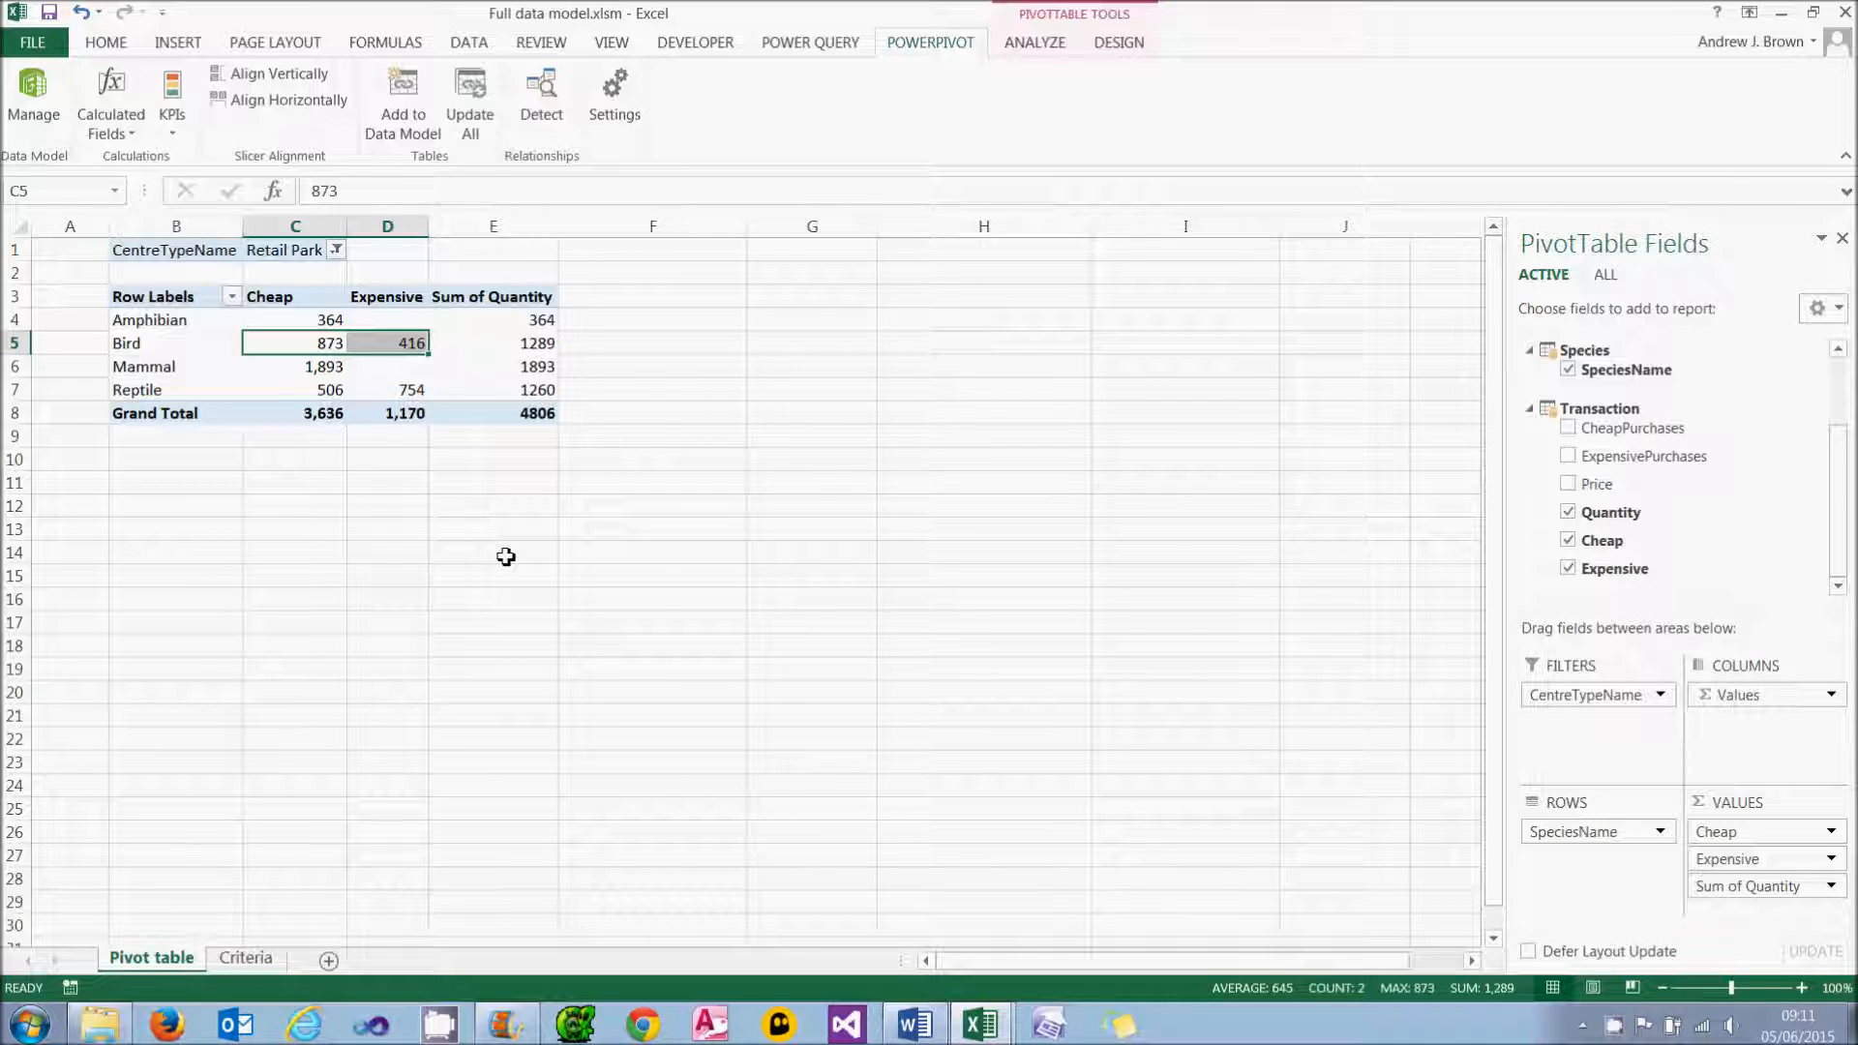
pyautogui.moveTo(33, 95)
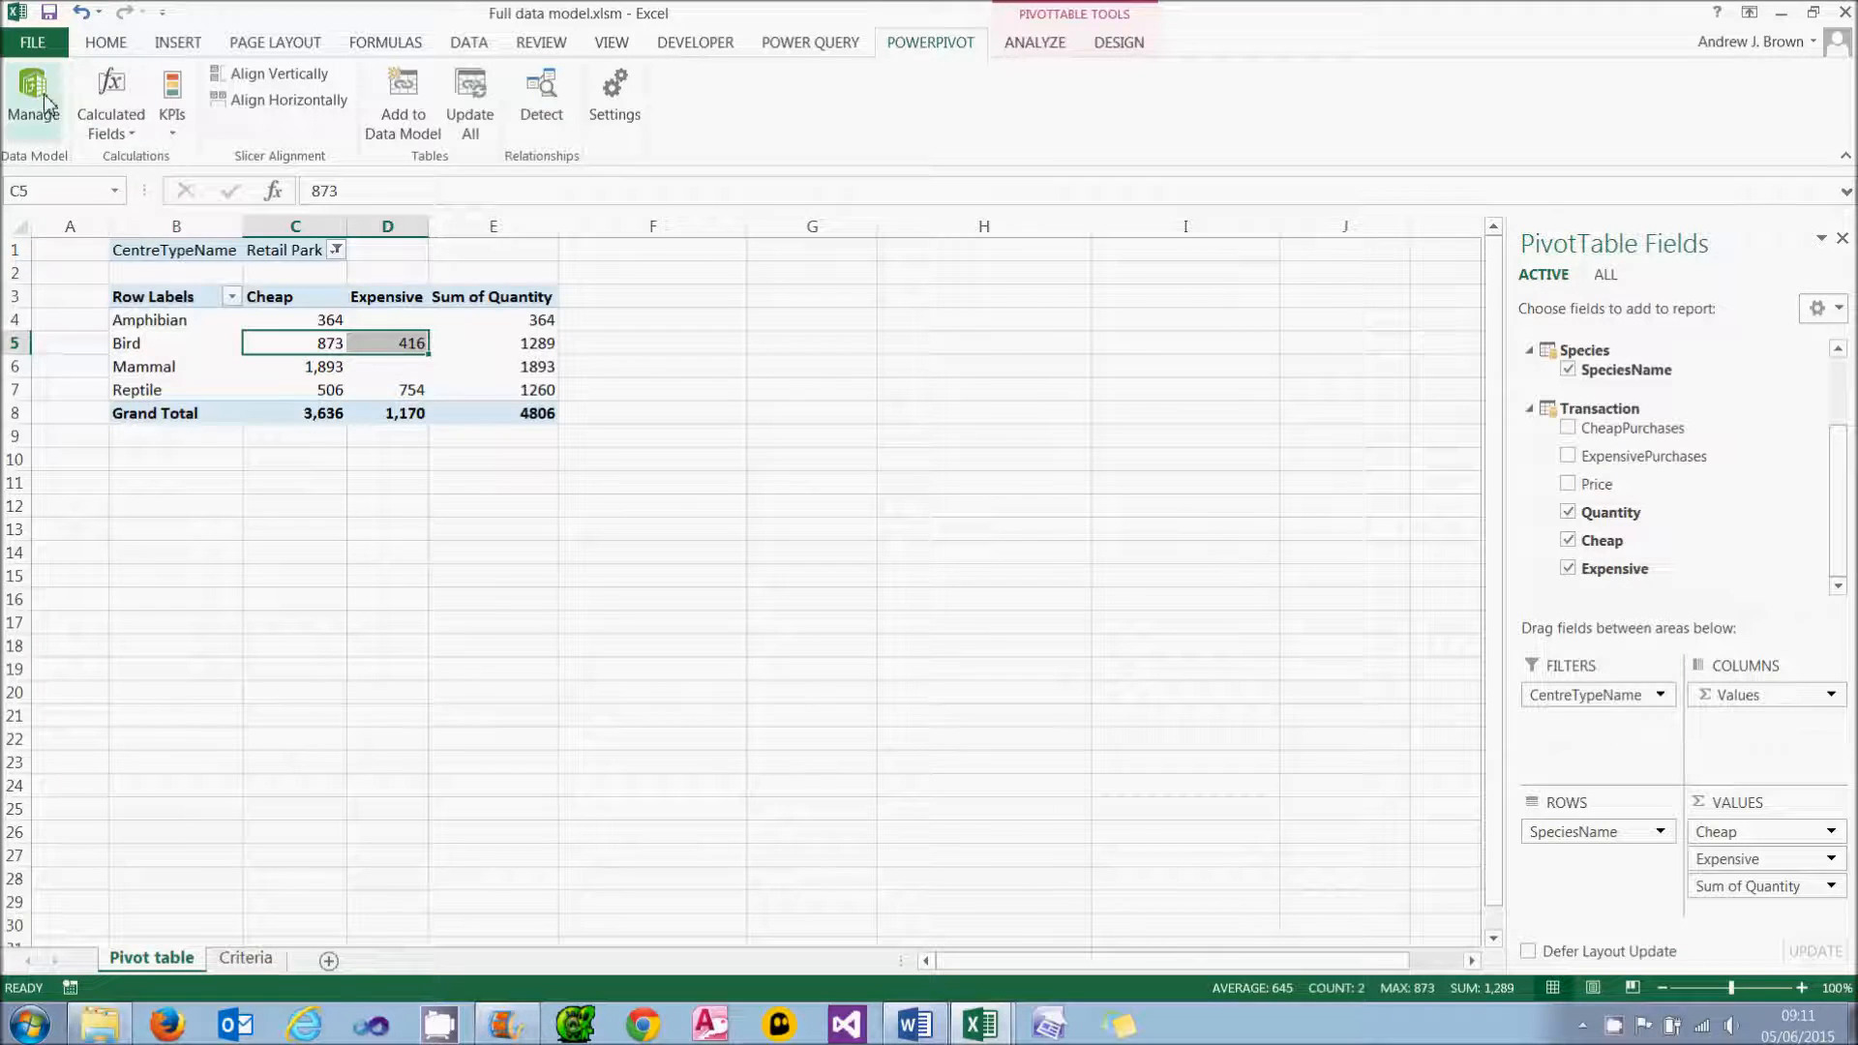
# Step: In the Centre table add a calculated column =RANKX('Centre',[NumberUnits])
pyautogui.click(32, 100)
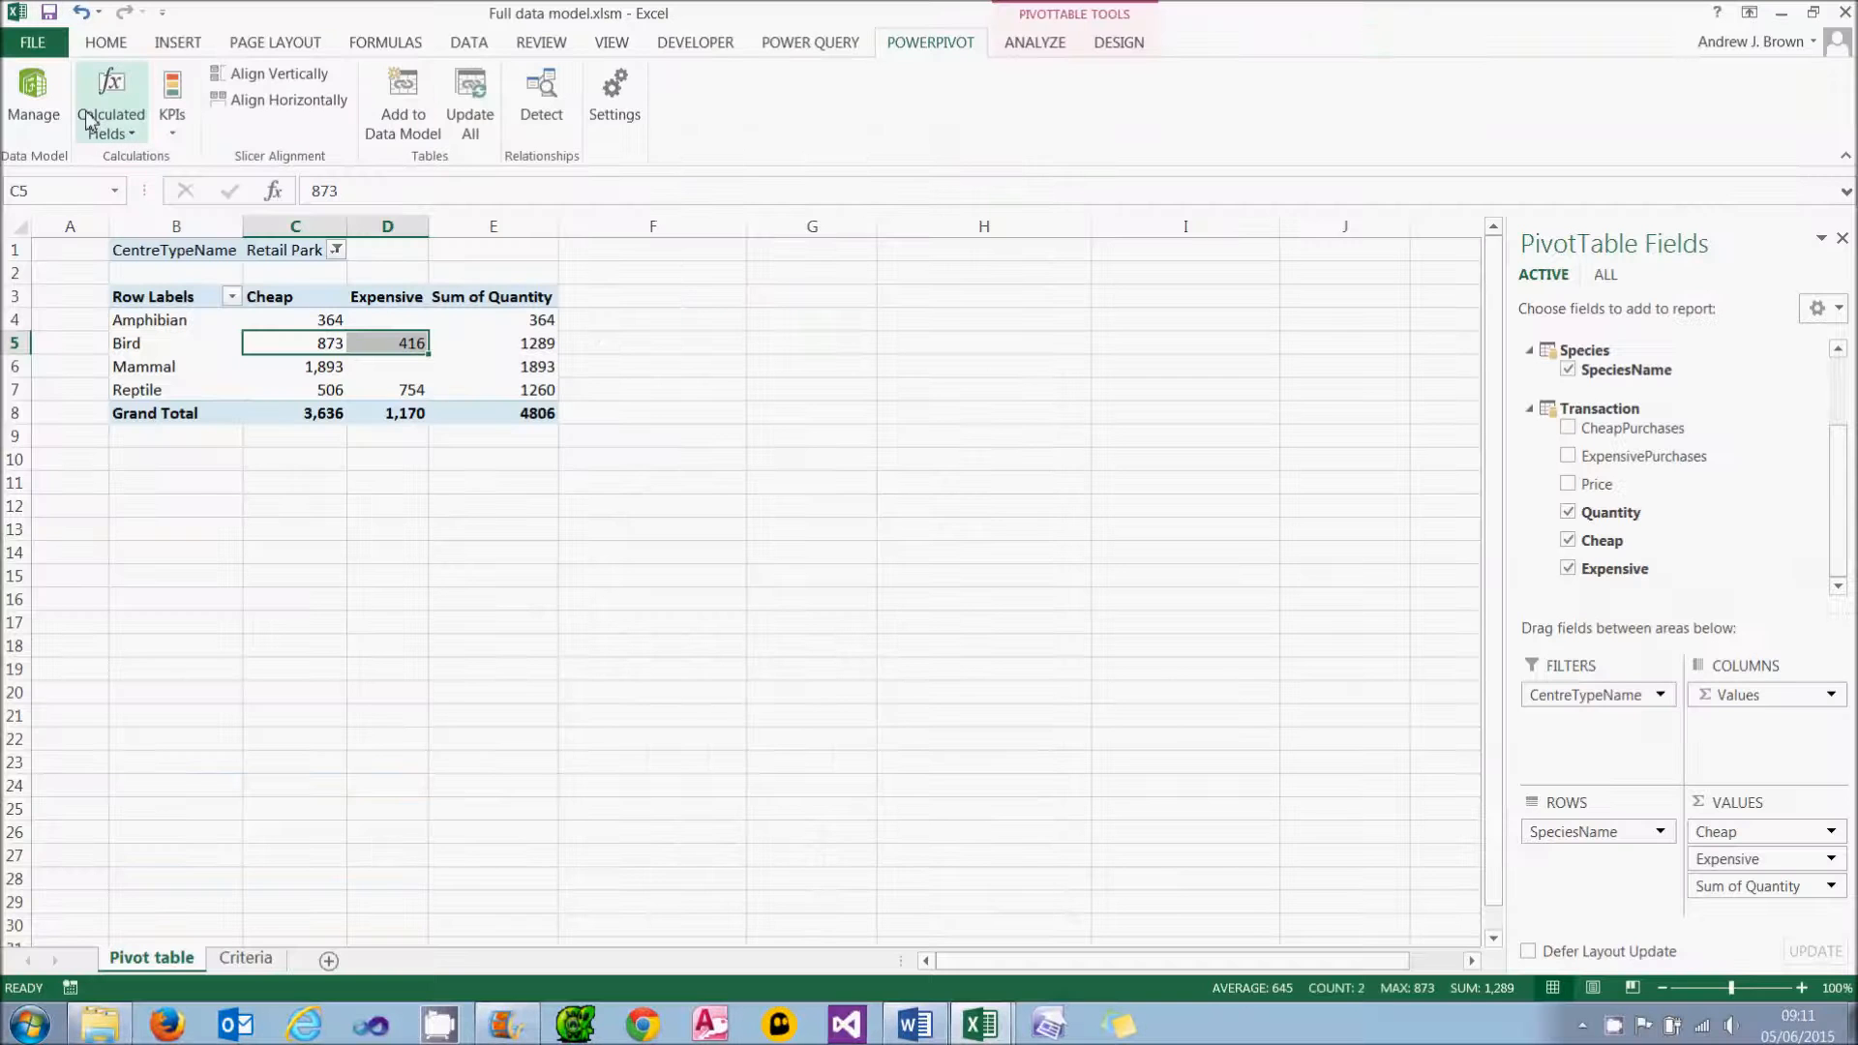
pyautogui.moveTo(478, 671)
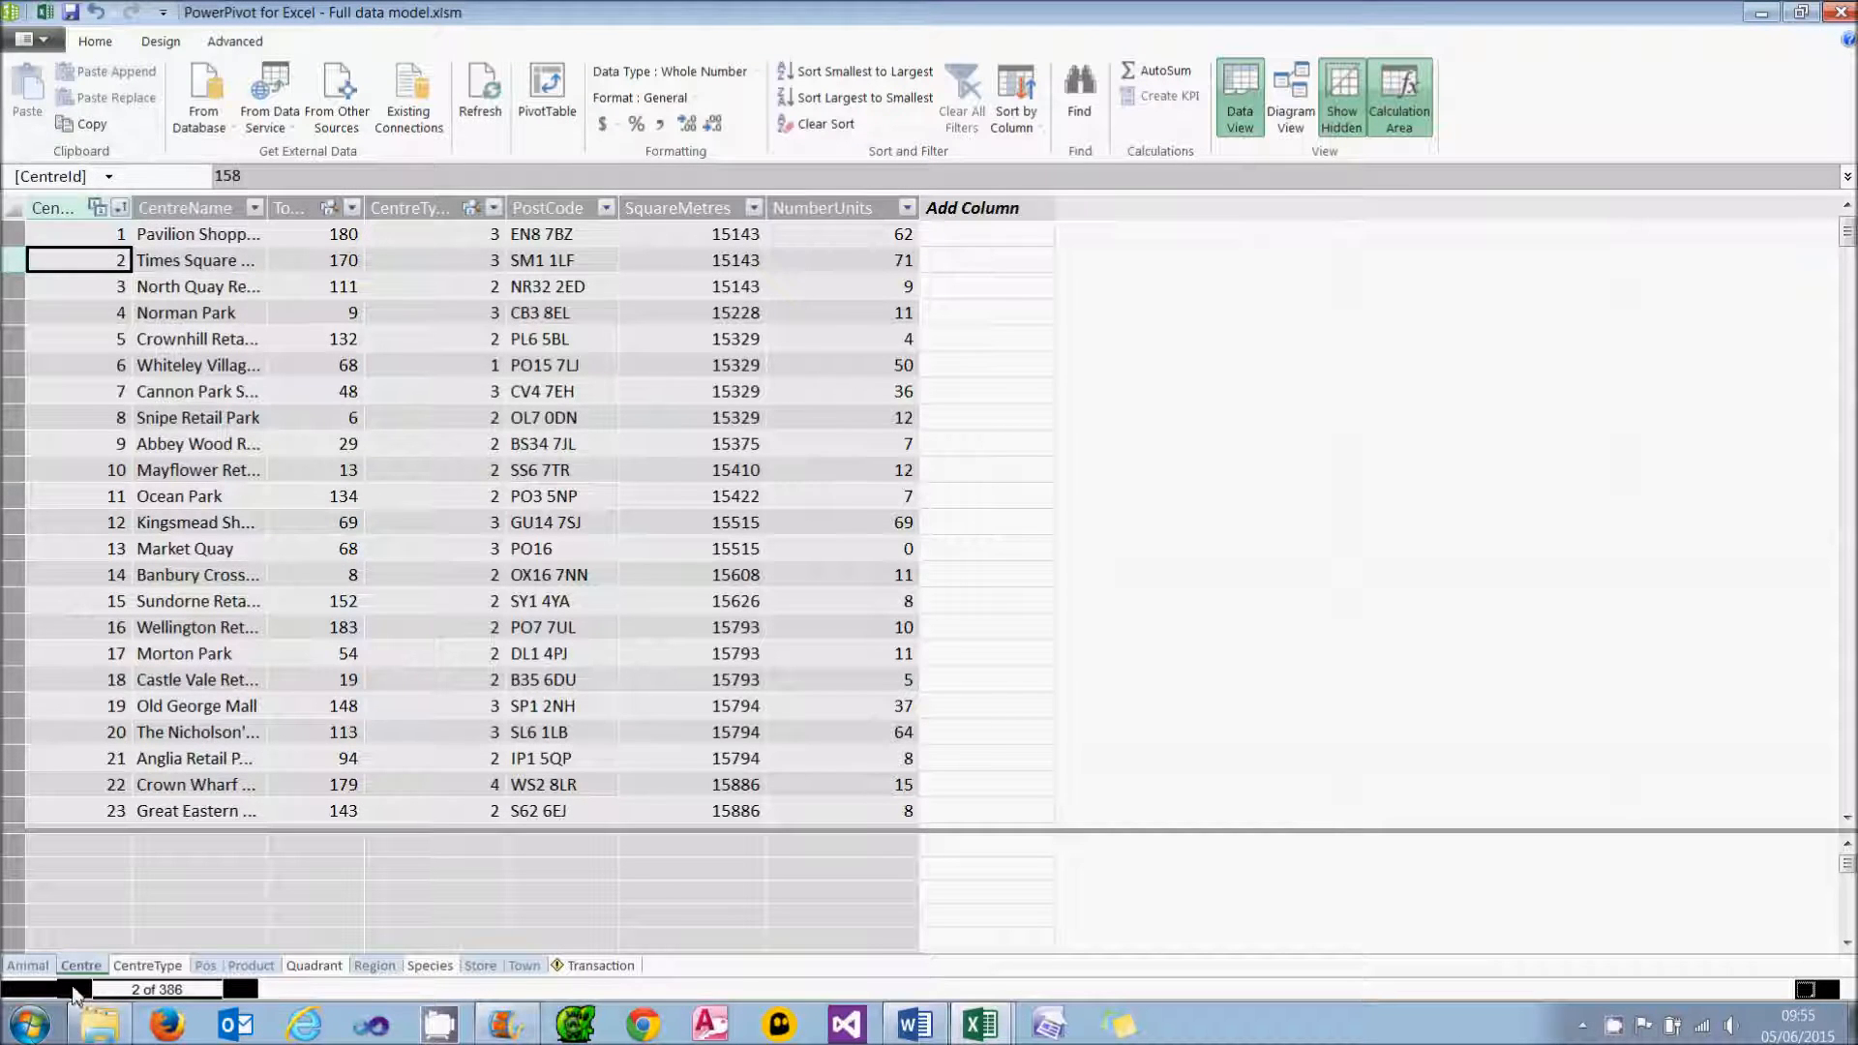
pyautogui.moveTo(998, 261)
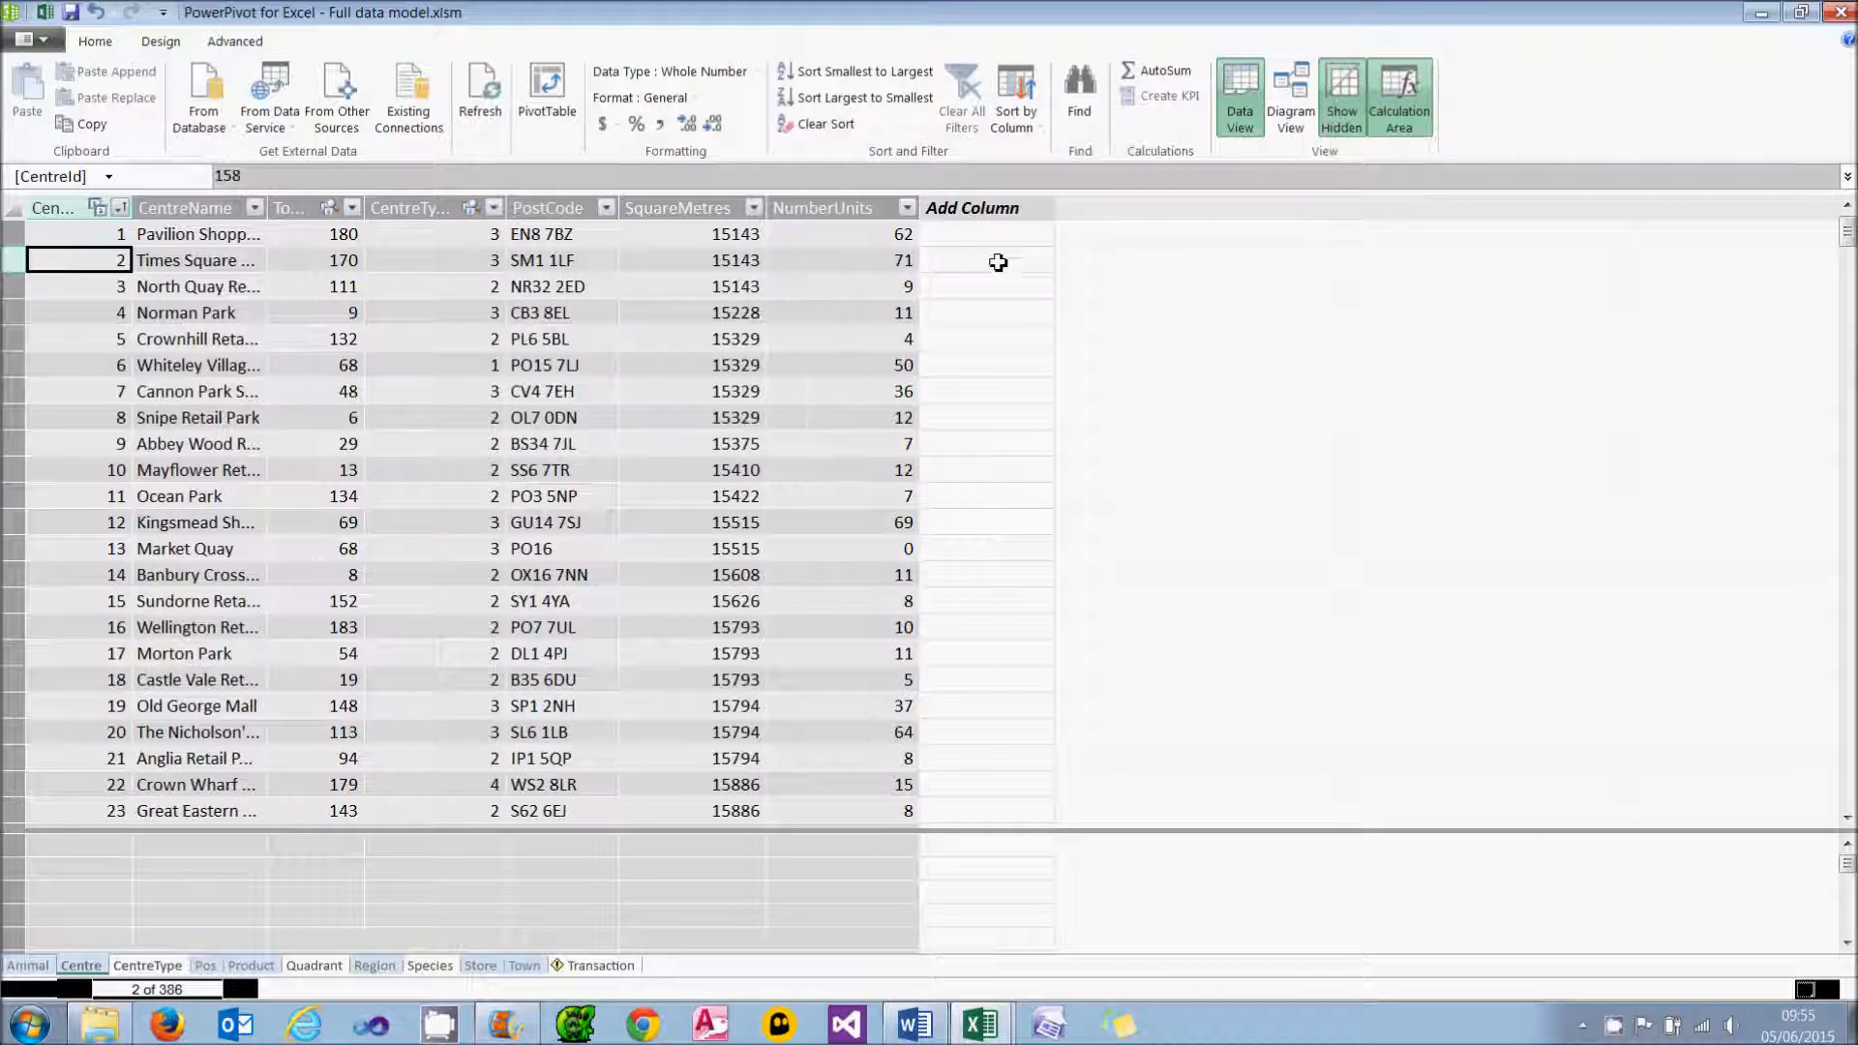
pyautogui.click(987, 234)
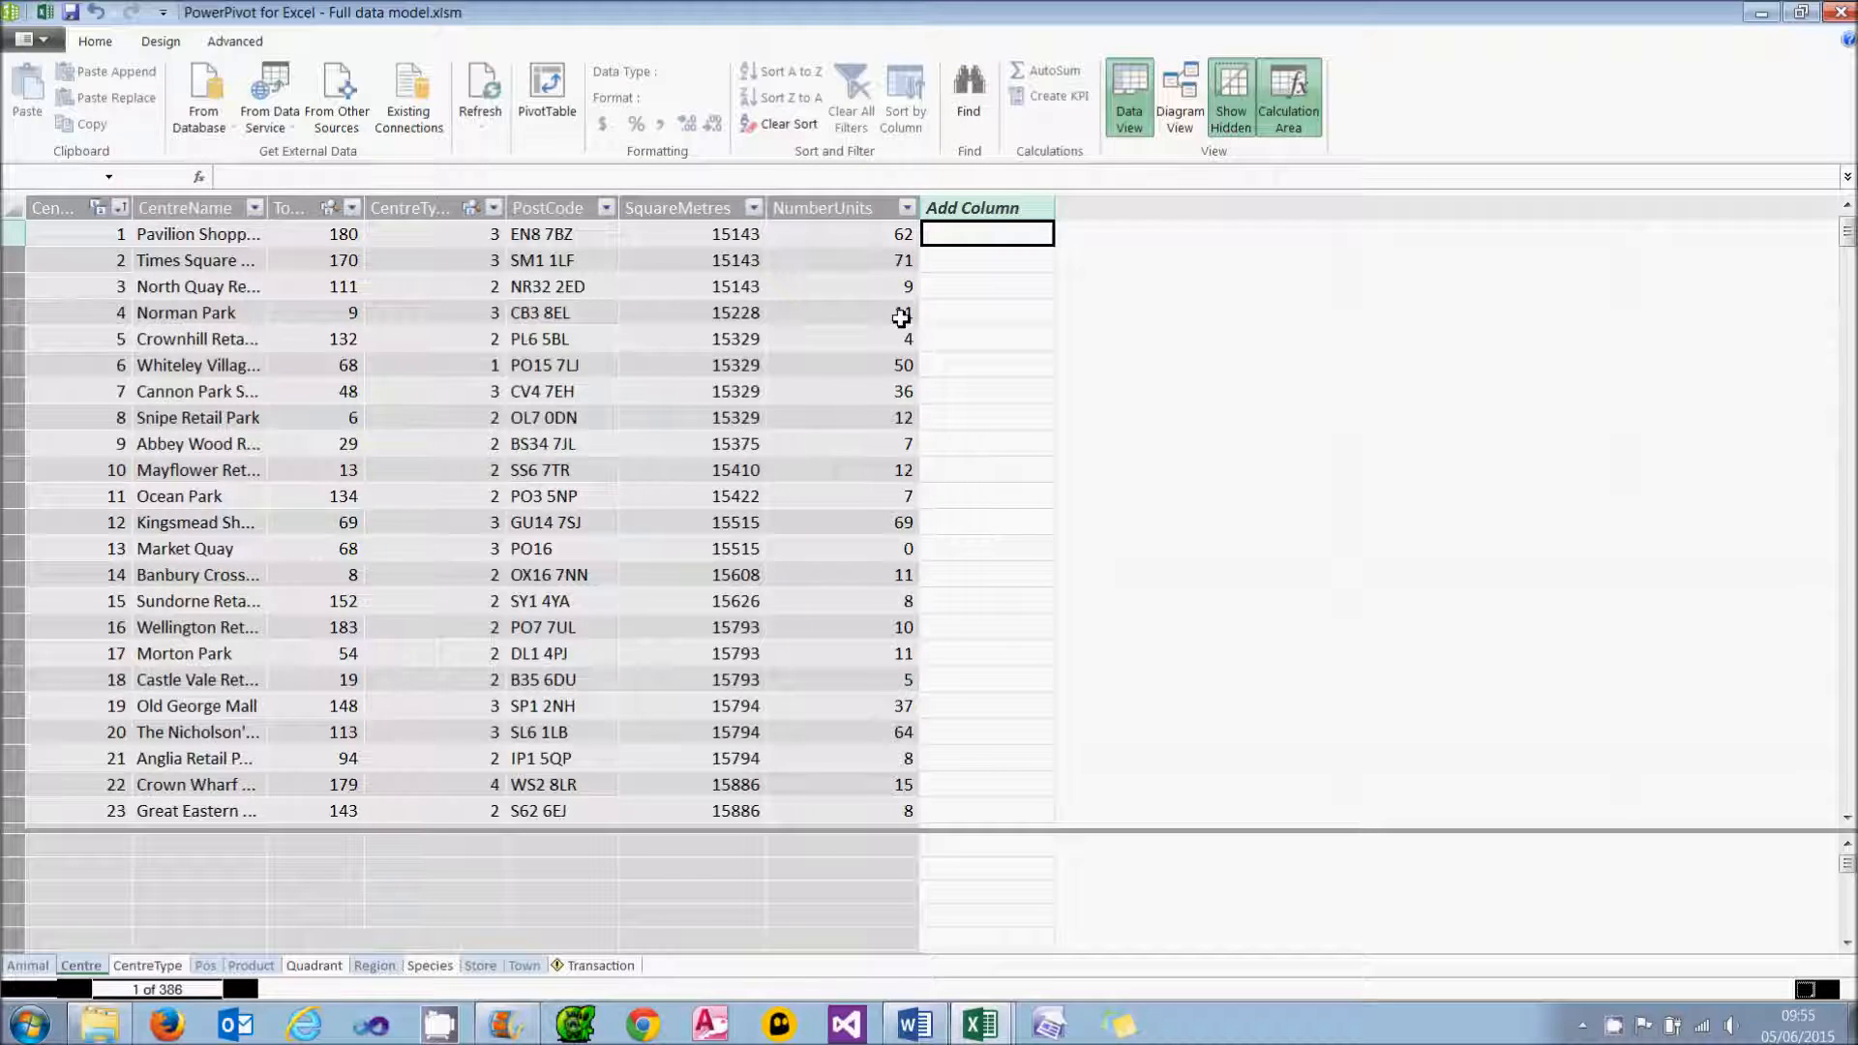
pyautogui.write("=RANKX( 'Centre")
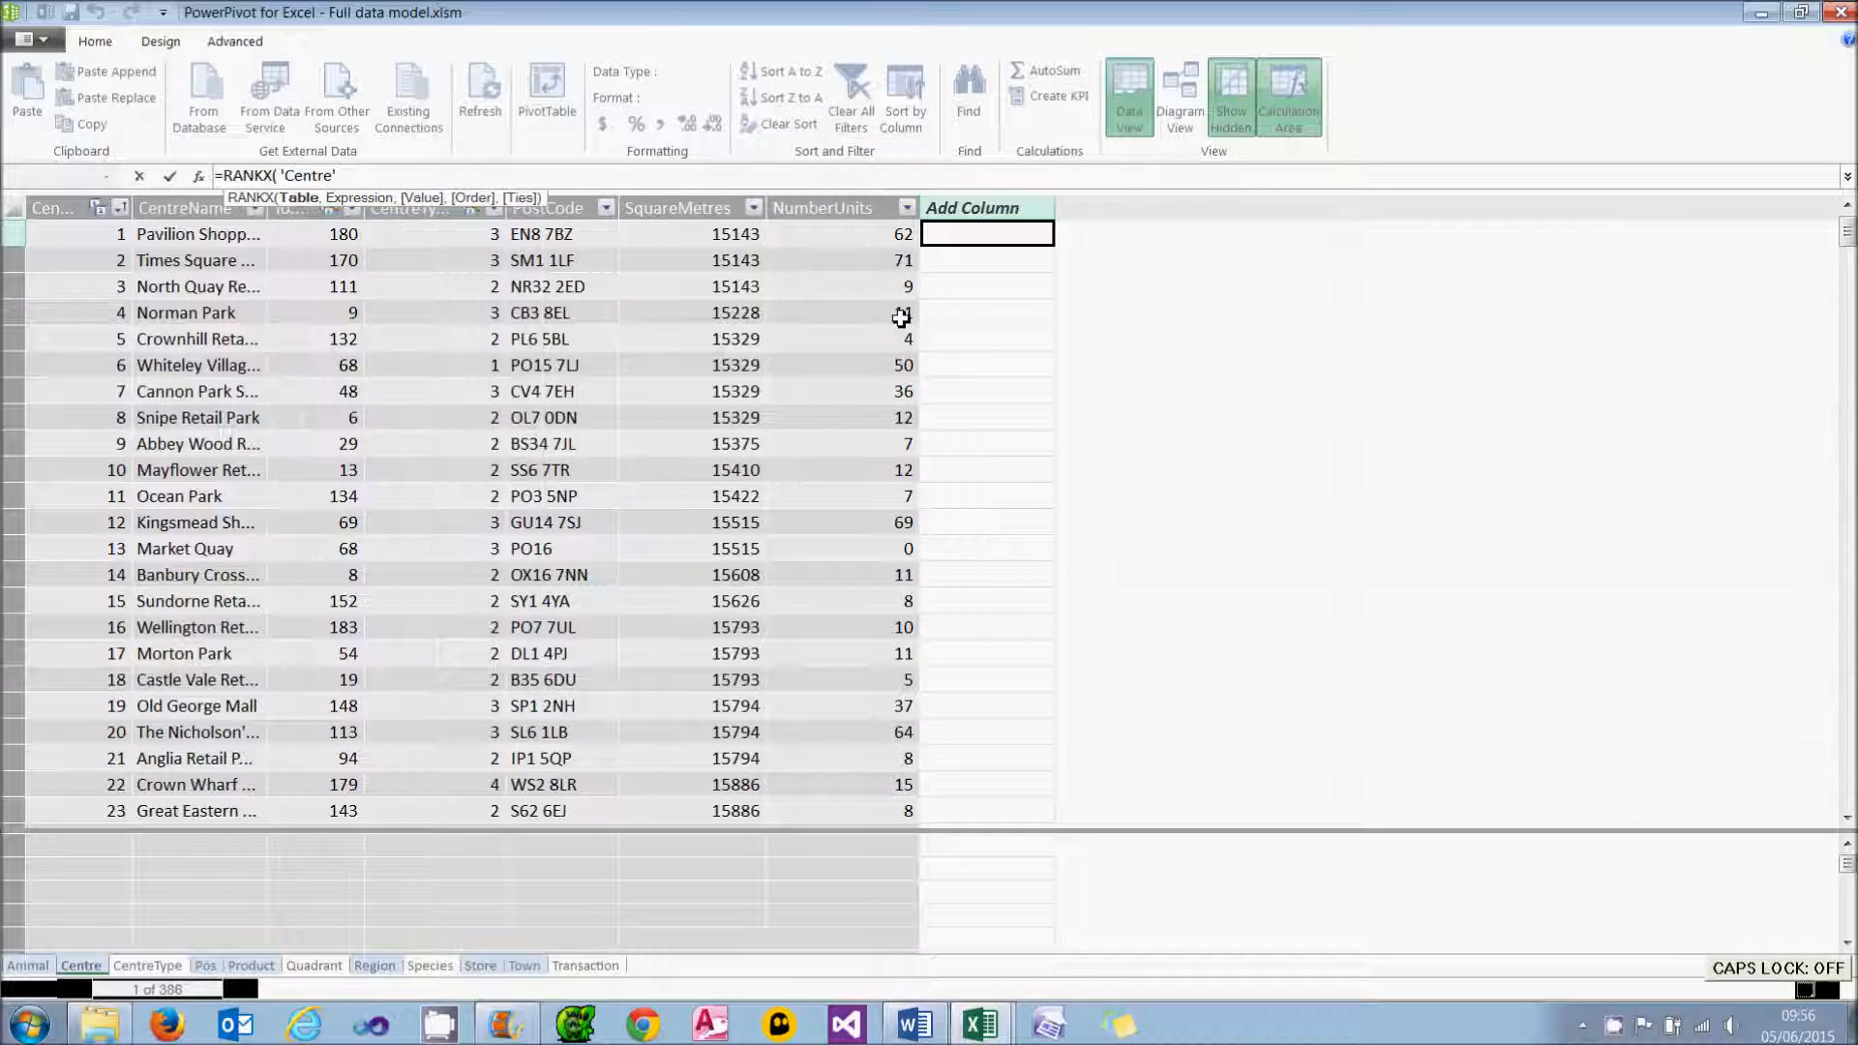
pyautogui.write(',')
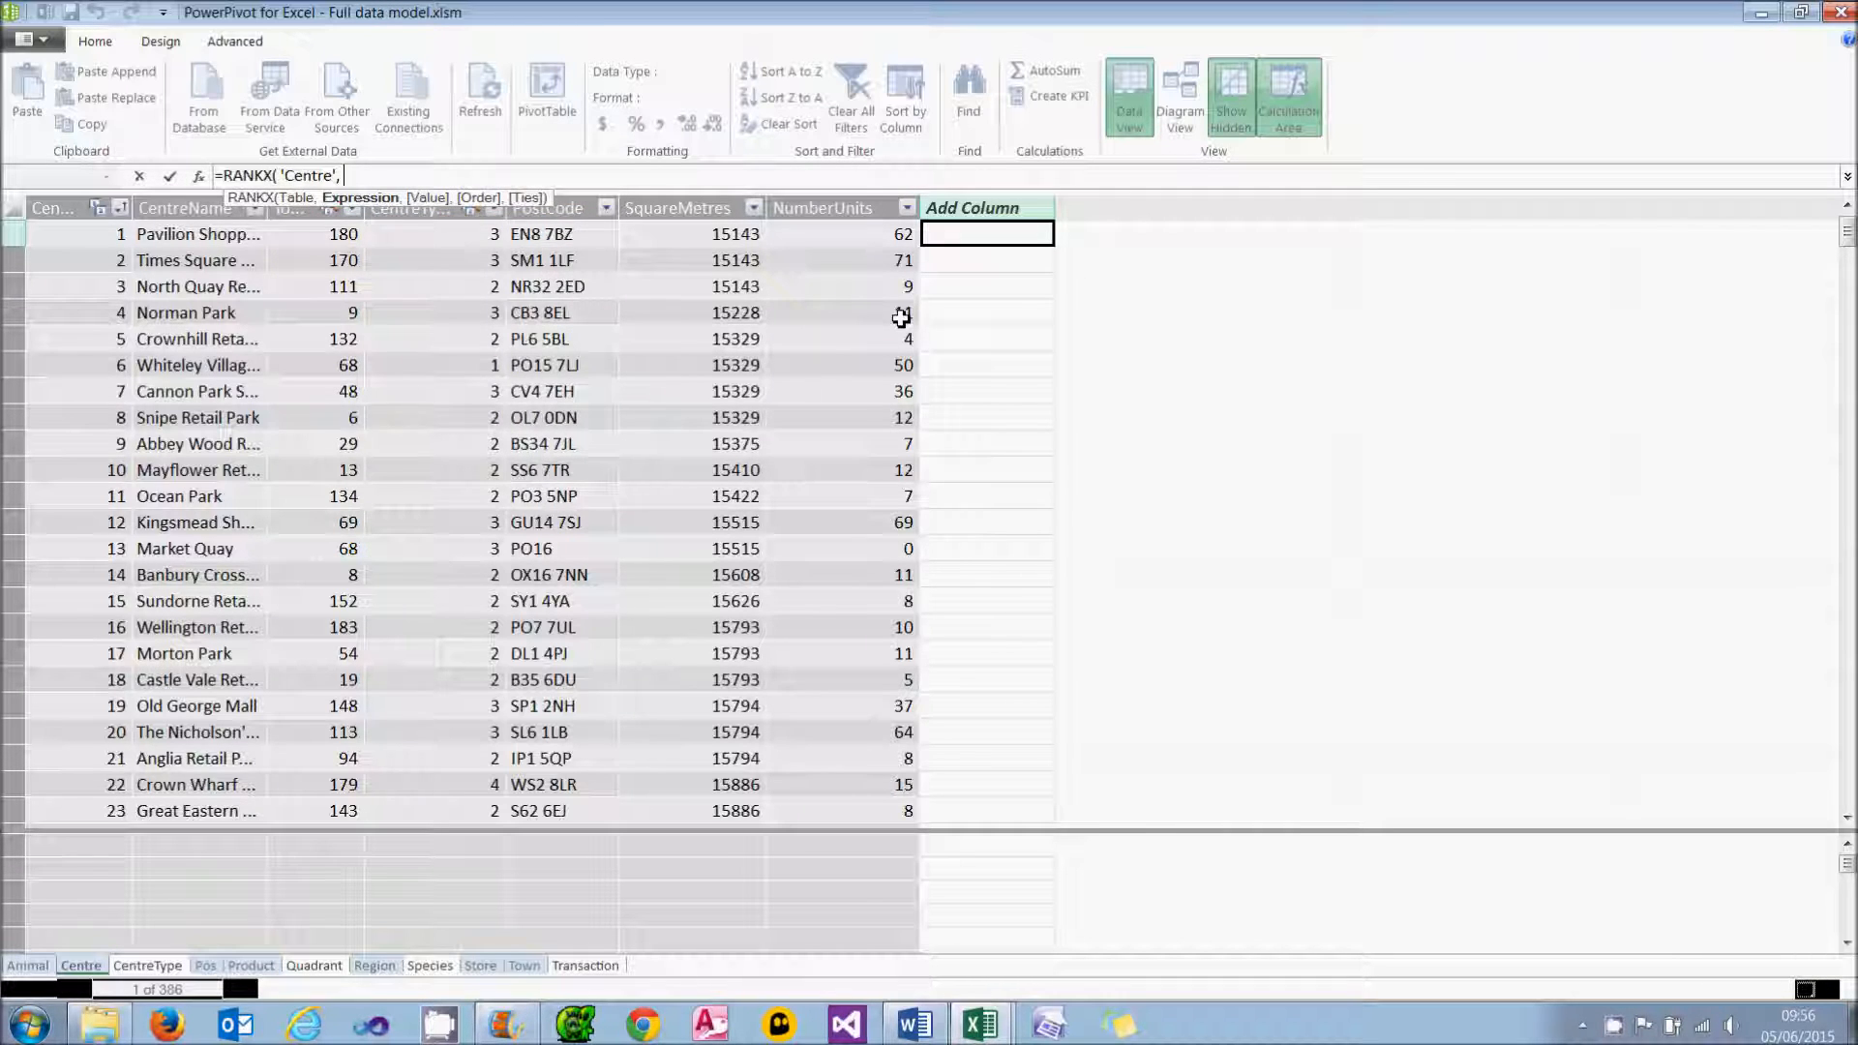
pyautogui.write('[n')
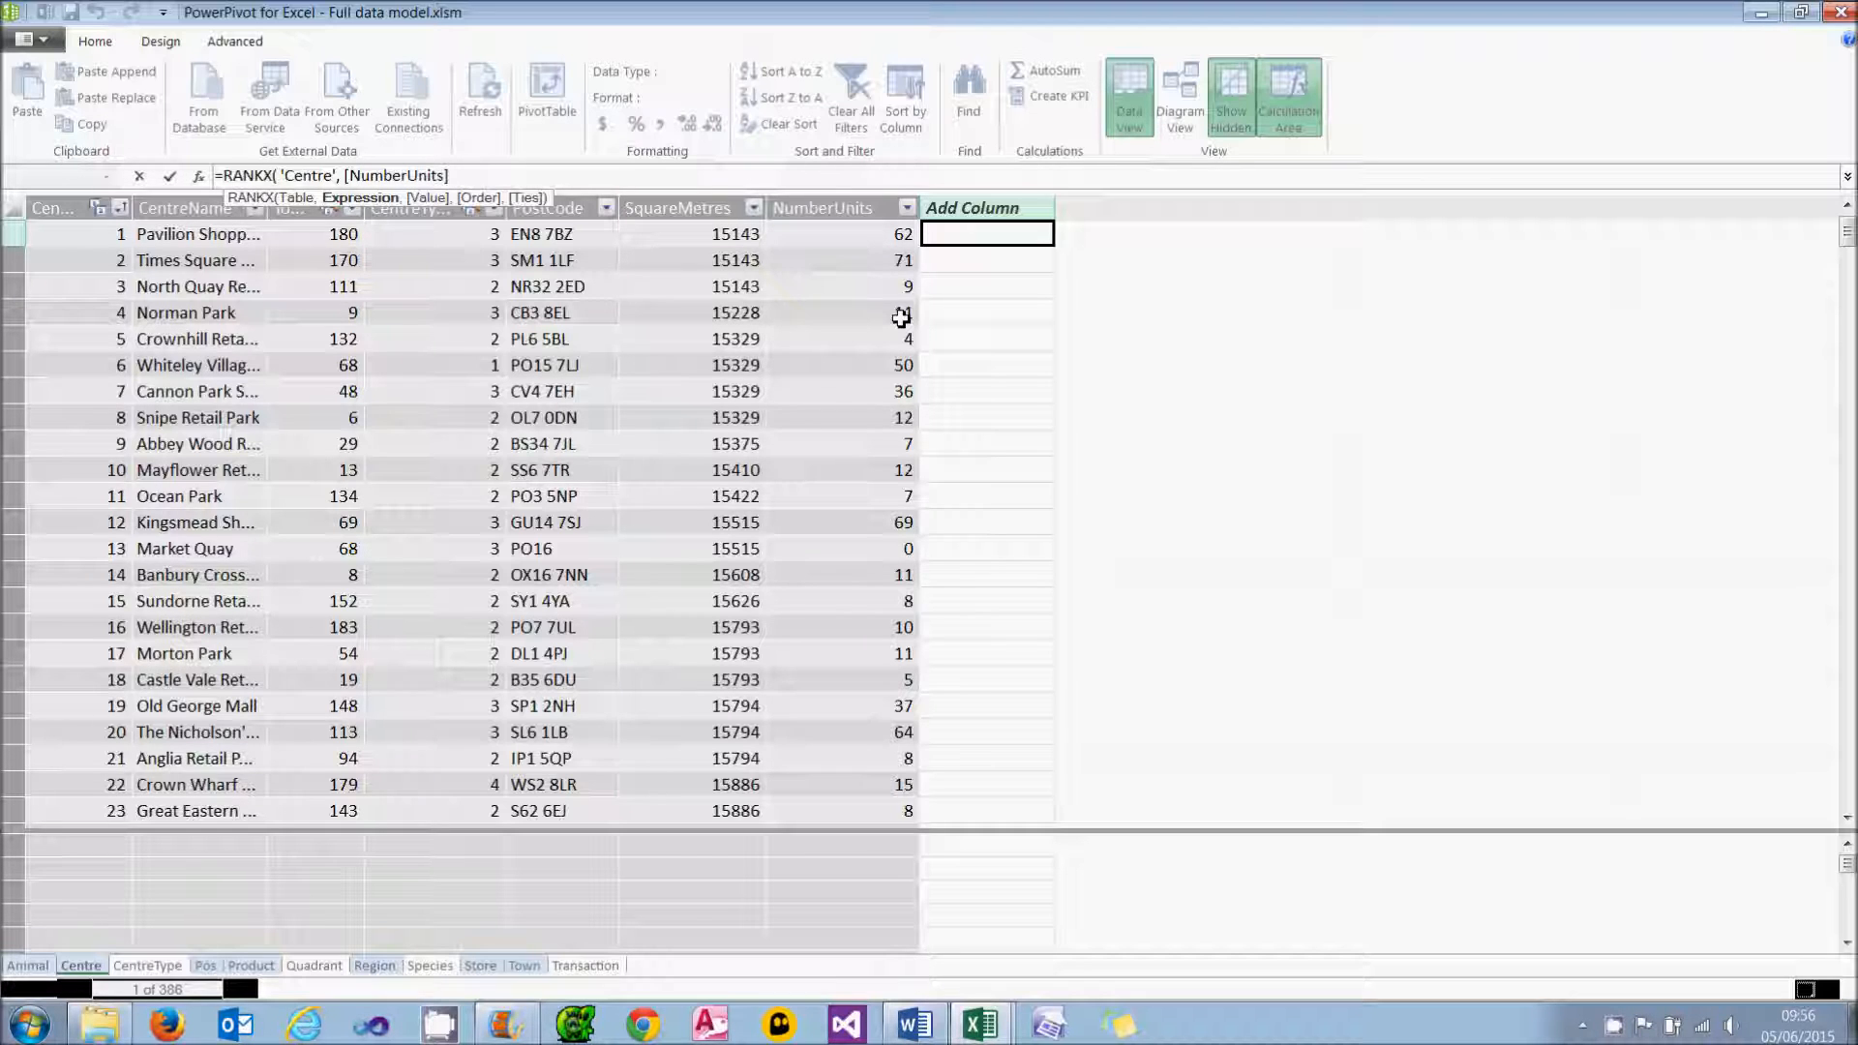
pyautogui.write(')')
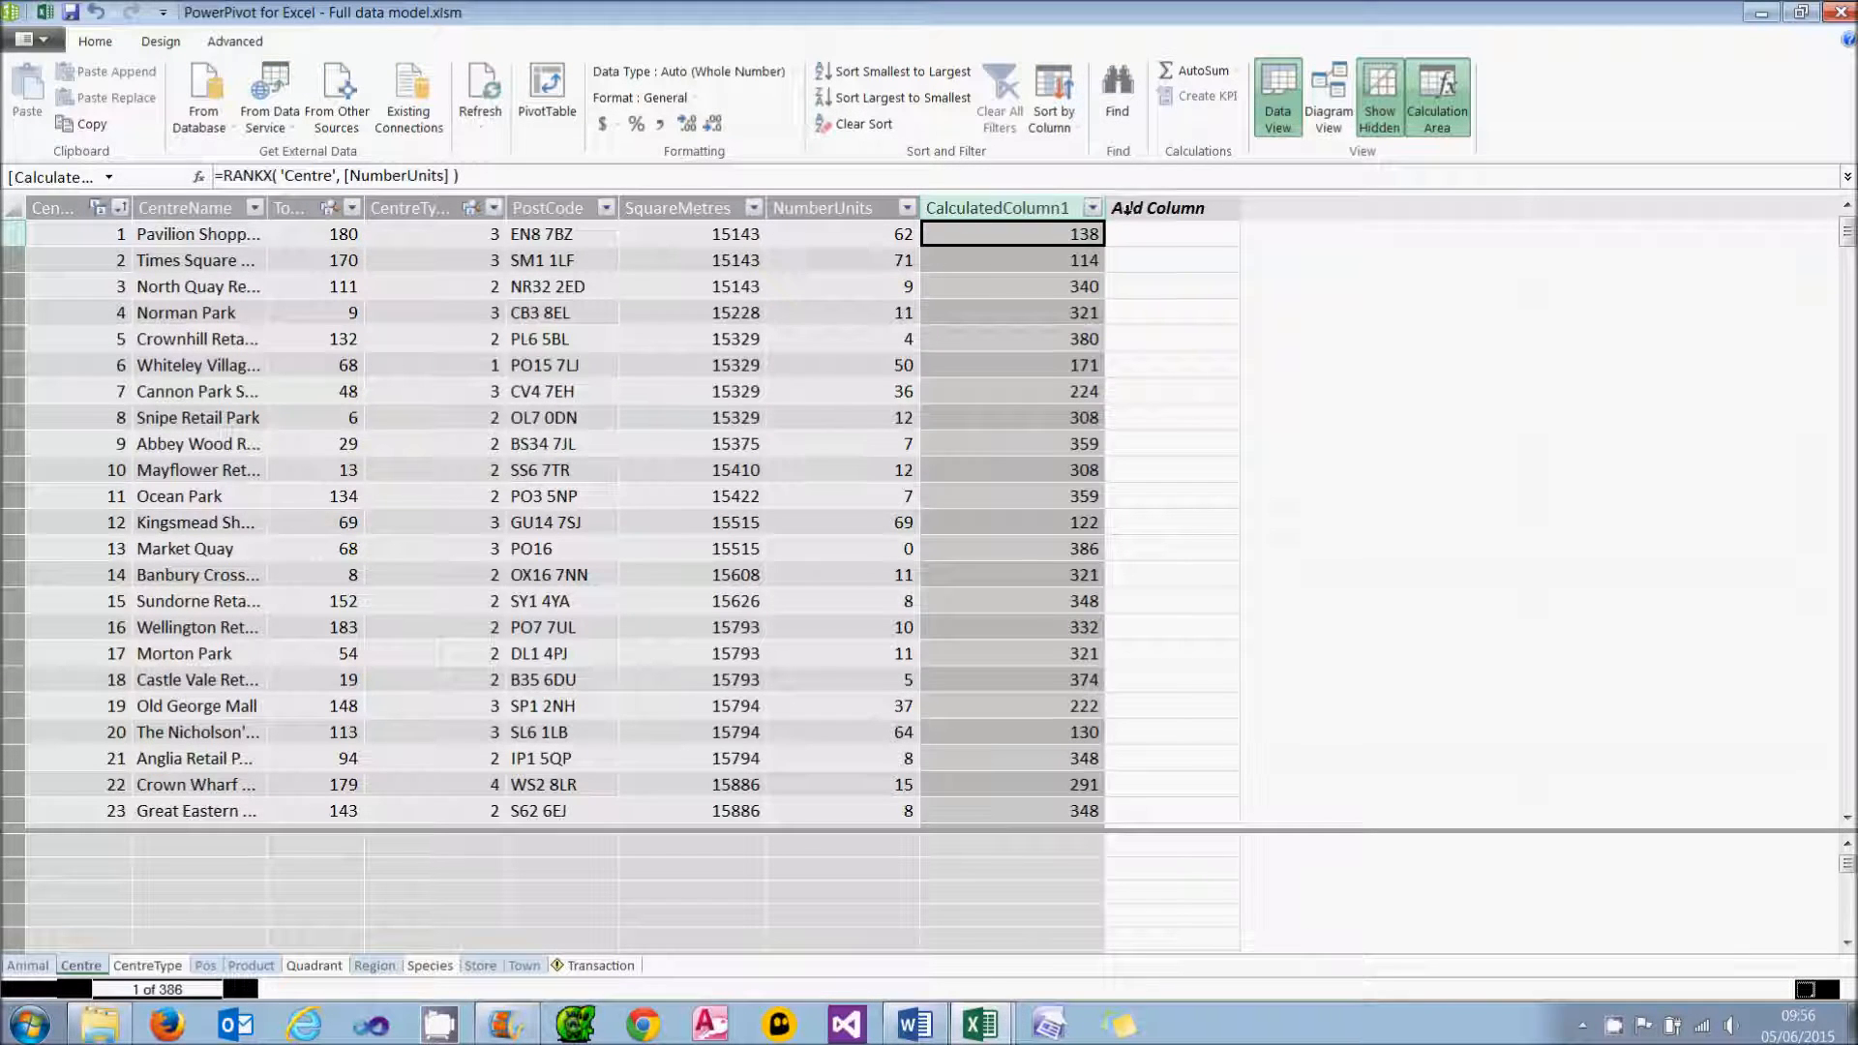
# Step: Rename the rank column SortOrder and sort centres by NumberUnits largest to smallest, checking rank 1
pyautogui.rightClick(1010, 207)
pyautogui.write('SortOrder')
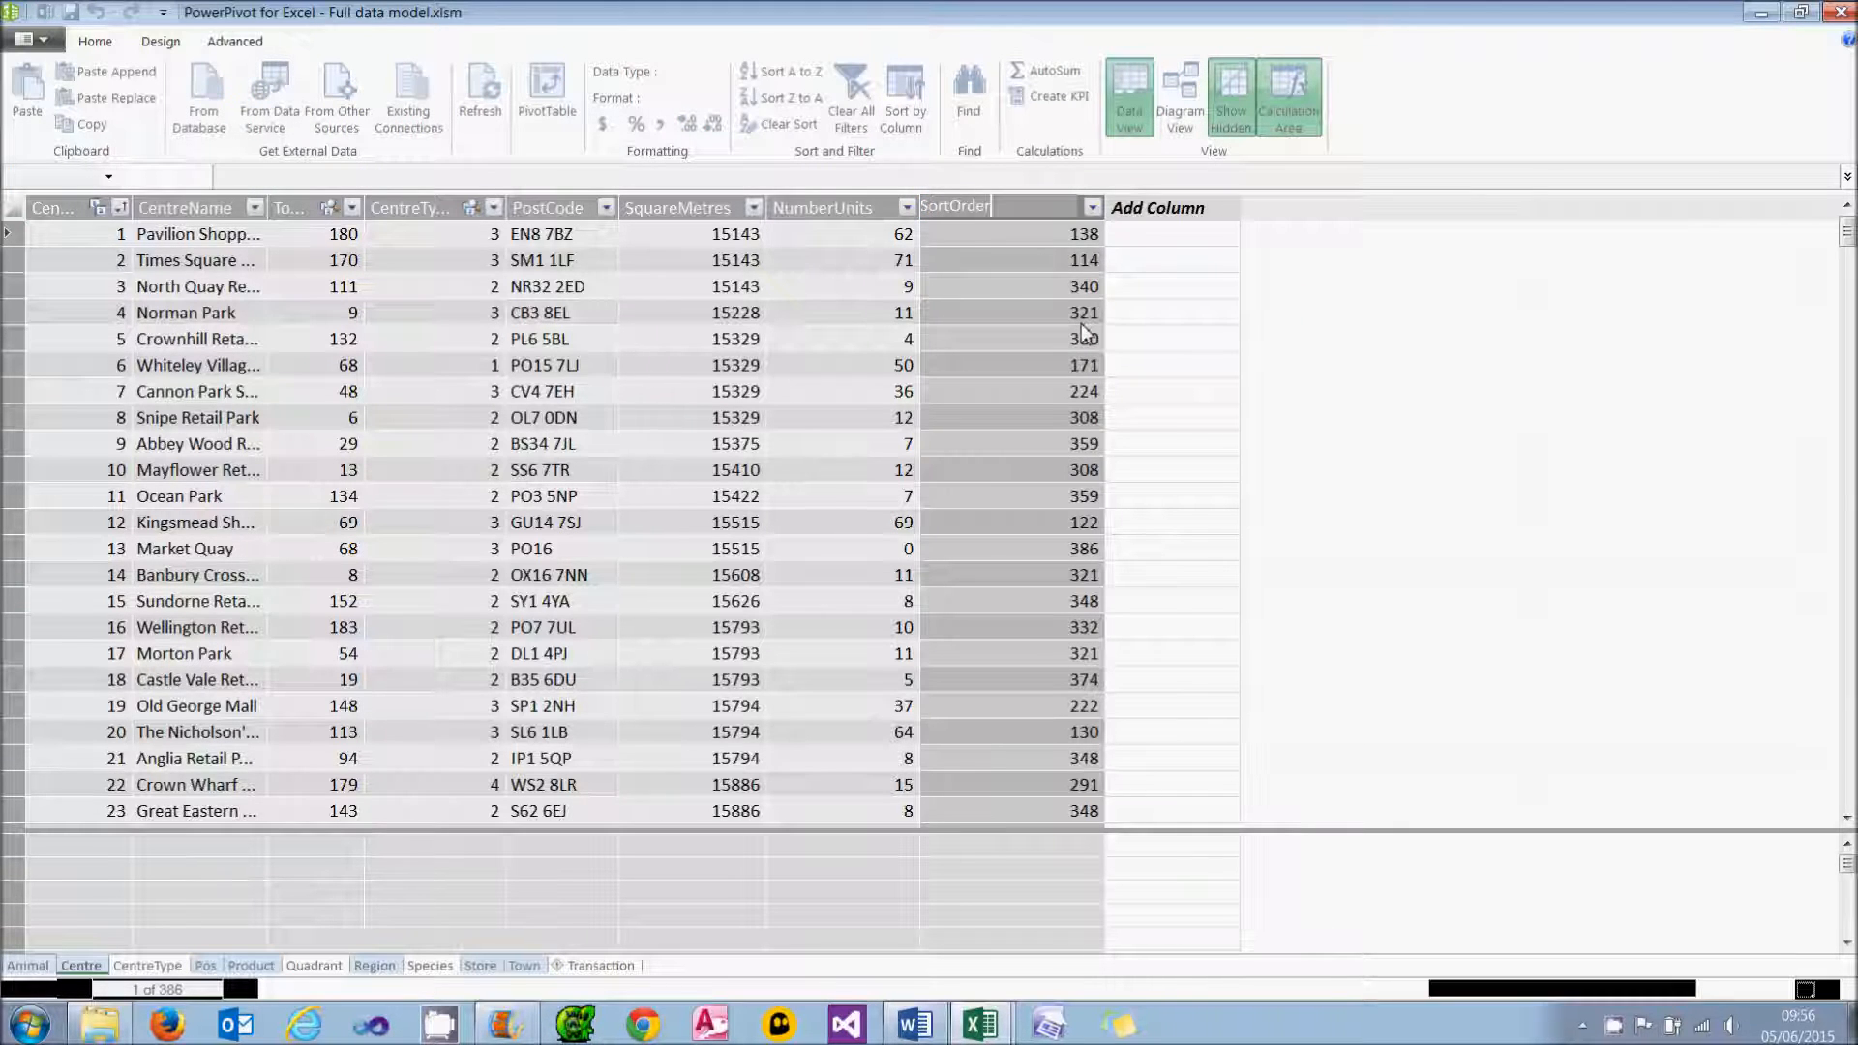
pyautogui.click(955, 207)
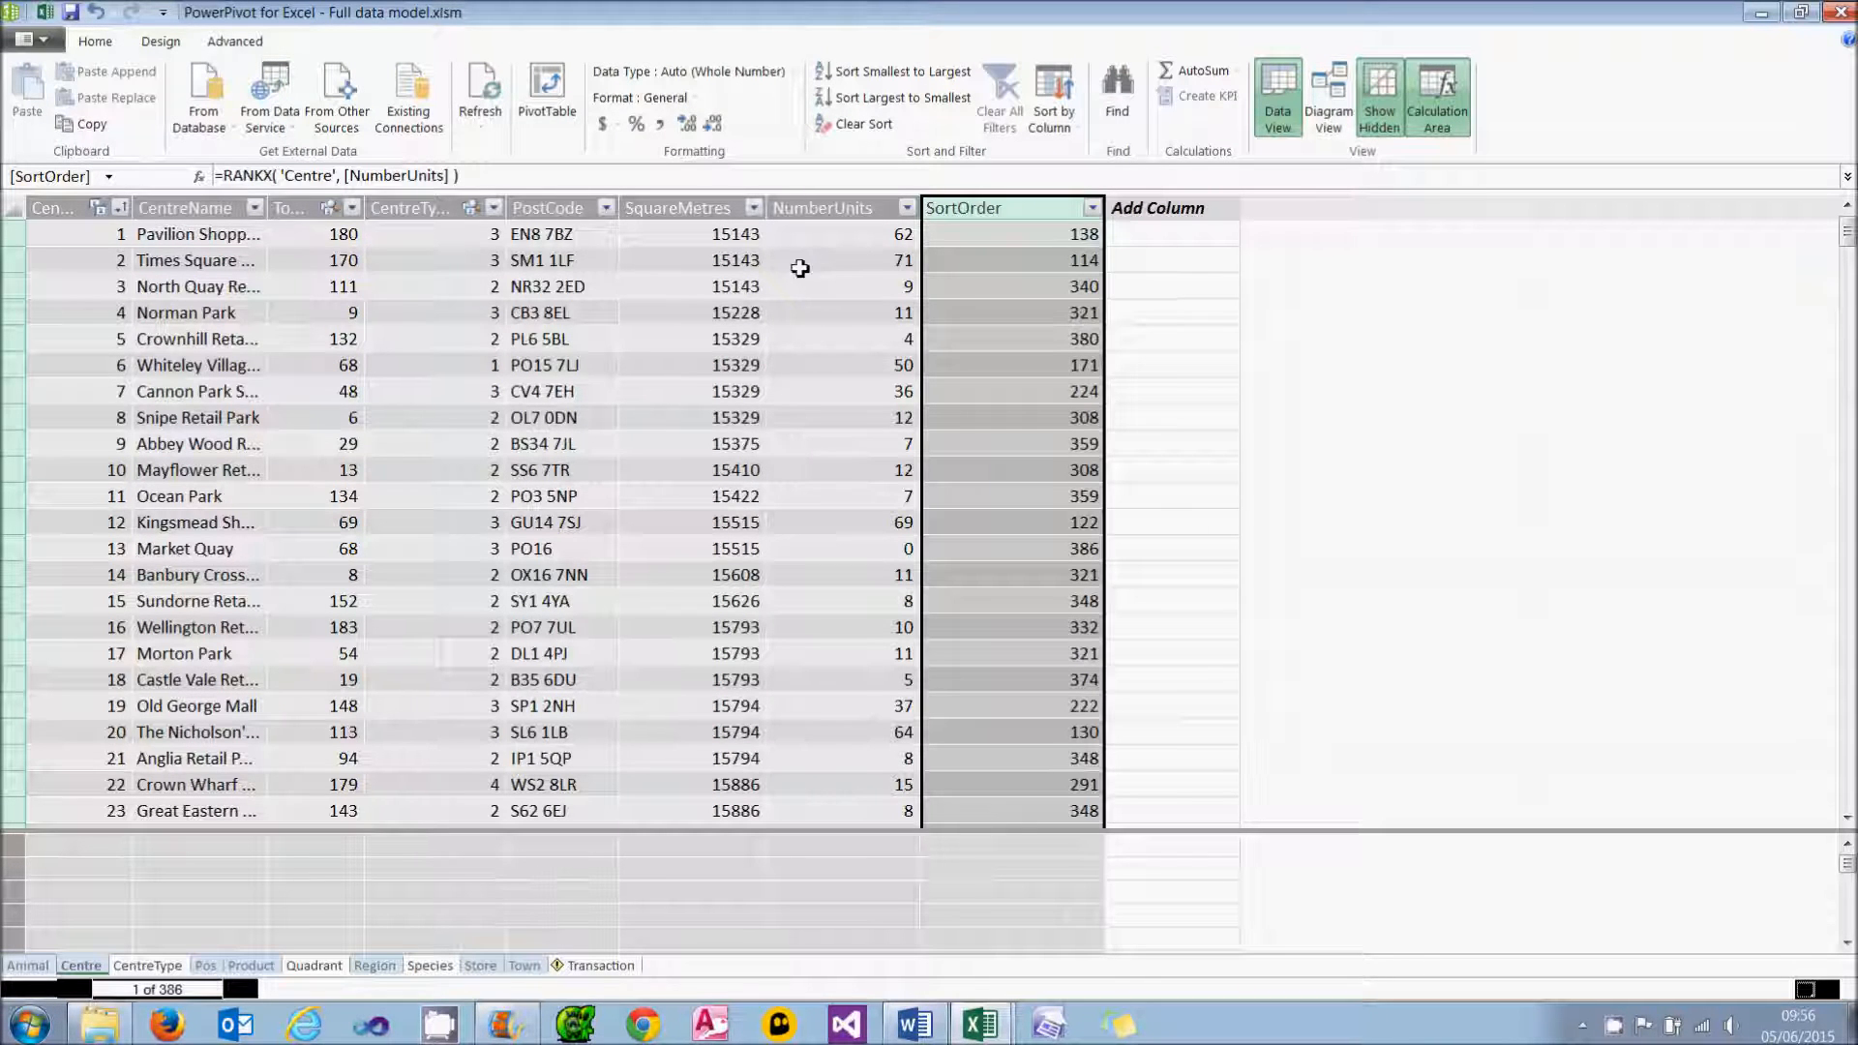
pyautogui.click(863, 72)
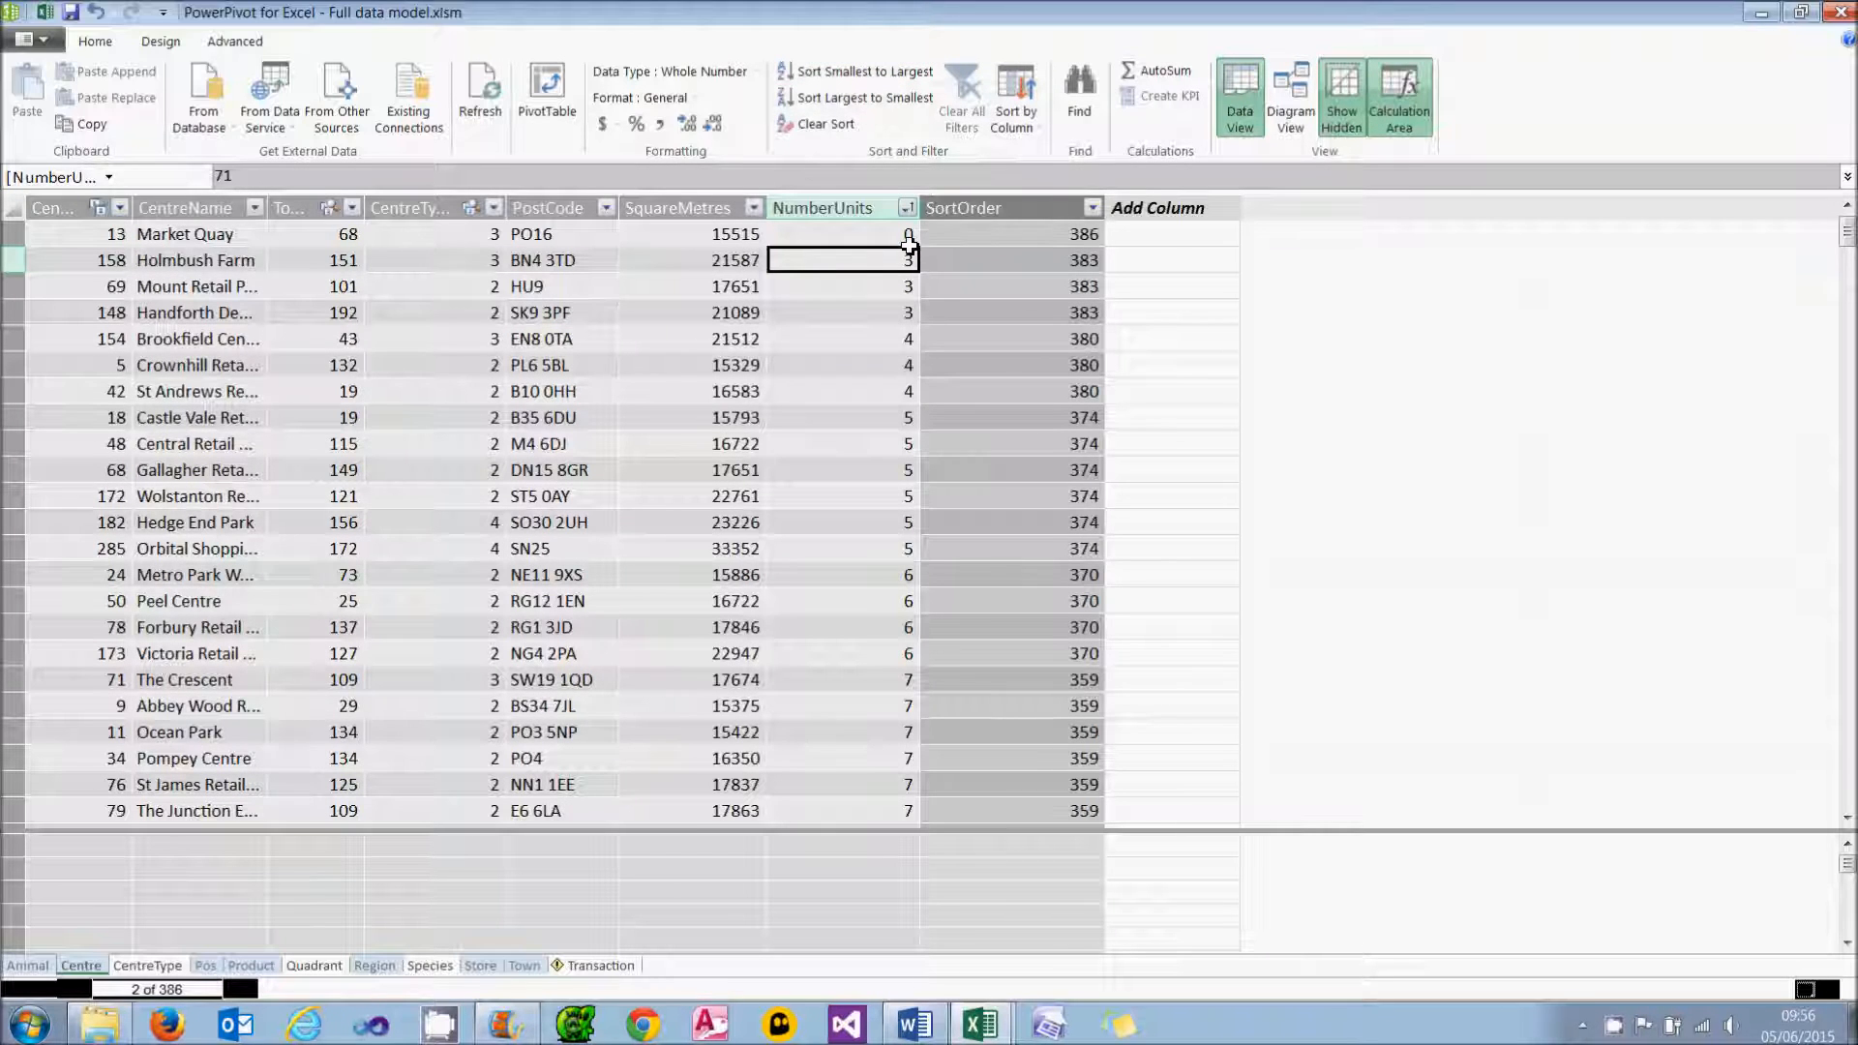
pyautogui.click(1013, 234)
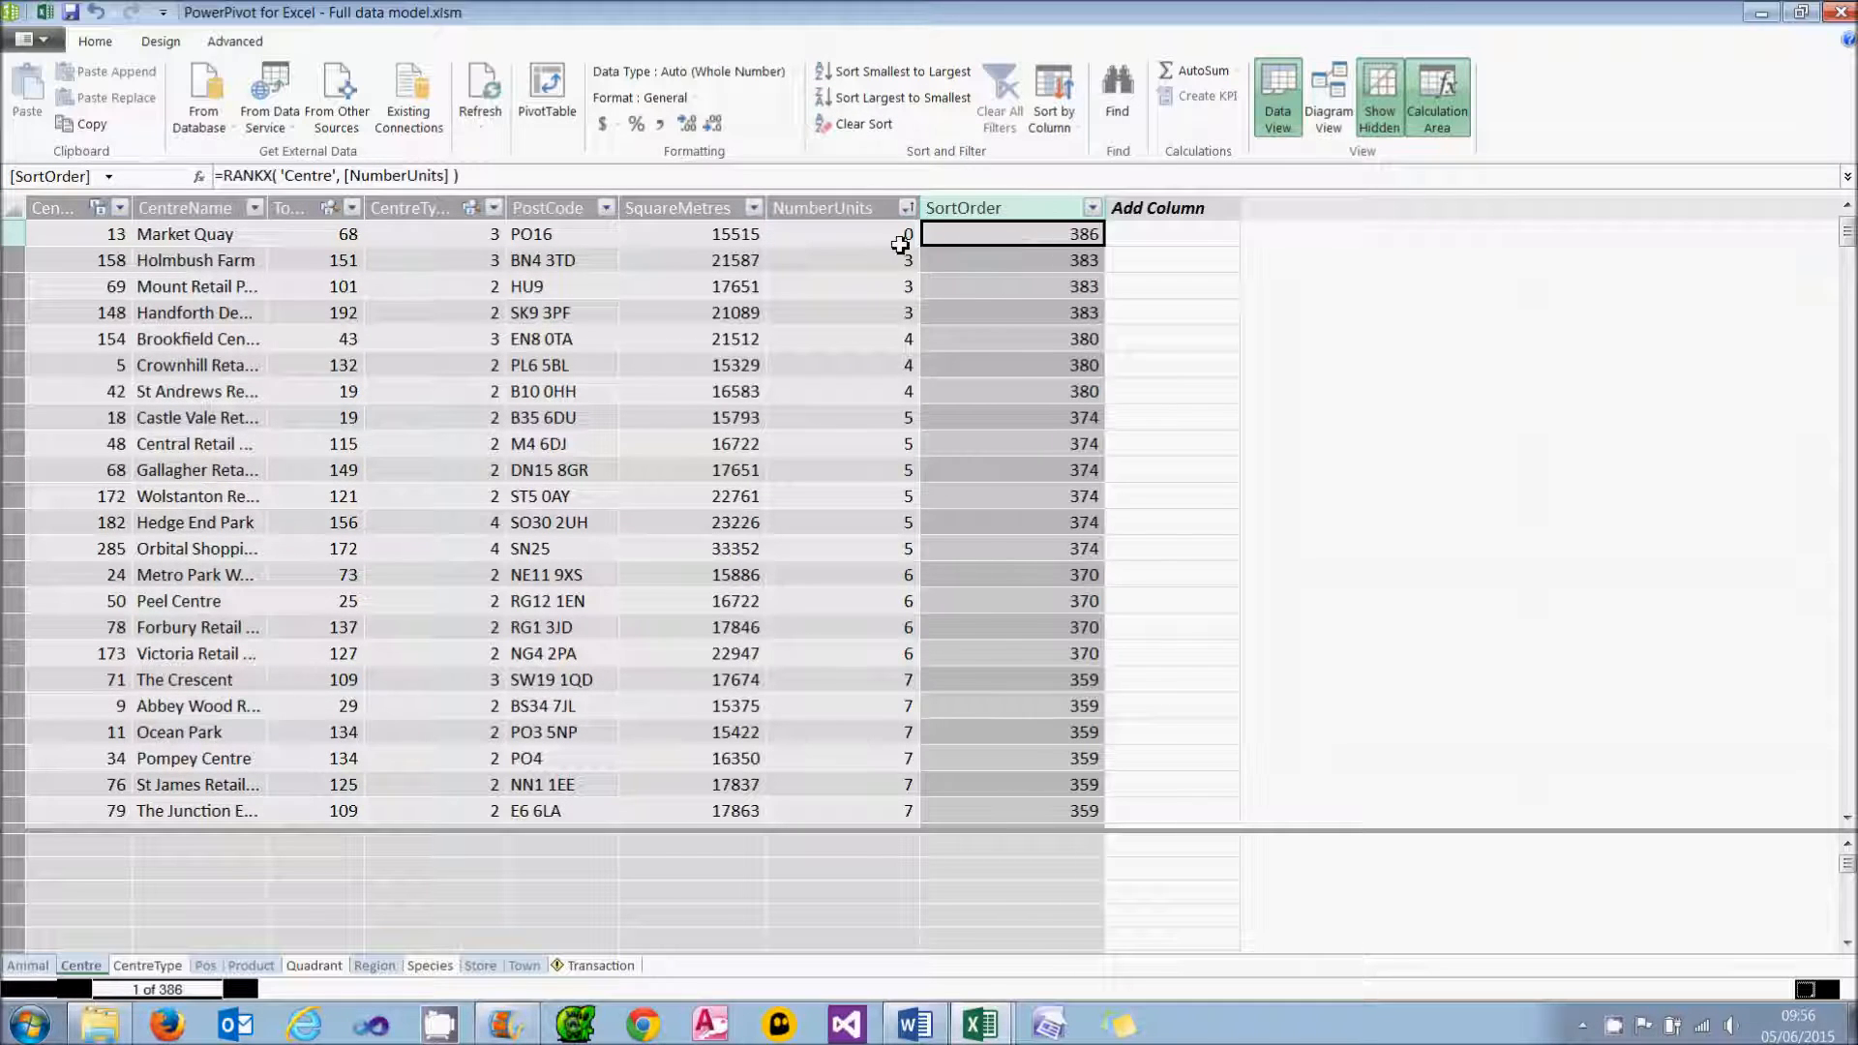
pyautogui.click(862, 97)
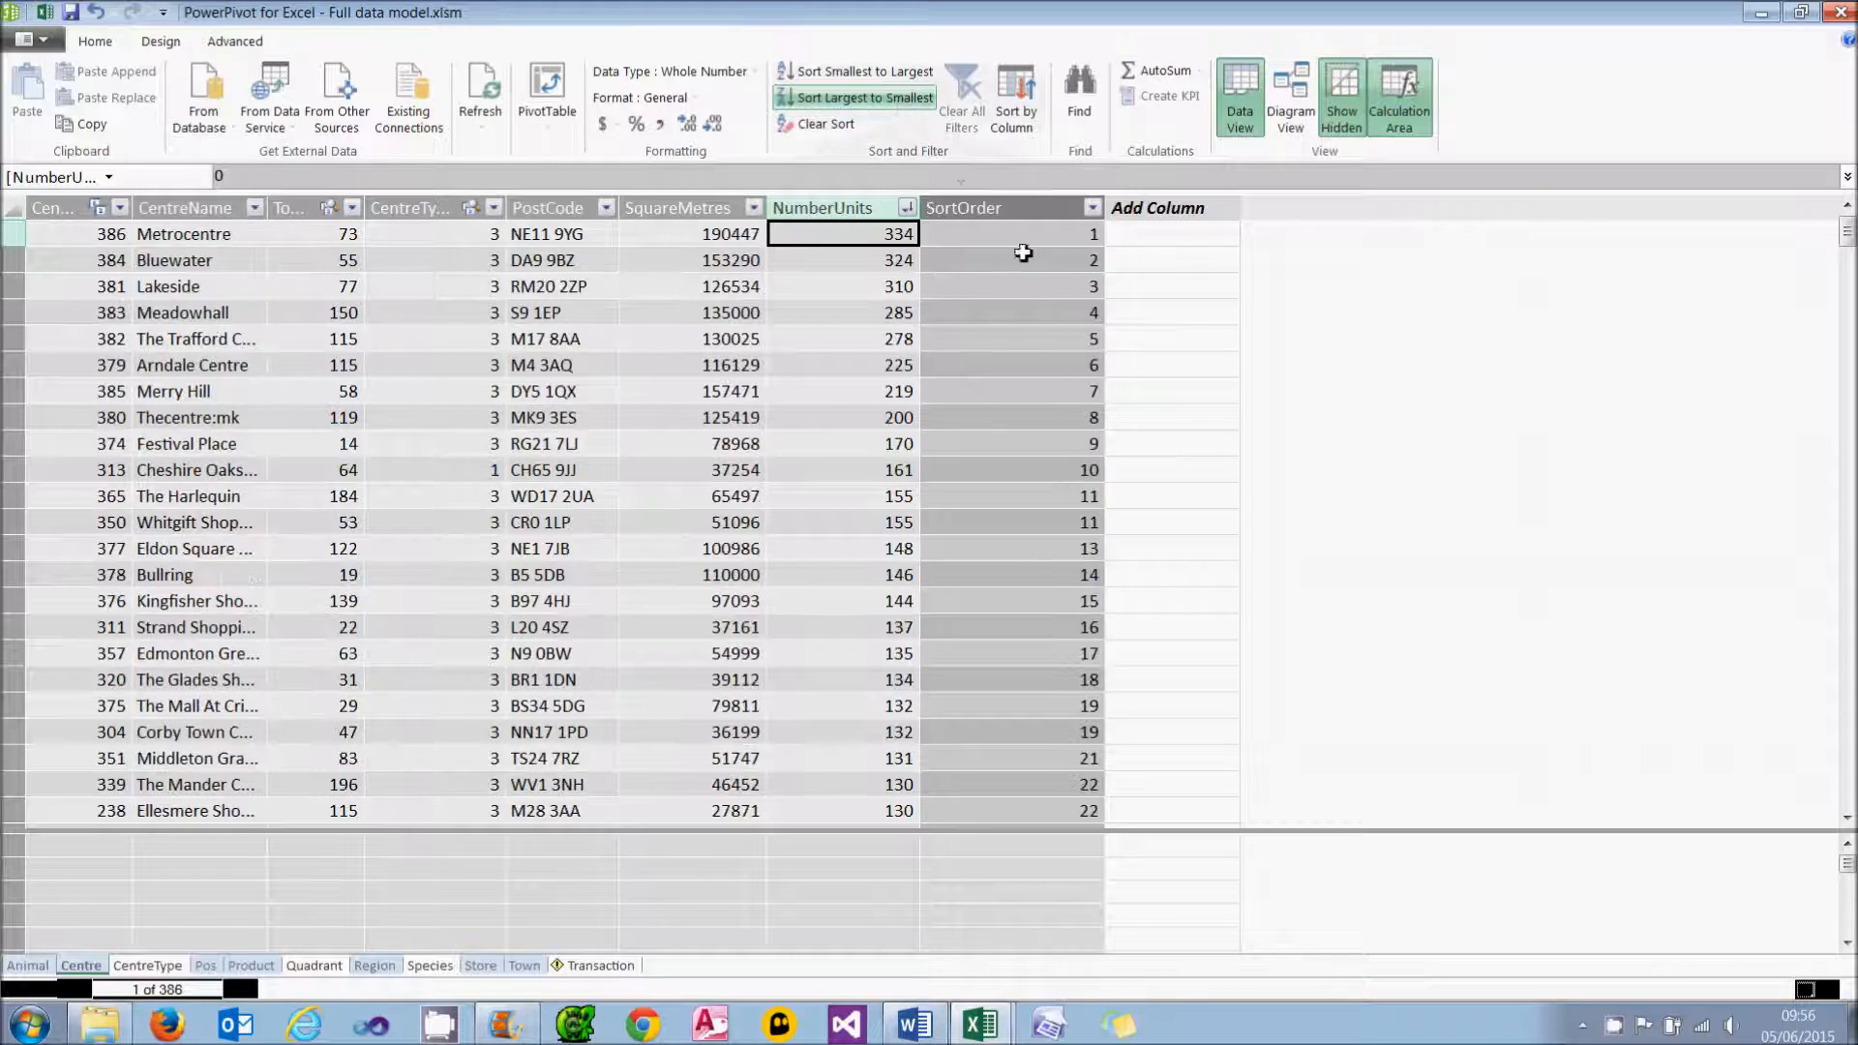
pyautogui.click(1012, 234)
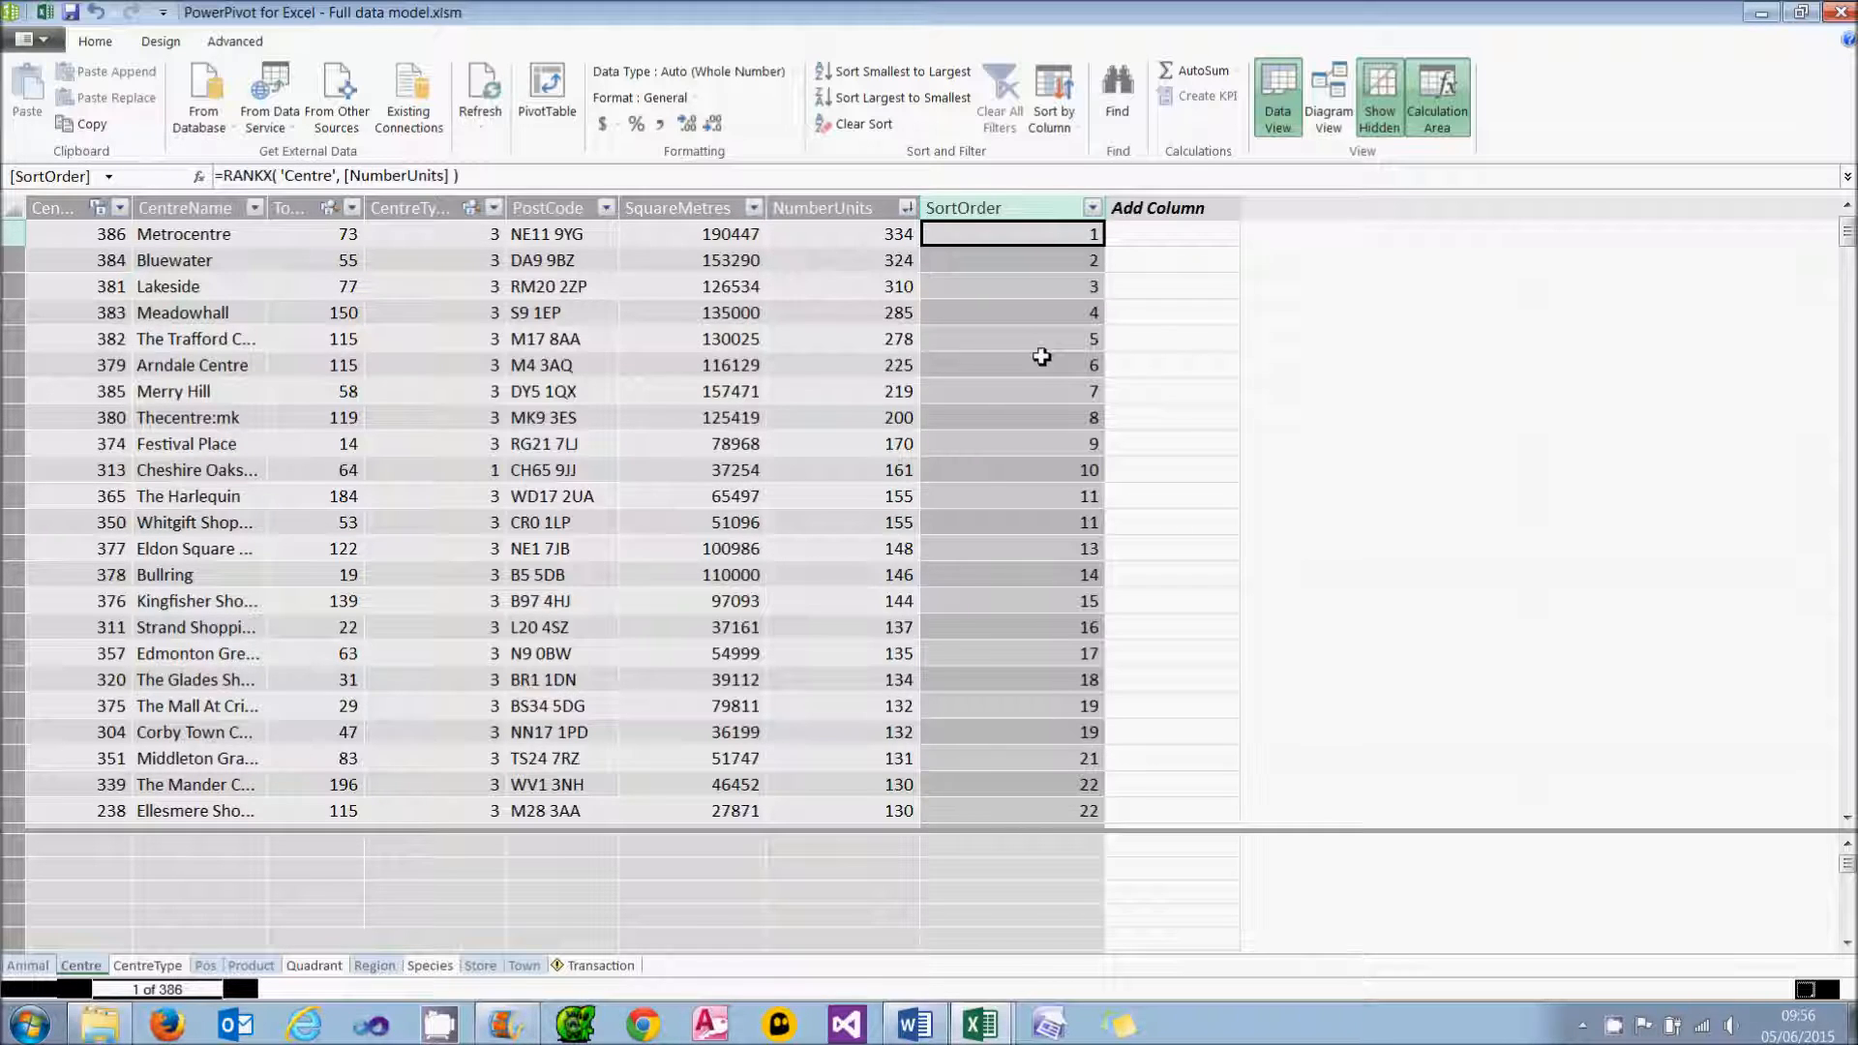
pyautogui.moveTo(46, 23)
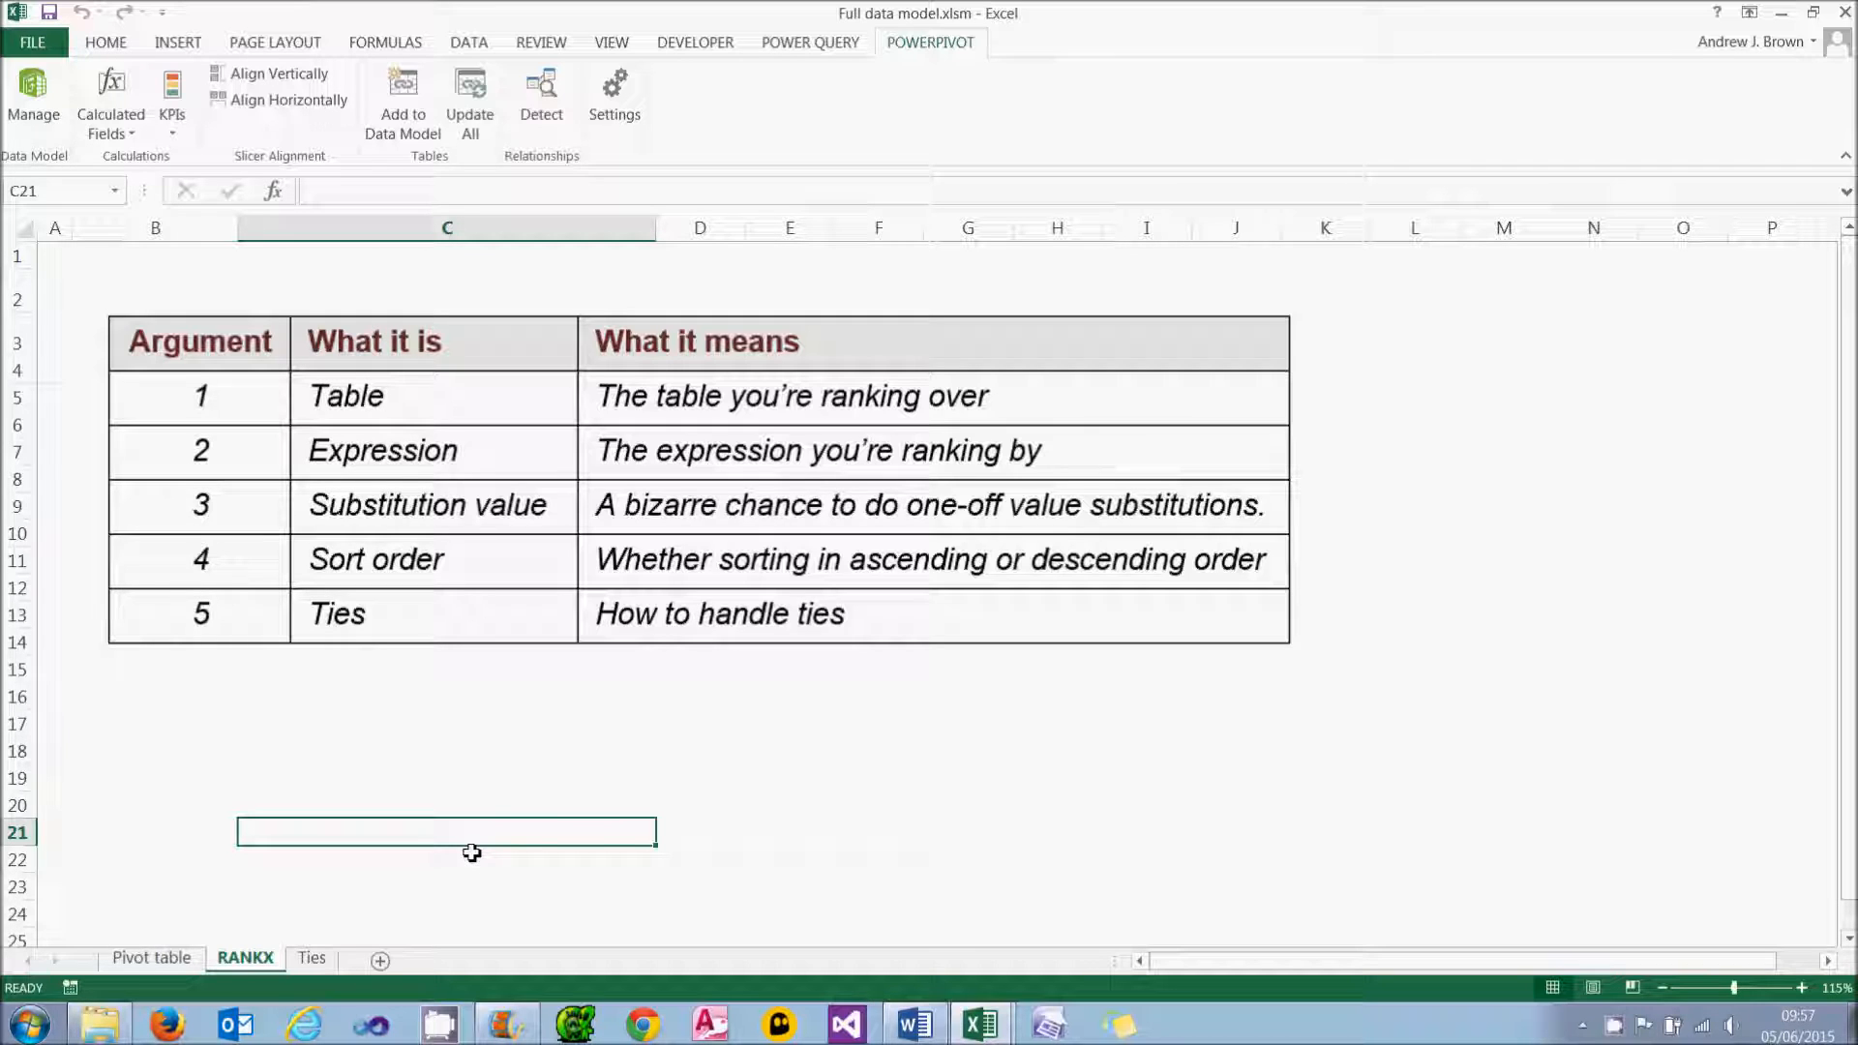
pyautogui.moveTo(391, 511)
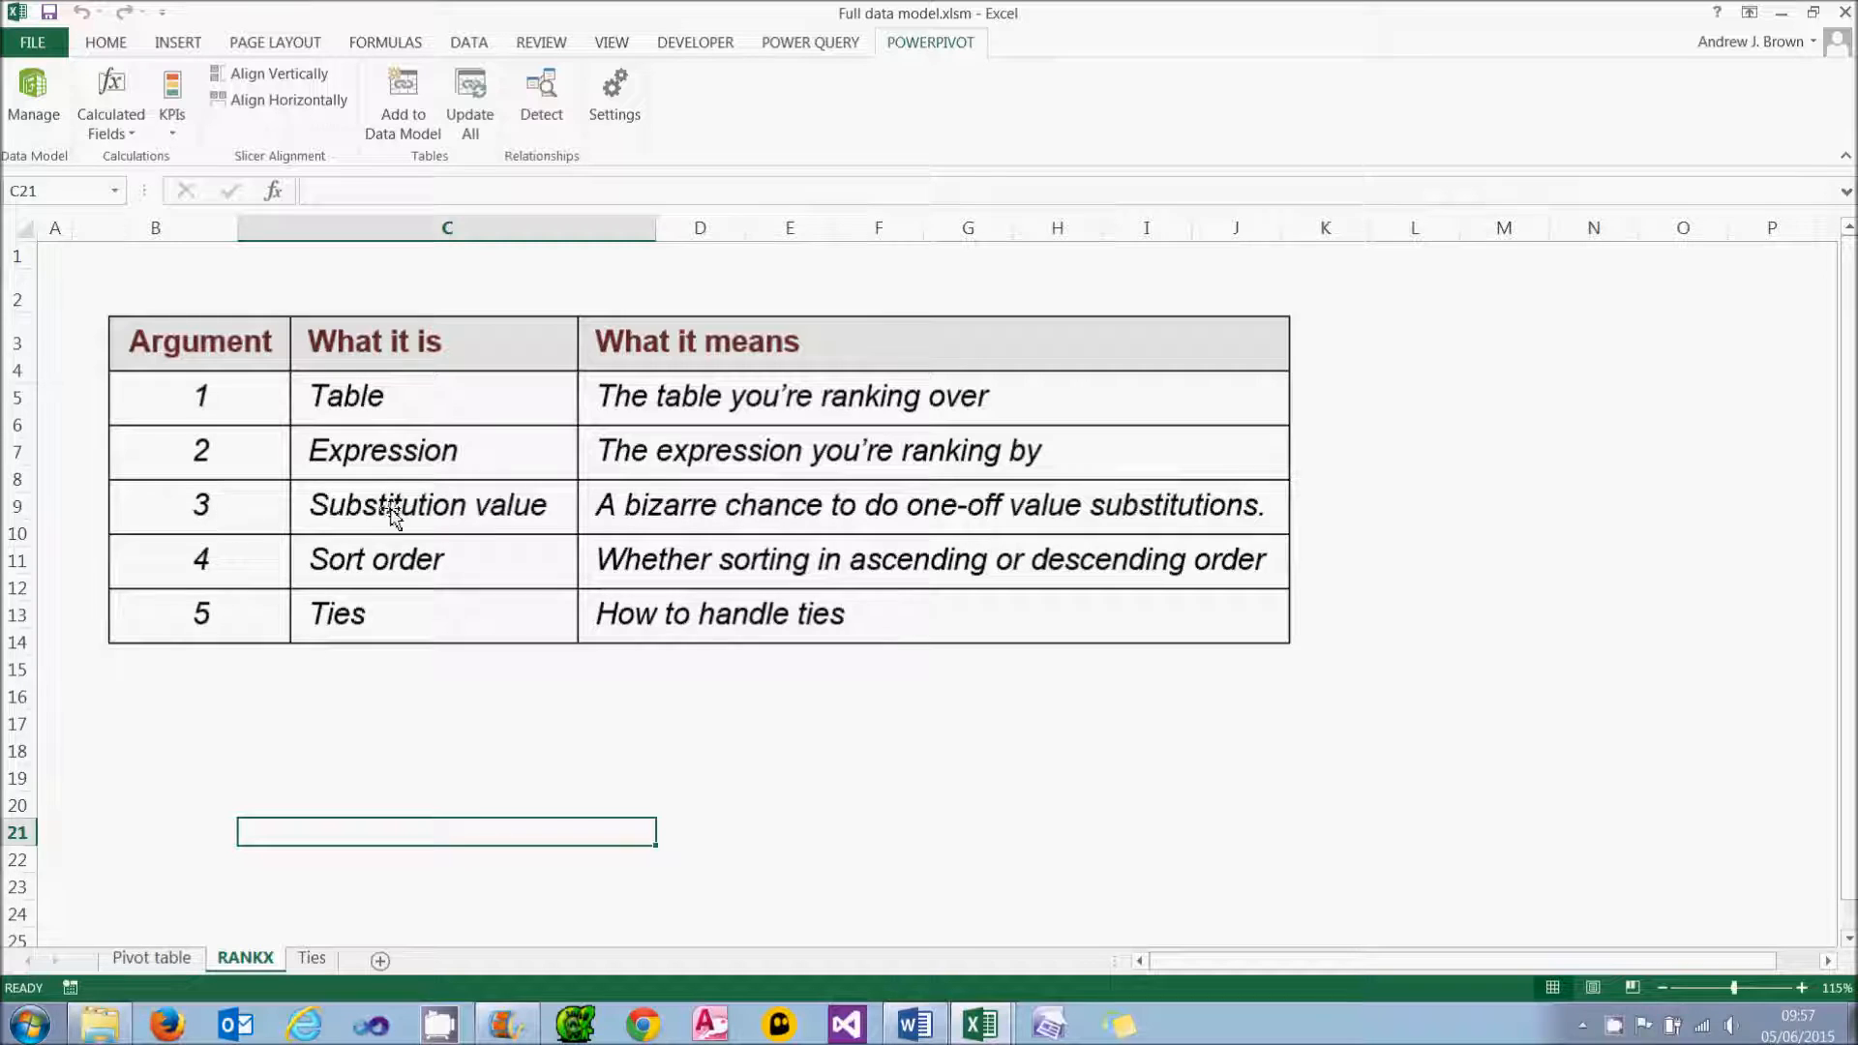
pyautogui.moveTo(447, 519)
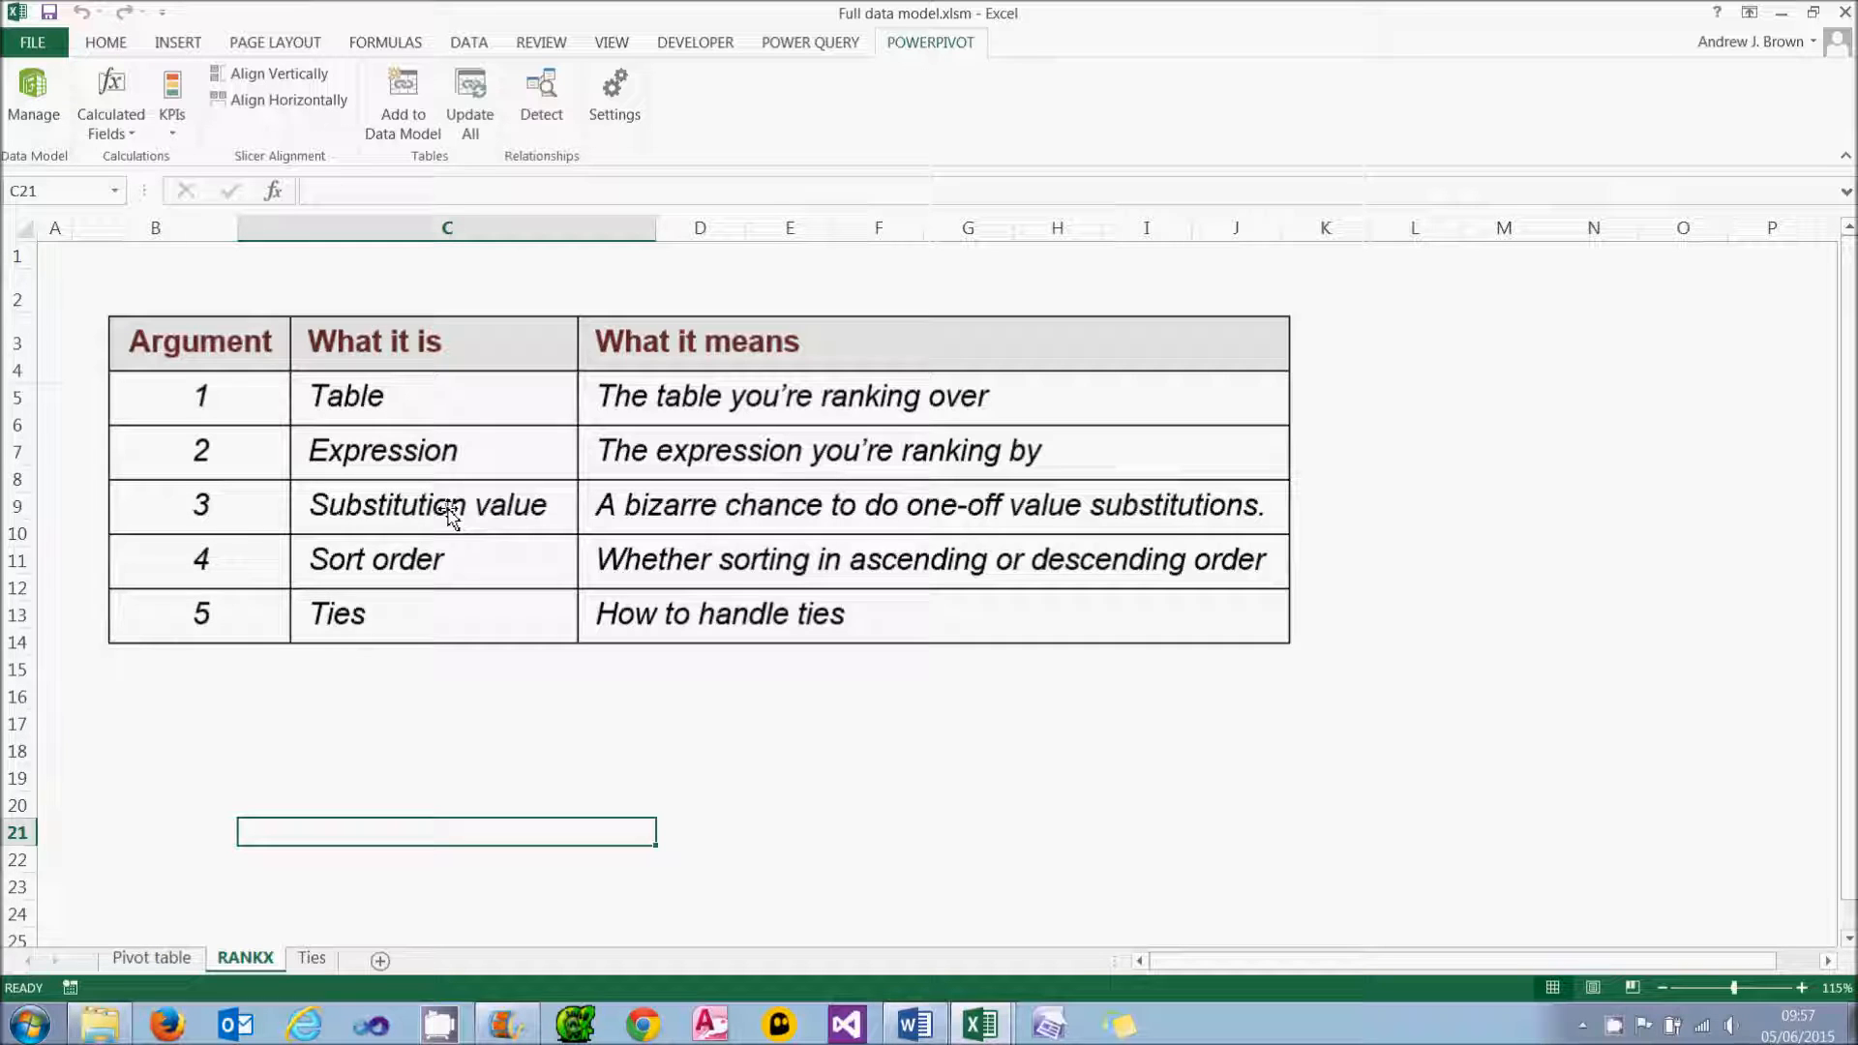
pyautogui.moveTo(451, 569)
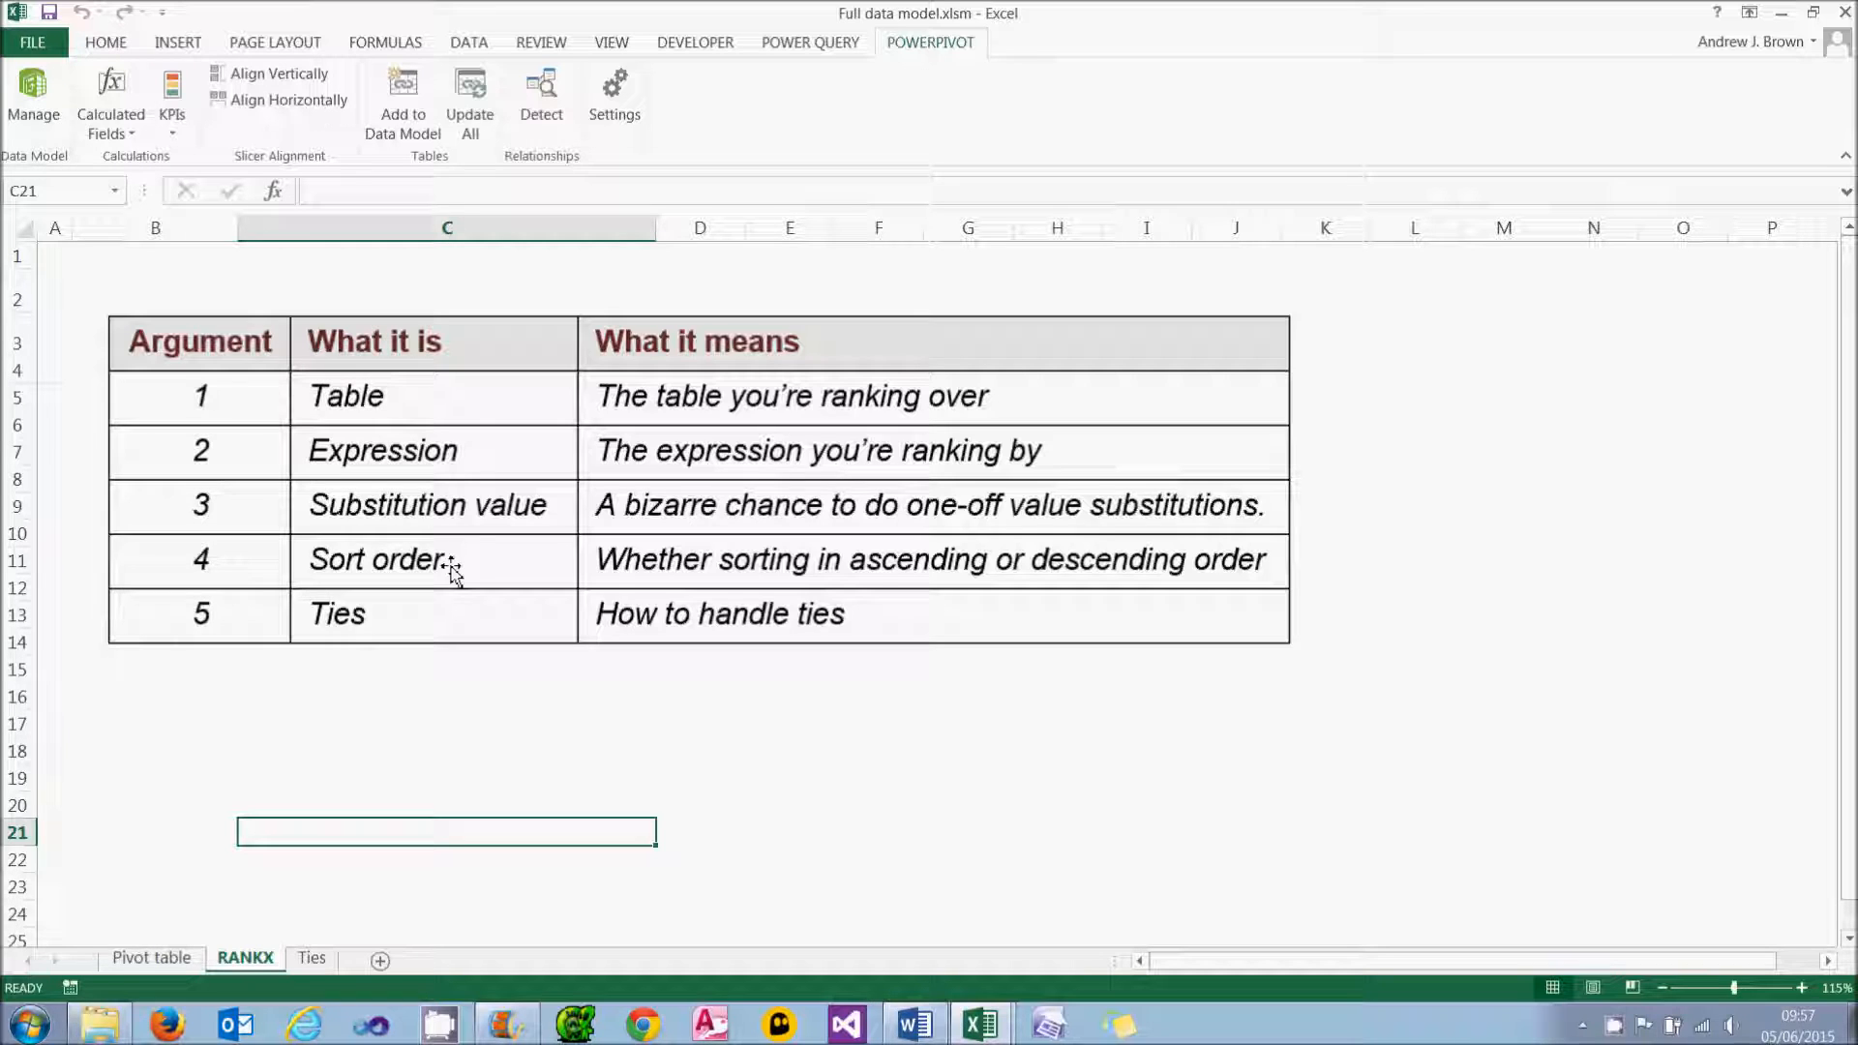
pyautogui.moveTo(412, 621)
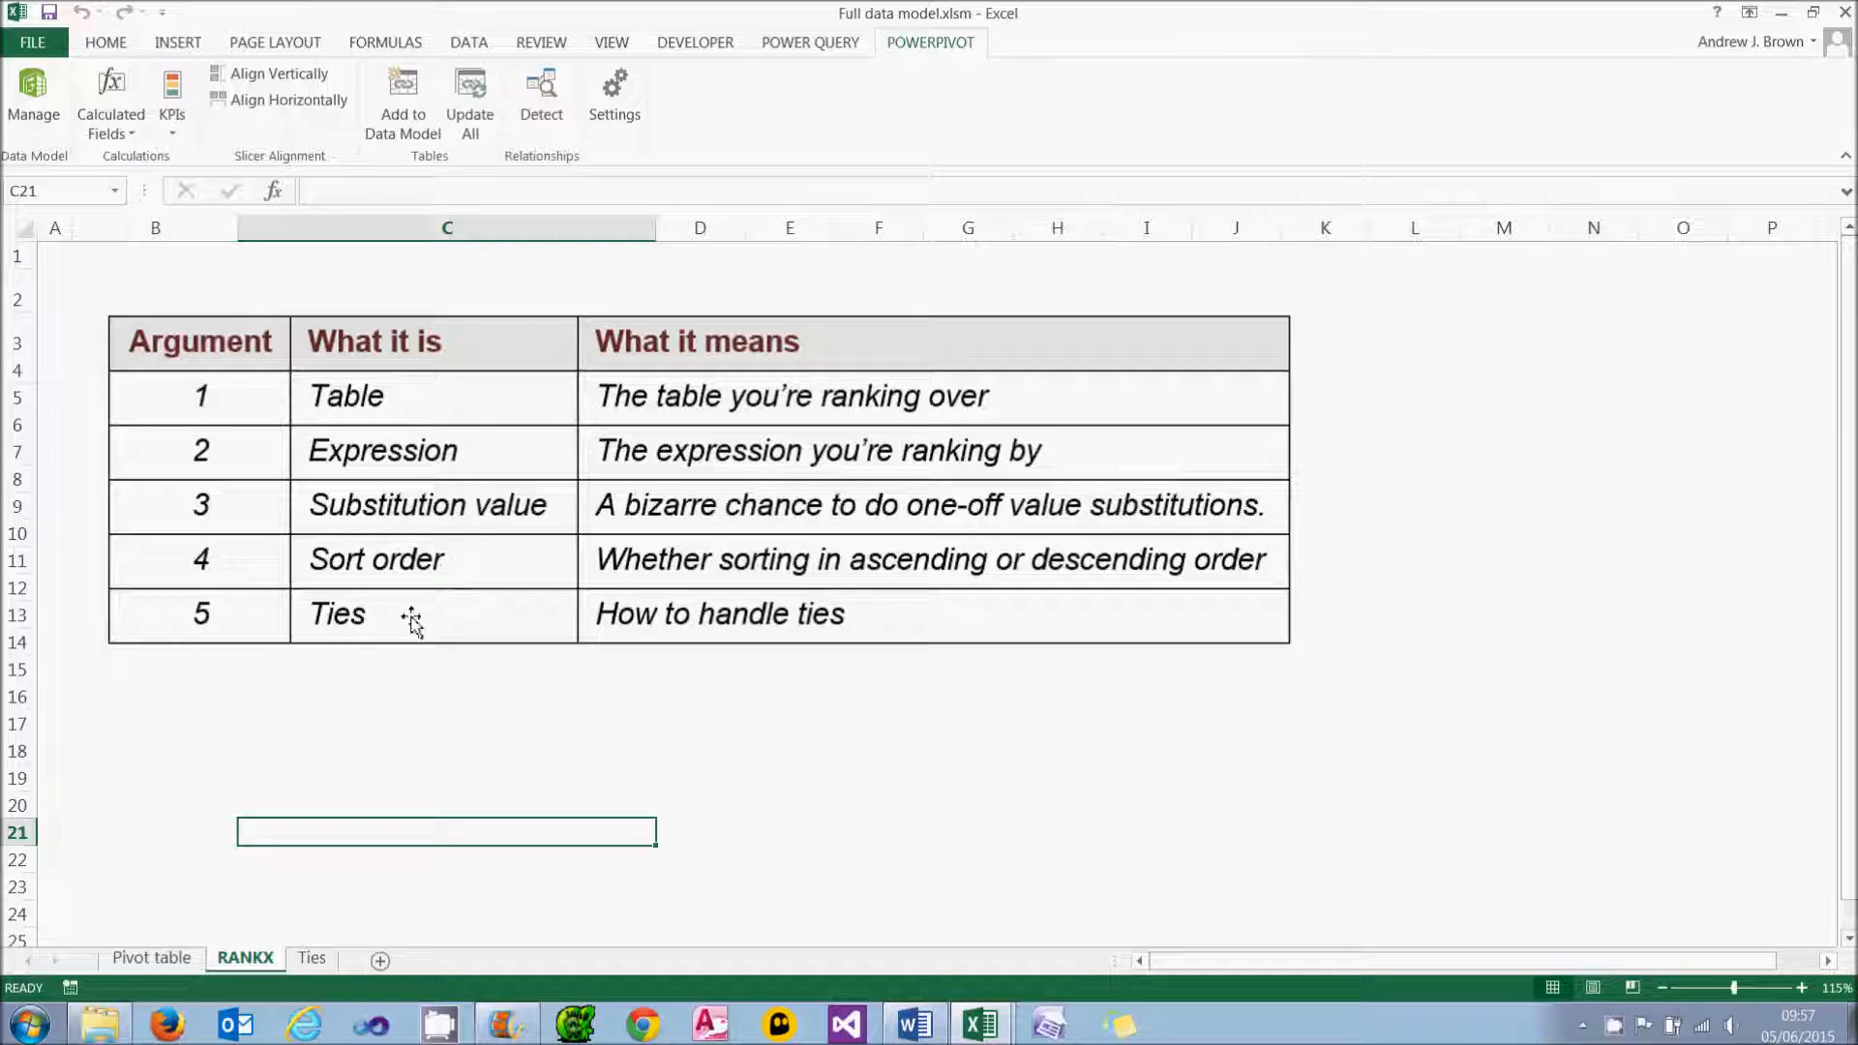
# Step: Change SortOrder to =RANKX('Centre',[NumberUnits],,TRUE()) and sort NumberUnits smallest to largest
pyautogui.click(35, 101)
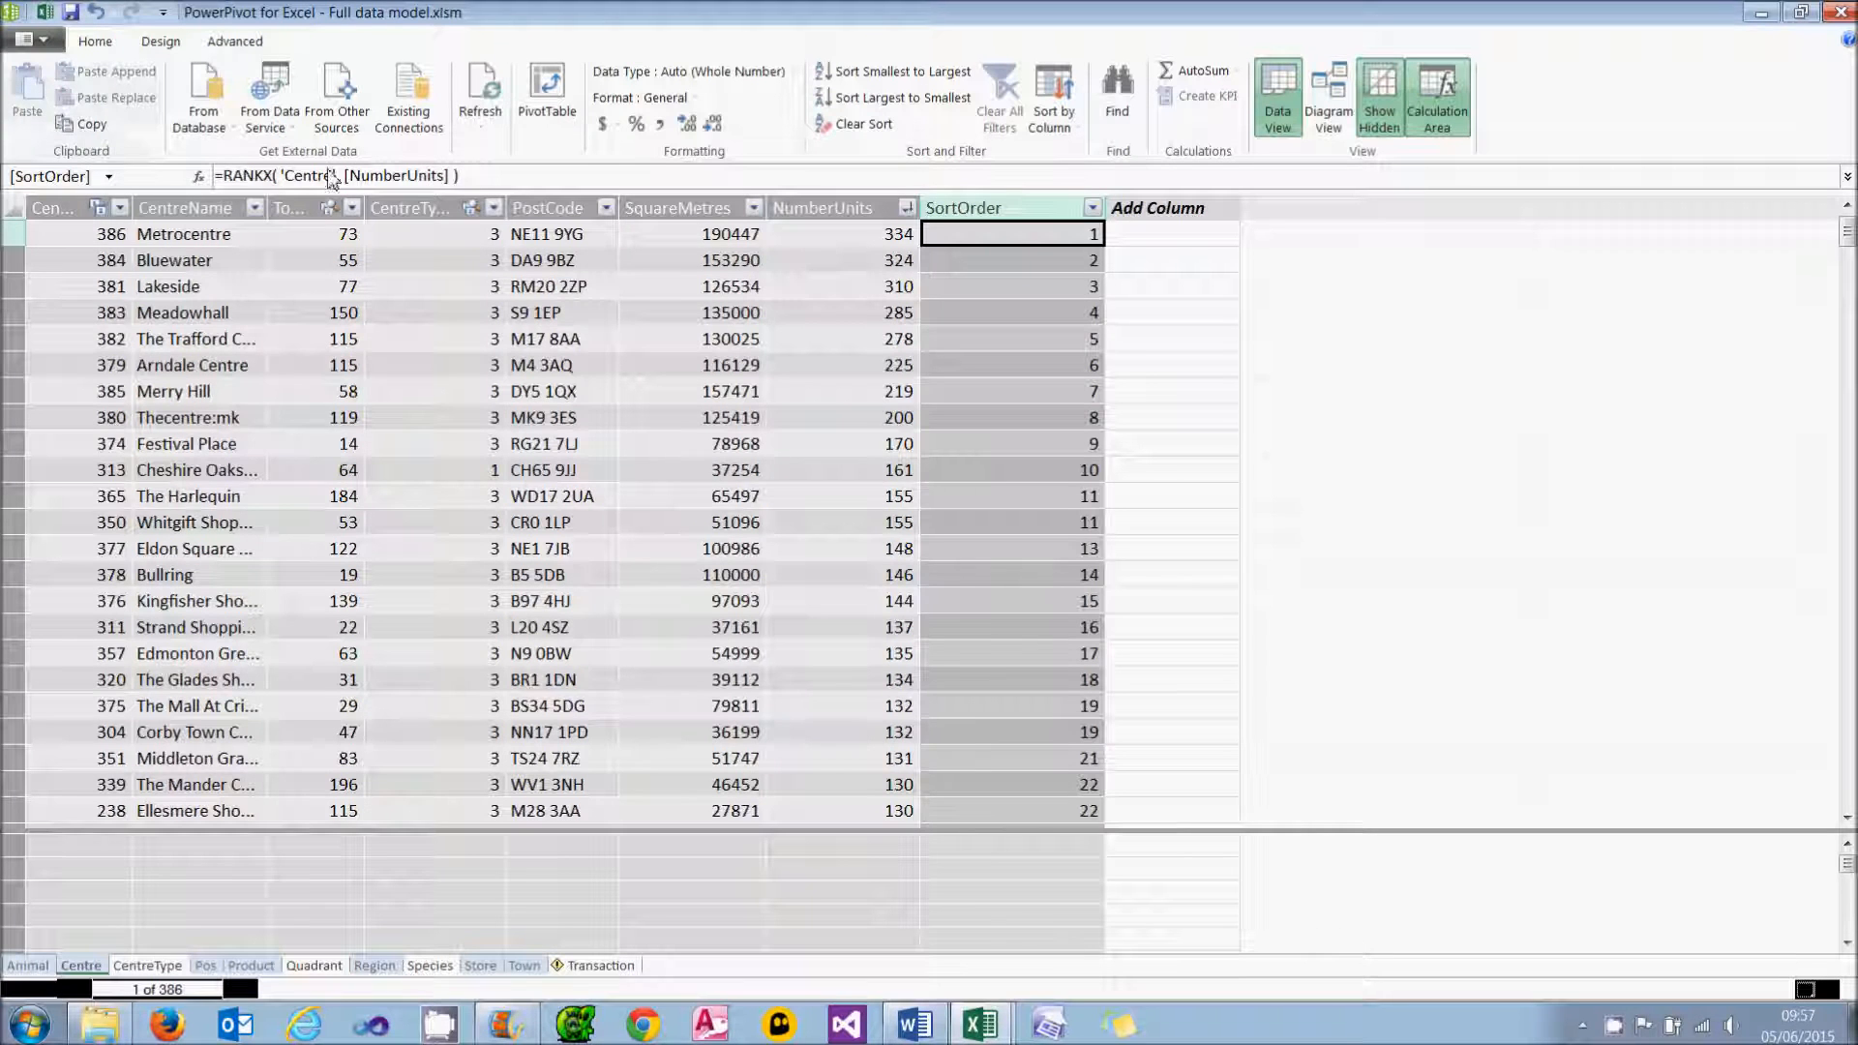
pyautogui.click(331, 177)
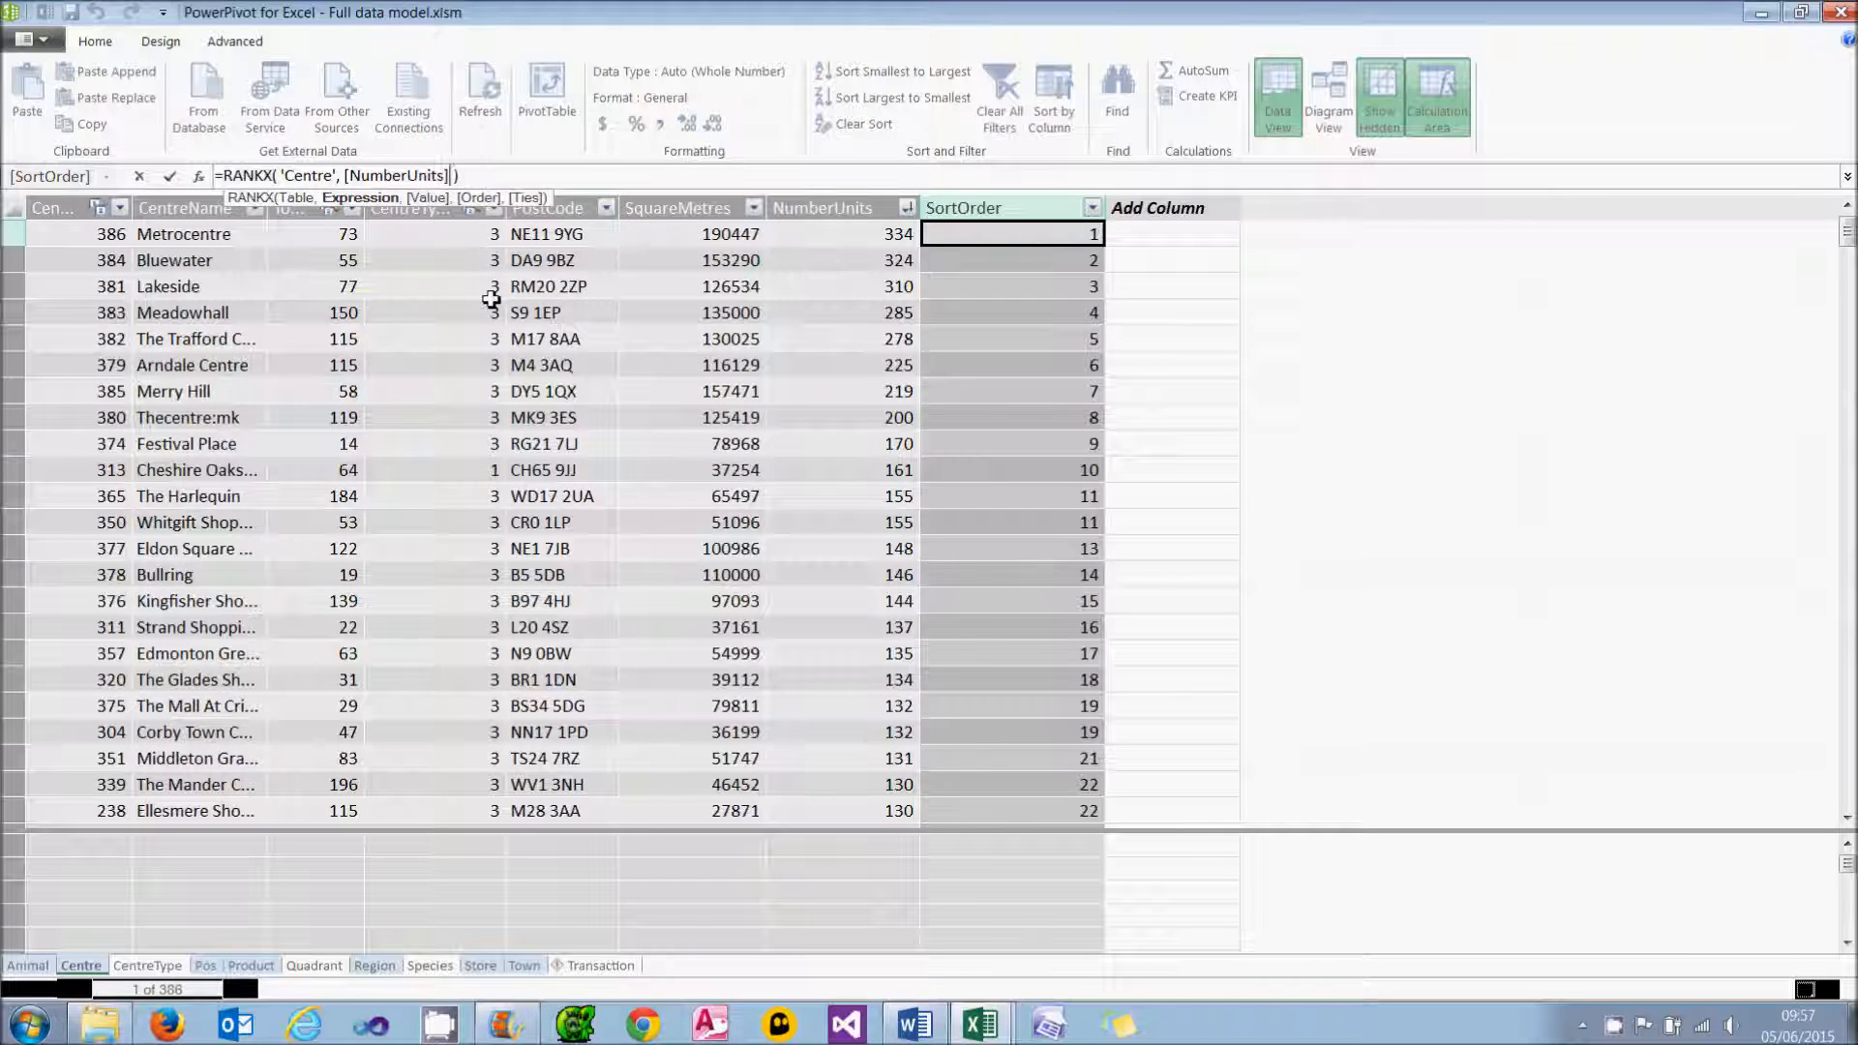
pyautogui.write(',,')
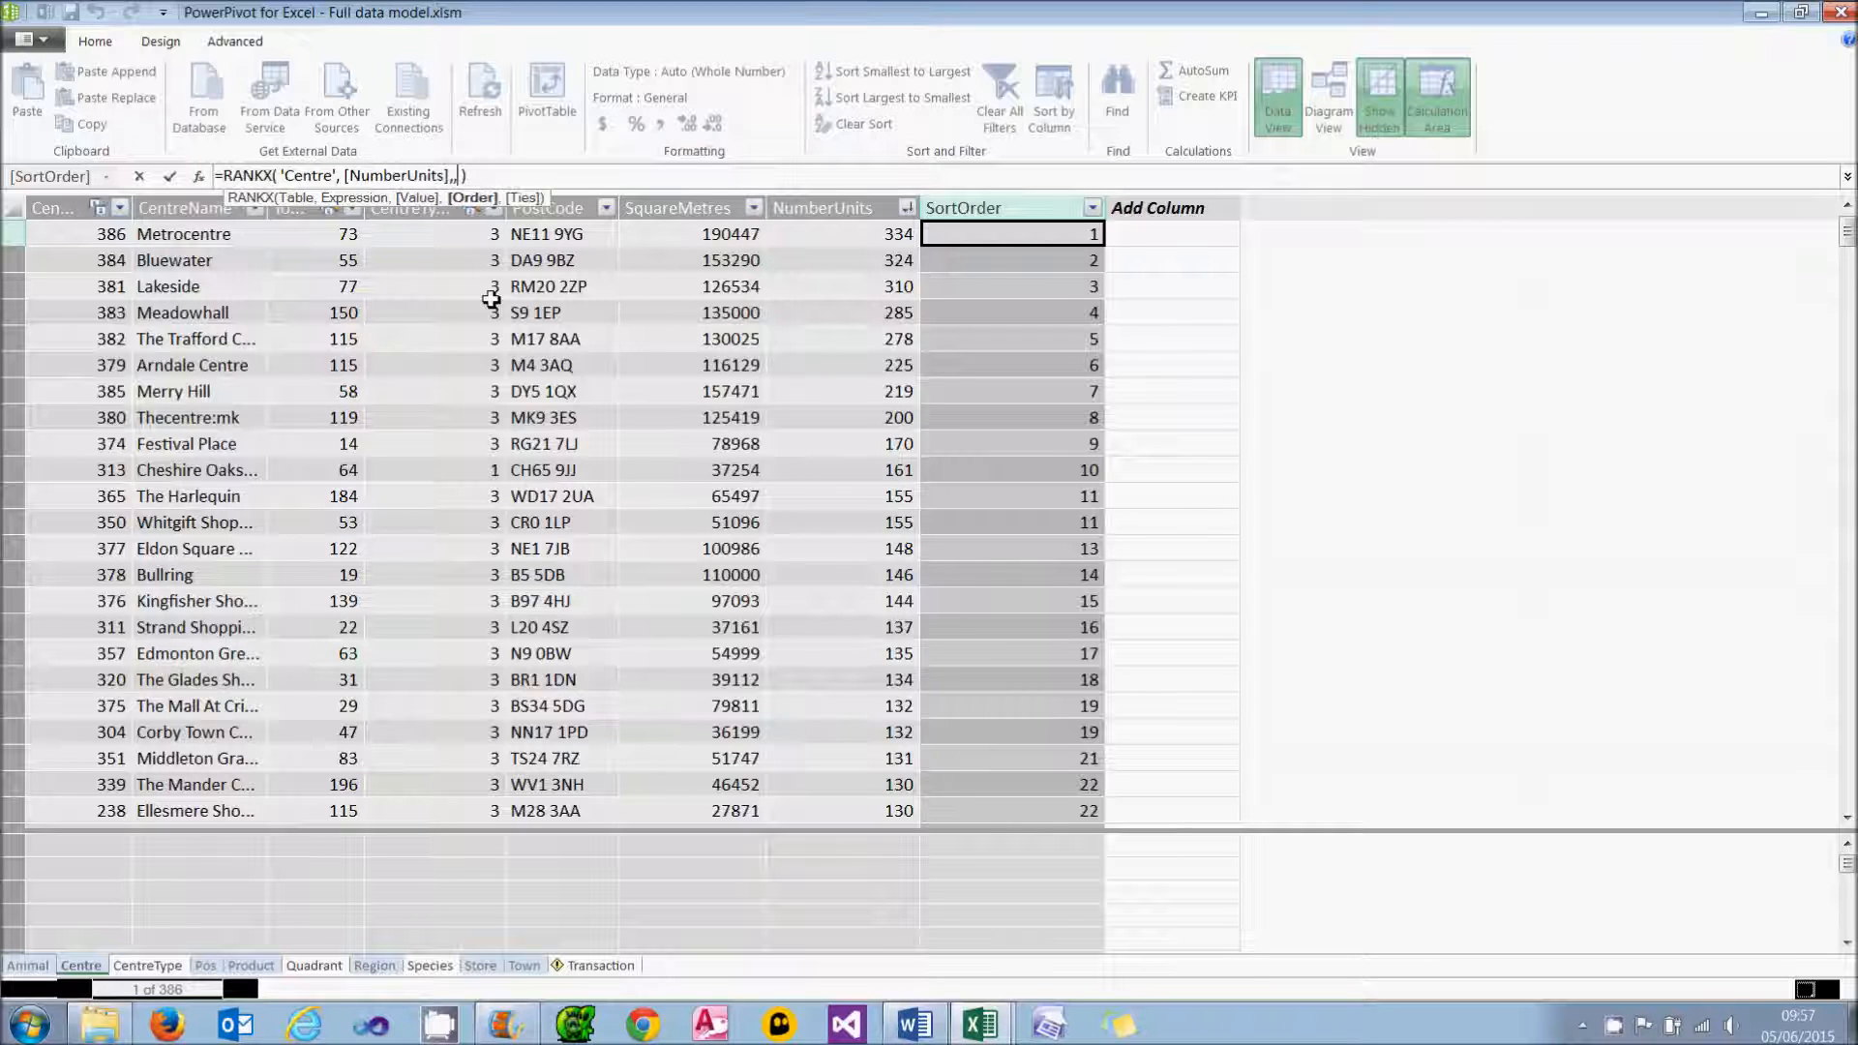
pyautogui.write('TRUE(')
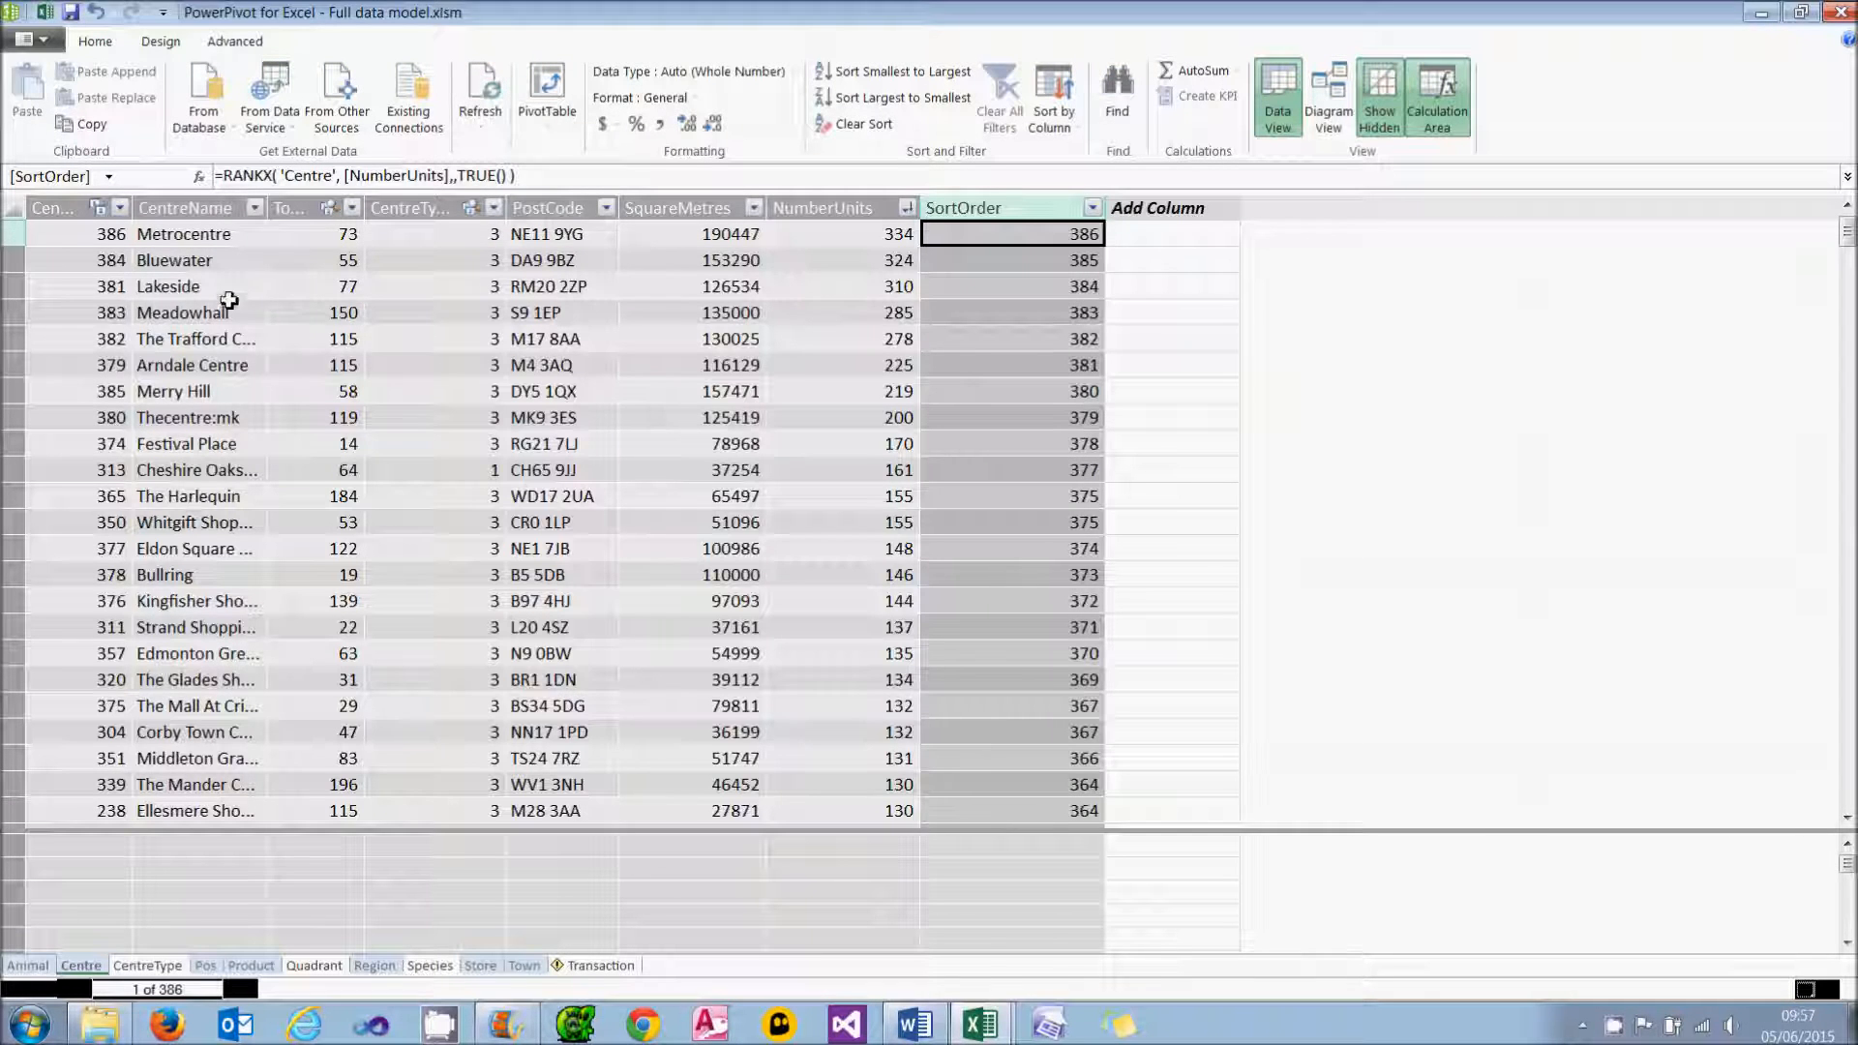
pyautogui.click(842, 234)
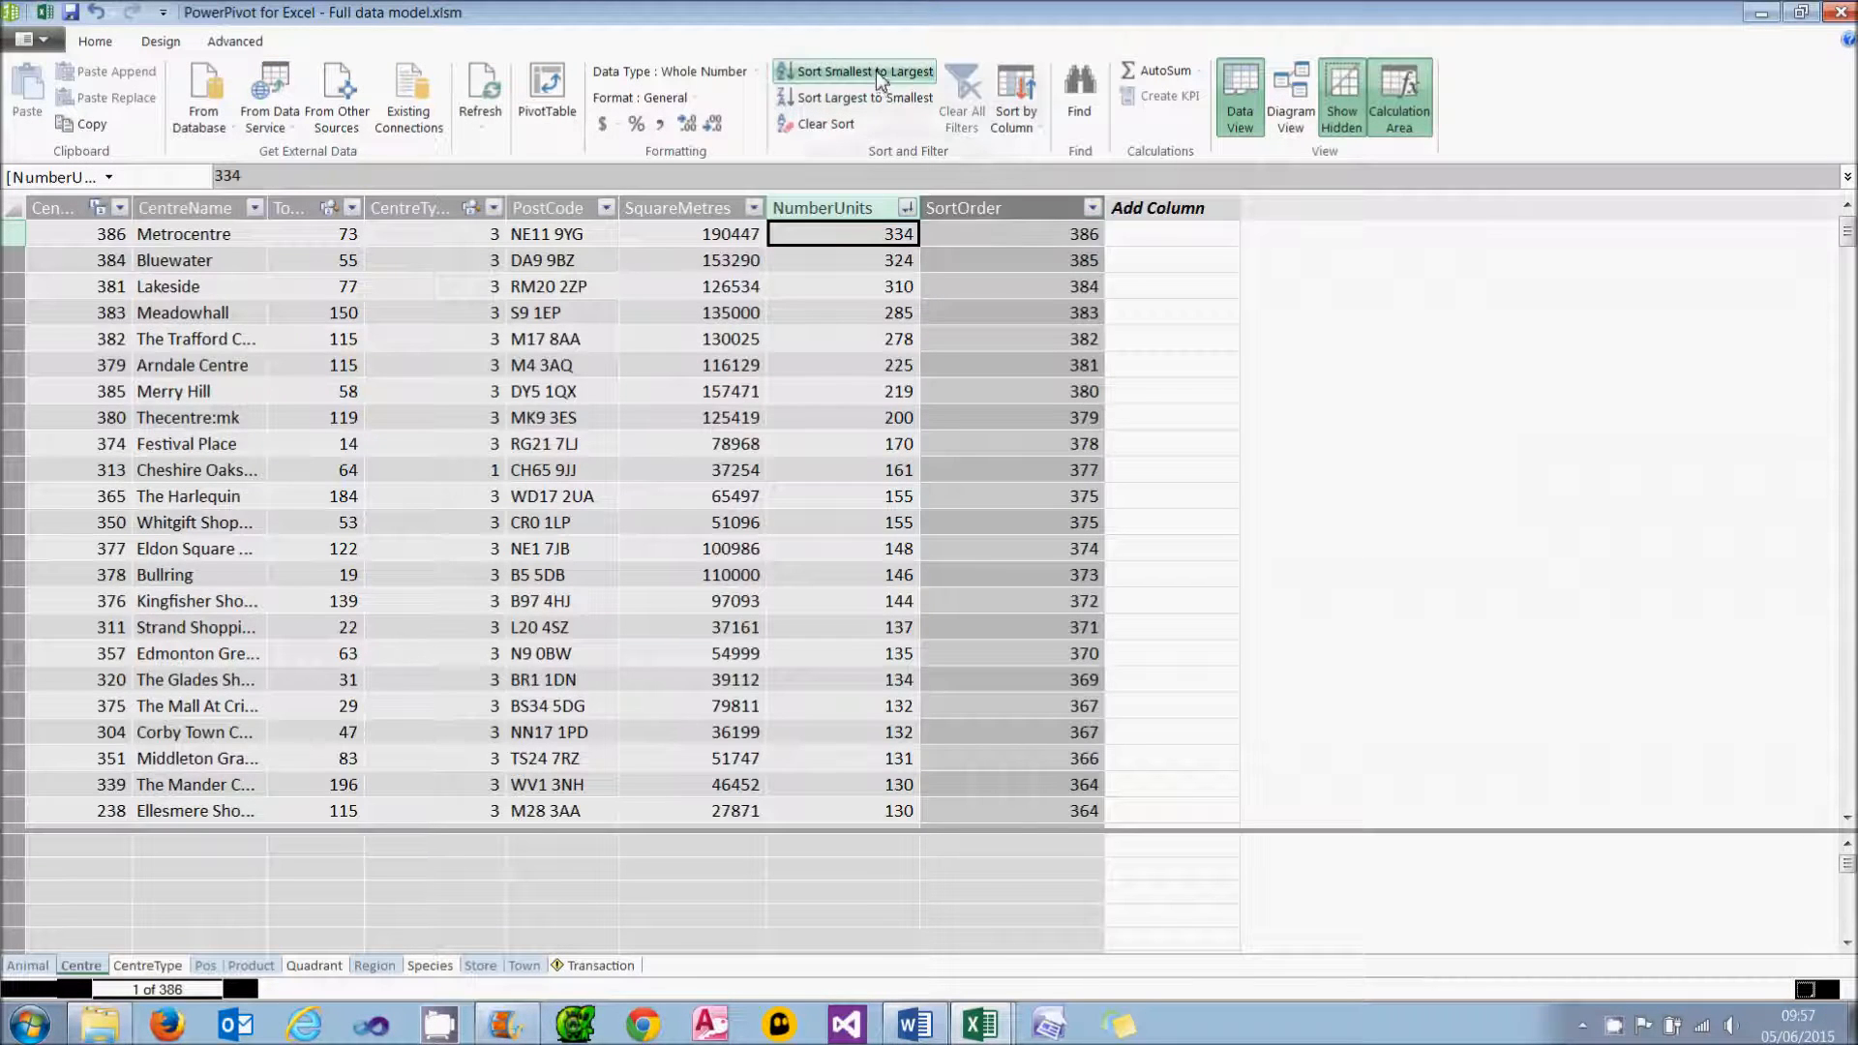
pyautogui.click(867, 71)
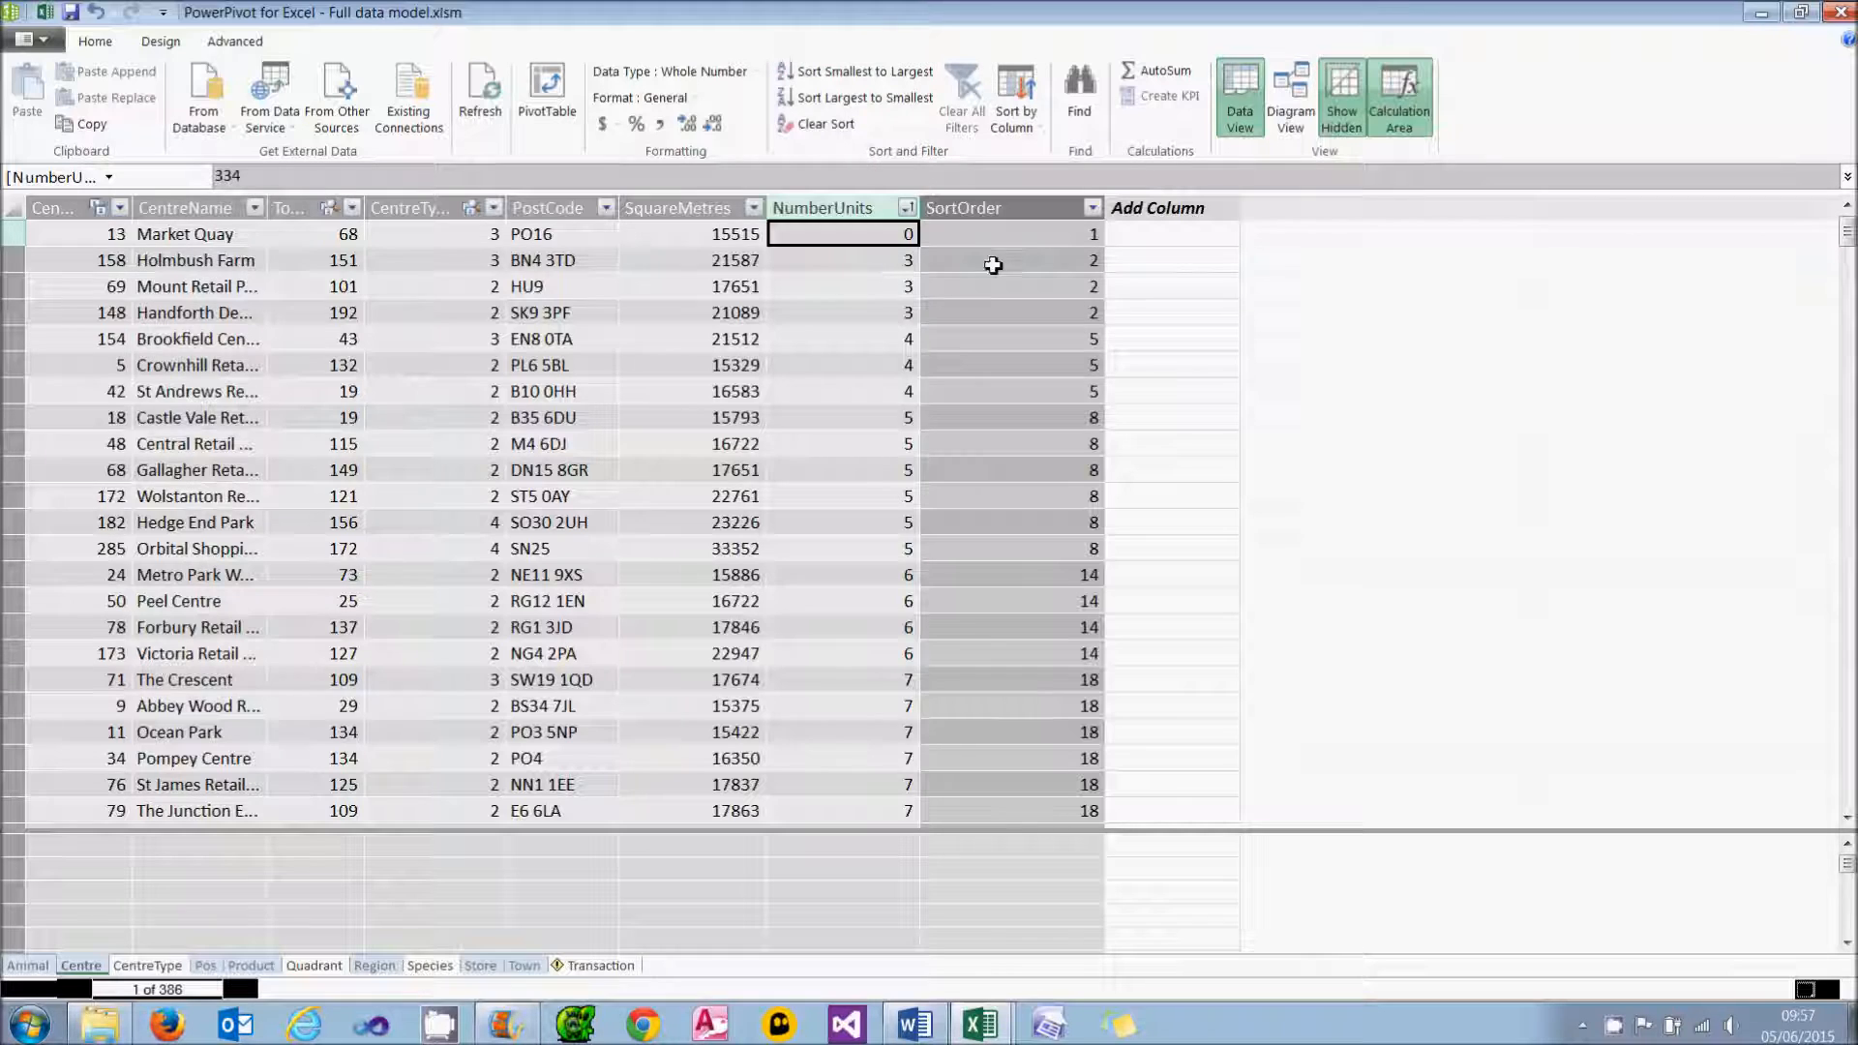
pyautogui.moveTo(1041, 236)
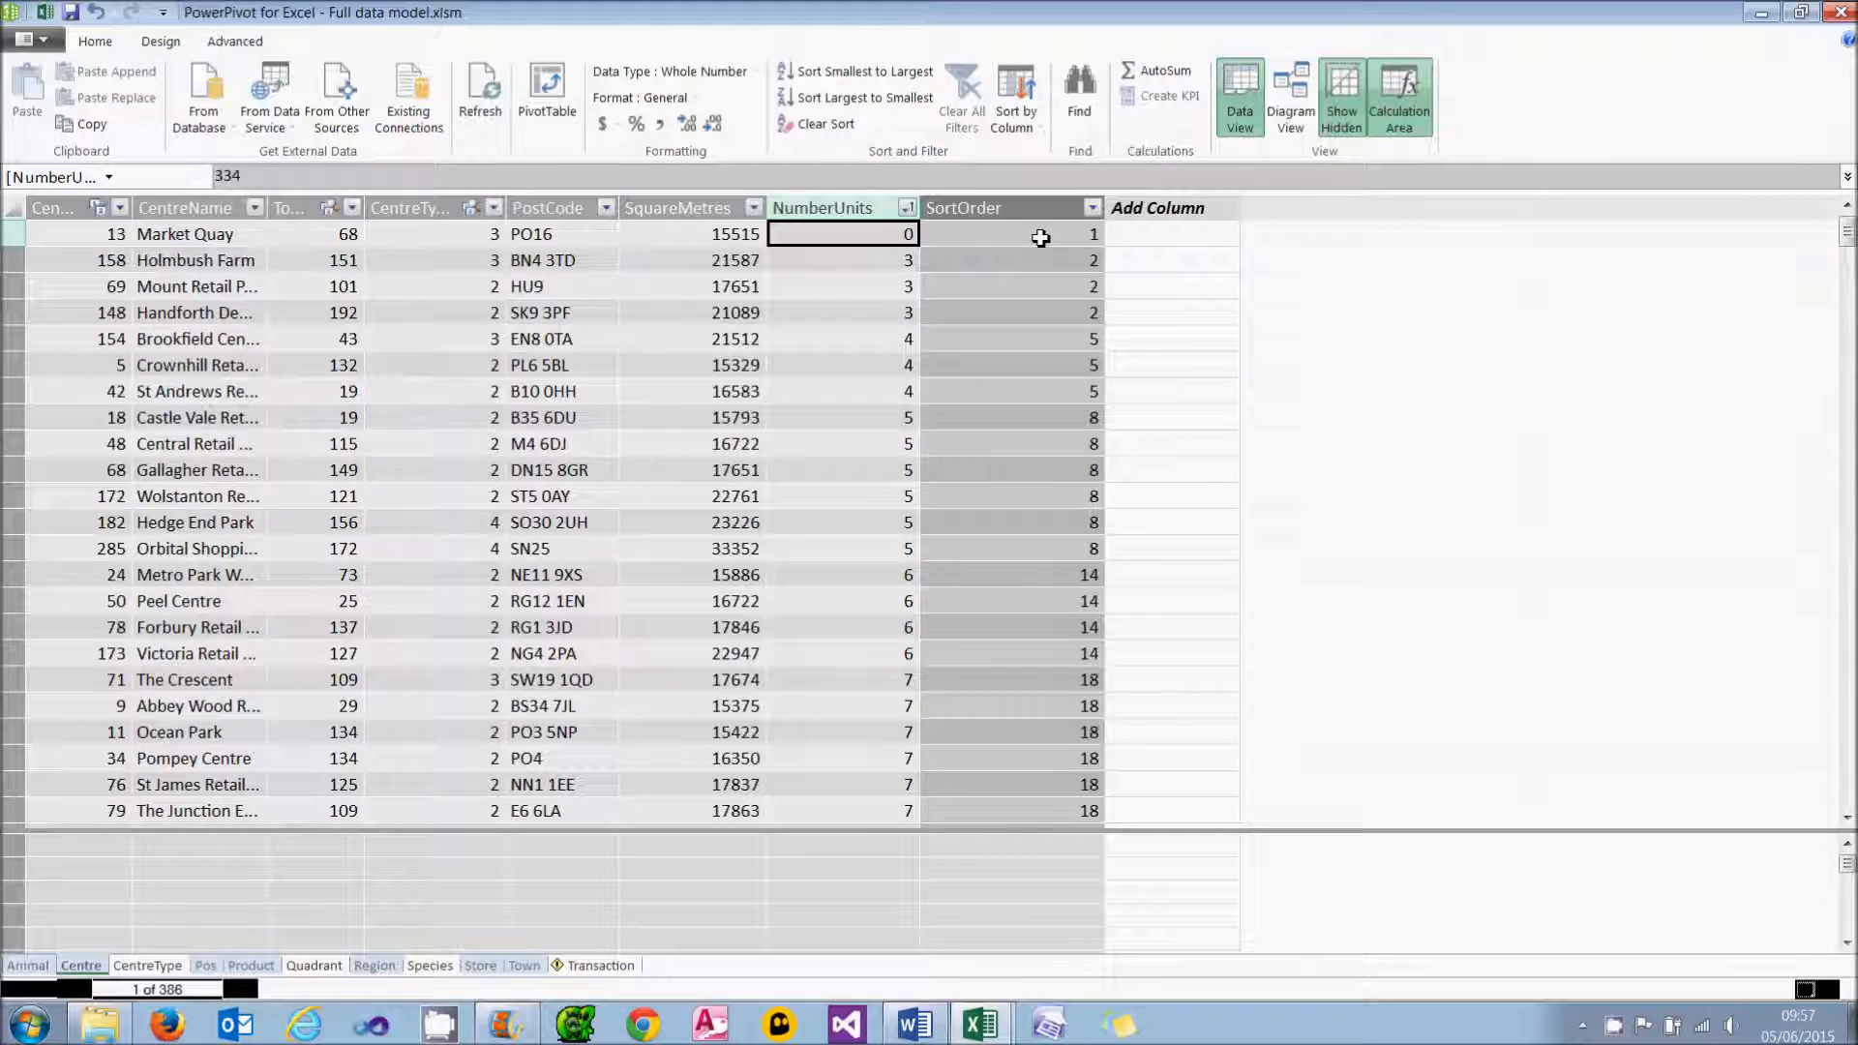
# Step: Inspect how tied centres are ranked 1, 2, 2, 2, 5, then switch to Excel's RANKX sheet
pyautogui.click(1010, 234)
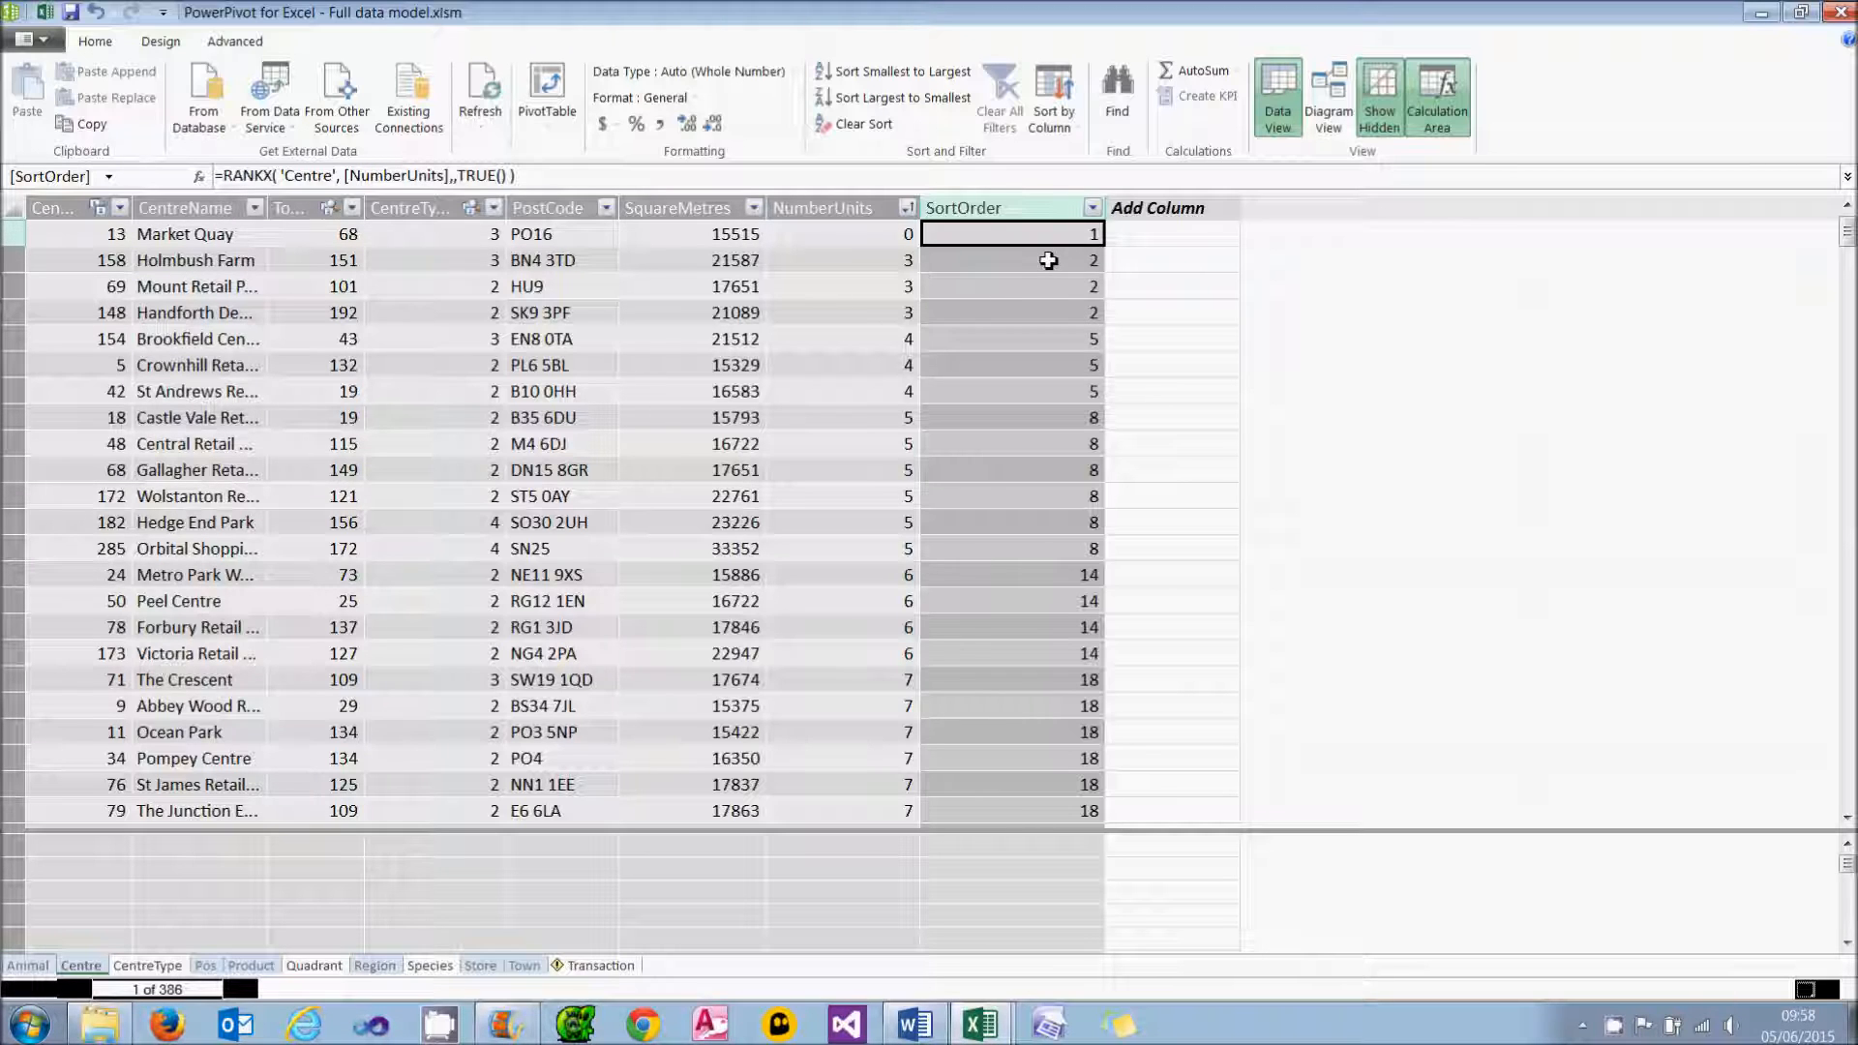
pyautogui.click(1063, 339)
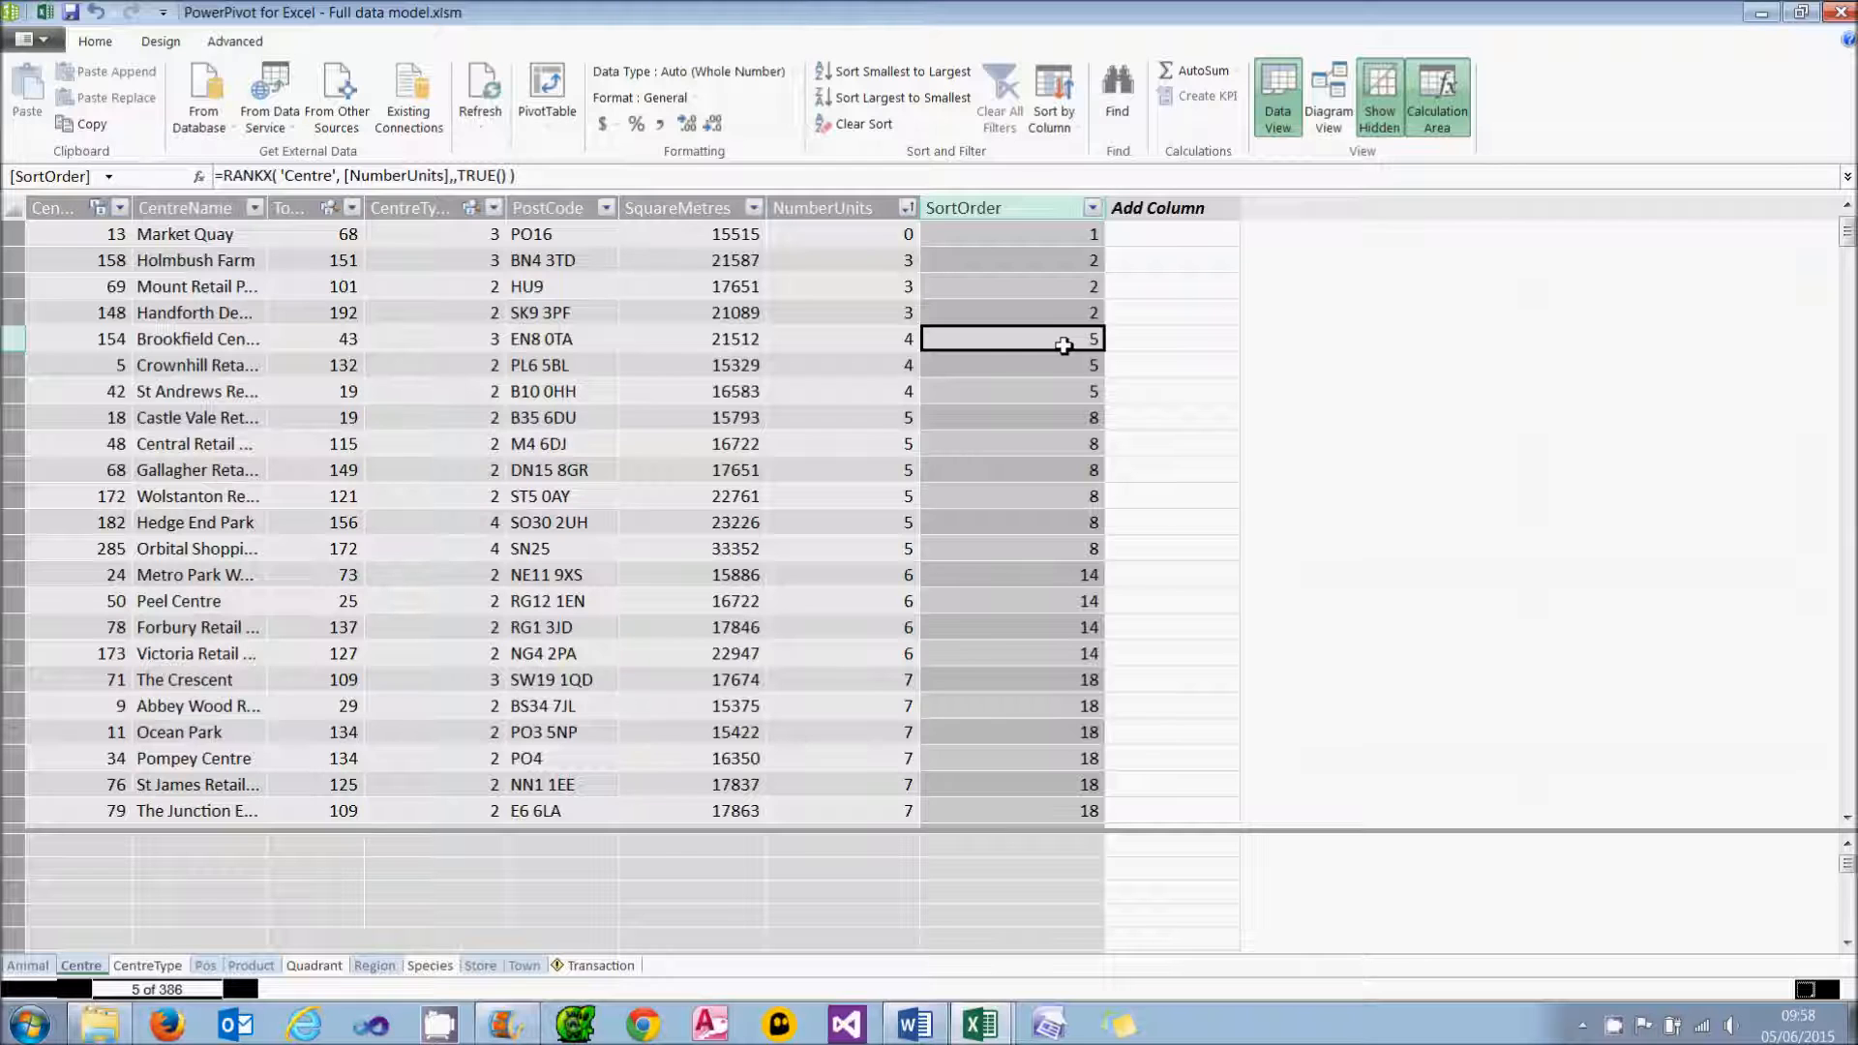
pyautogui.click(979, 1022)
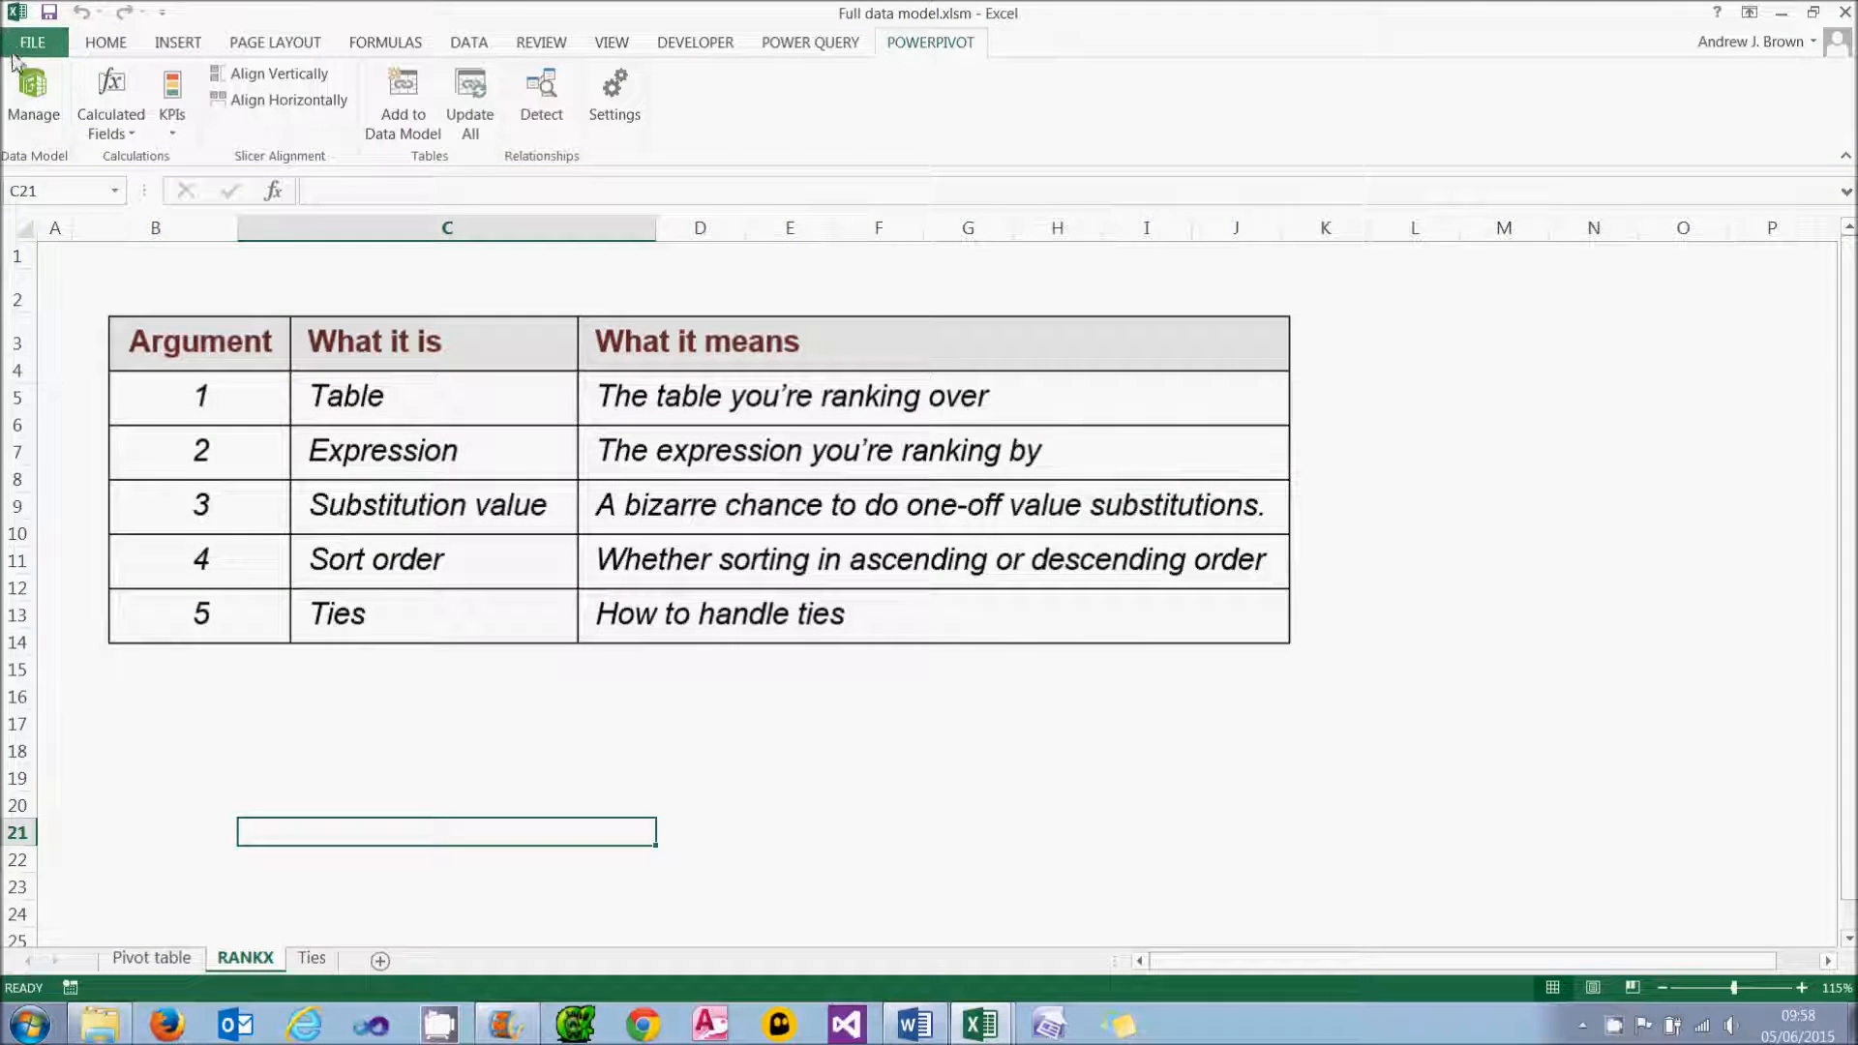
# Step: Add a comma after TRUE() in SortOrder to see the Ties argument (Dense) tooltip
pyautogui.click(35, 100)
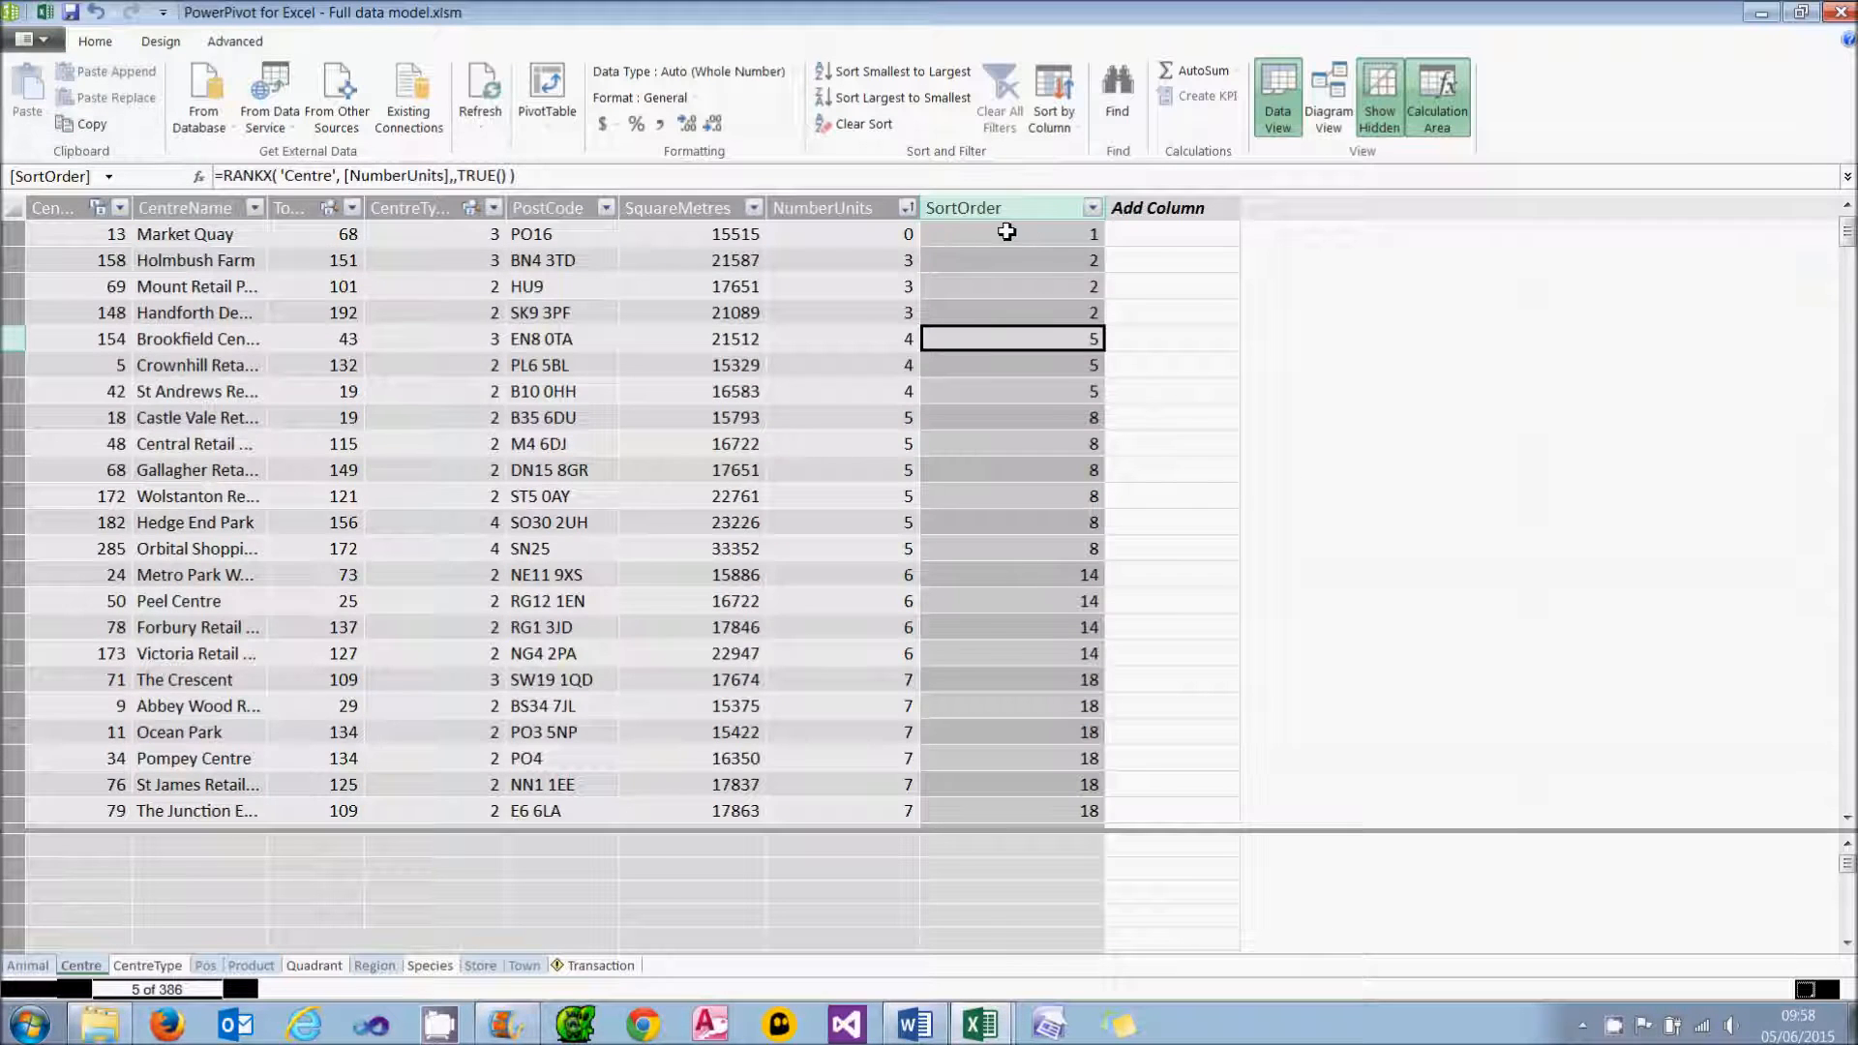
pyautogui.moveTo(1043, 344)
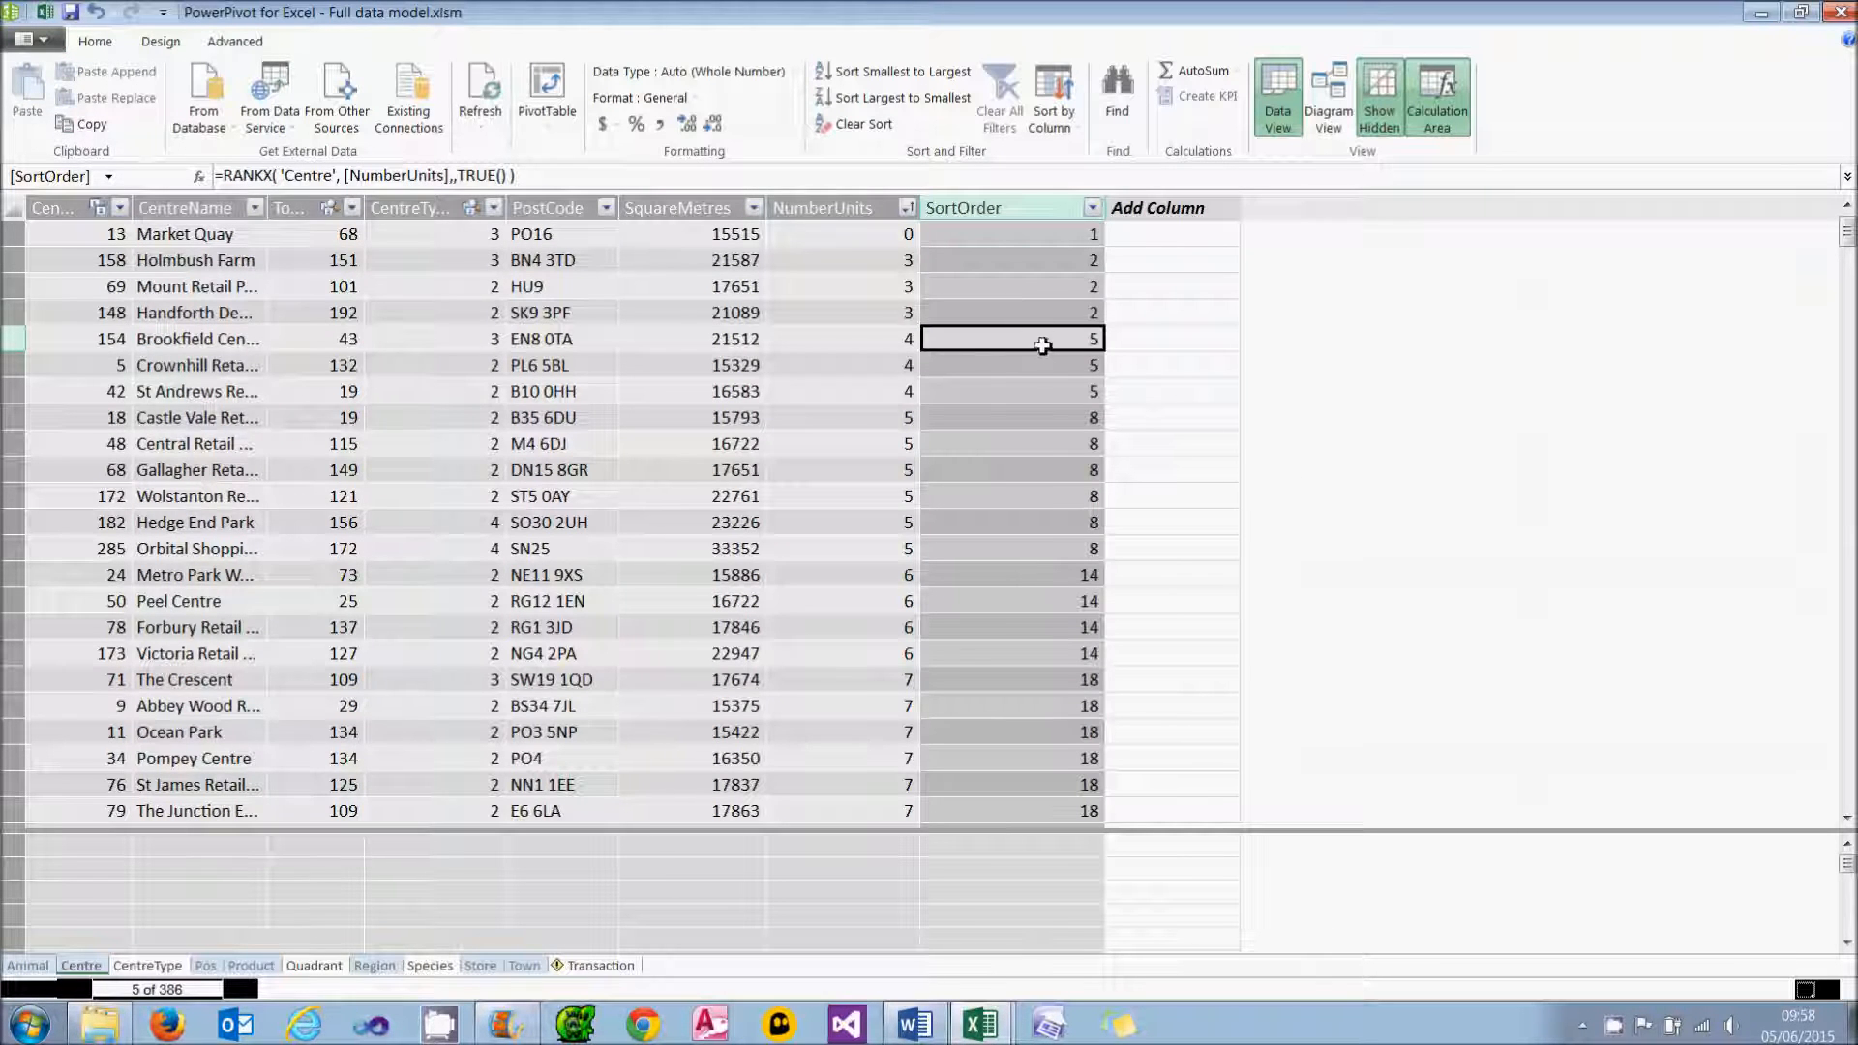
pyautogui.moveTo(1043, 391)
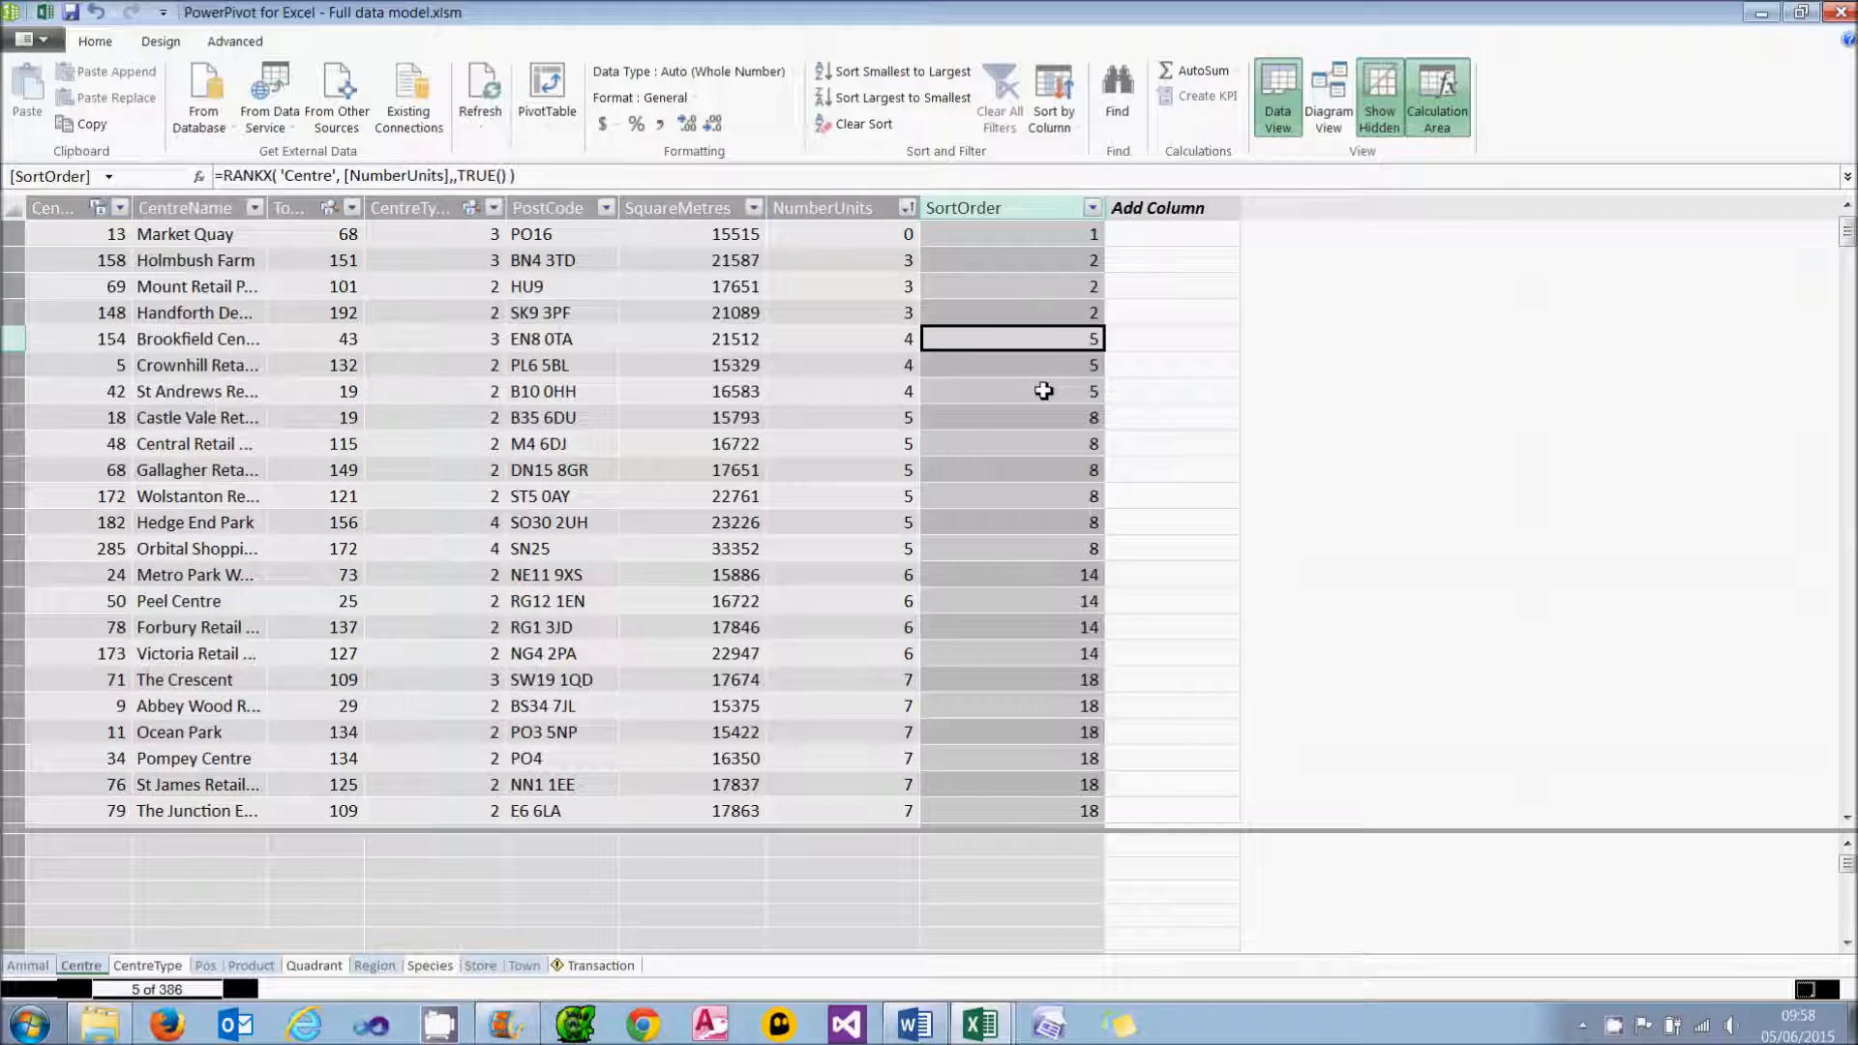
pyautogui.click(368, 176)
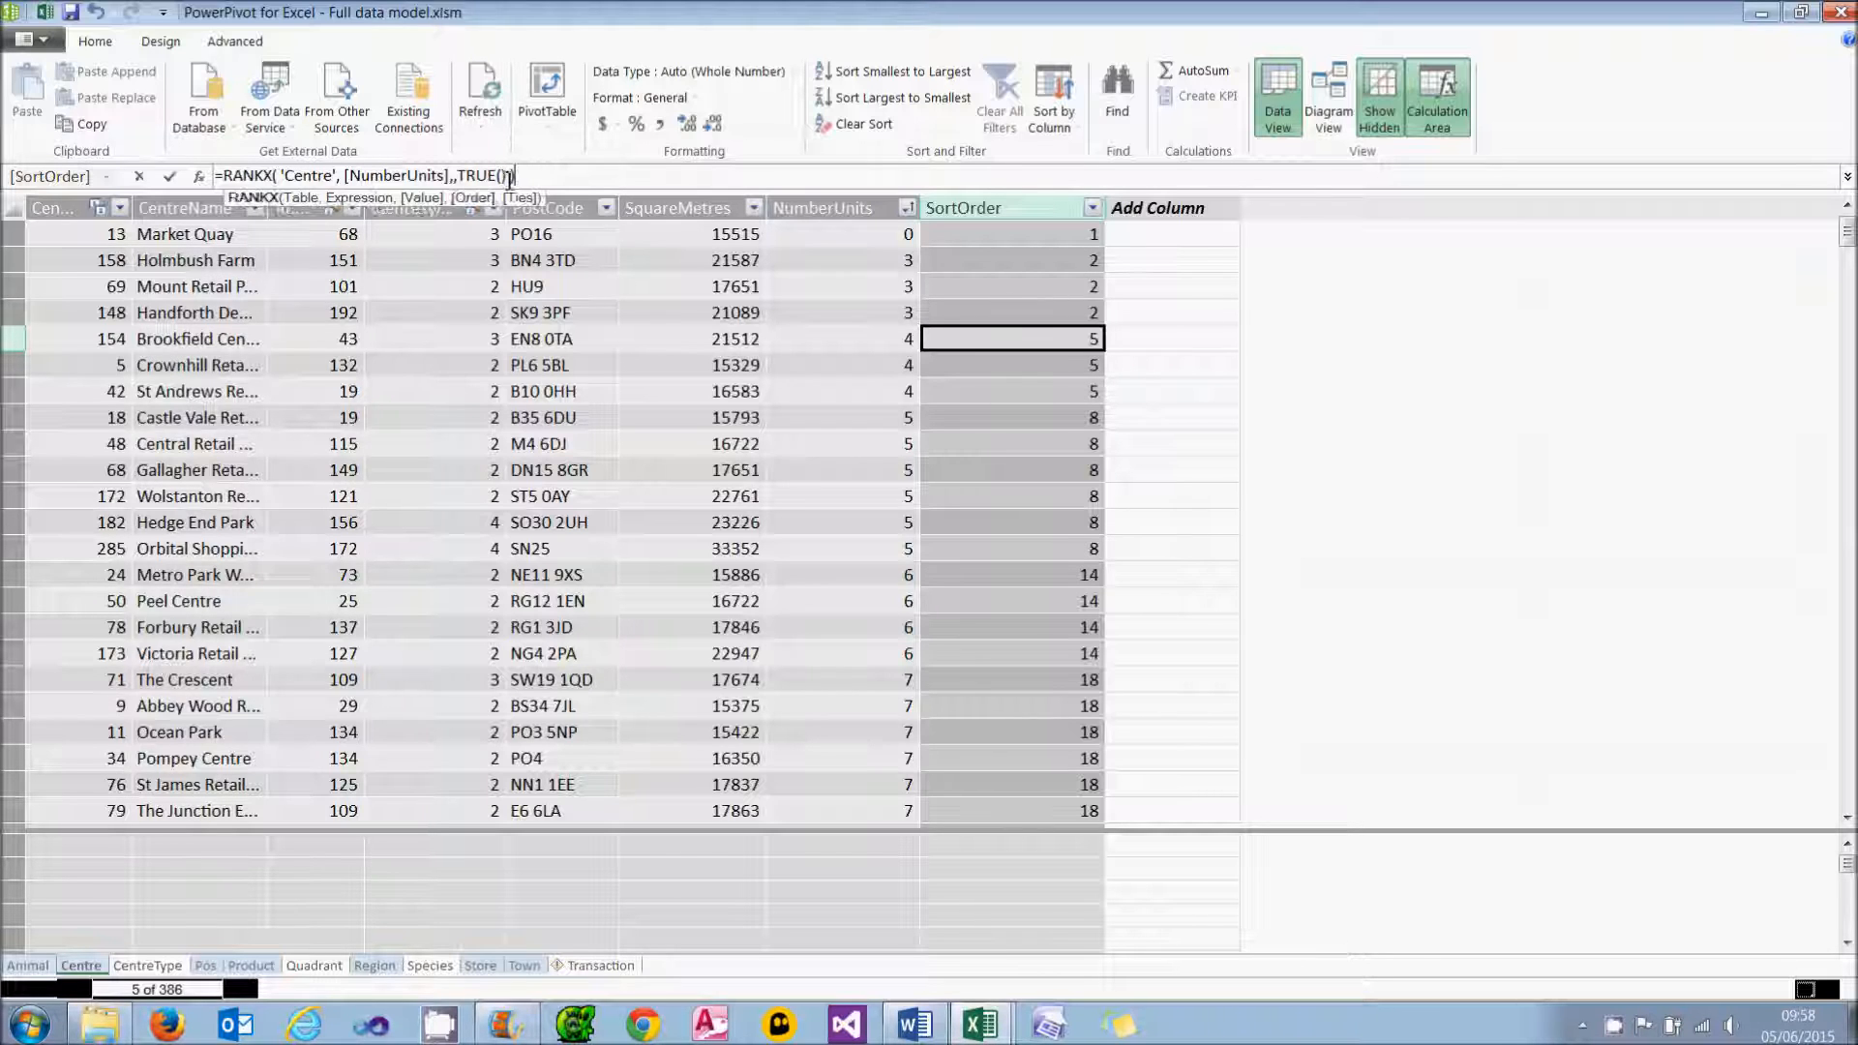
pyautogui.write(',')
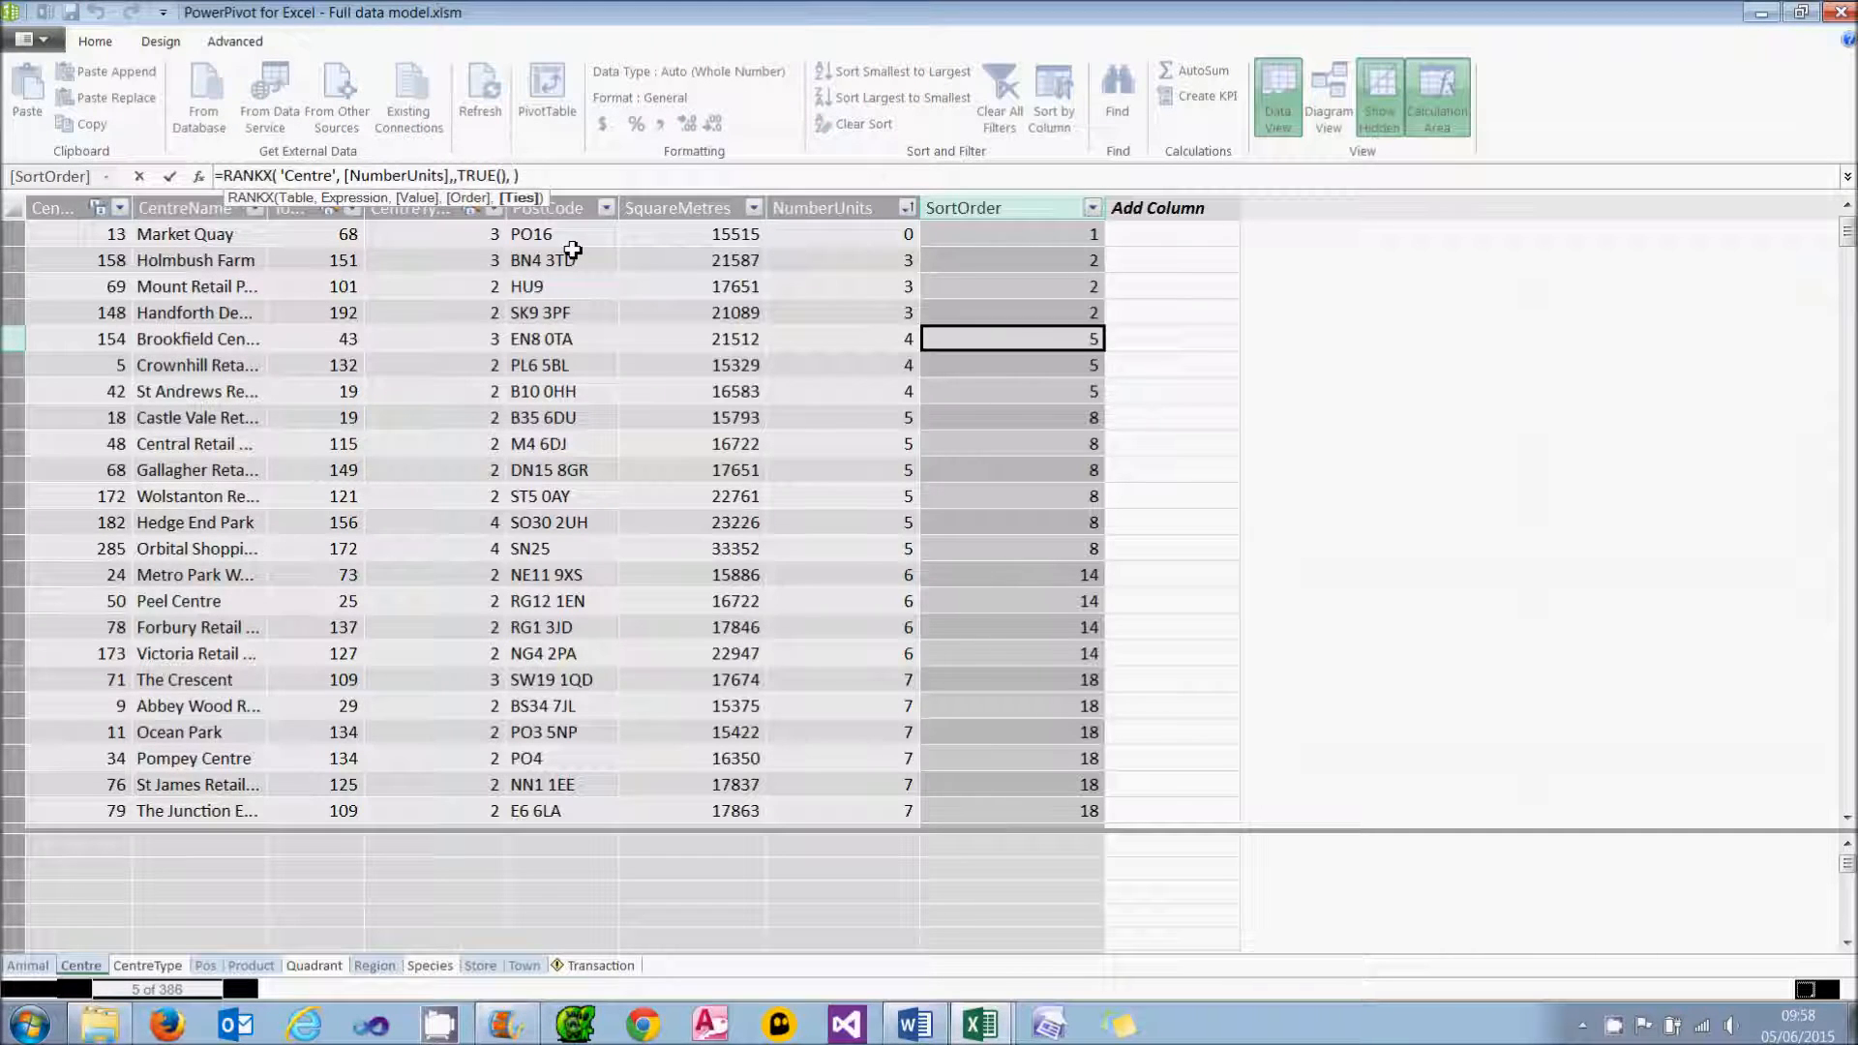
pyautogui.write('D')
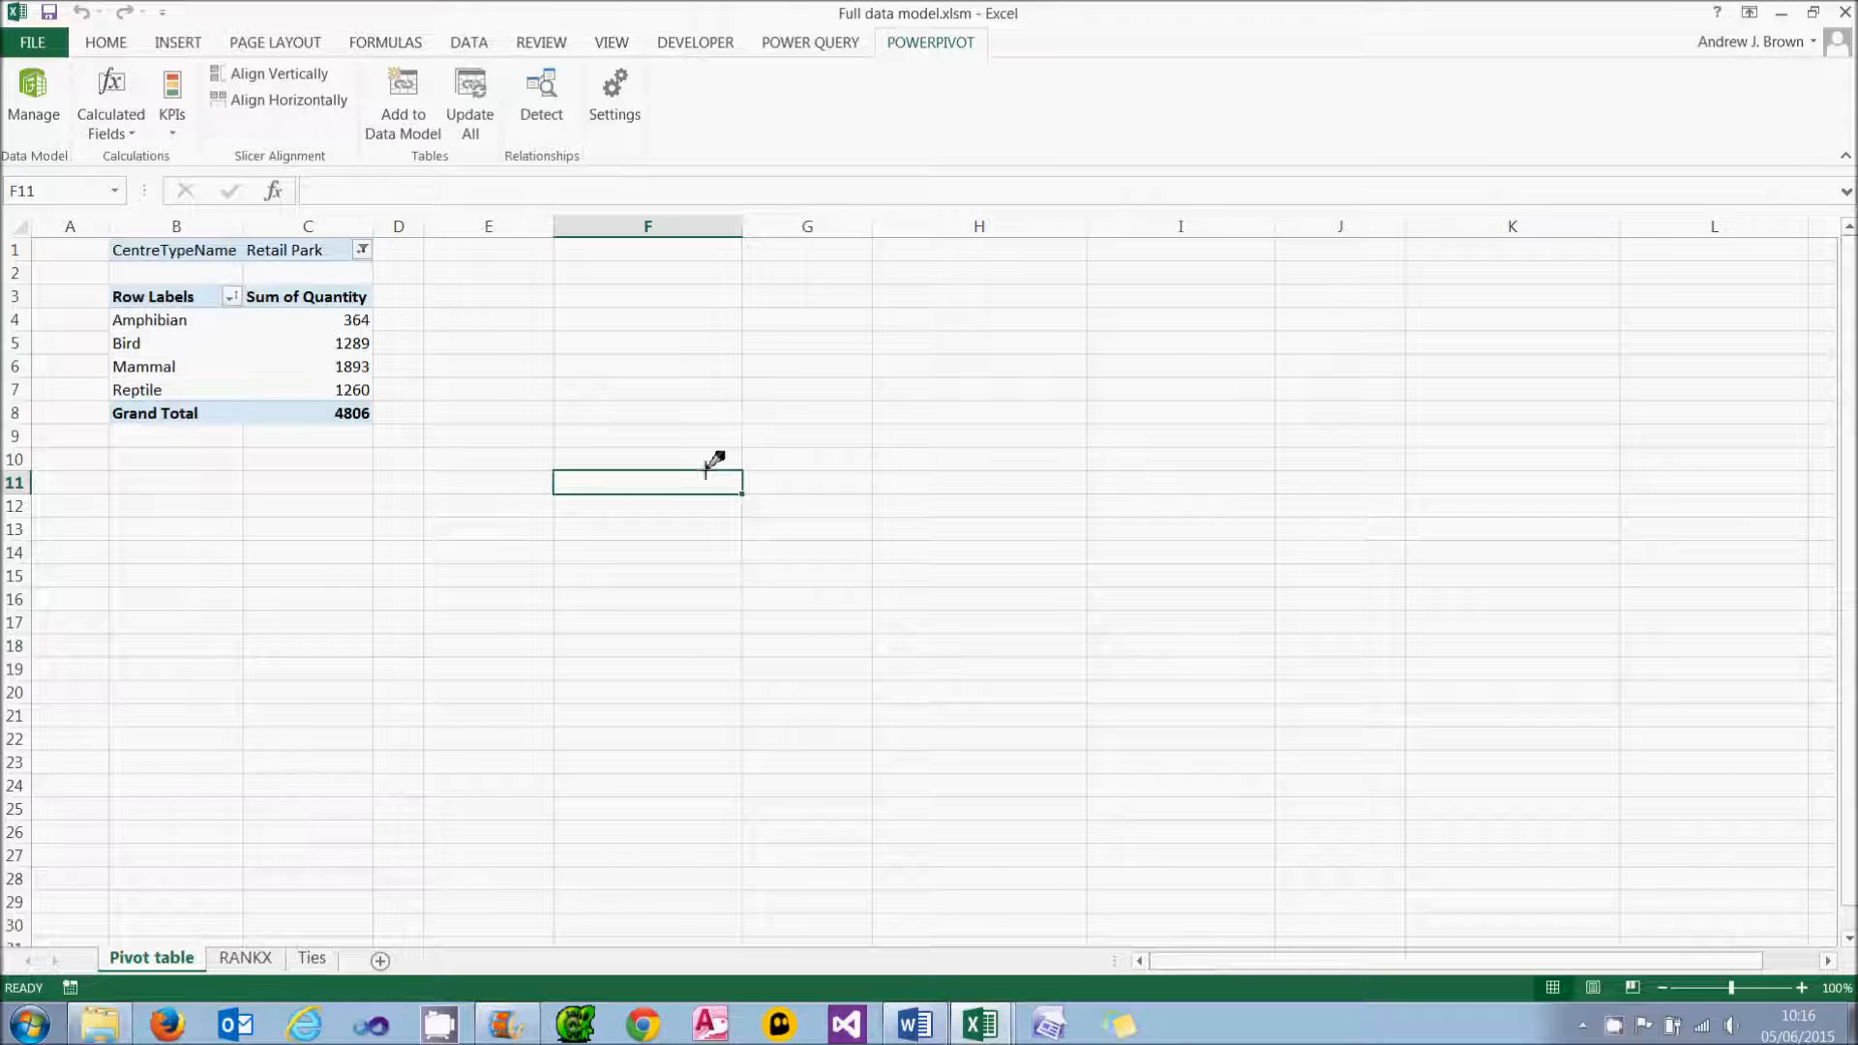
# Step: Select the pivot table's Mammal quantity and start a new calculated field from POWERPIVOT
pyautogui.click(307, 319)
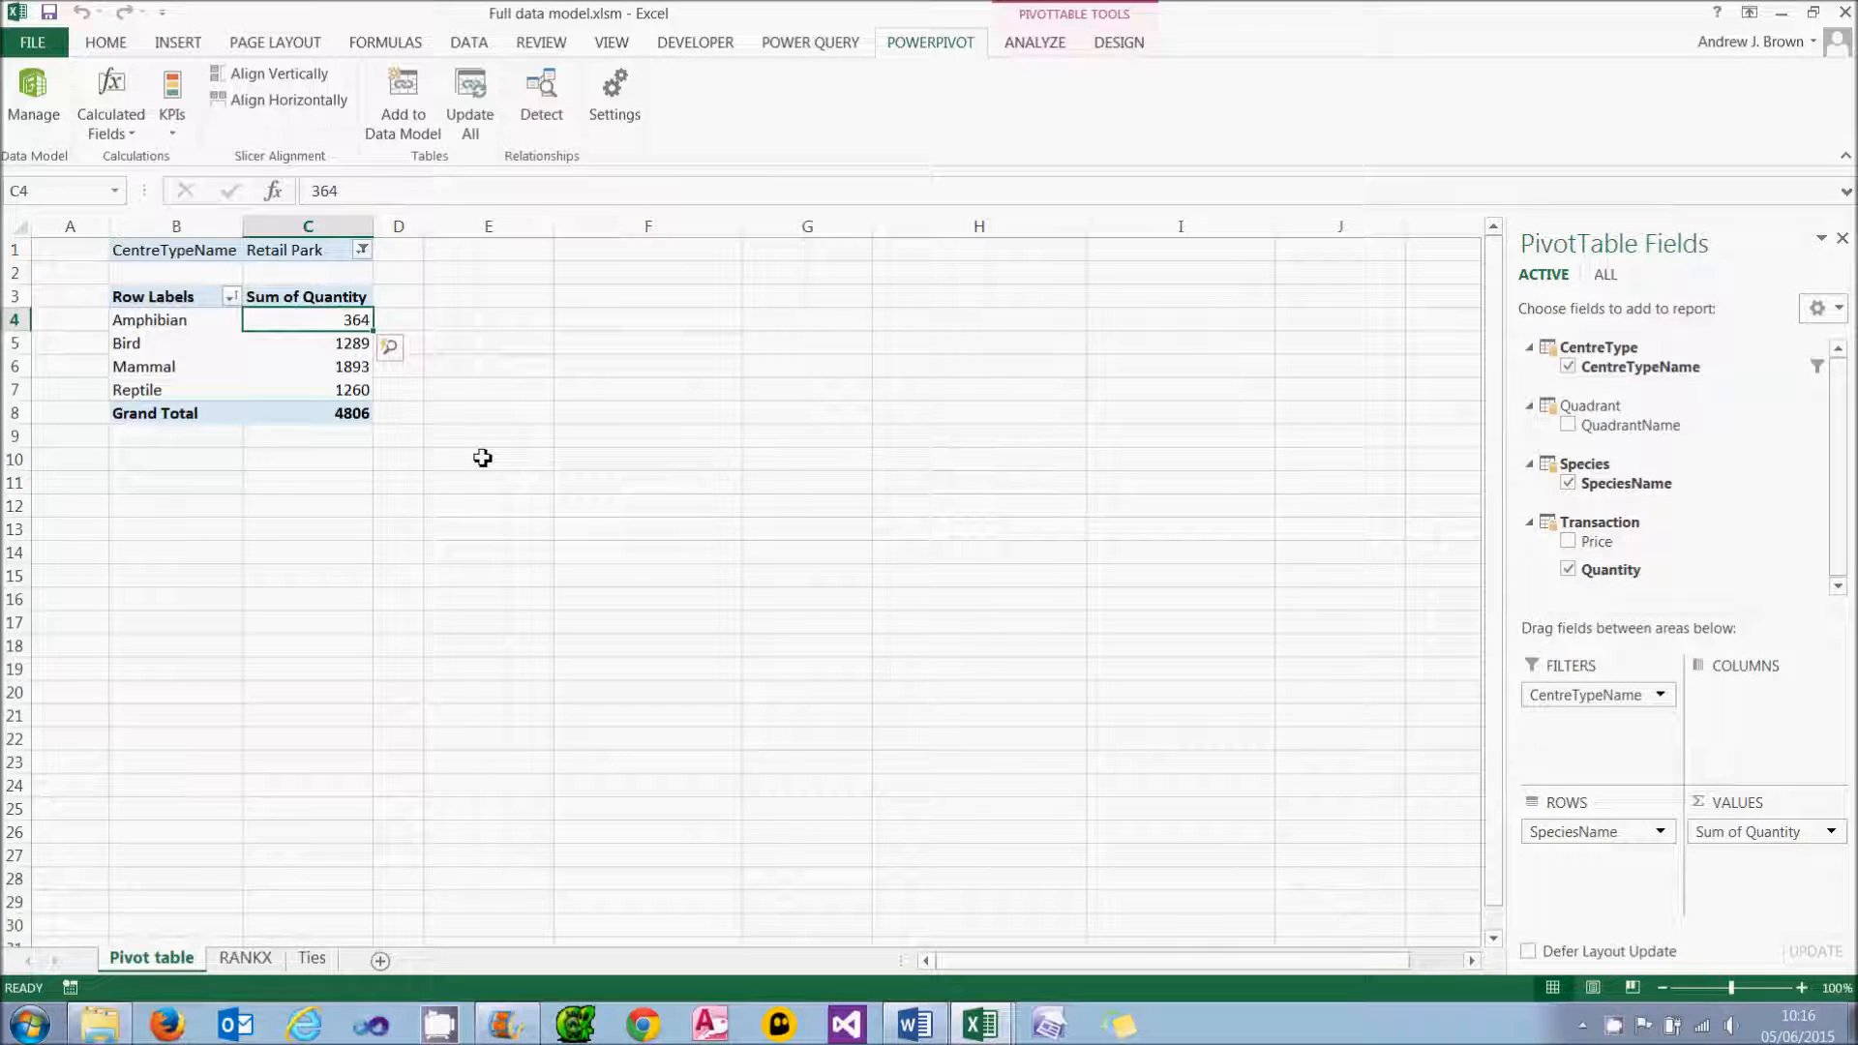
pyautogui.moveTo(494, 468)
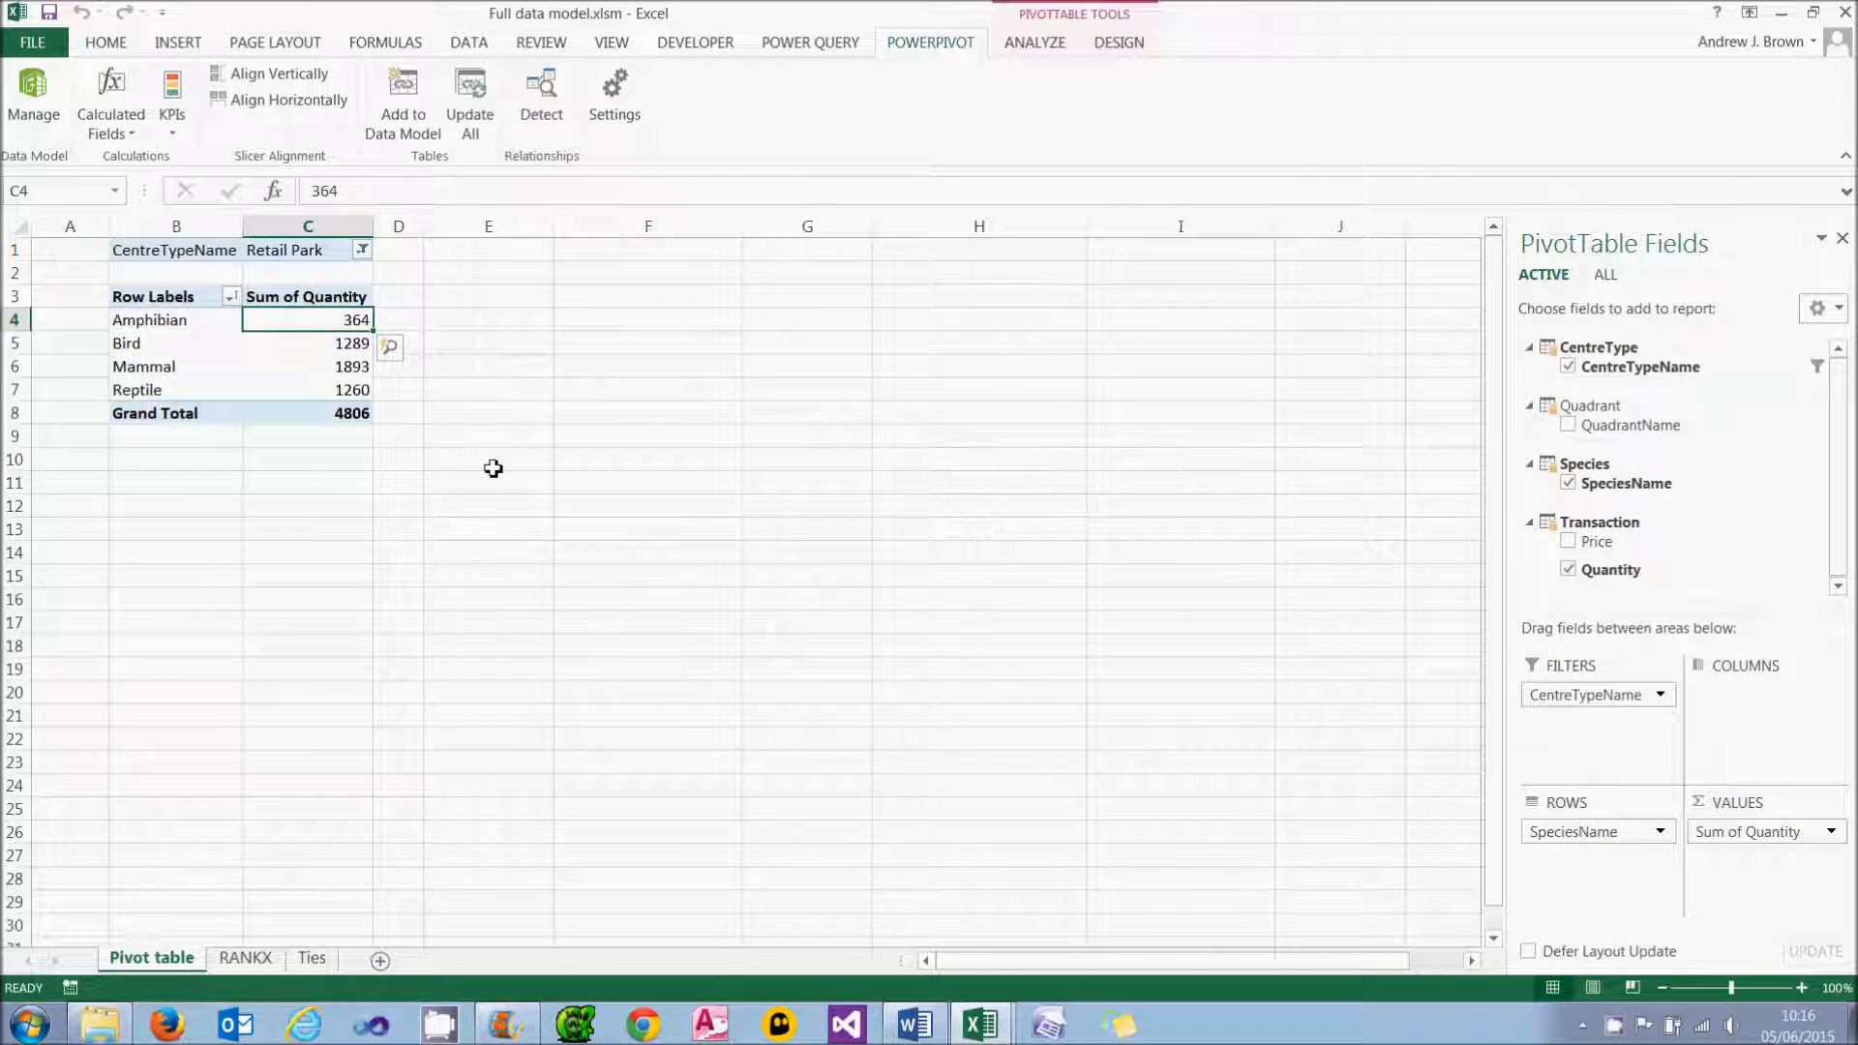
pyautogui.click(307, 366)
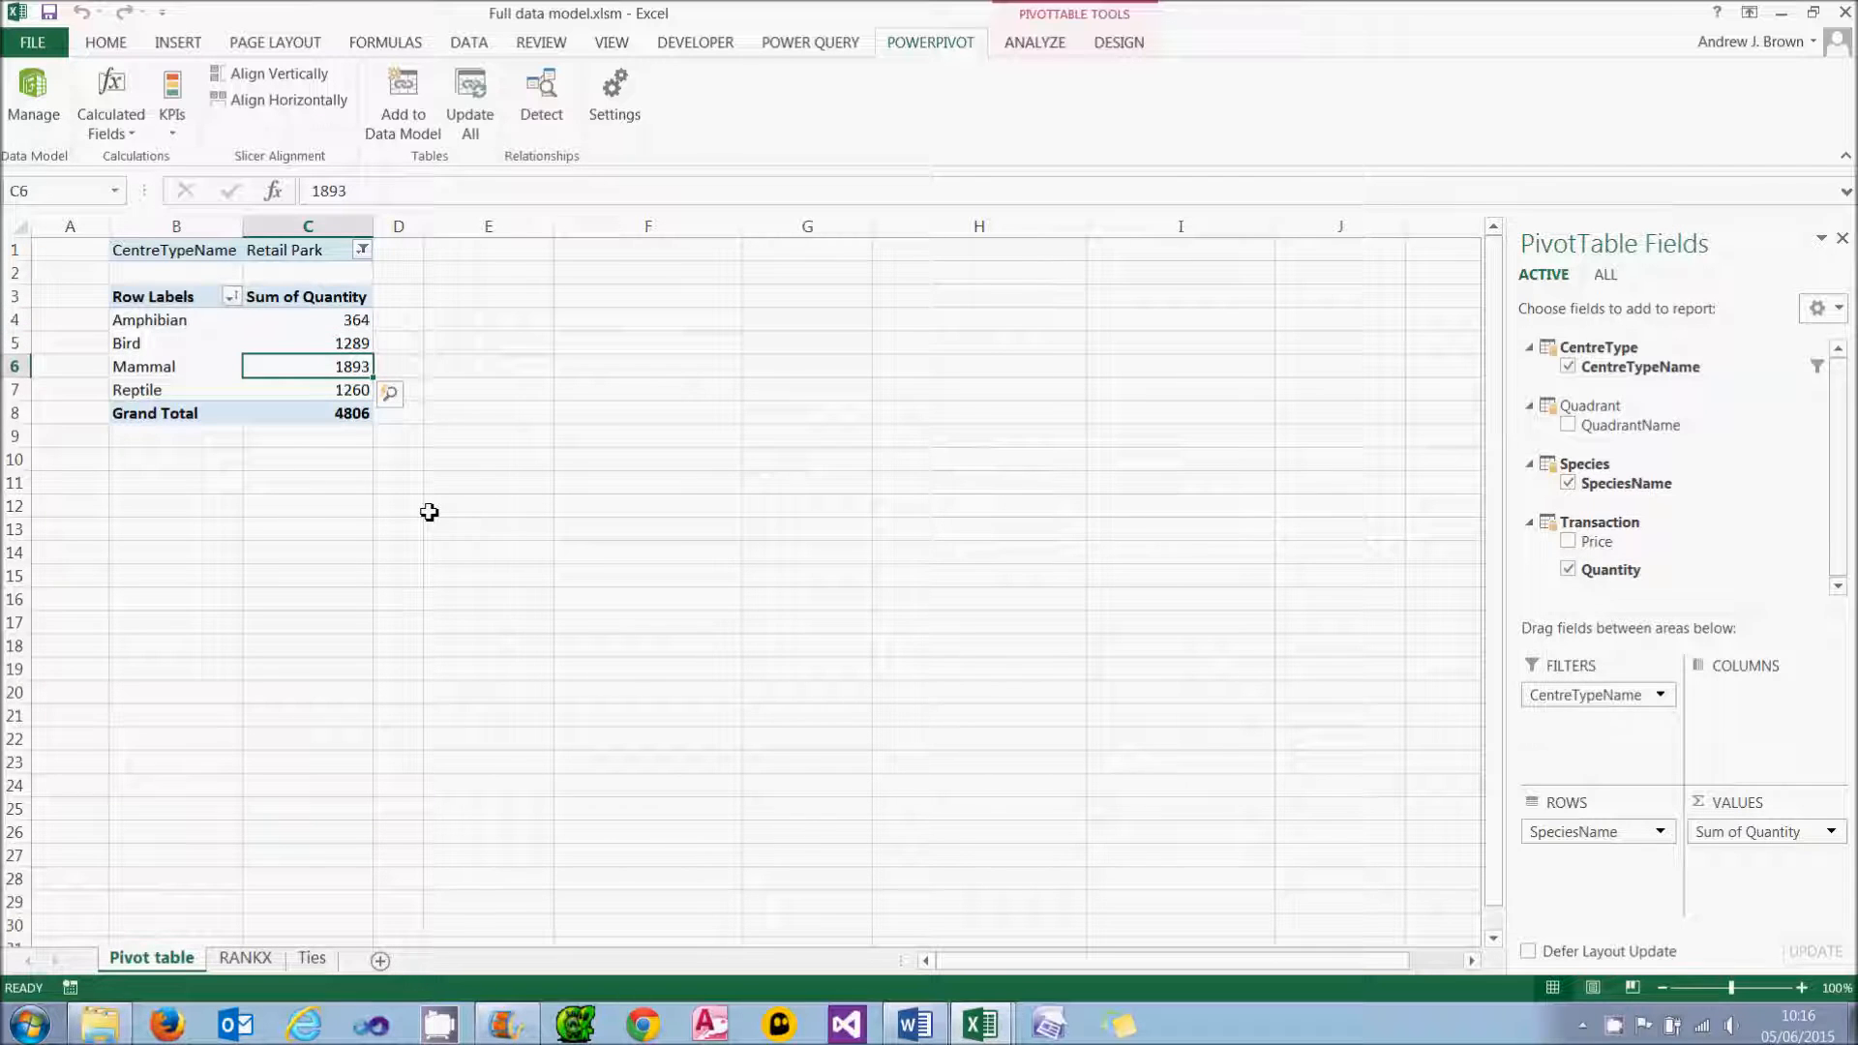
pyautogui.click(110, 101)
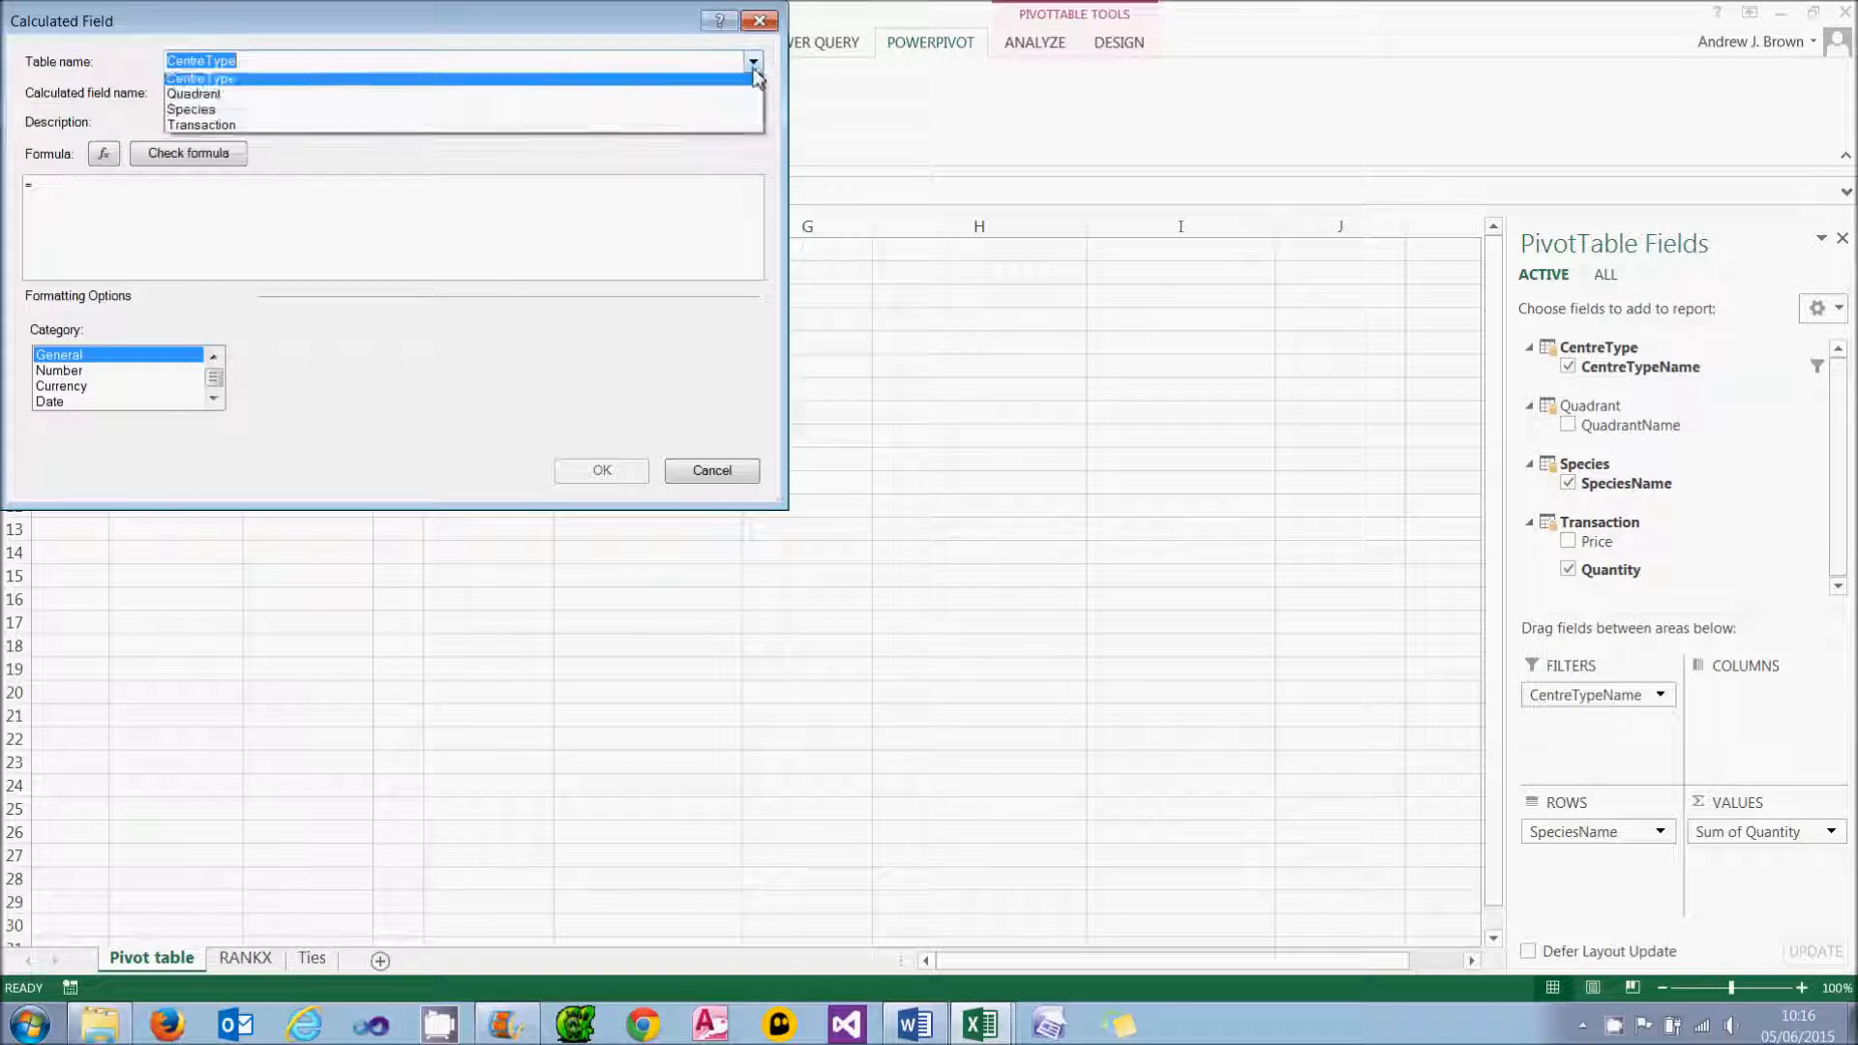
# Step: Create a Sort order calculated field =RANKX('Species', SUM([Quantity]), , TRUE) stored in the Transaction table
pyautogui.click(201, 124)
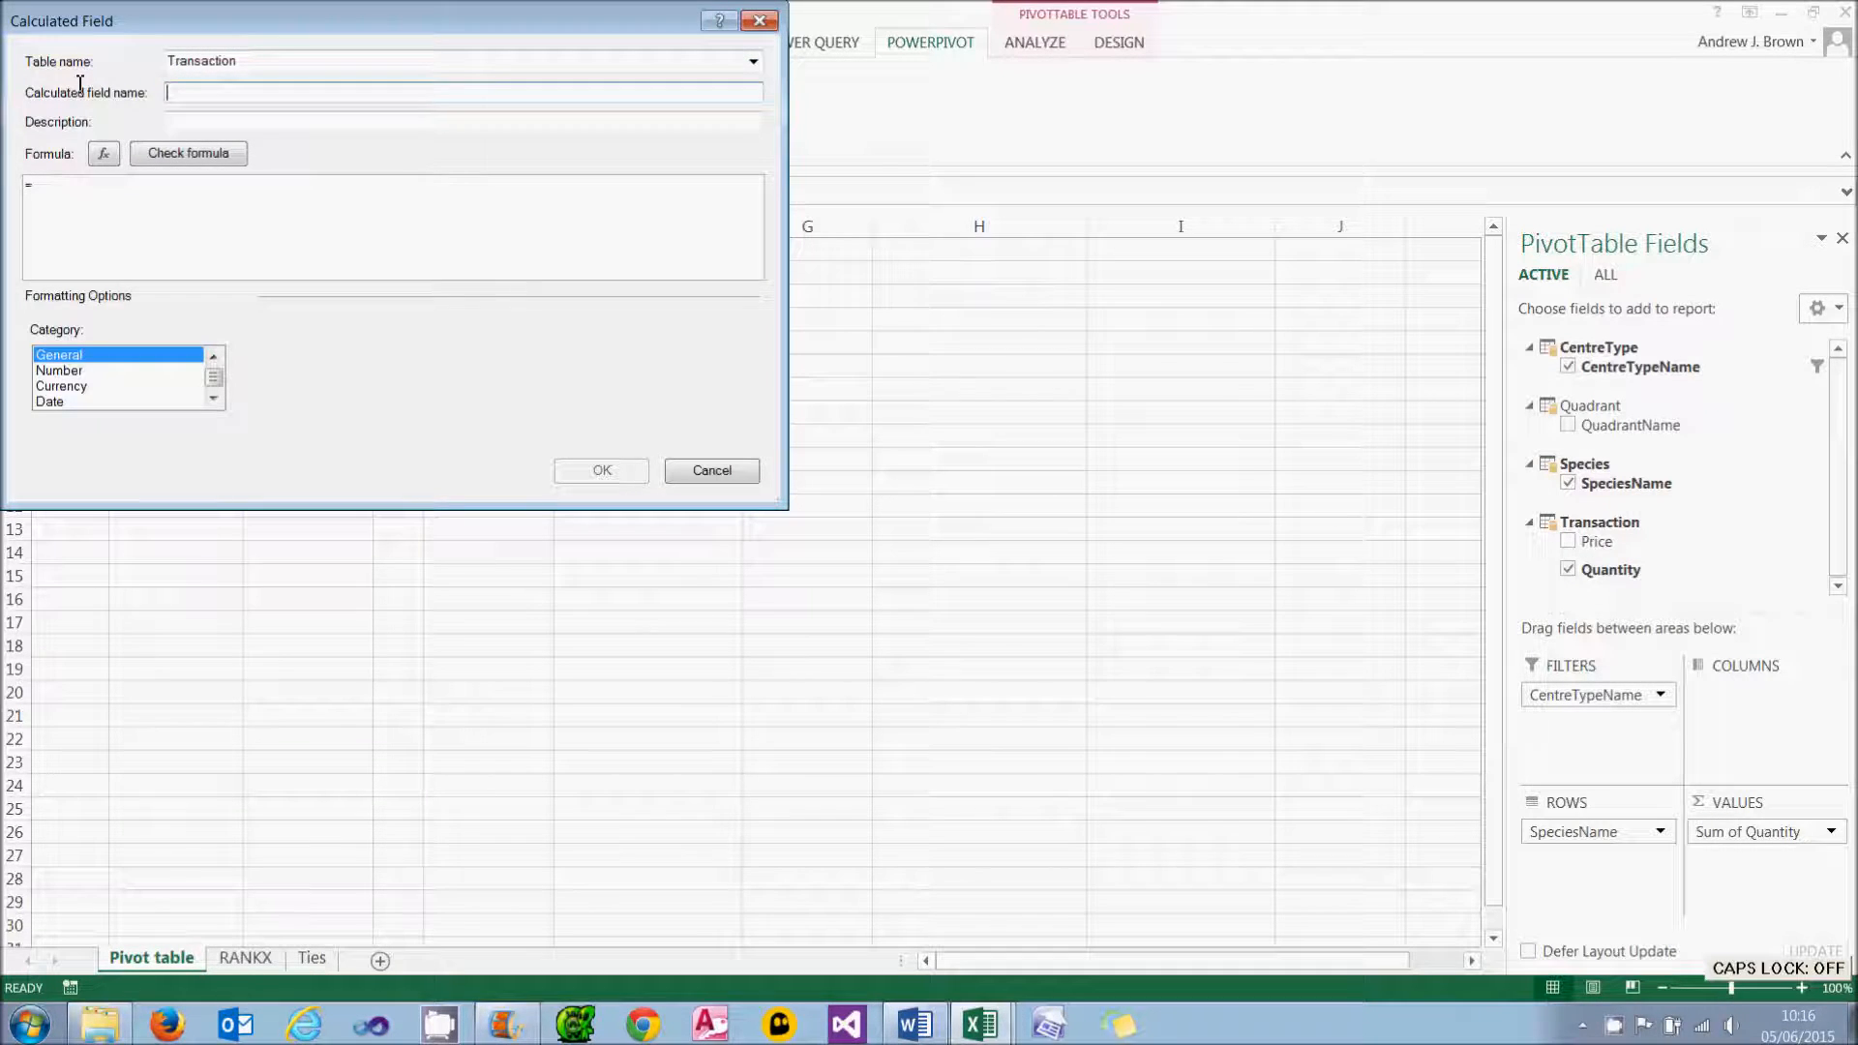
pyautogui.write('Sort order')
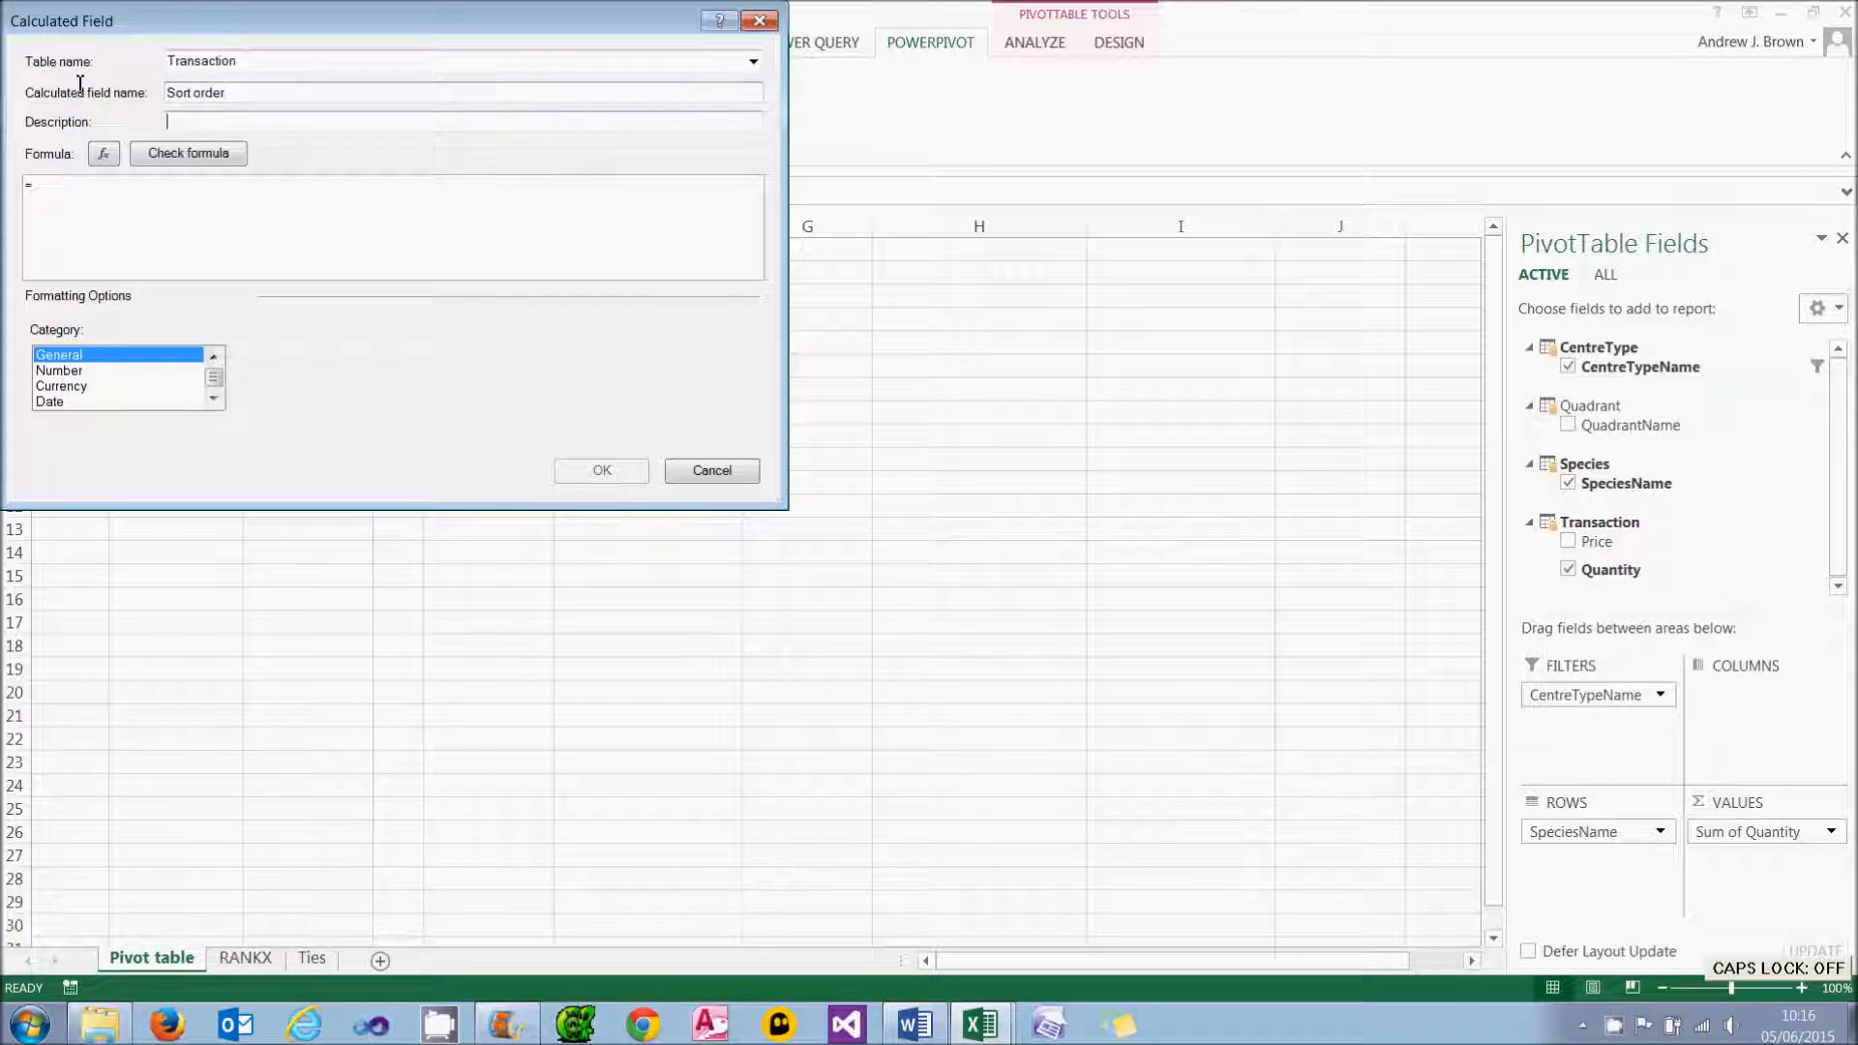
pyautogui.write('=RANKX')
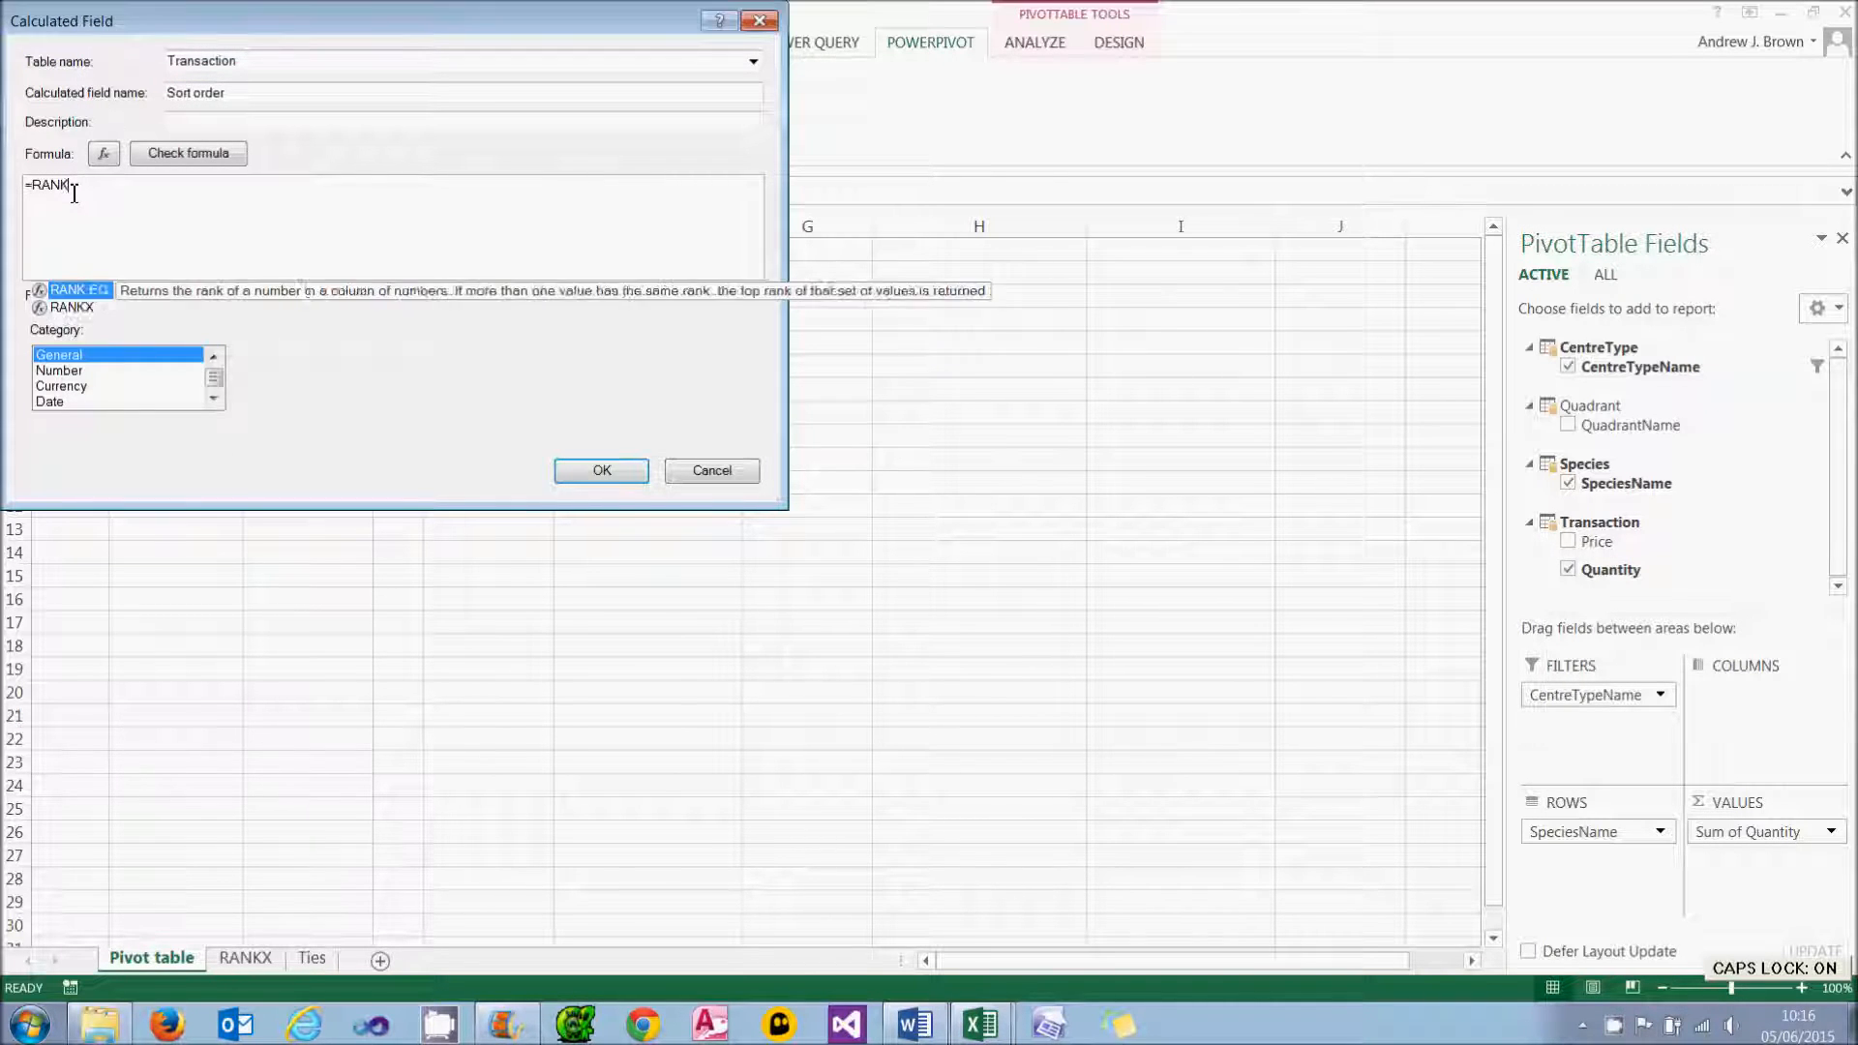
pyautogui.write('X(')
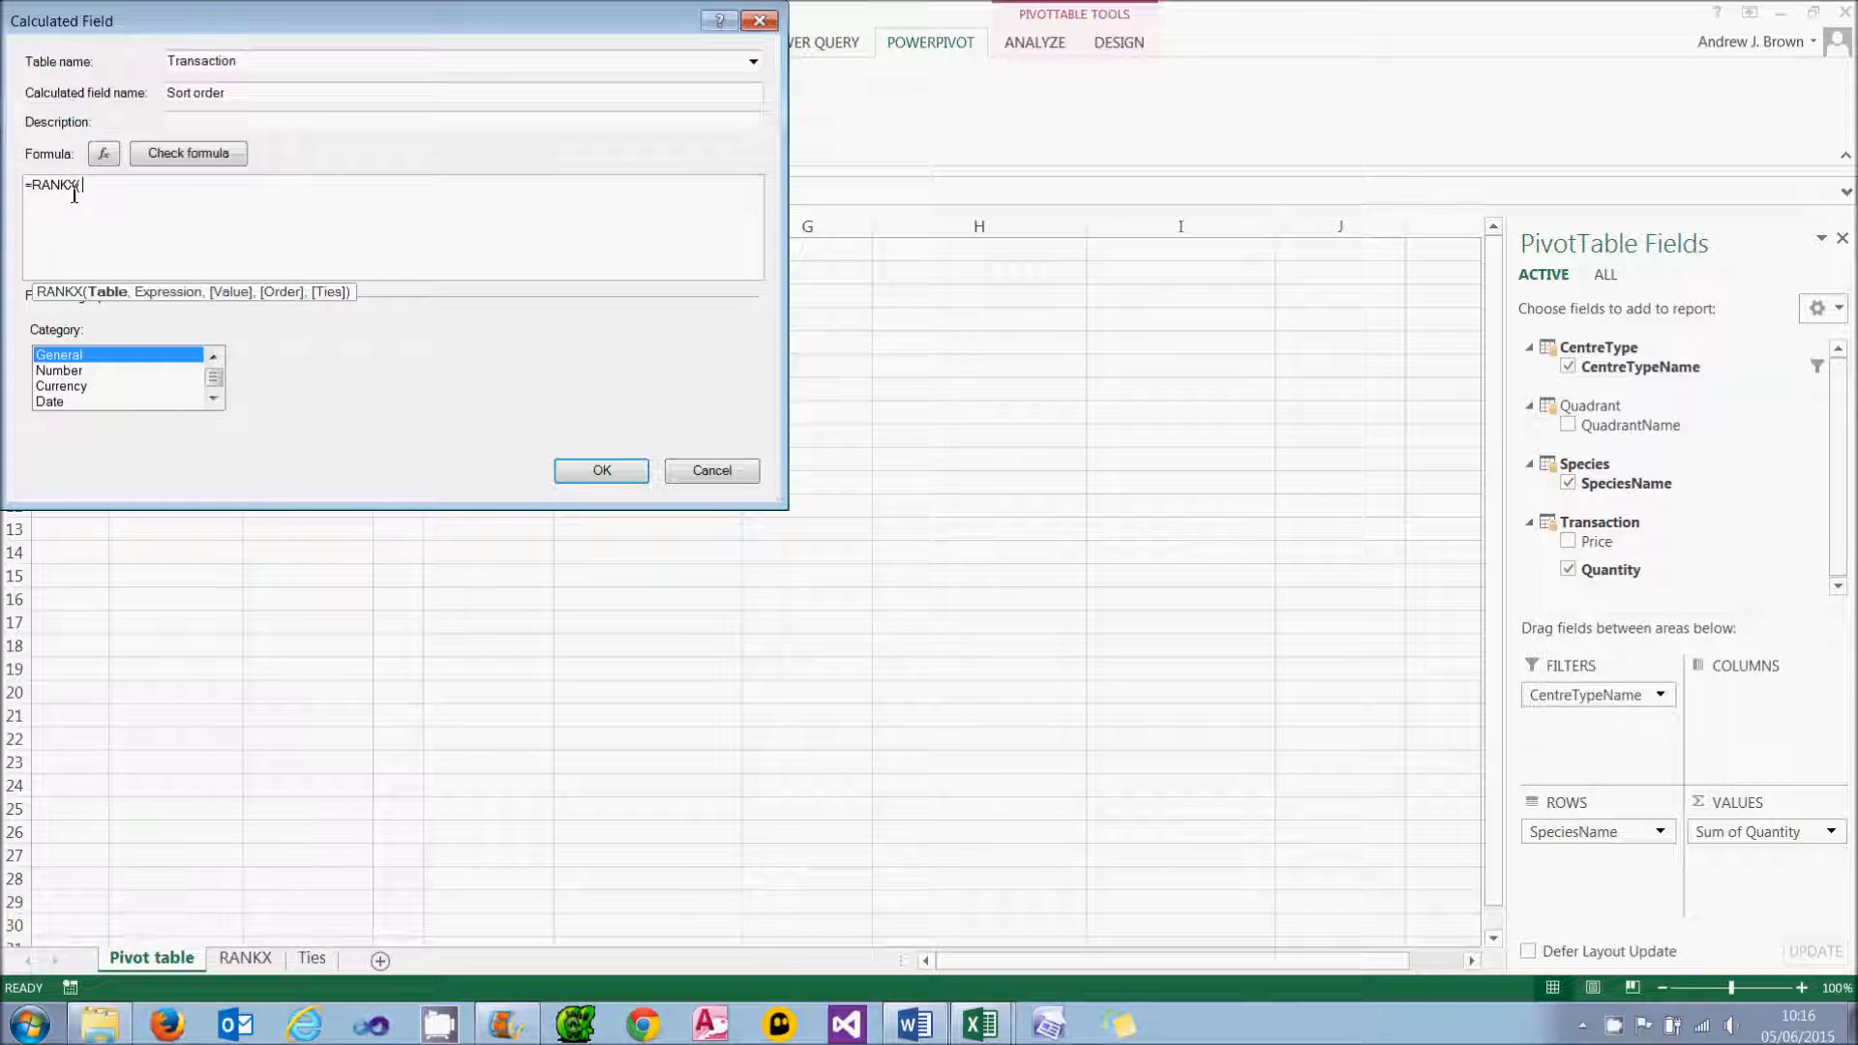
pyautogui.write("'Species'")
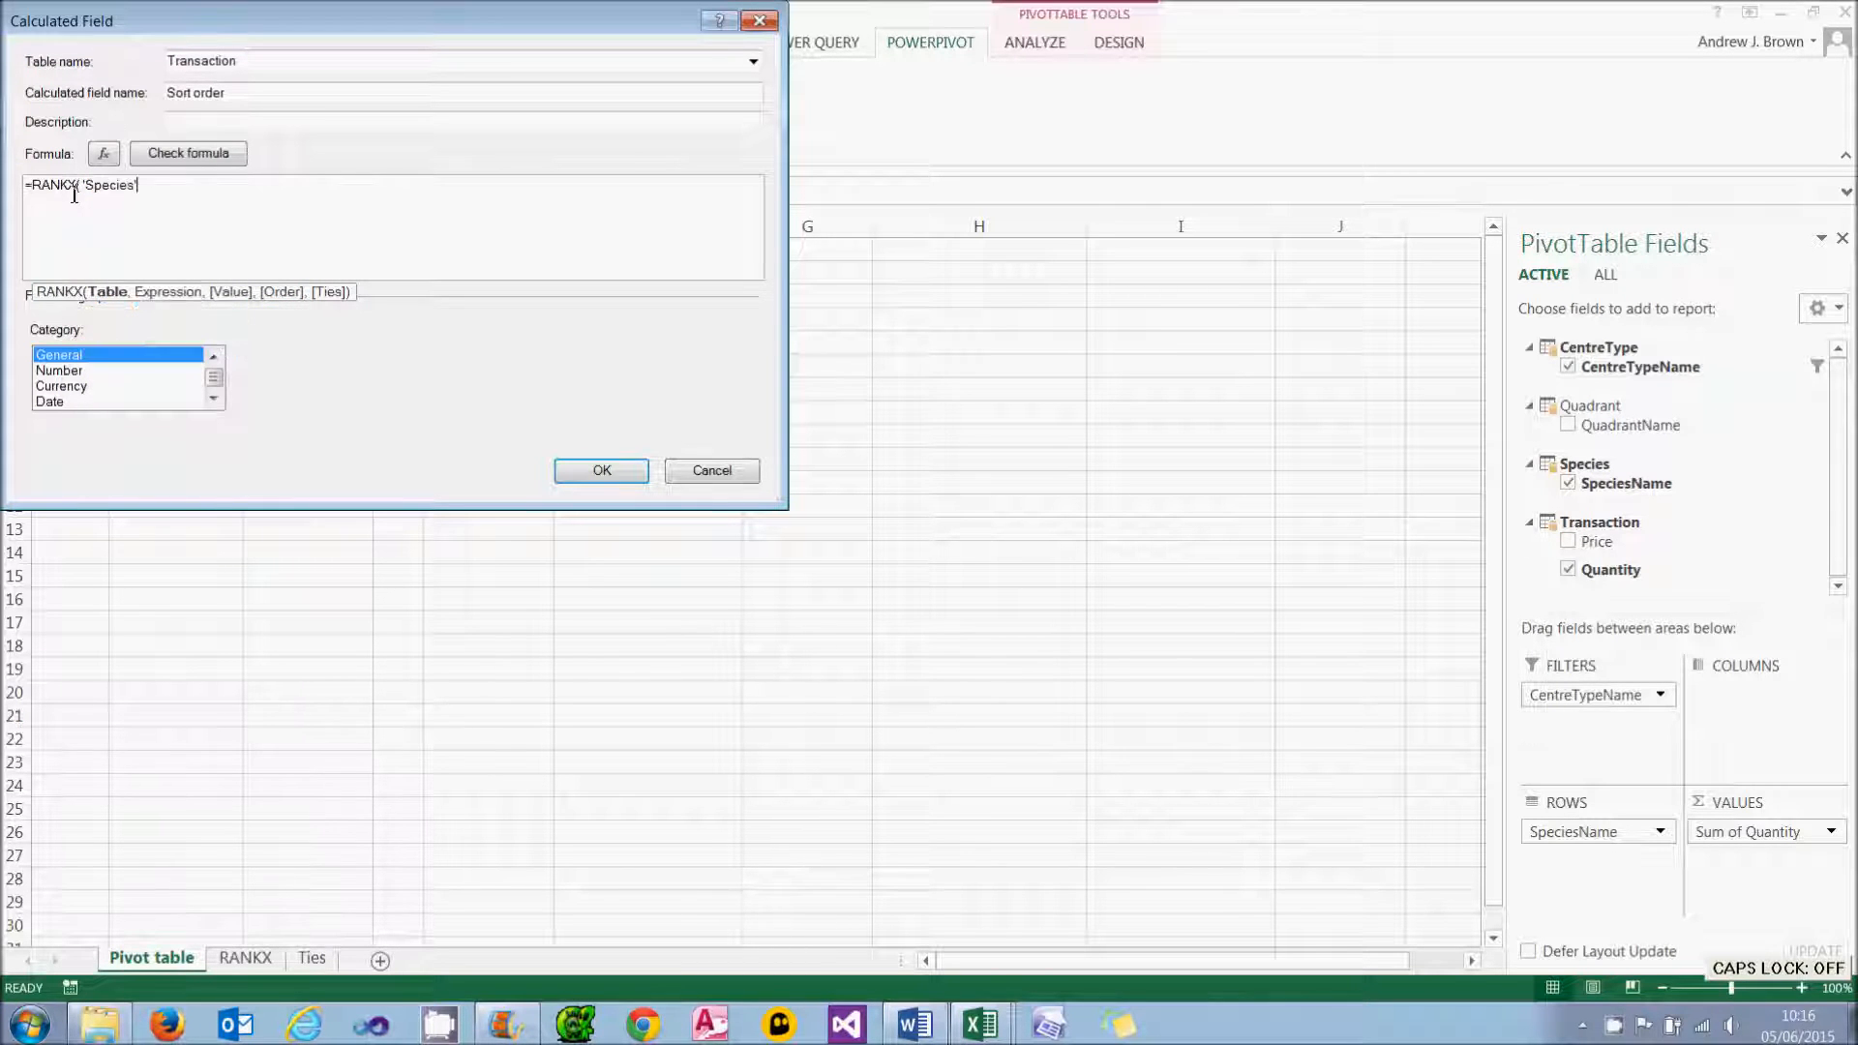
pyautogui.write(', SUM([Quantity')
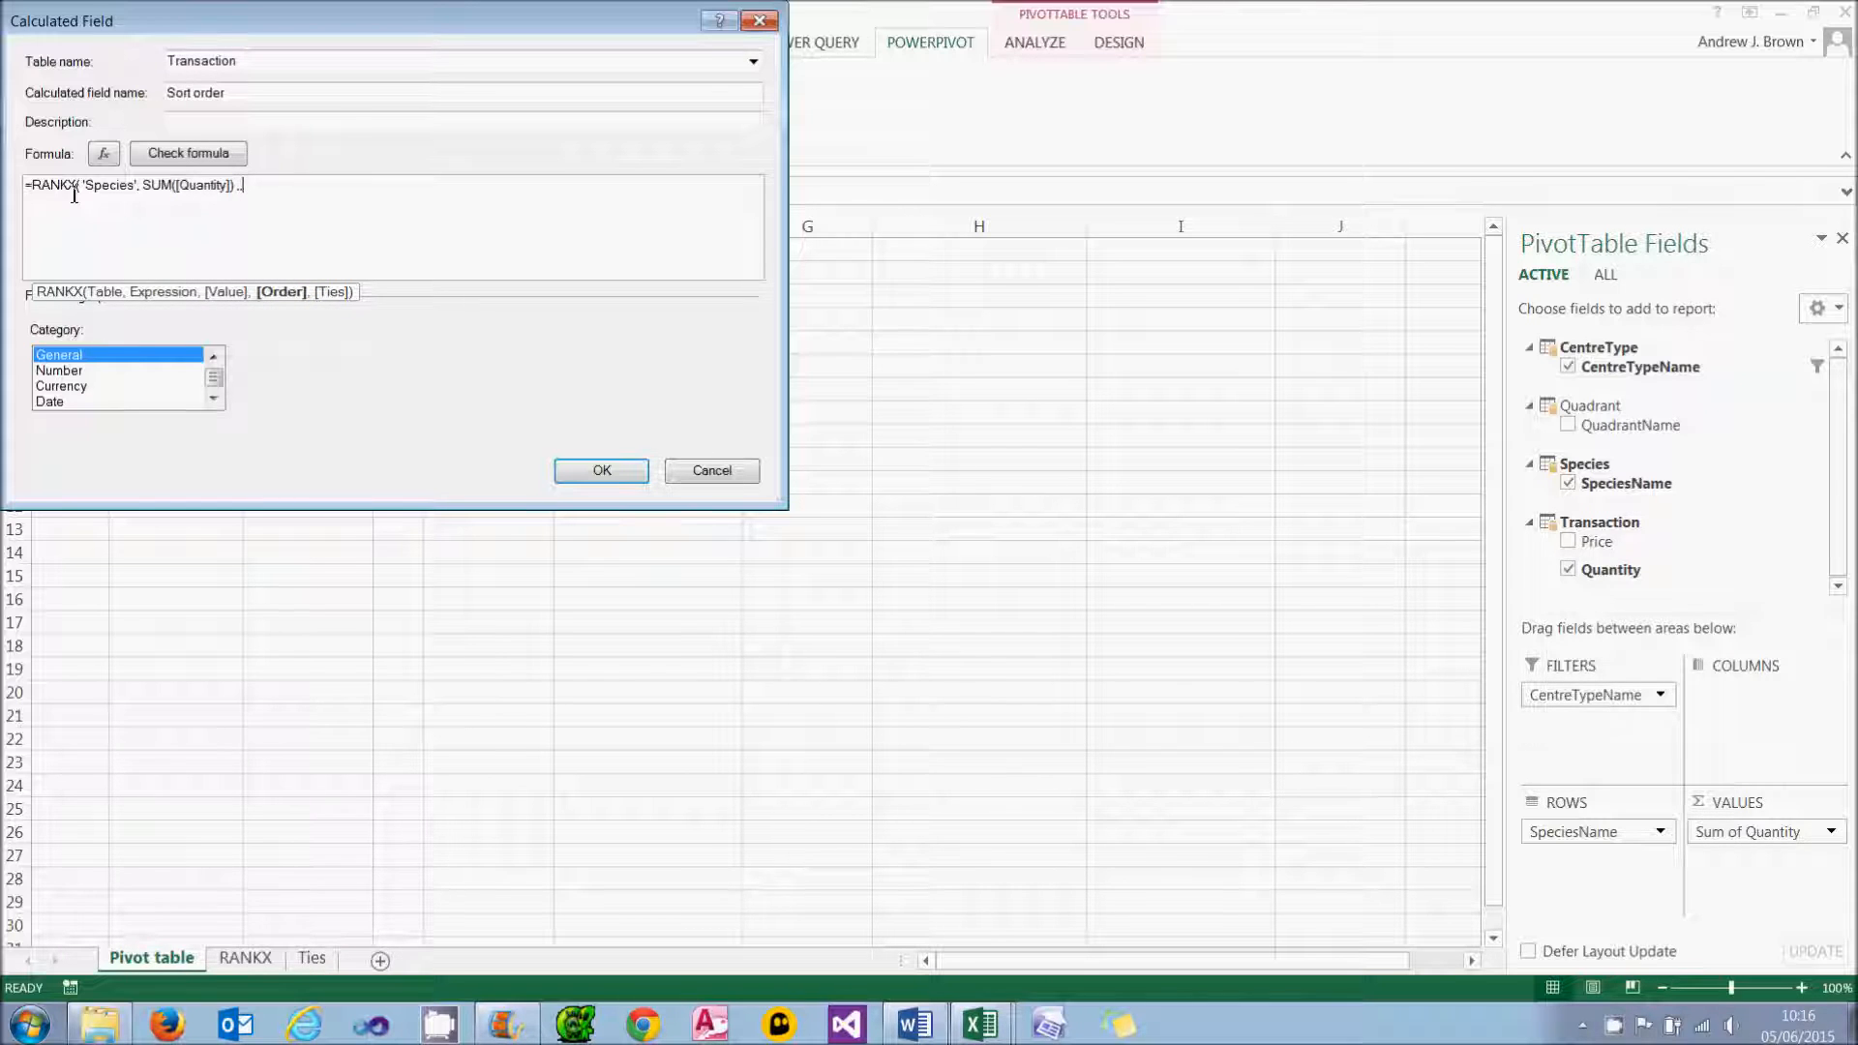
pyautogui.write(',, tru')
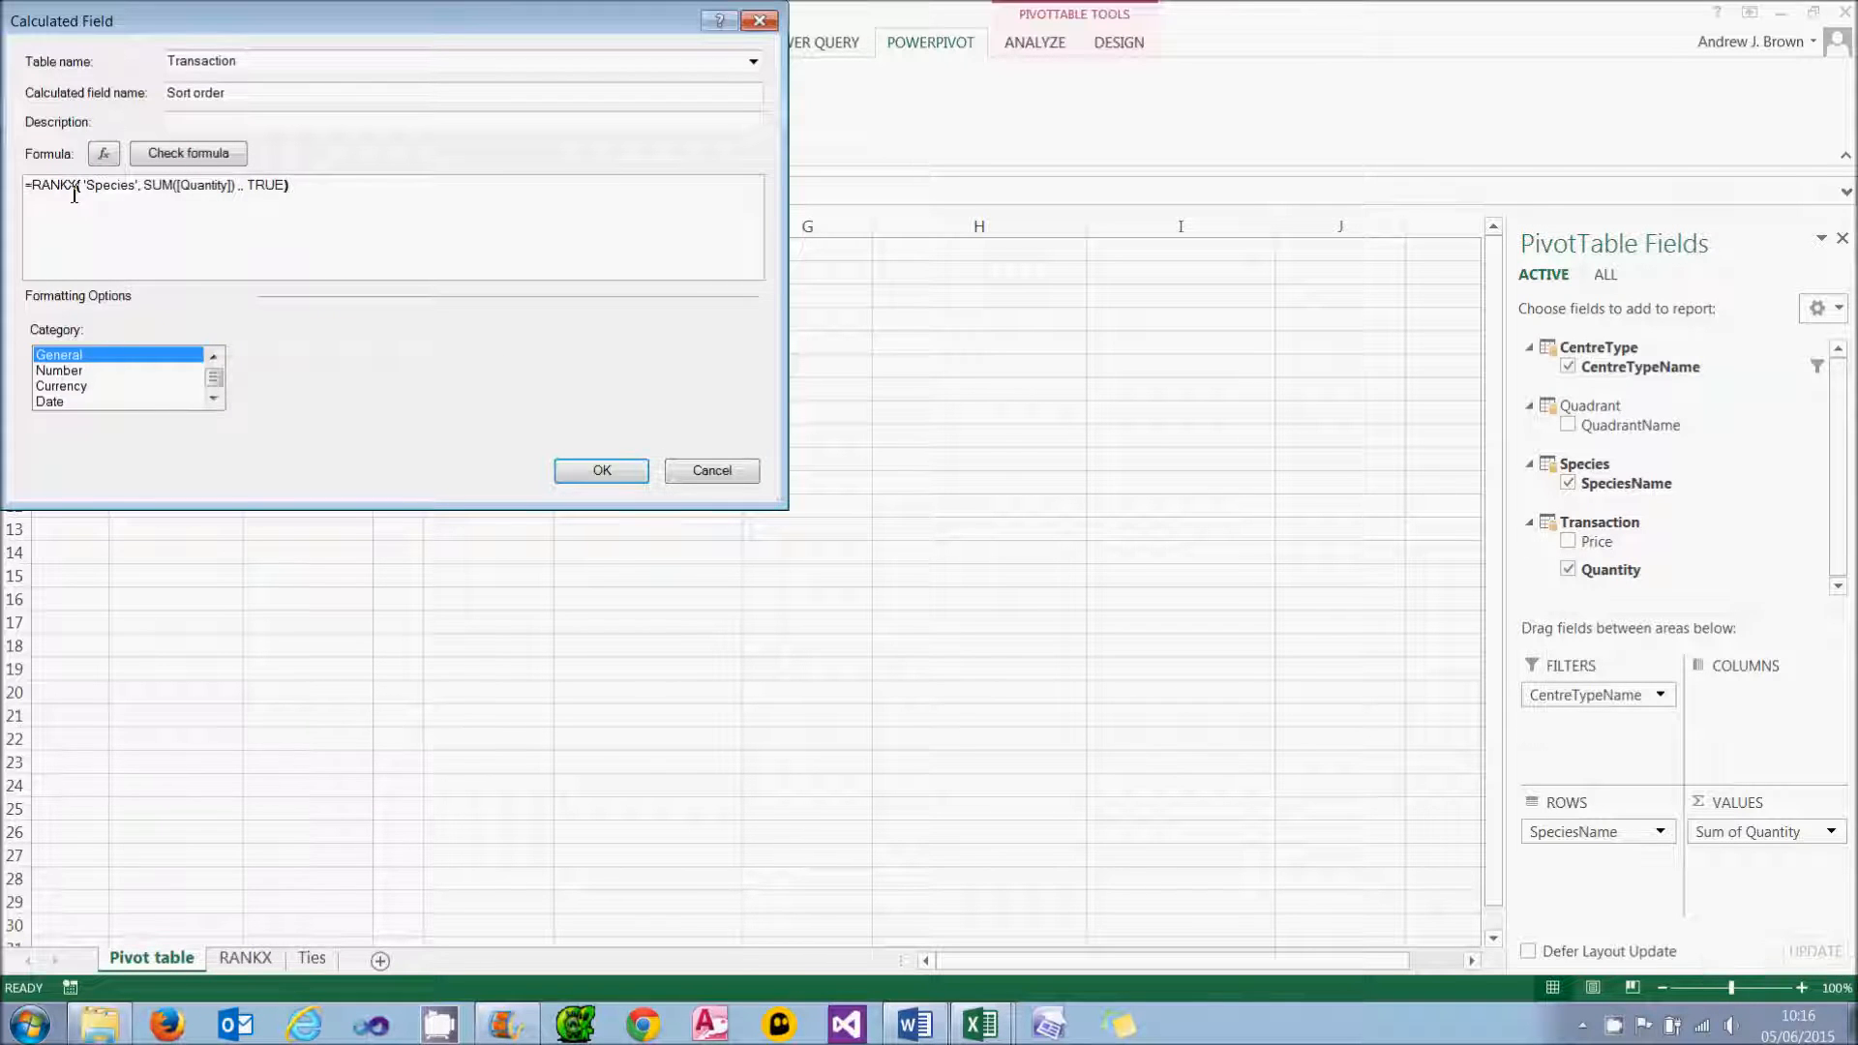
pyautogui.moveTo(89, 370)
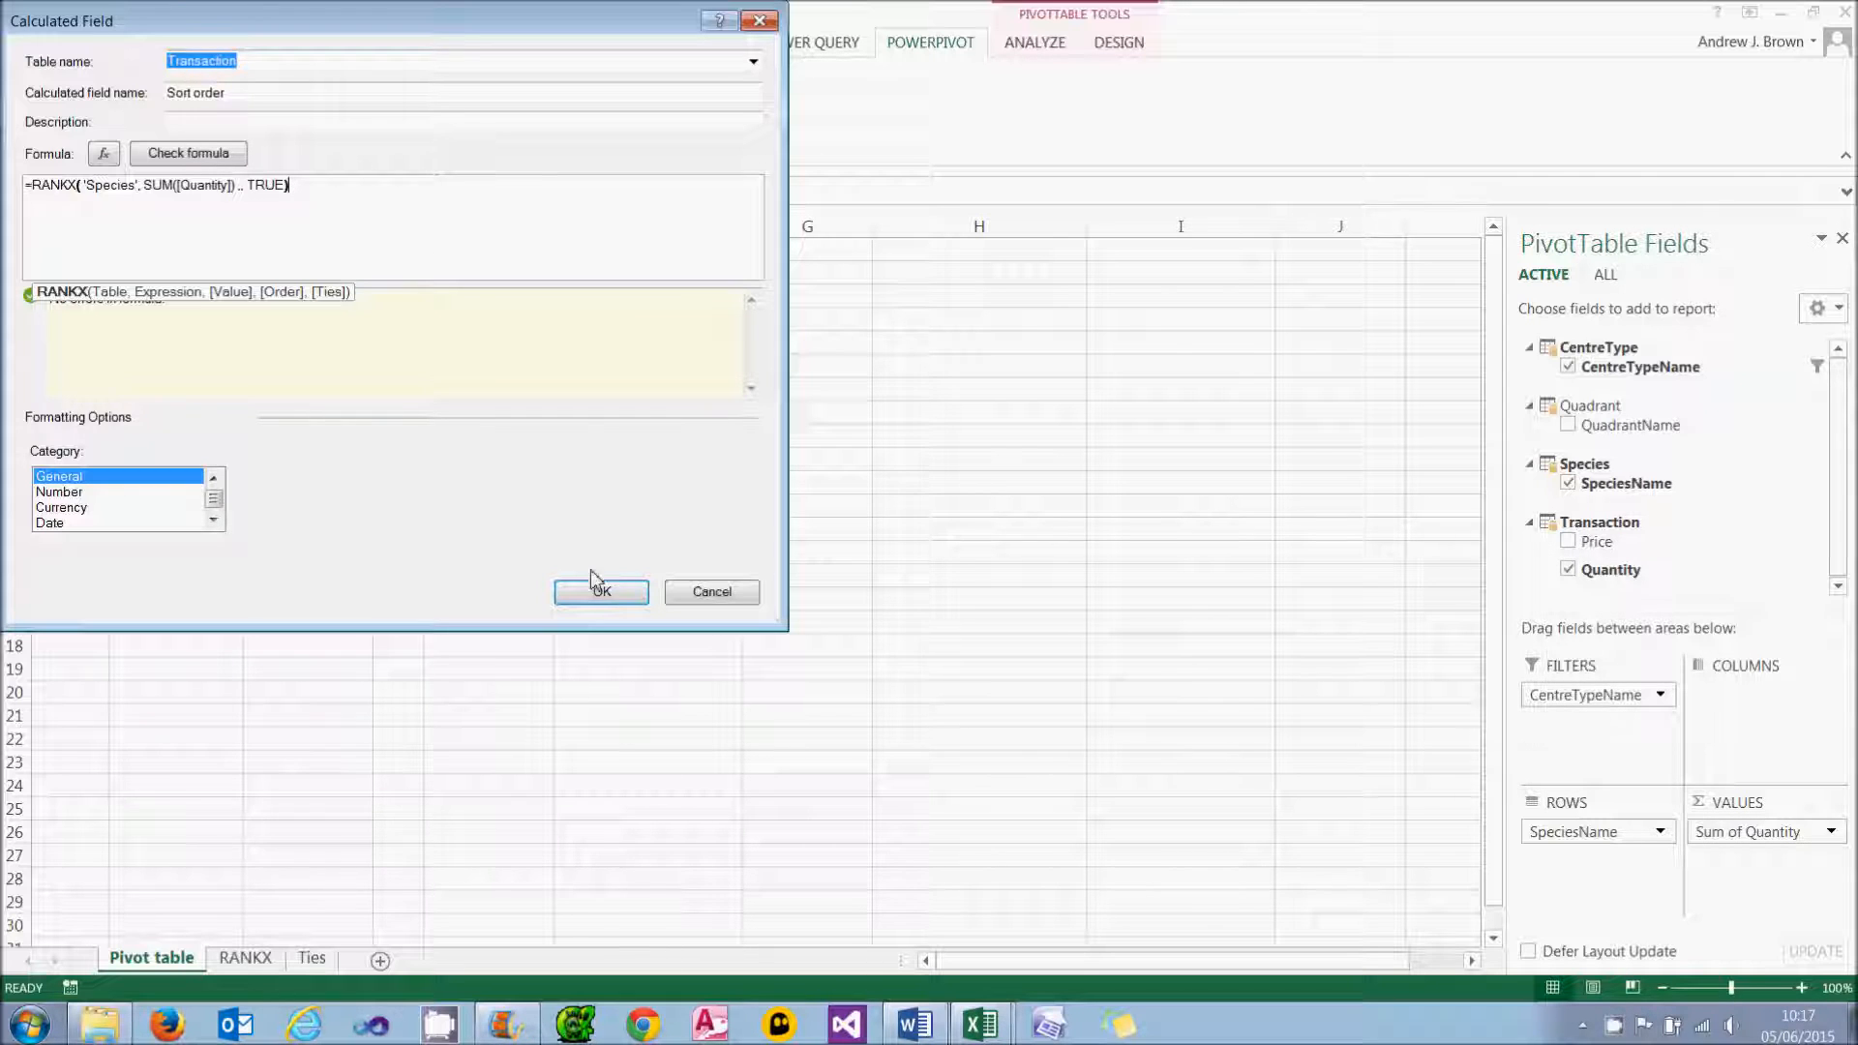
pyautogui.click(600, 592)
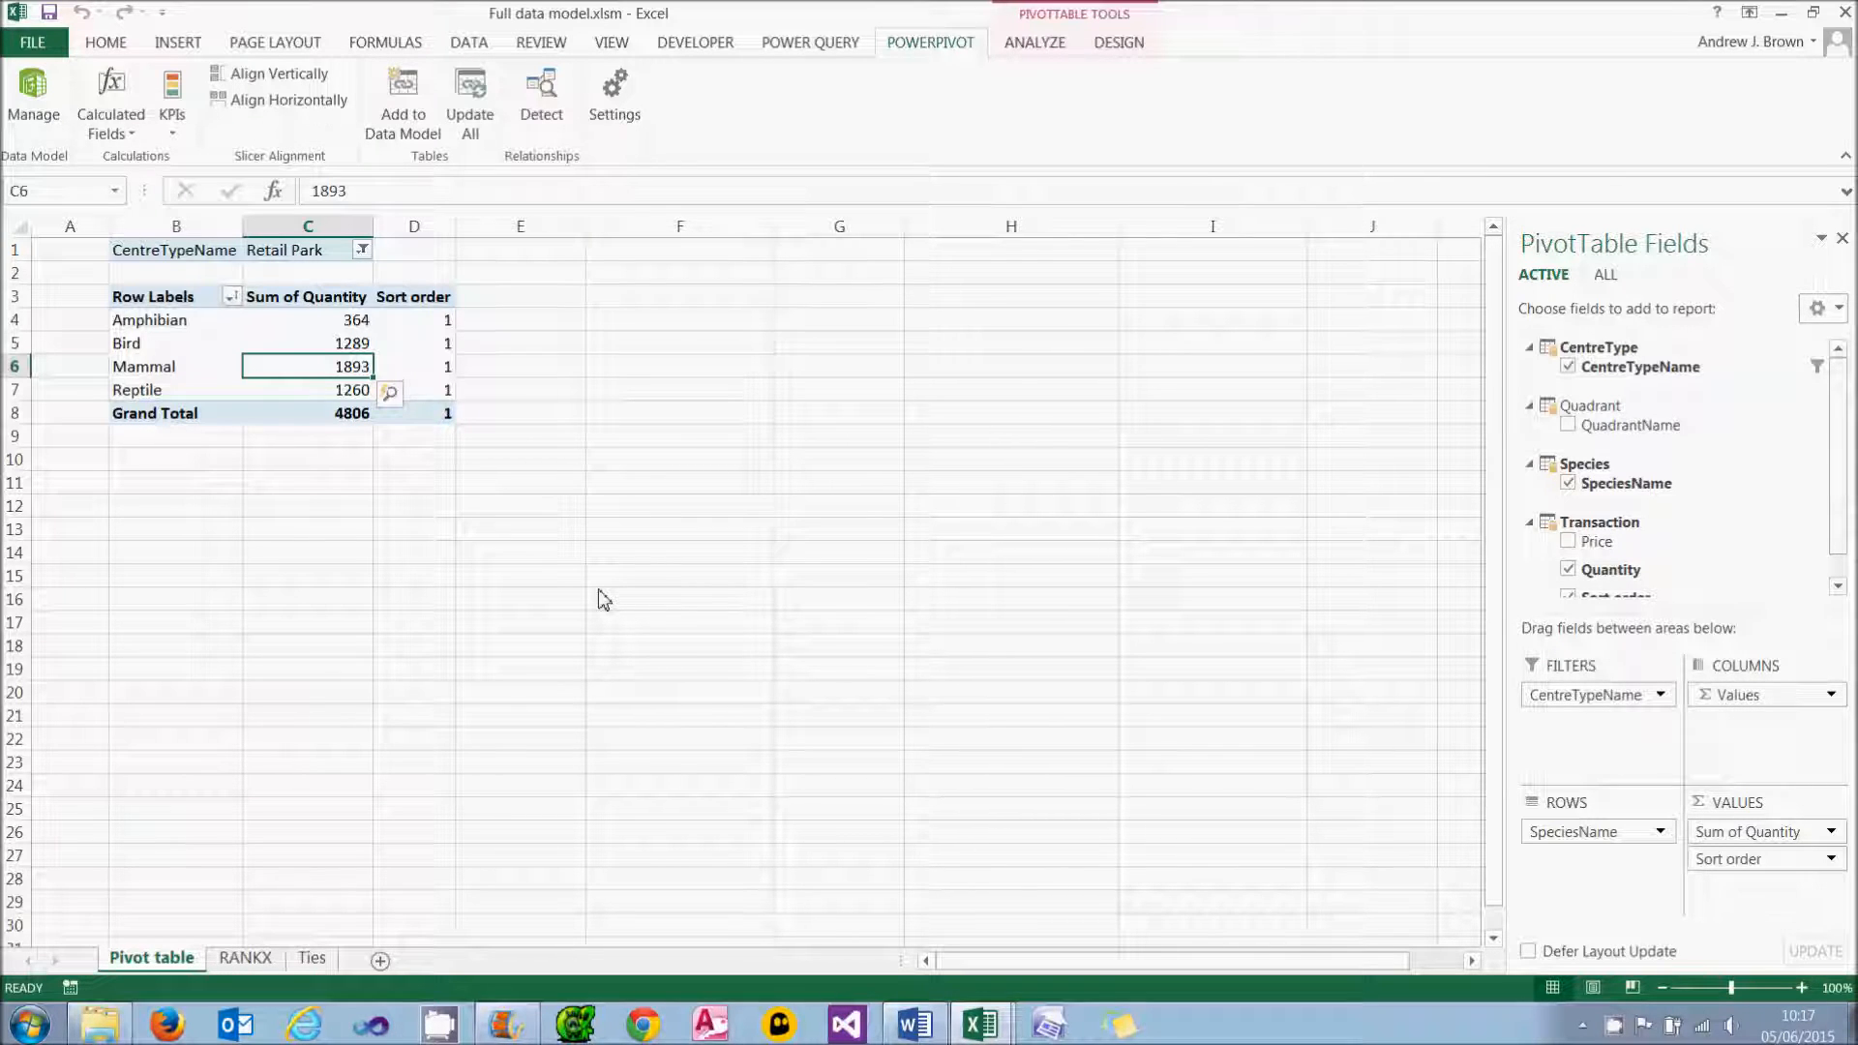
# Step: Edit Sort order so RANKX runs over ALL('Species') instead of 'Species'
pyautogui.click(110, 98)
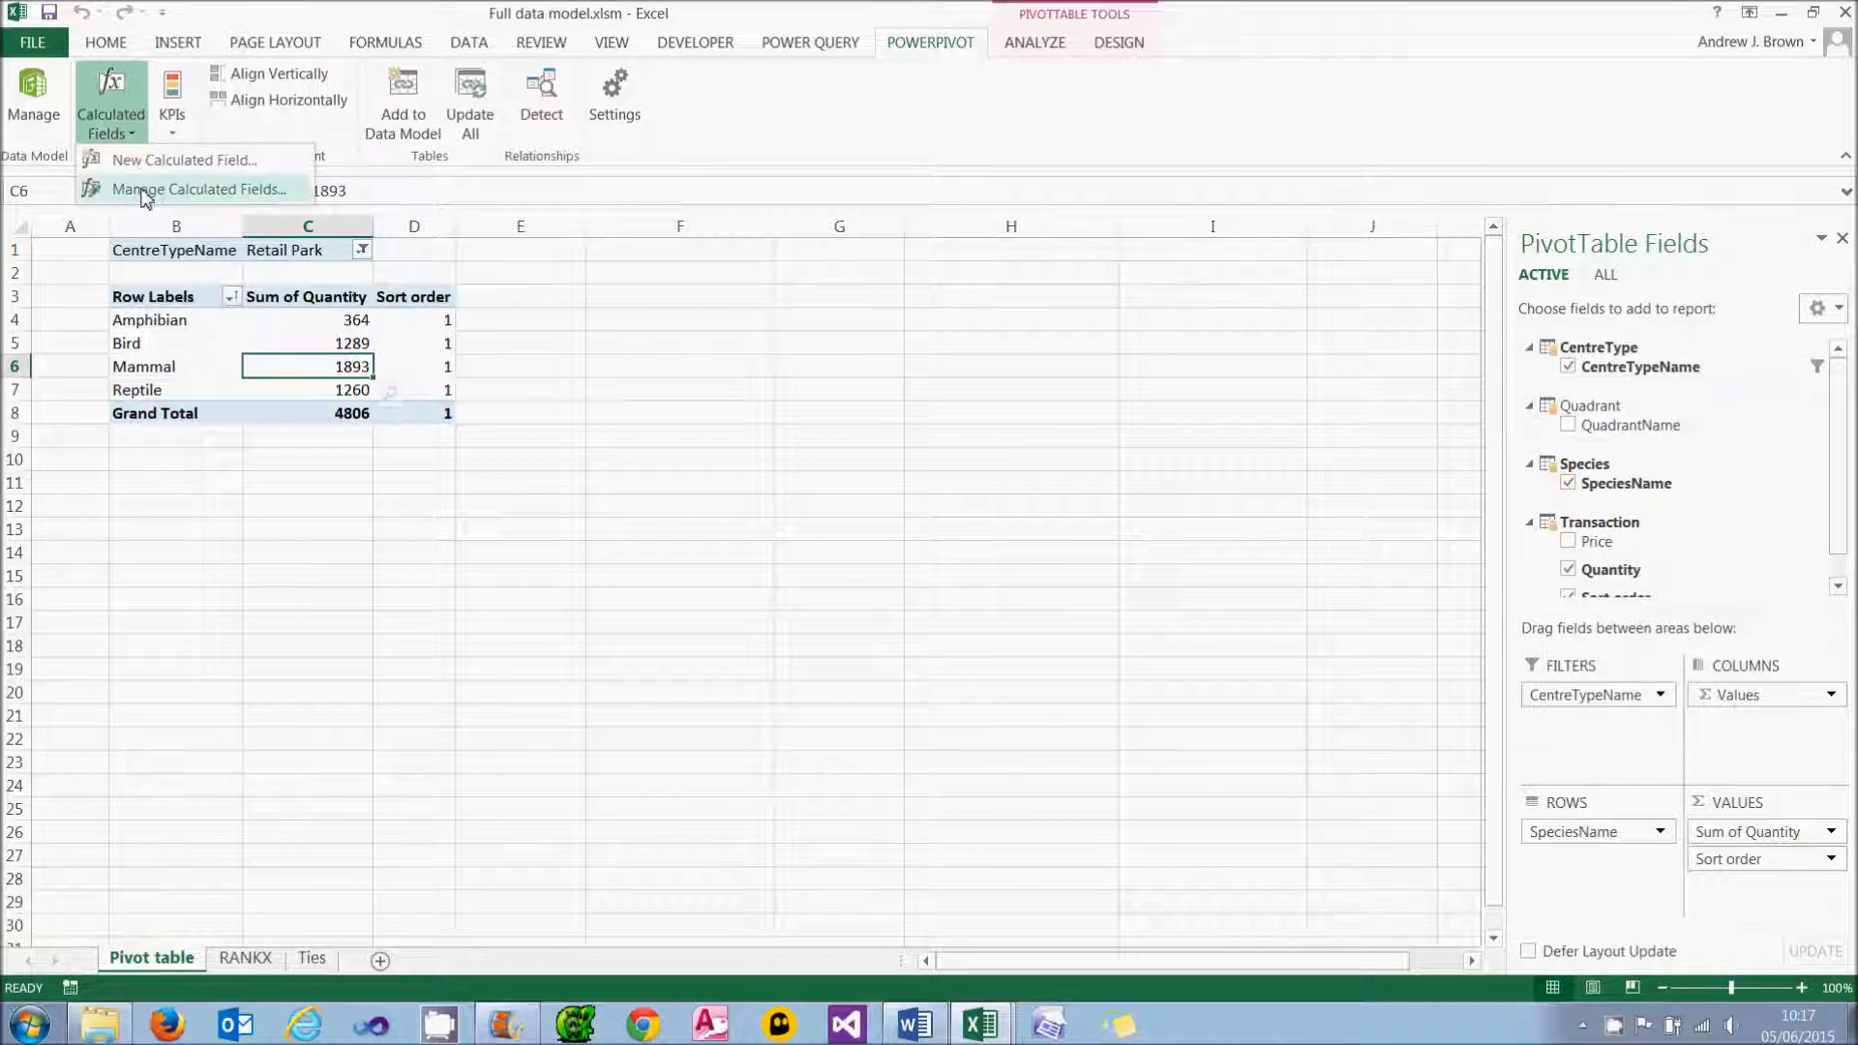
pyautogui.click(200, 190)
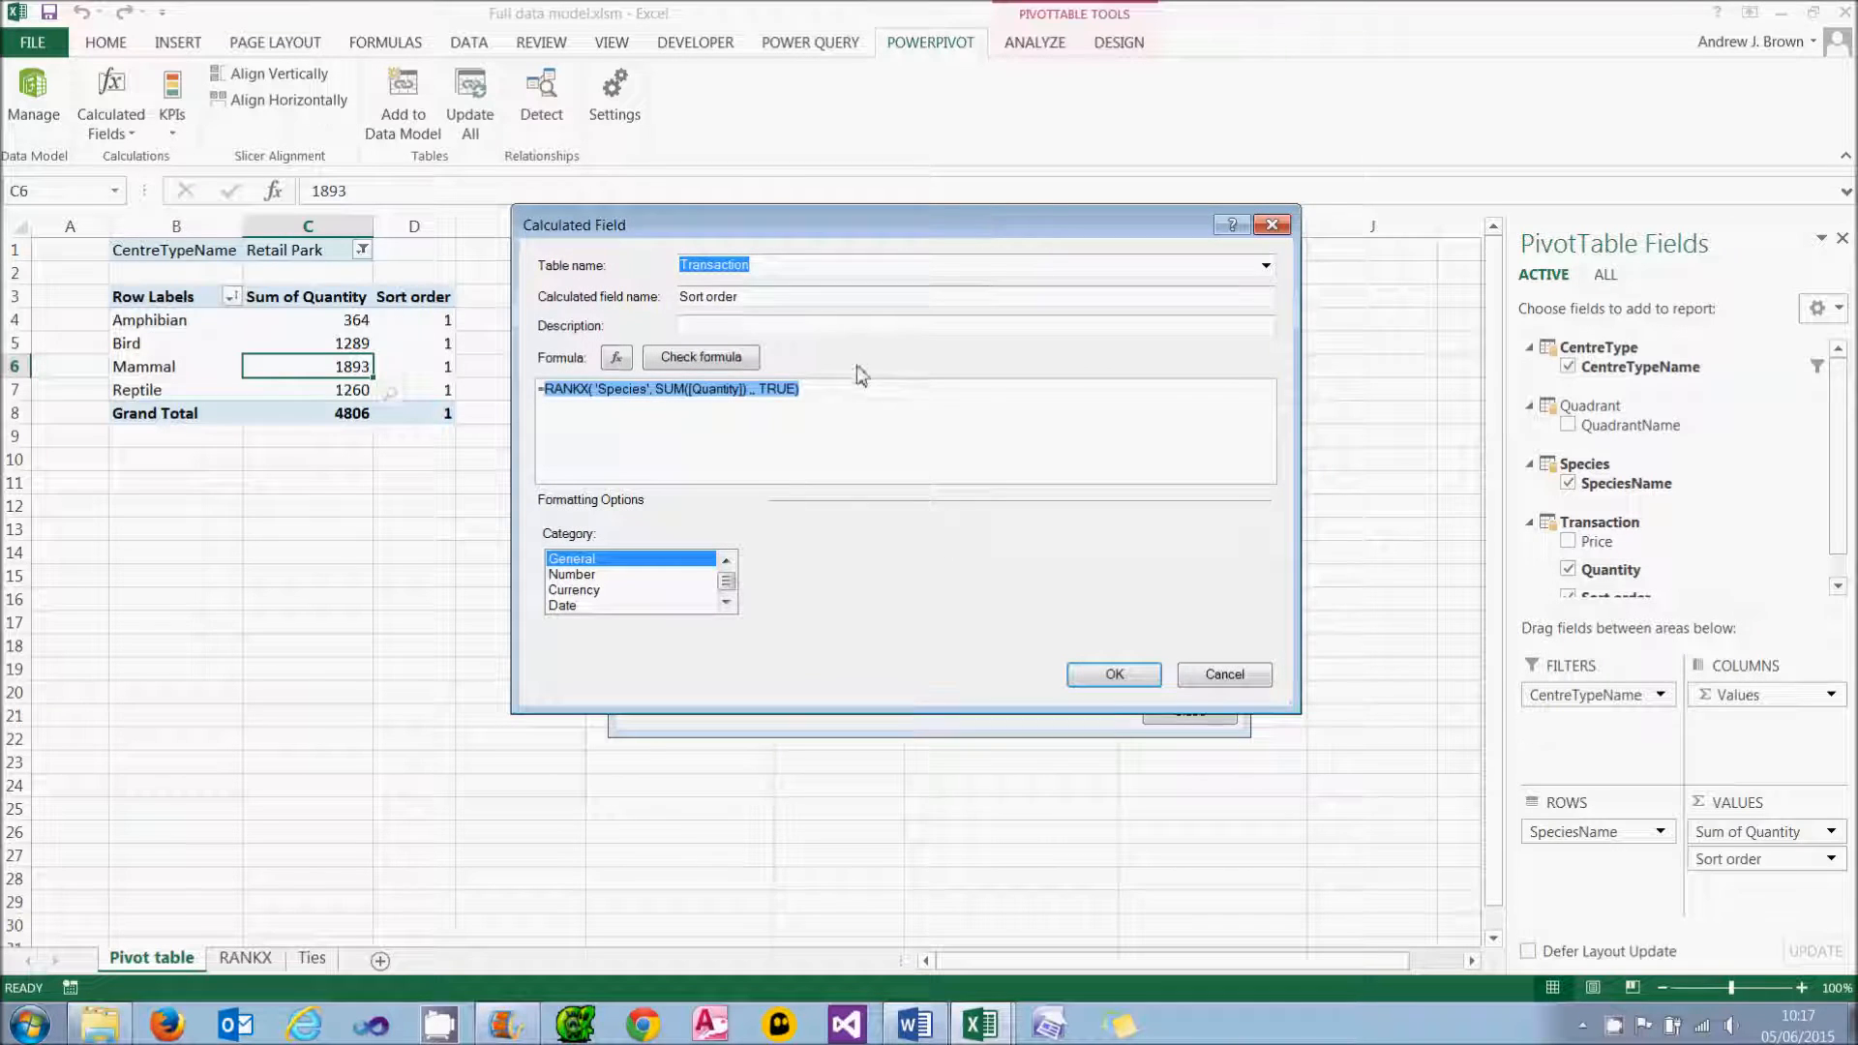
pyautogui.click(666, 391)
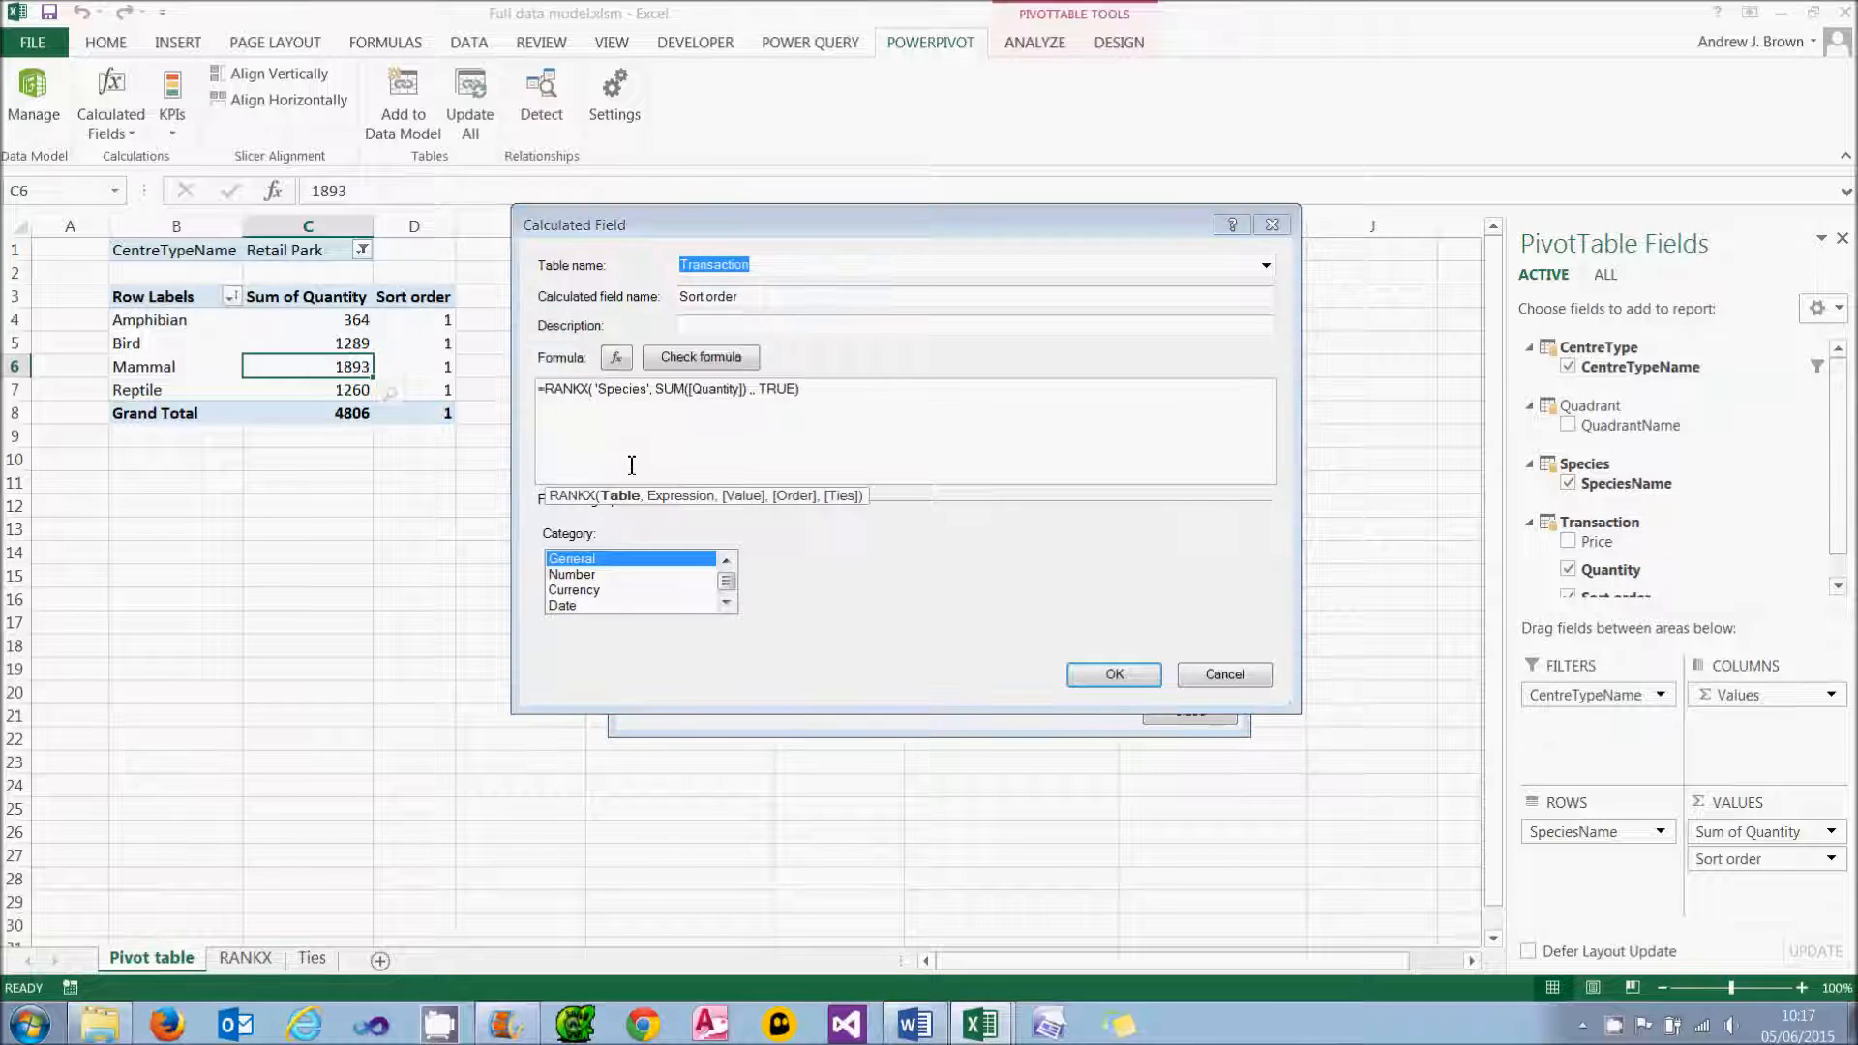
pyautogui.write('ALL(')
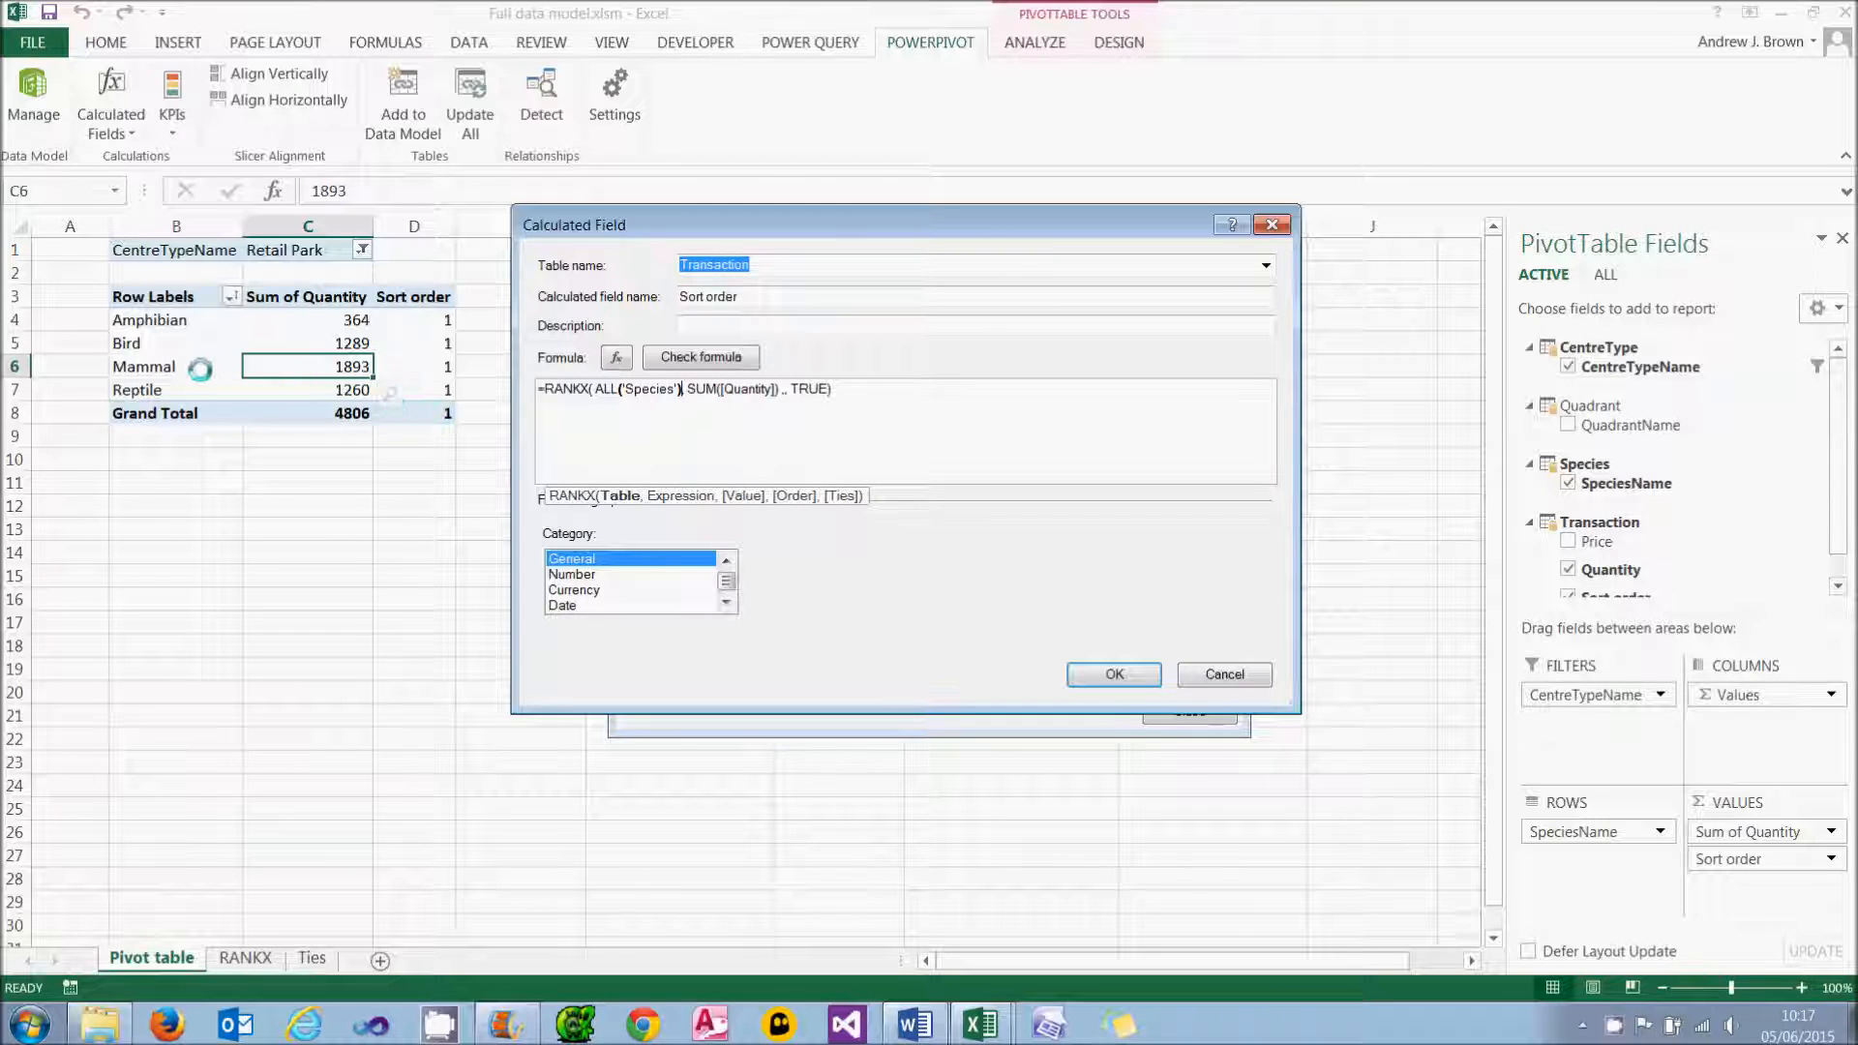
pyautogui.moveTo(227, 377)
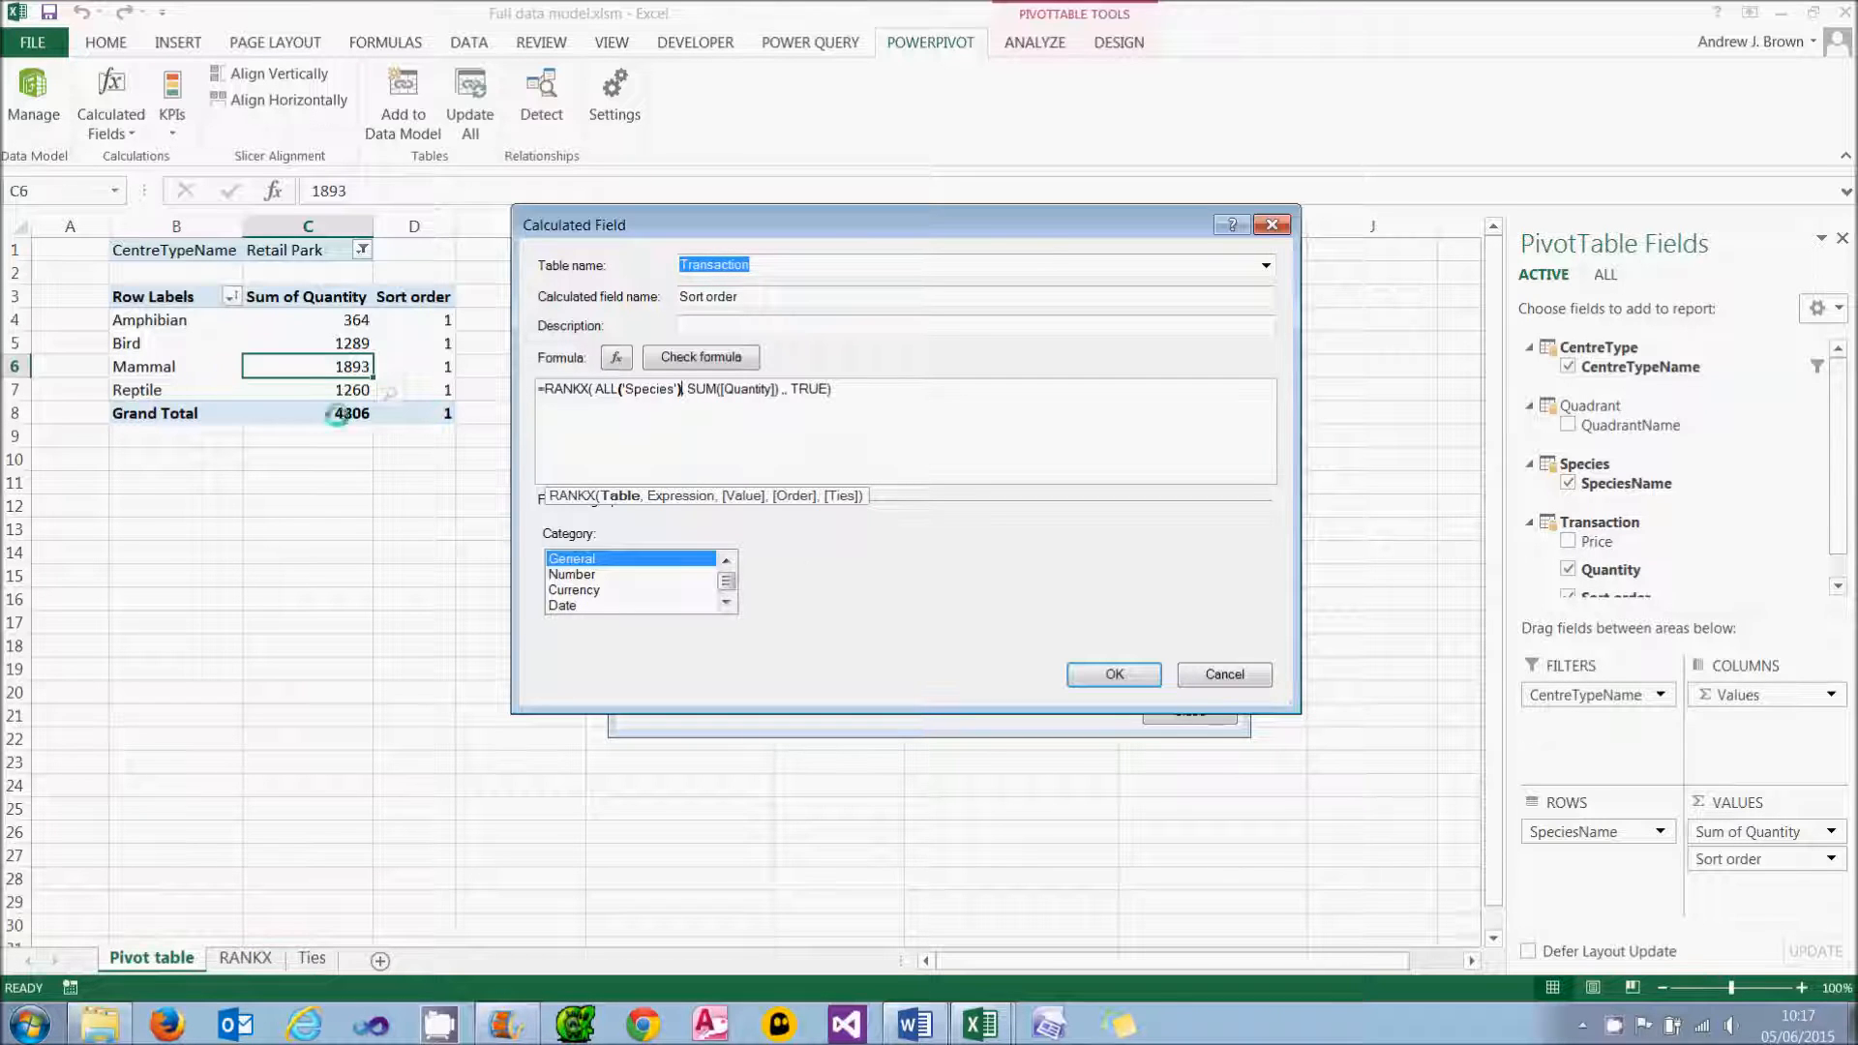
pyautogui.click(1111, 674)
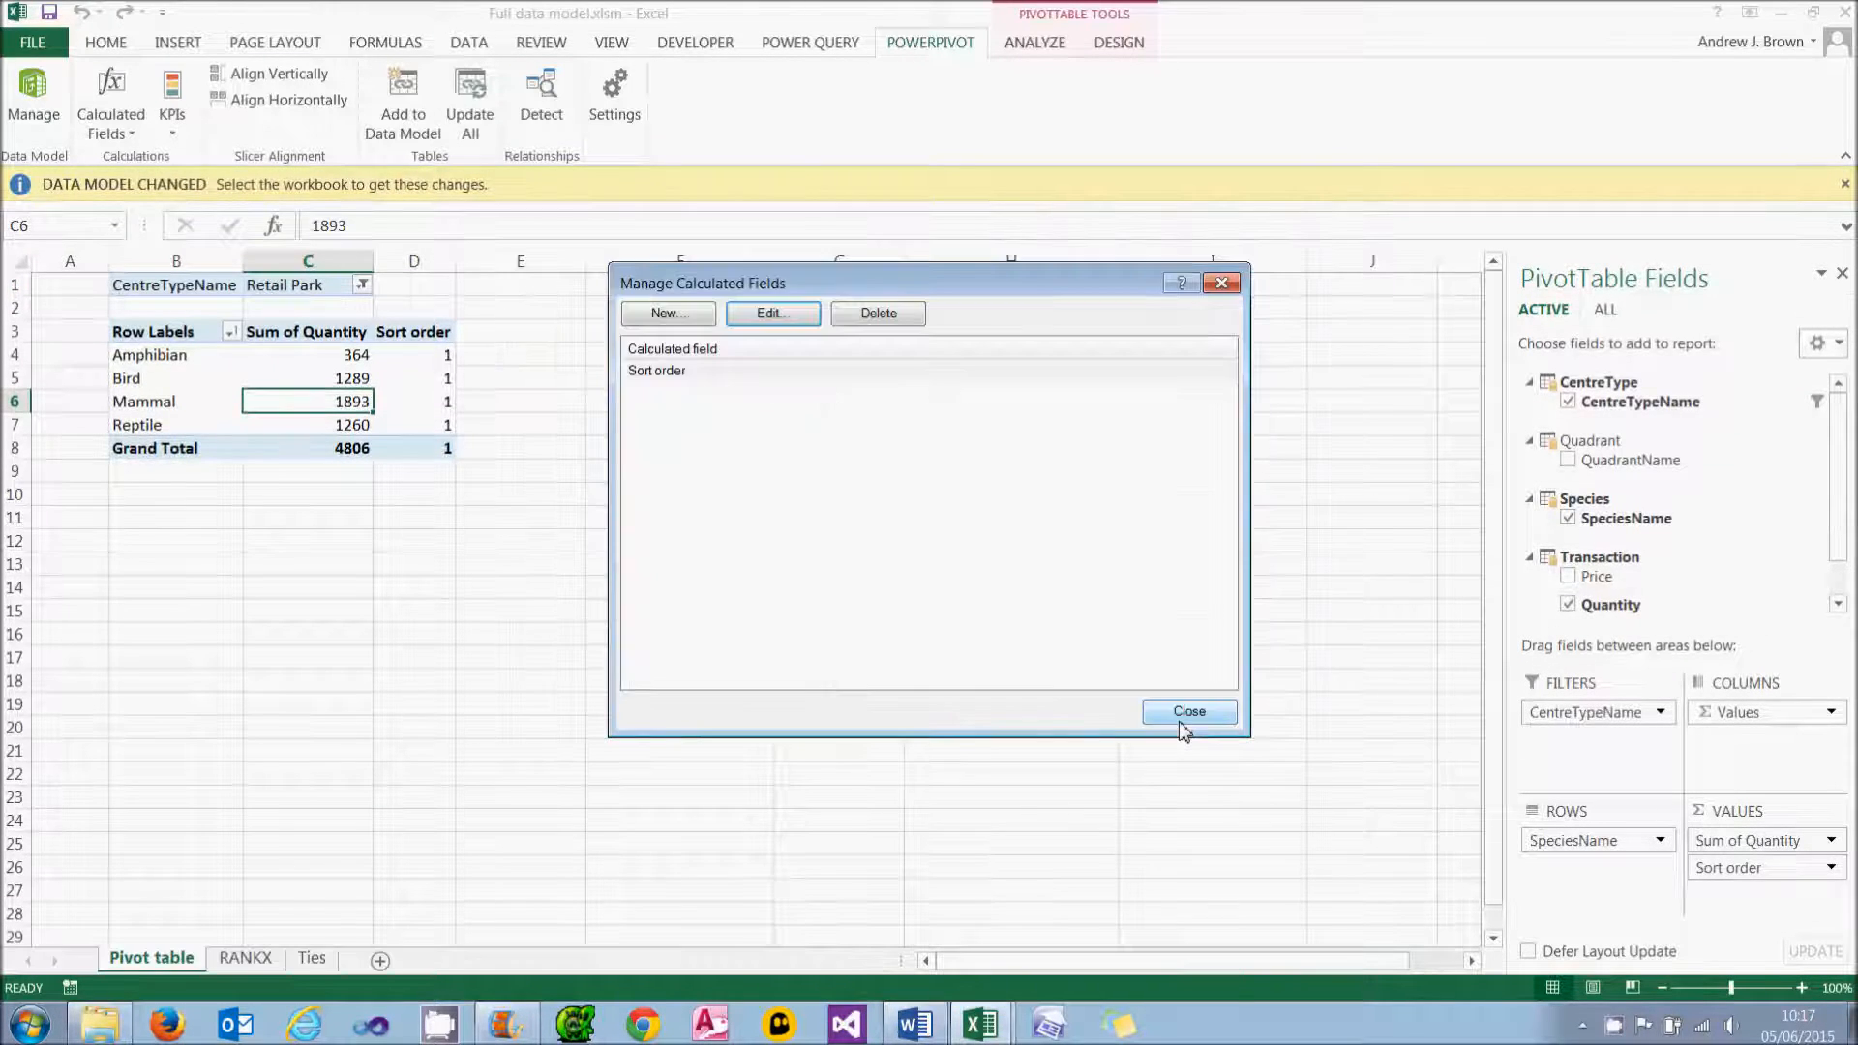
pyautogui.click(1189, 712)
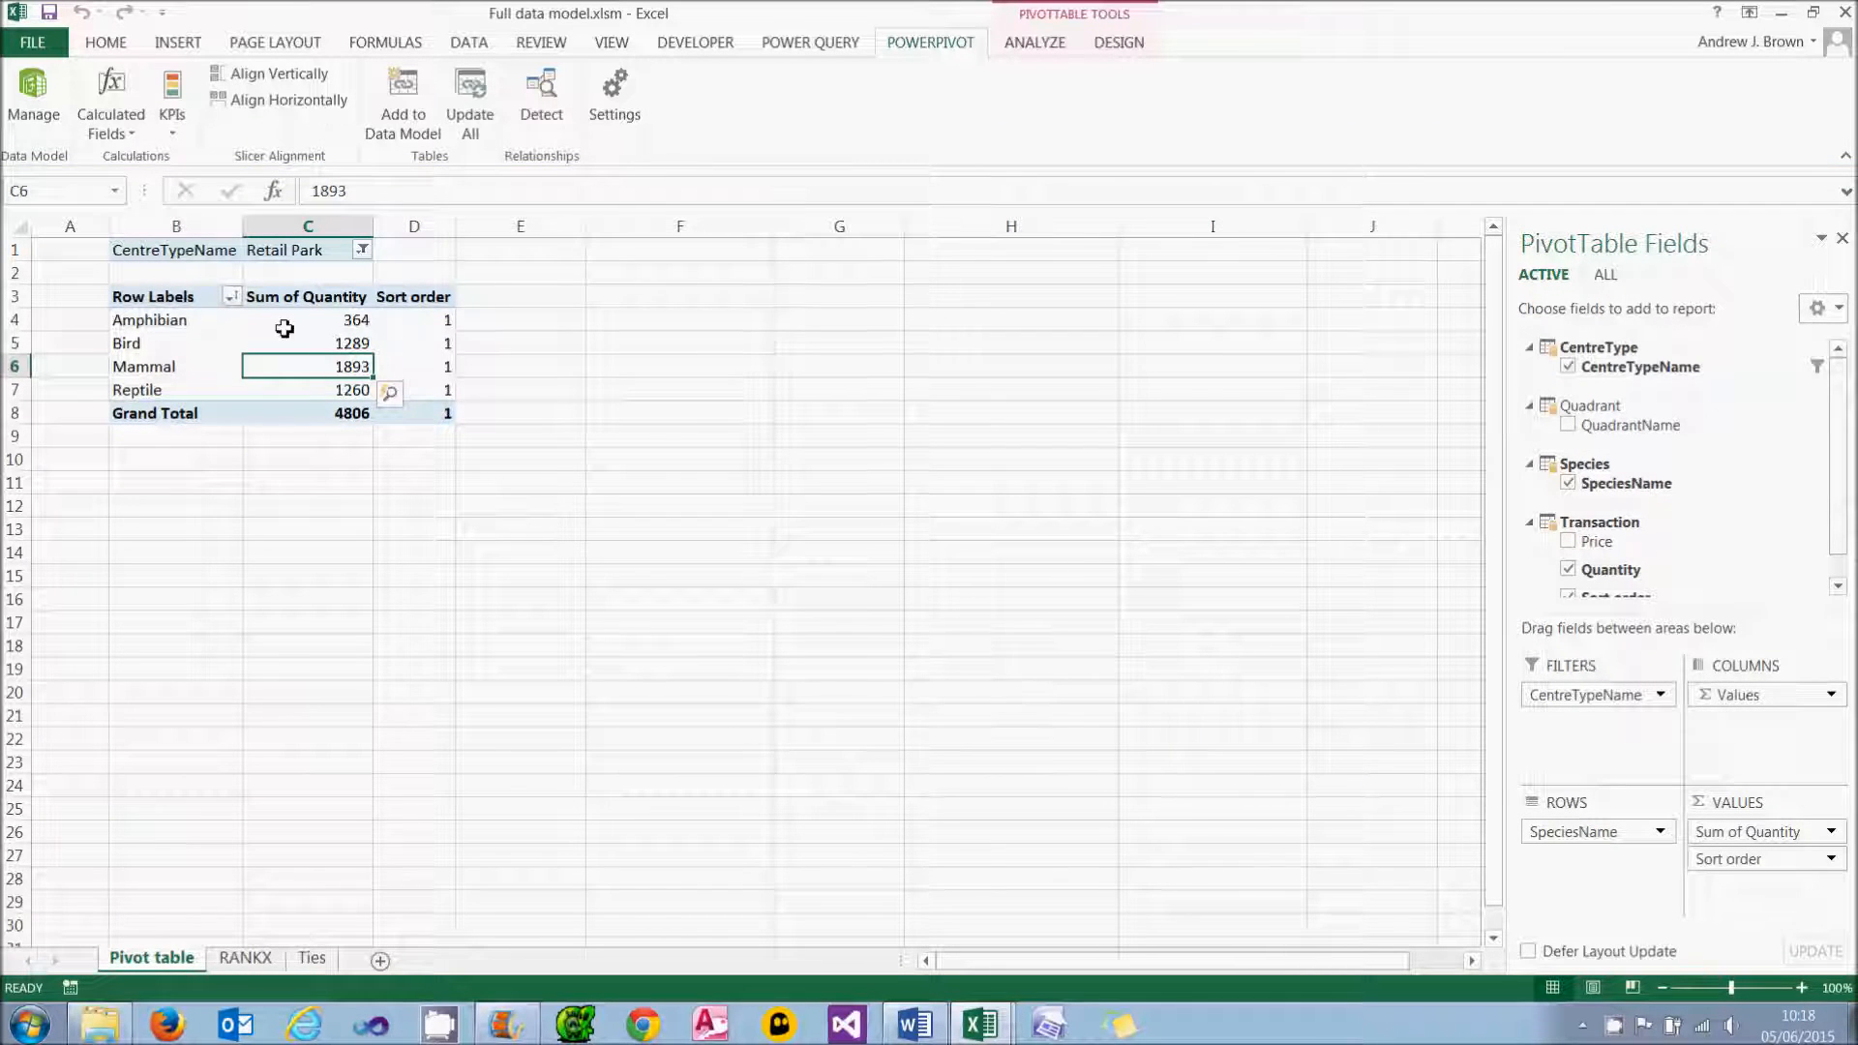
# Step: Edit Sort order, replacing SUM([Quantity]) with the [Sum of Quantity] measure
pyautogui.click(108, 101)
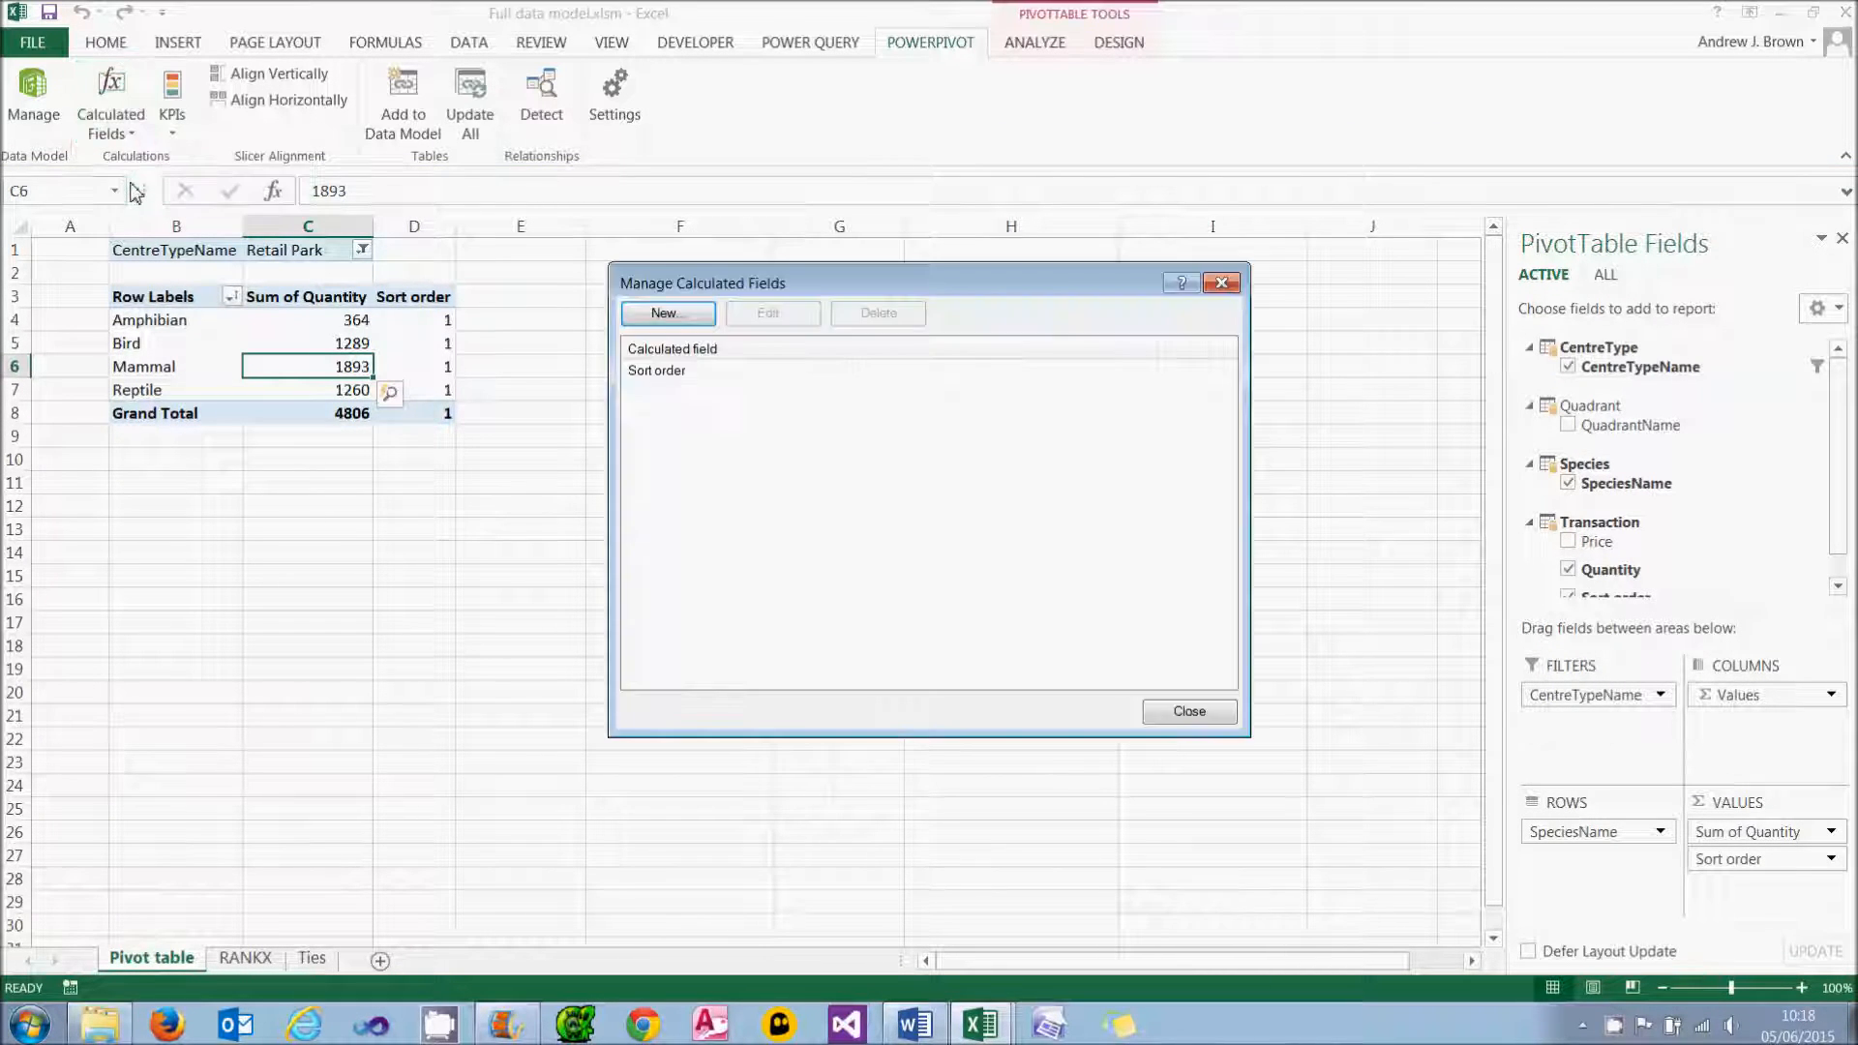
pyautogui.click(766, 314)
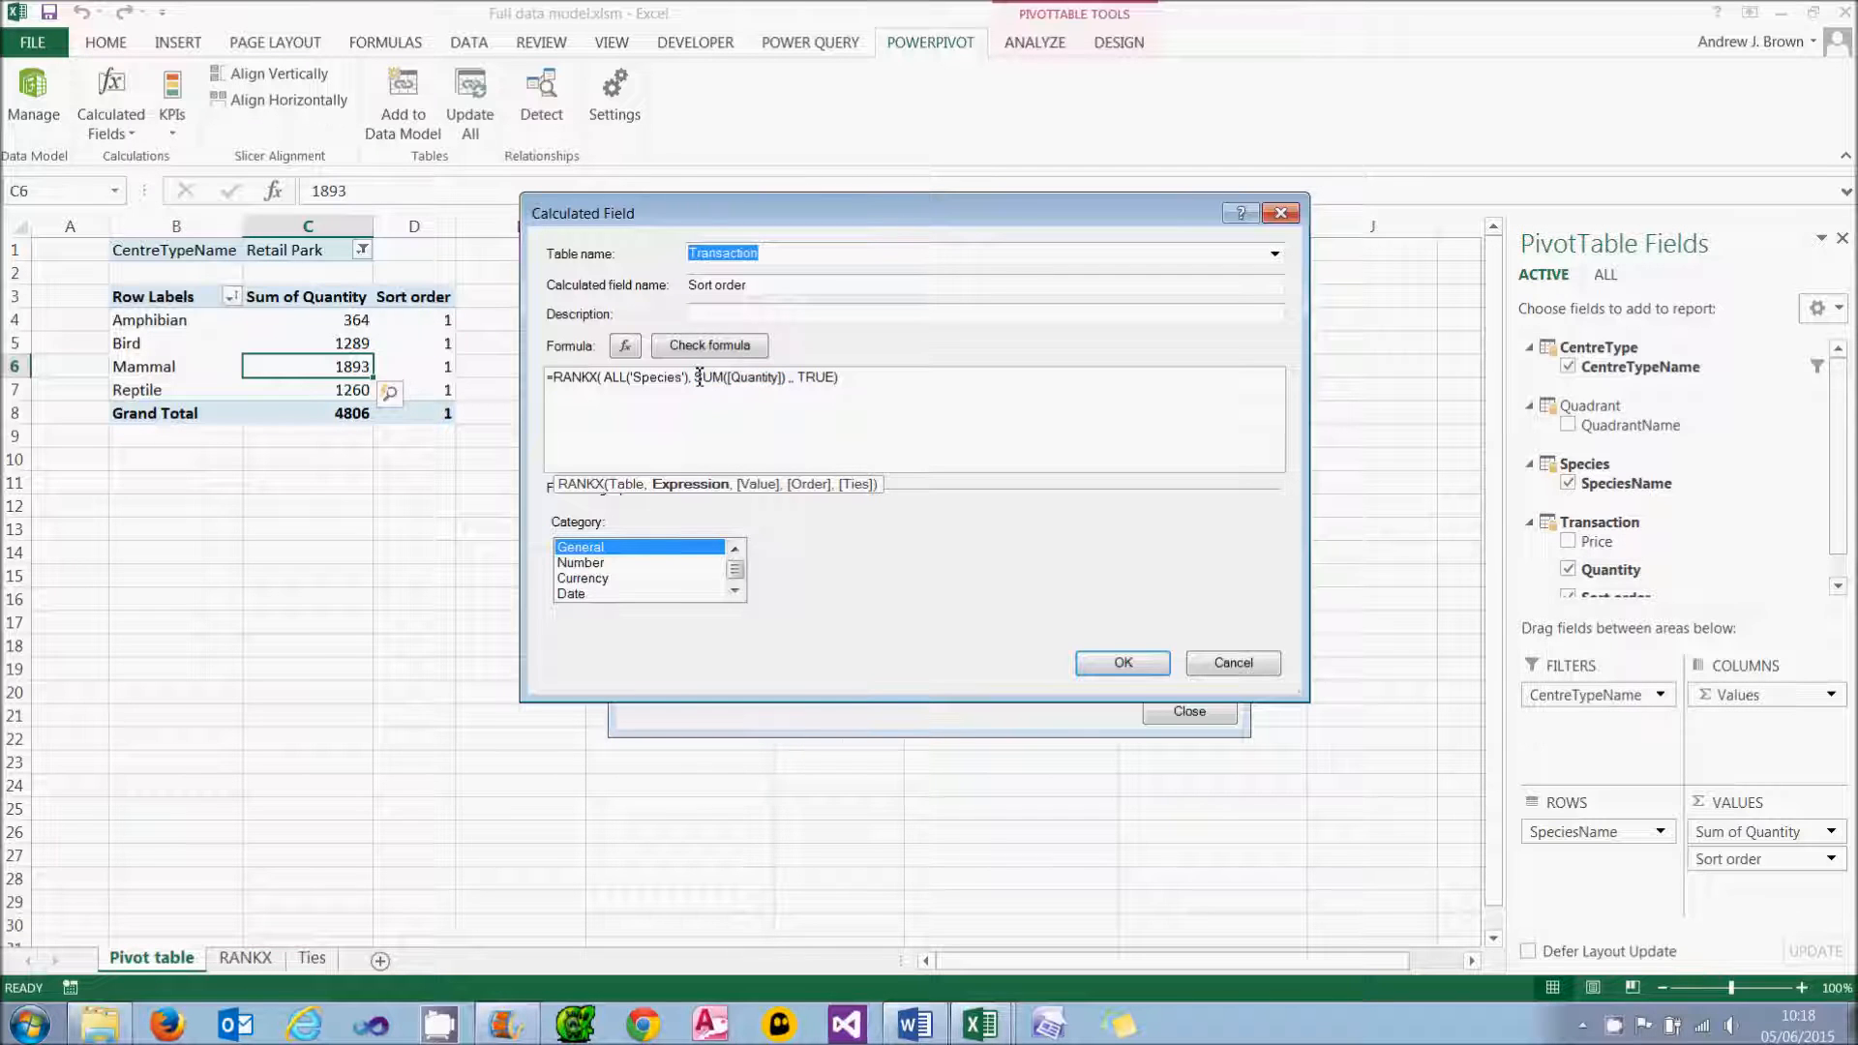
pyautogui.doubleClick(737, 378)
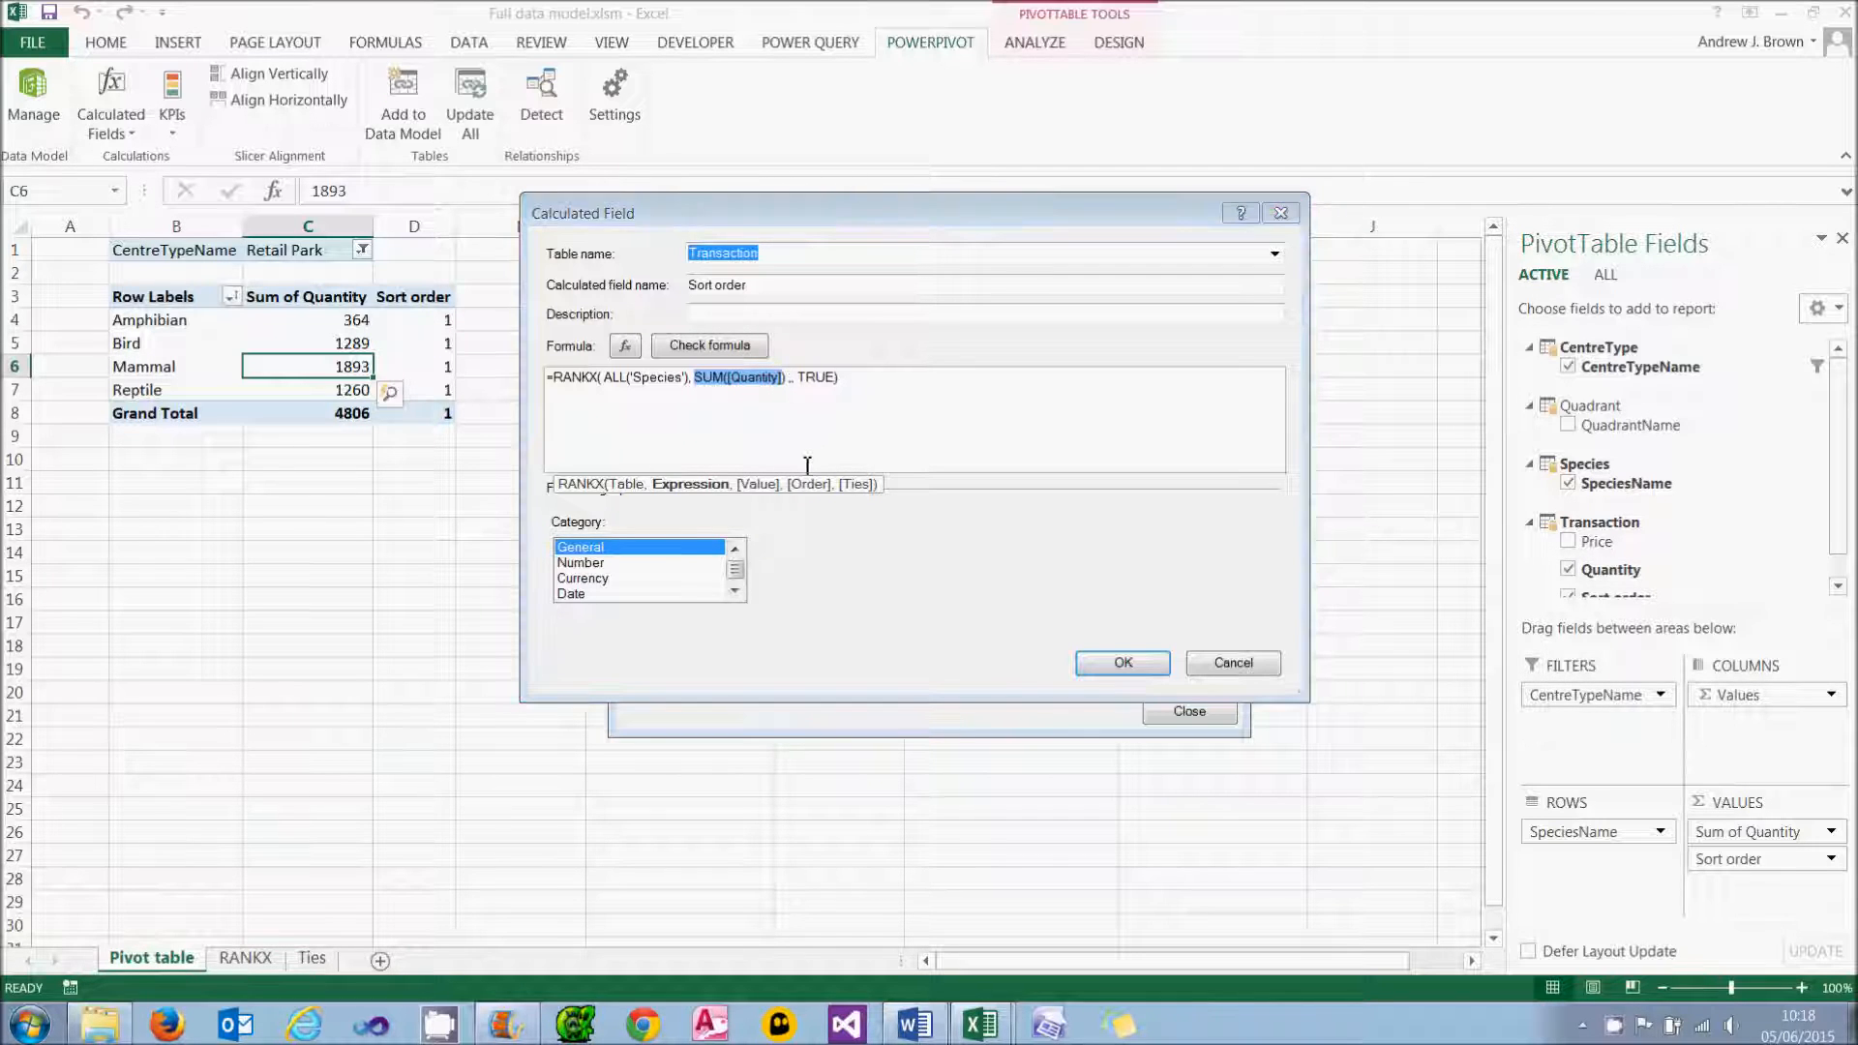
pyautogui.press('Delete')
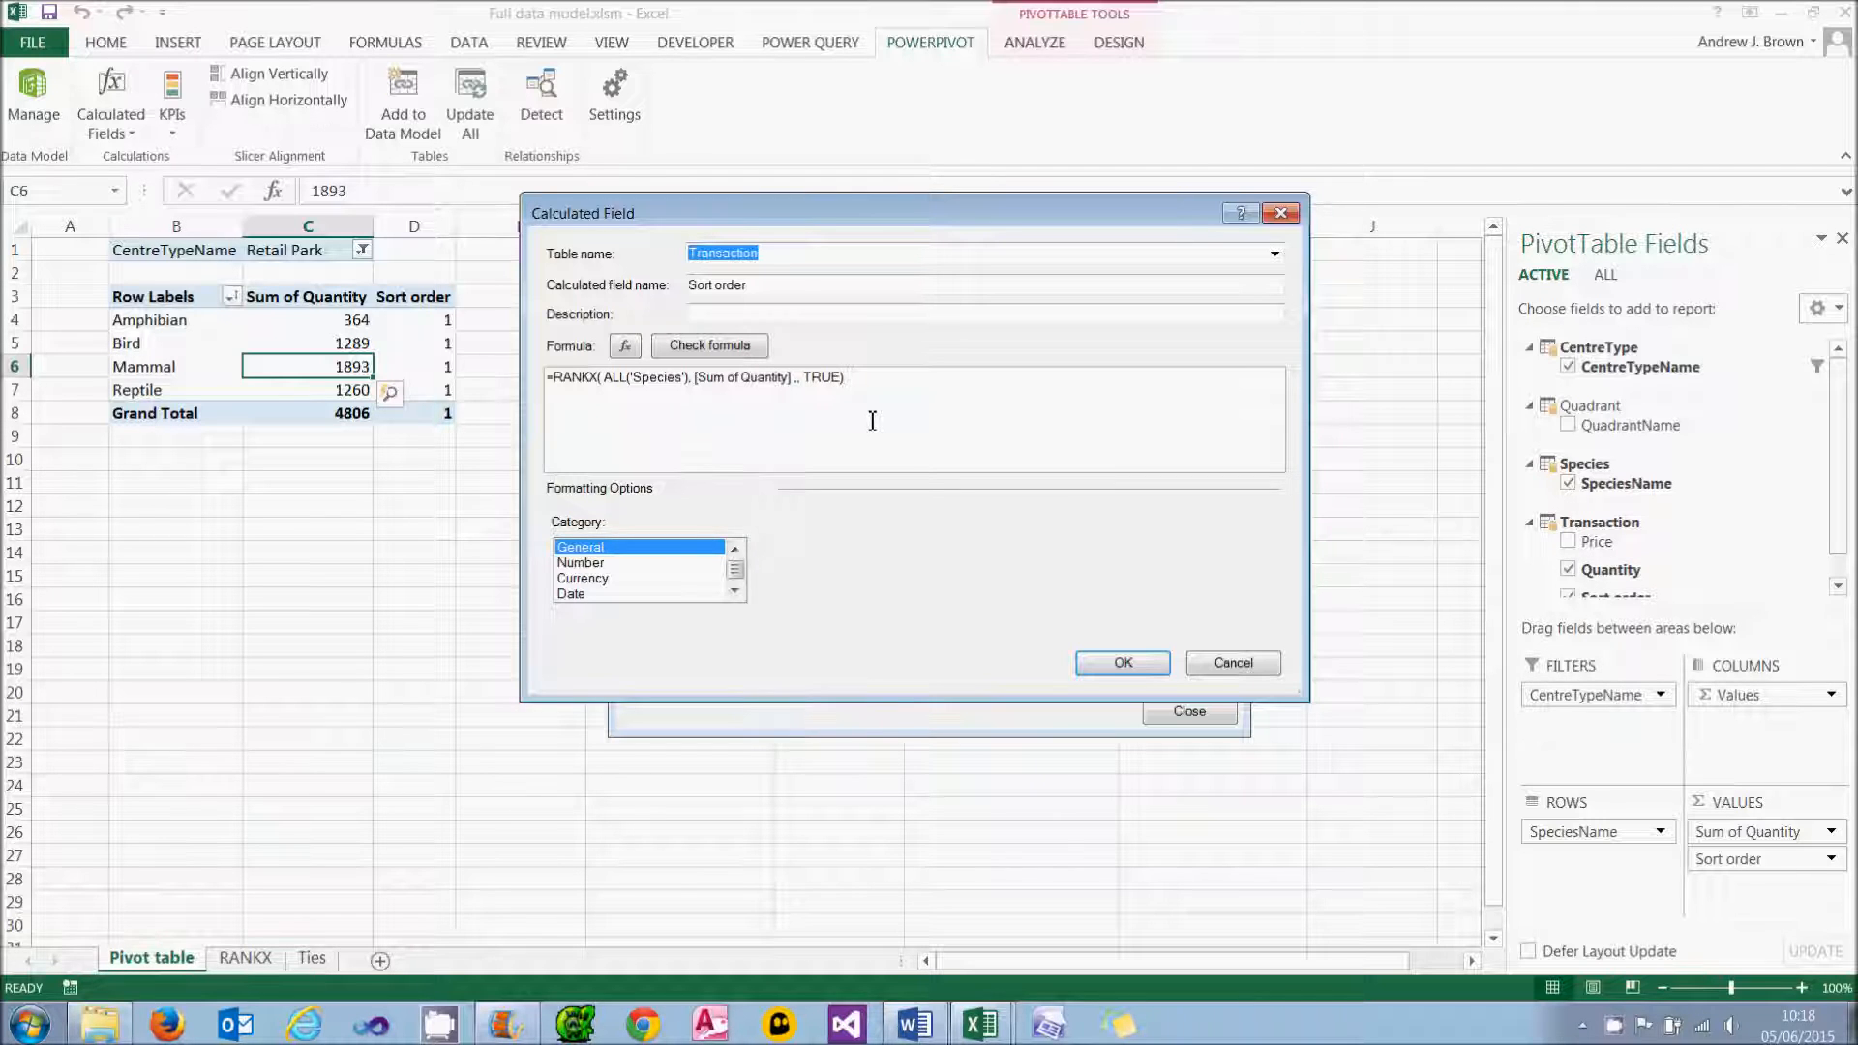
pyautogui.click(1121, 662)
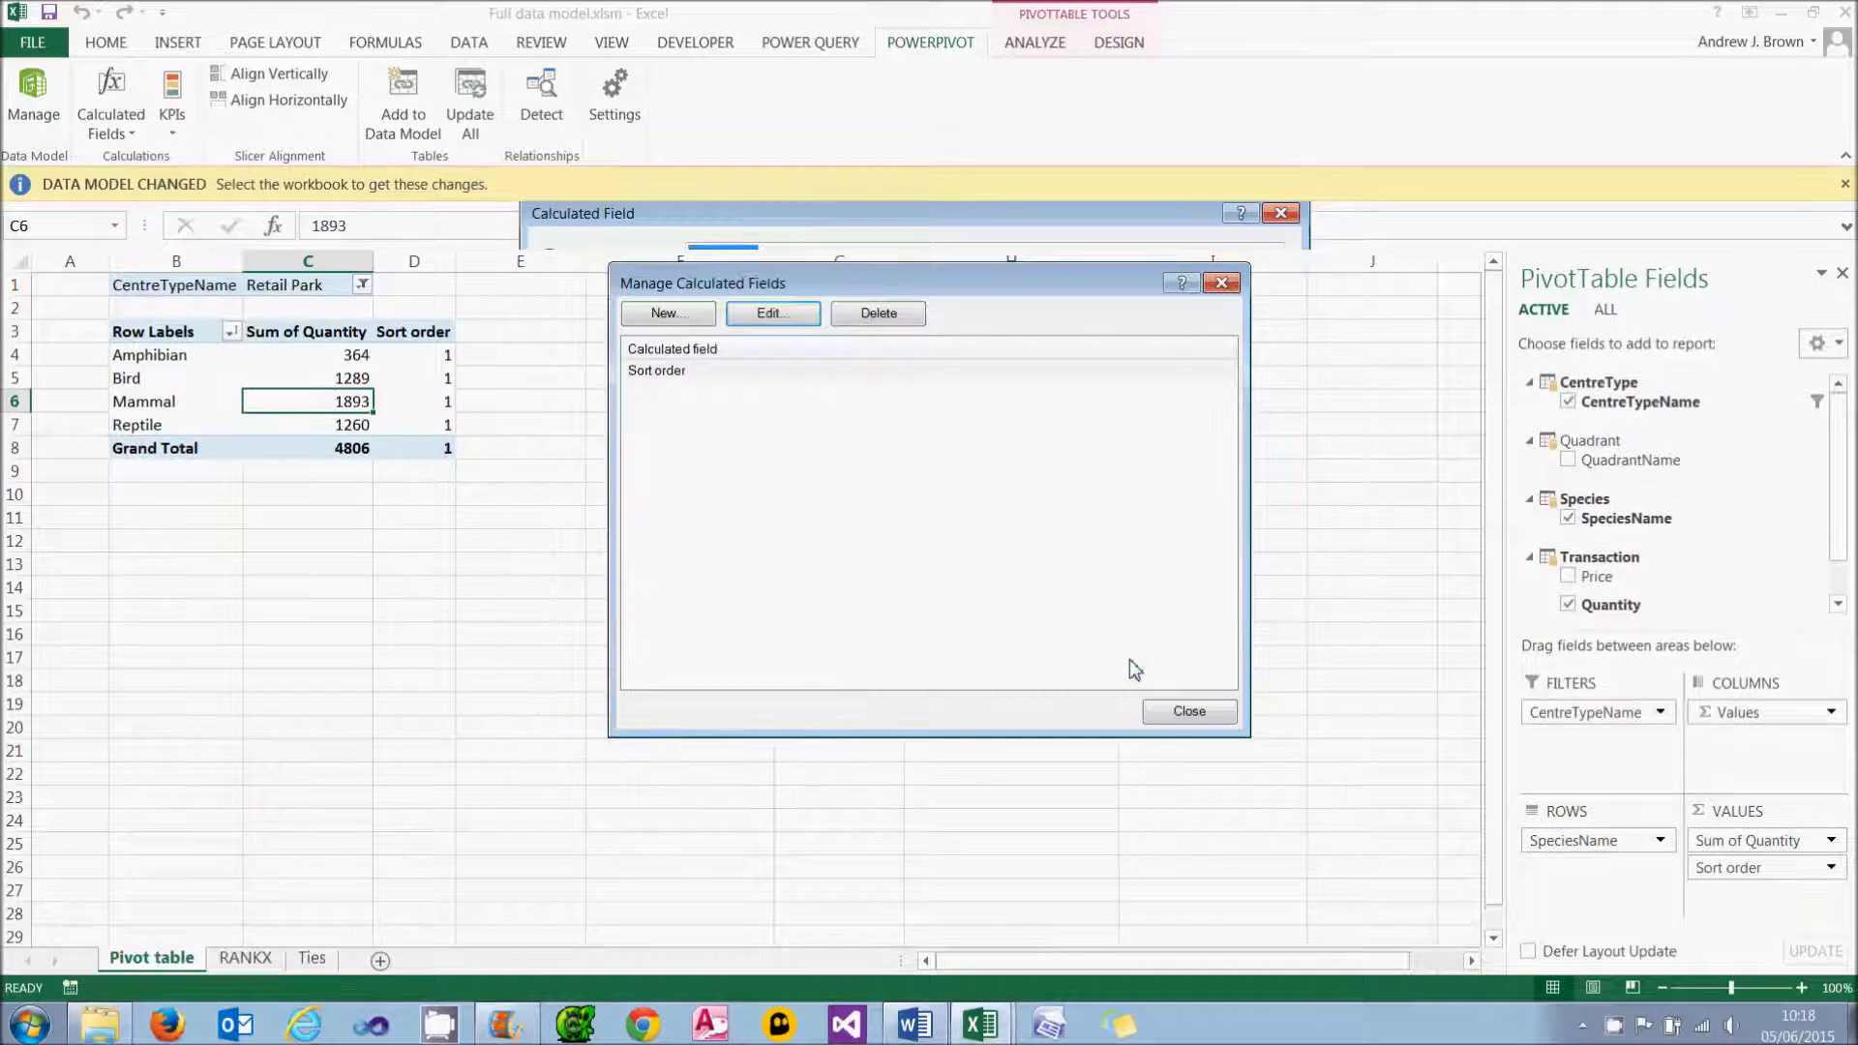
pyautogui.click(1186, 711)
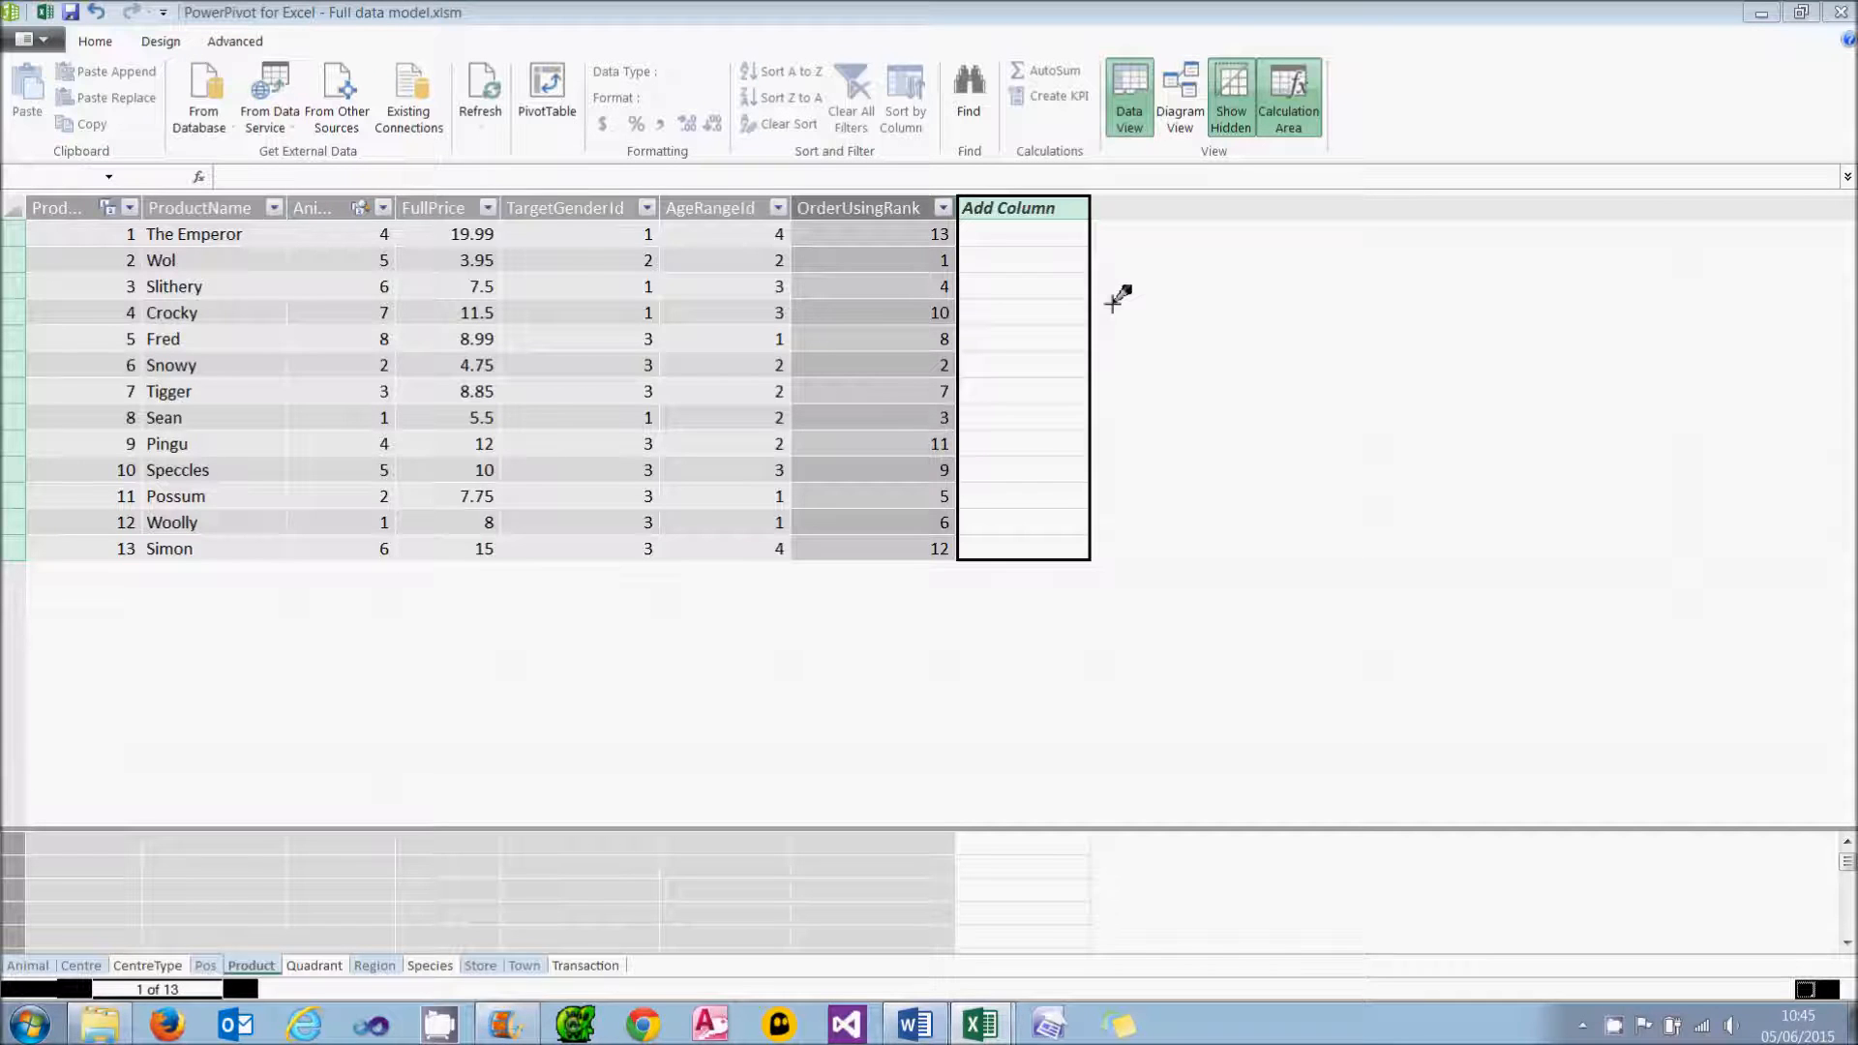
# Step: Review OrderUsingRank's RANKX formula and ranks for The Emperor and Wol, then begin a new column with =
pyautogui.click(873, 207)
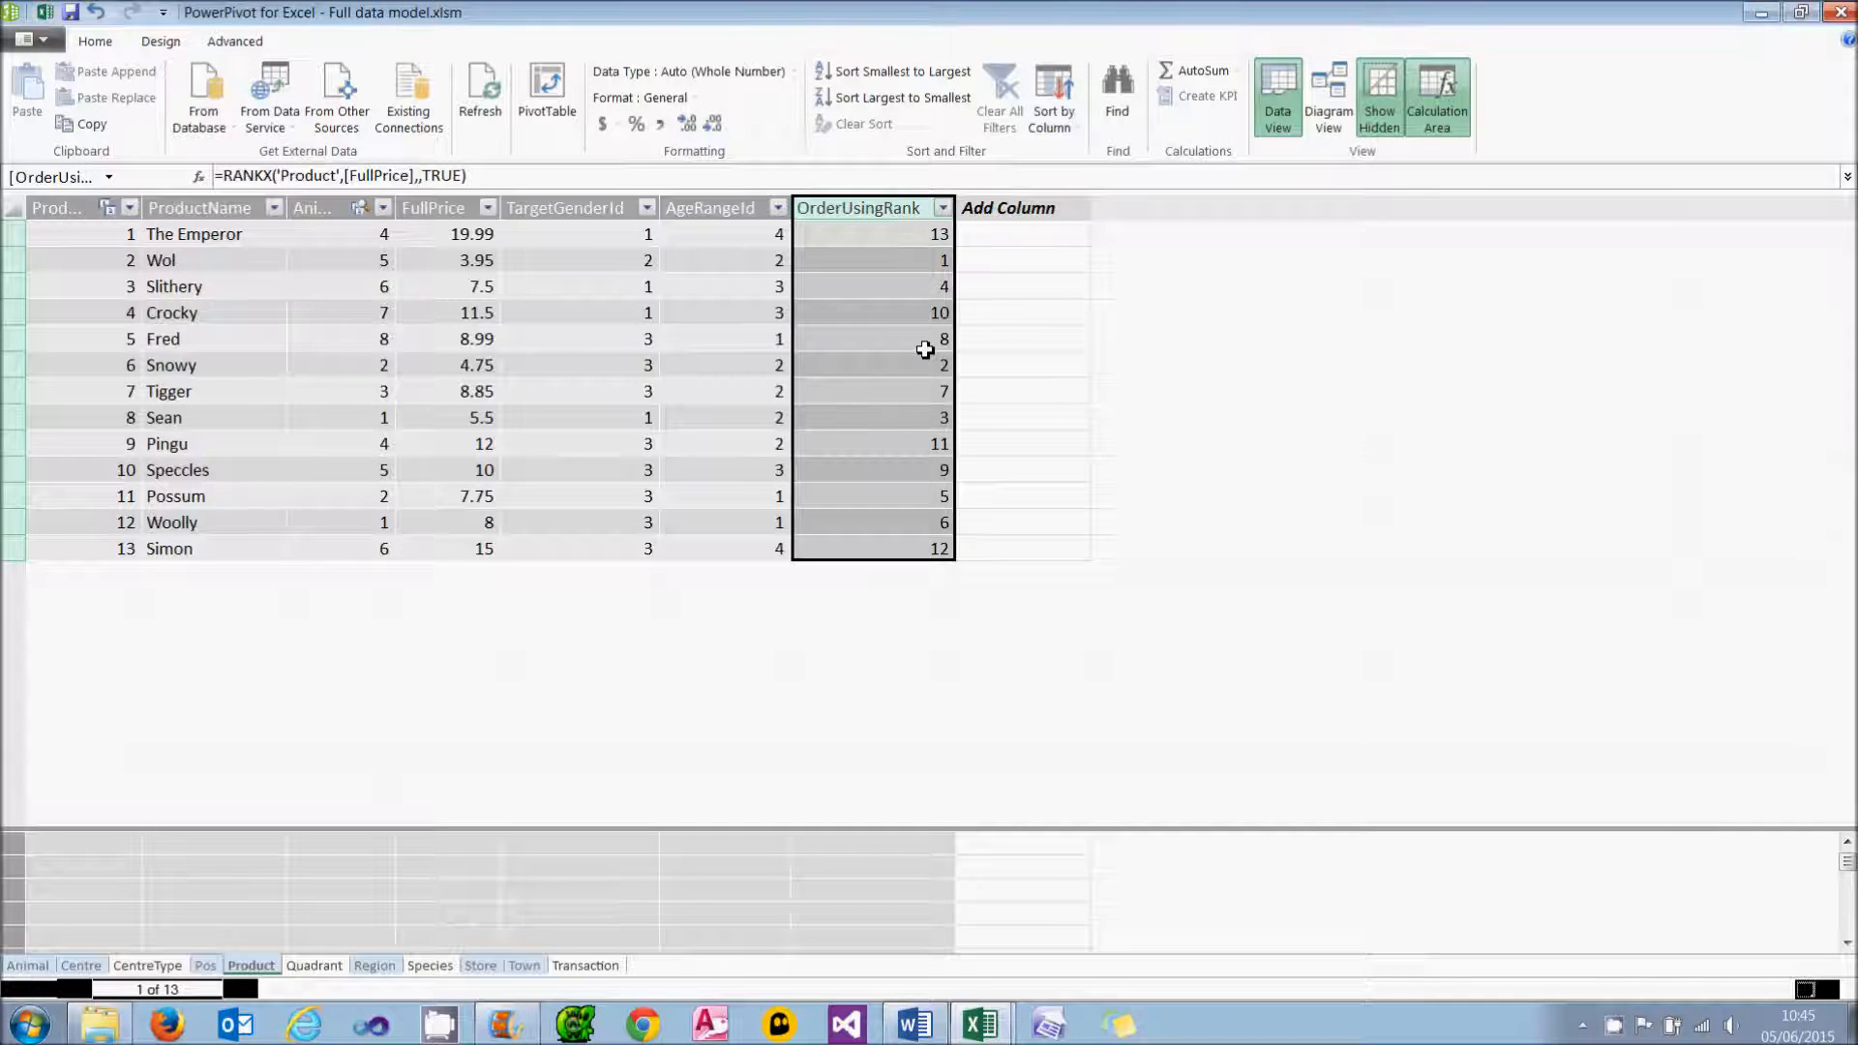
pyautogui.moveTo(1005, 345)
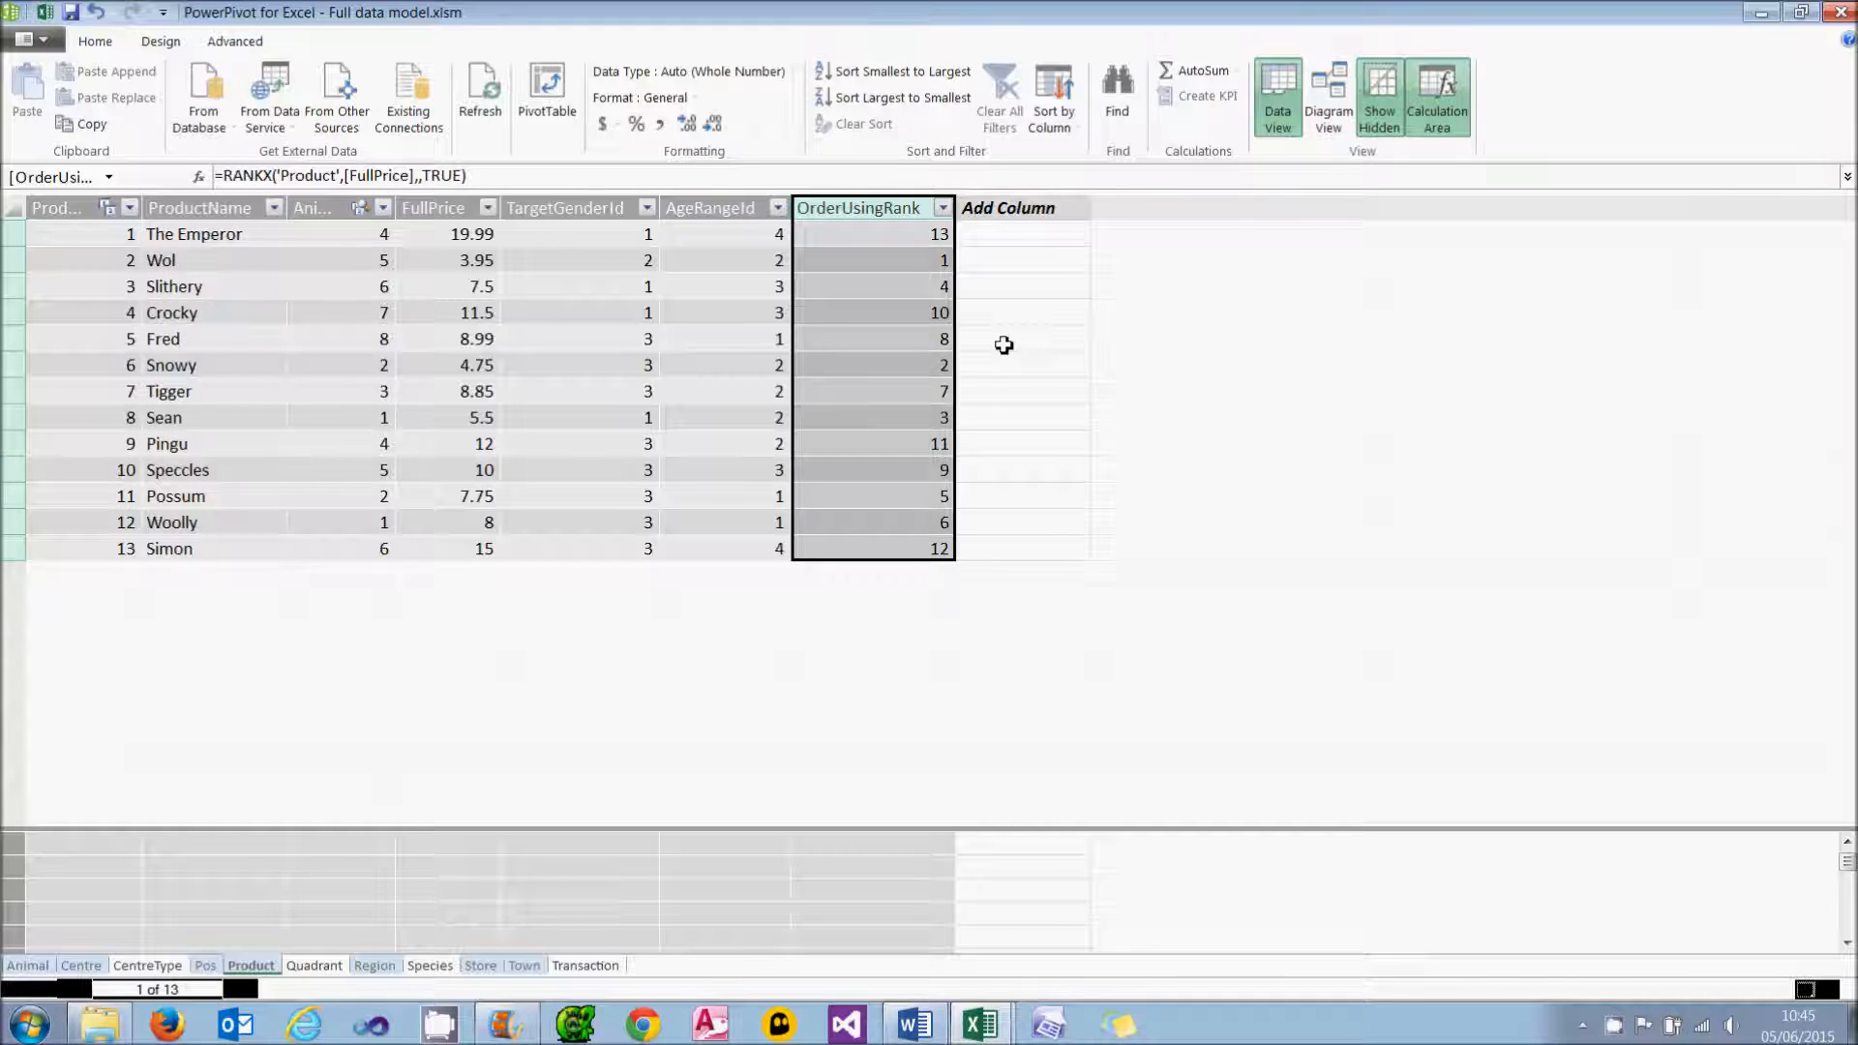
pyautogui.click(937, 234)
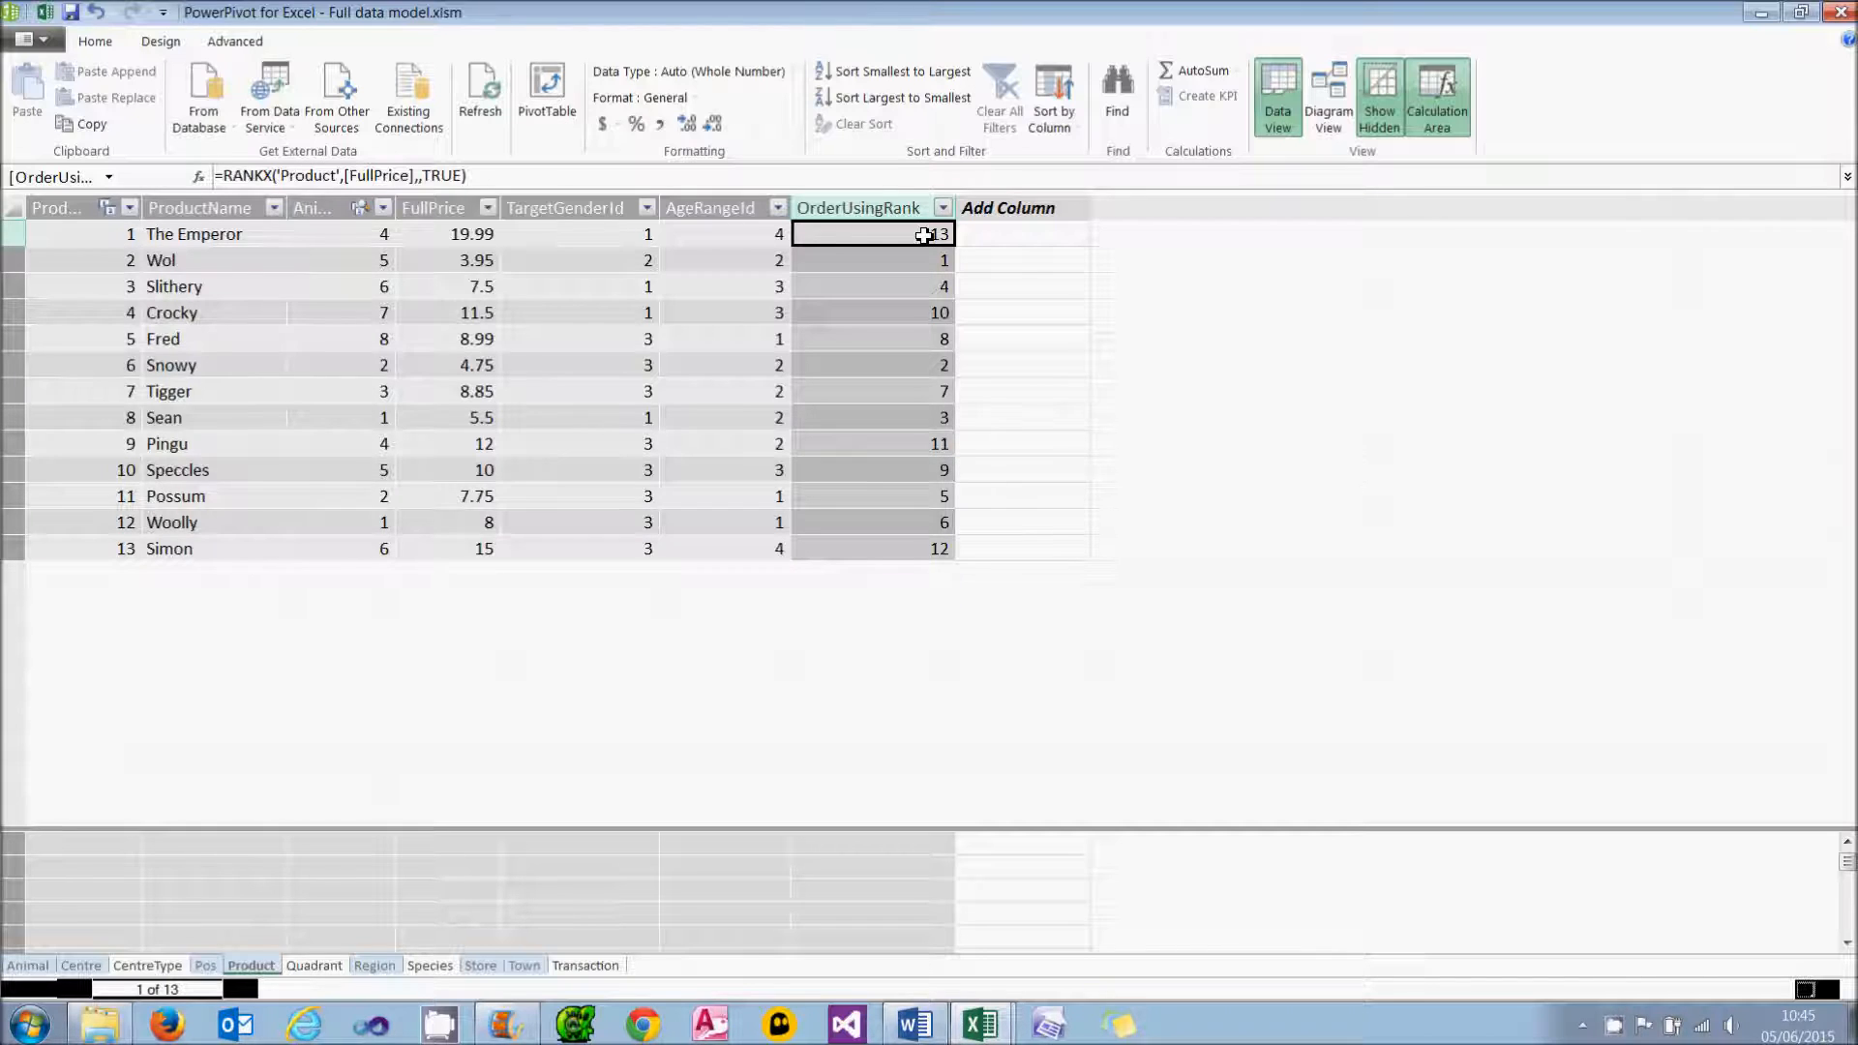
pyautogui.click(871, 260)
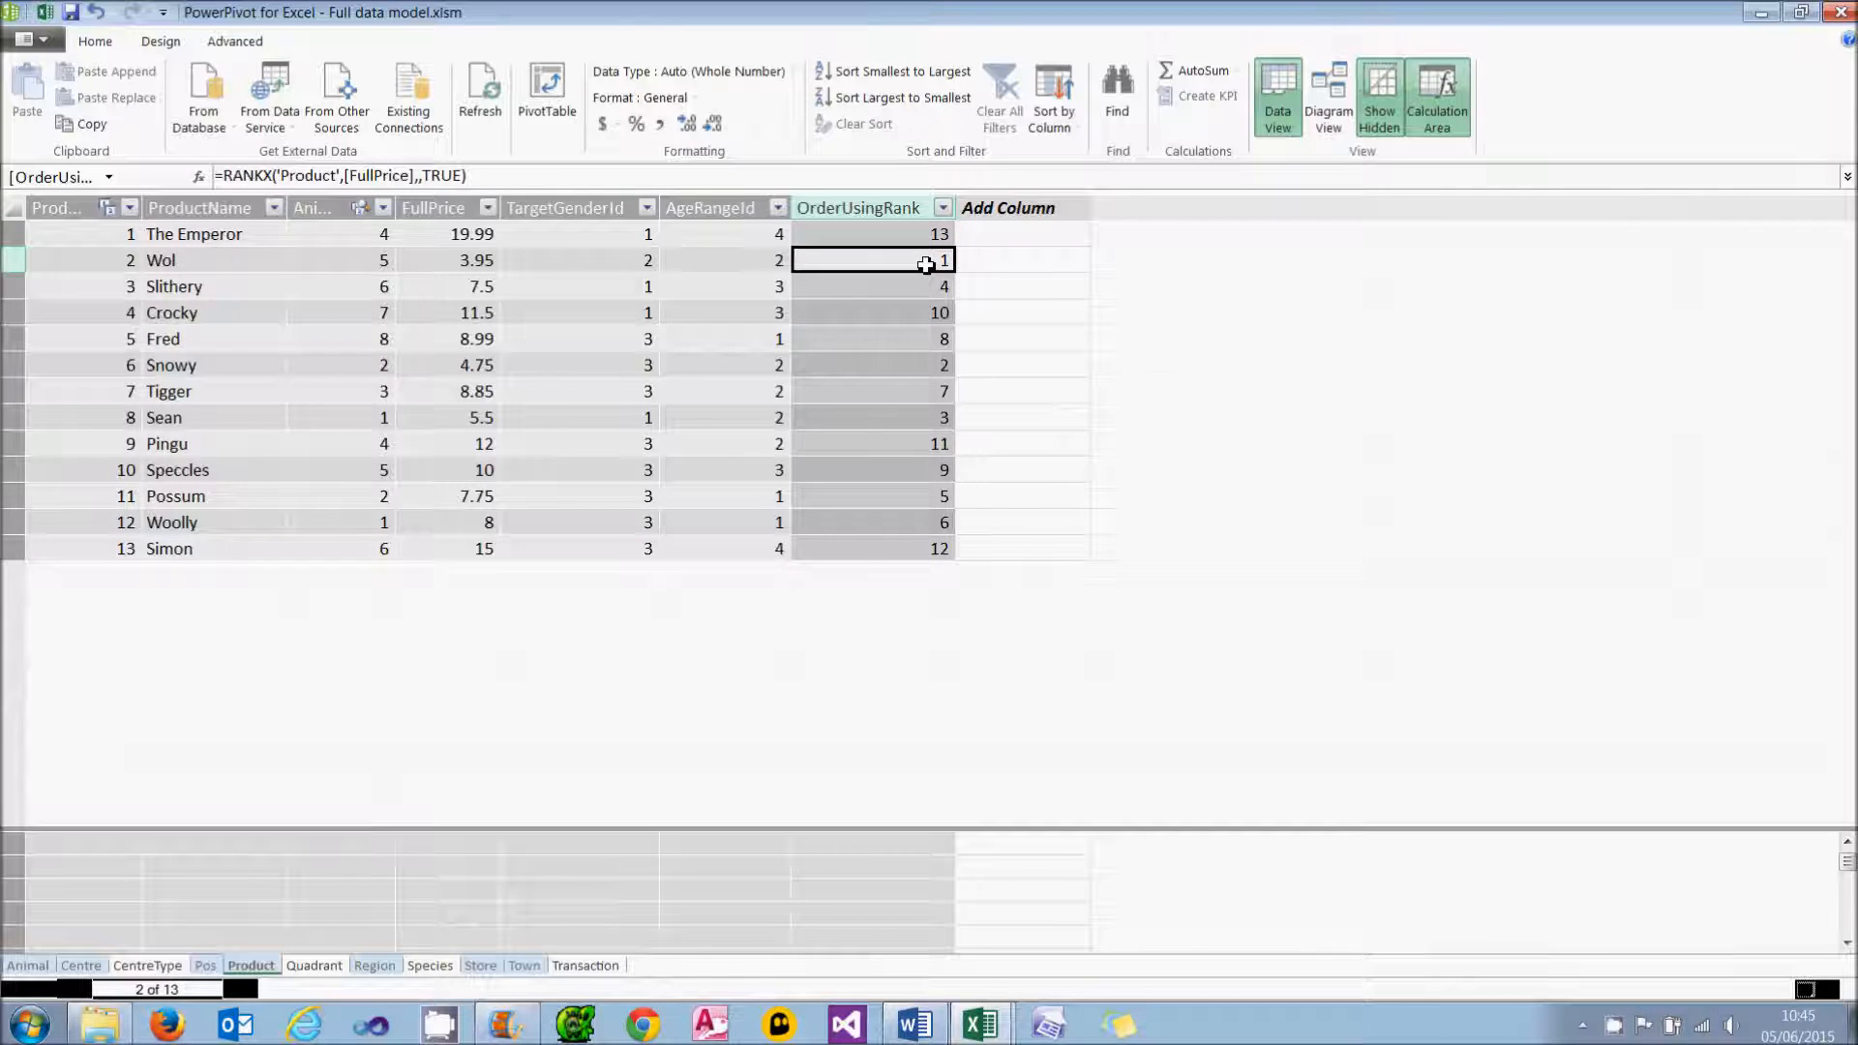
pyautogui.click(1022, 234)
pyautogui.write('=')
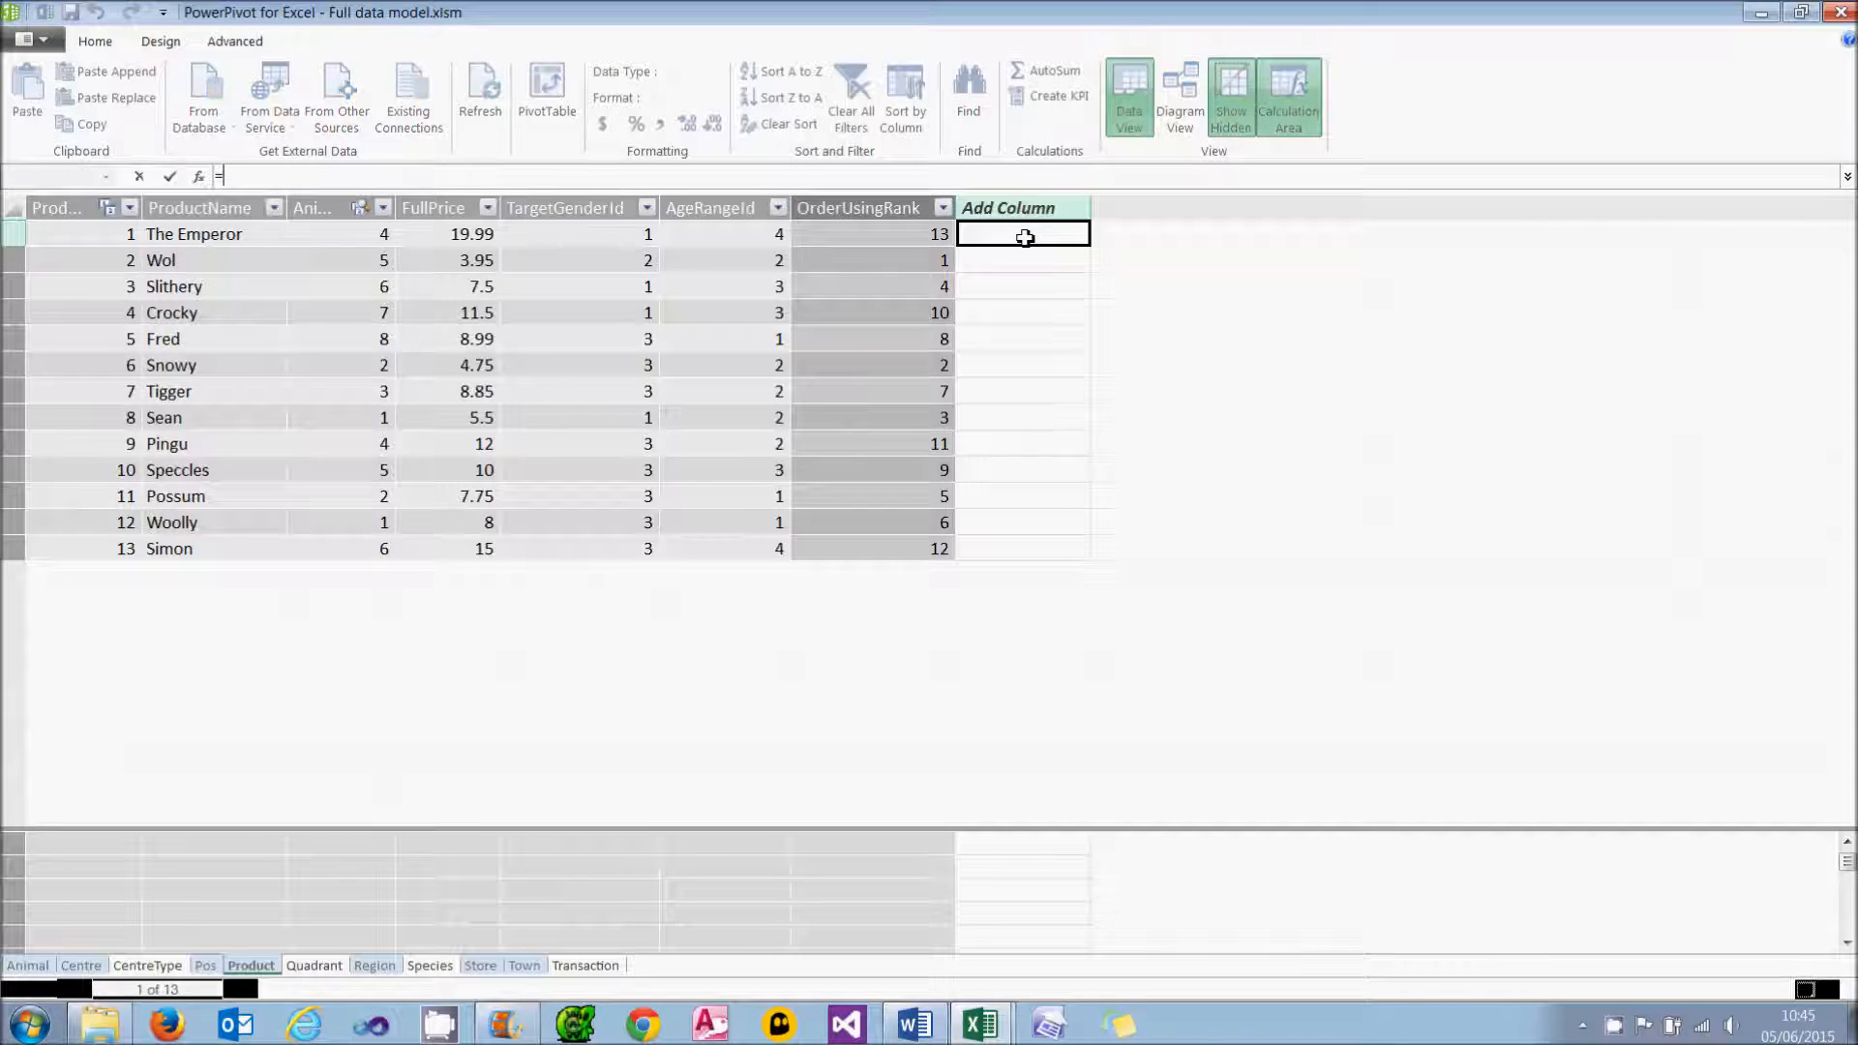
# Step: Enter =COUNTROWS(FILTER('Product', EARLIER([FullPrice]) > [FullPrice])) + 1 as a new Product column to rename OrderUsingEarlier
pyautogui.write('countr')
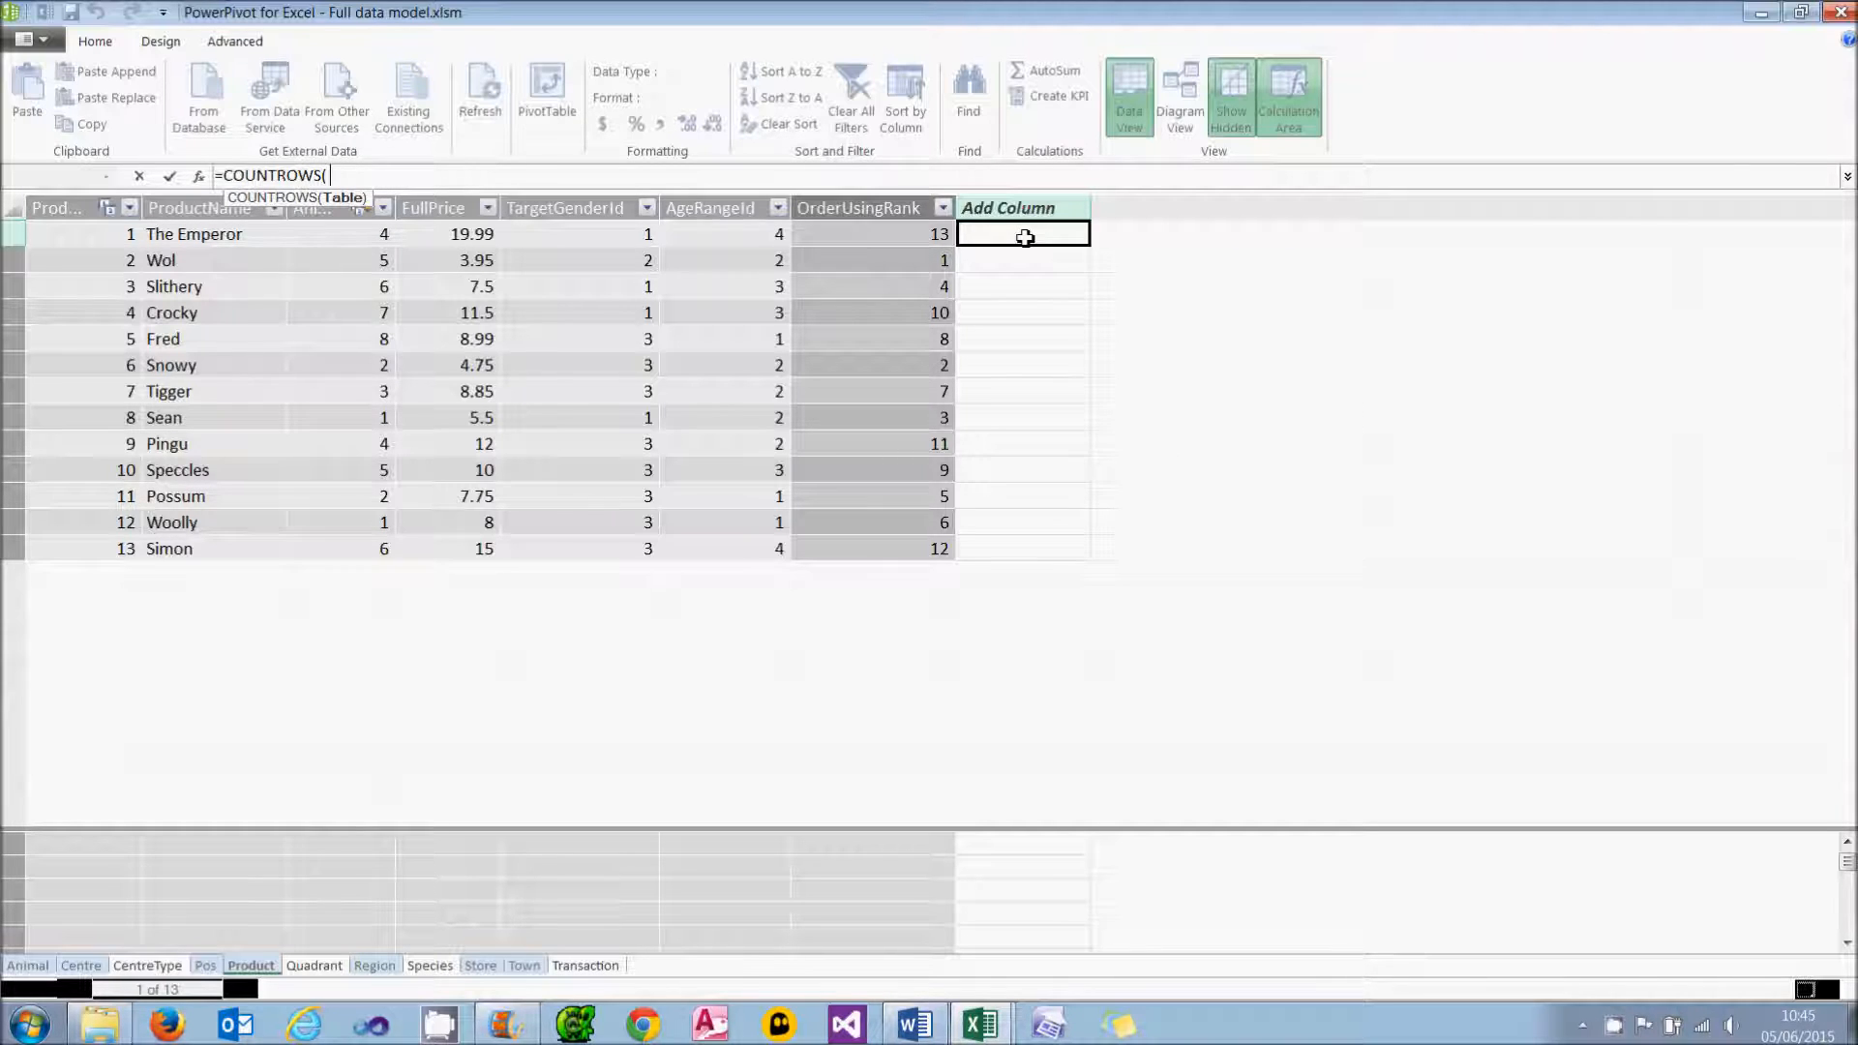
pyautogui.write('filter(')
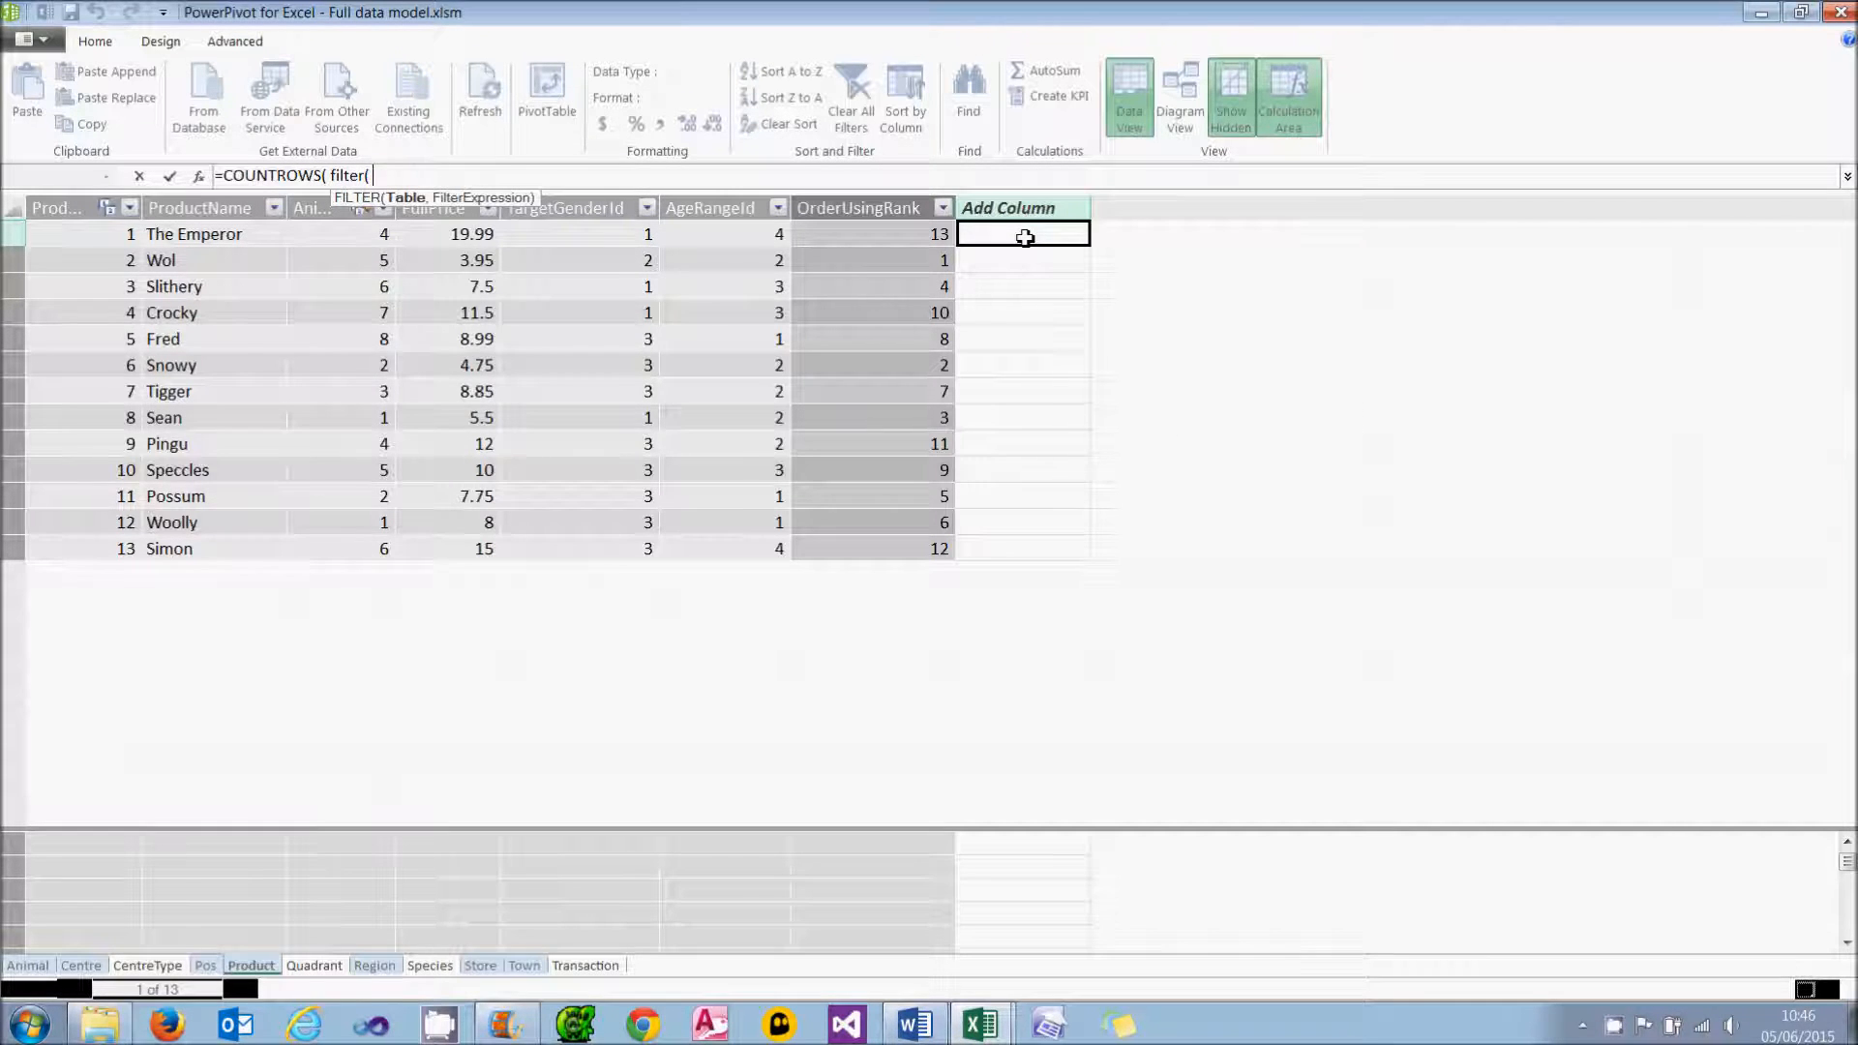
pyautogui.write("'Product'")
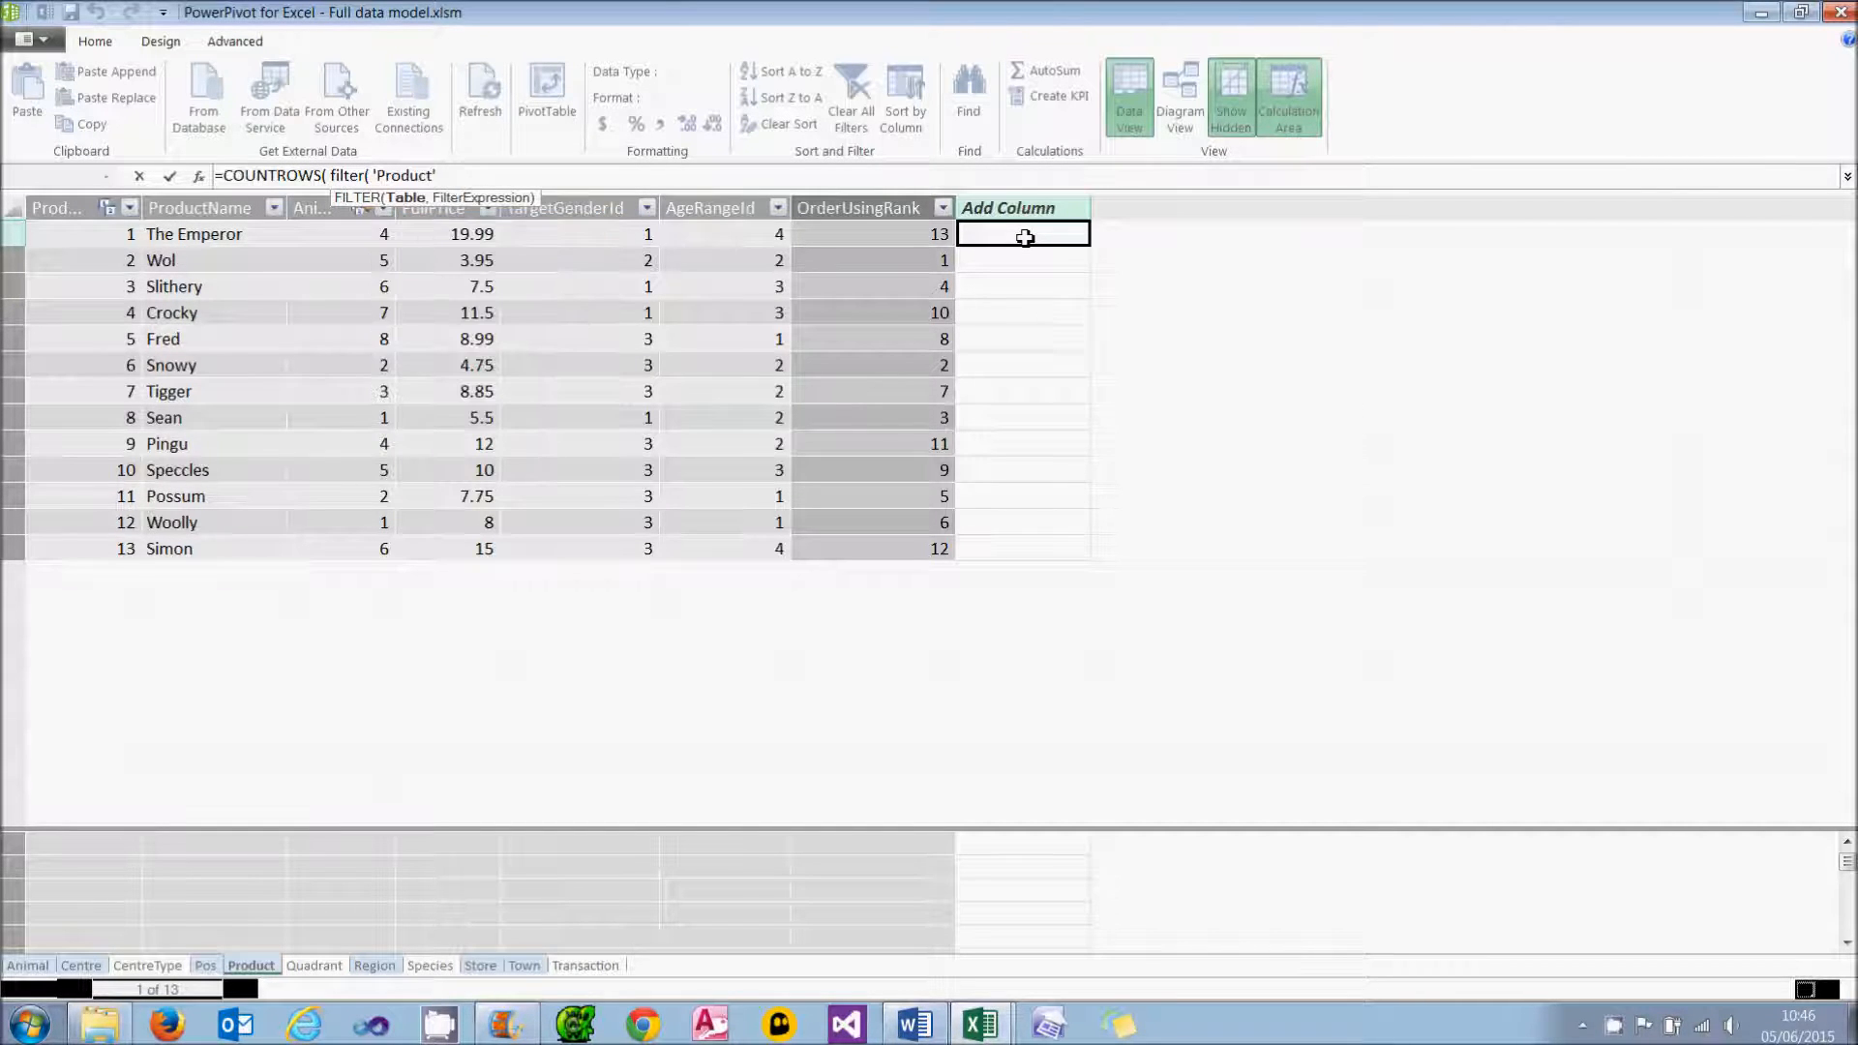
pyautogui.write(',')
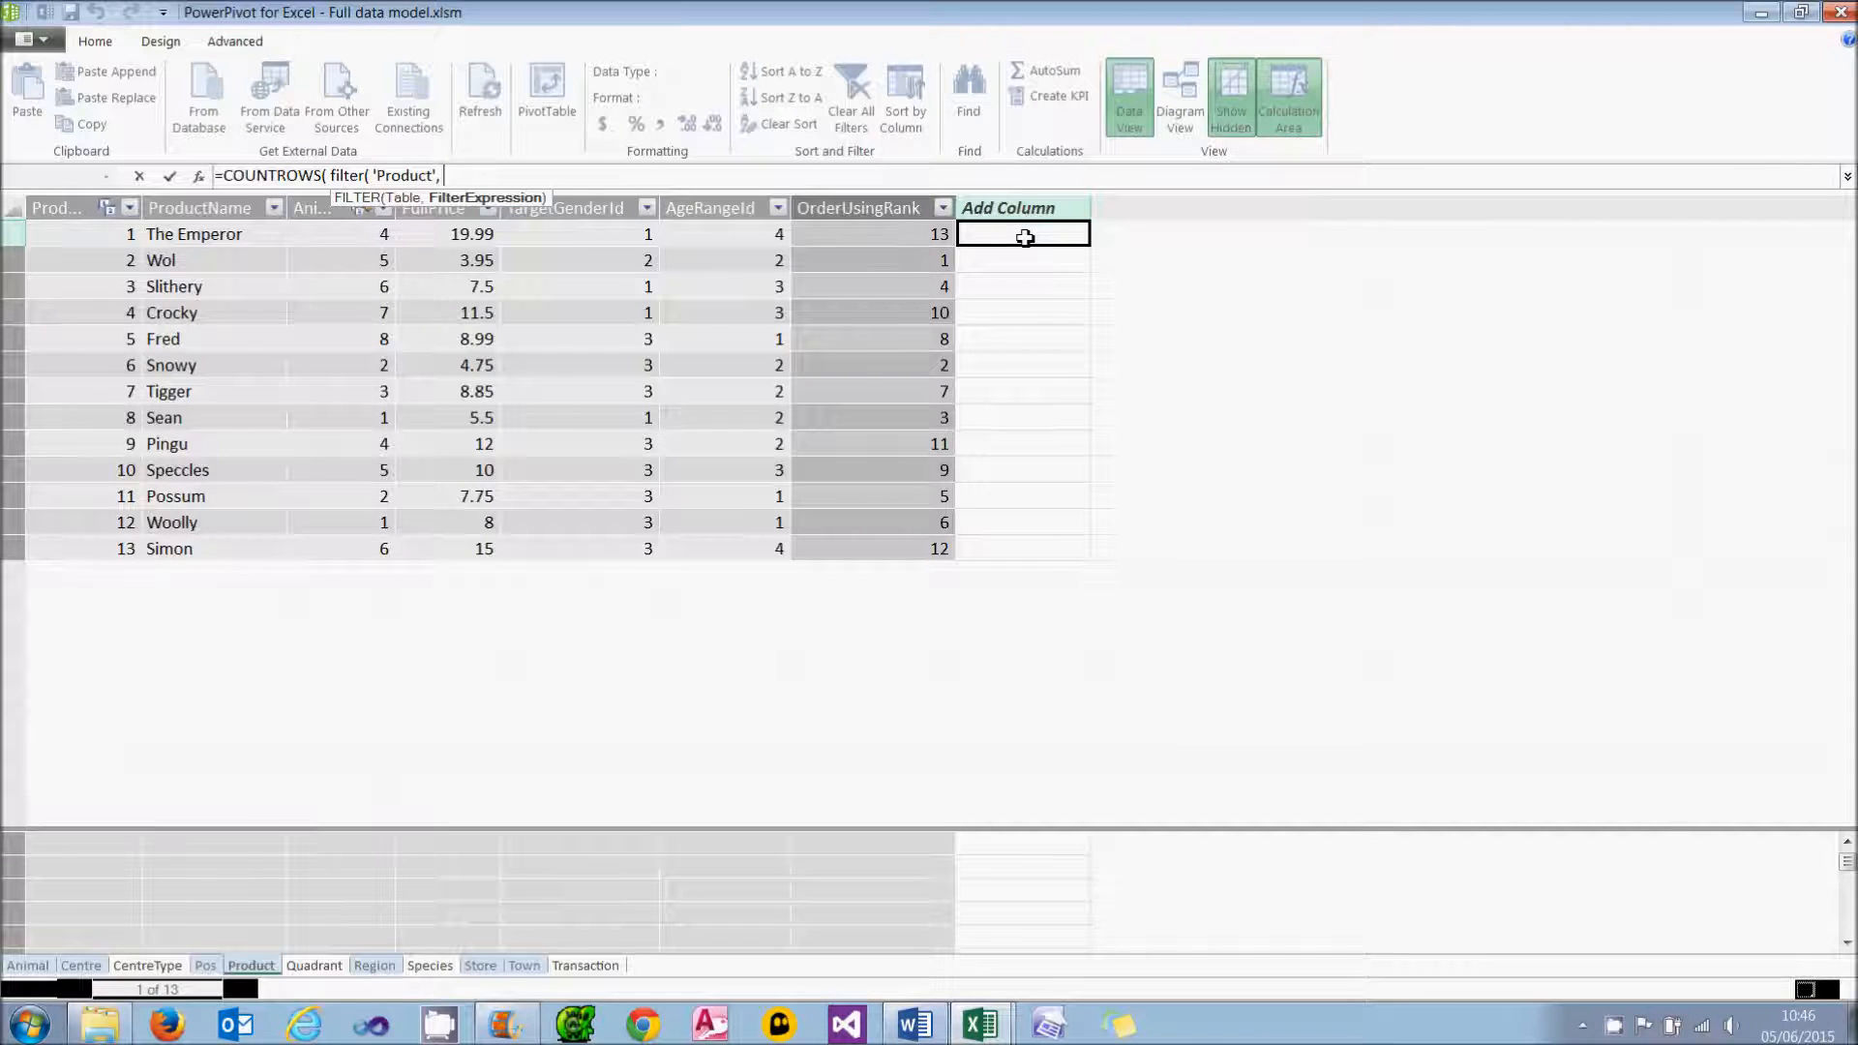
pyautogui.write('earliler(')
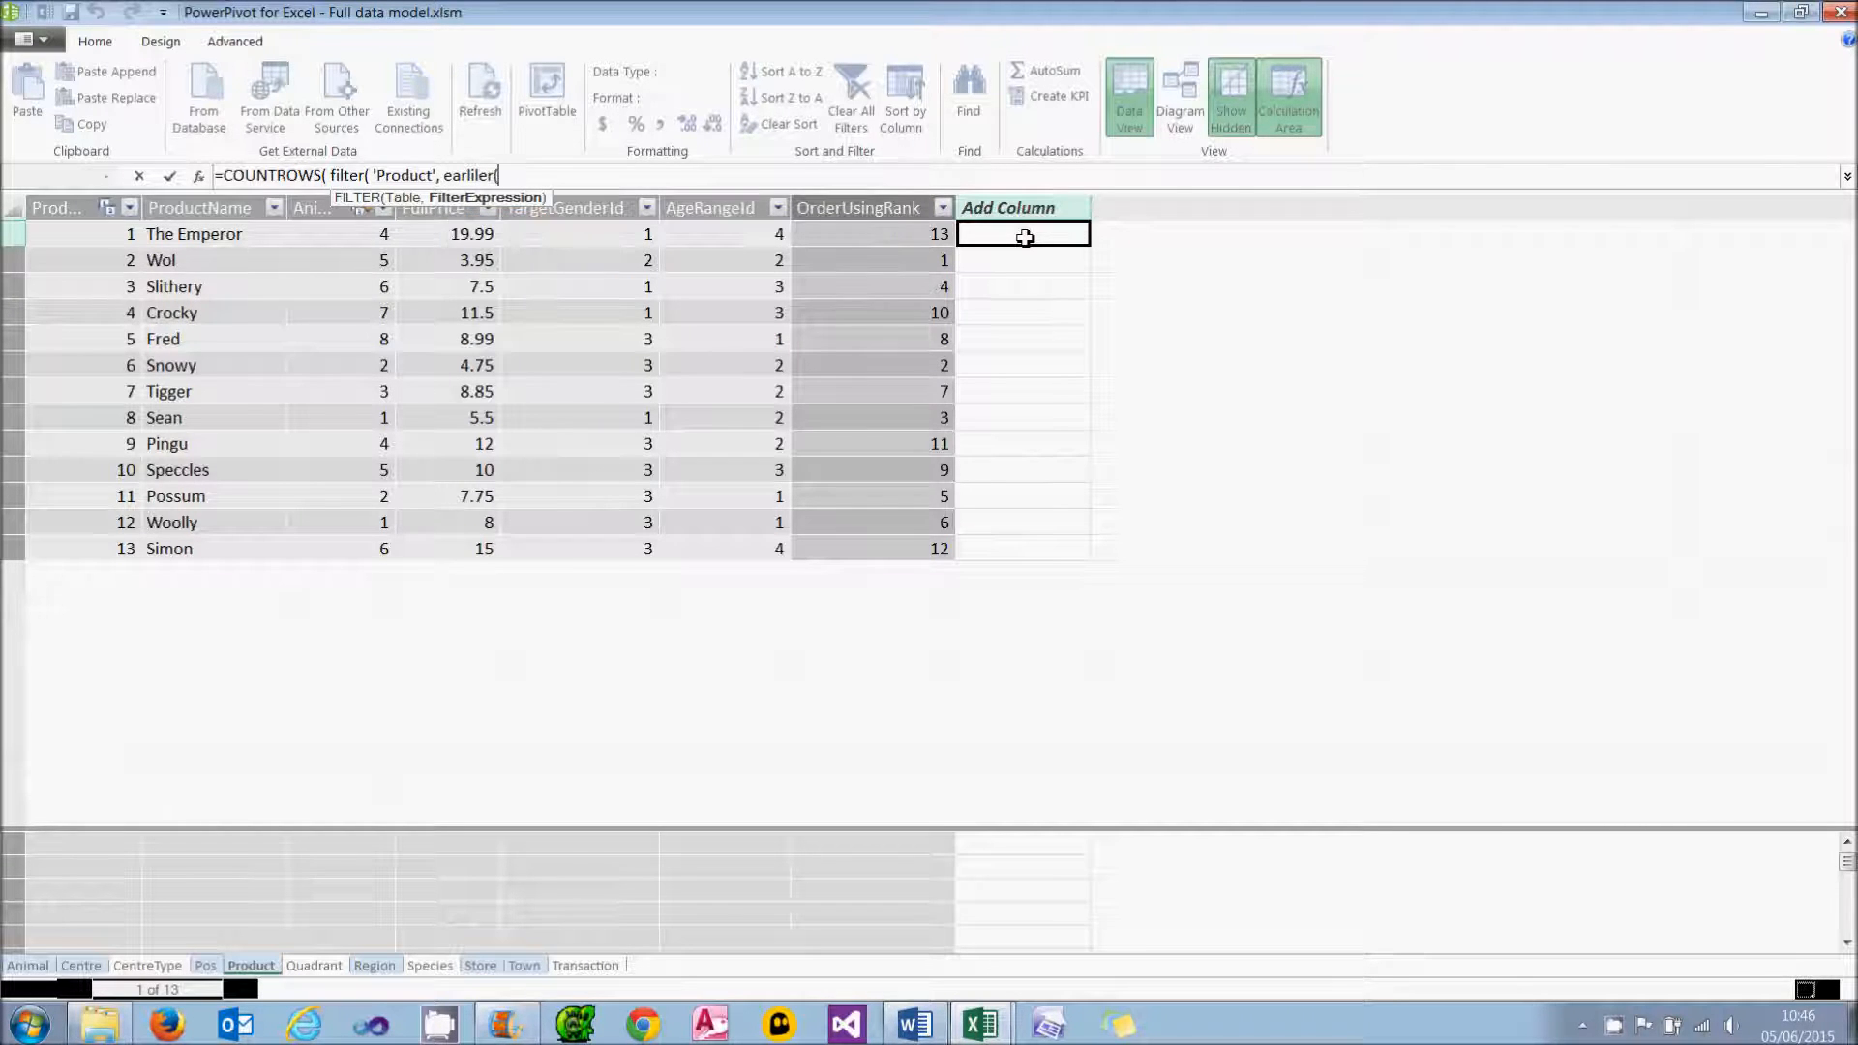
pyautogui.write('(')
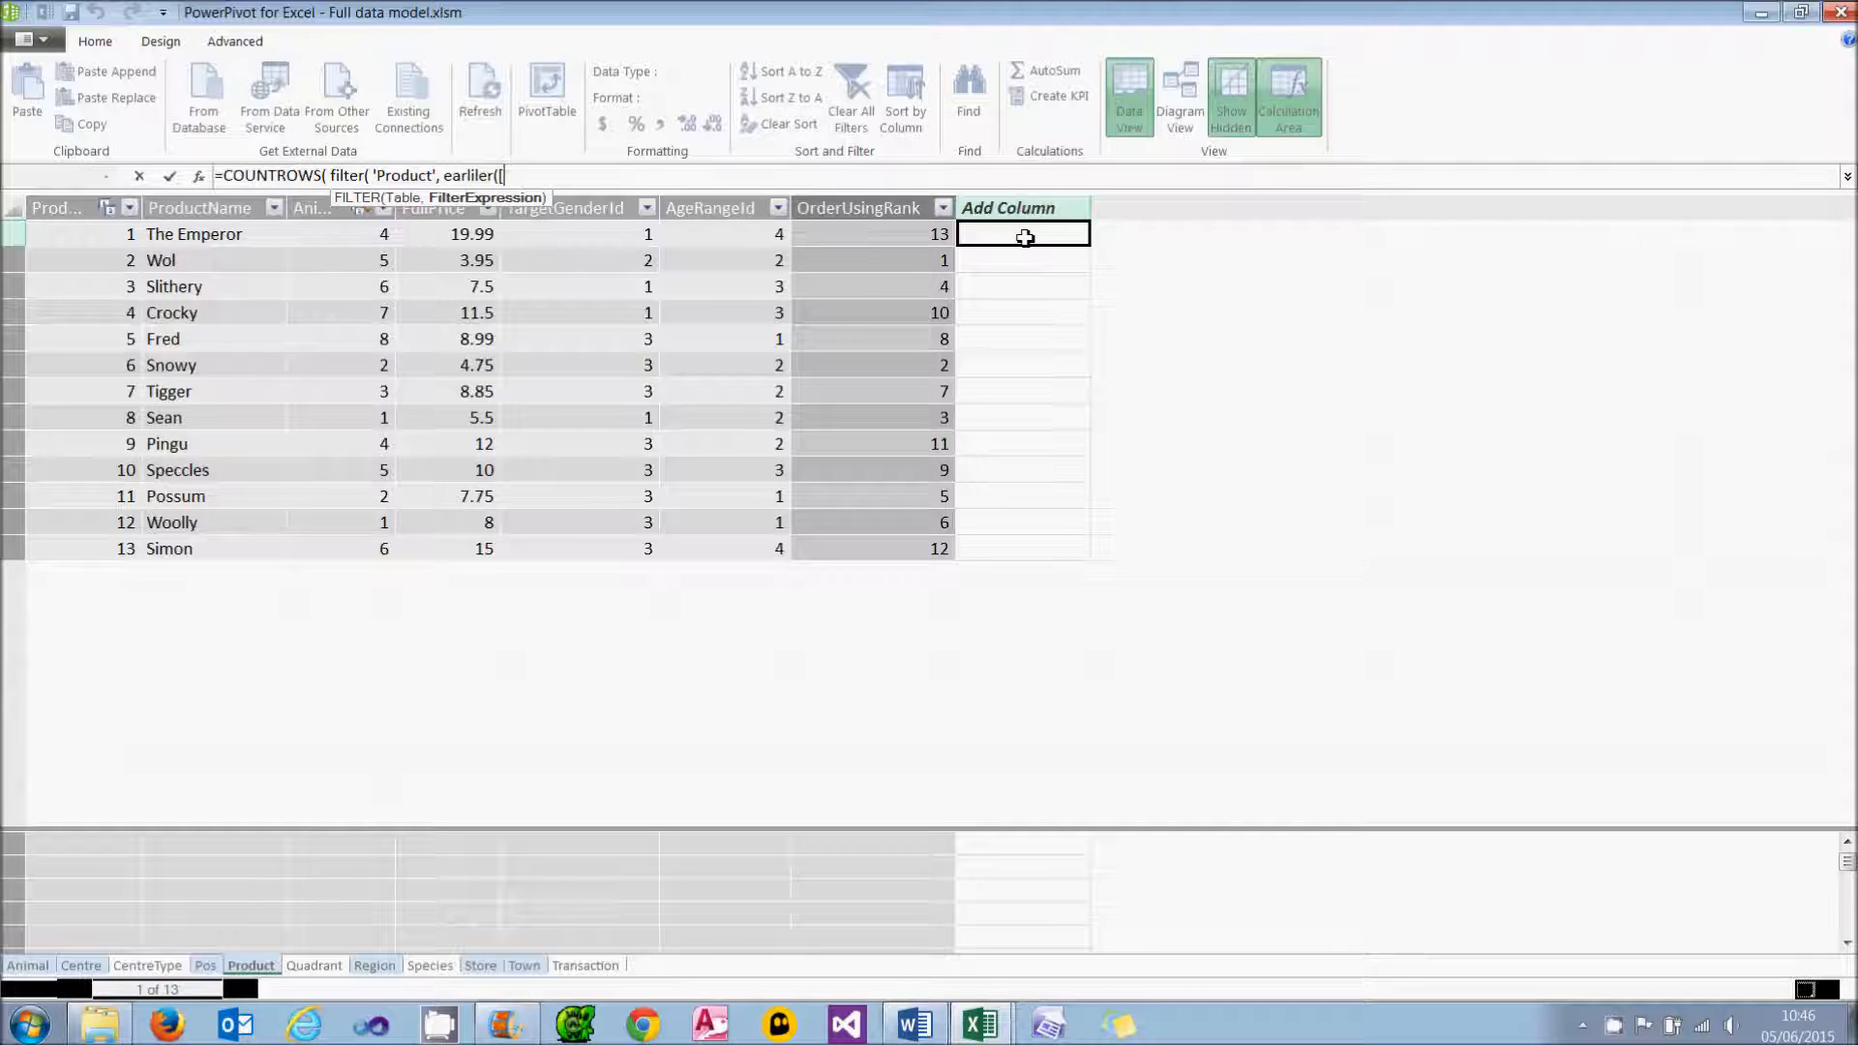
pyautogui.write('EARLIER(')
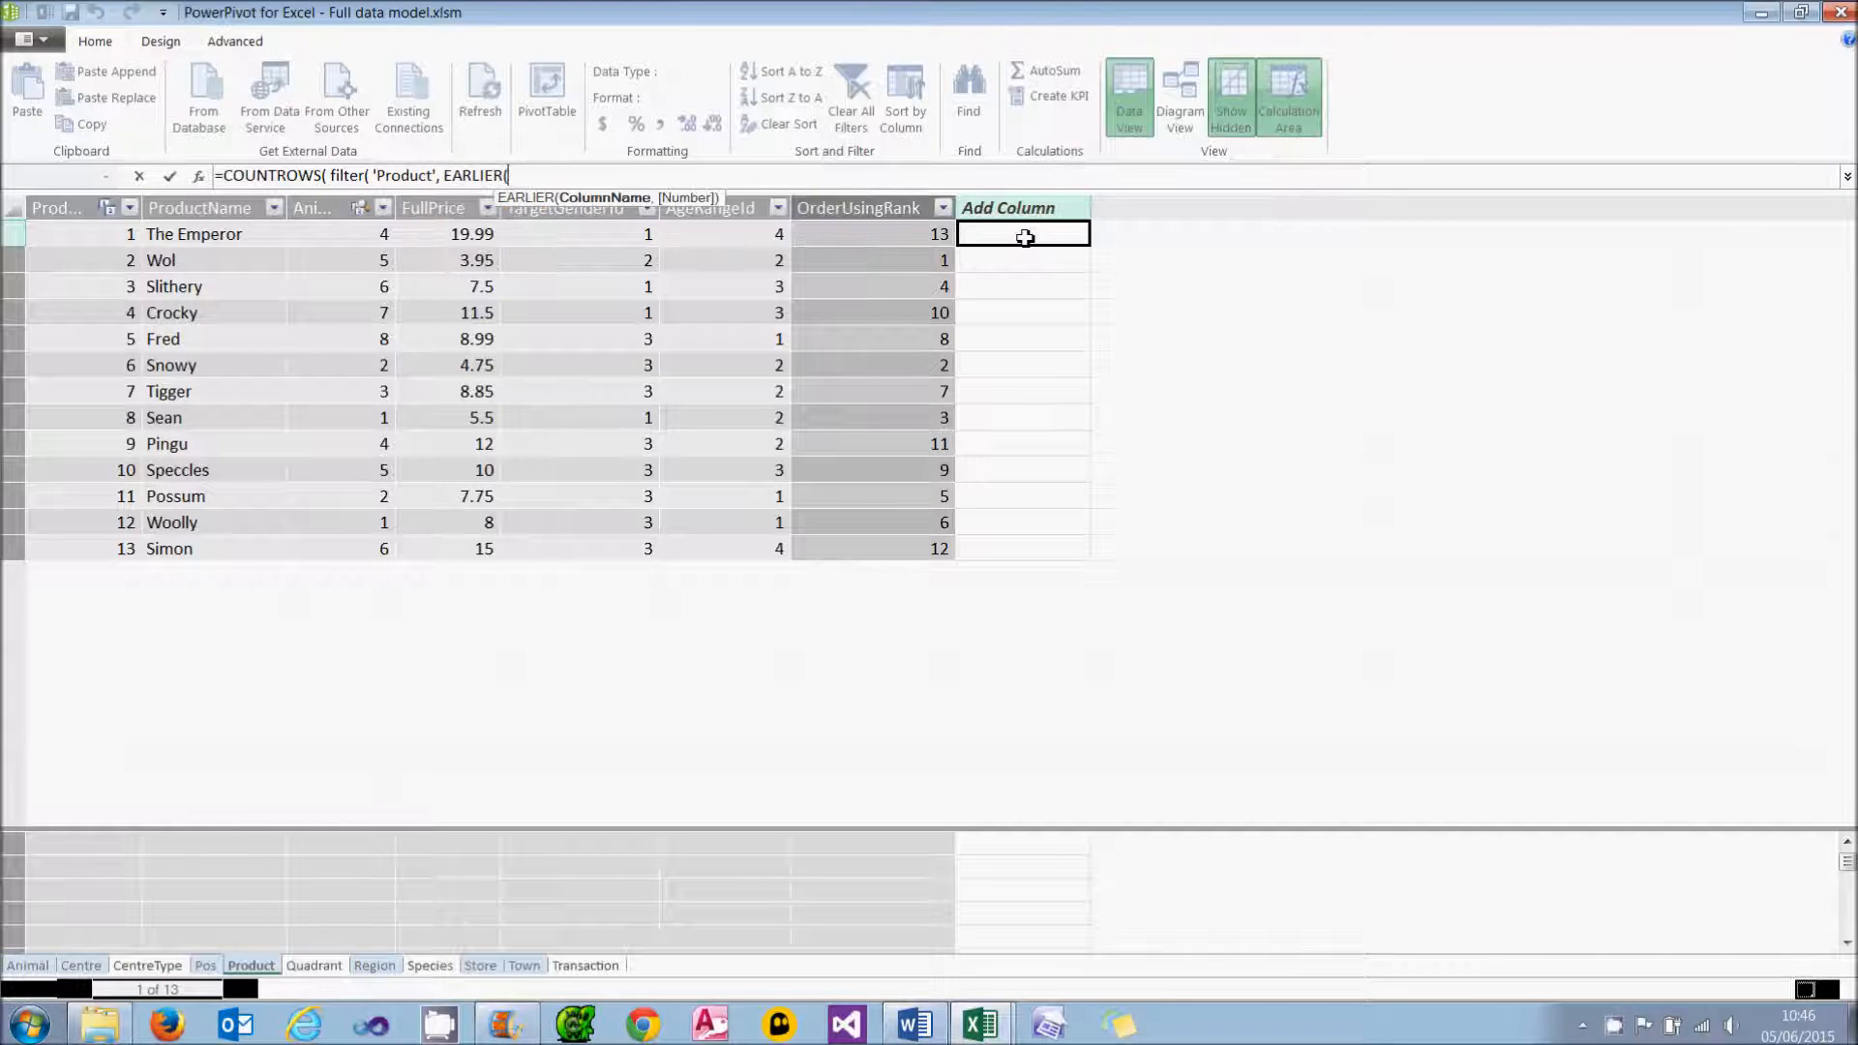
pyautogui.write('[FullPrice]')
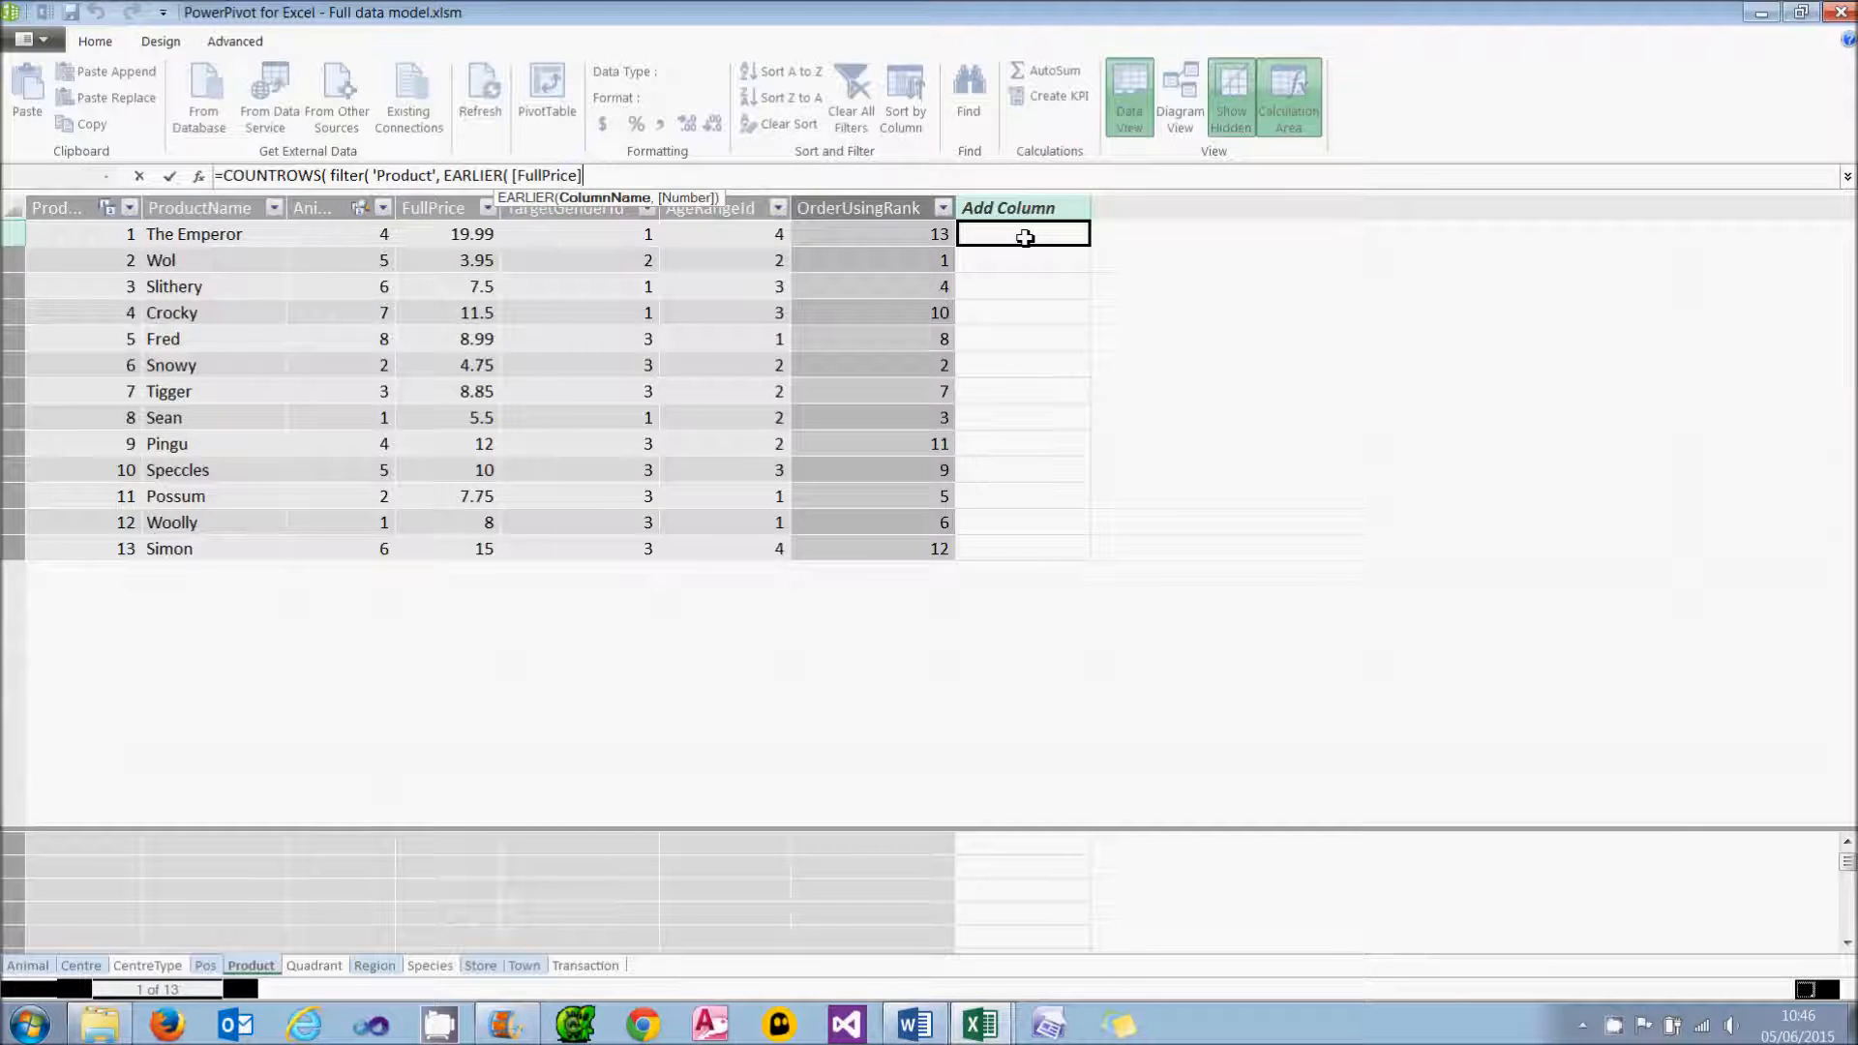
pyautogui.write('>')
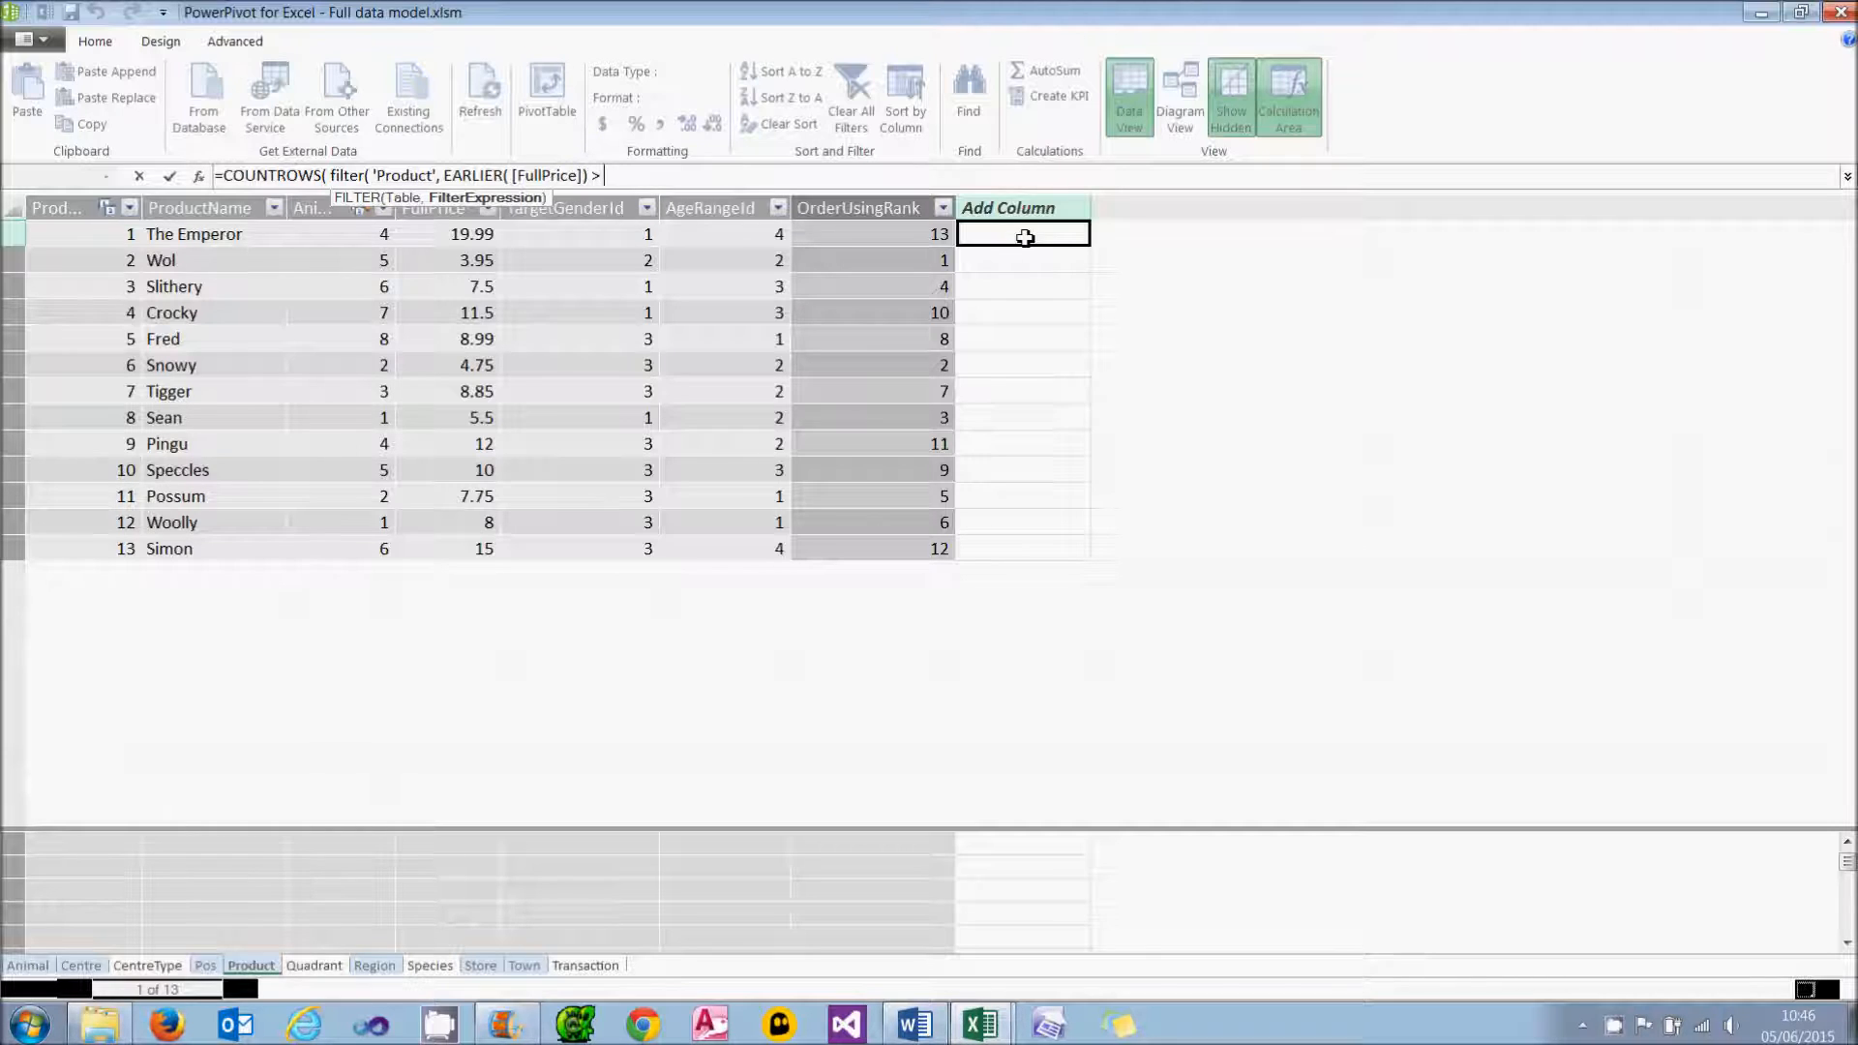
pyautogui.write('[FullPrice]')
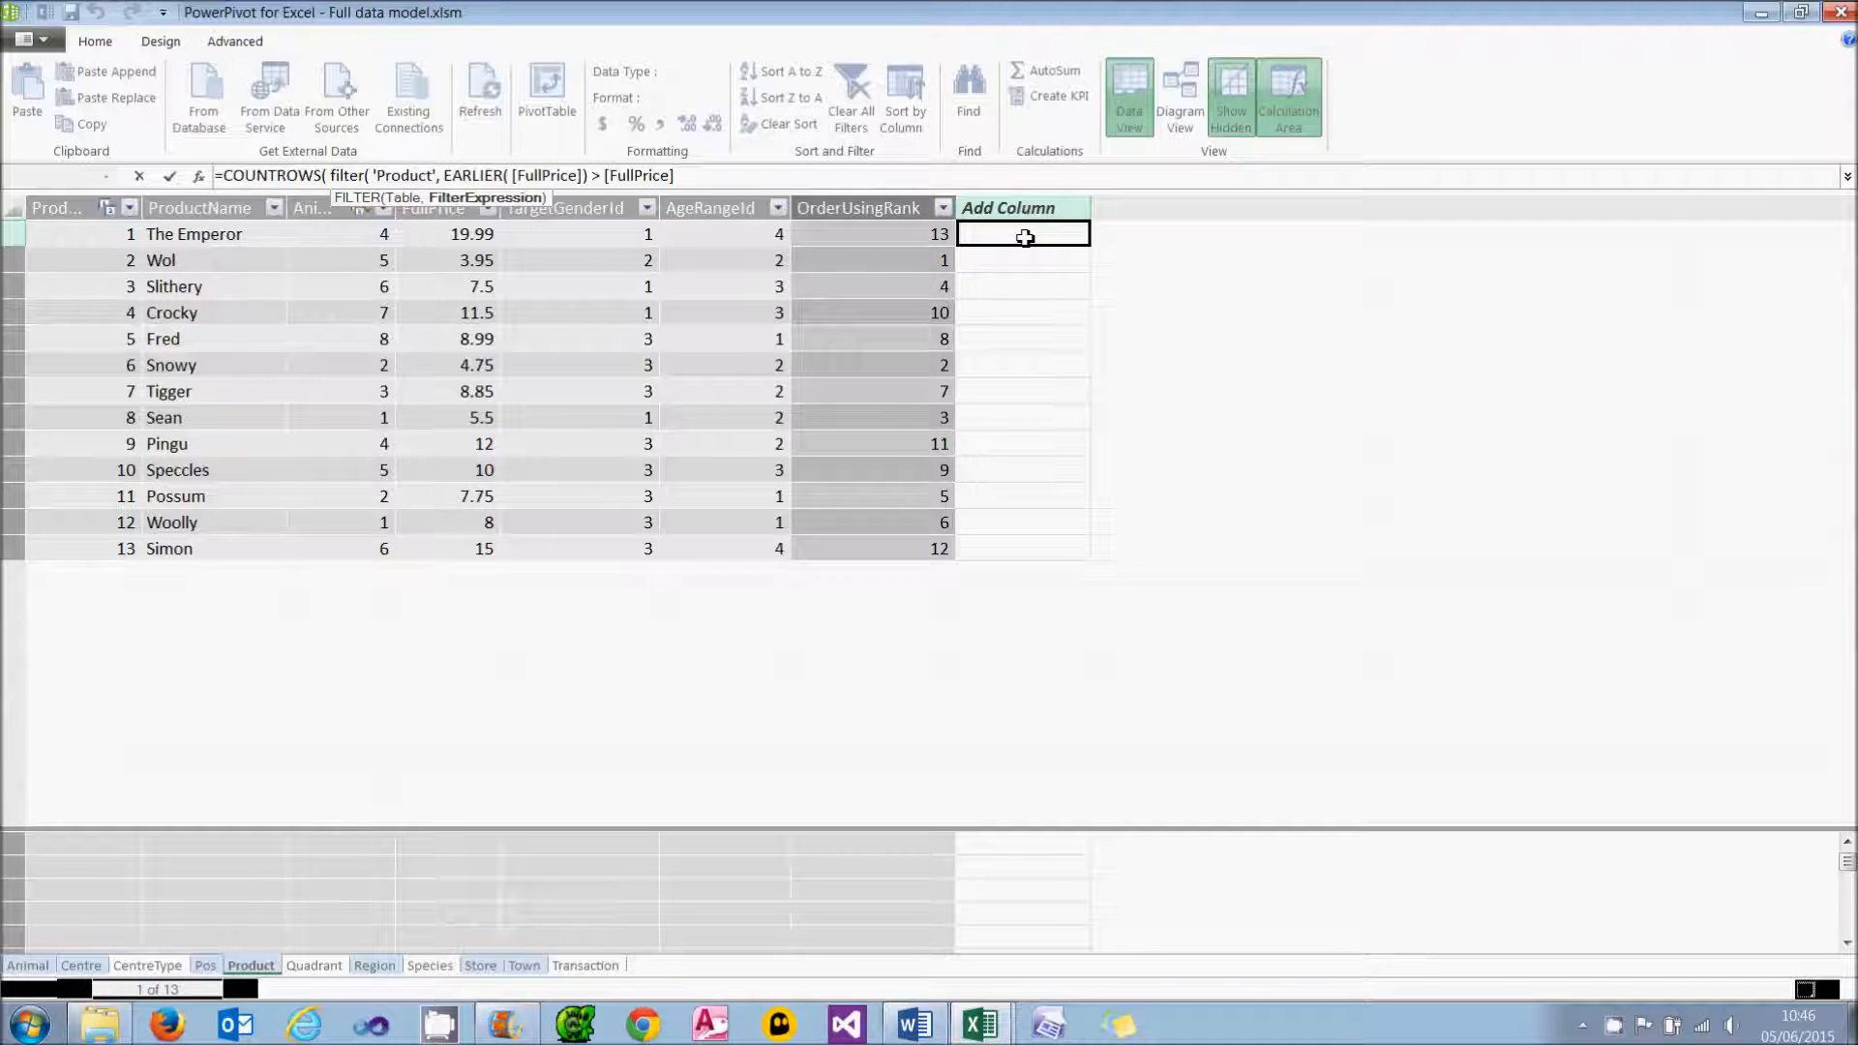
pyautogui.write('))')
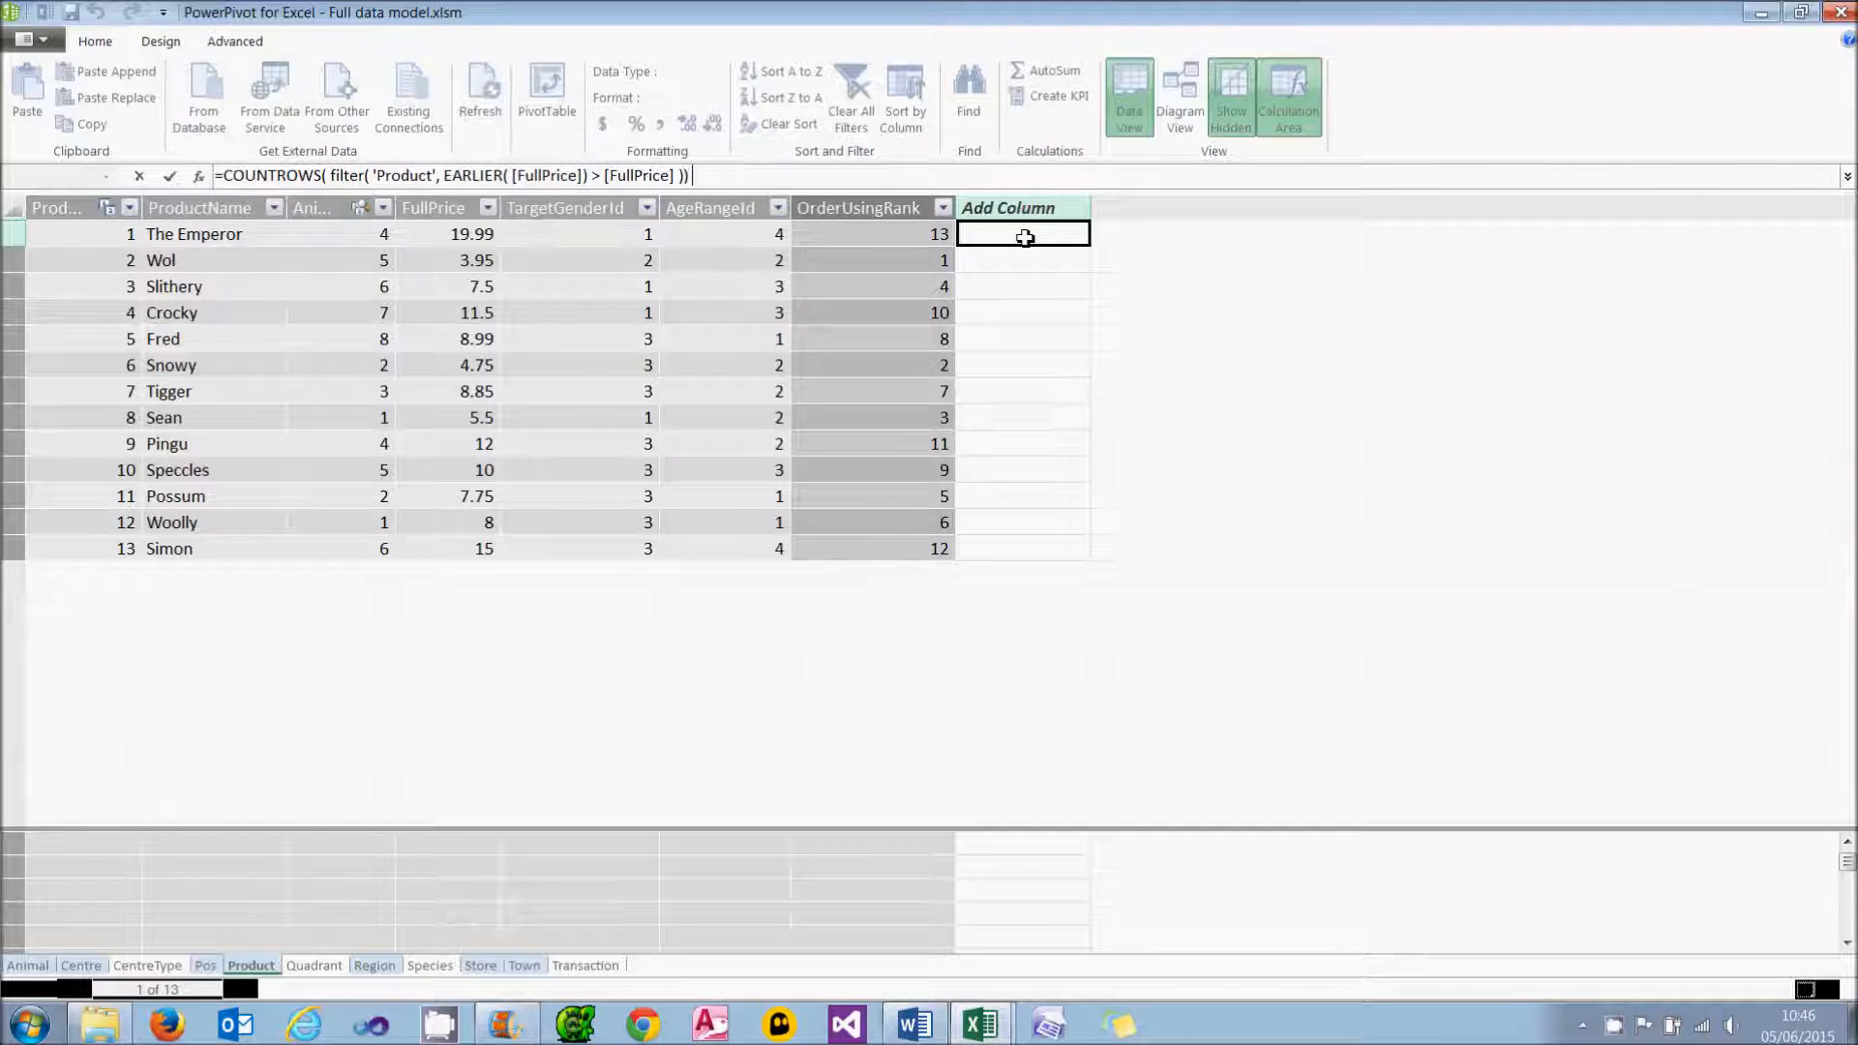
pyautogui.write('+ 1')
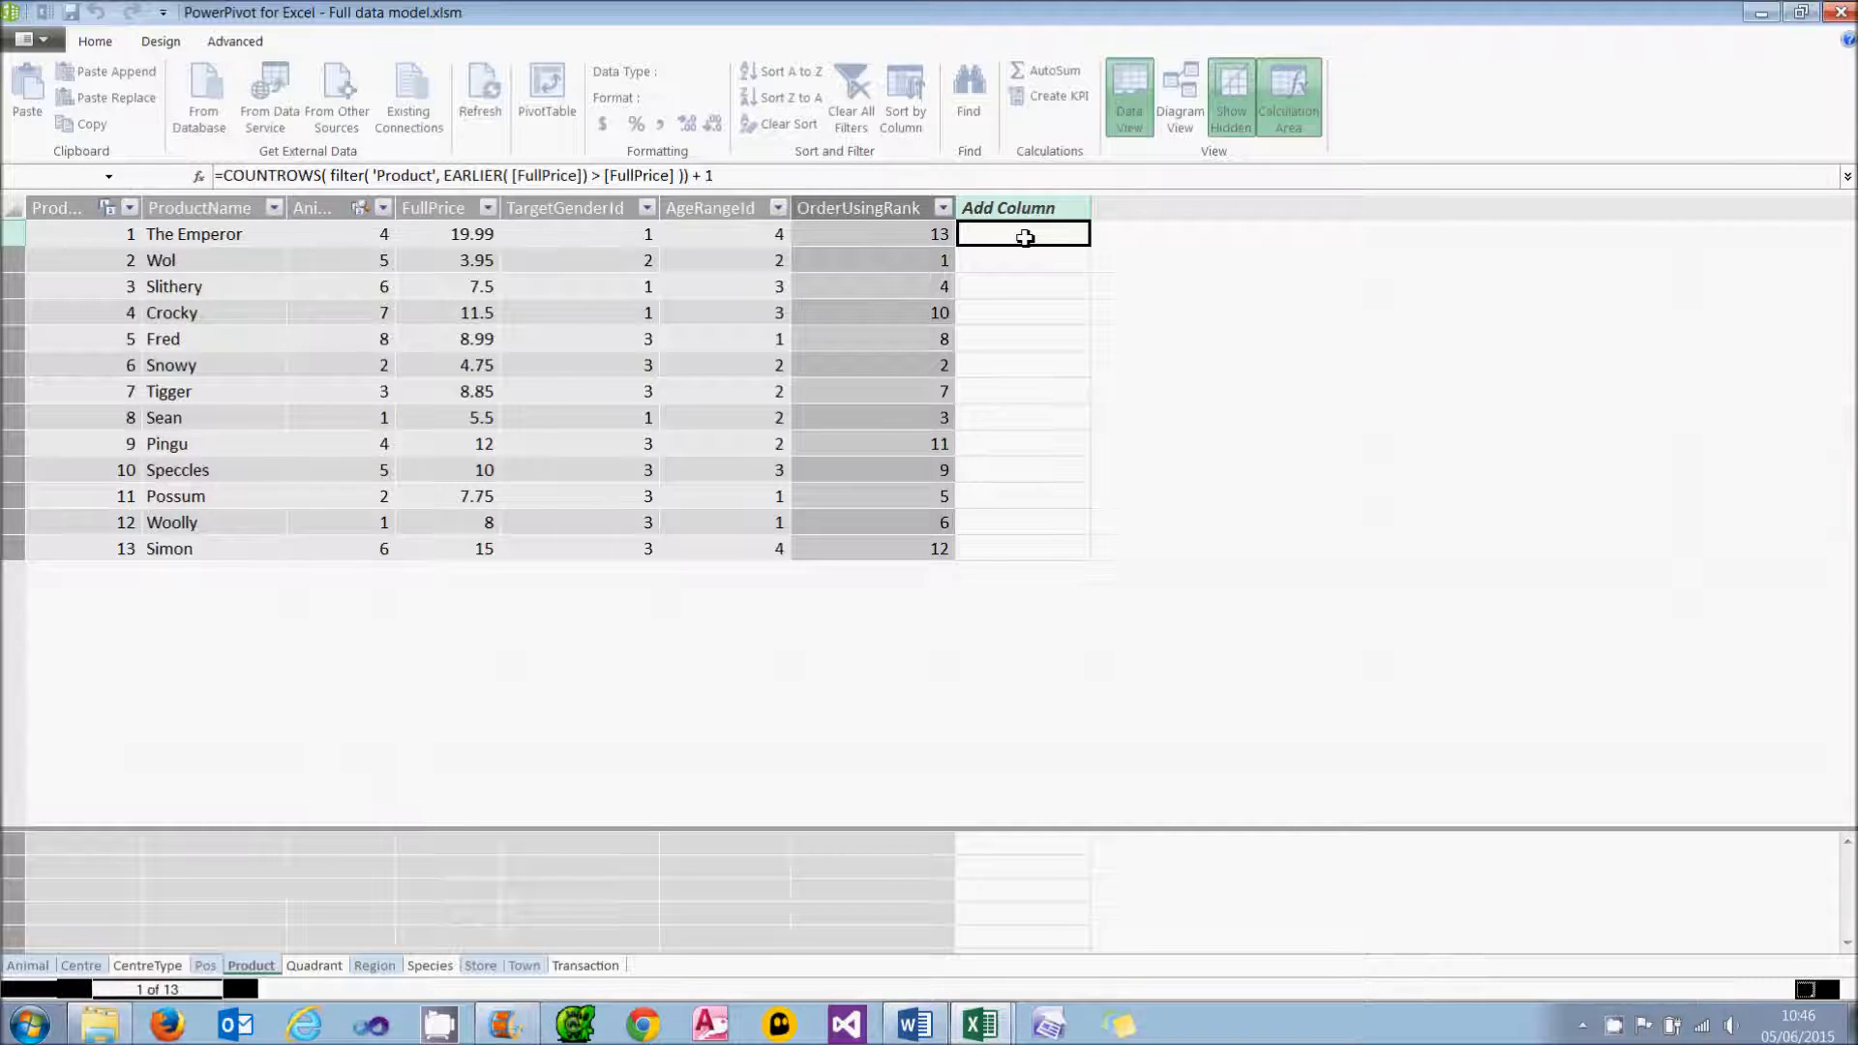
pyautogui.press('Return')
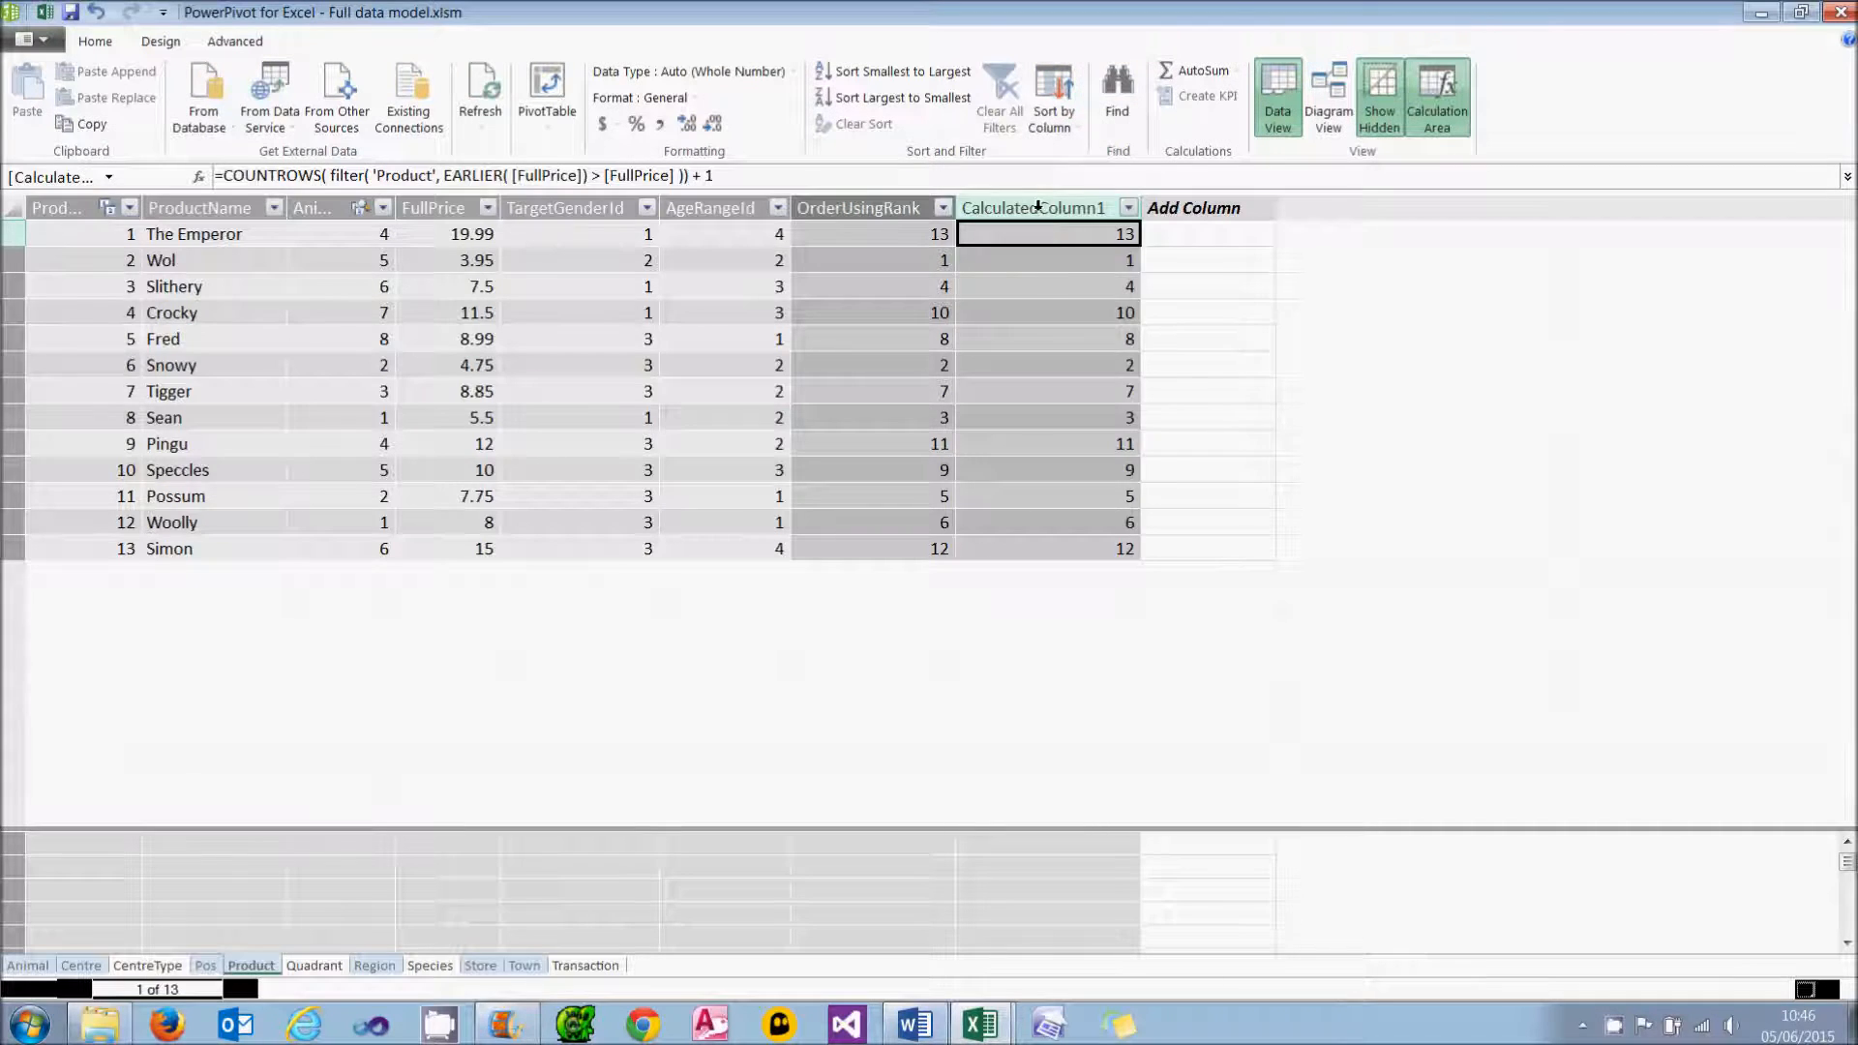
pyautogui.click(1026, 207)
pyautogui.write('OrderUsingEarlier')
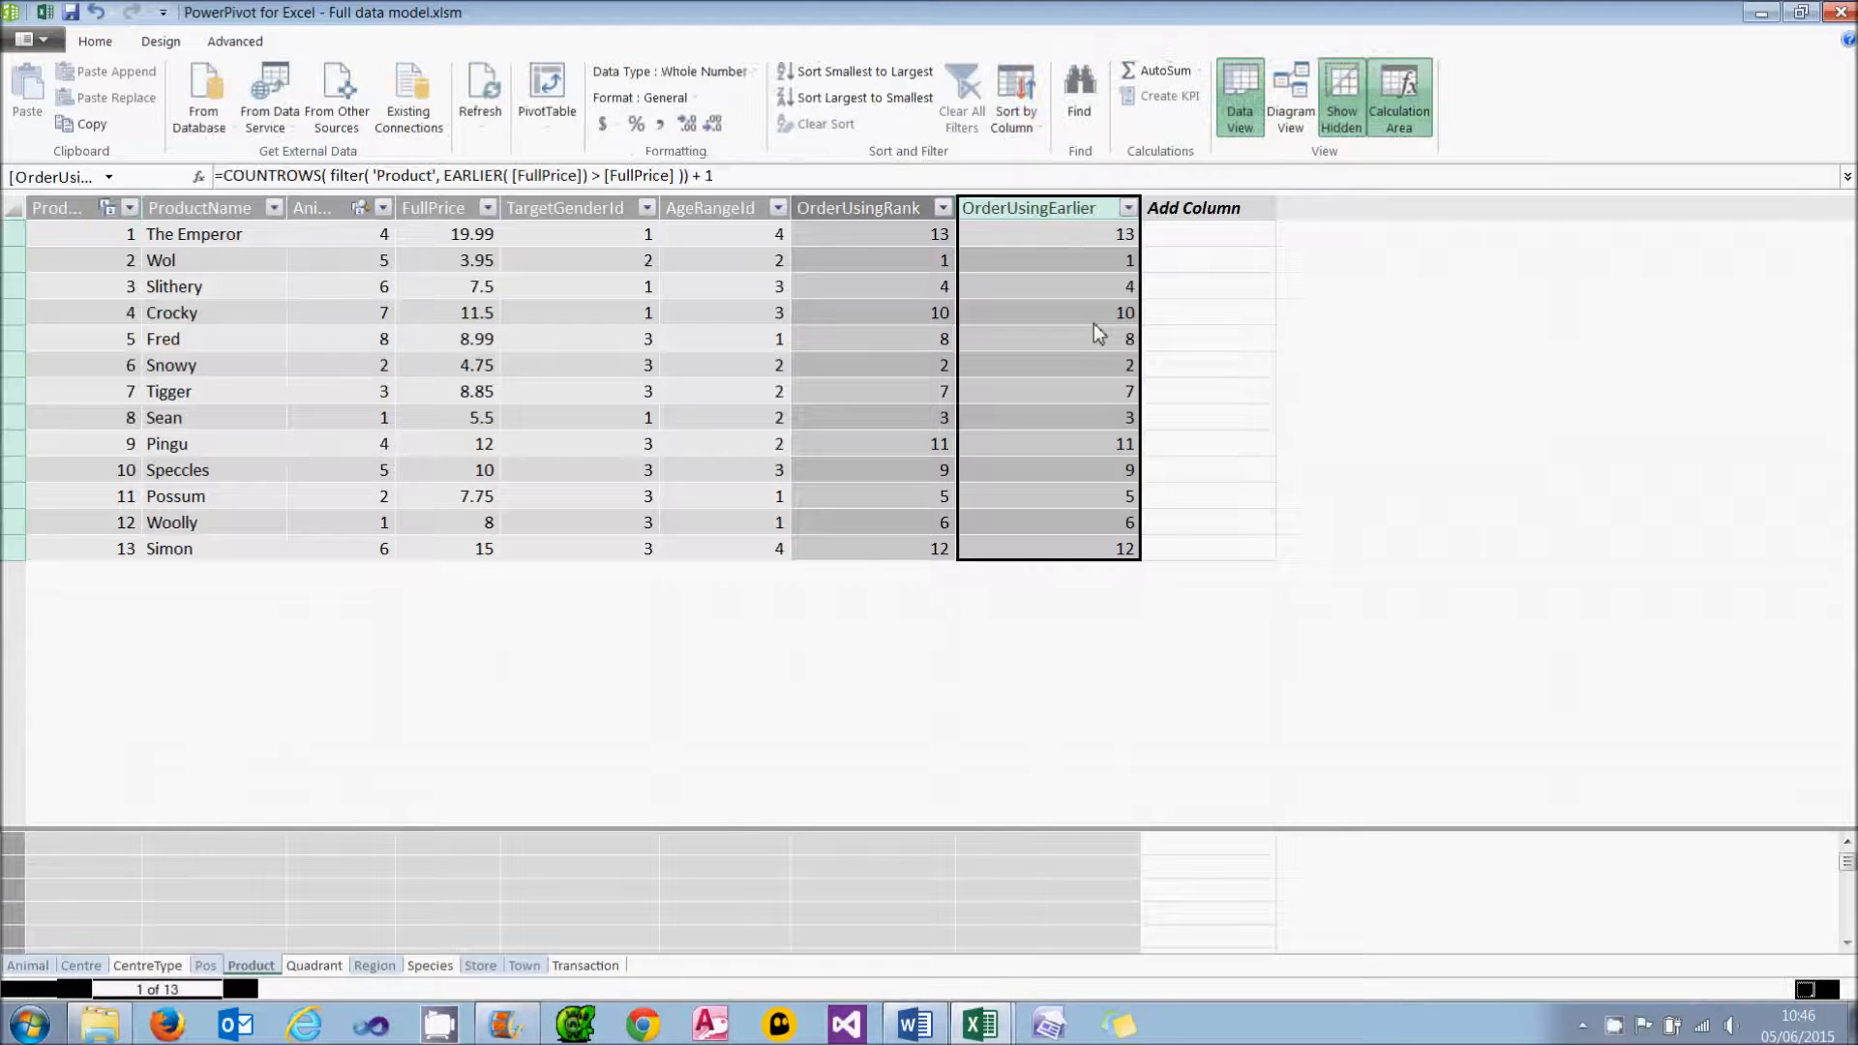
# Step: Inspect Slithery's OrderUsingEarlier value and FullPrice 7.5, experimenting with the EARLIER formula without changing it
pyautogui.click(1047, 286)
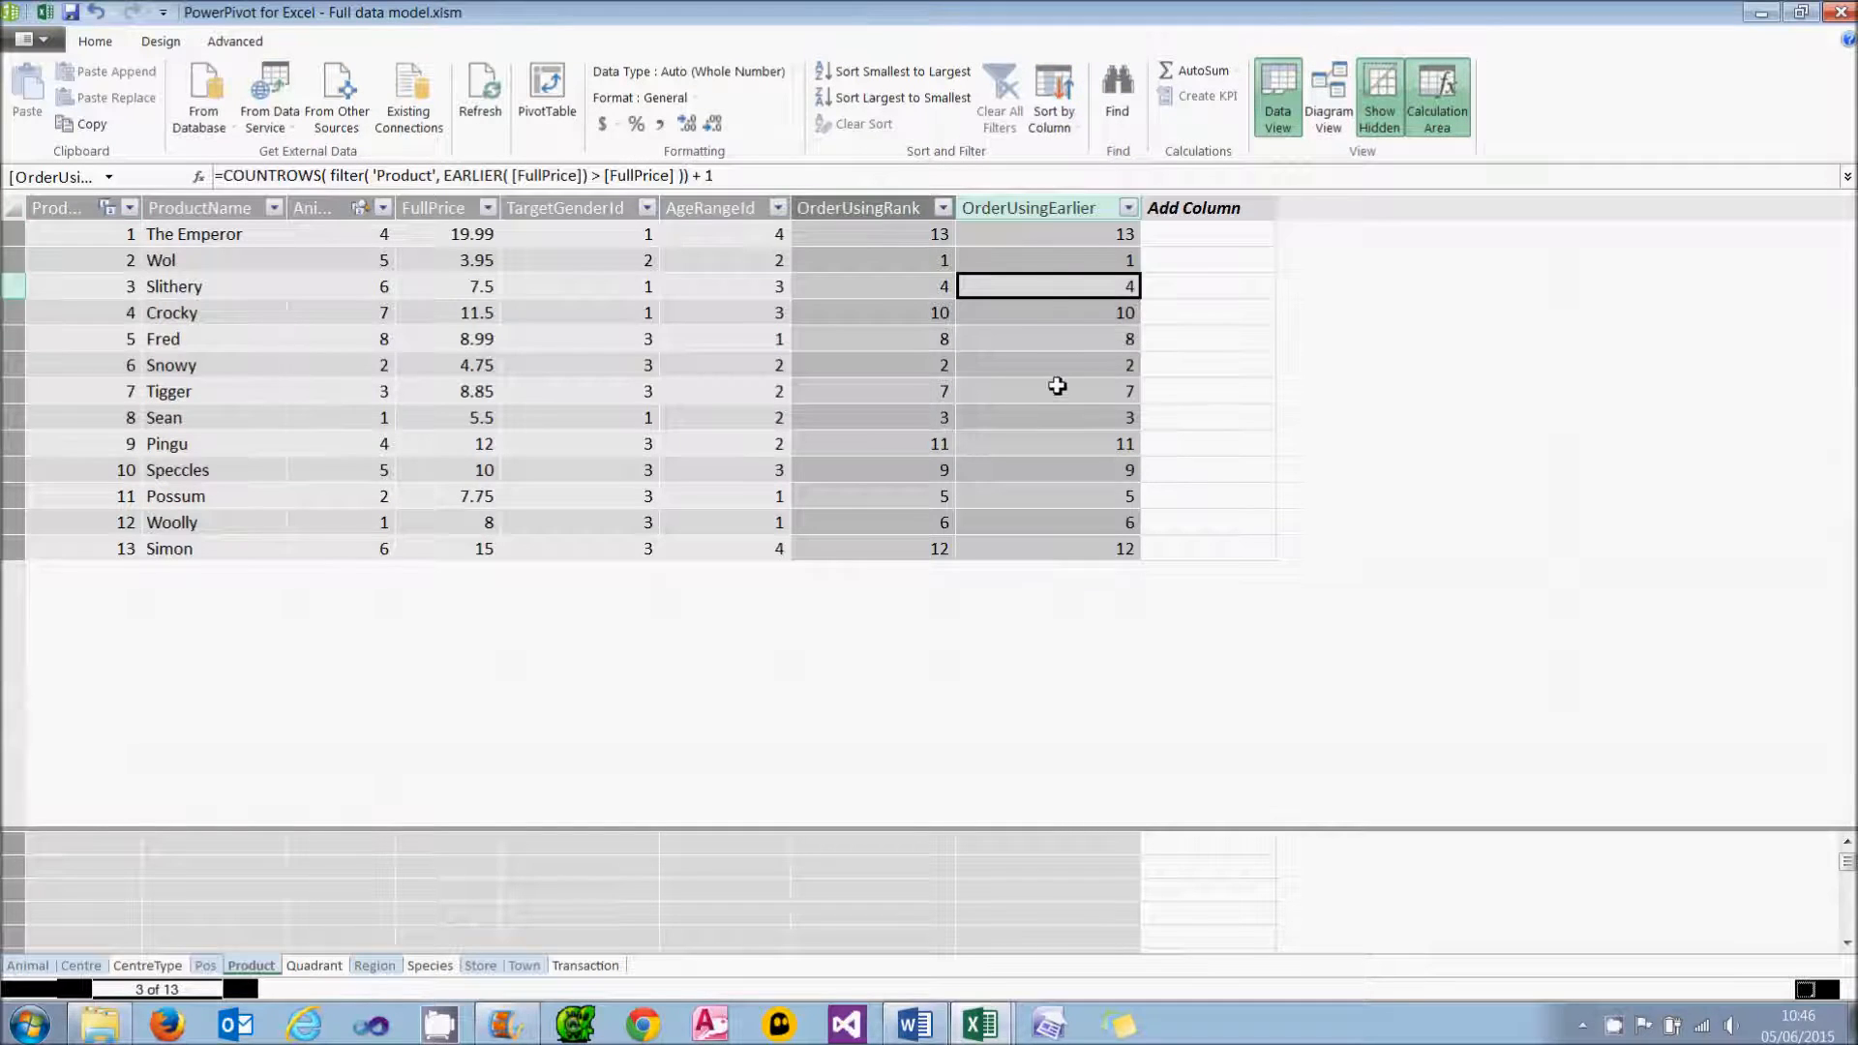
pyautogui.moveTo(11, 287)
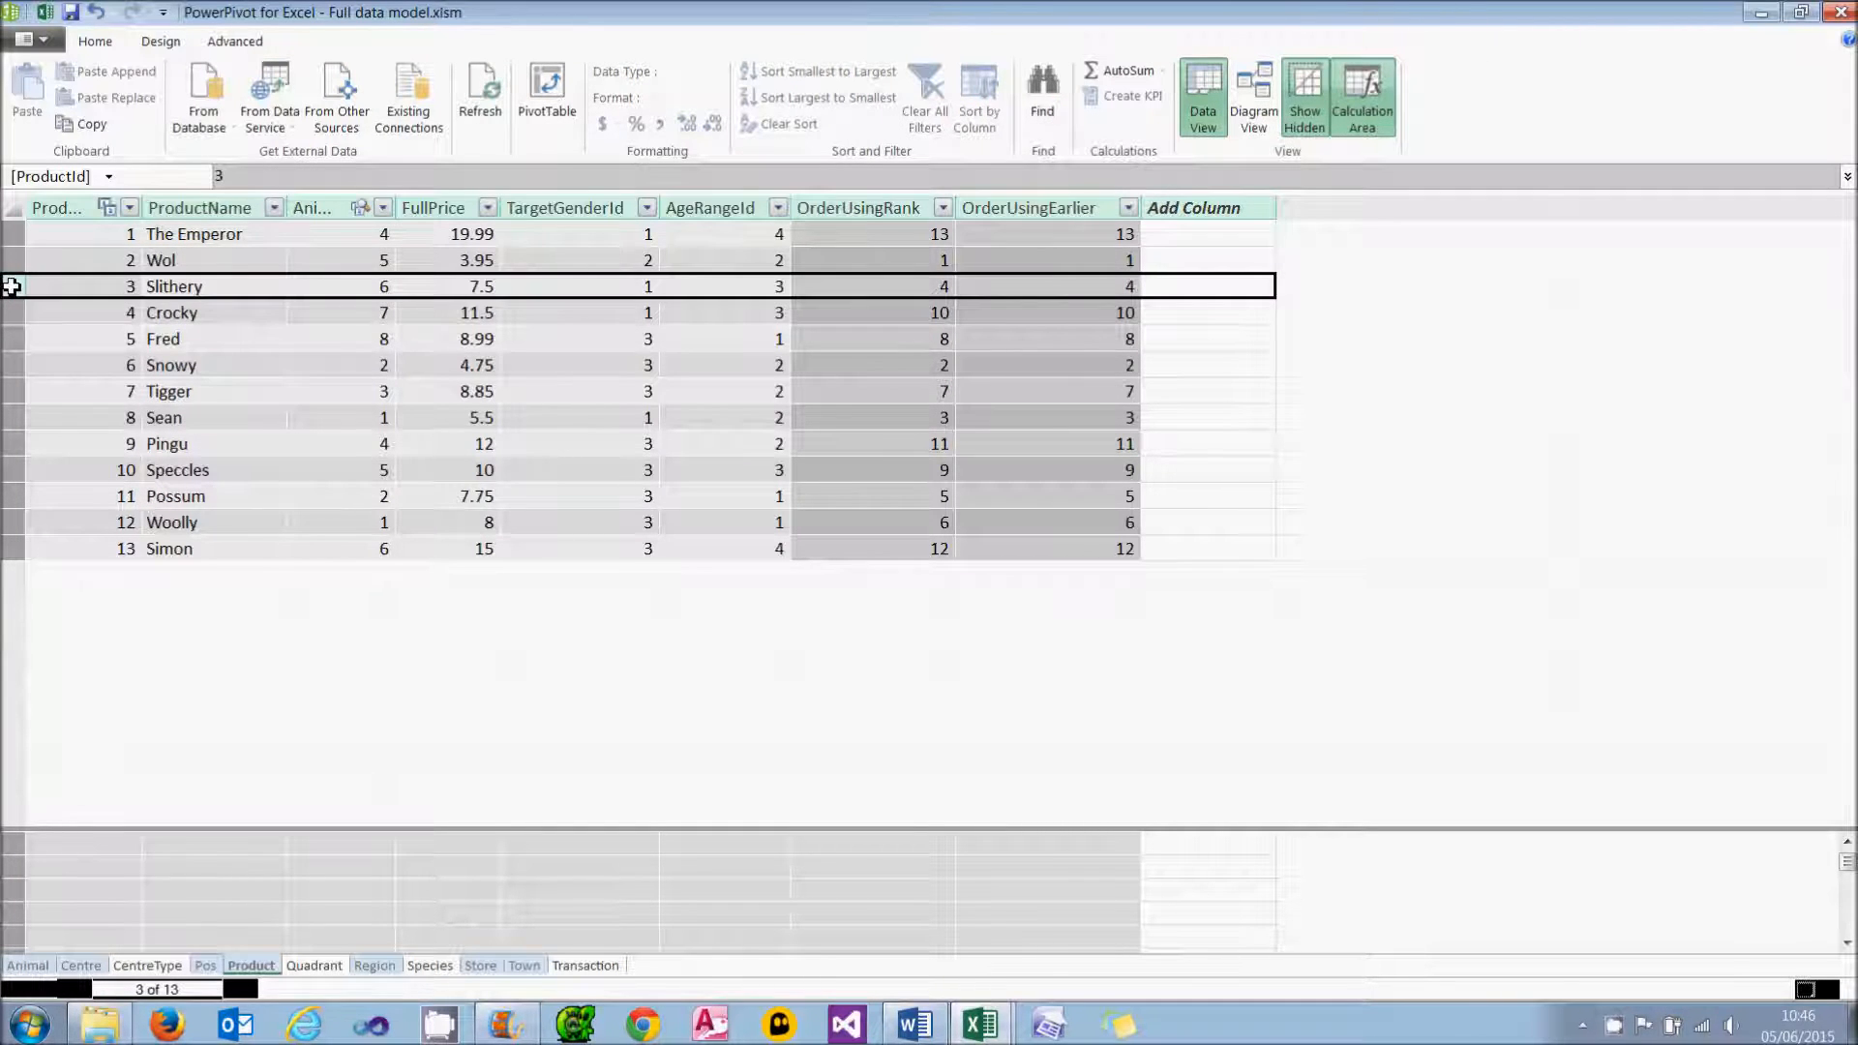
pyautogui.click(480, 287)
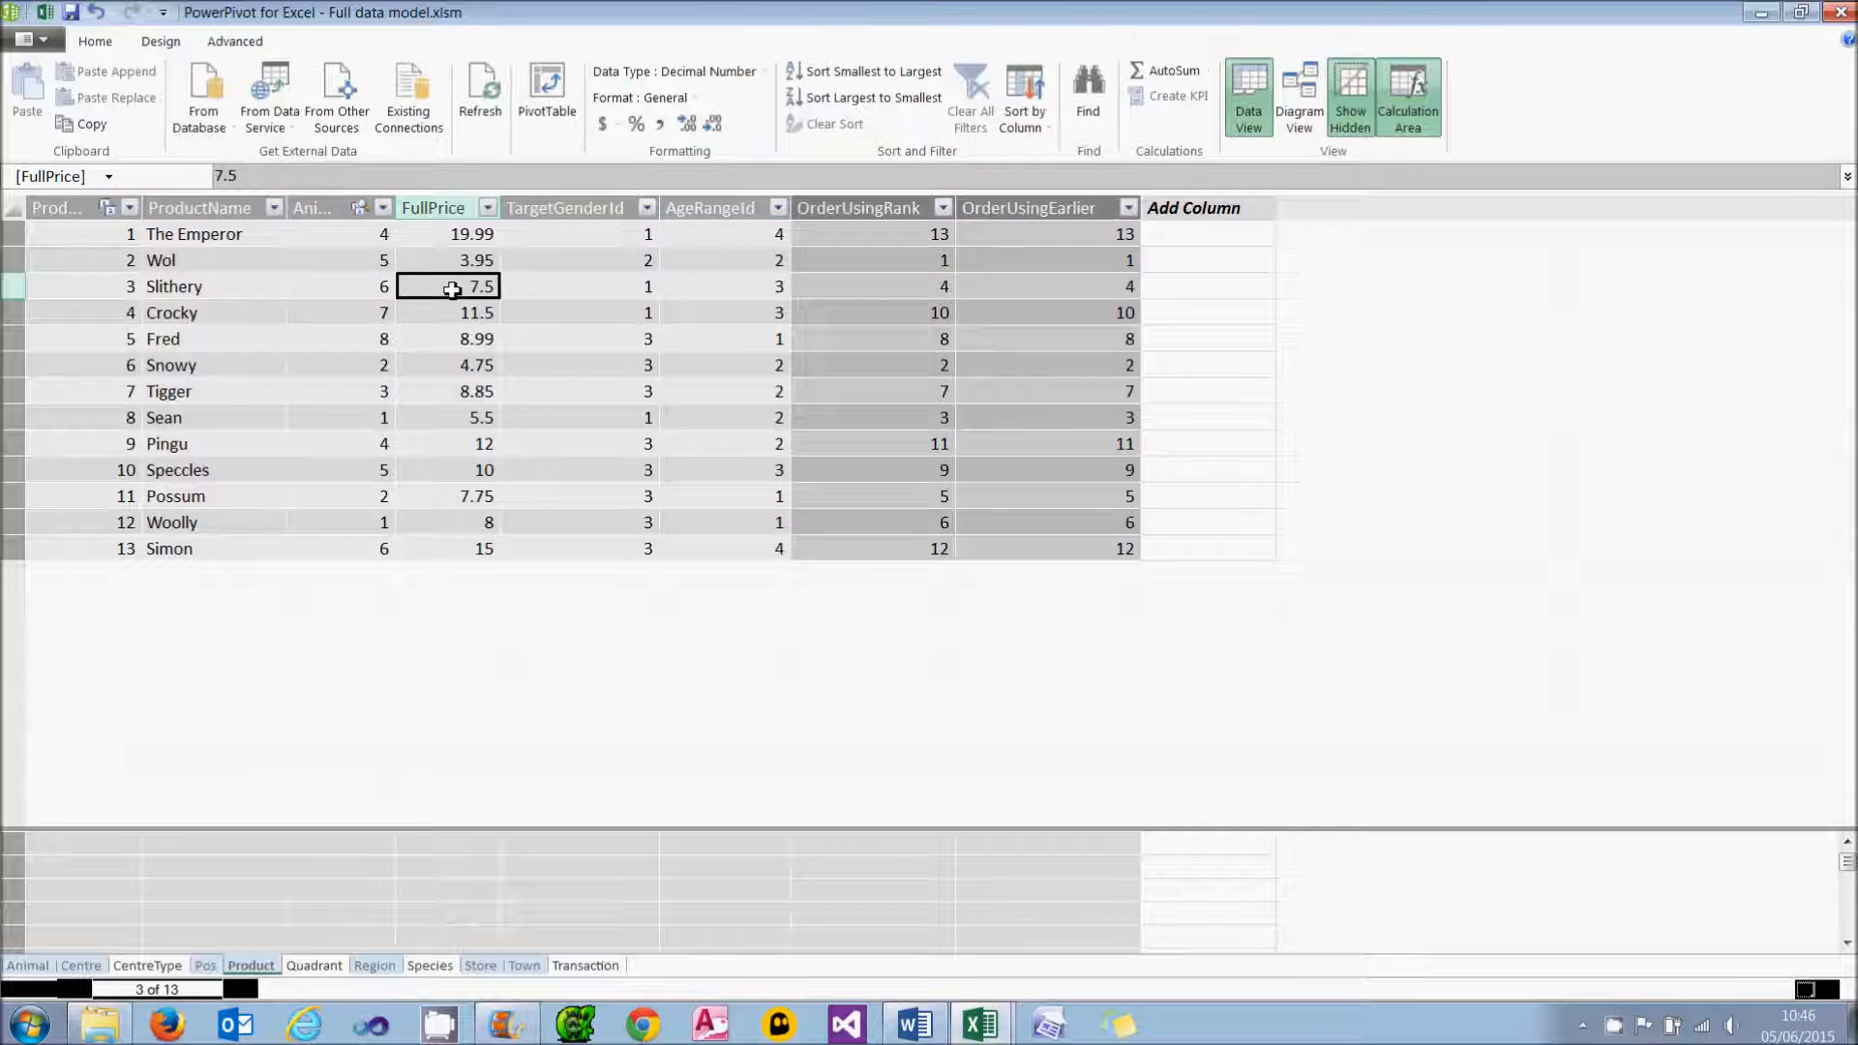
pyautogui.moveTo(1059, 283)
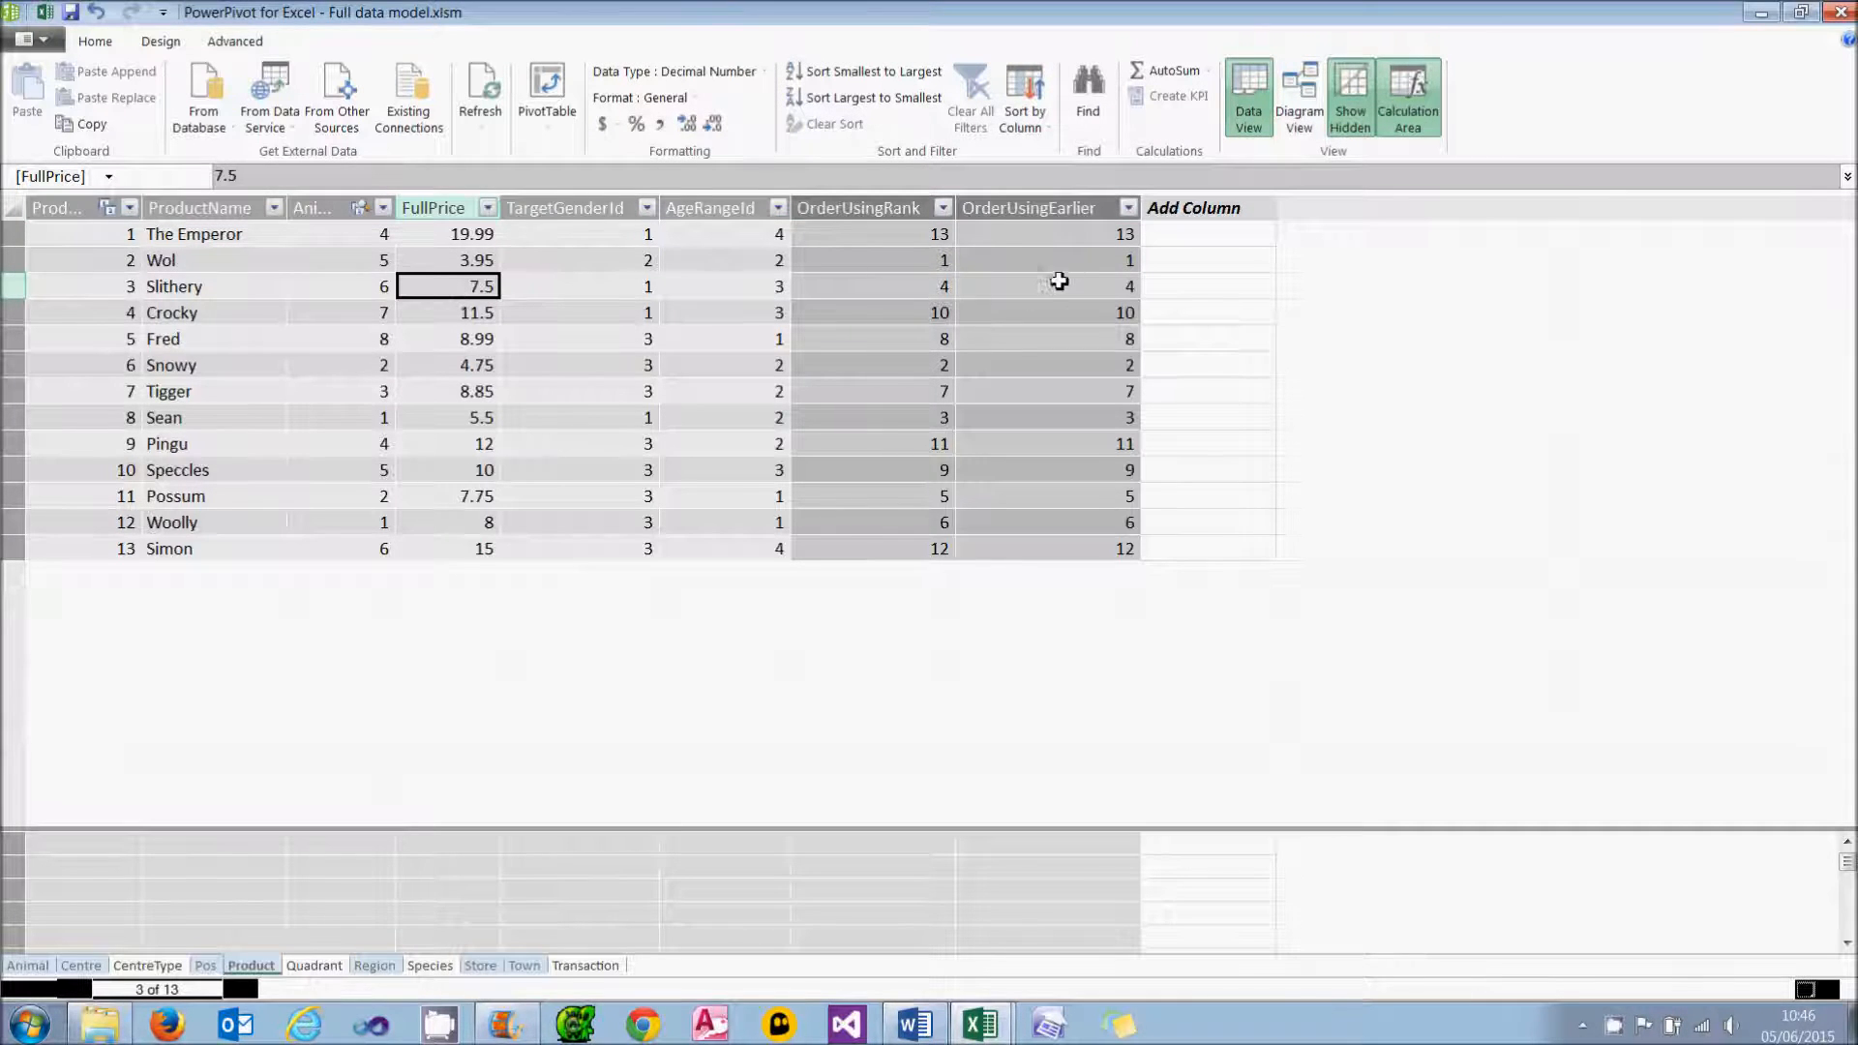
pyautogui.click(1047, 286)
pyautogui.write("=COUNTROWS( filter( 'Product', [FullPrice] > [FullPrice] )) + 1")
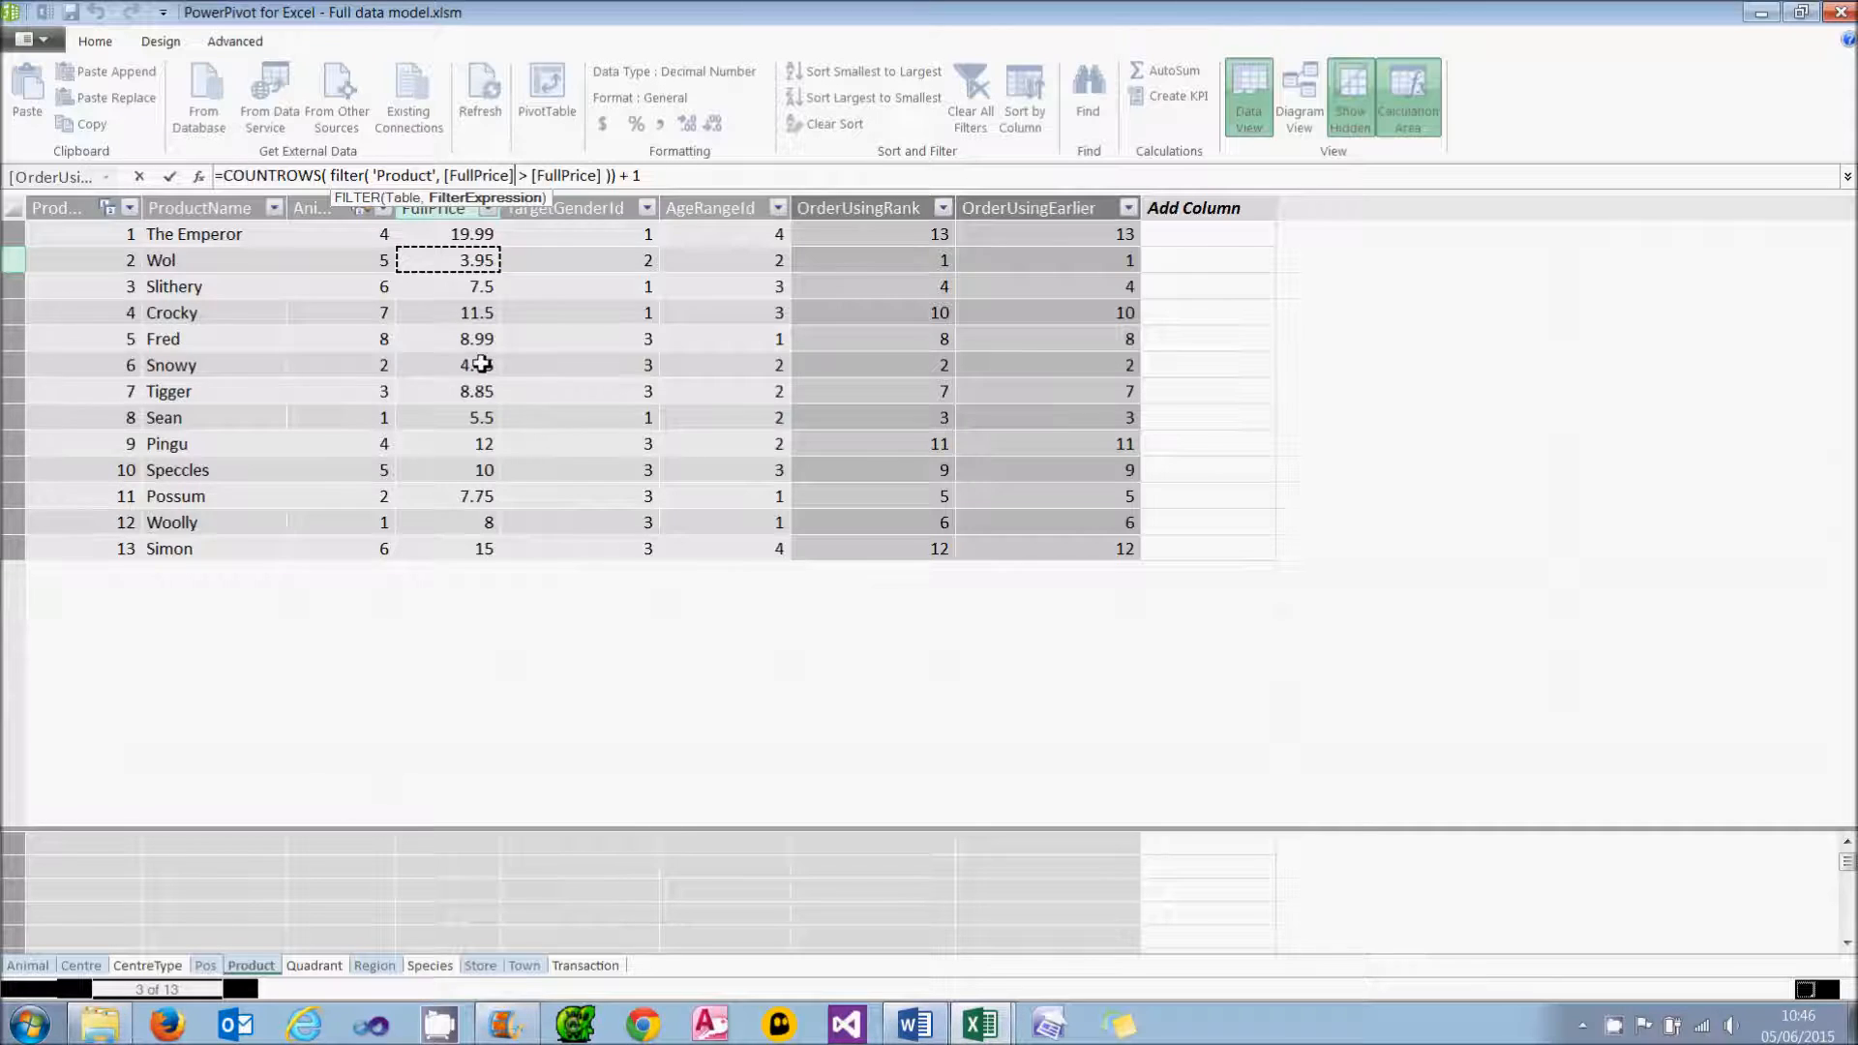
pyautogui.click(447, 419)
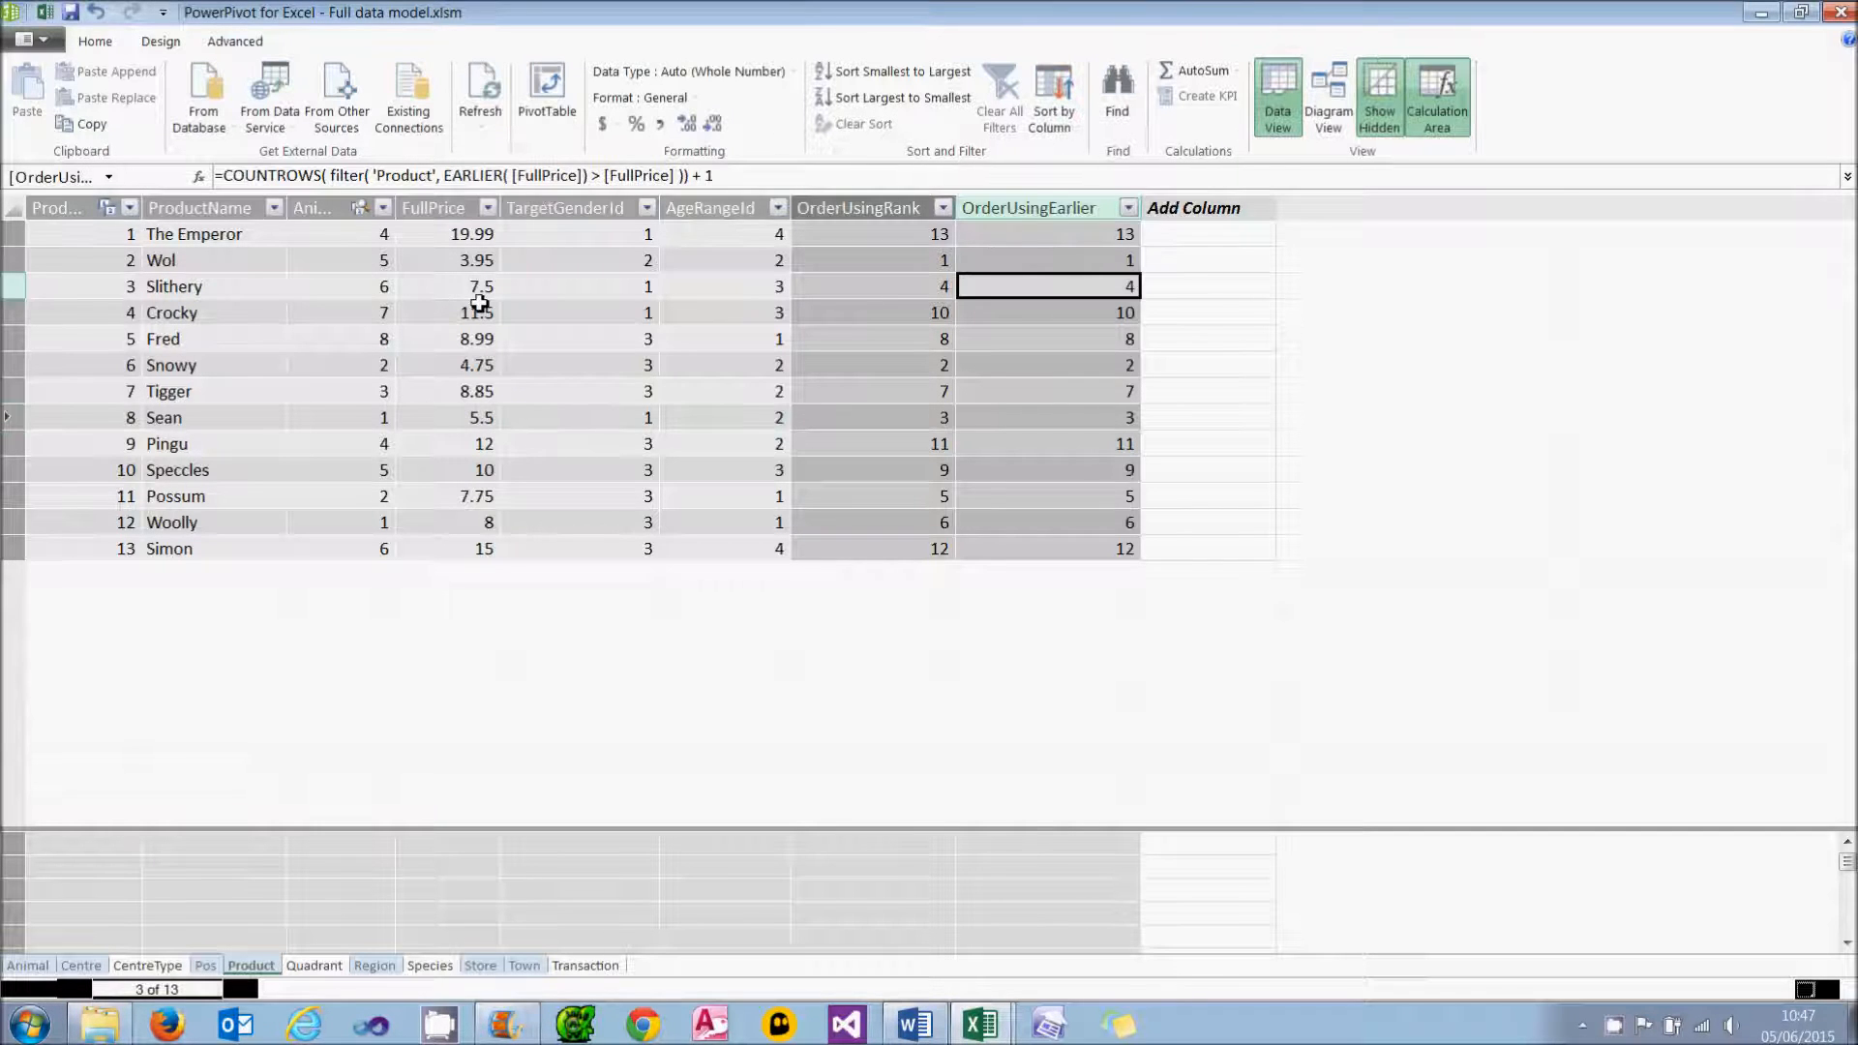
pyautogui.click(468, 176)
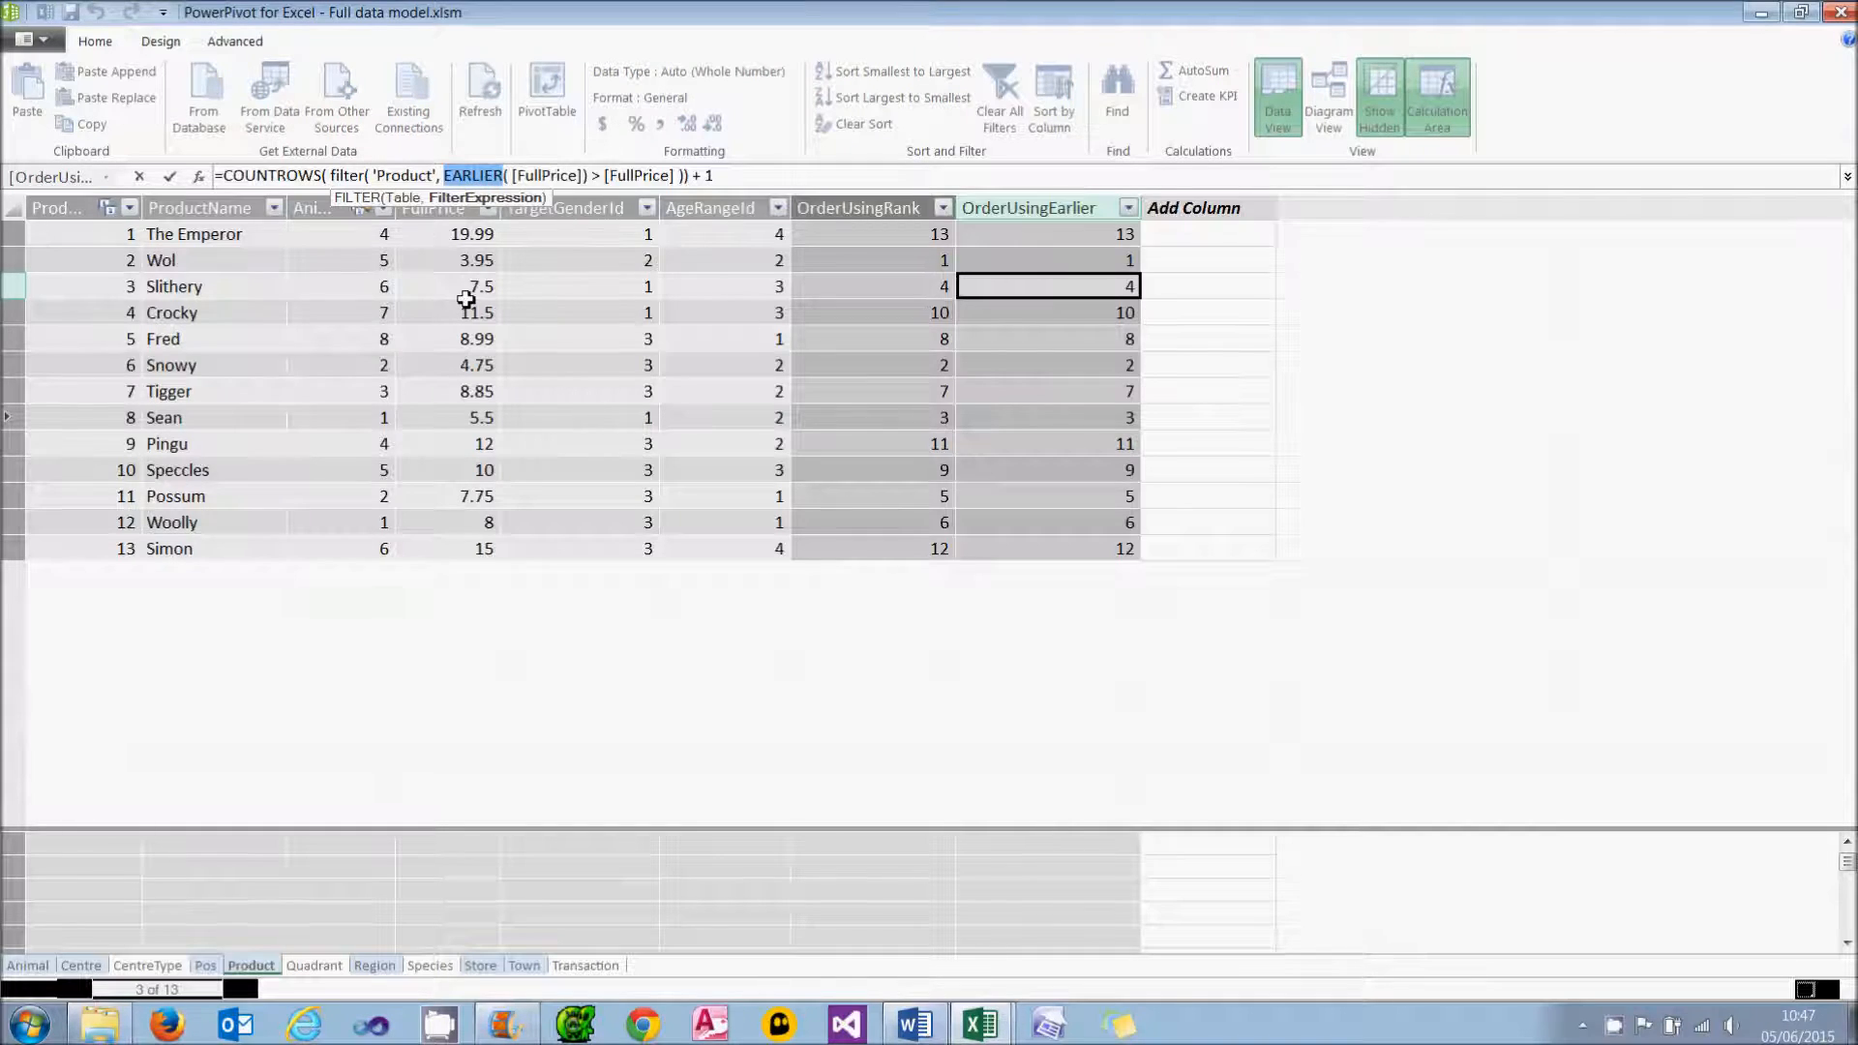
pyautogui.click(579, 260)
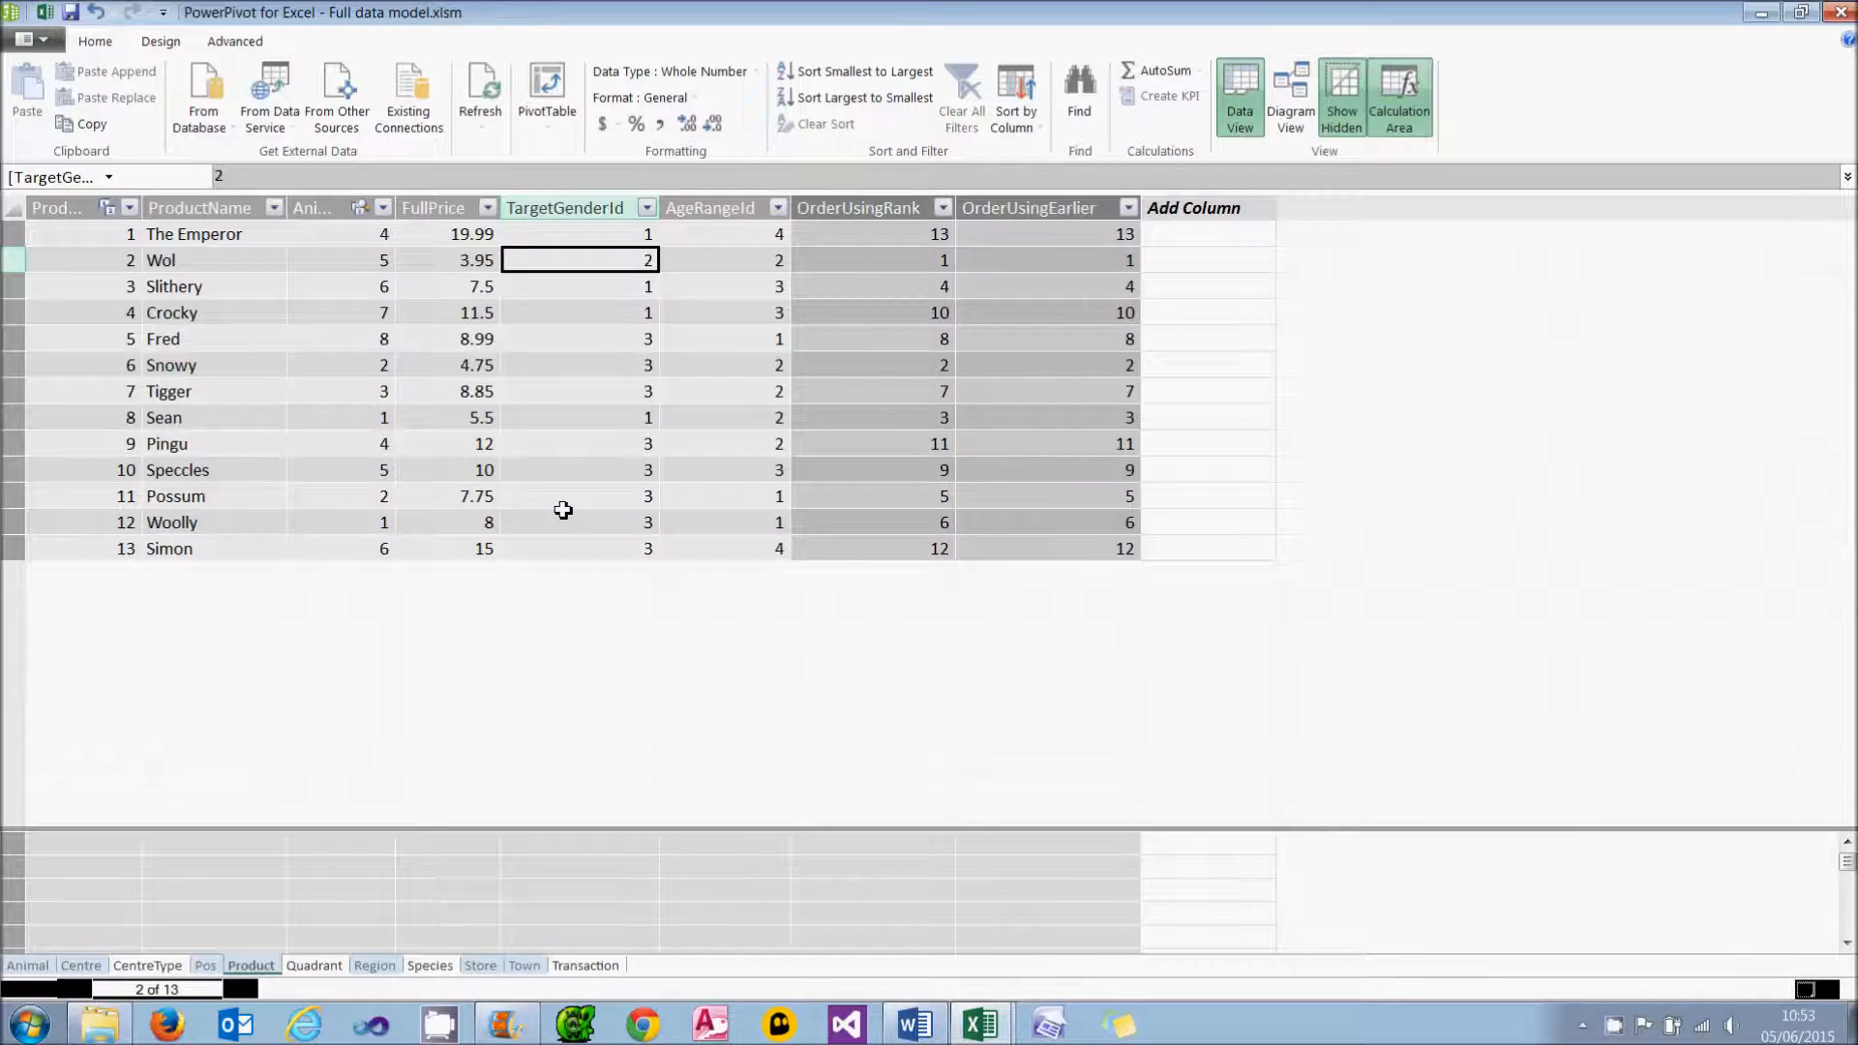
pyautogui.moveTo(619, 287)
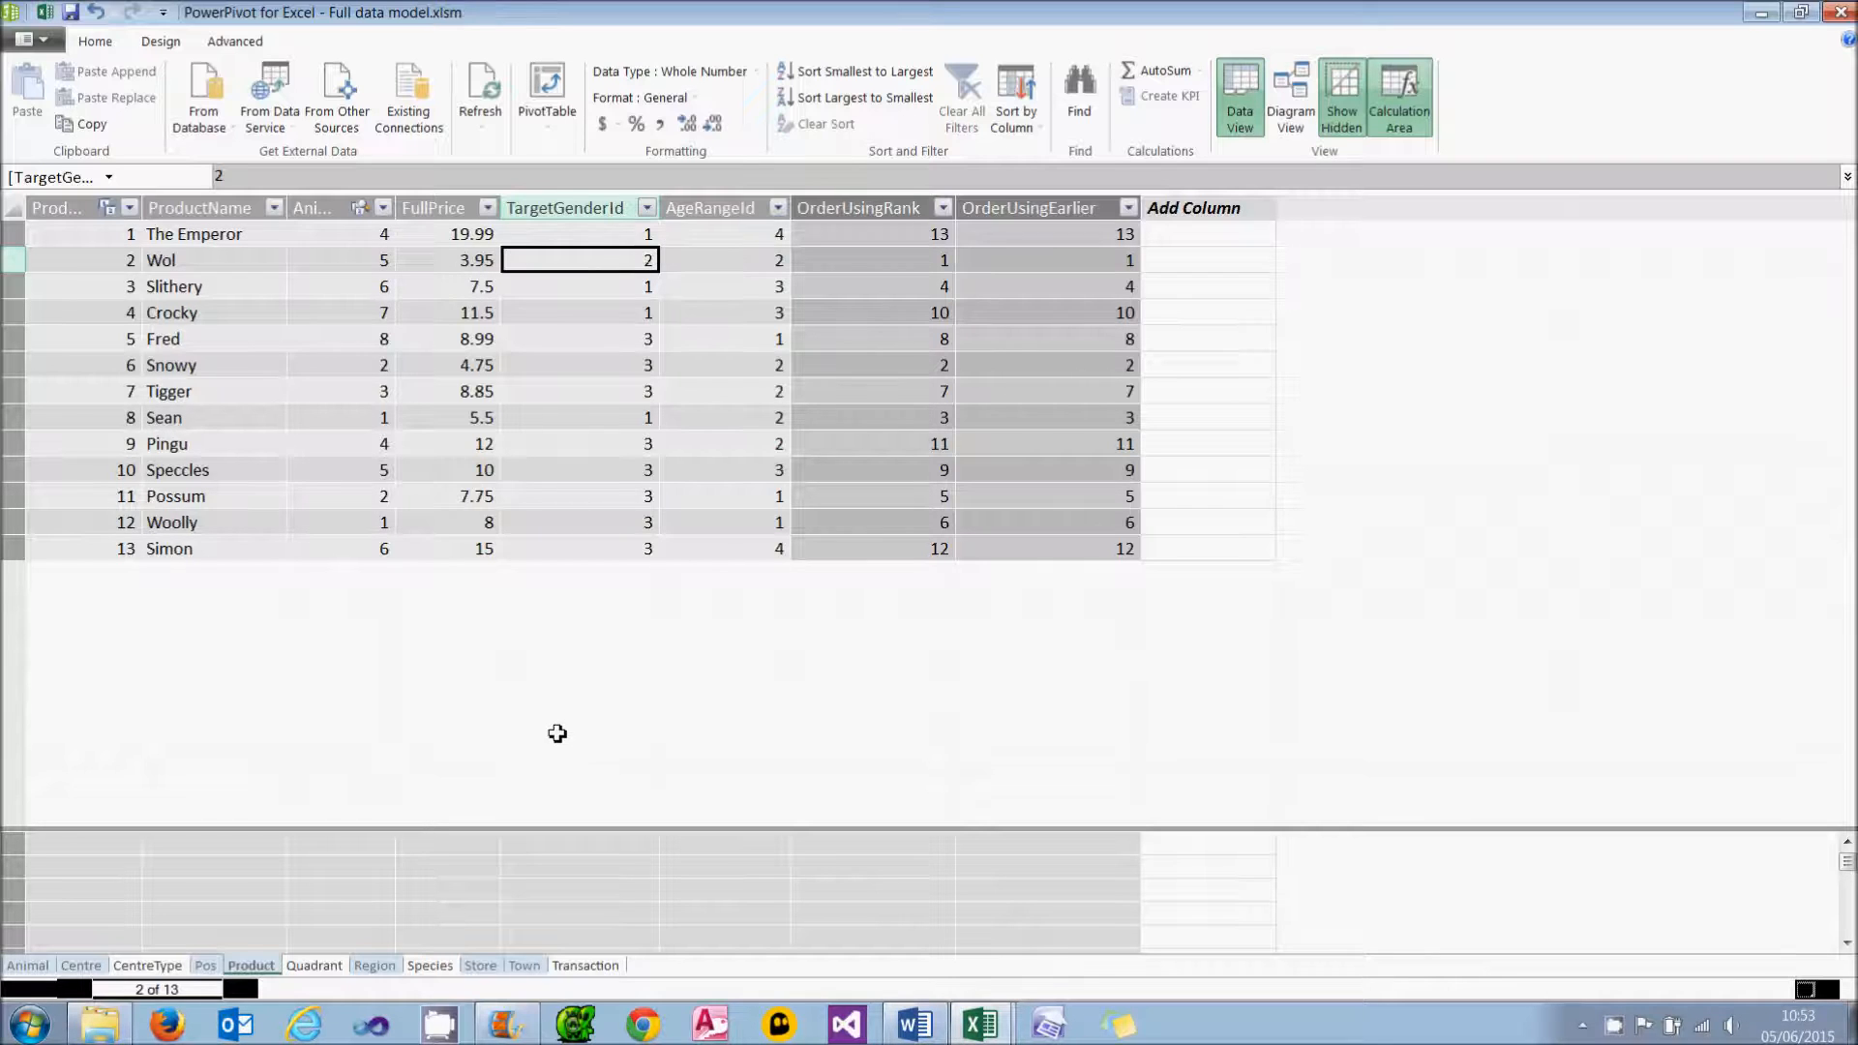
# Step: Switch PowerPivot to Diagram View of the data model's tables and relationships
pyautogui.click(1252, 94)
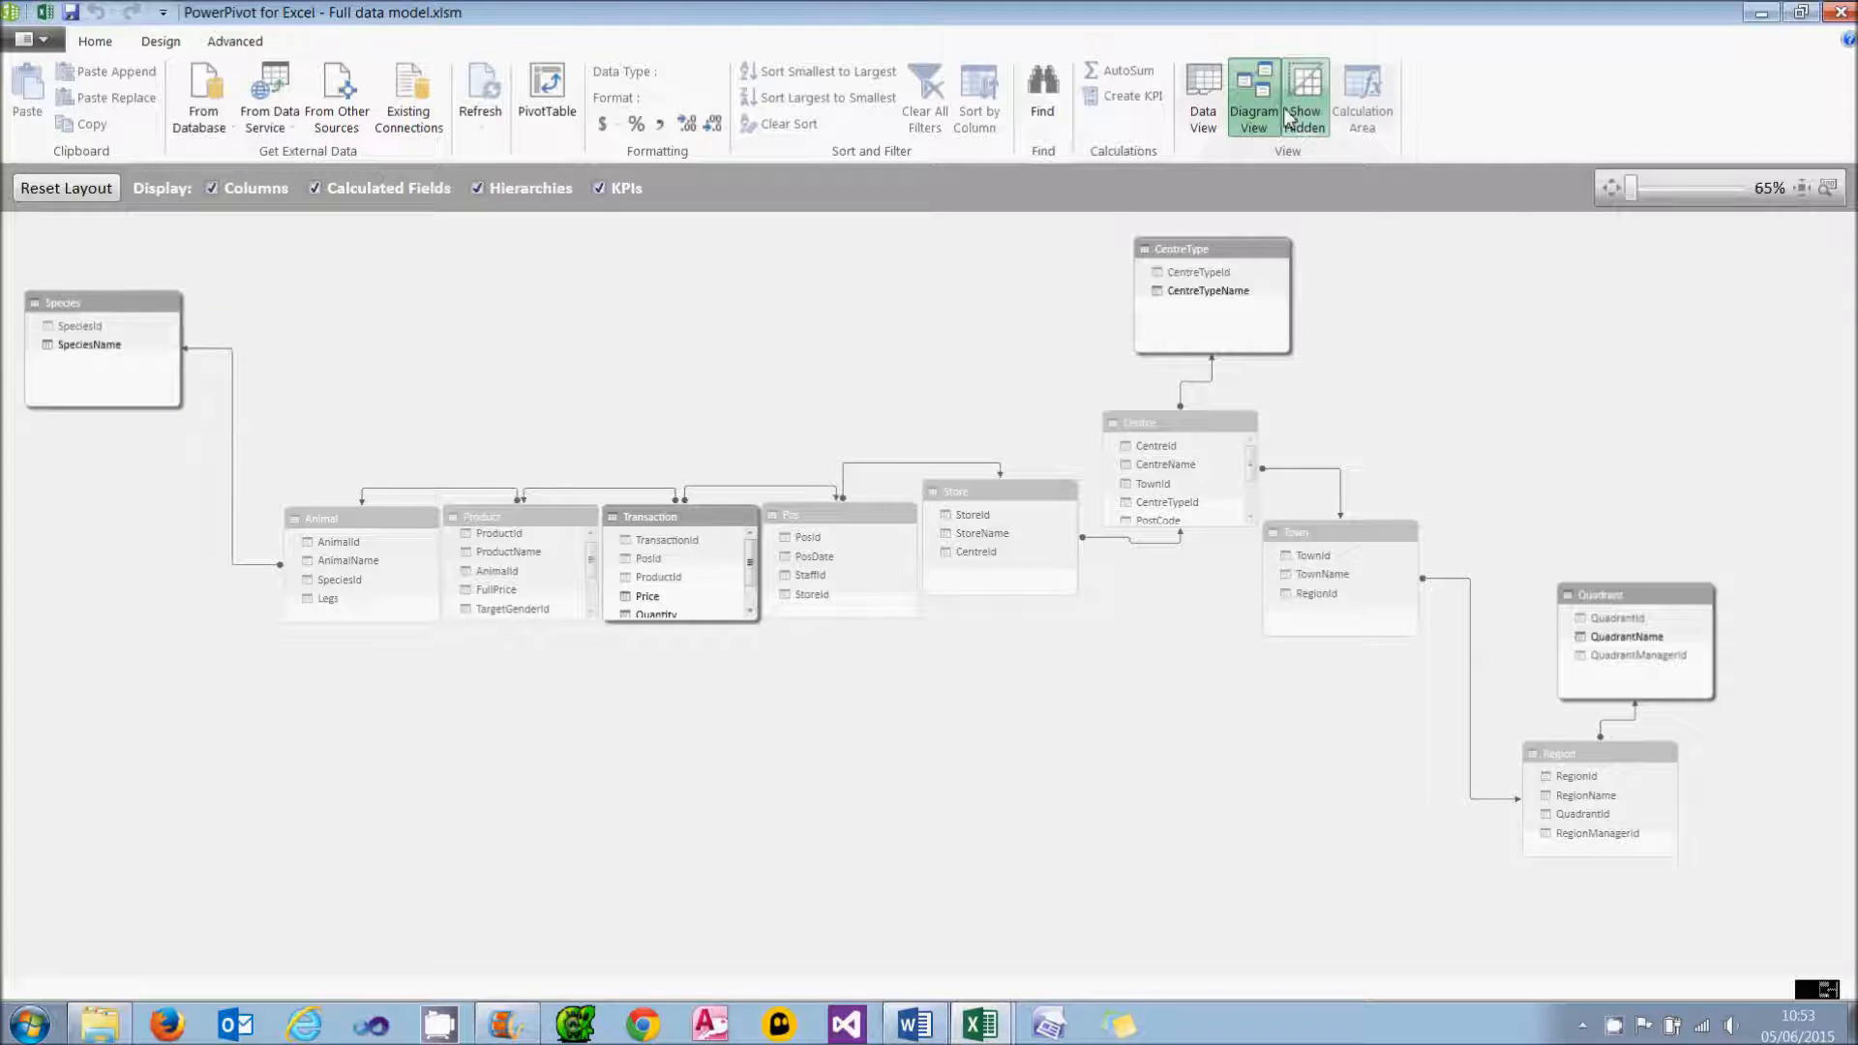
pyautogui.moveTo(1301, 95)
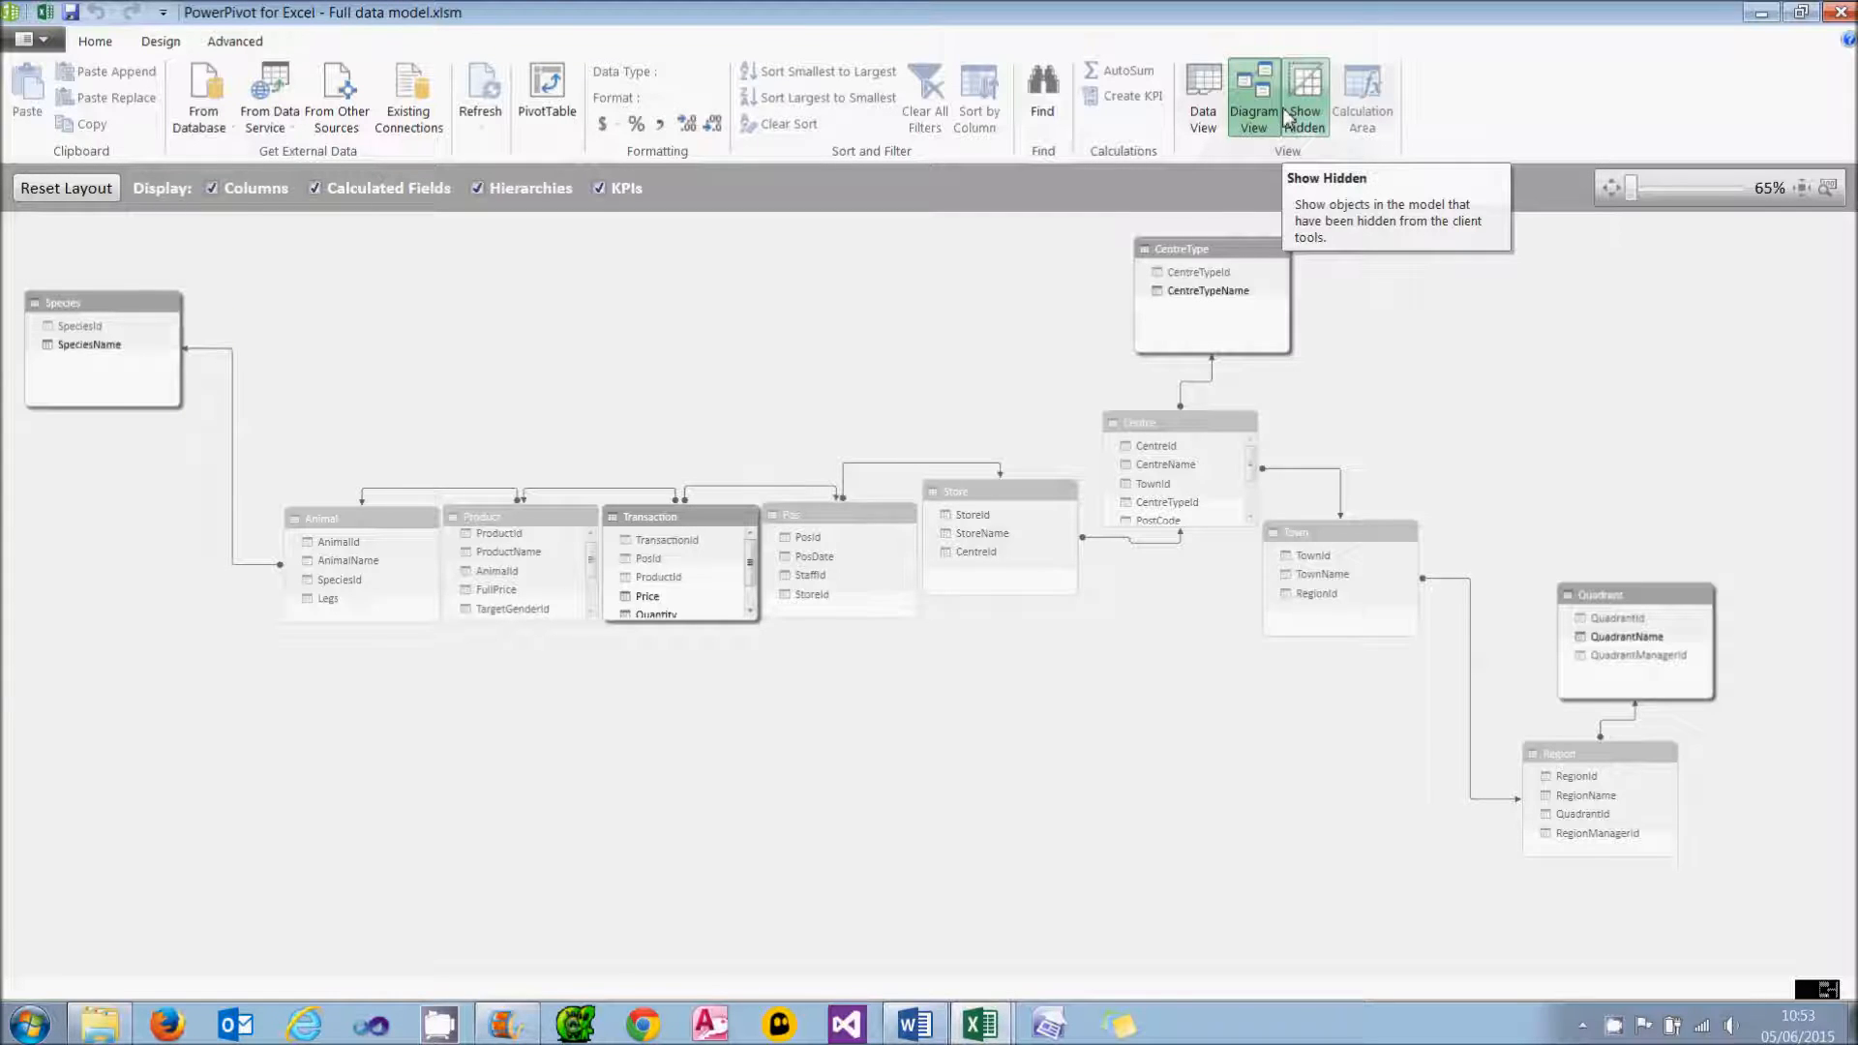
pyautogui.moveTo(409, 95)
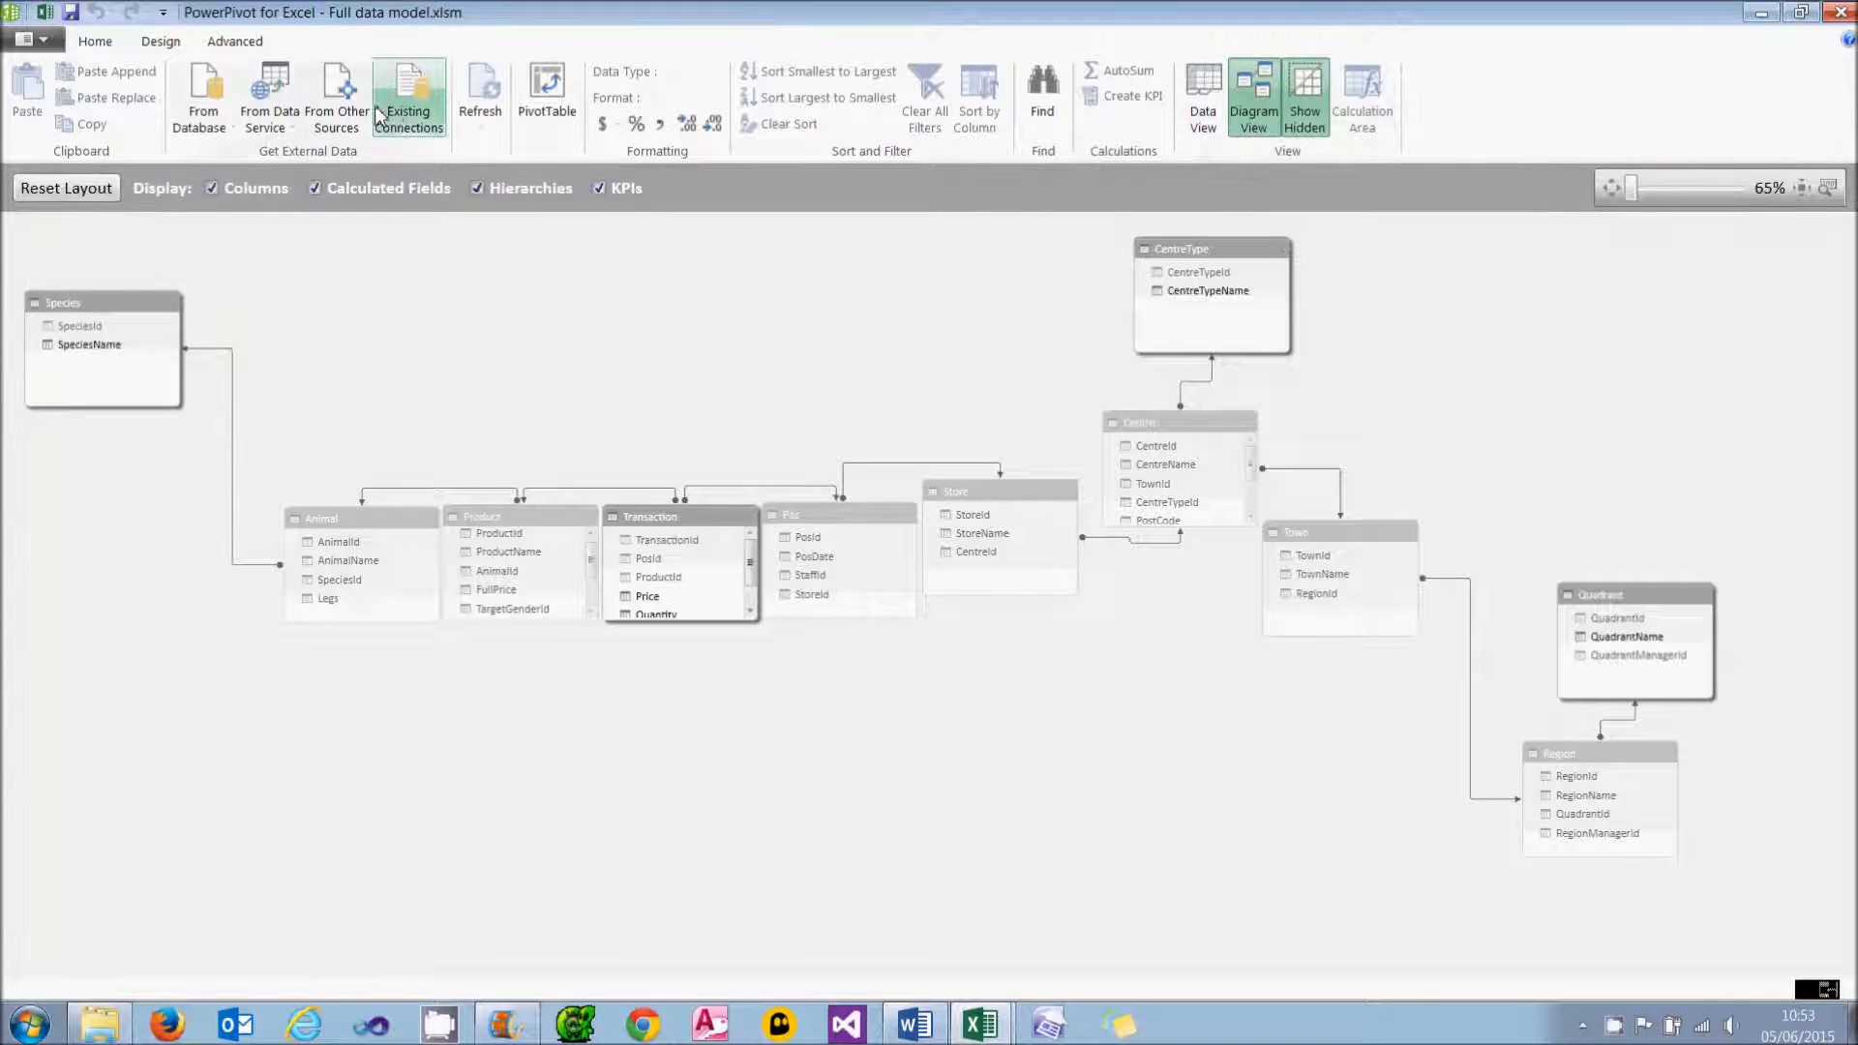
# Step: Import tblTargetGender from the existing SqlServer connection into the data model
pyautogui.click(408, 99)
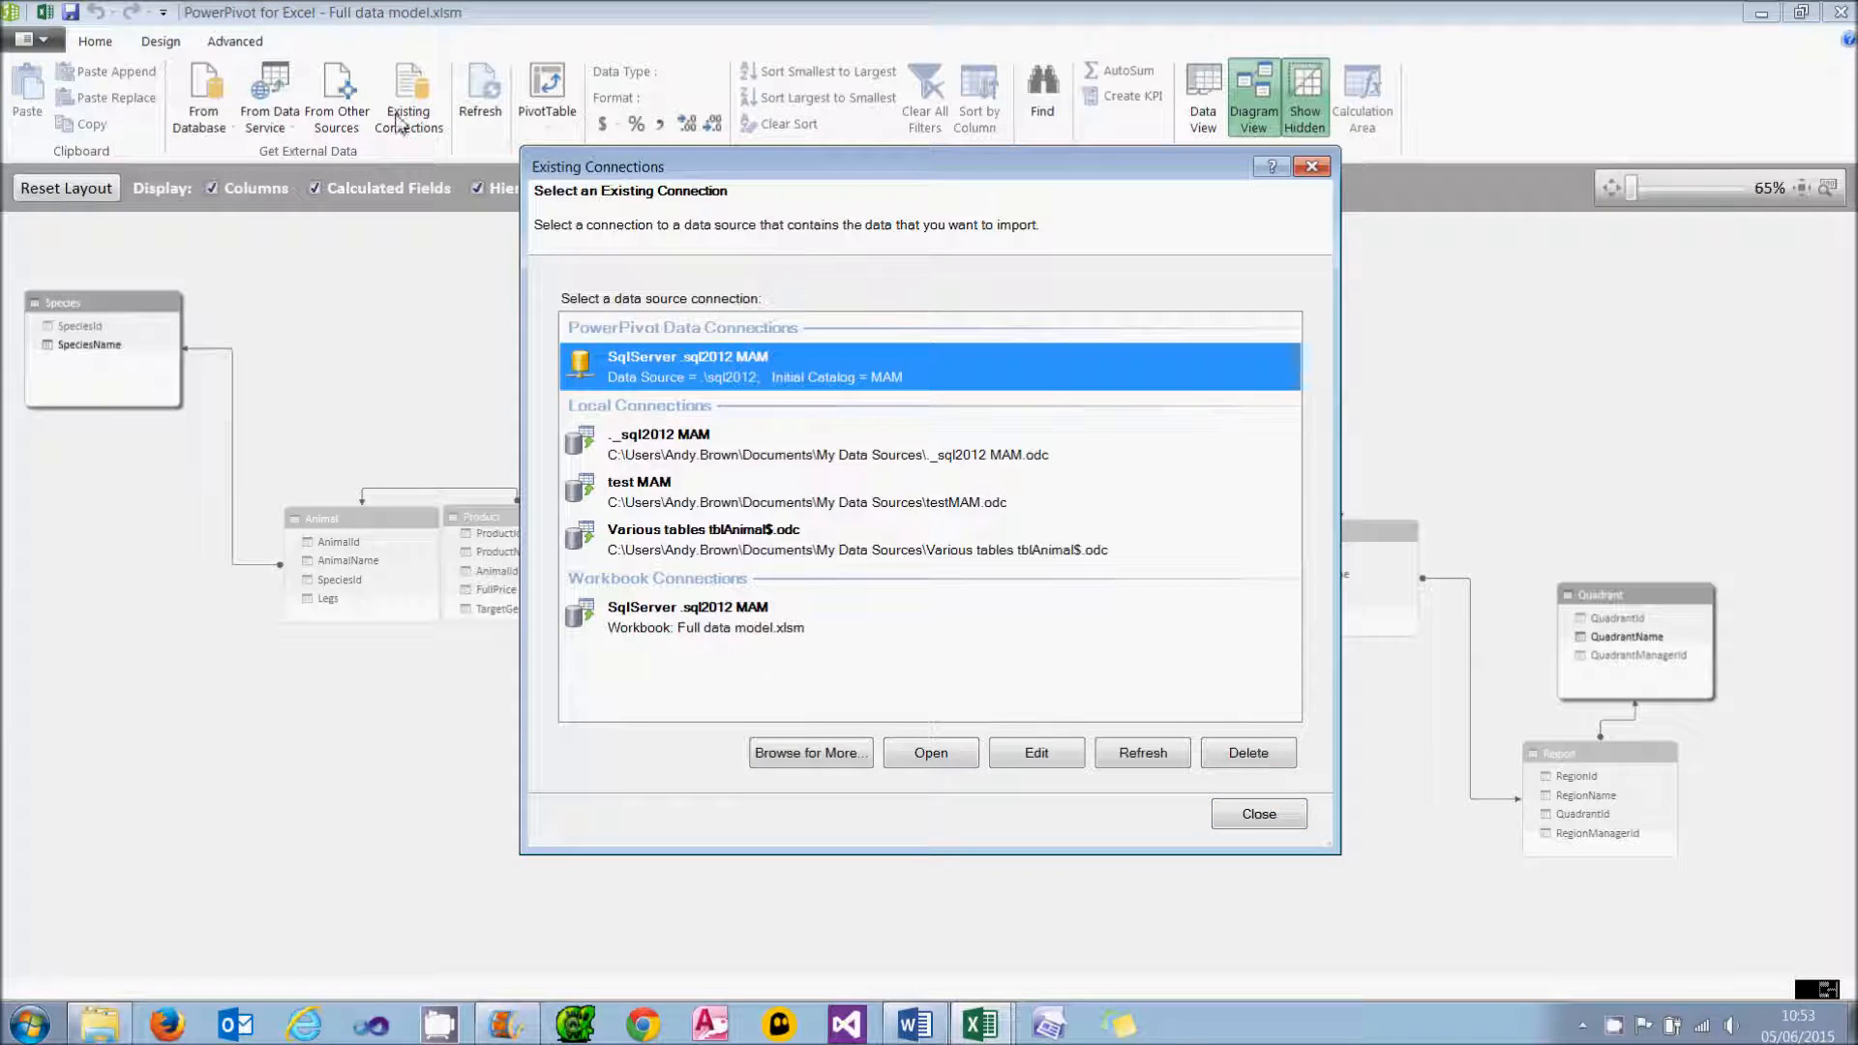
pyautogui.moveTo(765, 383)
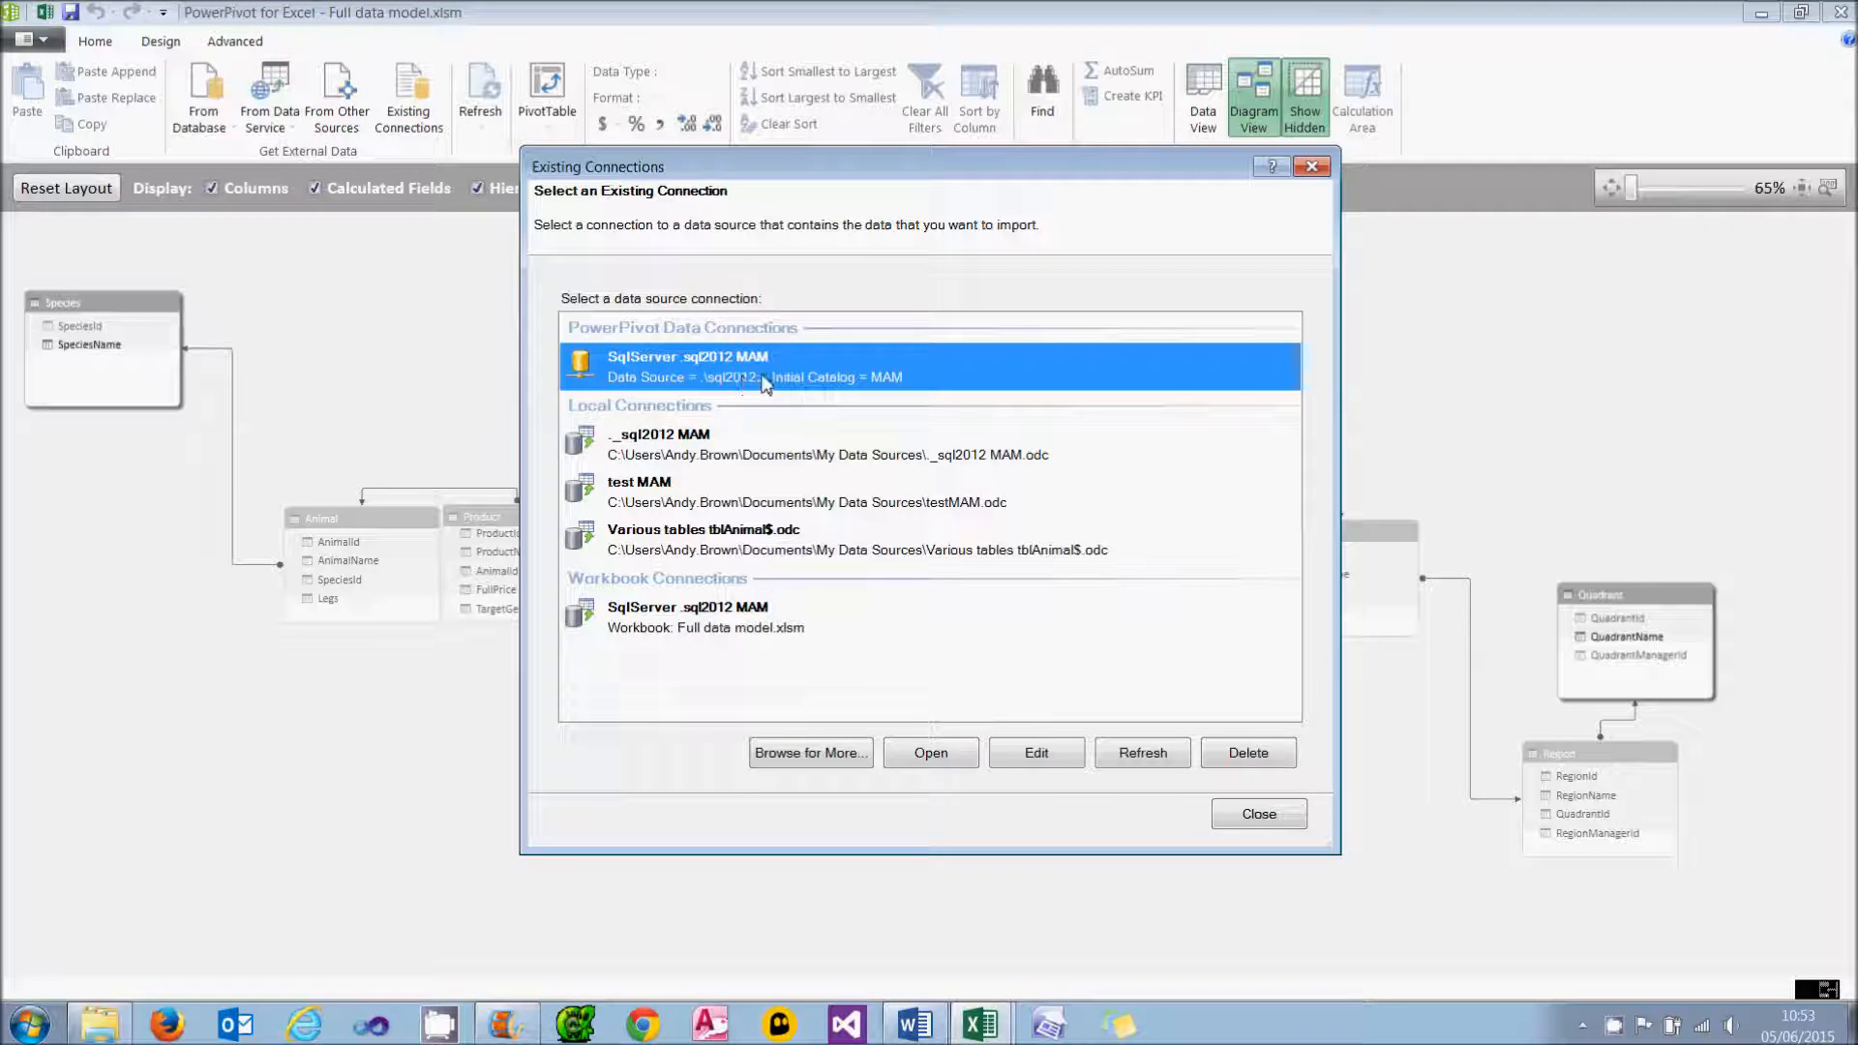
pyautogui.click(931, 753)
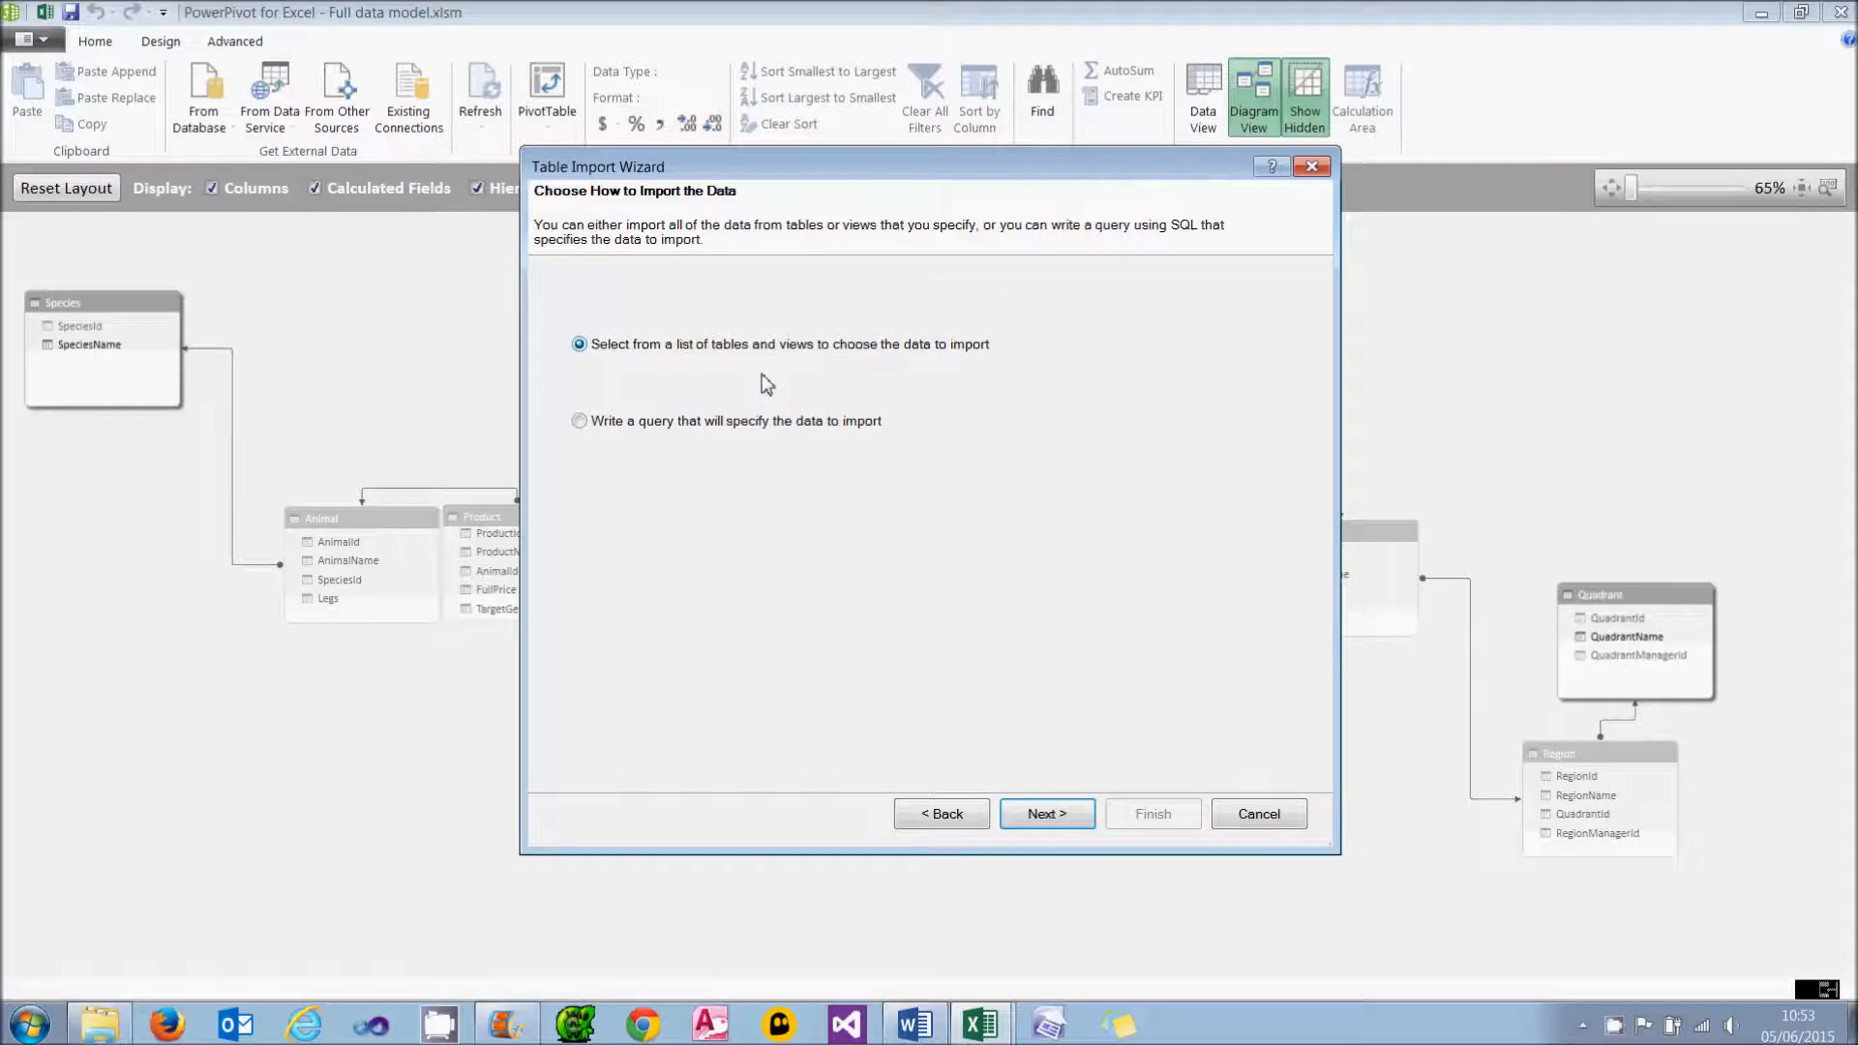
pyautogui.click(1045, 815)
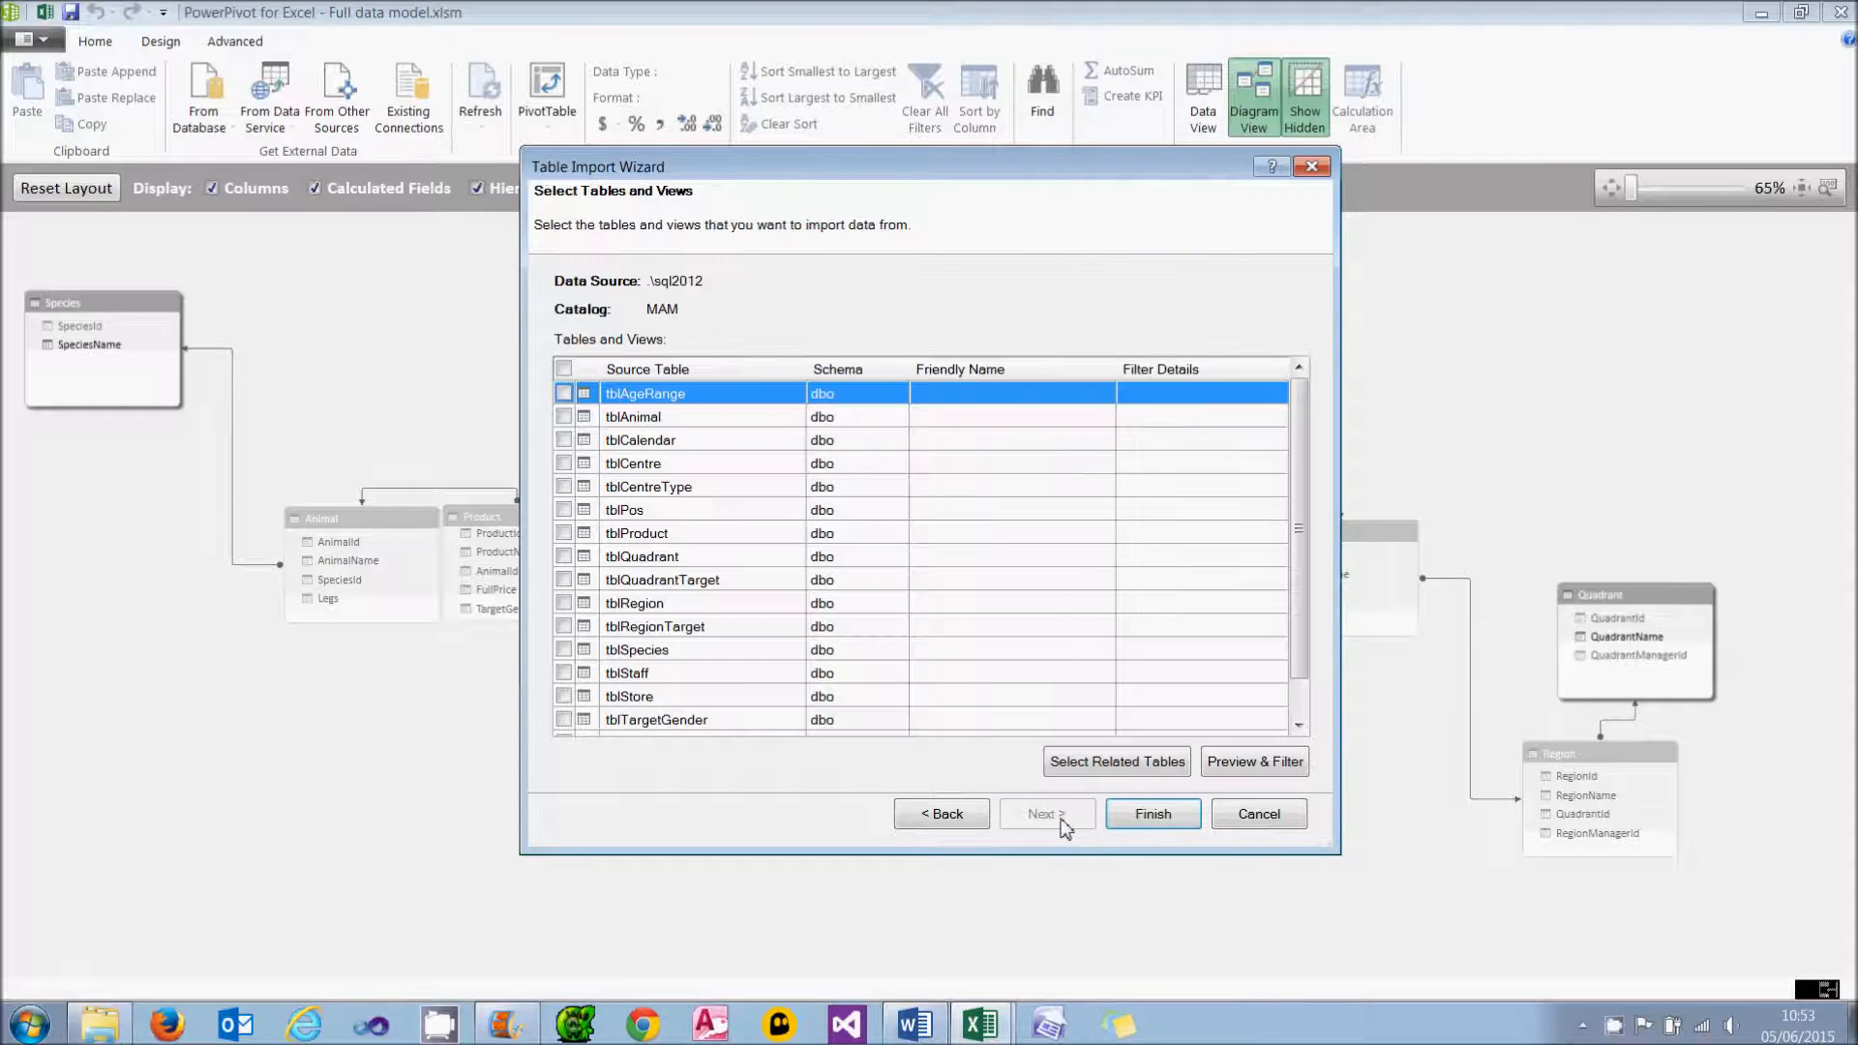
pyautogui.click(563, 720)
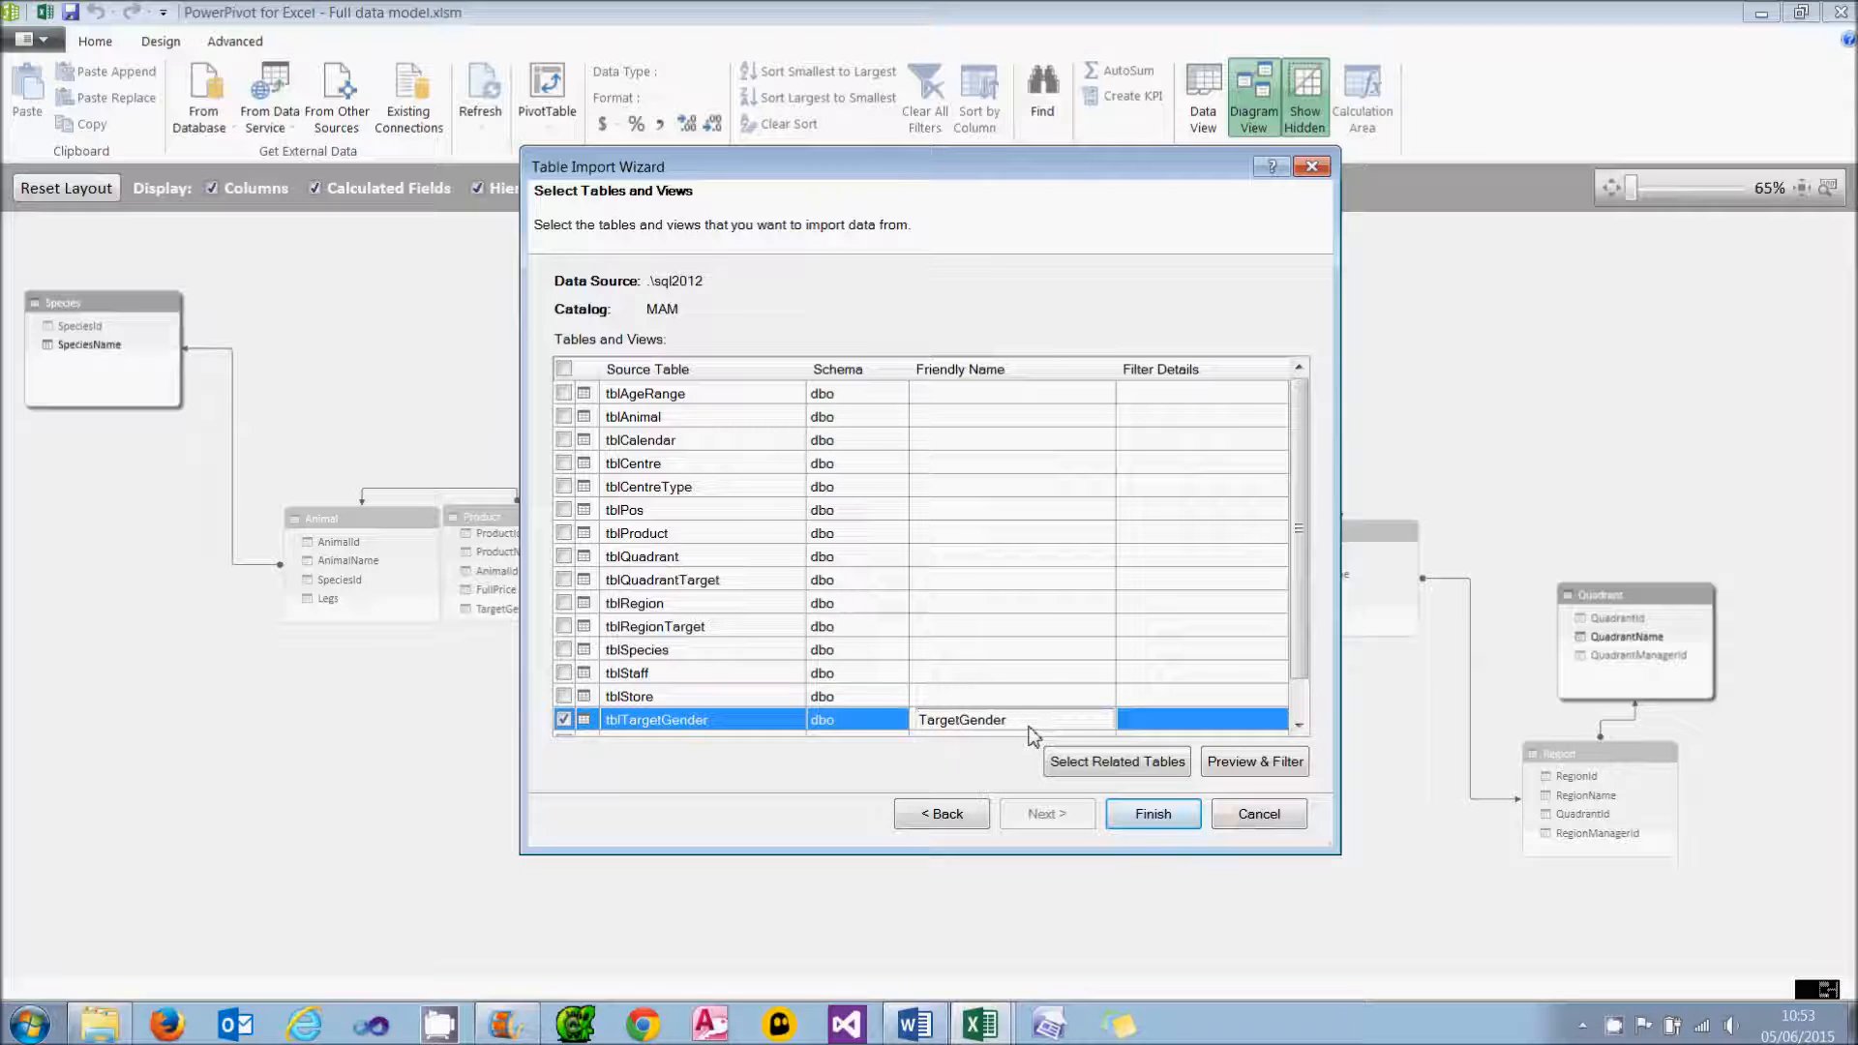
pyautogui.click(1149, 813)
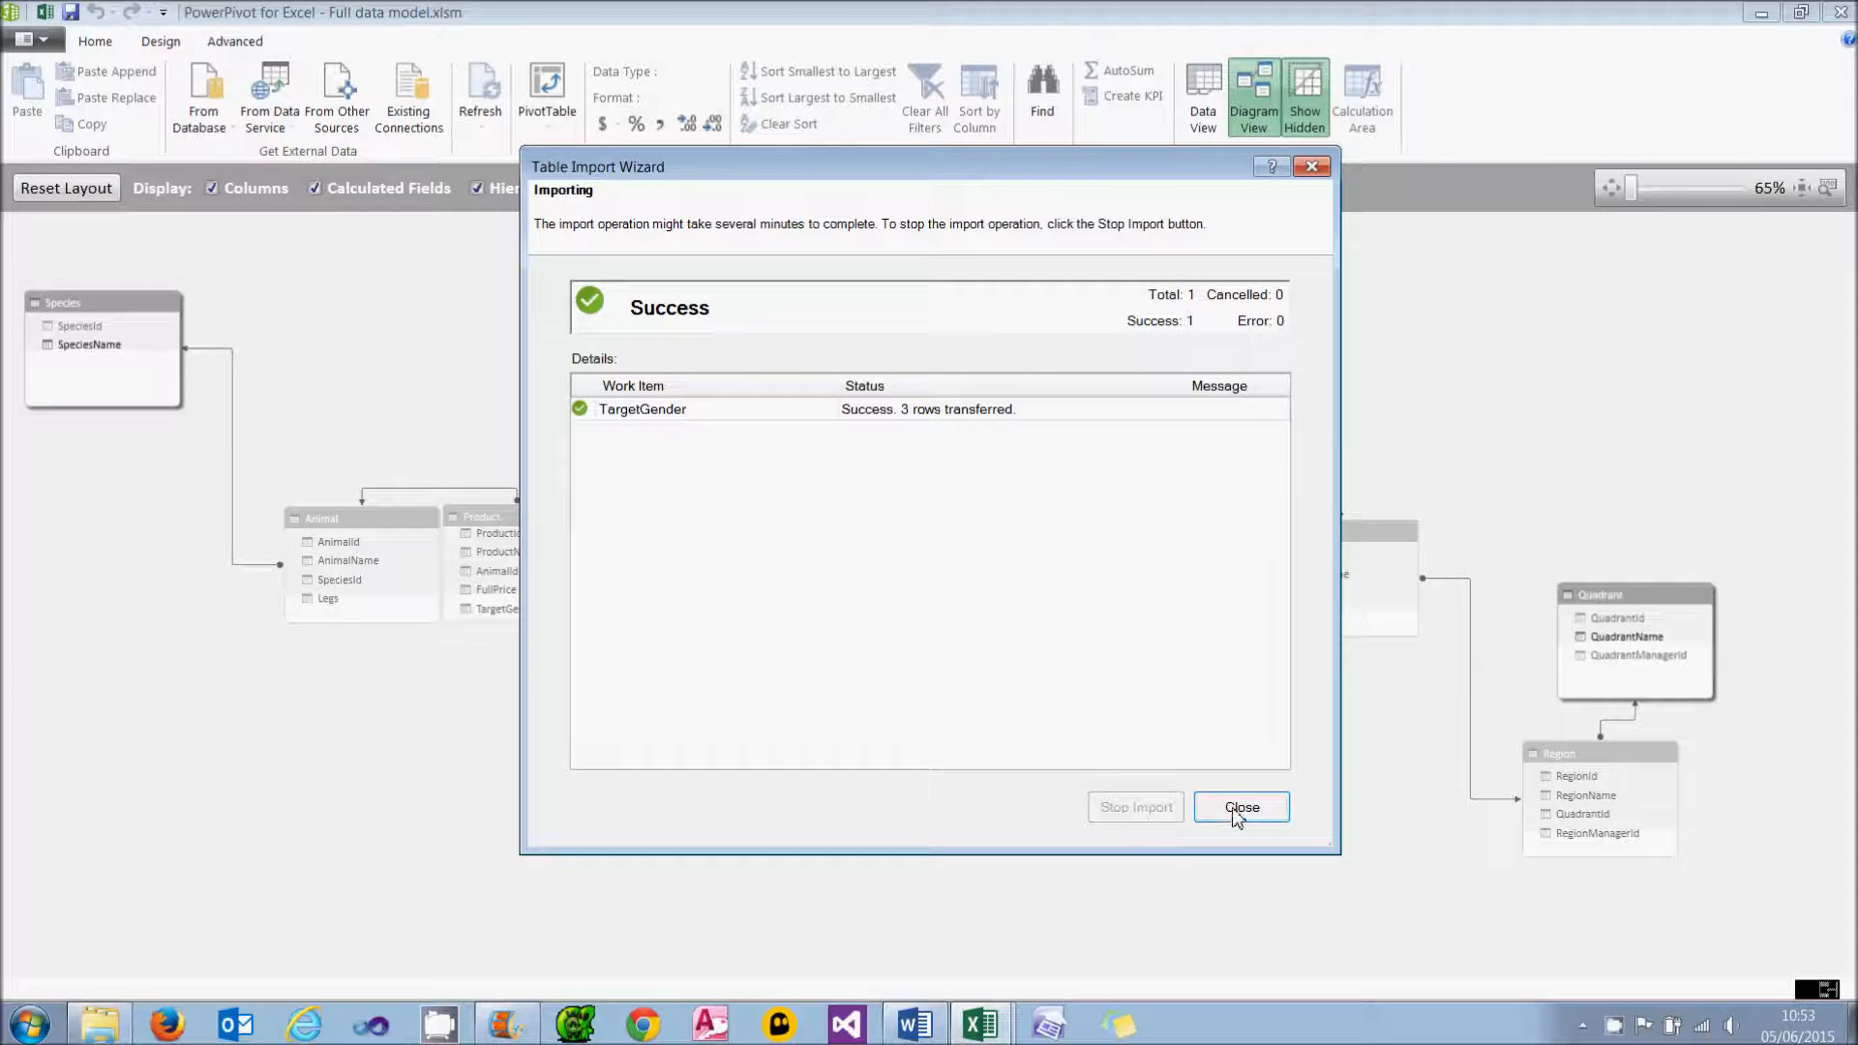
pyautogui.click(1241, 807)
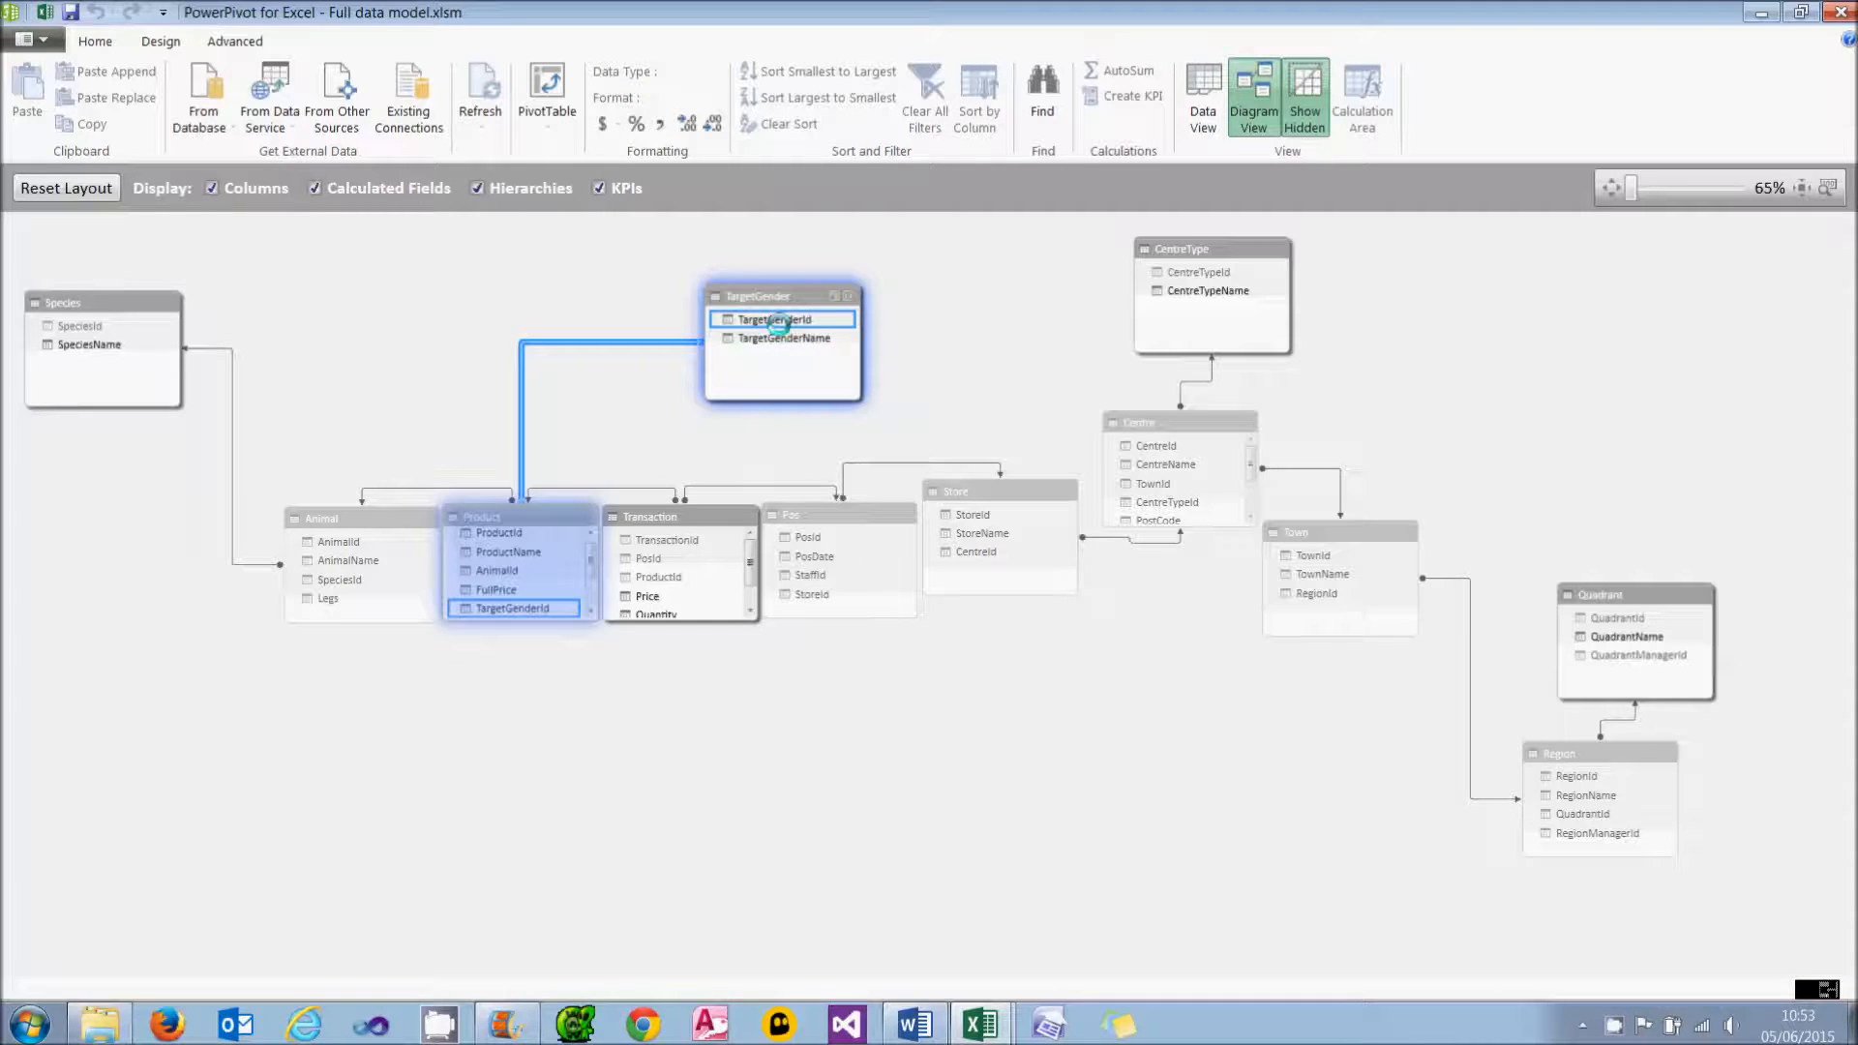
# Step: Open the TargetGender table's data showing Male, Femaile and Both with IDs 1 to 3
pyautogui.click(1239, 97)
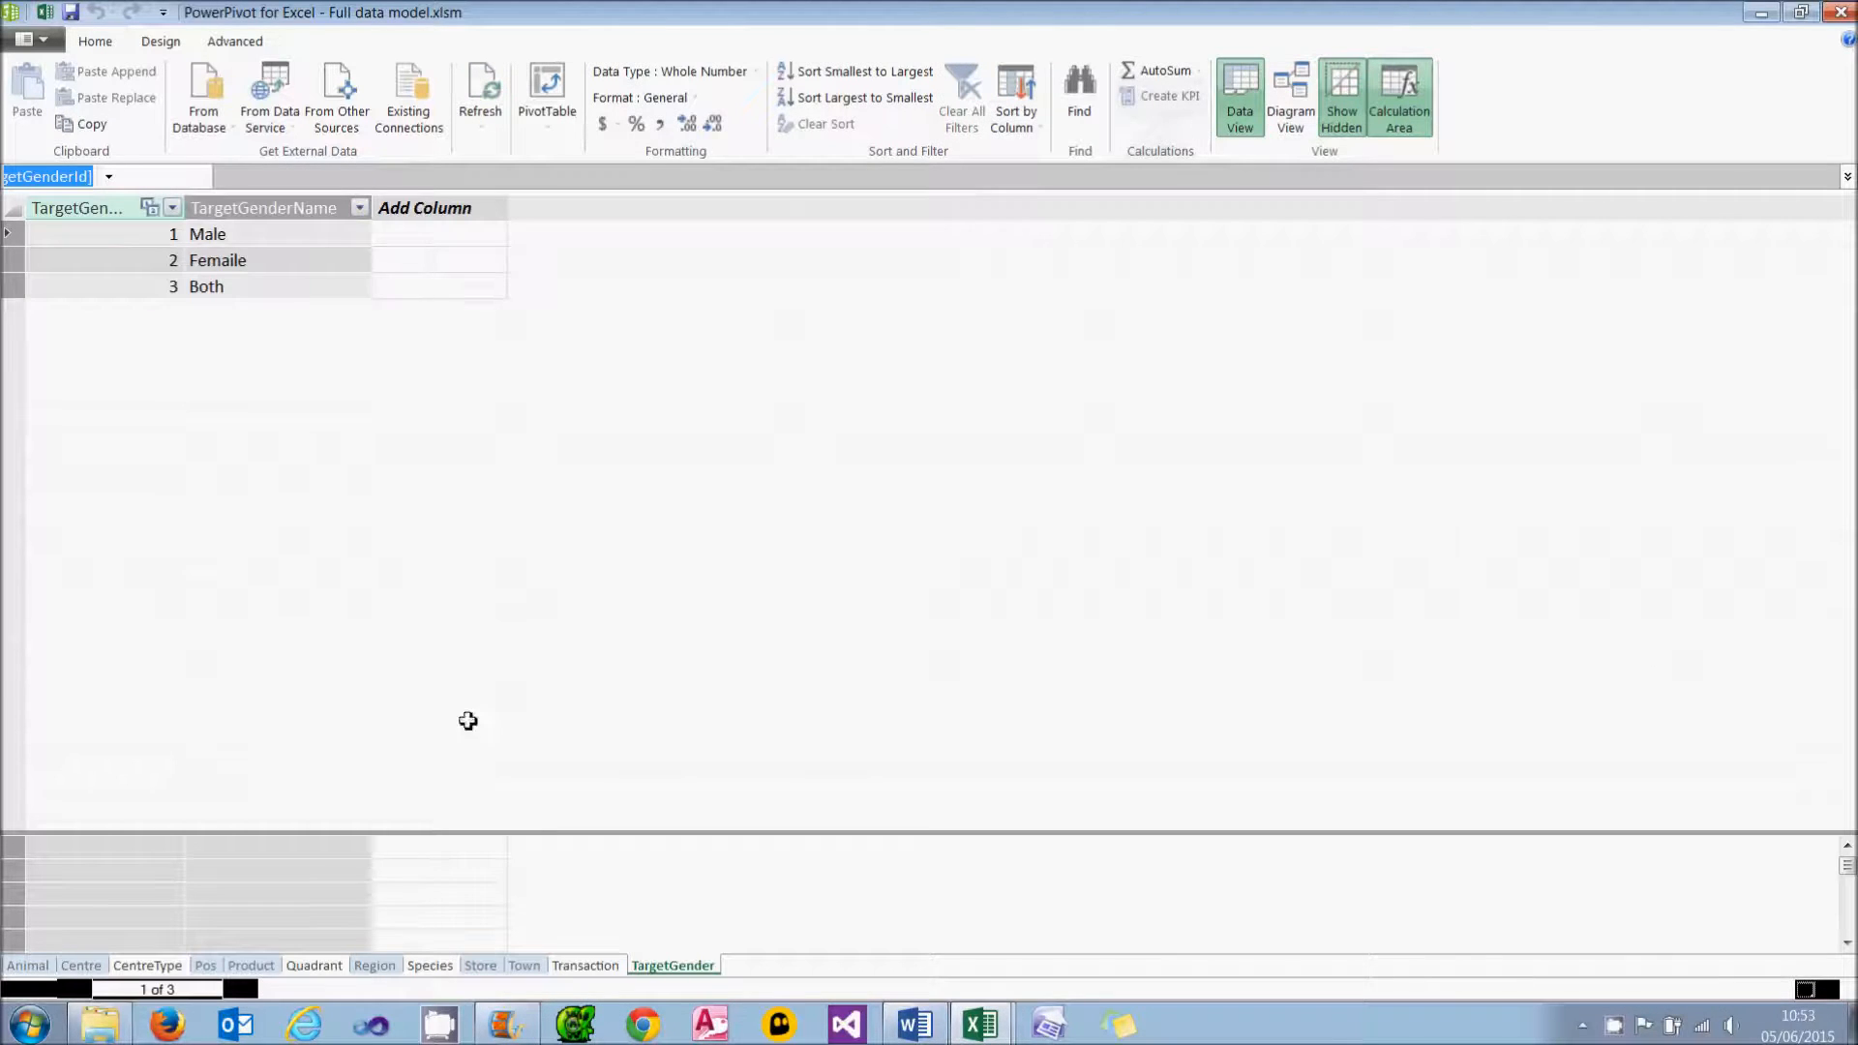
pyautogui.click(250, 964)
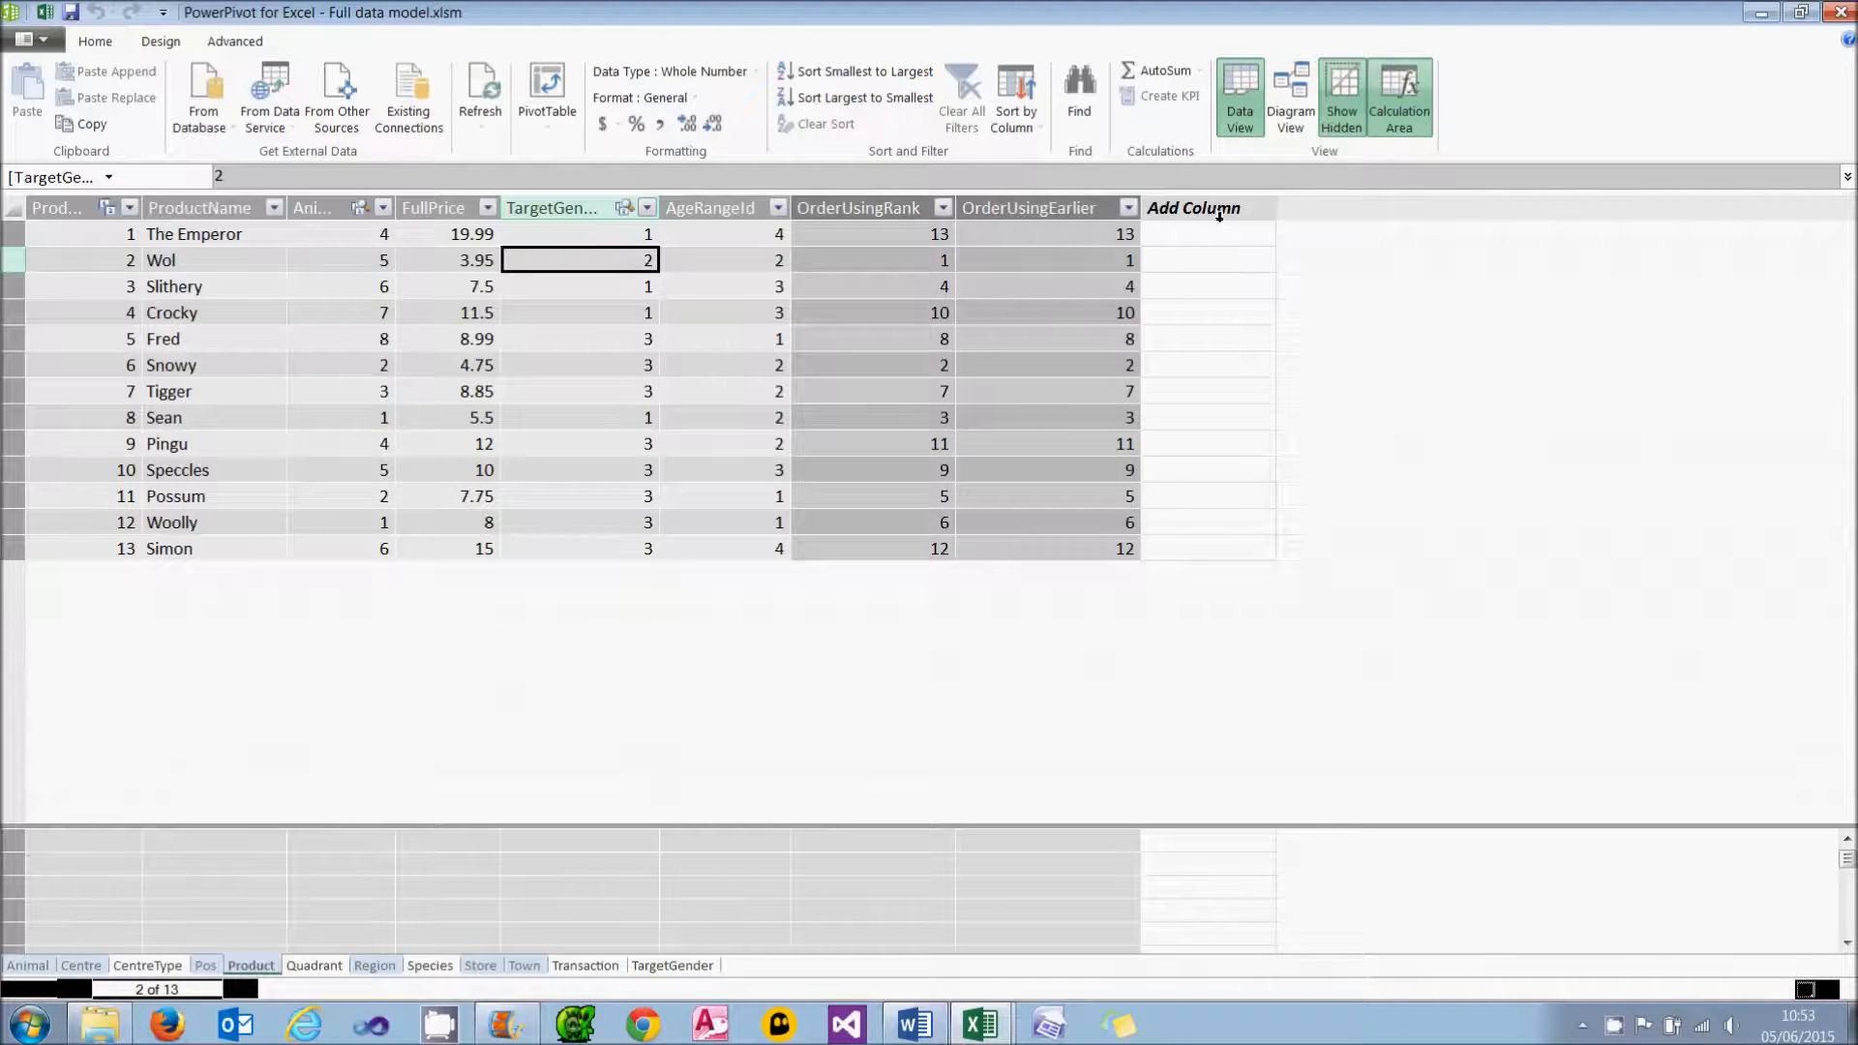
pyautogui.click(1206, 234)
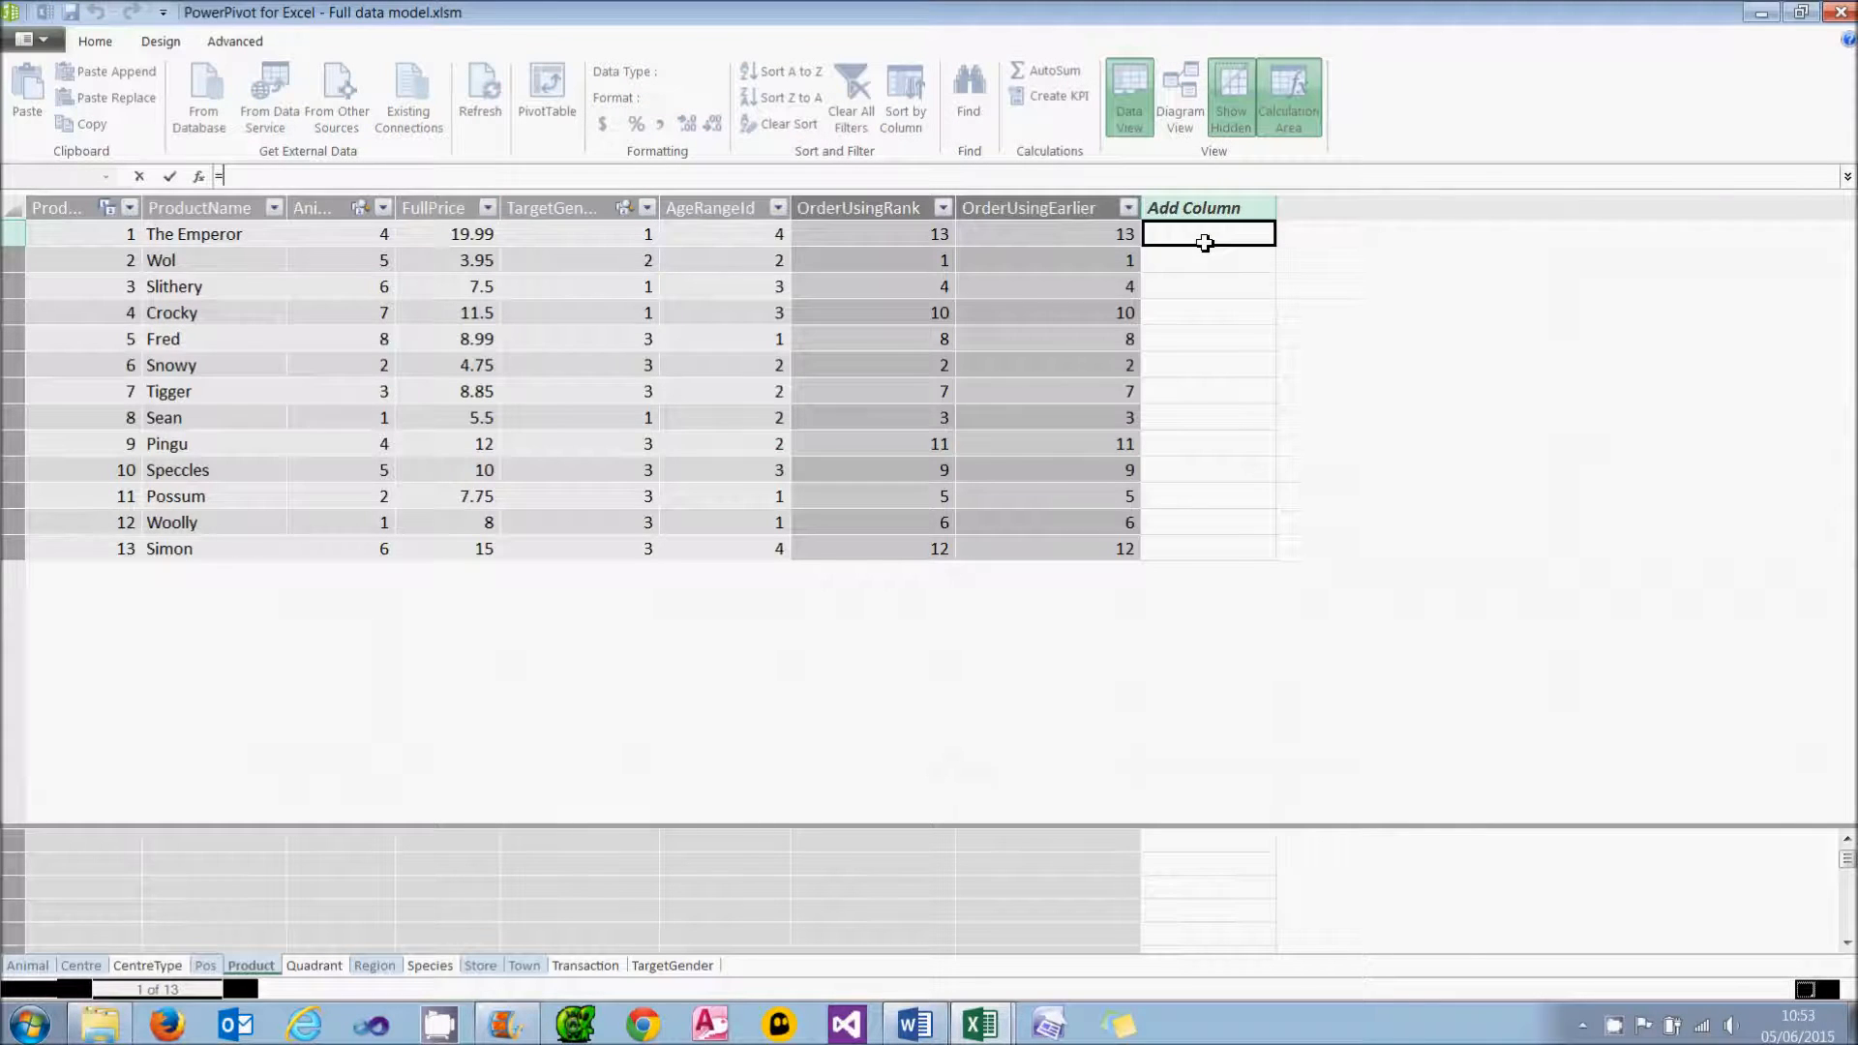
pyautogui.write('related(')
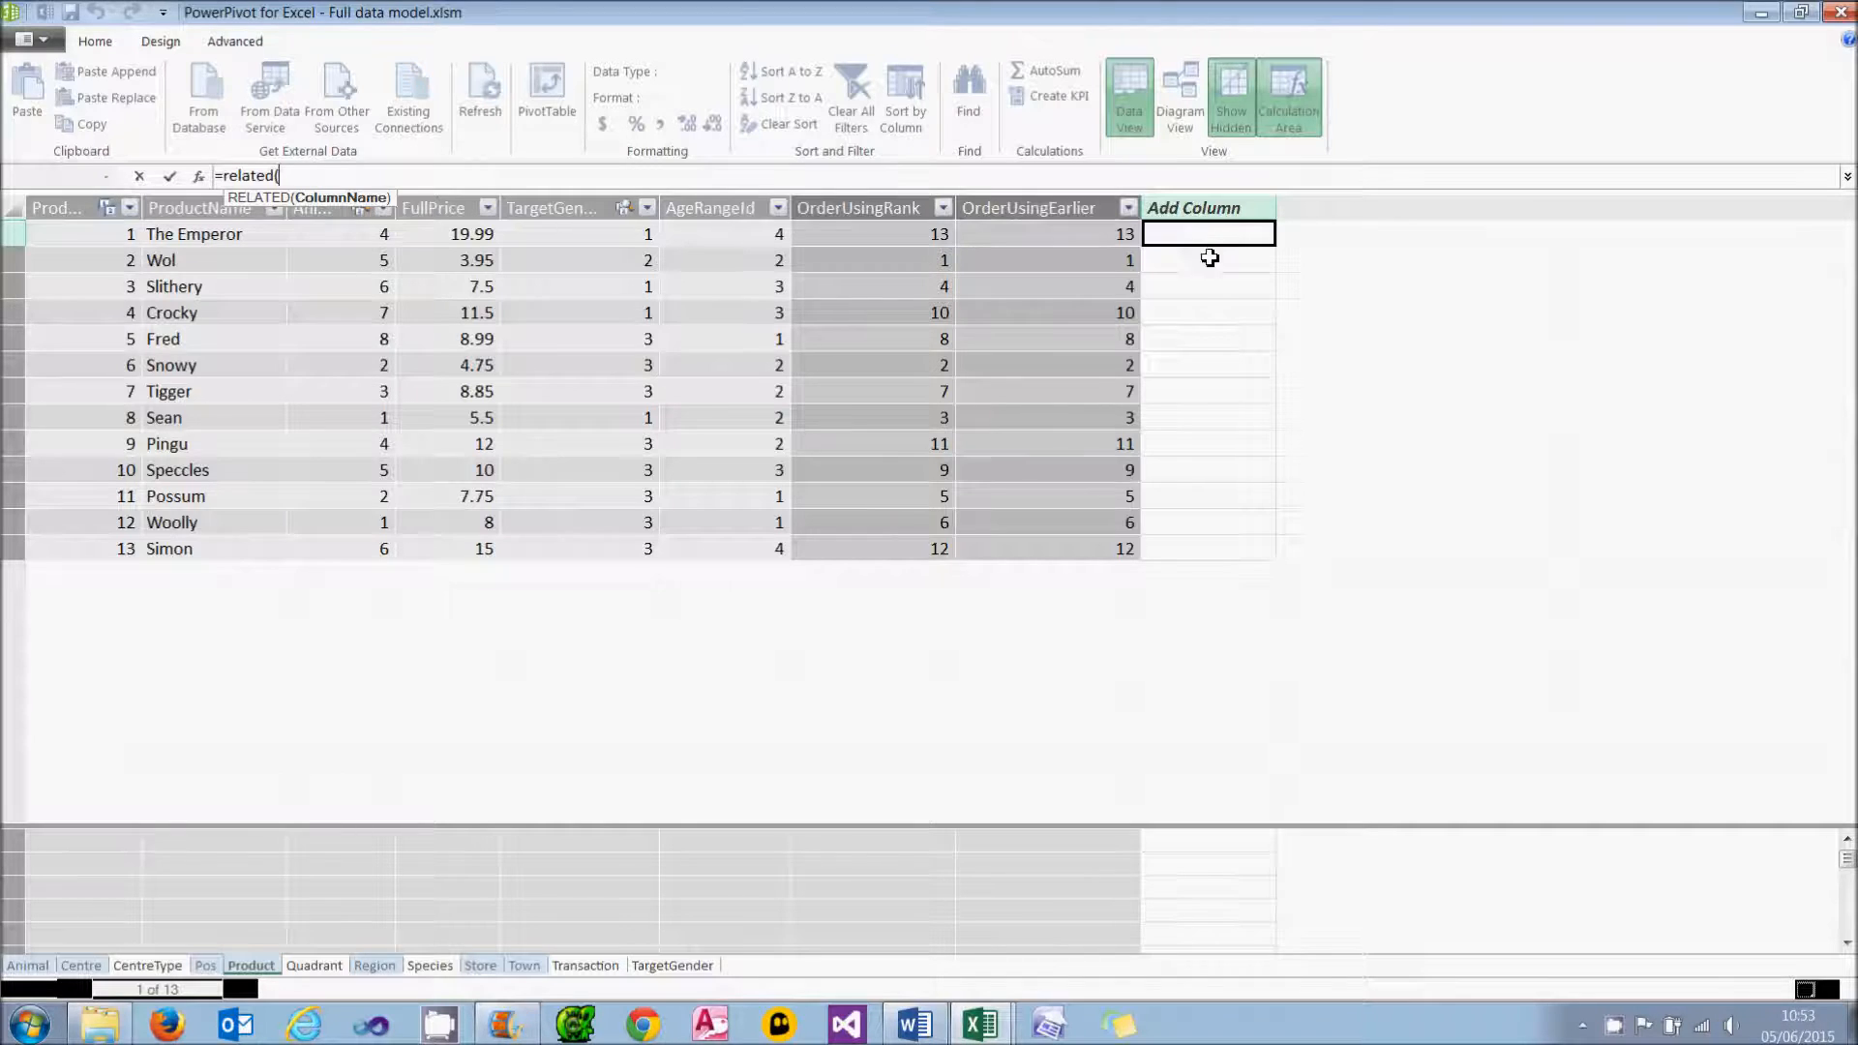
pyautogui.write('TargetGender')
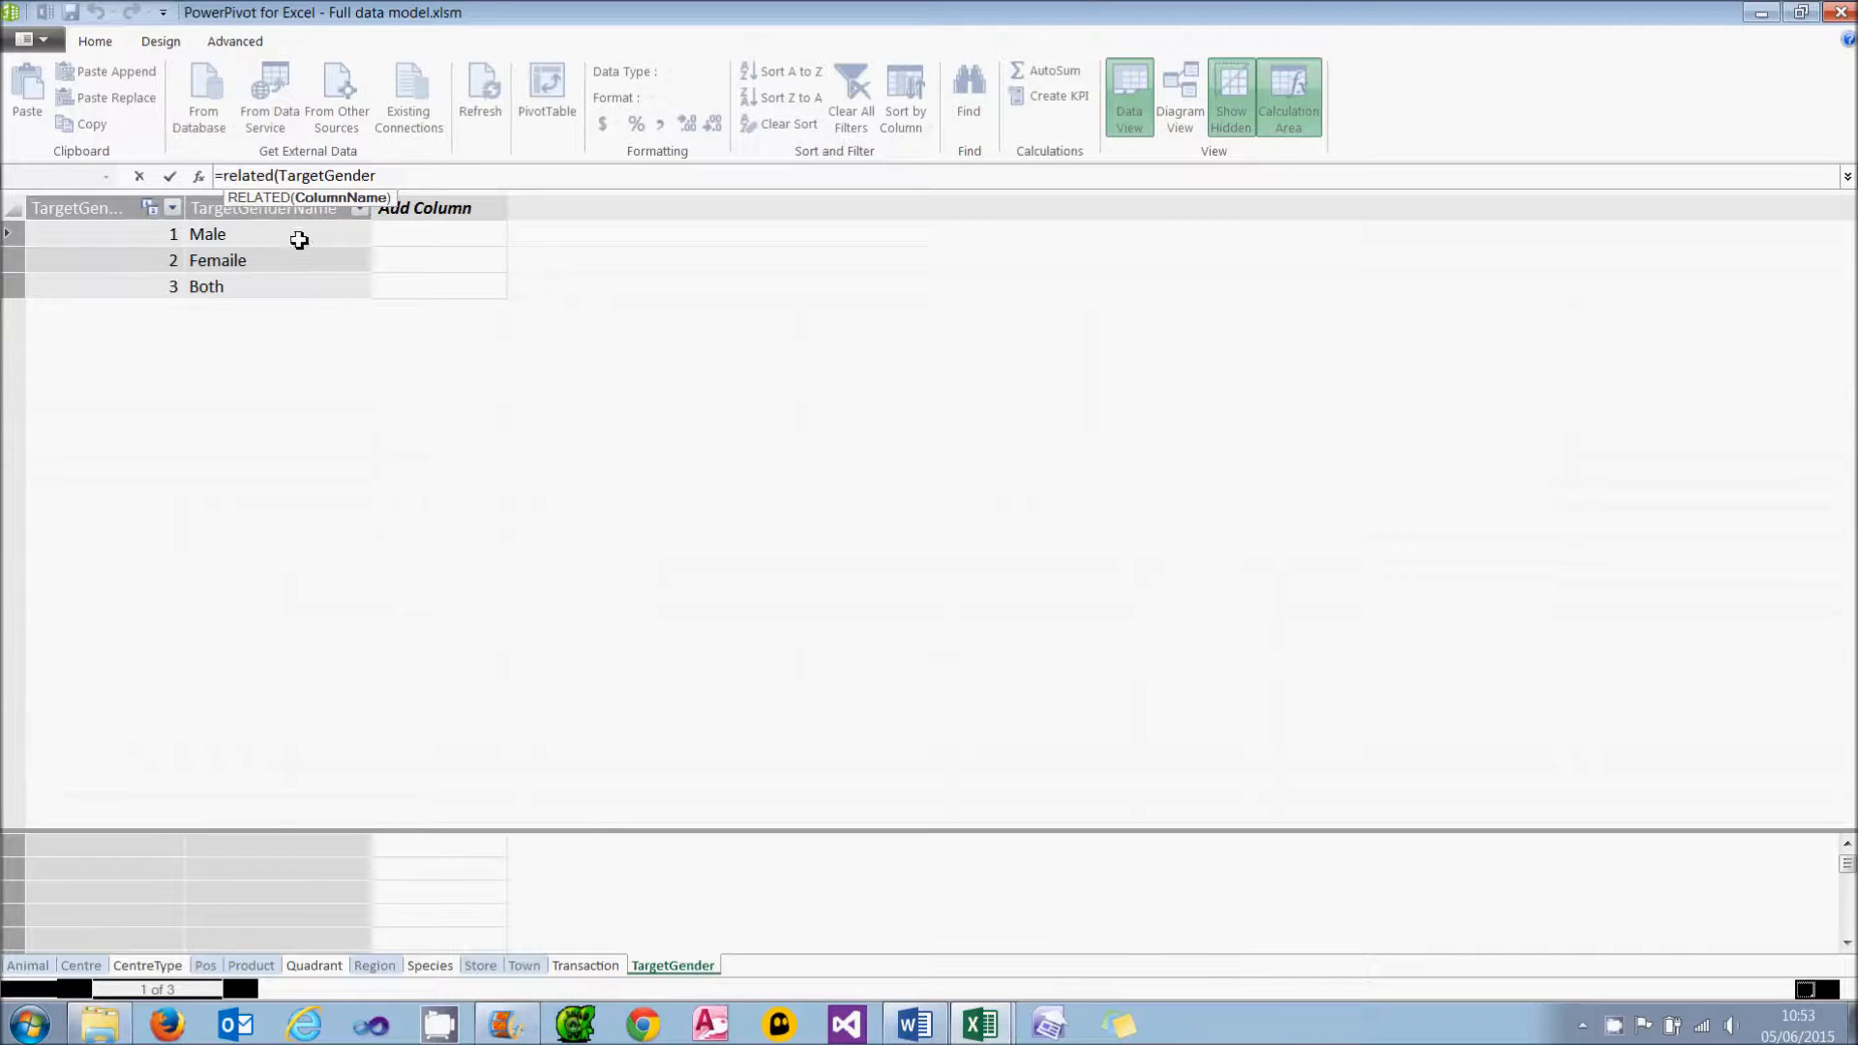
pyautogui.click(203, 963)
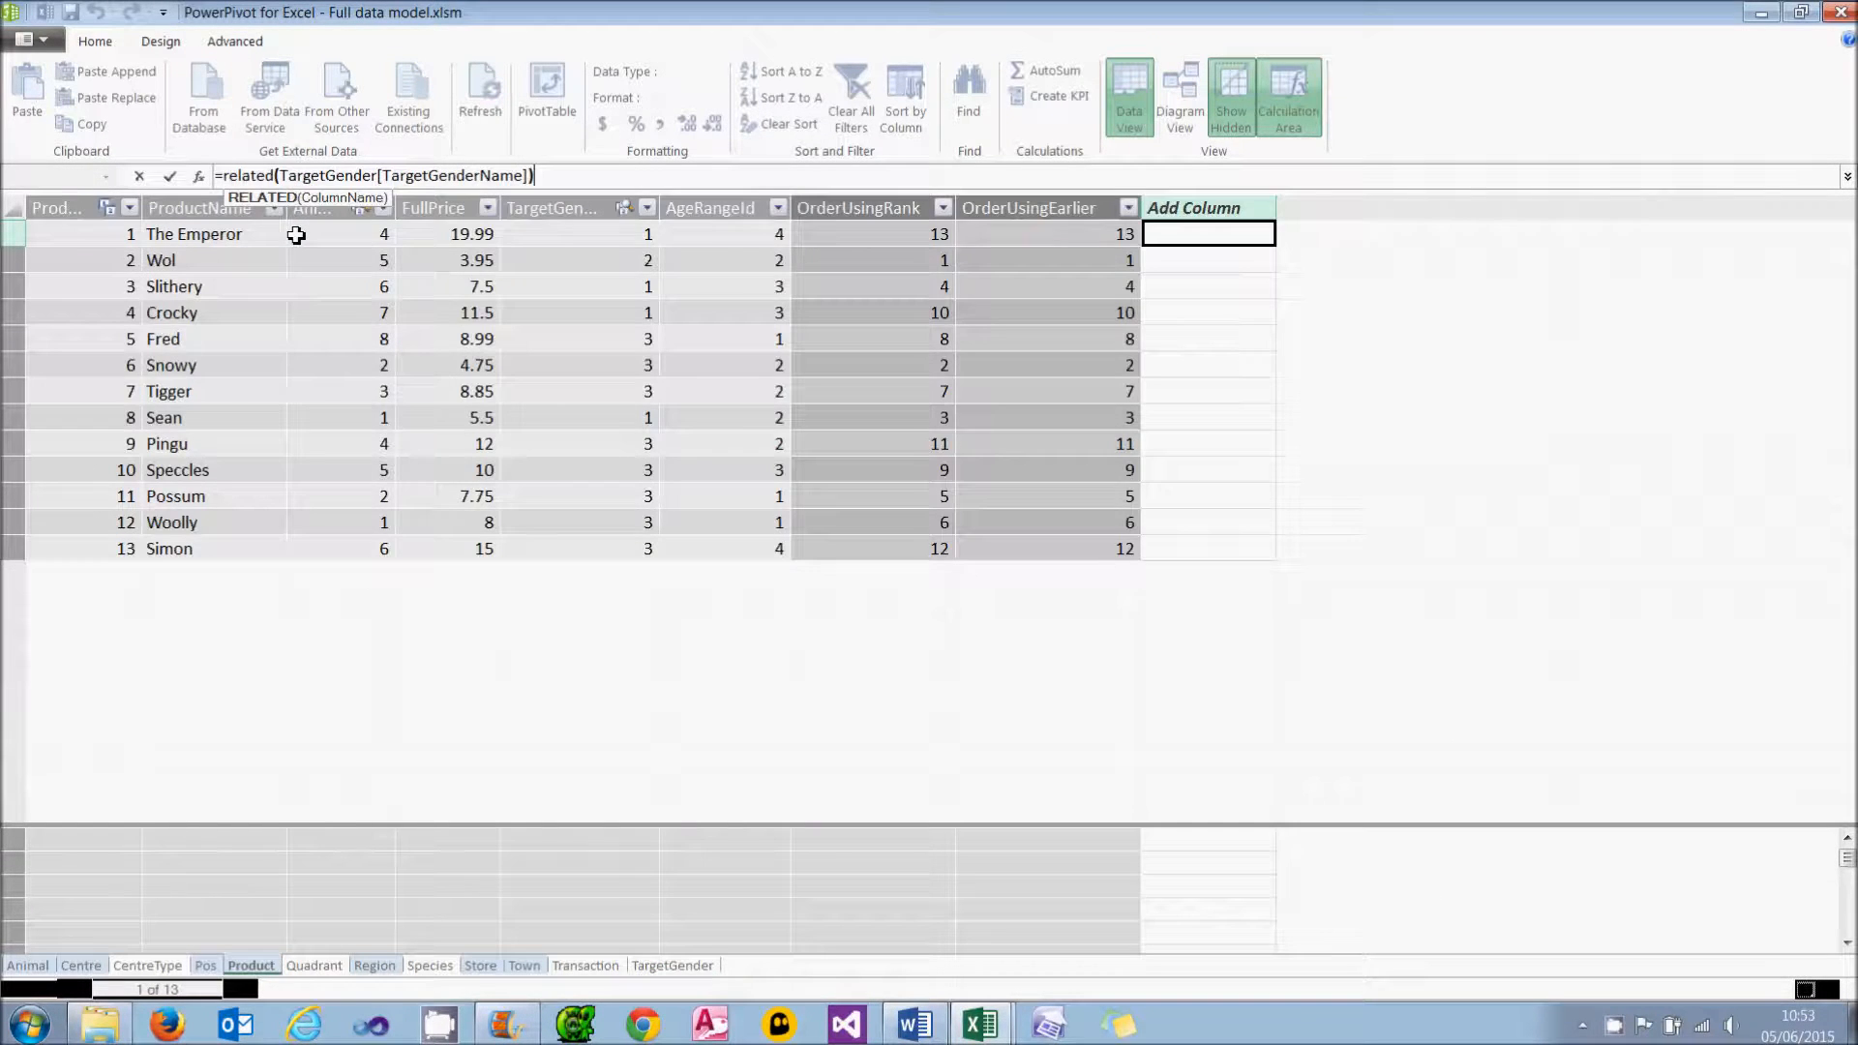
pyautogui.press('Return')
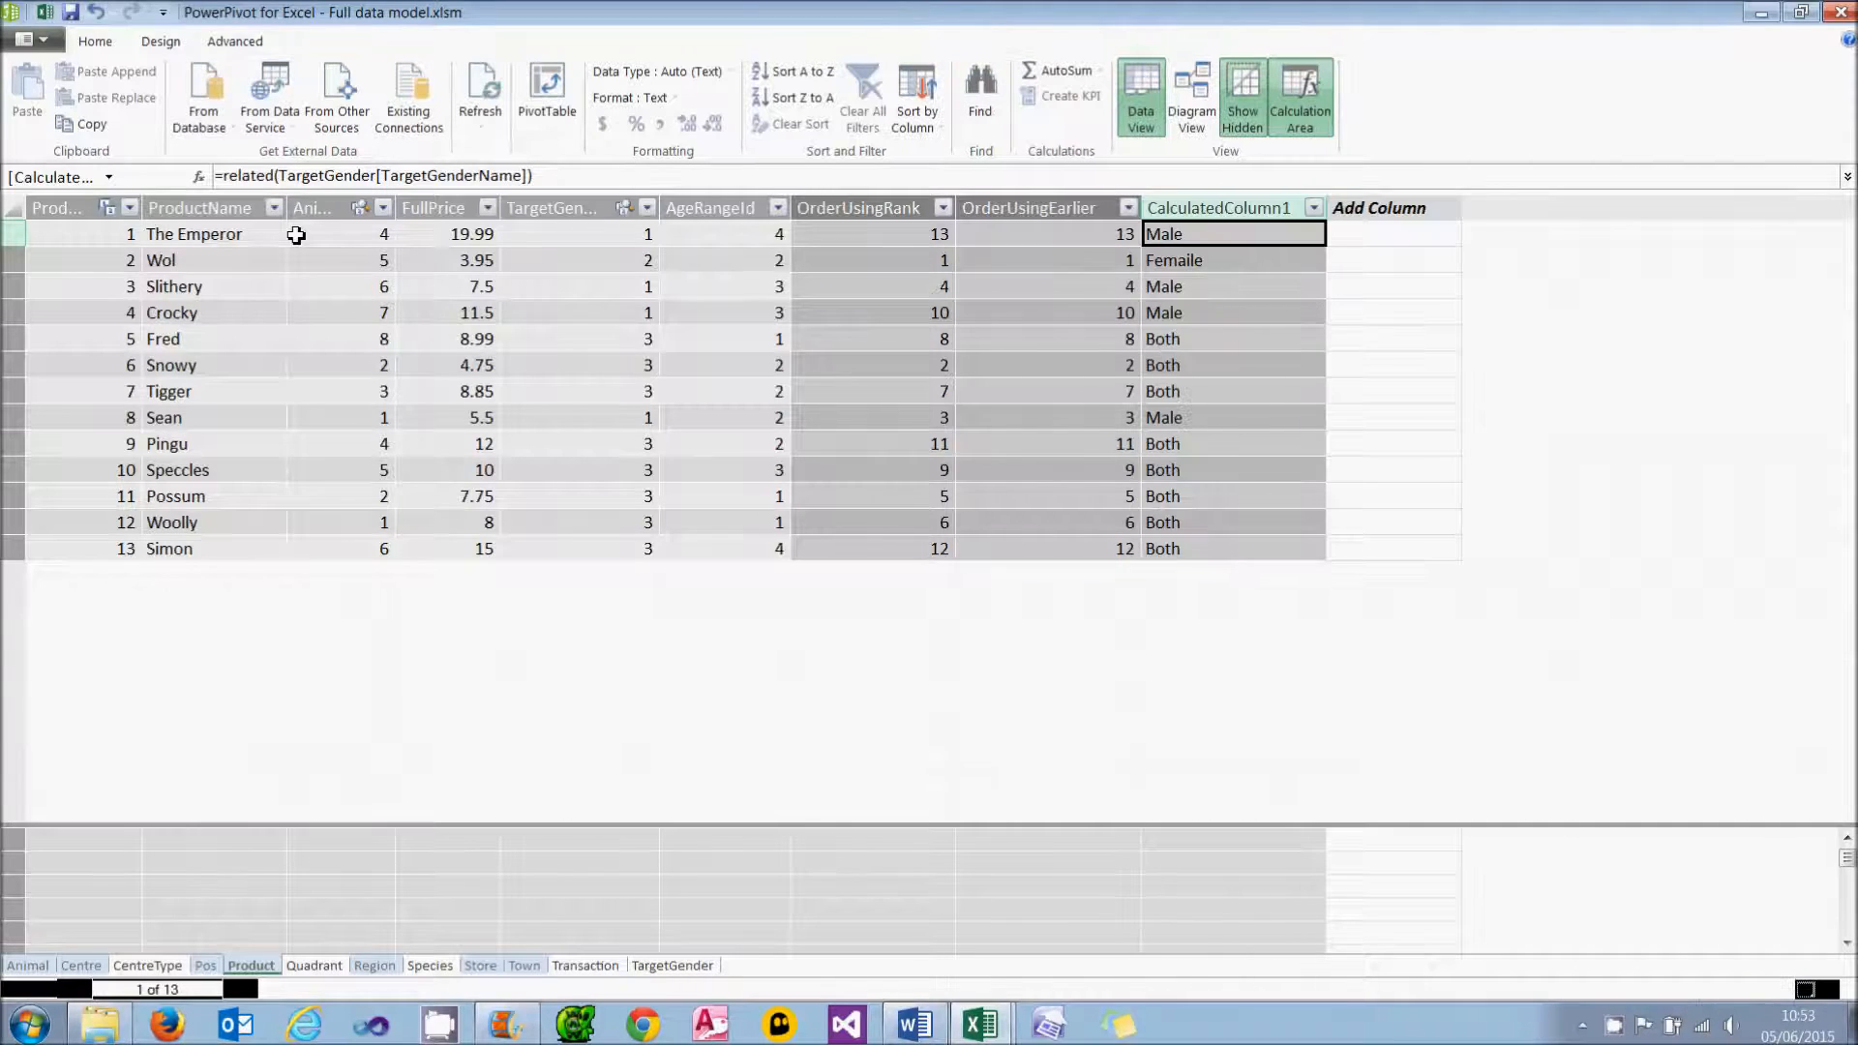
pyautogui.rightClick(1218, 207)
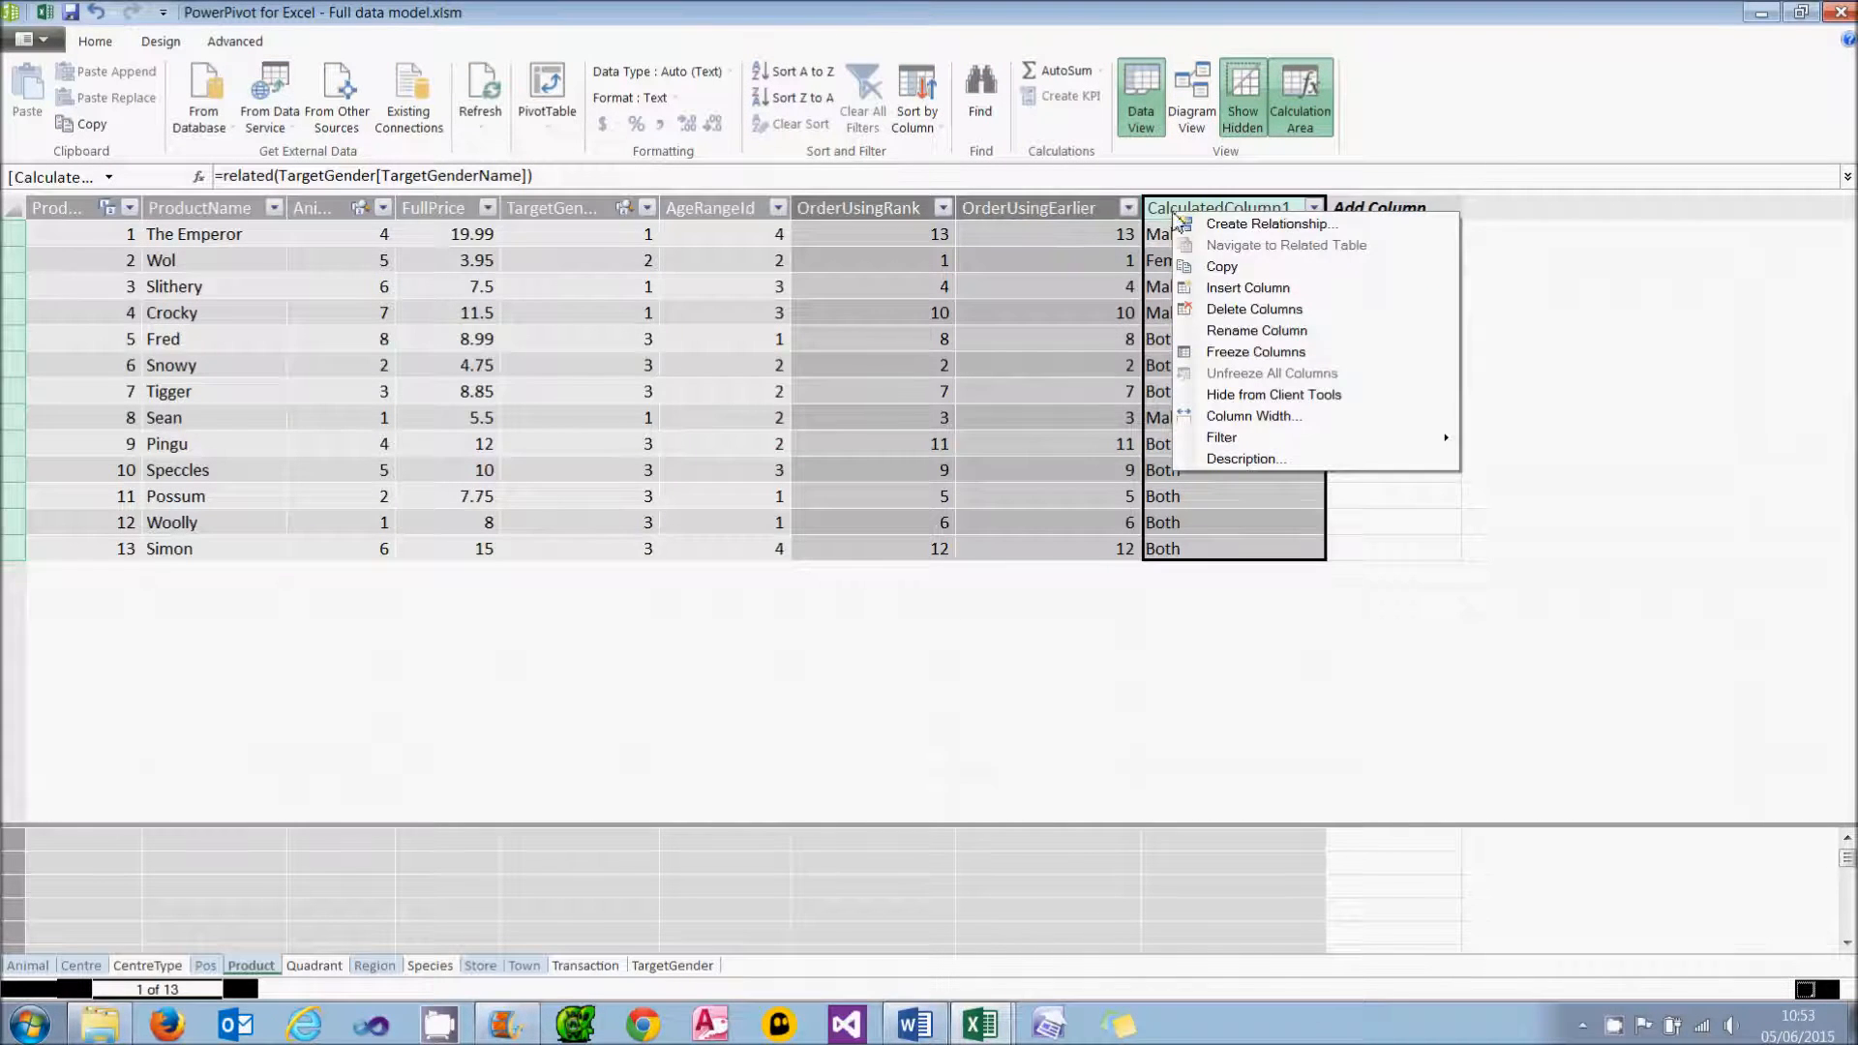
pyautogui.click(1256, 331)
pyautogui.write('Gender')
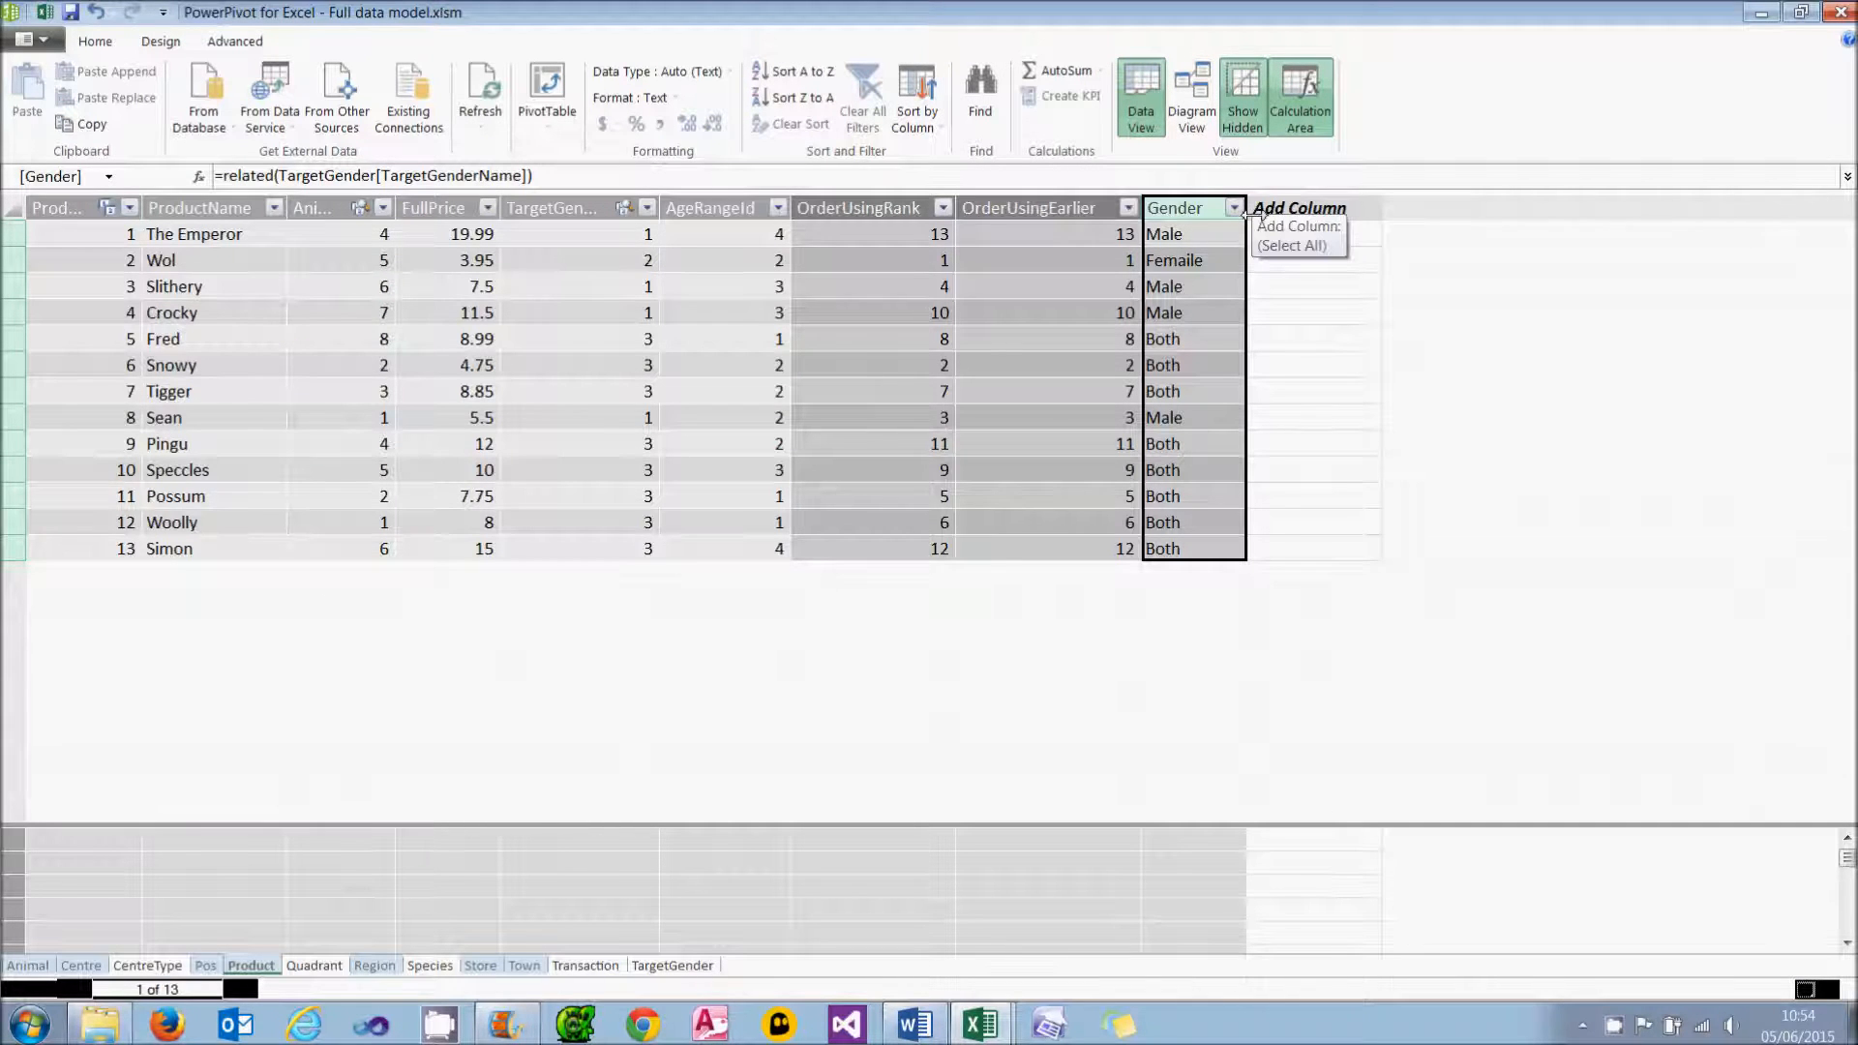
pyautogui.click(476, 260)
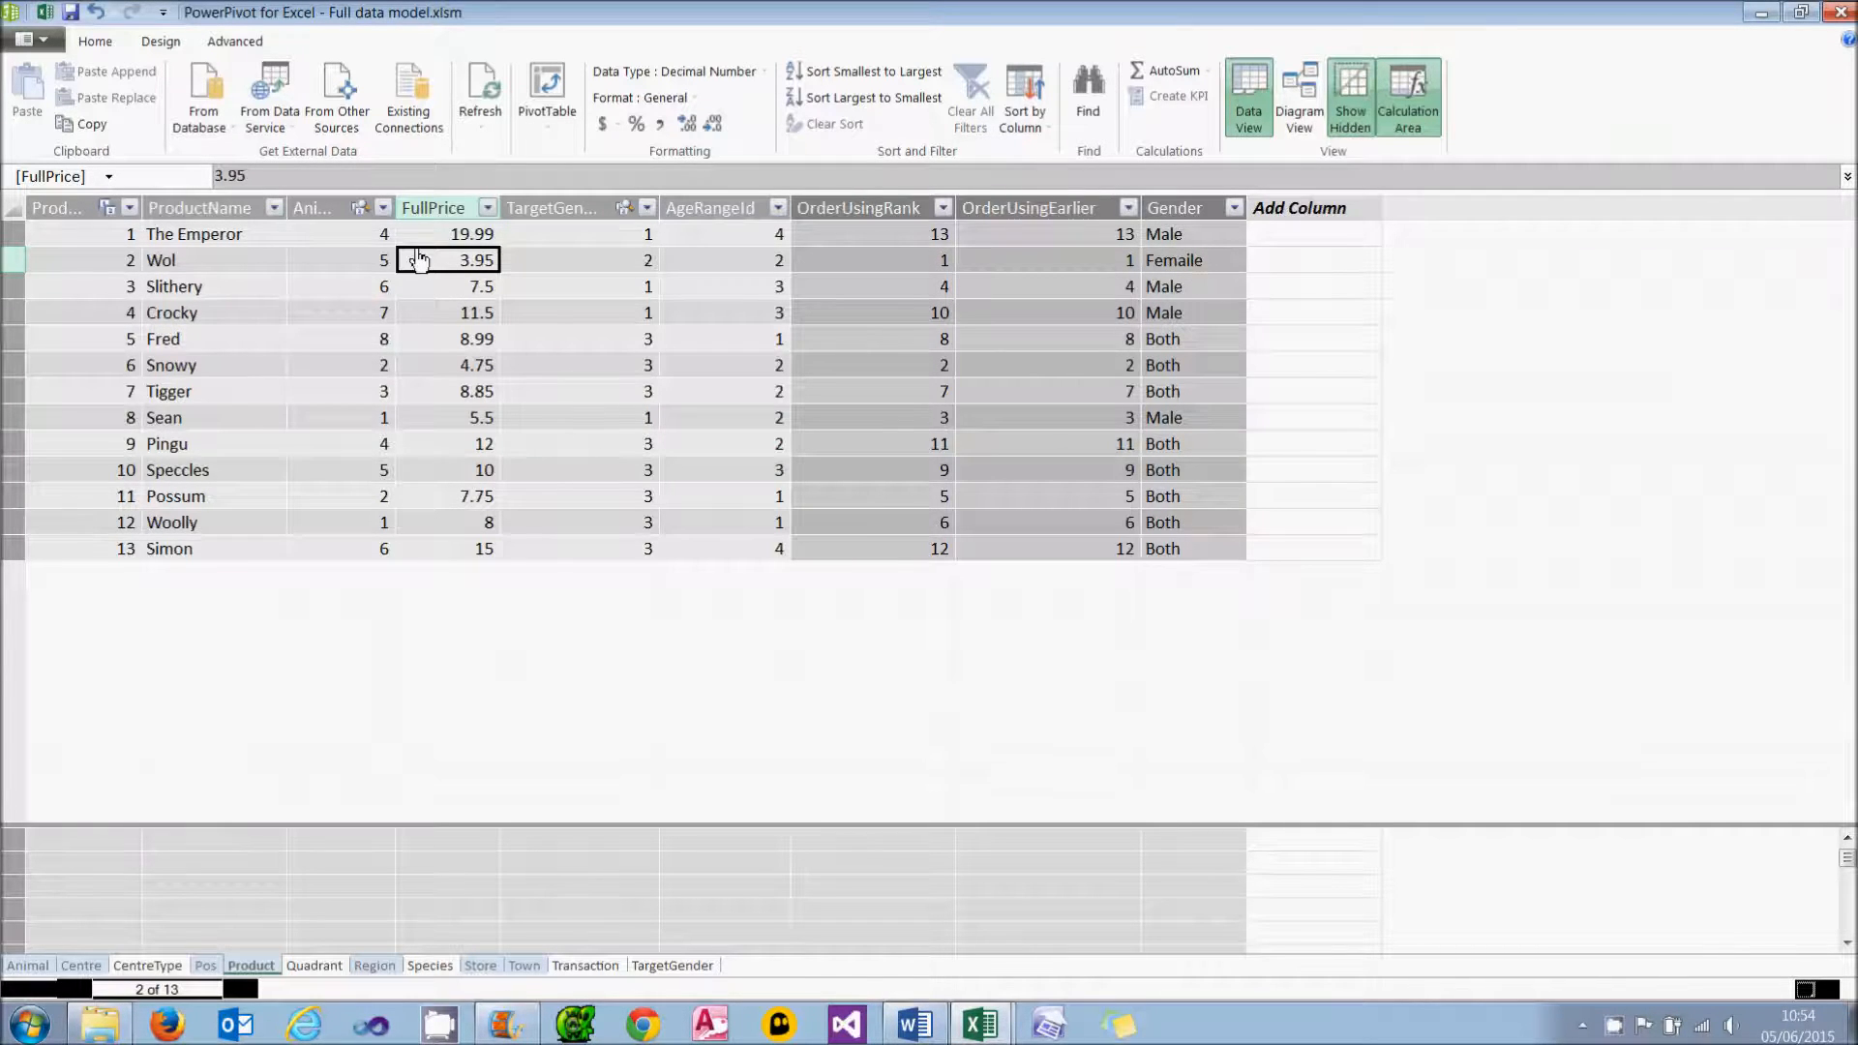
pyautogui.moveTo(457, 265)
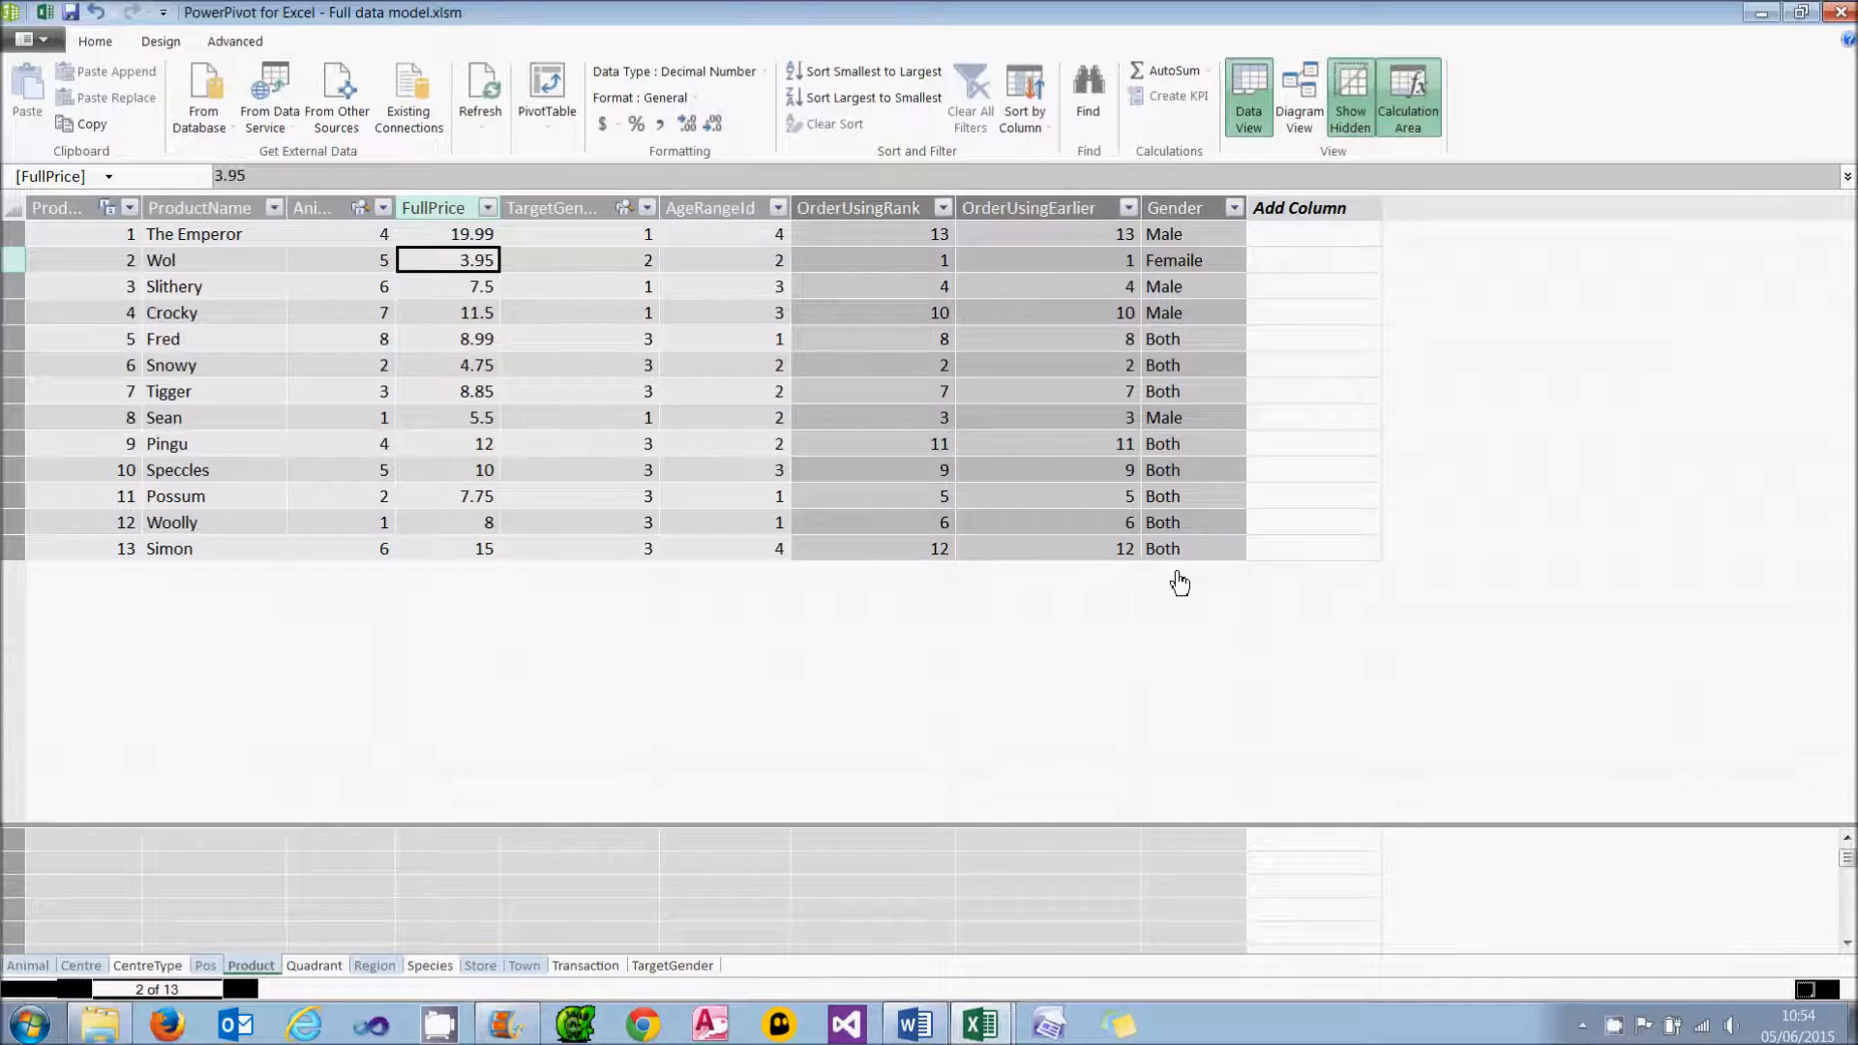
pyautogui.moveTo(1306, 246)
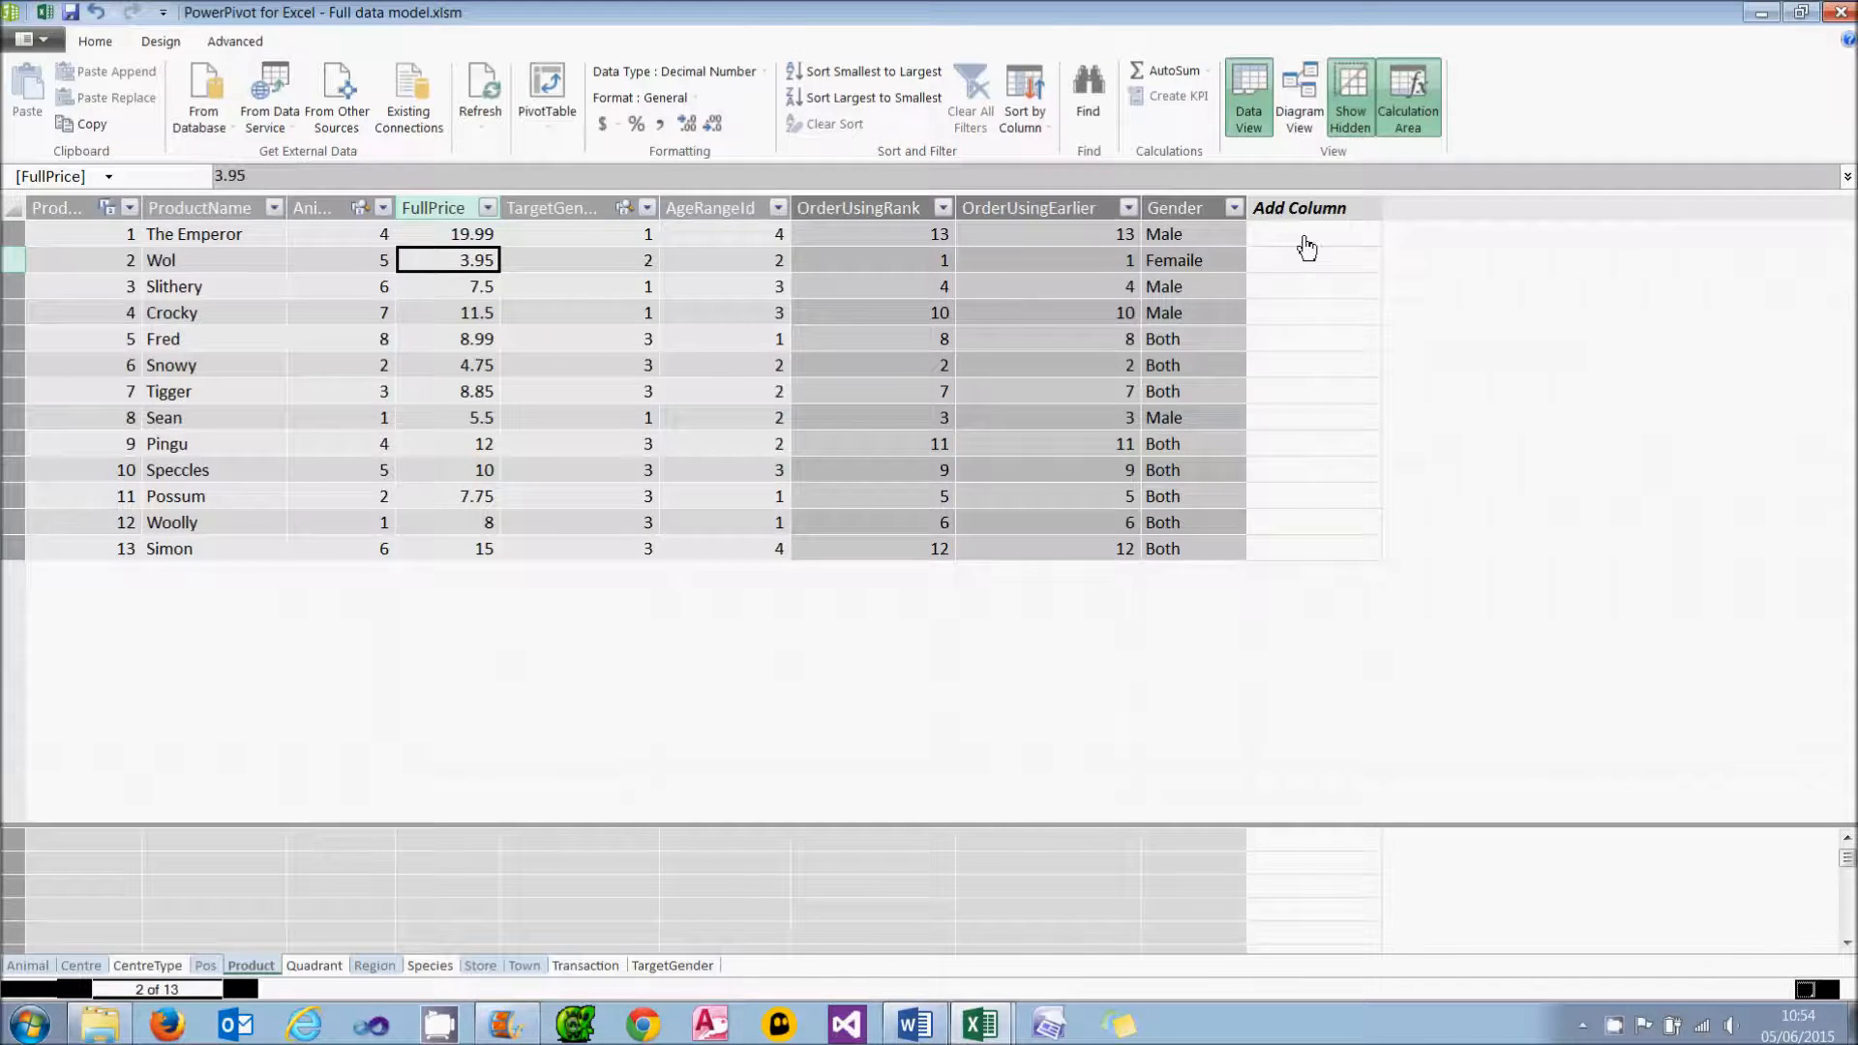
# Step: Add a Product column =AVERAGEX(FILTER('Product',EARLIER([Gender])=[Gender]),[FullPrice]) giving average price per gender
pyautogui.click(1311, 234)
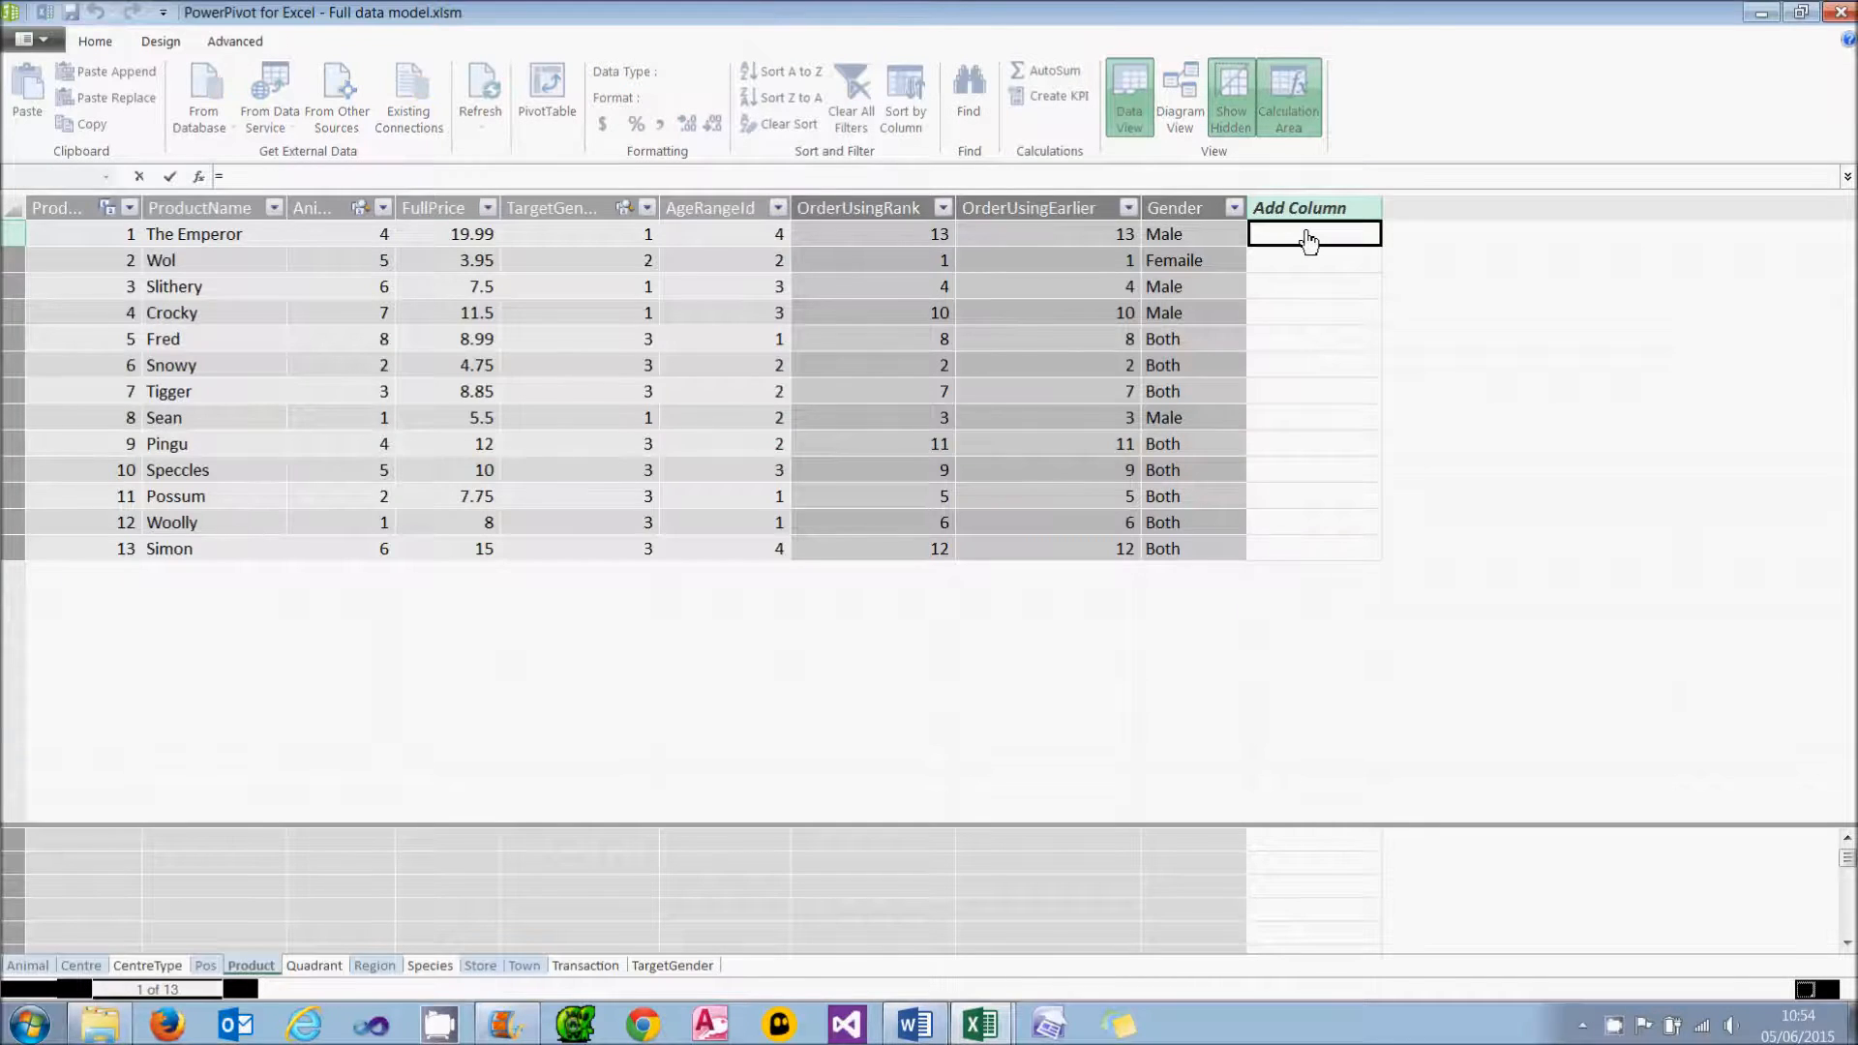
pyautogui.write('=AVERAGEX(')
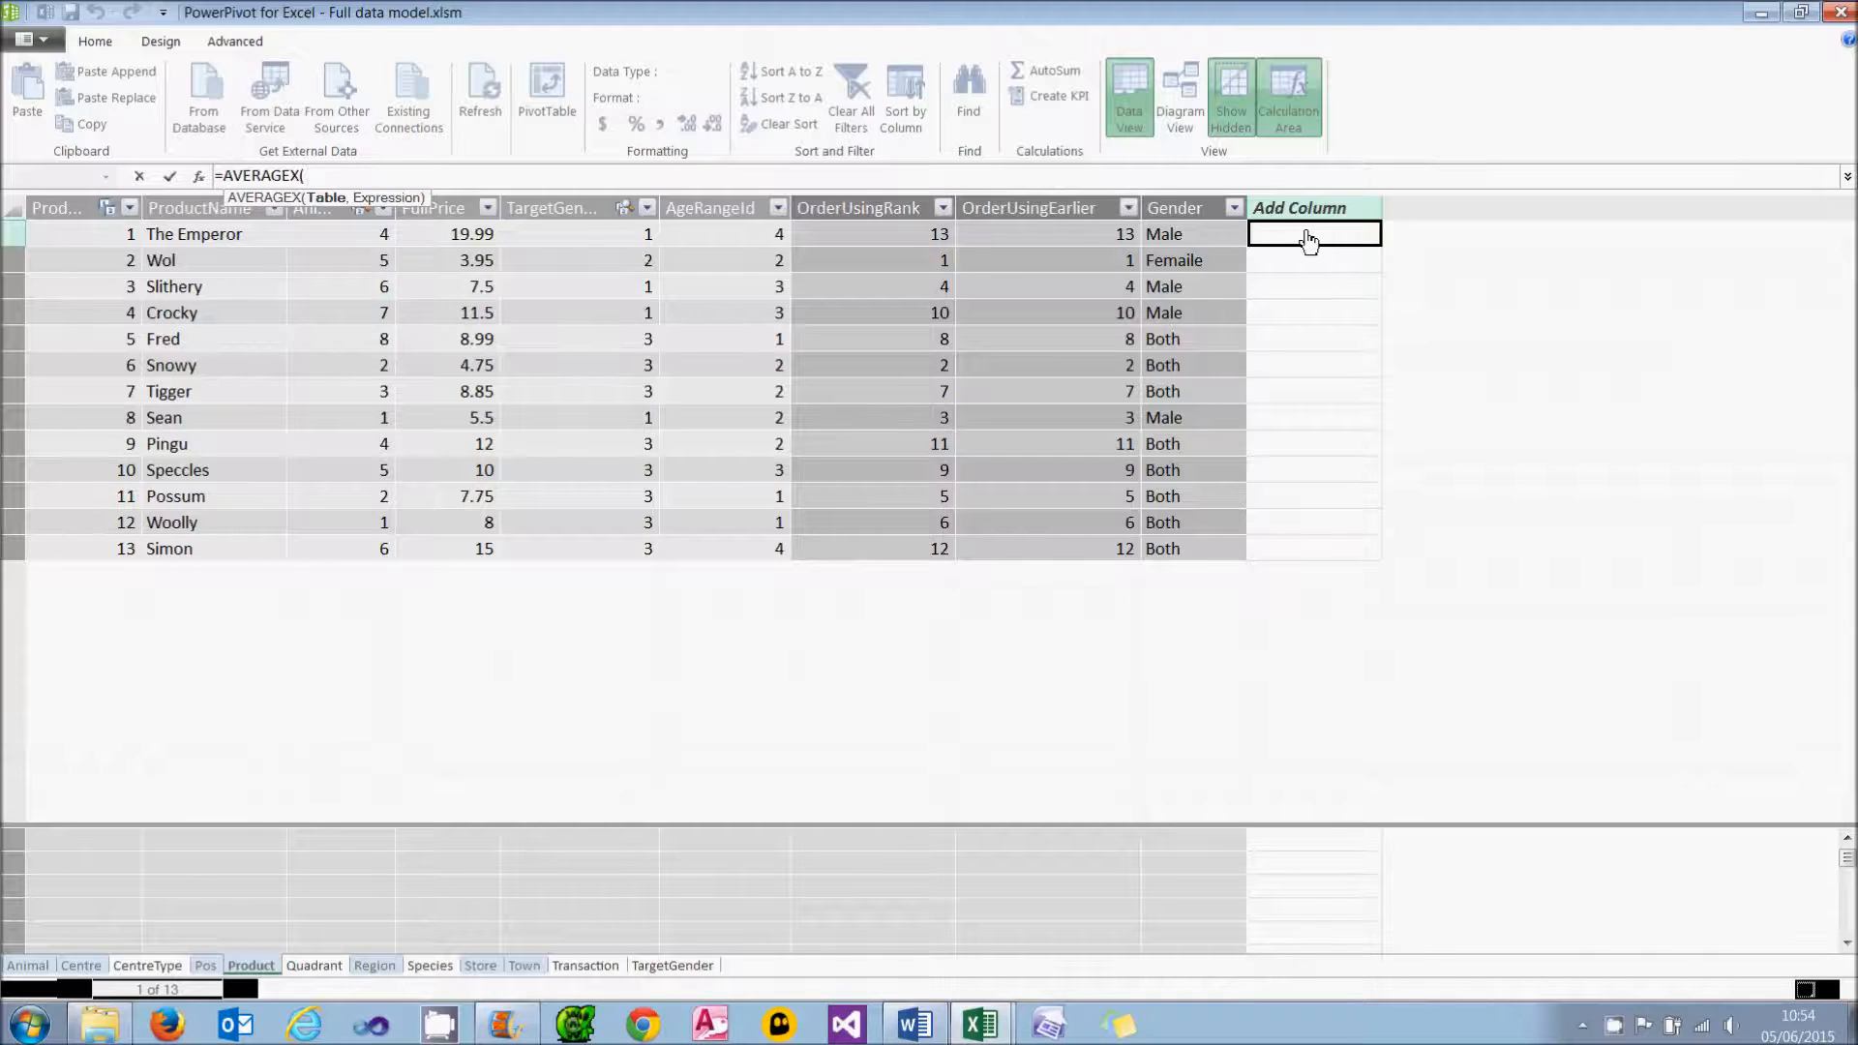
pyautogui.write('FILTER')
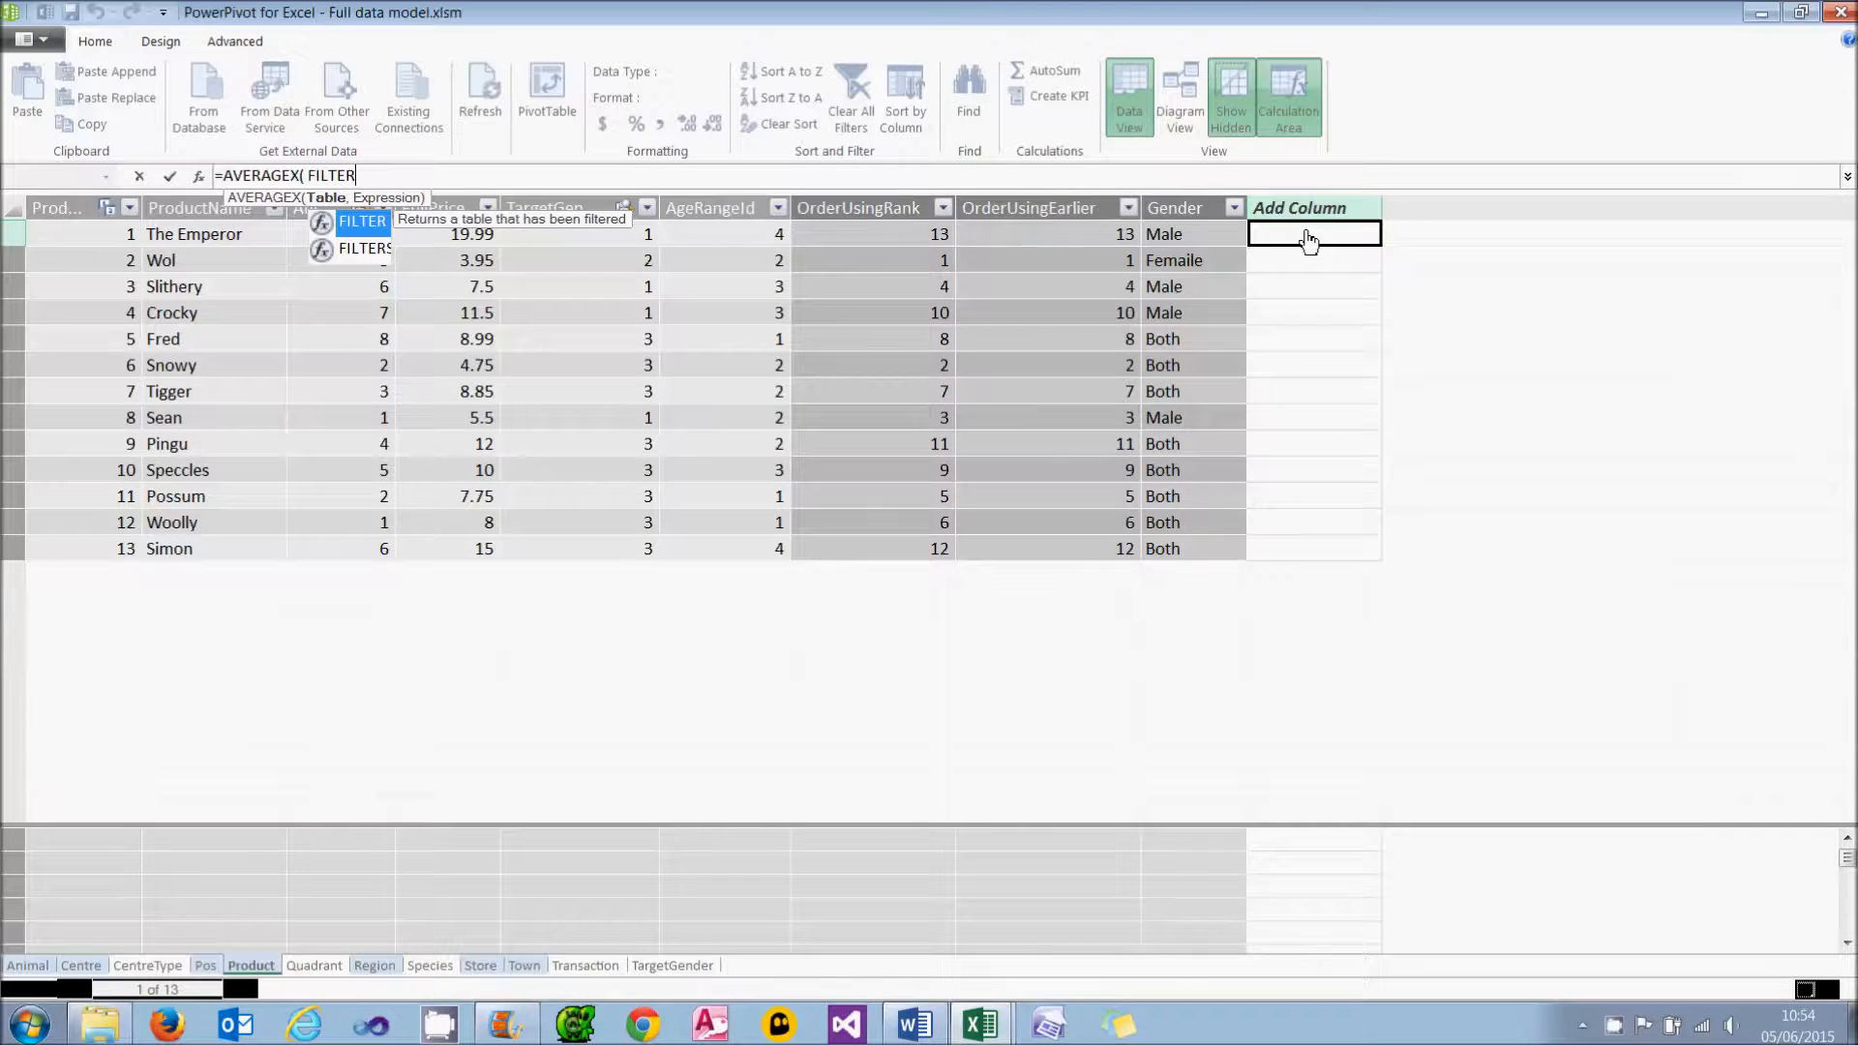
pyautogui.write("'pro")
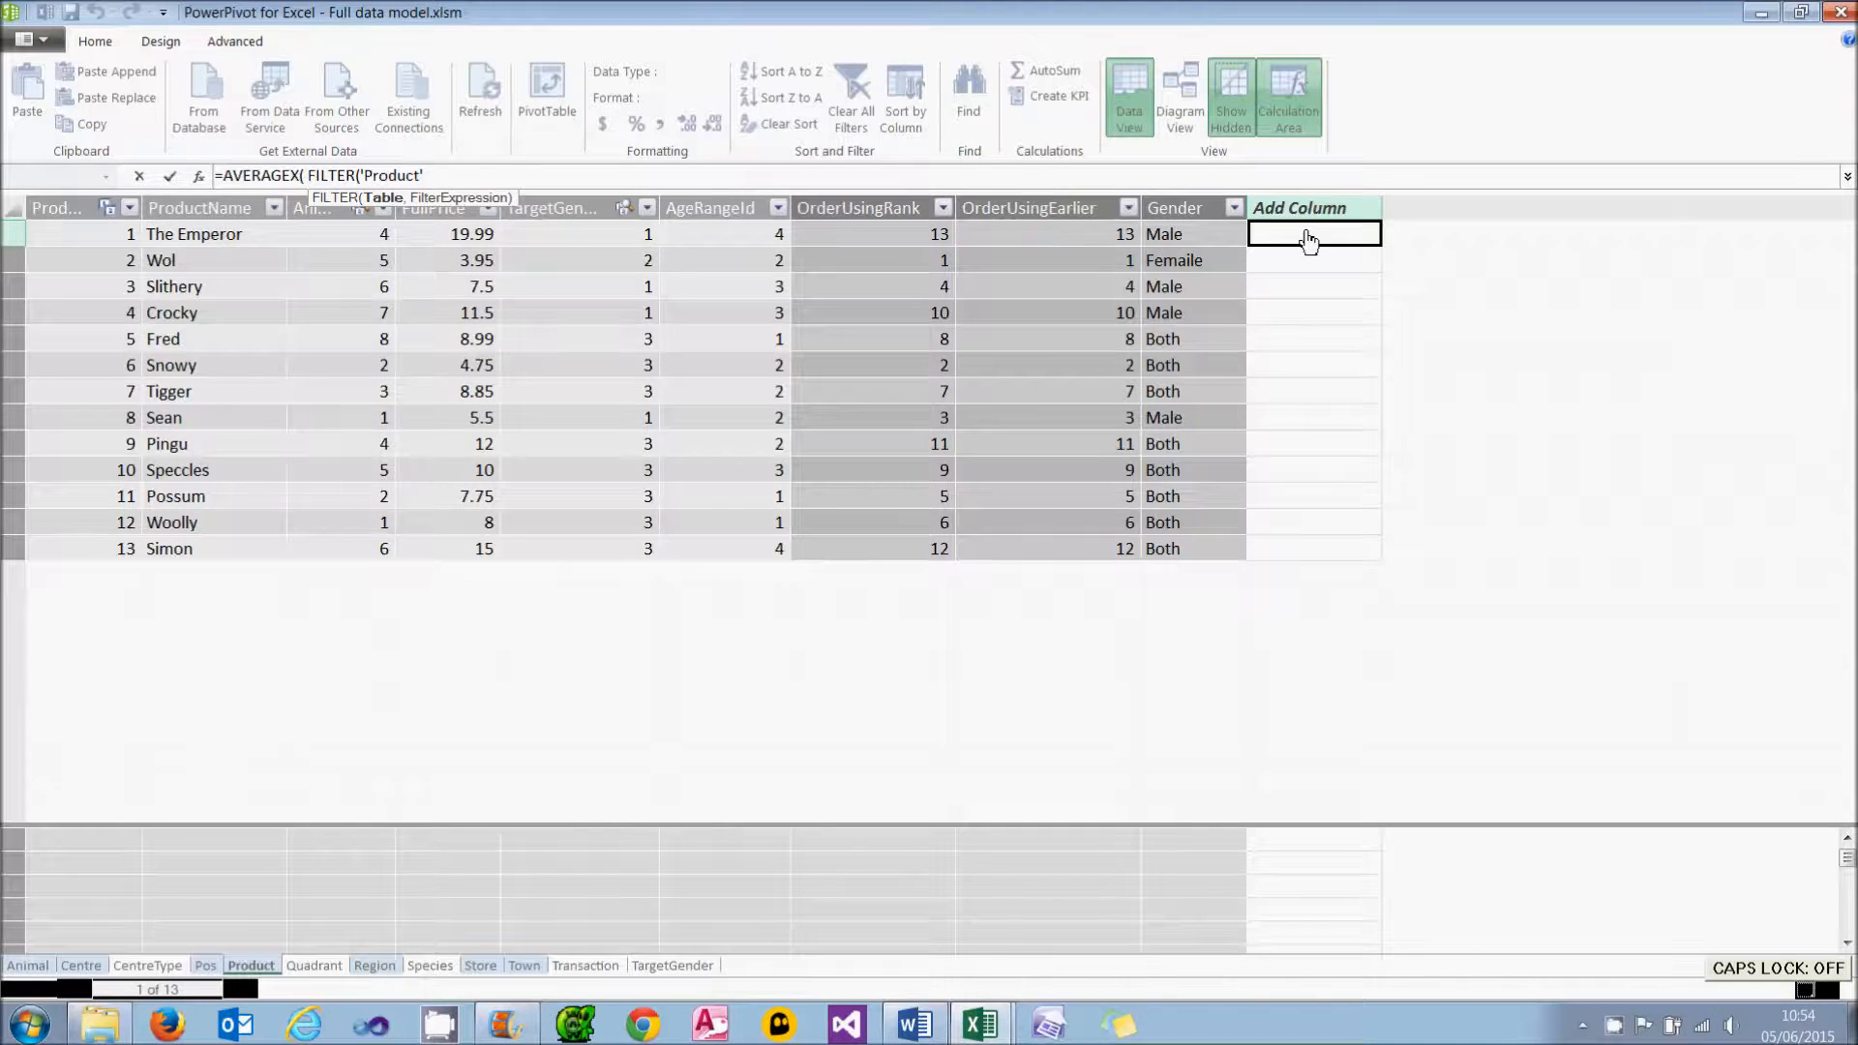
pyautogui.write(',earl')
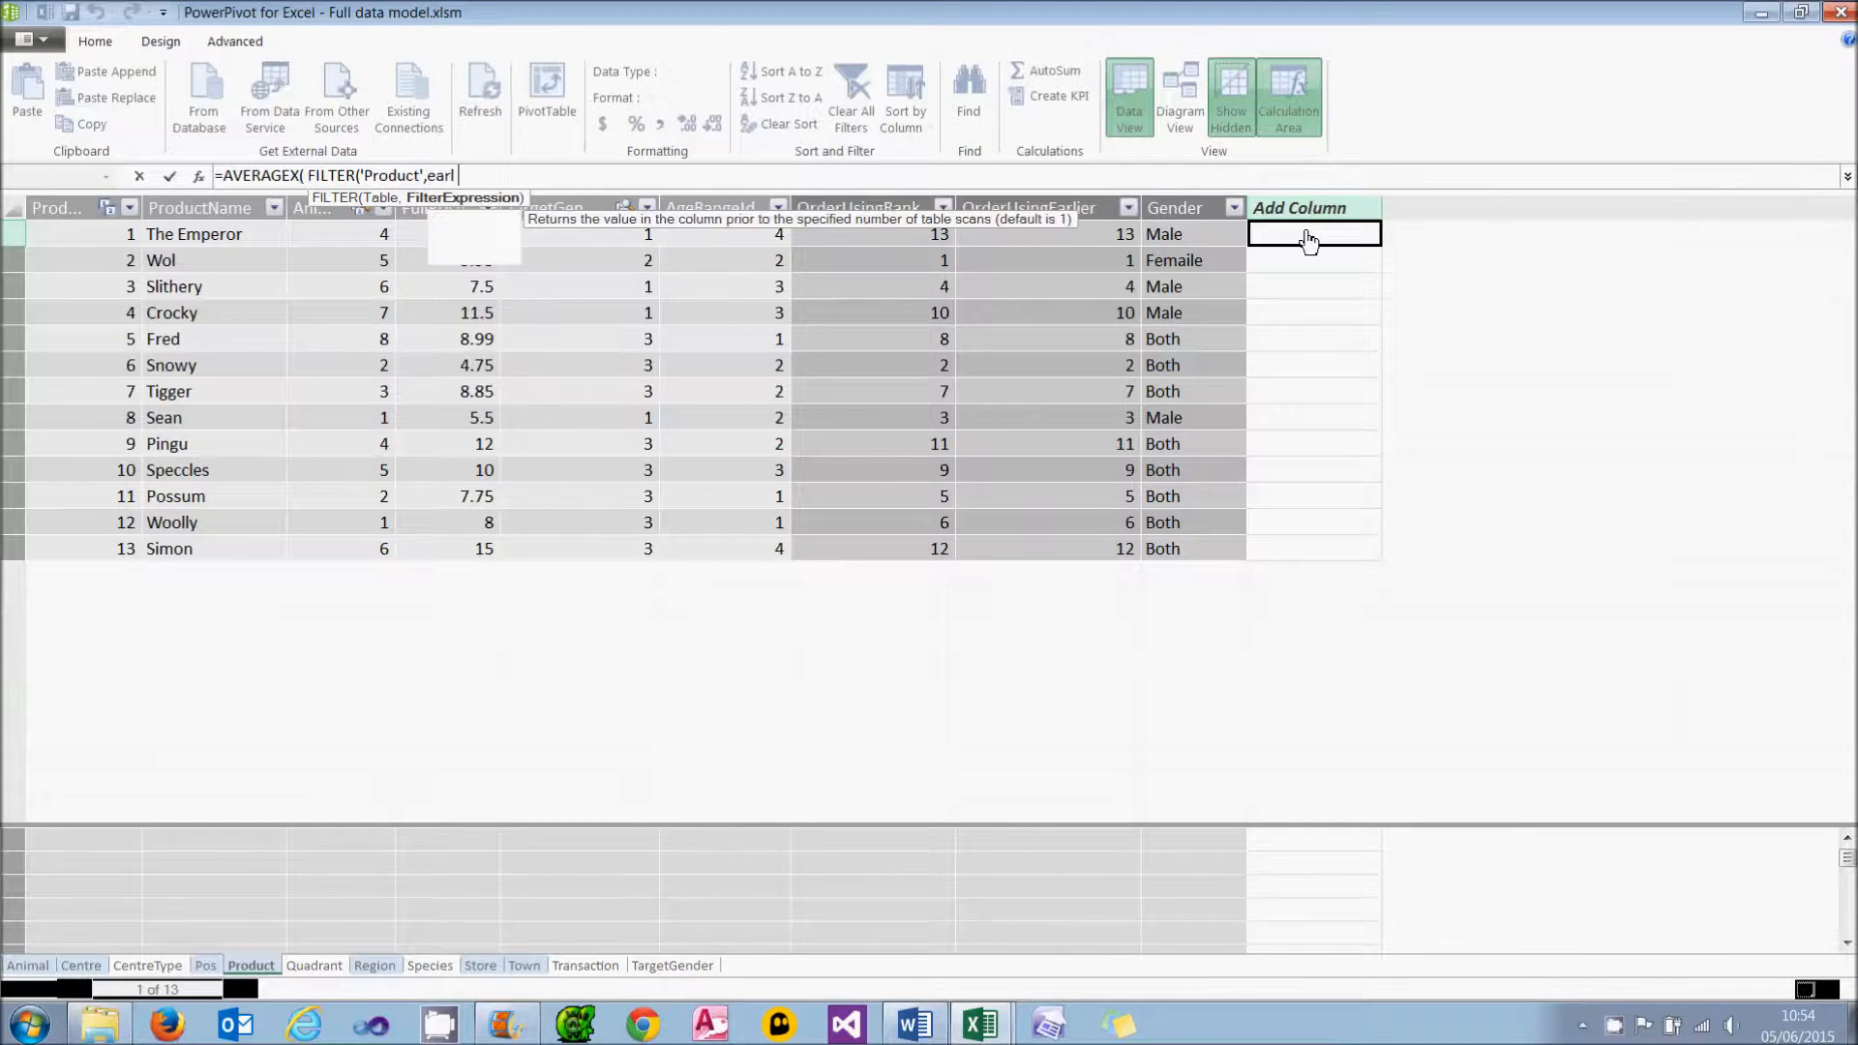
pyautogui.write('ier(')
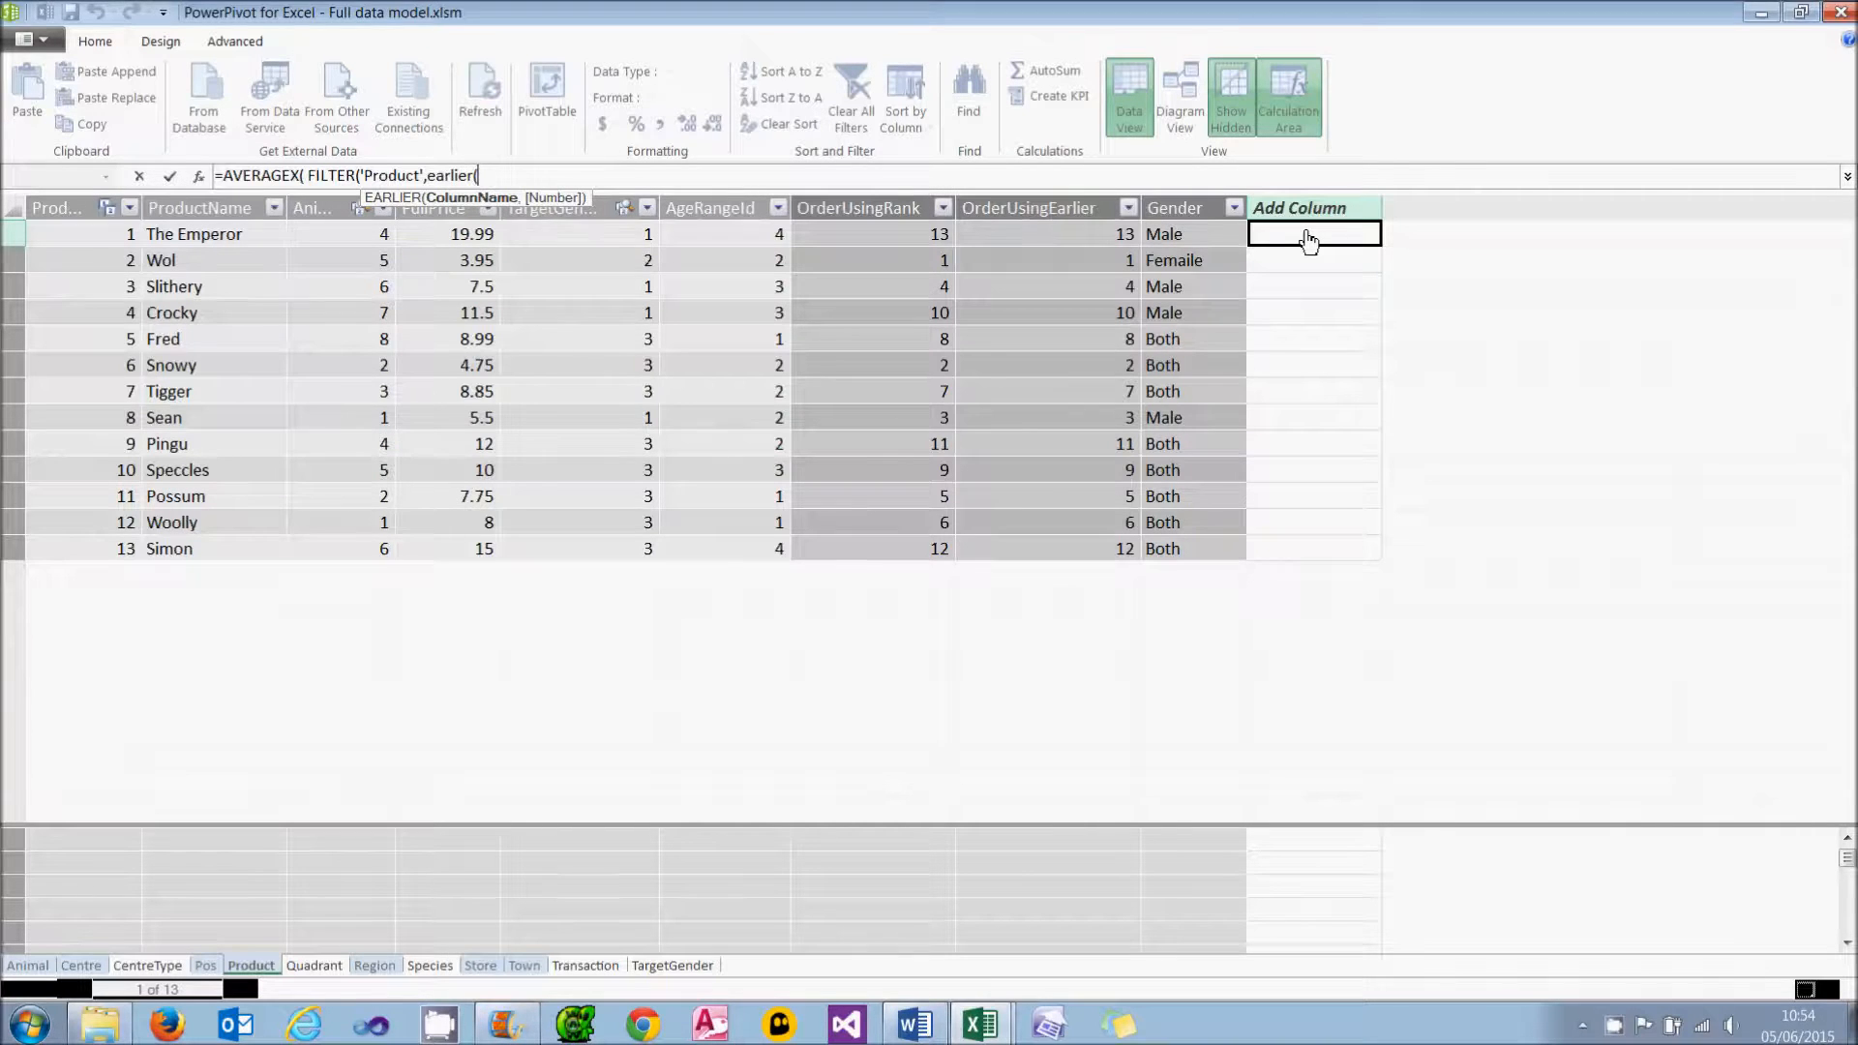
pyautogui.write('[Gender]) = [Gender')
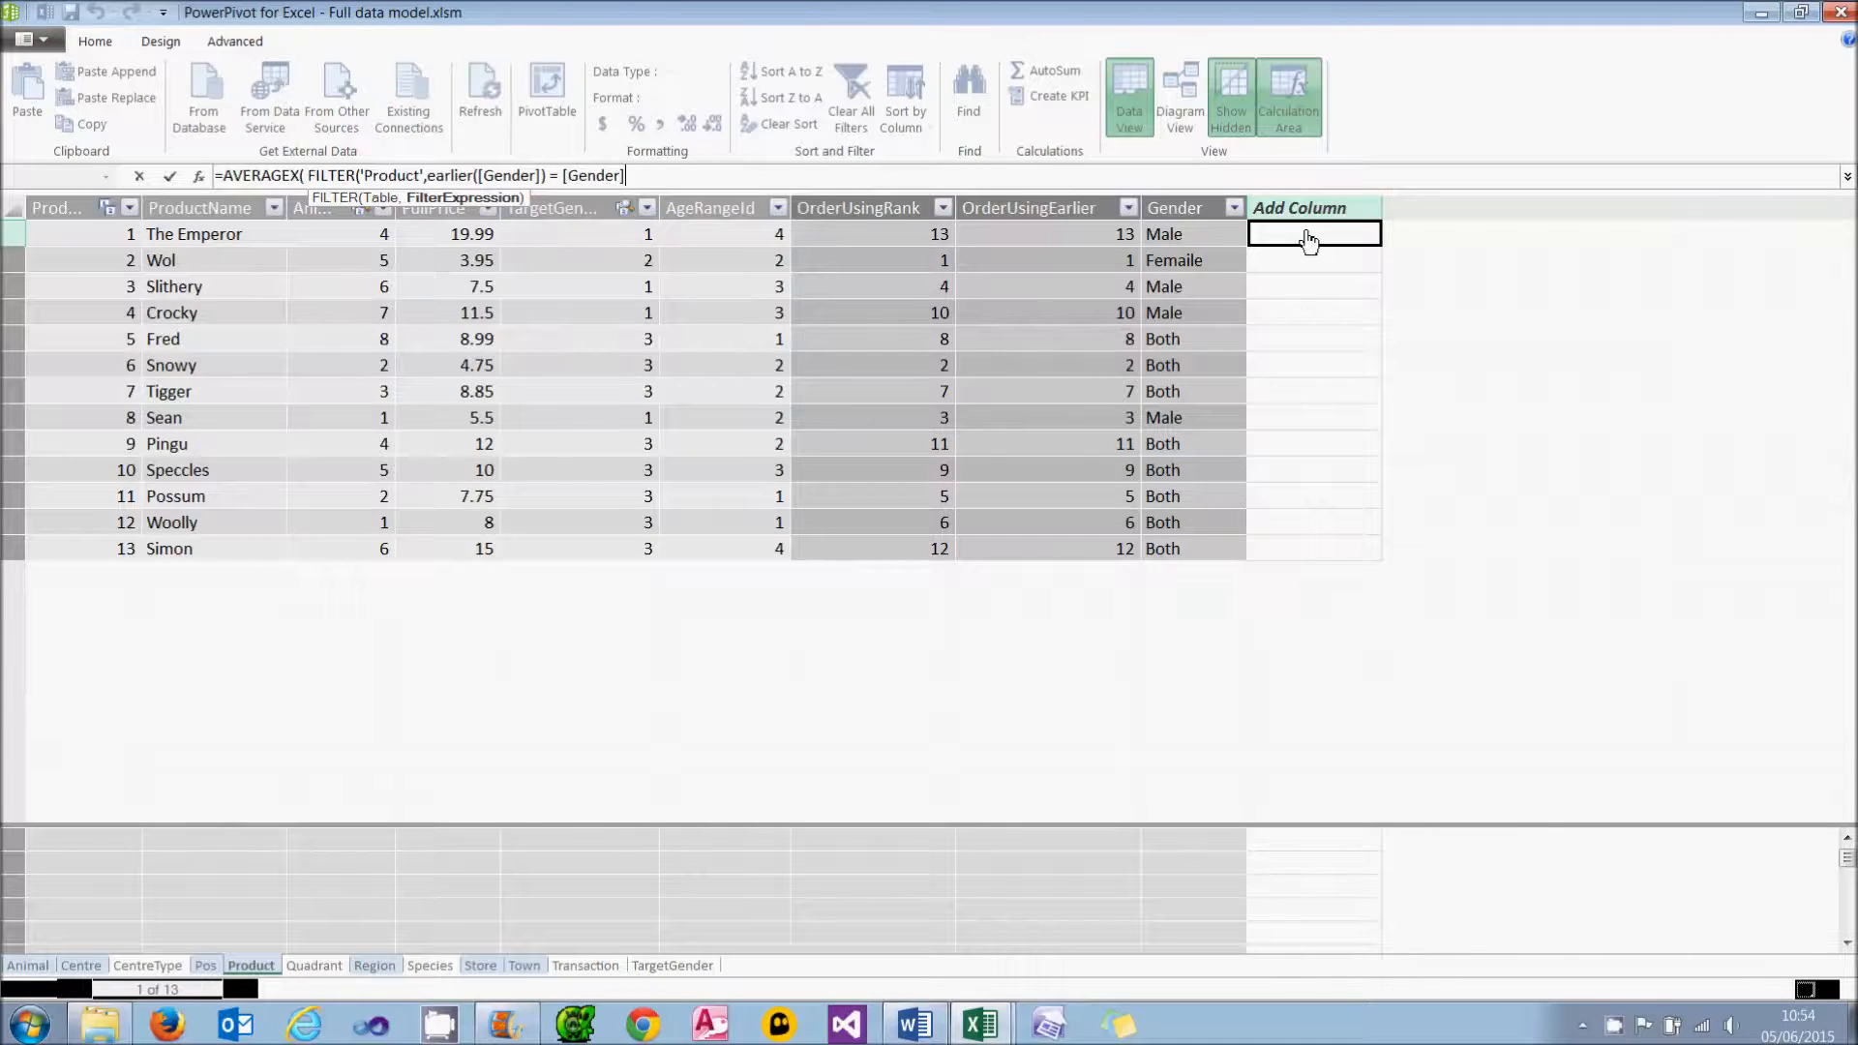
pyautogui.write(')')
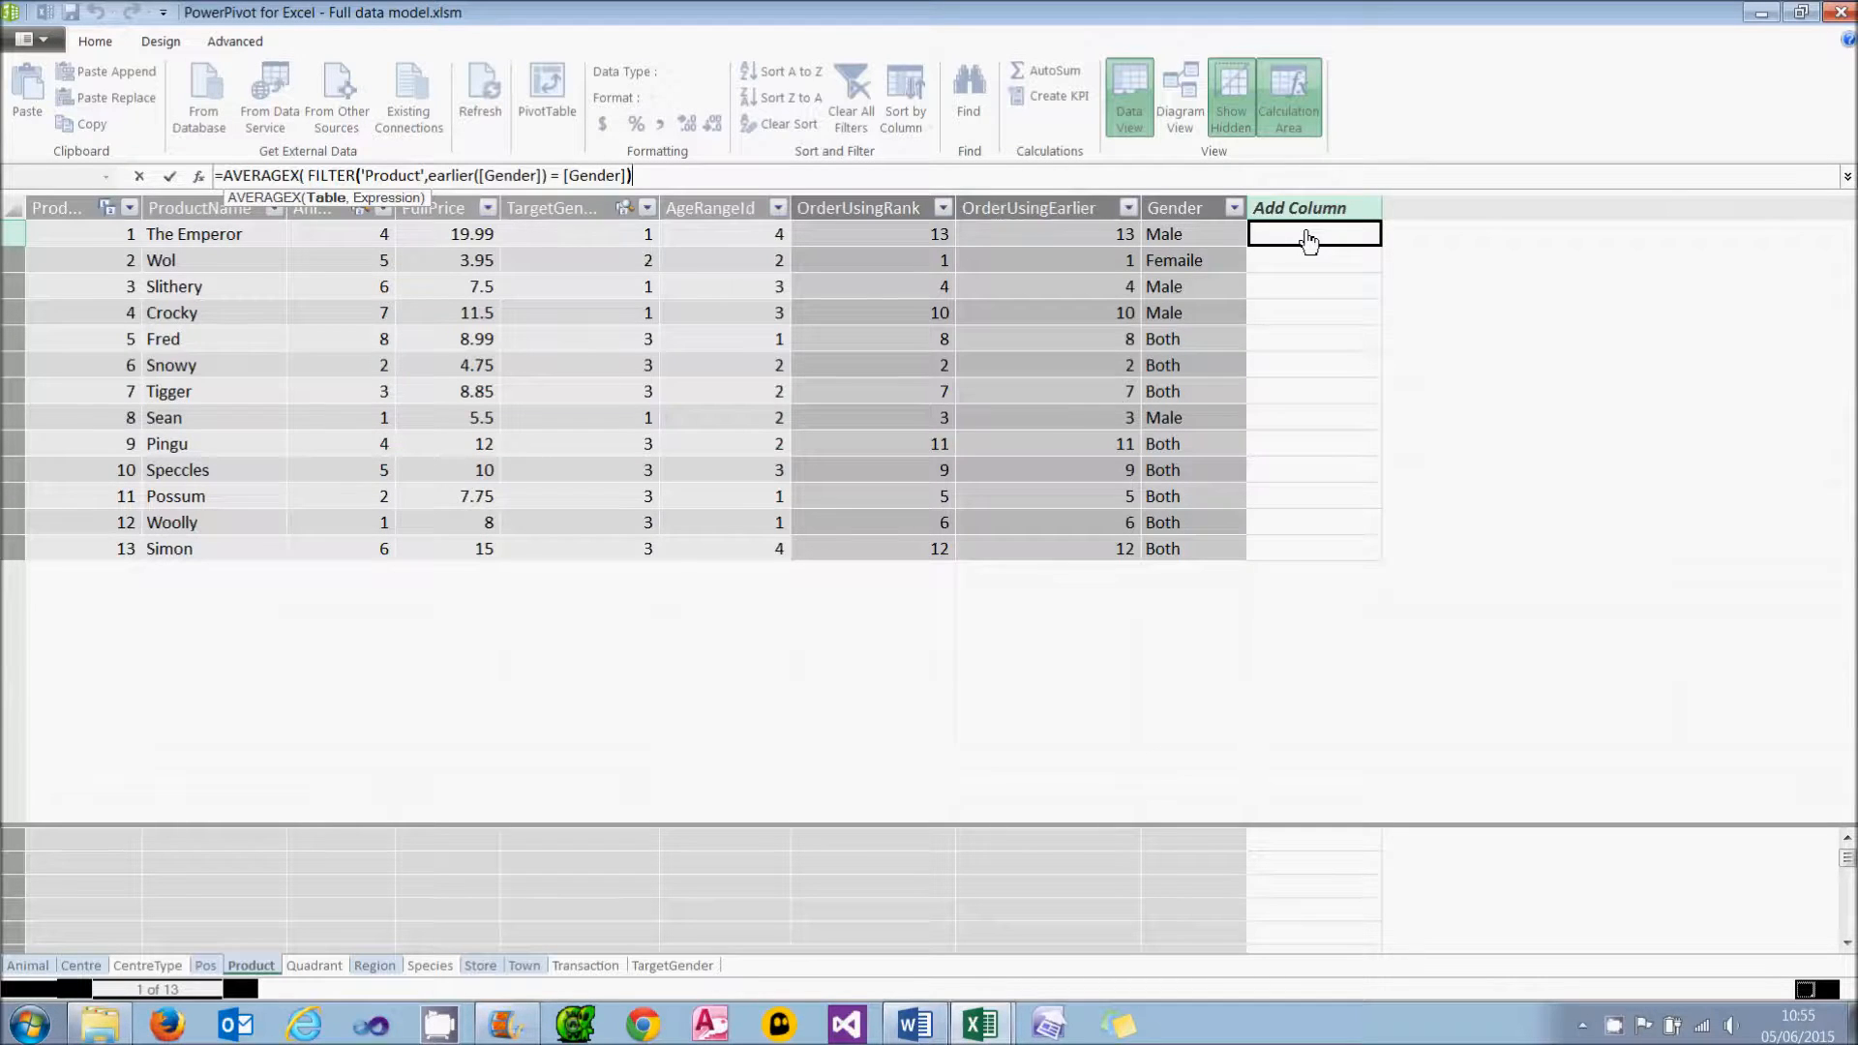
pyautogui.write(', [f')
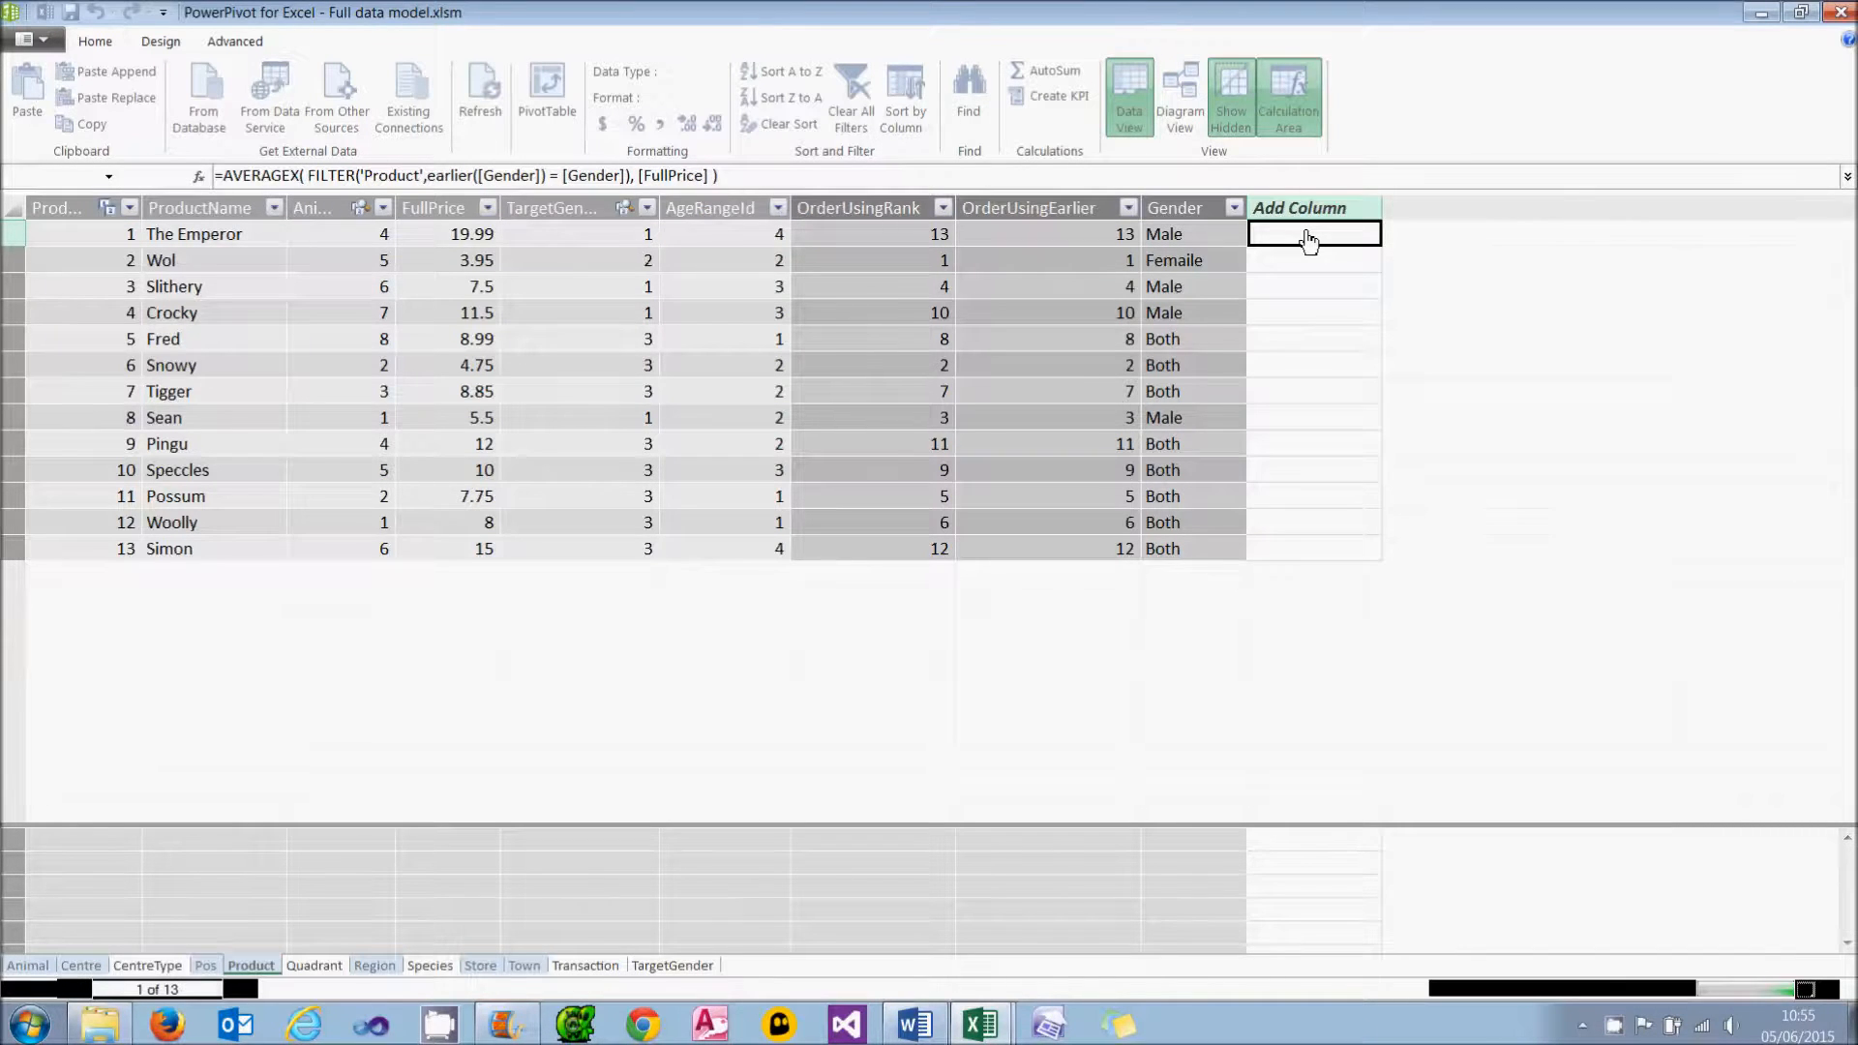
pyautogui.press('Return')
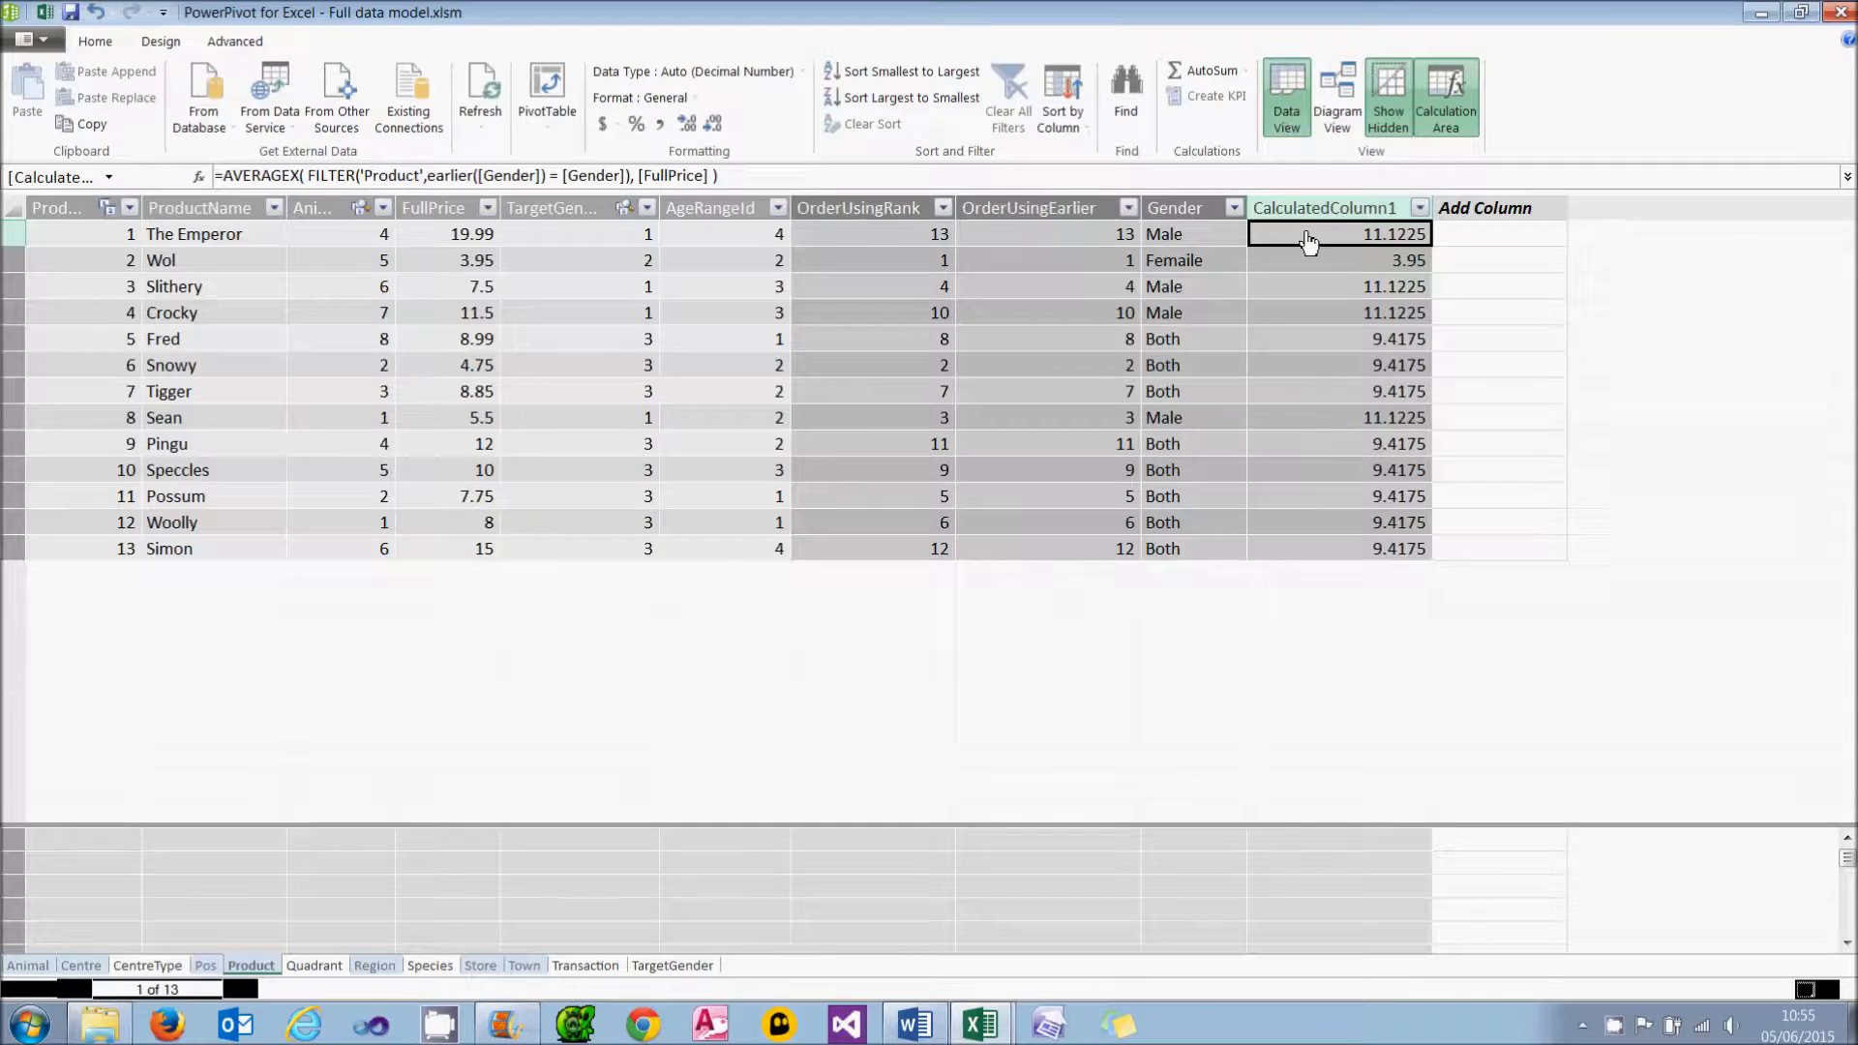
pyautogui.moveTo(1353, 269)
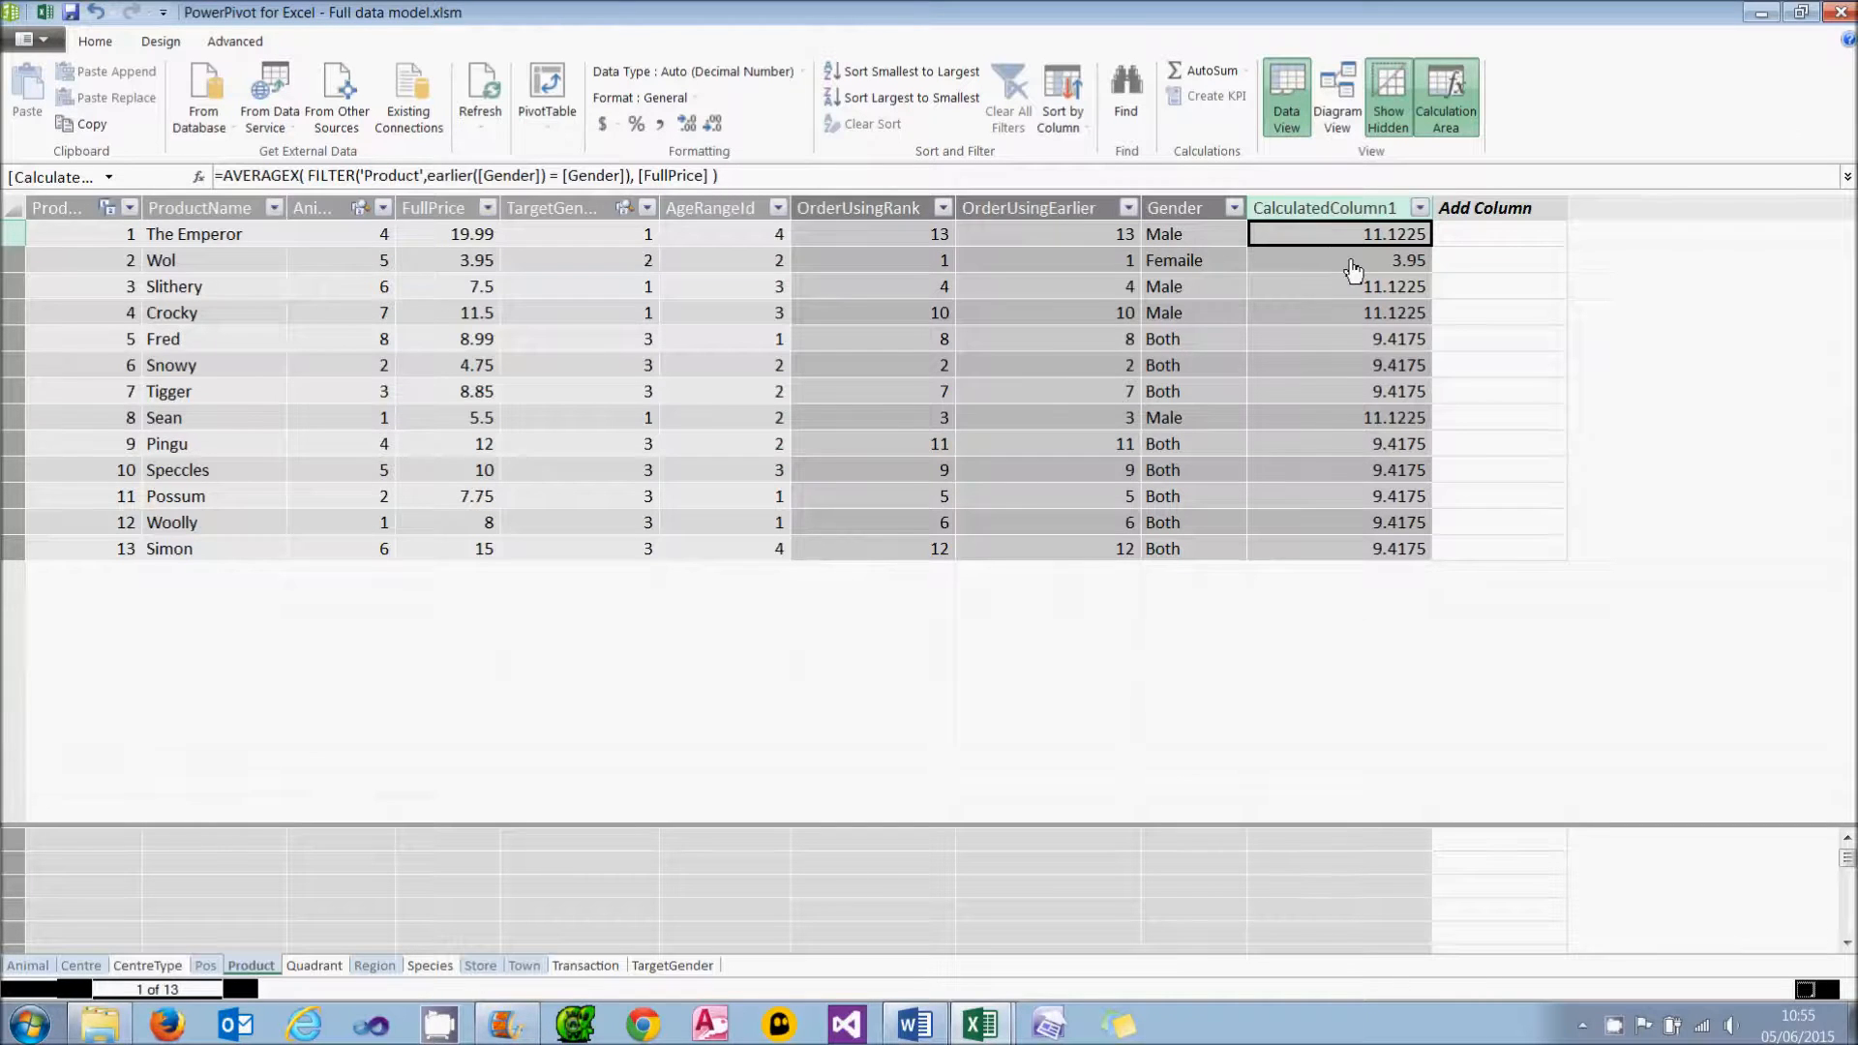
pyautogui.click(1339, 260)
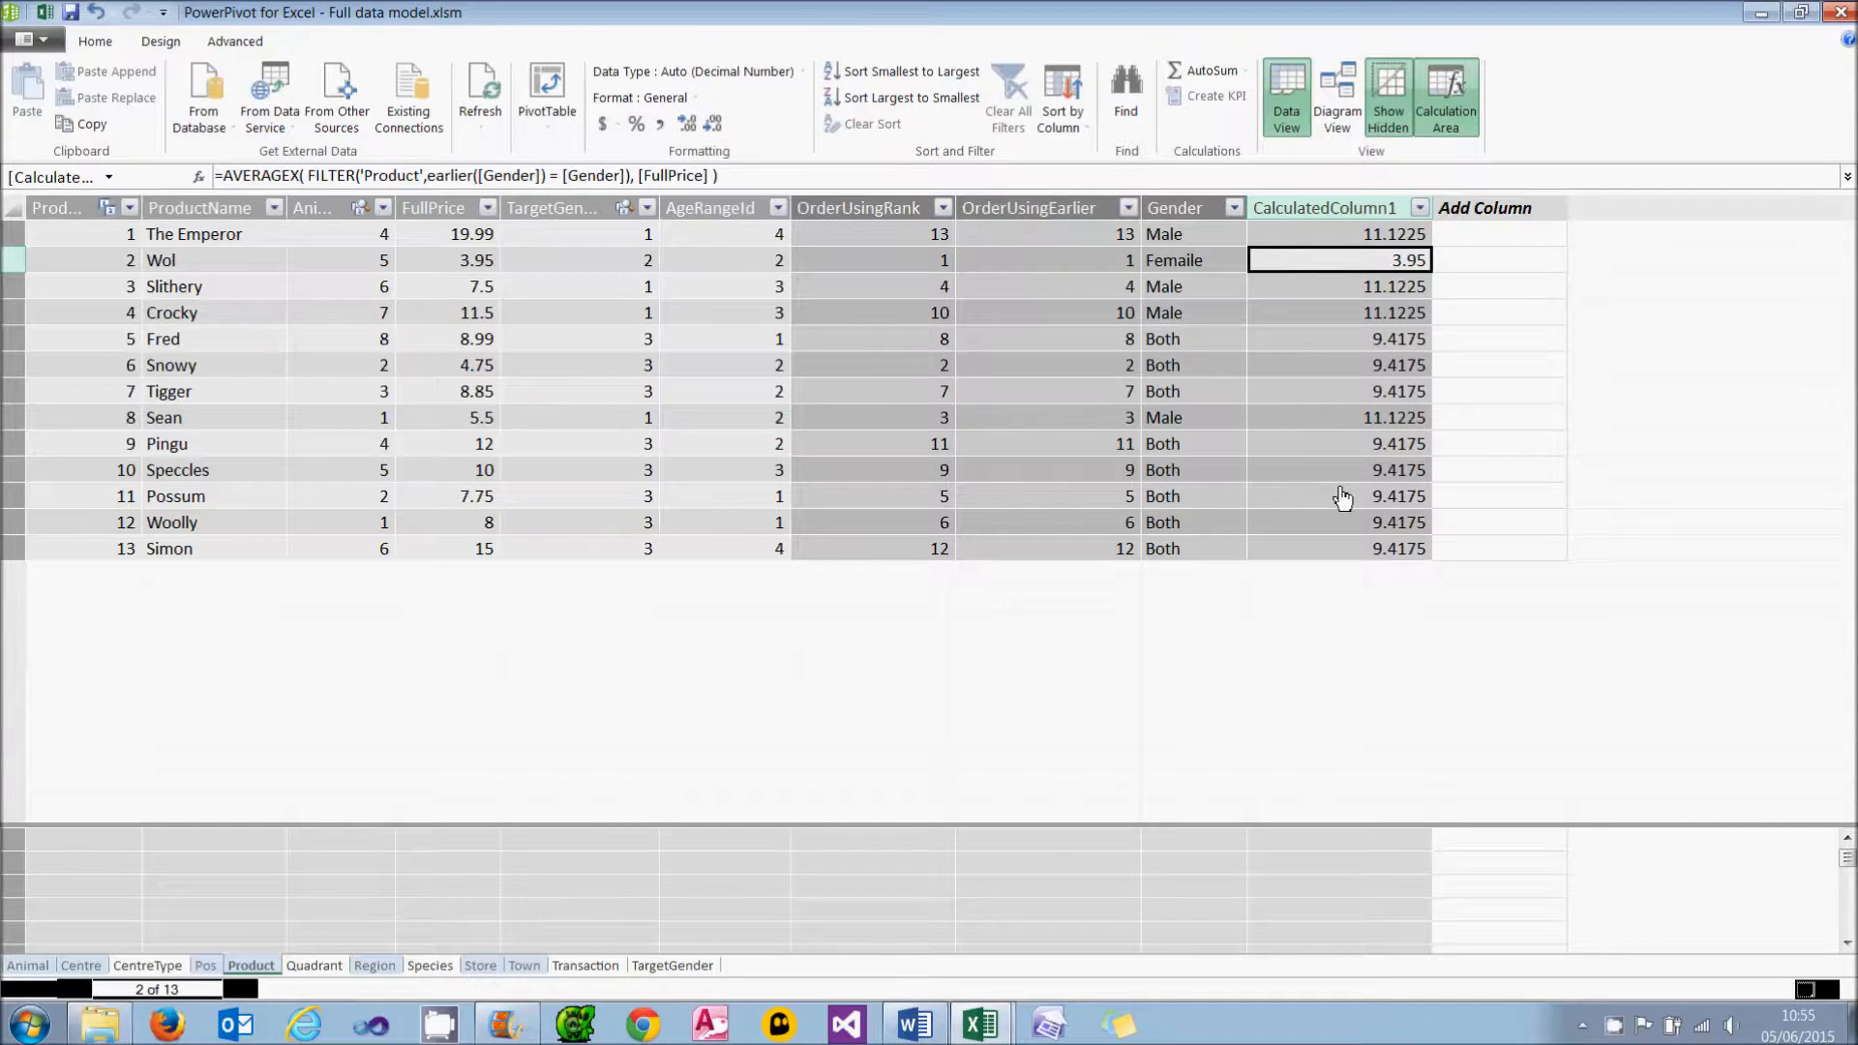
pyautogui.click(1340, 234)
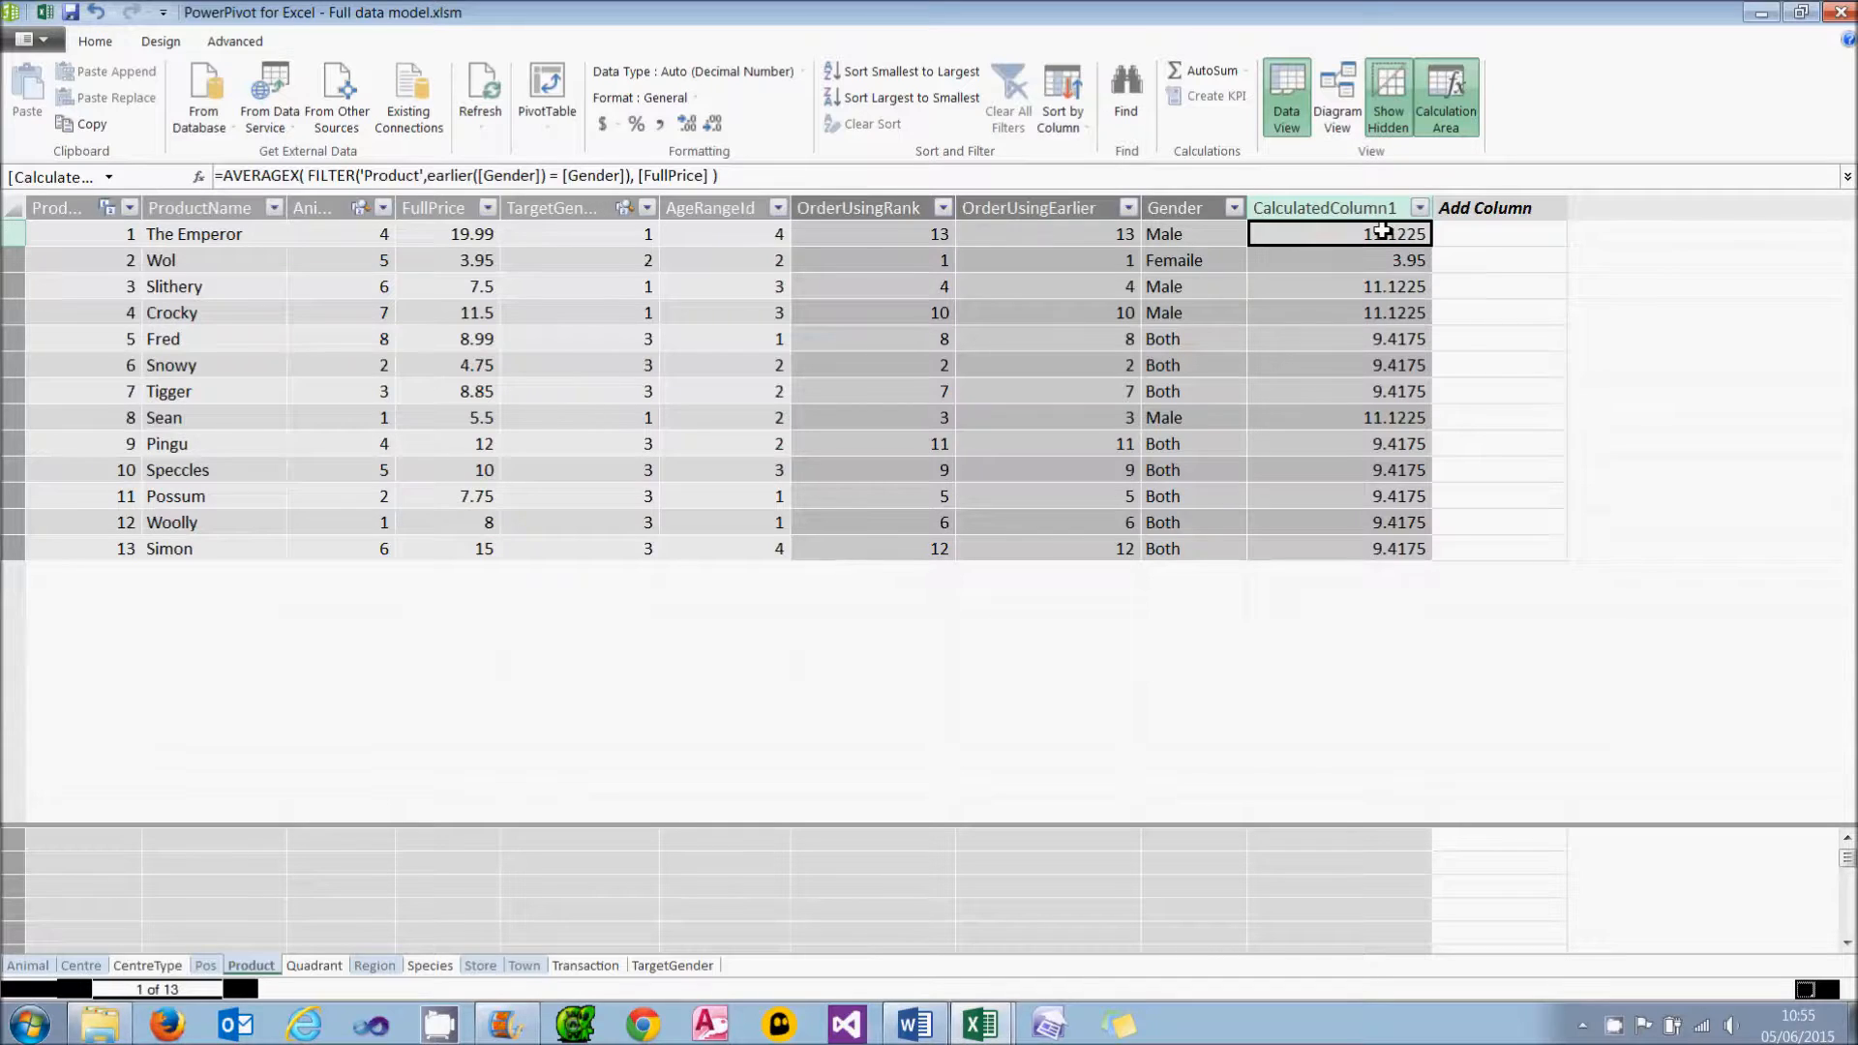
pyautogui.click(1337, 311)
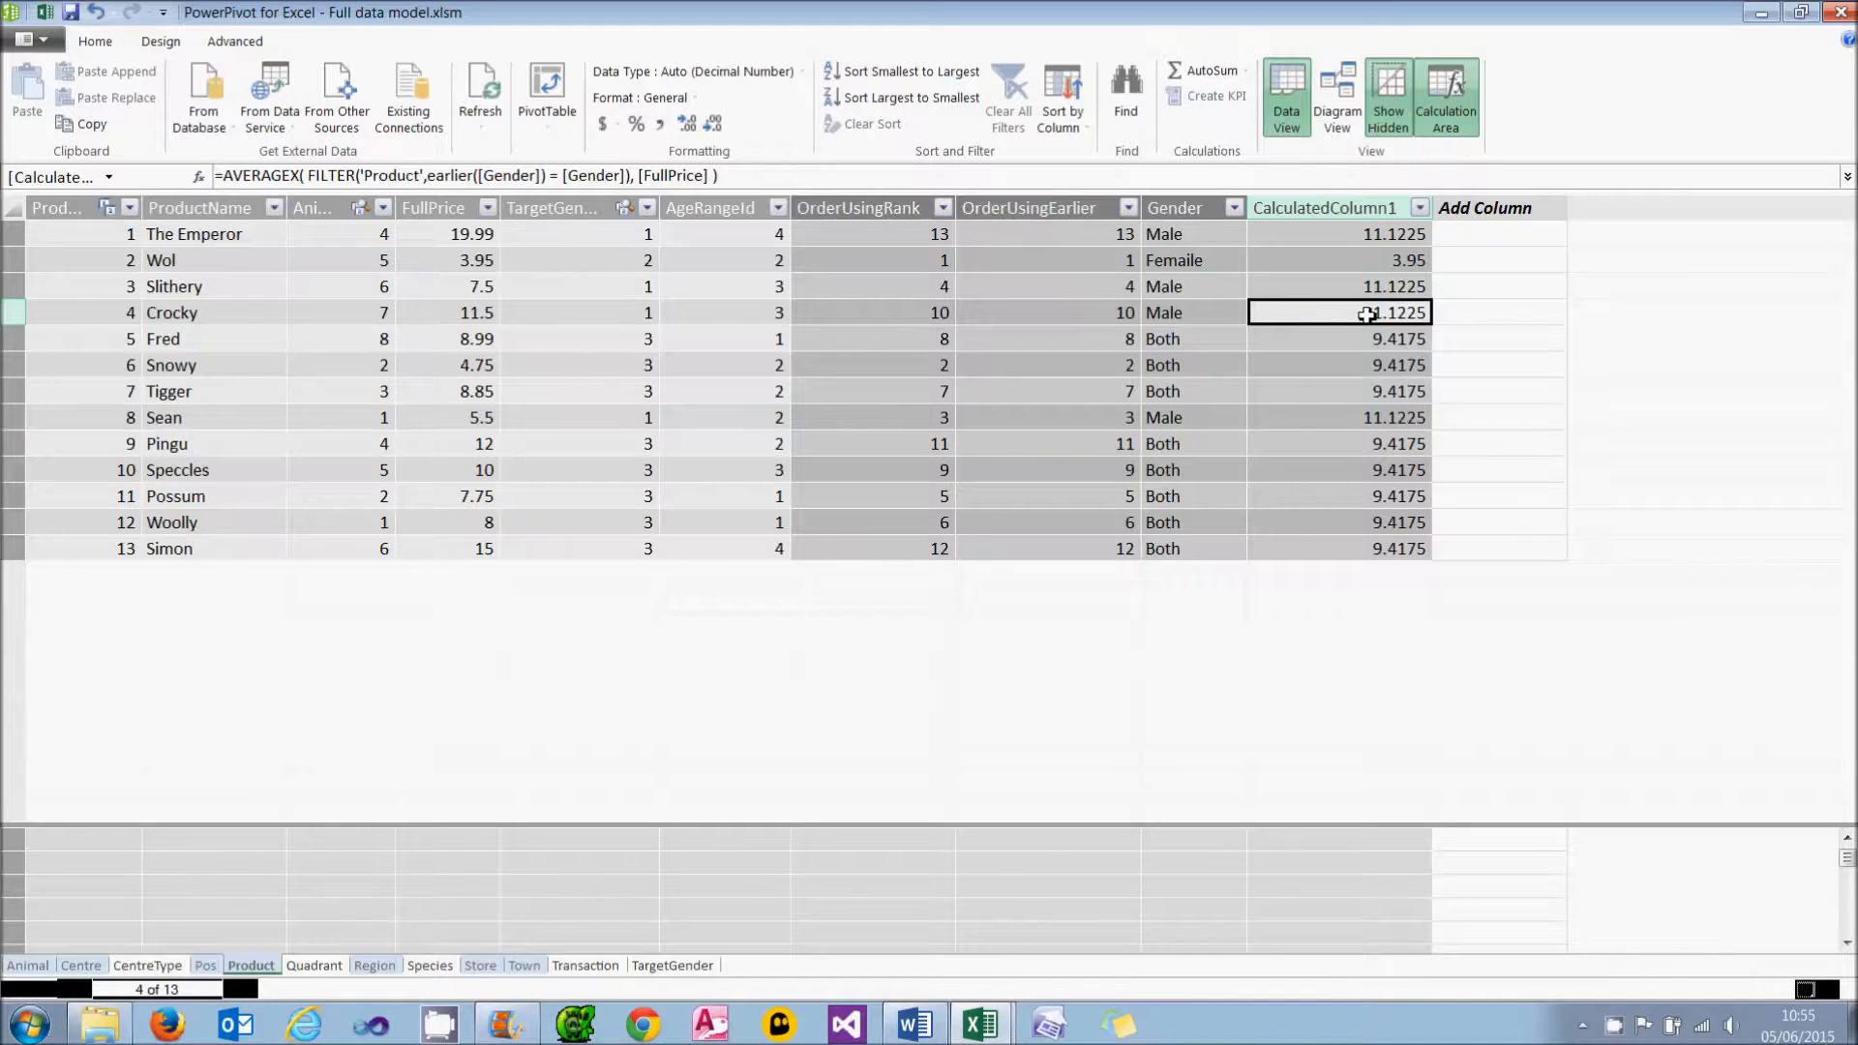
pyautogui.moveTo(1359, 338)
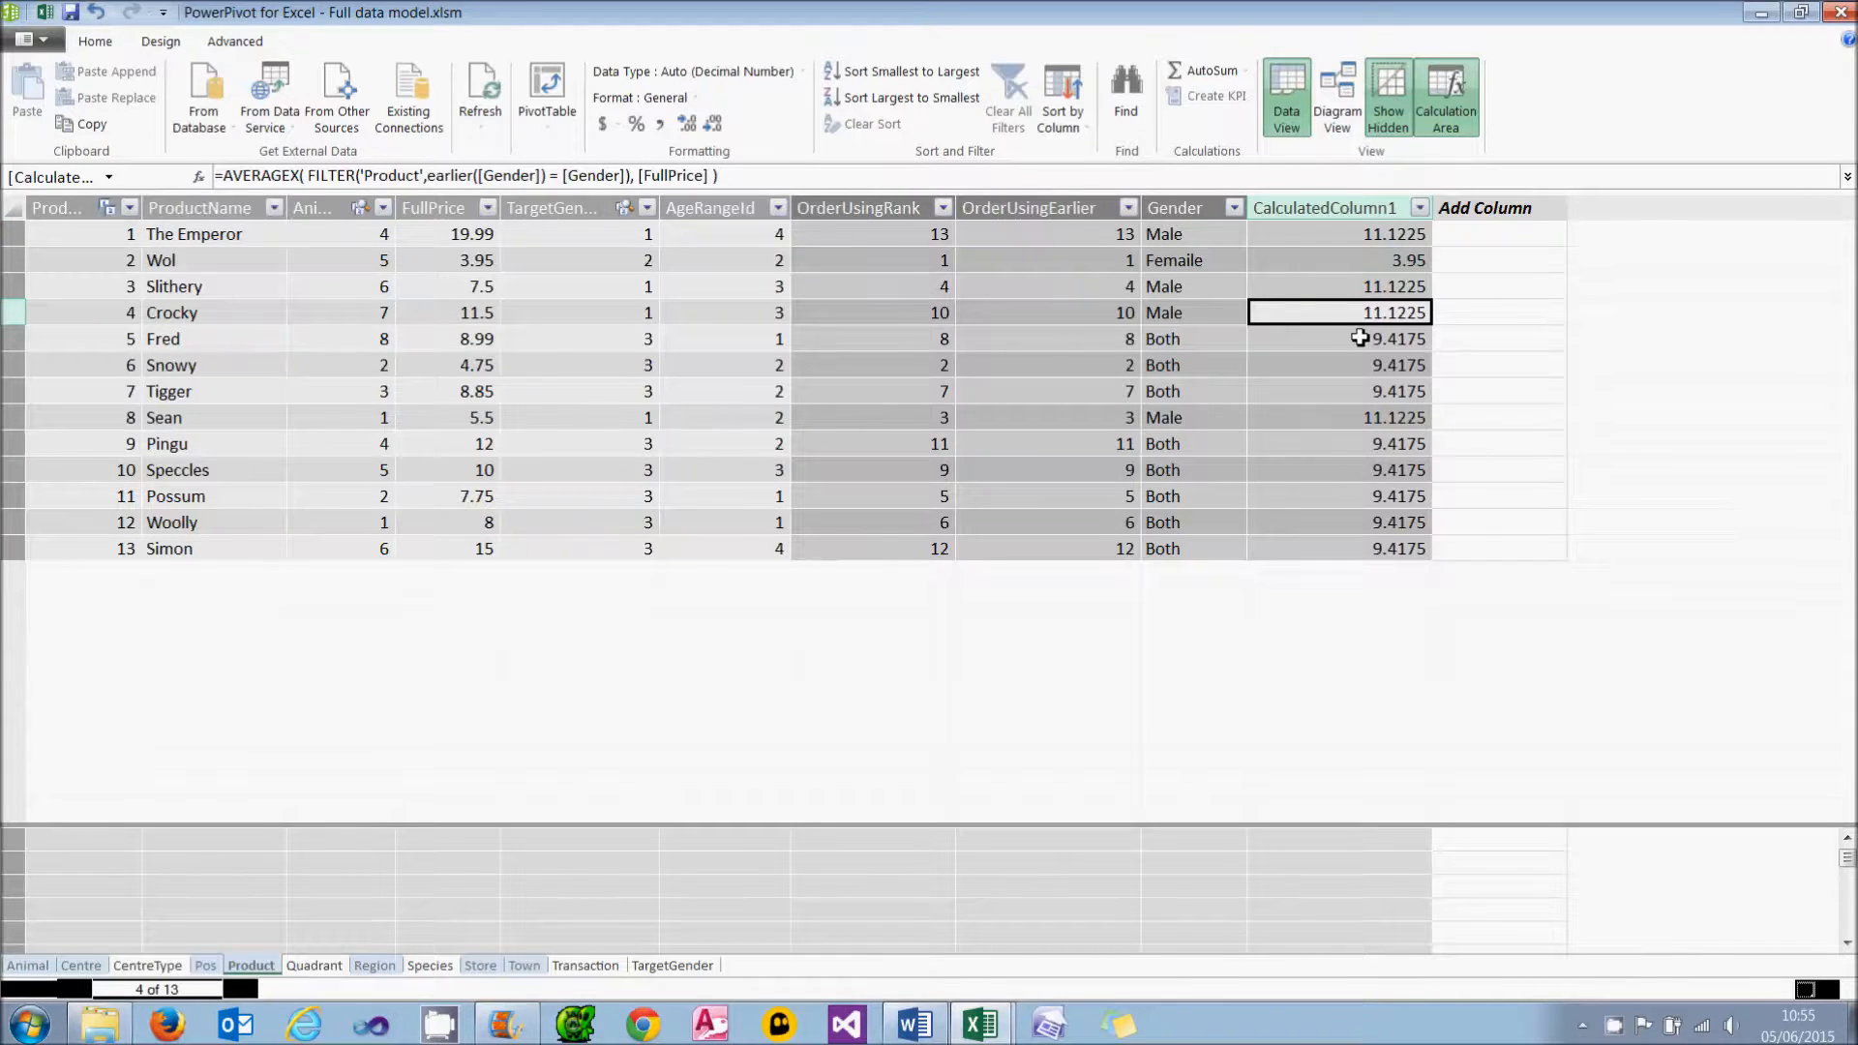
pyautogui.click(1337, 337)
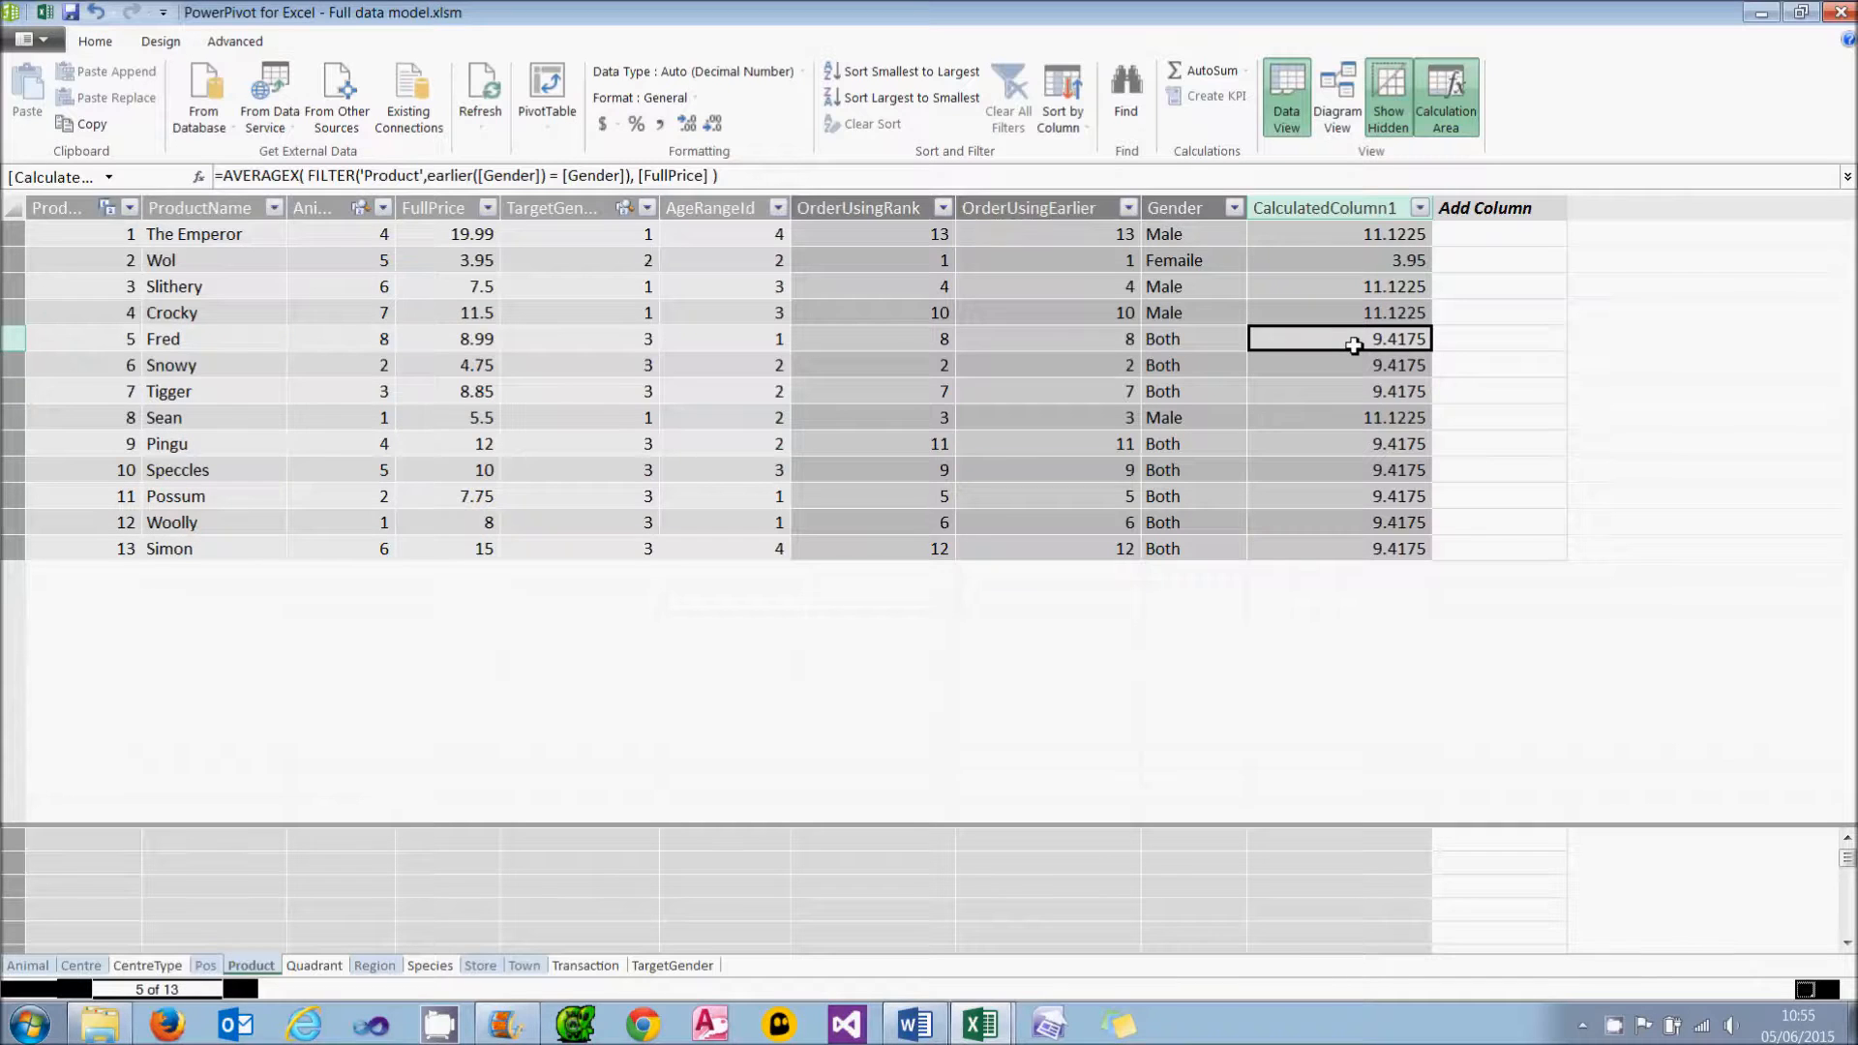
pyautogui.moveTo(1360, 238)
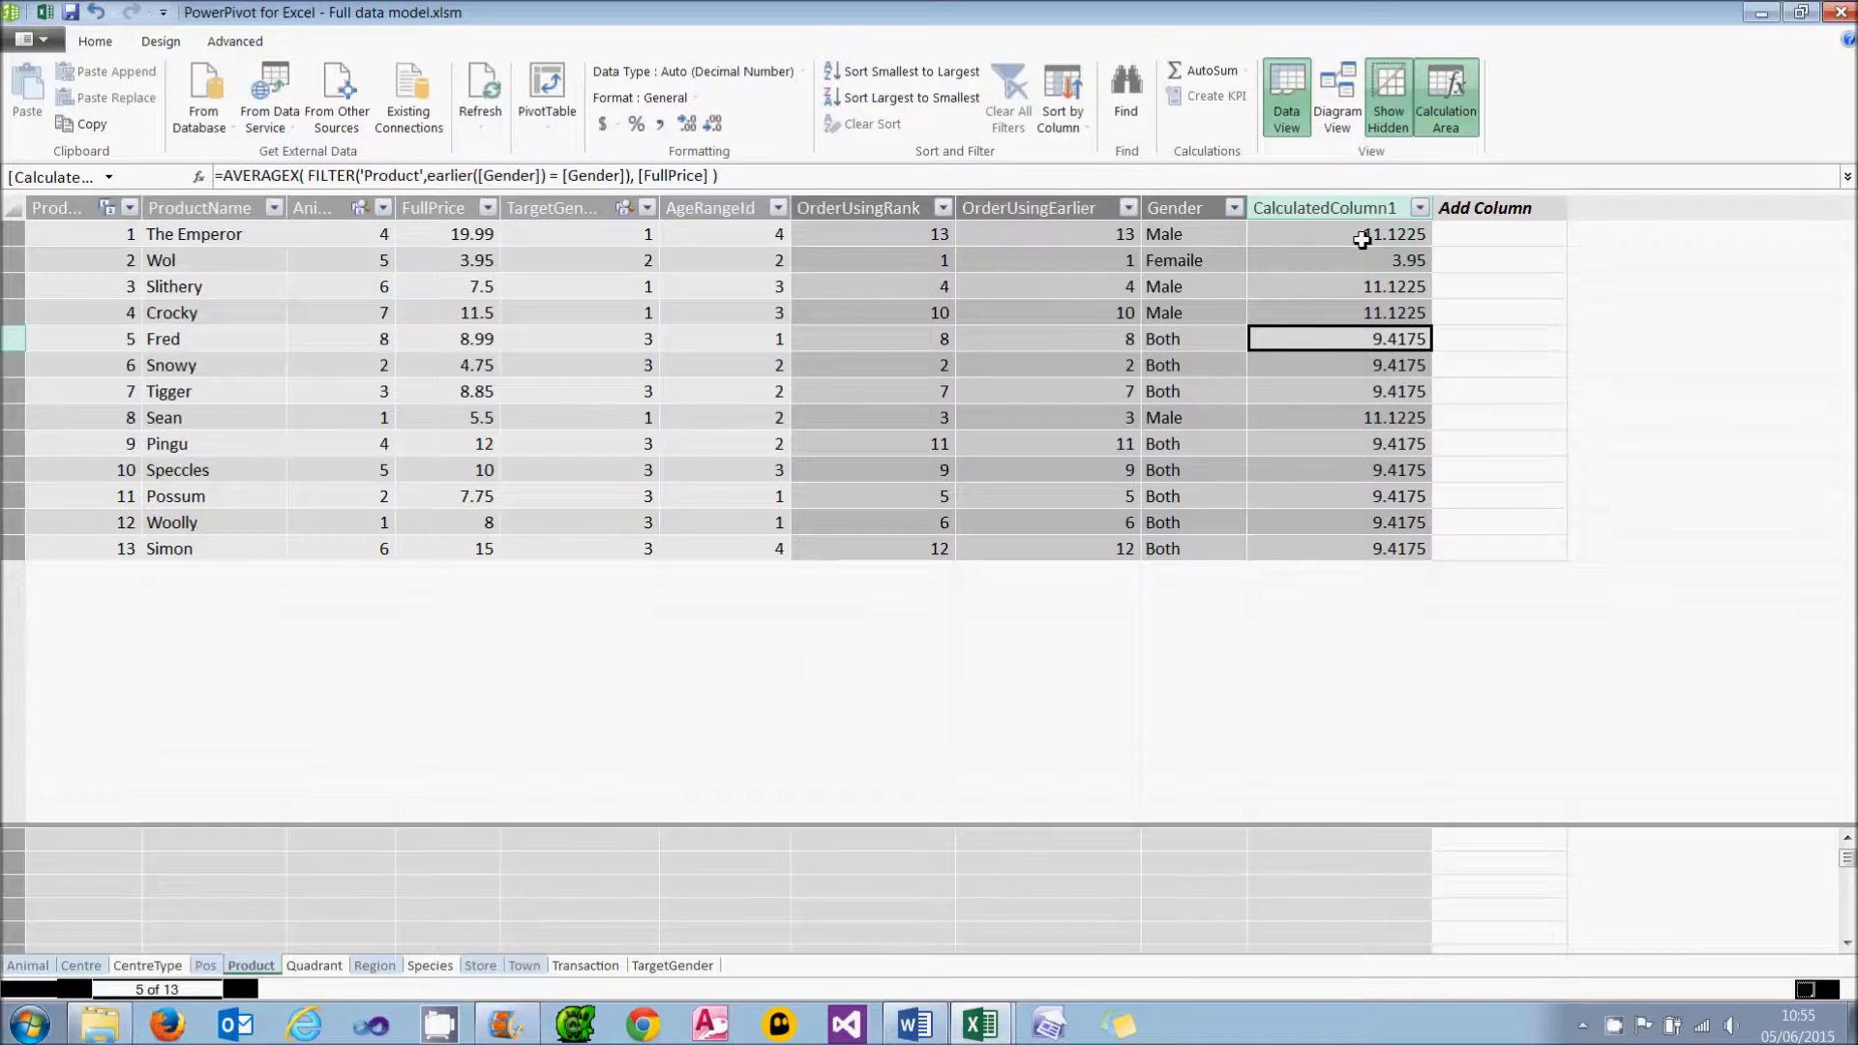
pyautogui.click(1340, 235)
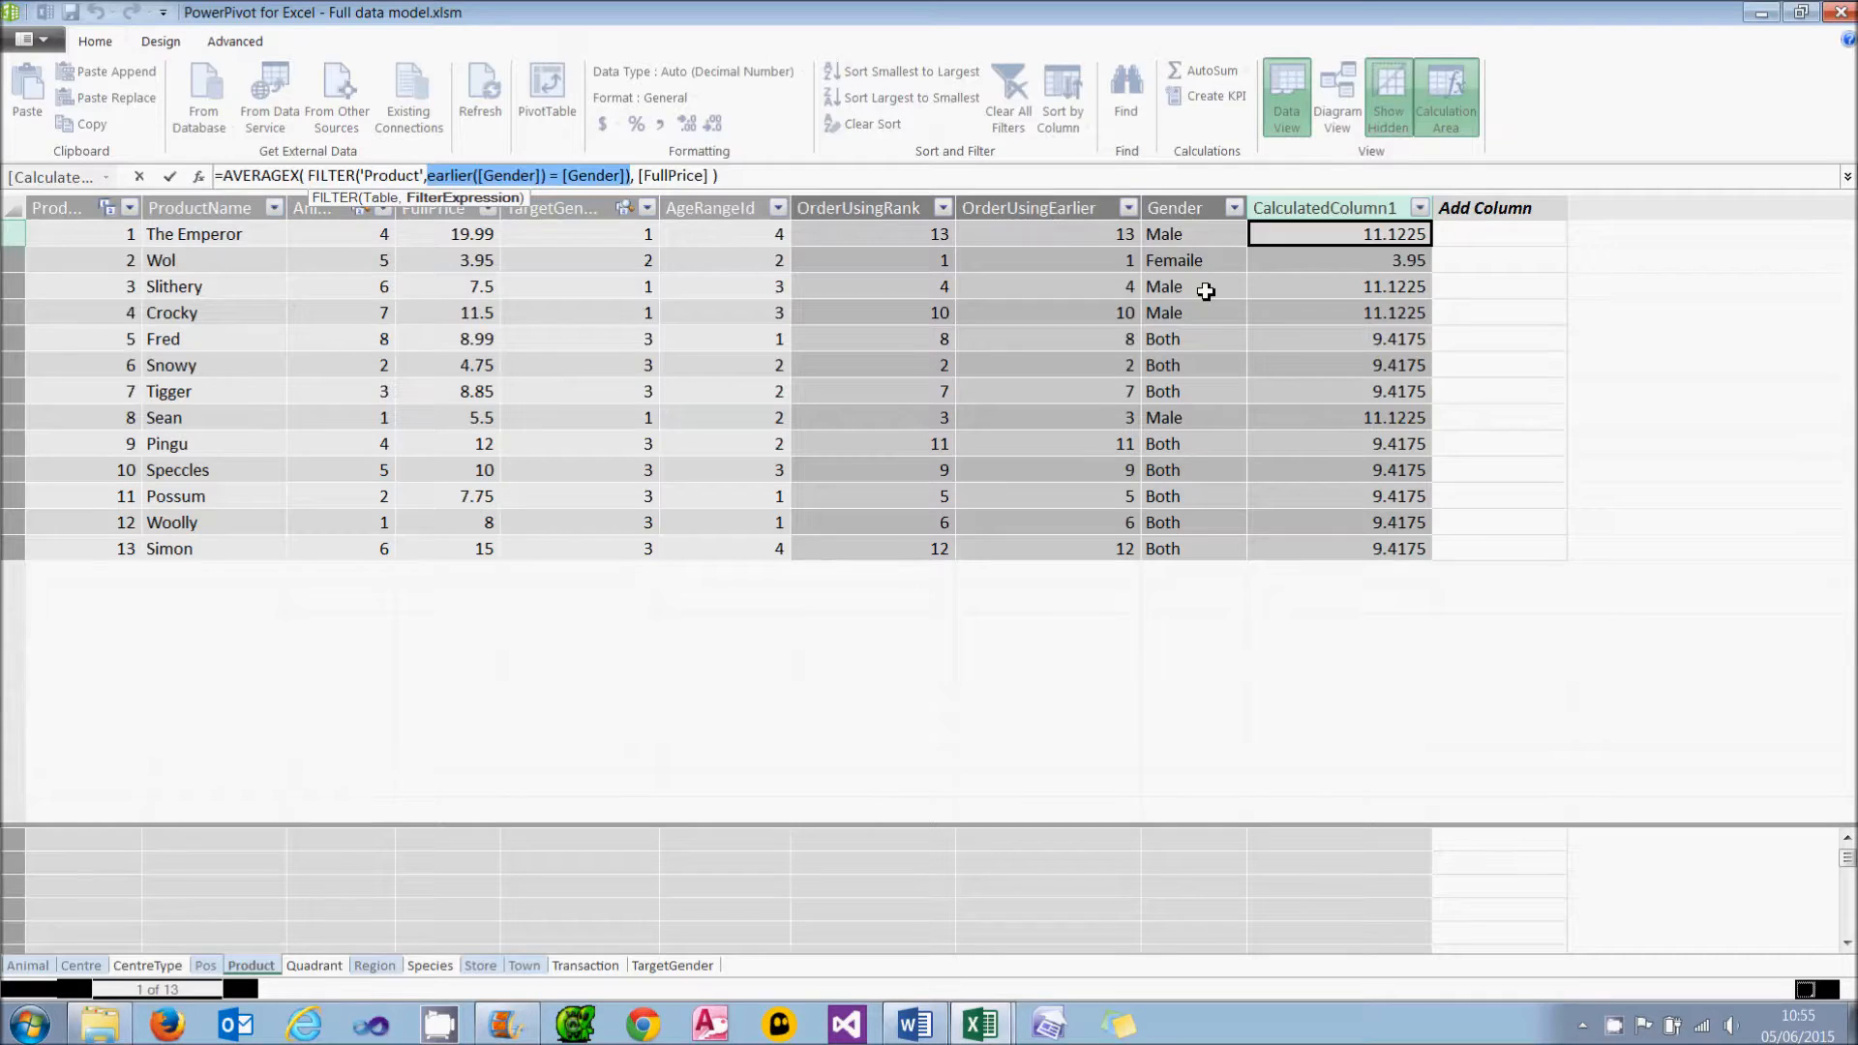
pyautogui.click(168, 176)
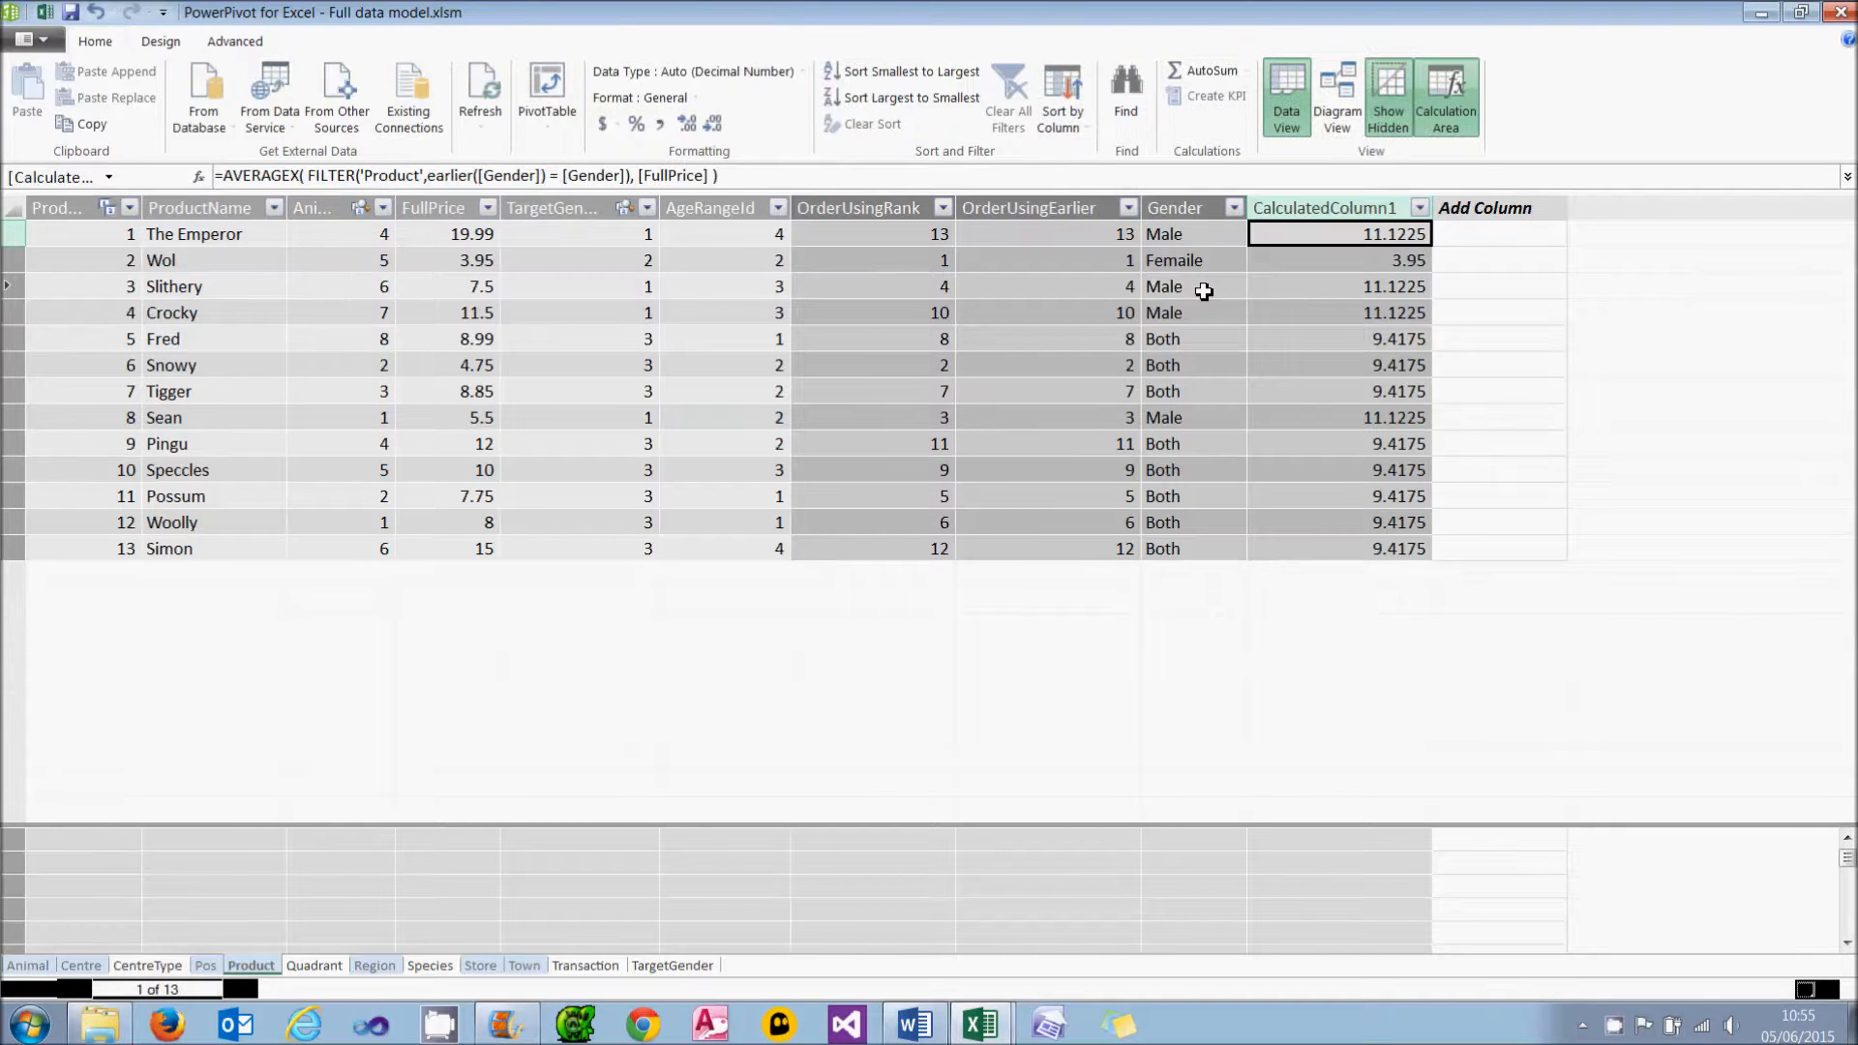
pyautogui.click(1190, 287)
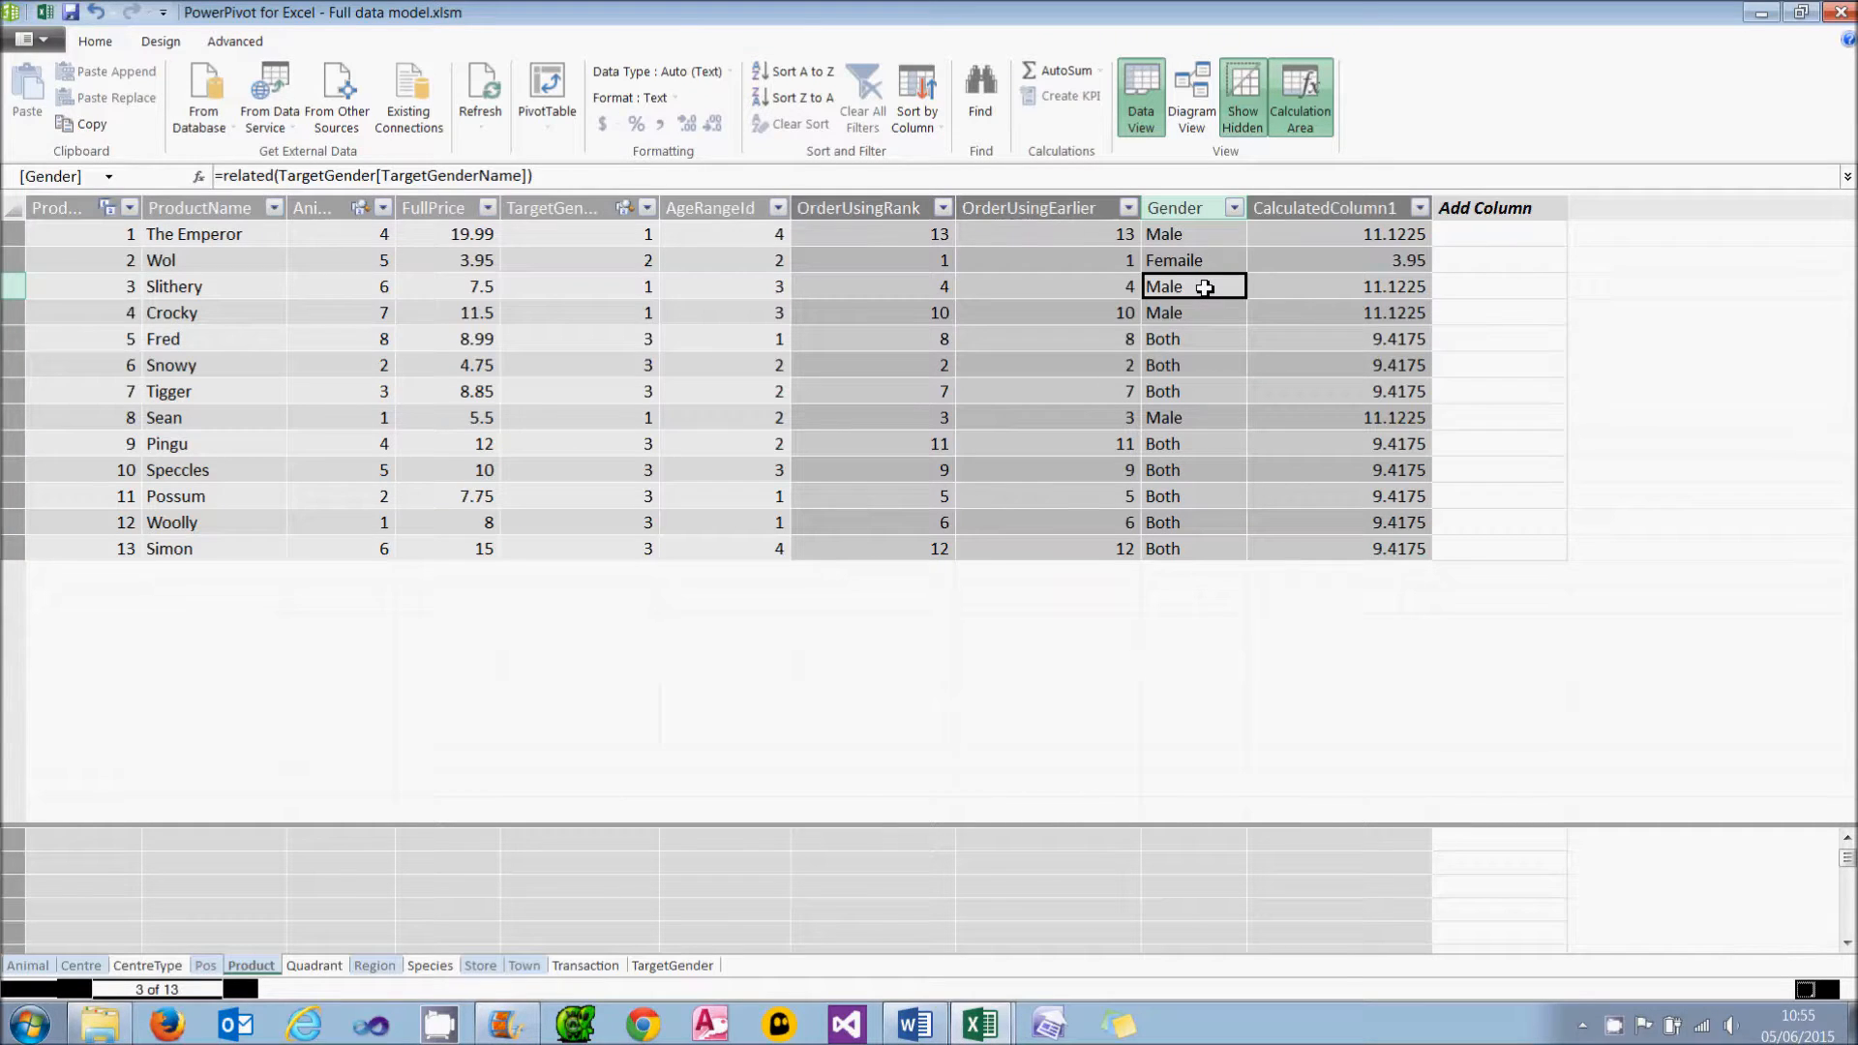
pyautogui.click(1337, 287)
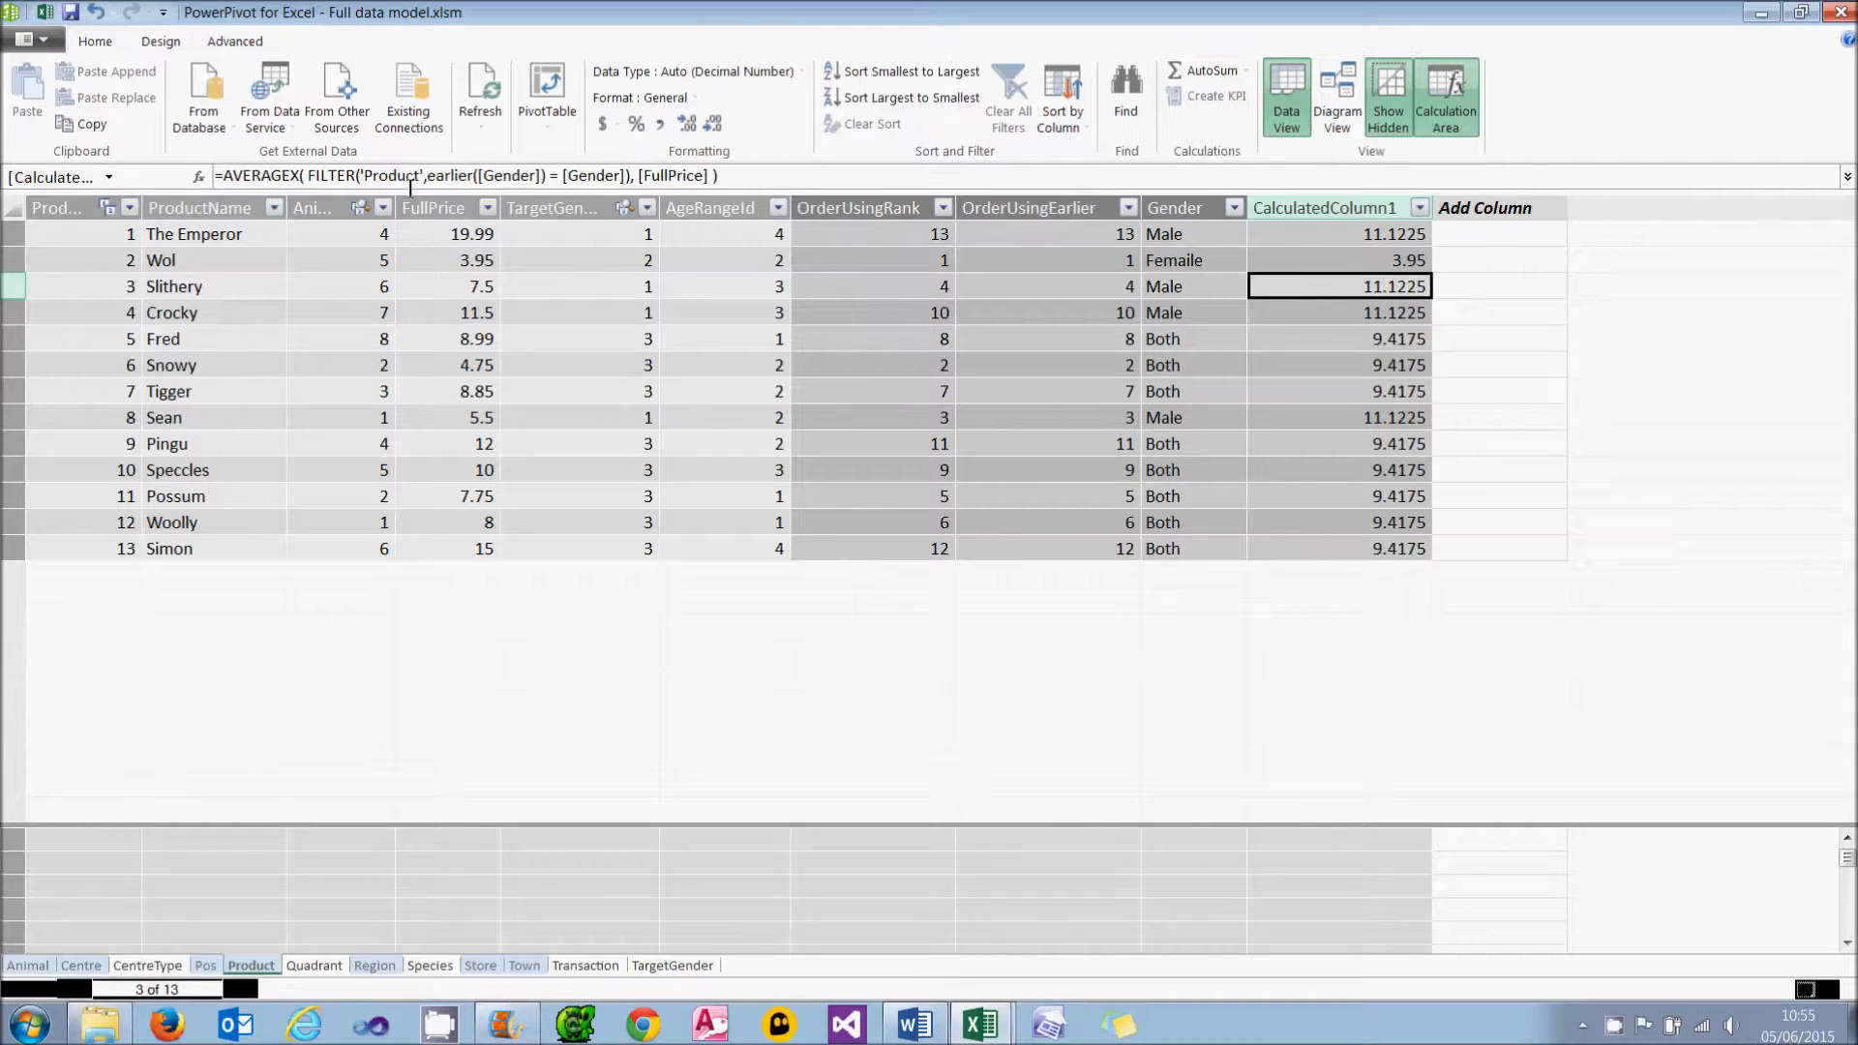
pyautogui.click(598, 176)
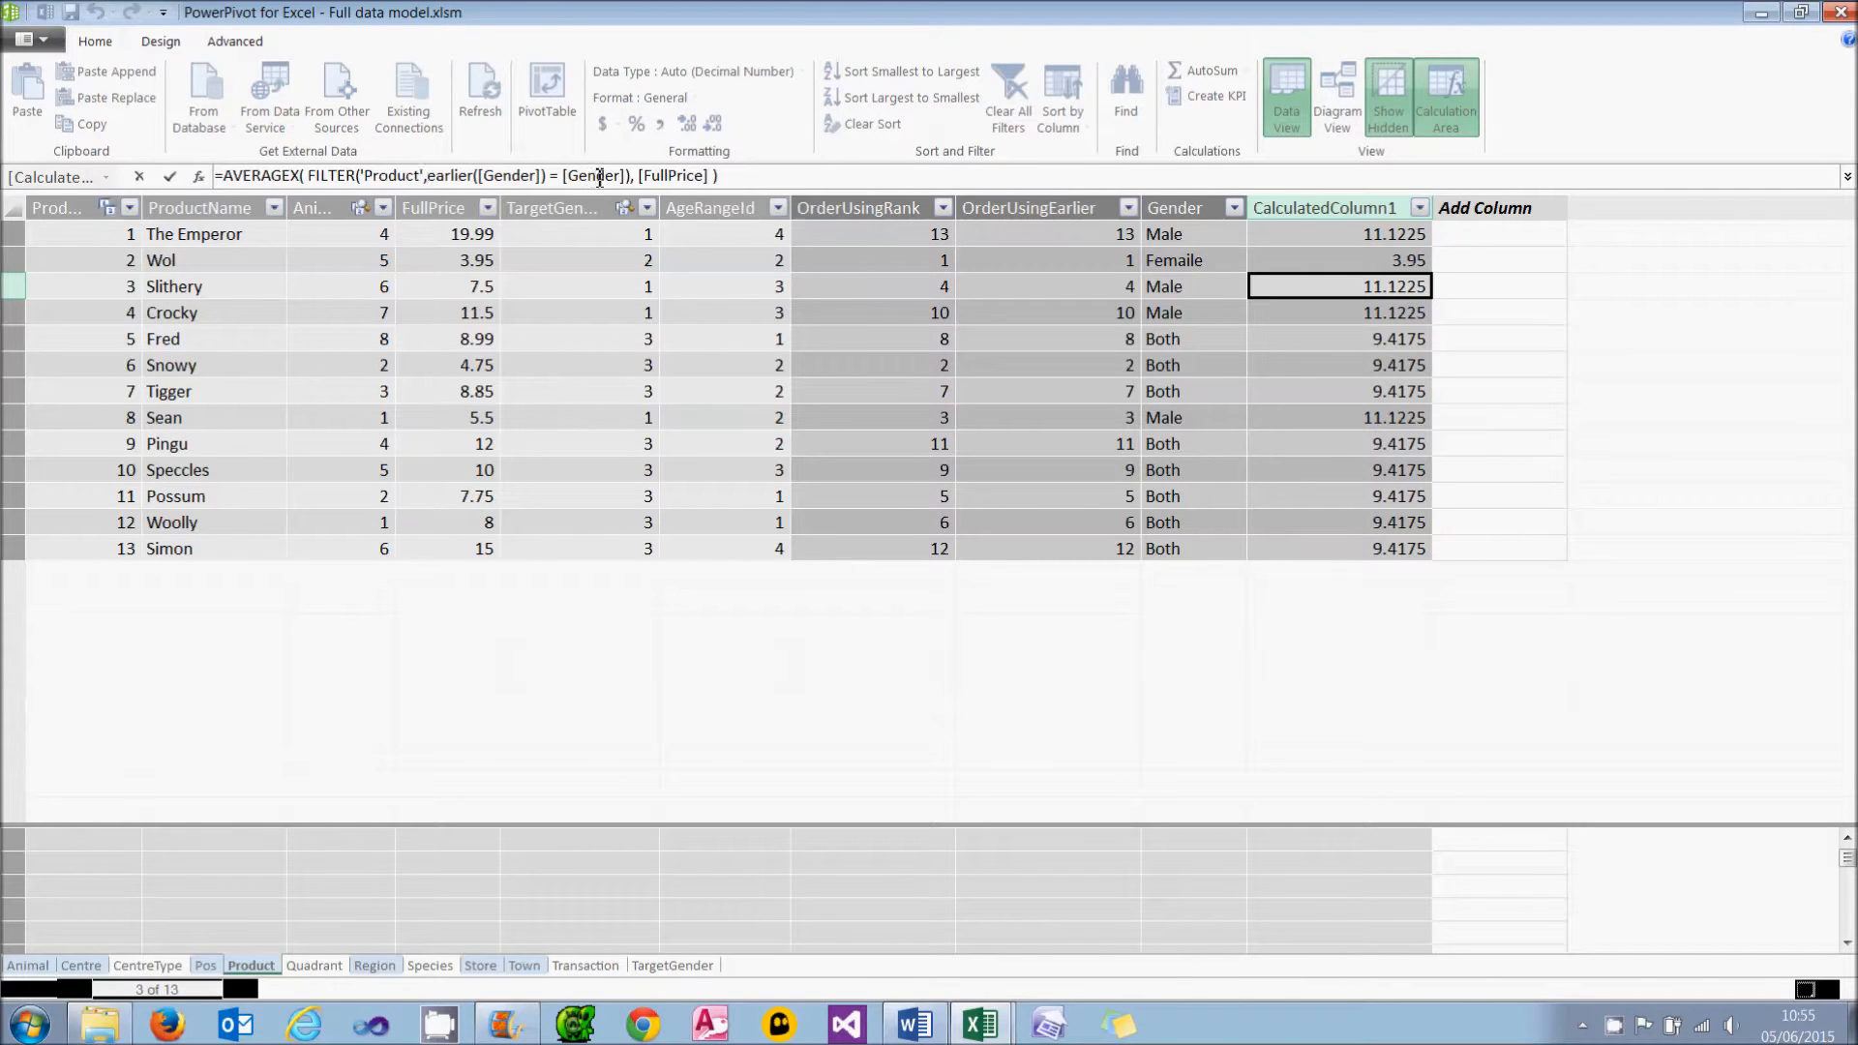
pyautogui.doubleClick(447, 176)
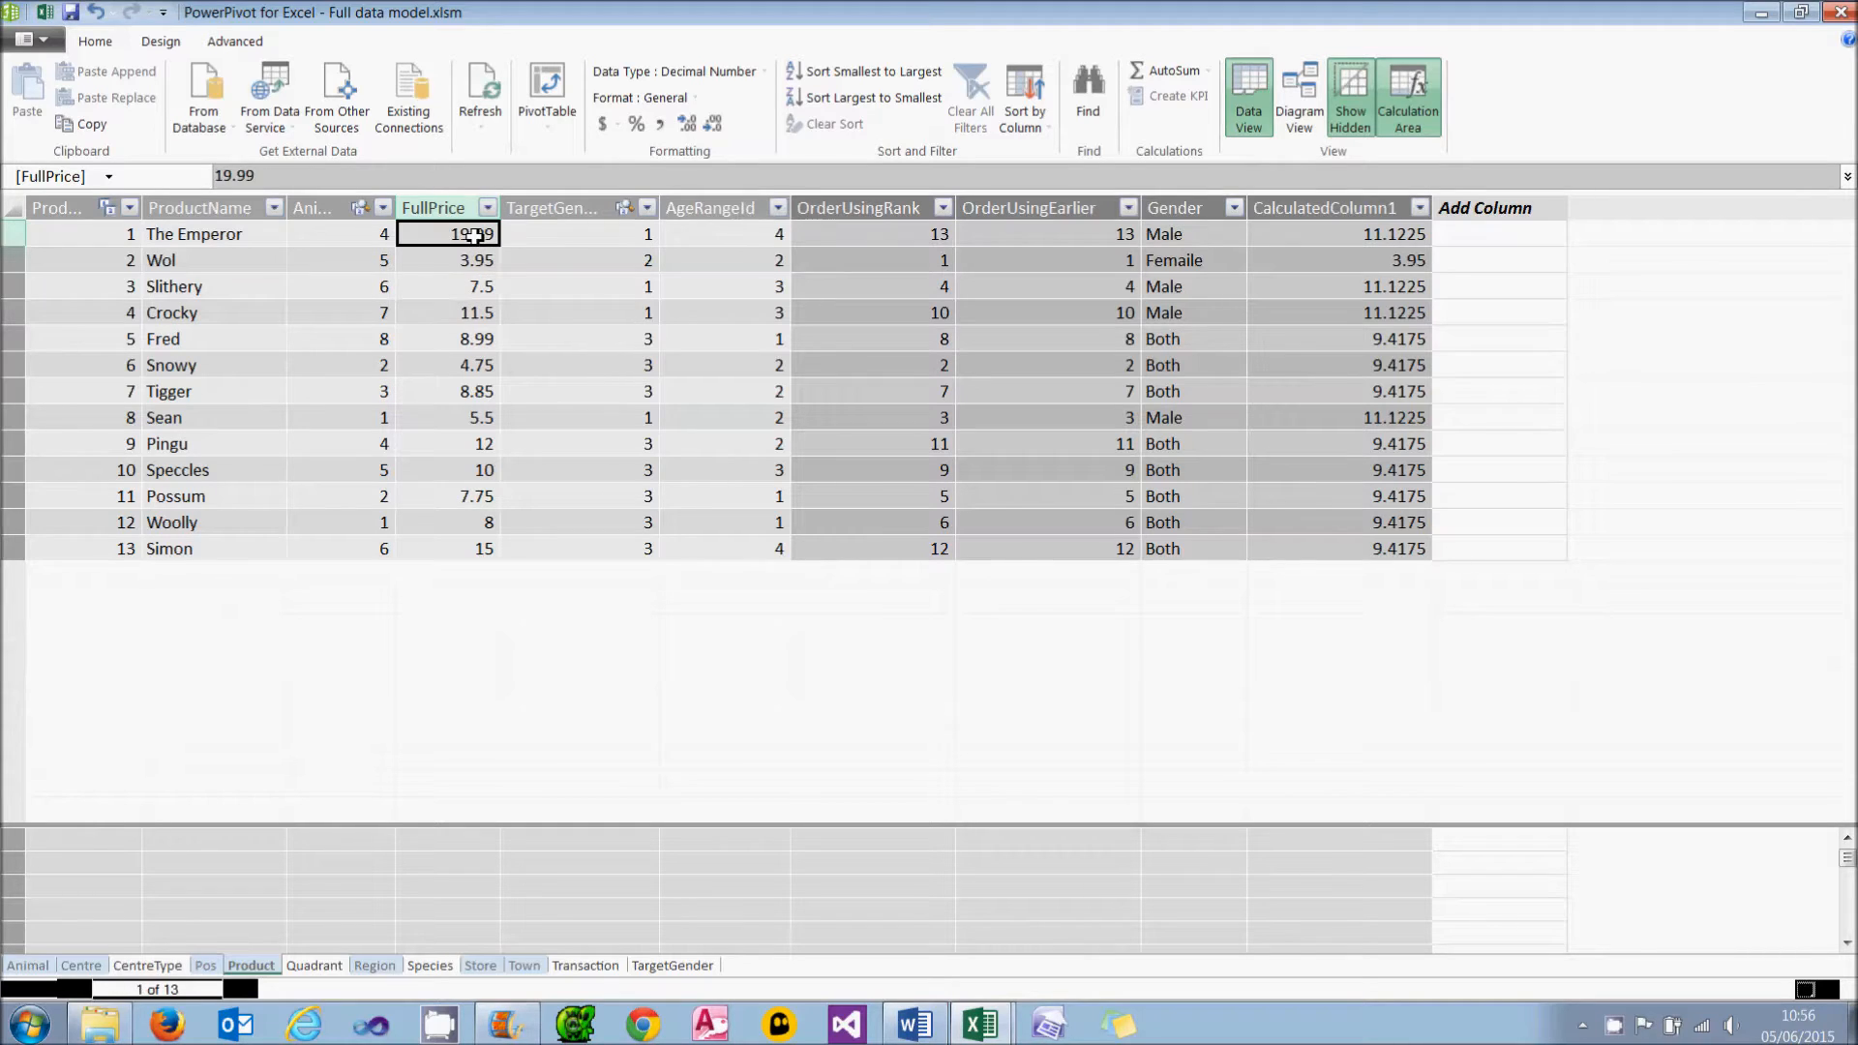
pyautogui.click(447, 286)
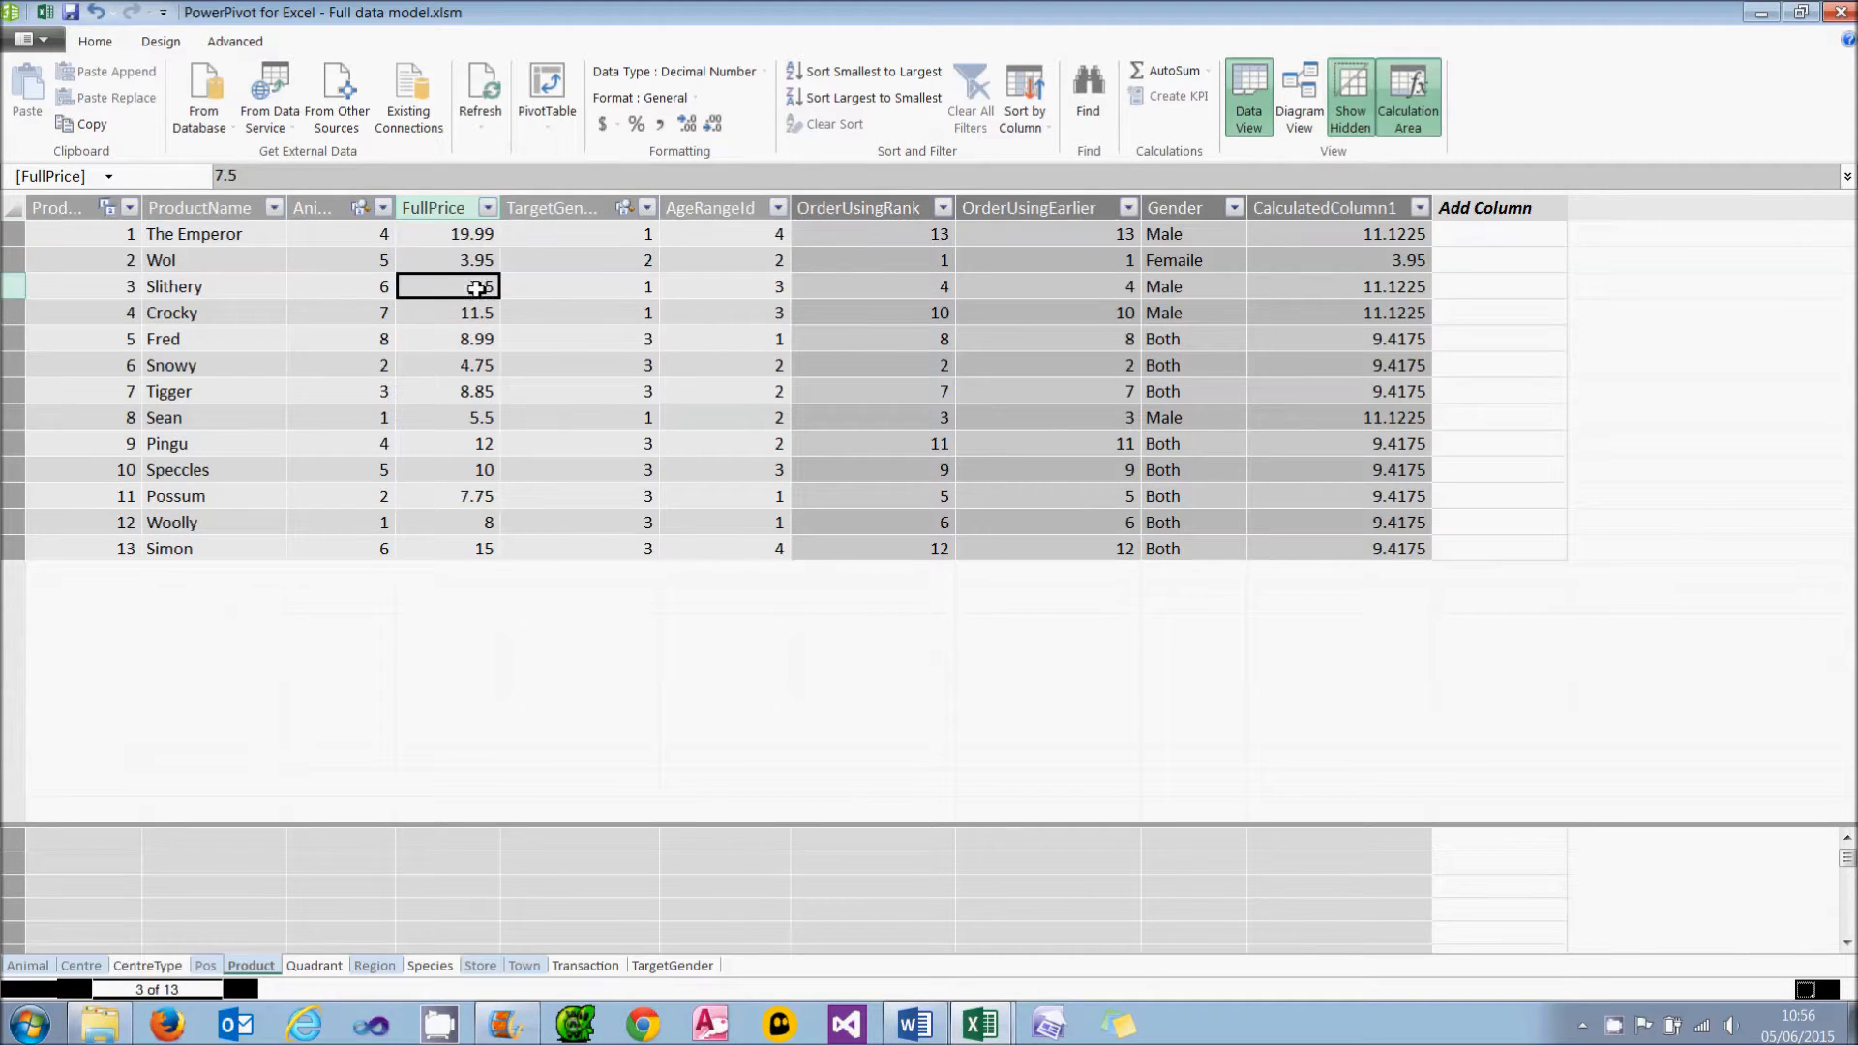
pyautogui.click(447, 312)
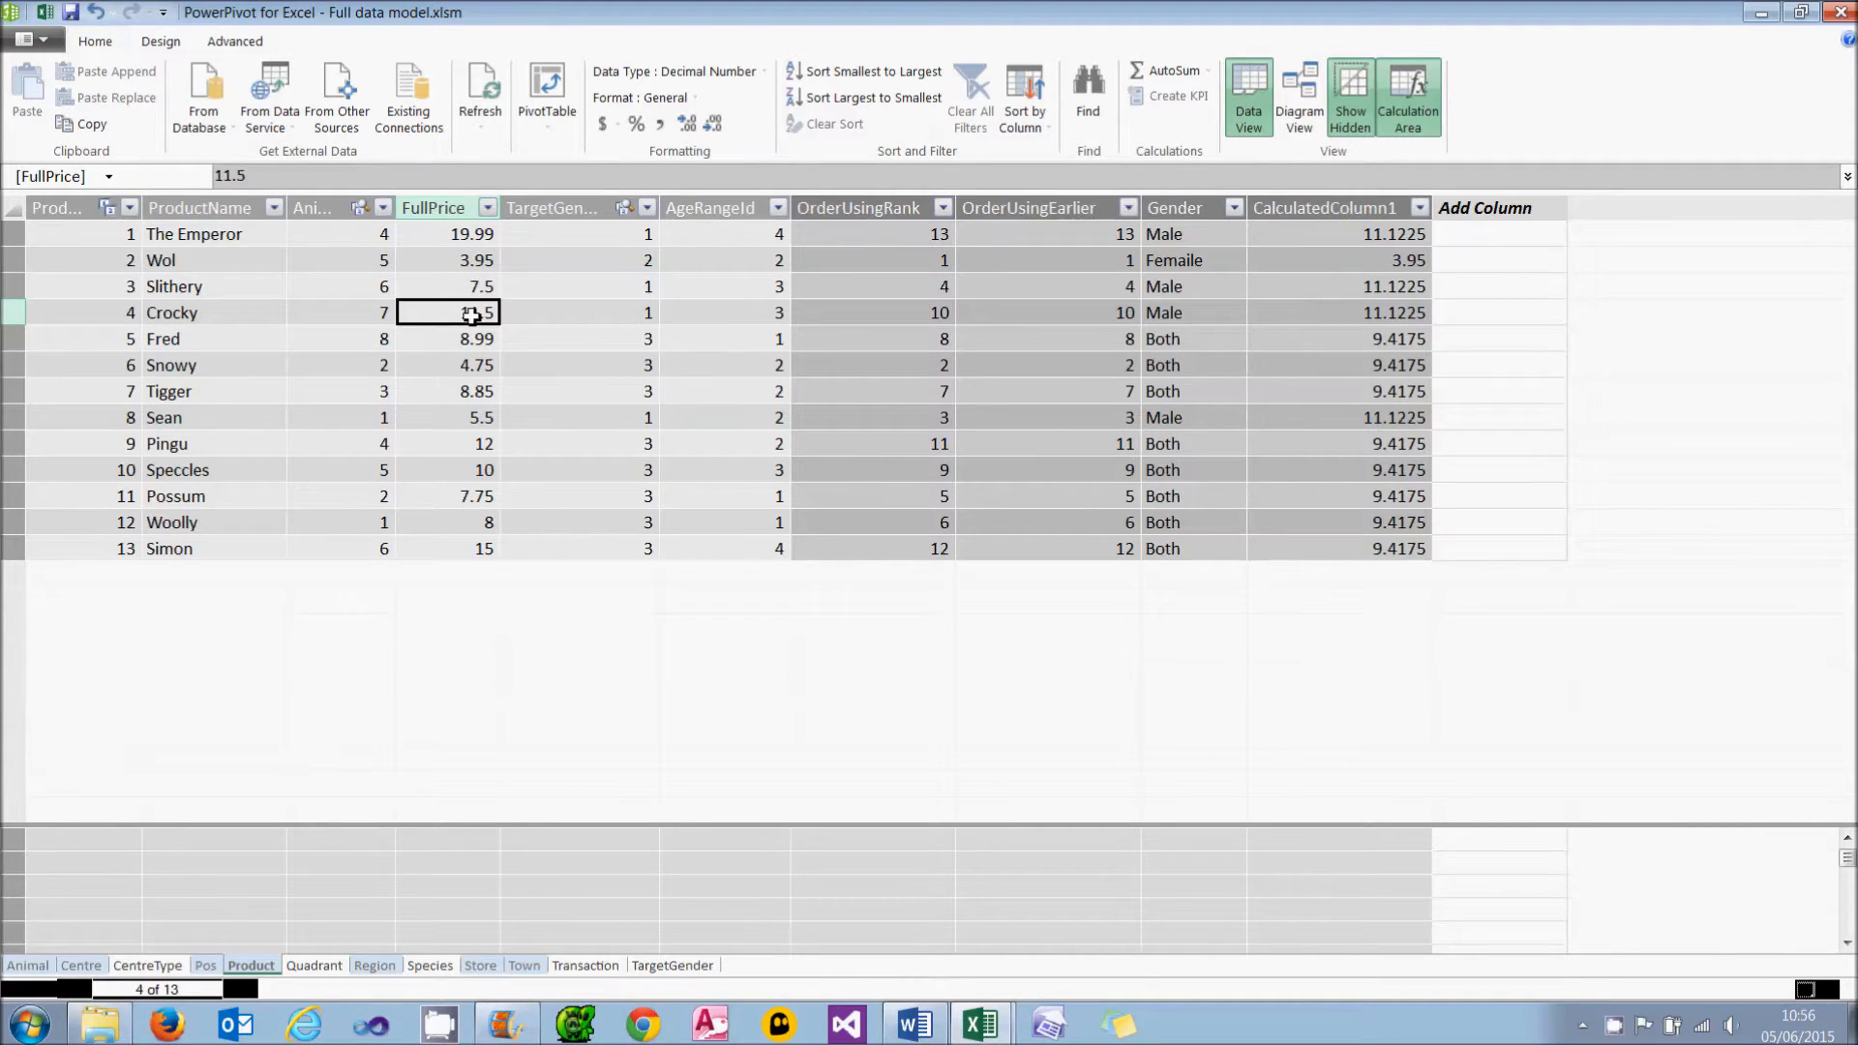
pyautogui.click(447, 418)
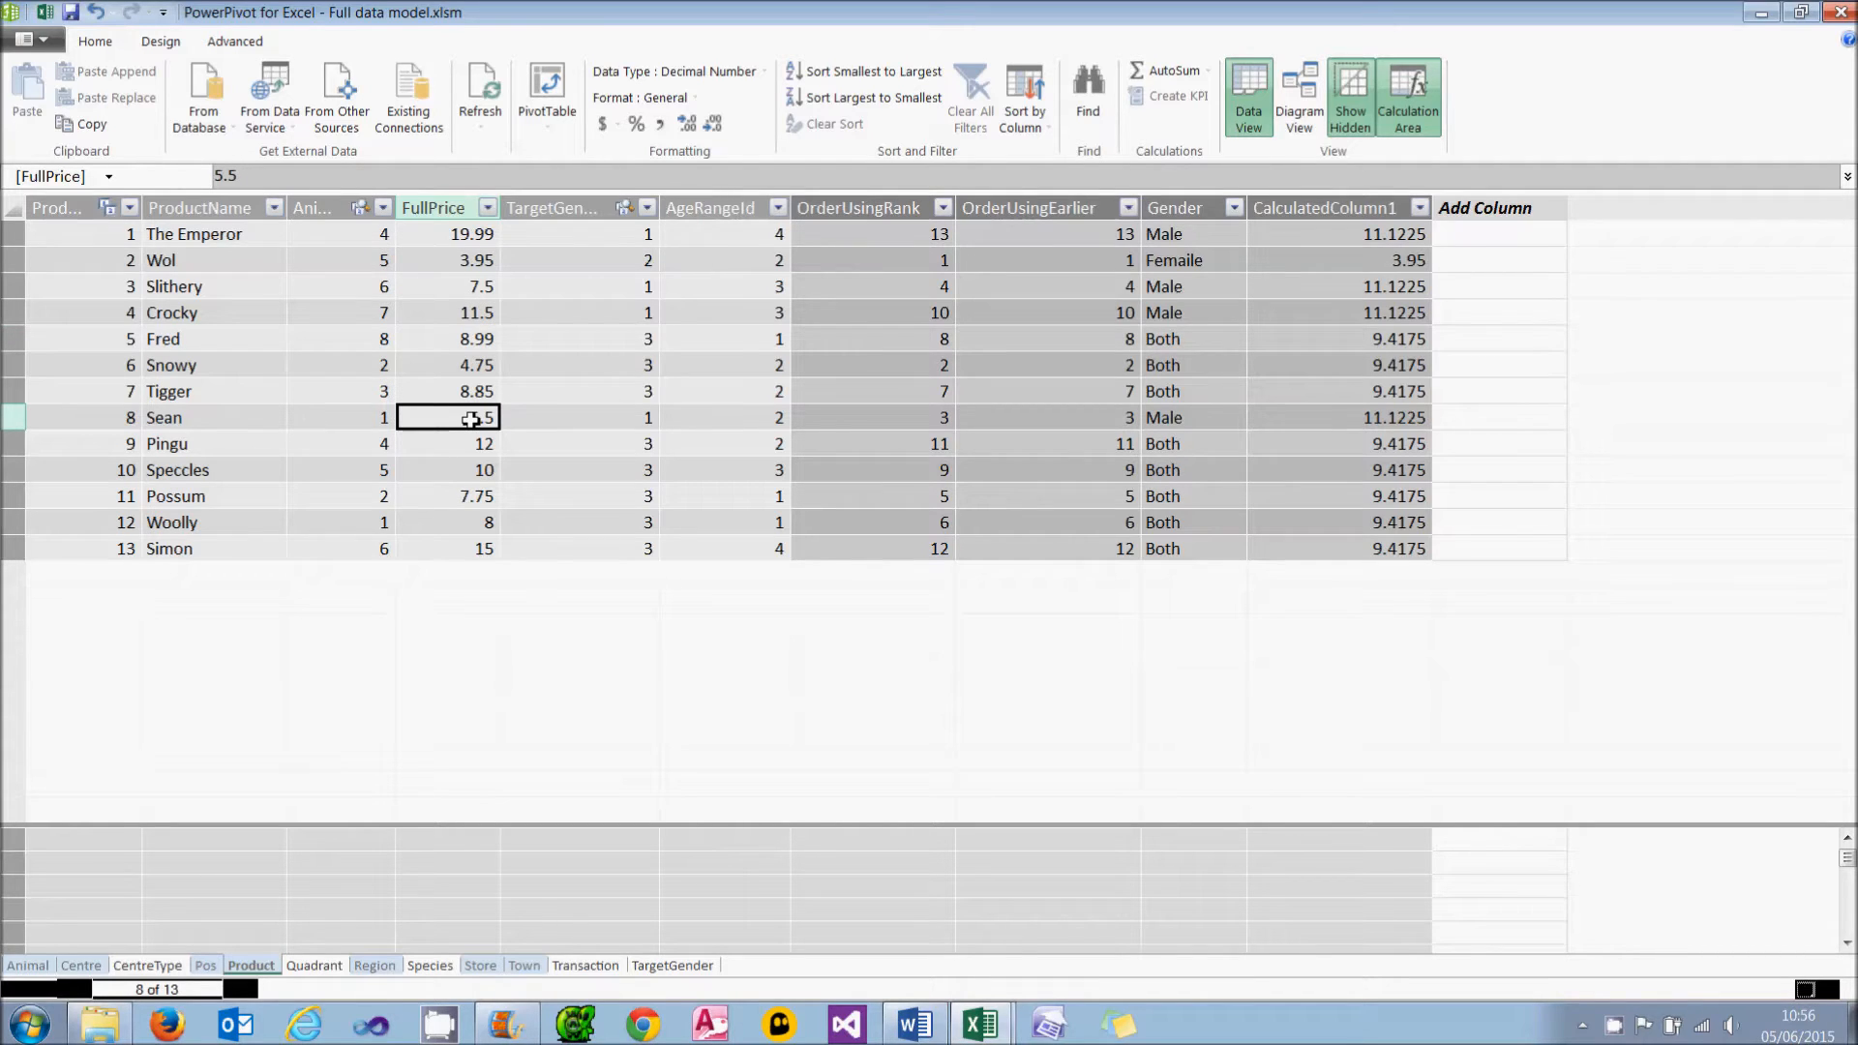